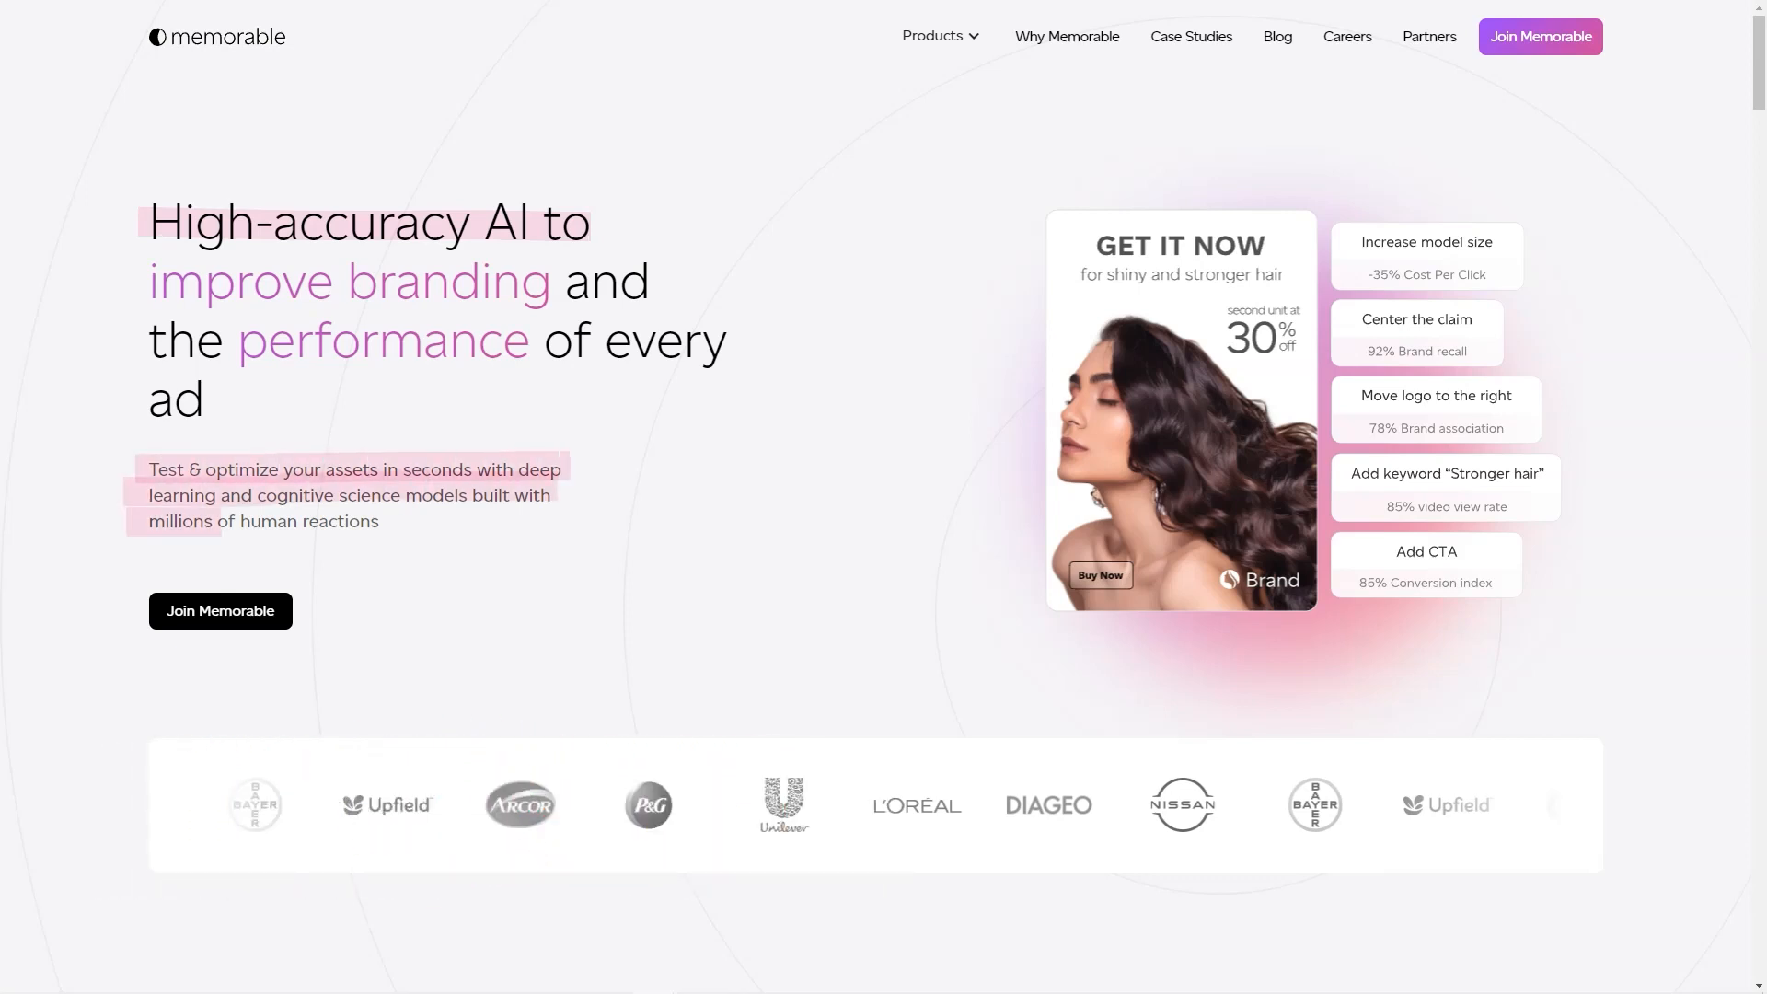
Step: Scroll the Memorable homepage past features, stats and partners to the 'As featured in' carousel
{"action": "scroll", "scroll_direction": "down", "scroll_amount": 3}
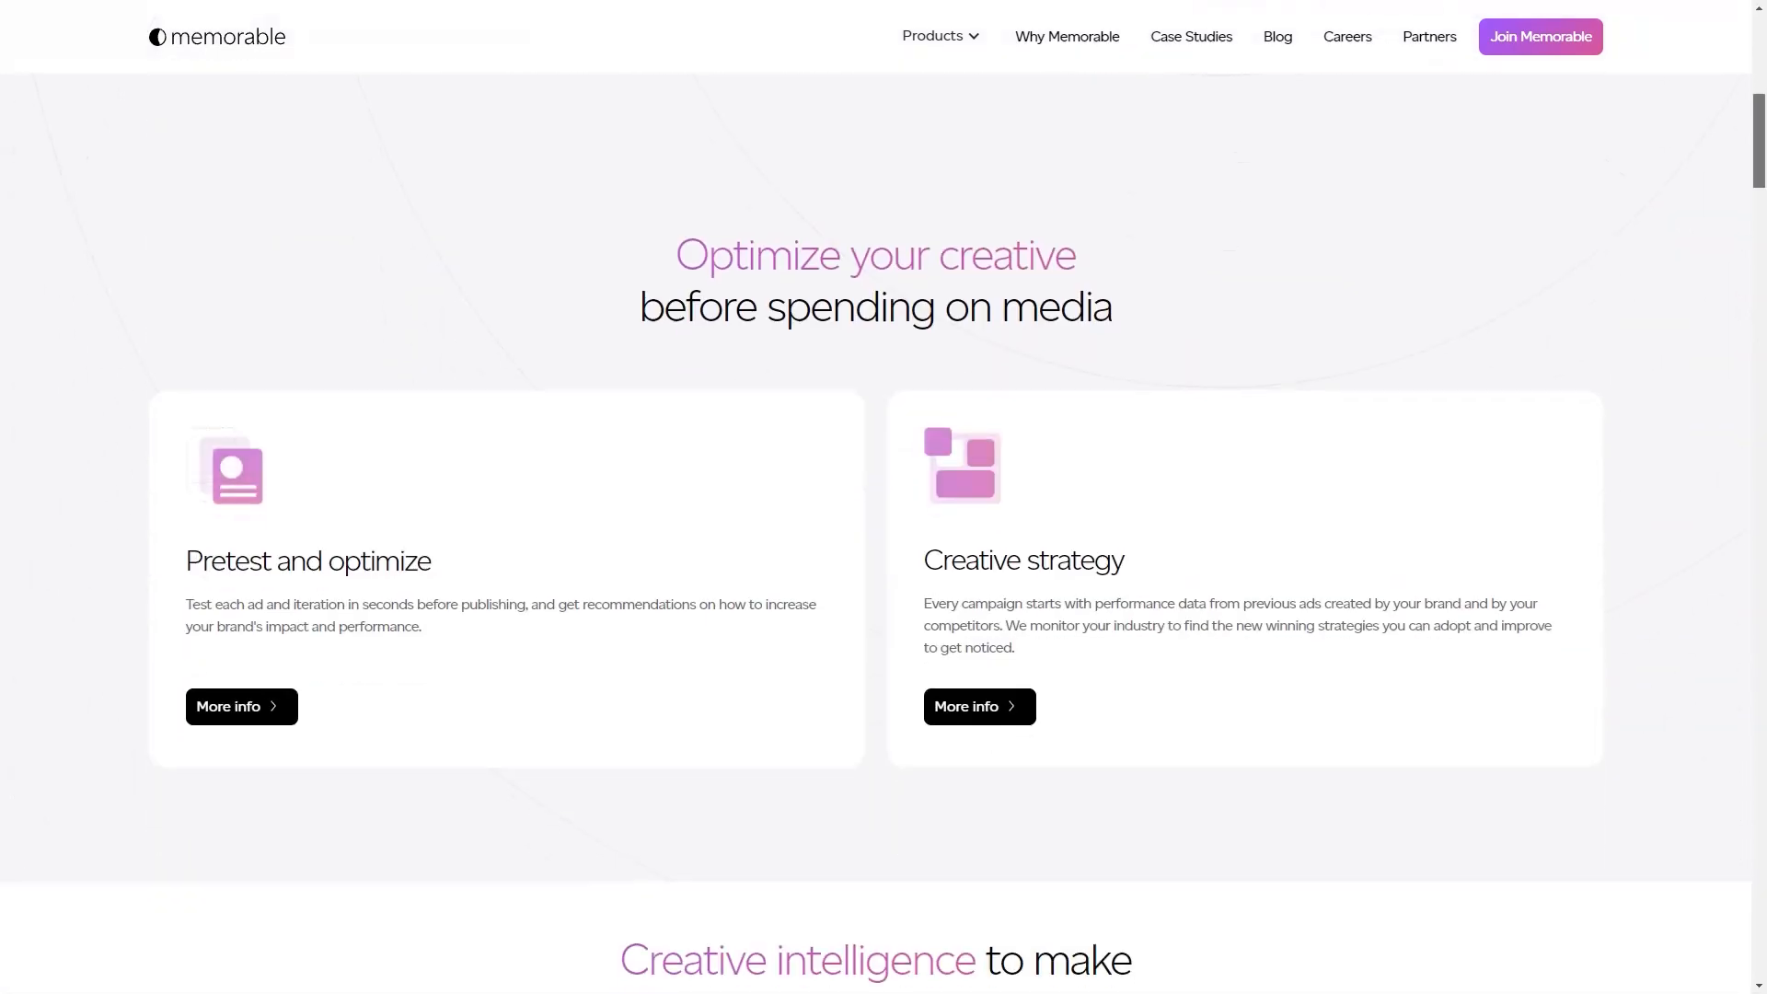
{"action": "scroll", "scroll_direction": "down", "scroll_amount": 3}
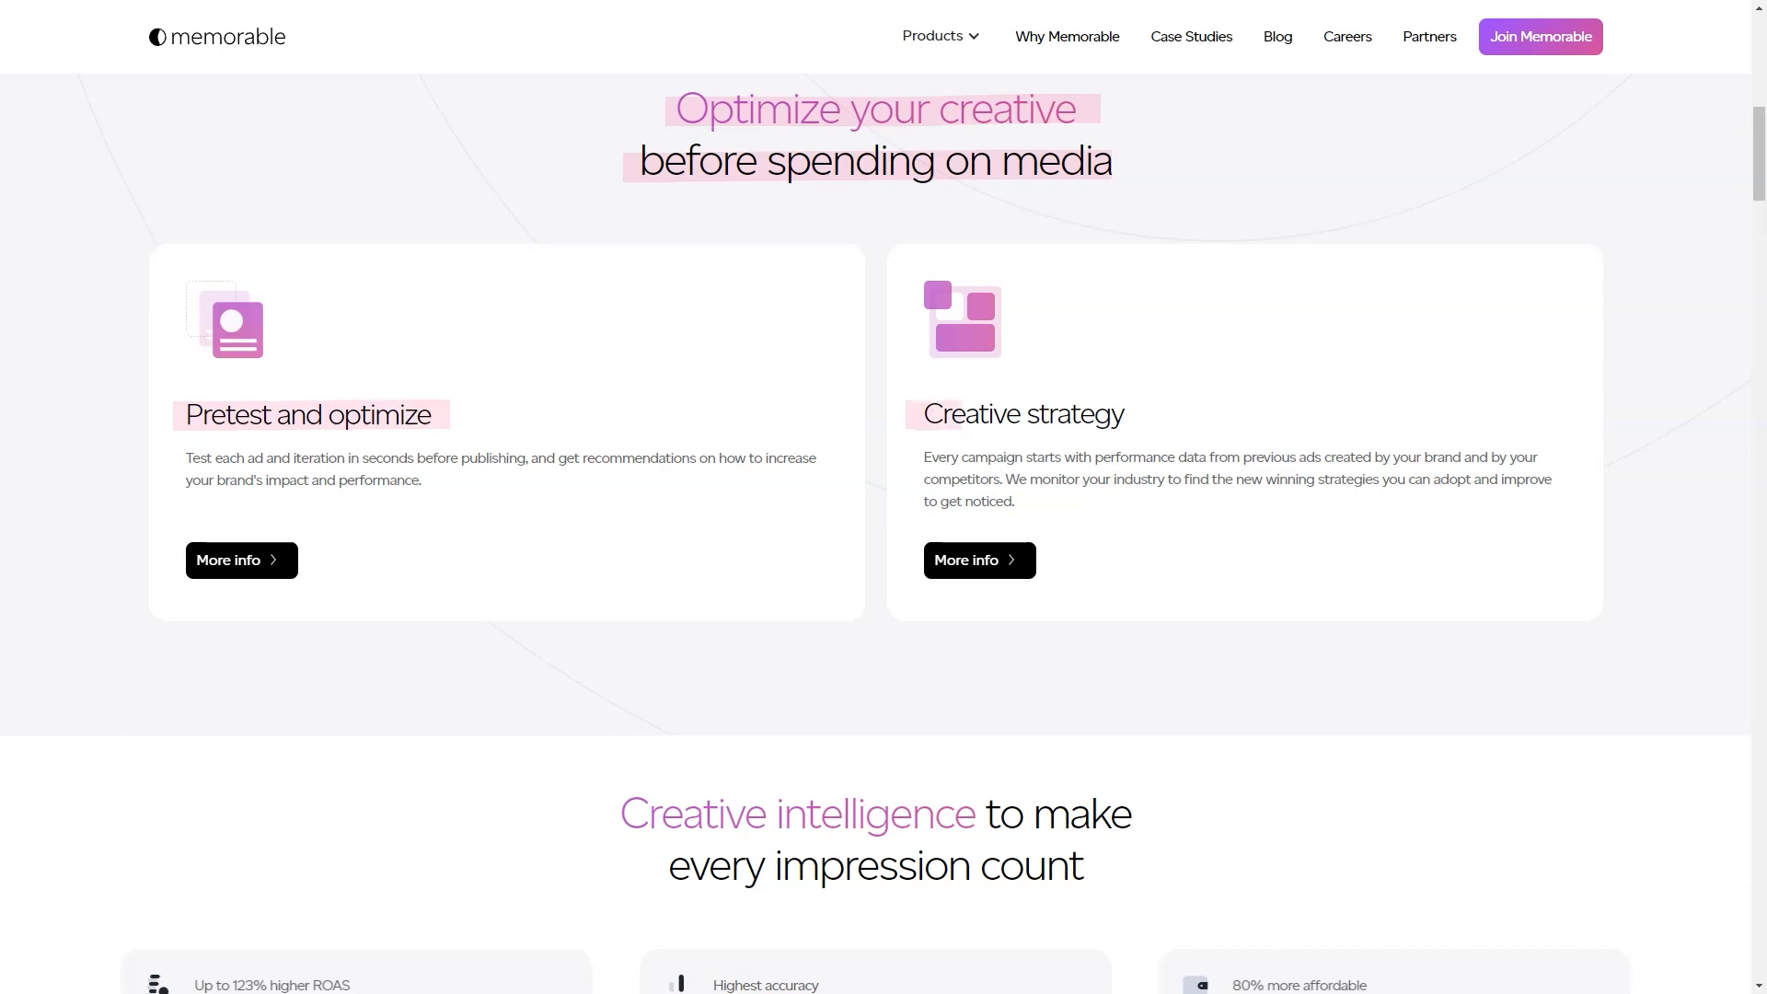
{"action": "scroll", "scroll_direction": "down", "scroll_amount": 3}
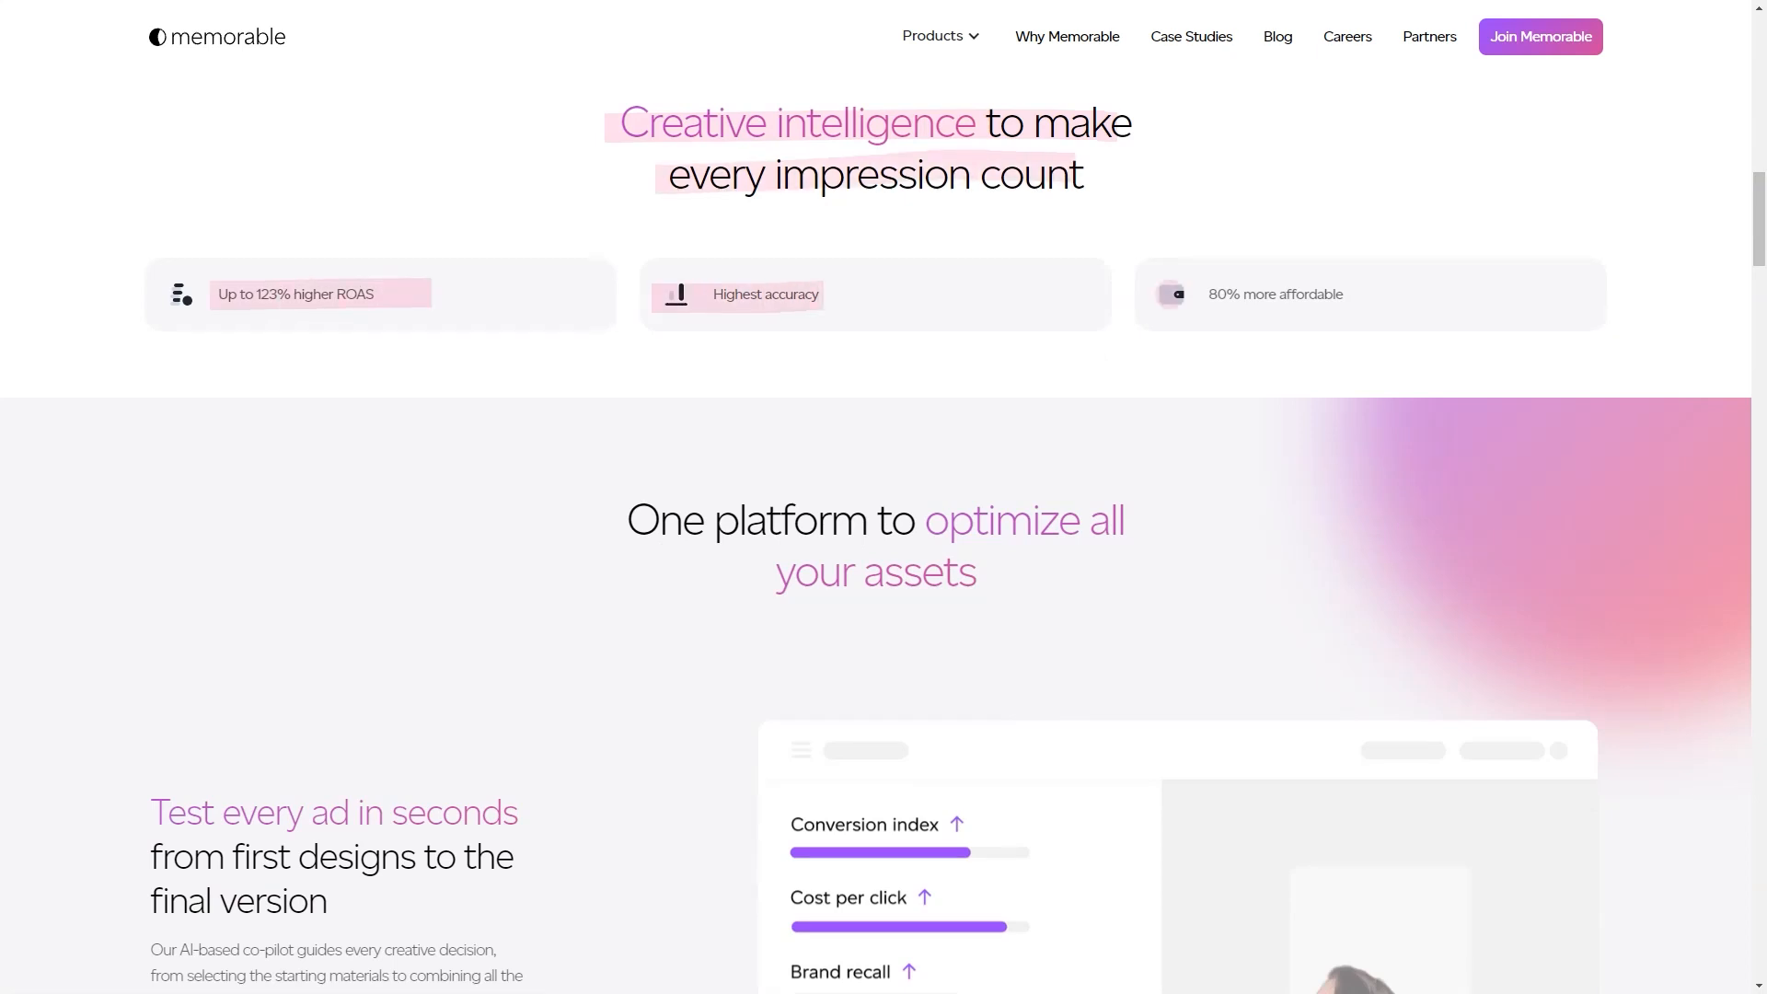
{"action": "scroll", "scroll_direction": "down", "scroll_amount": 3}
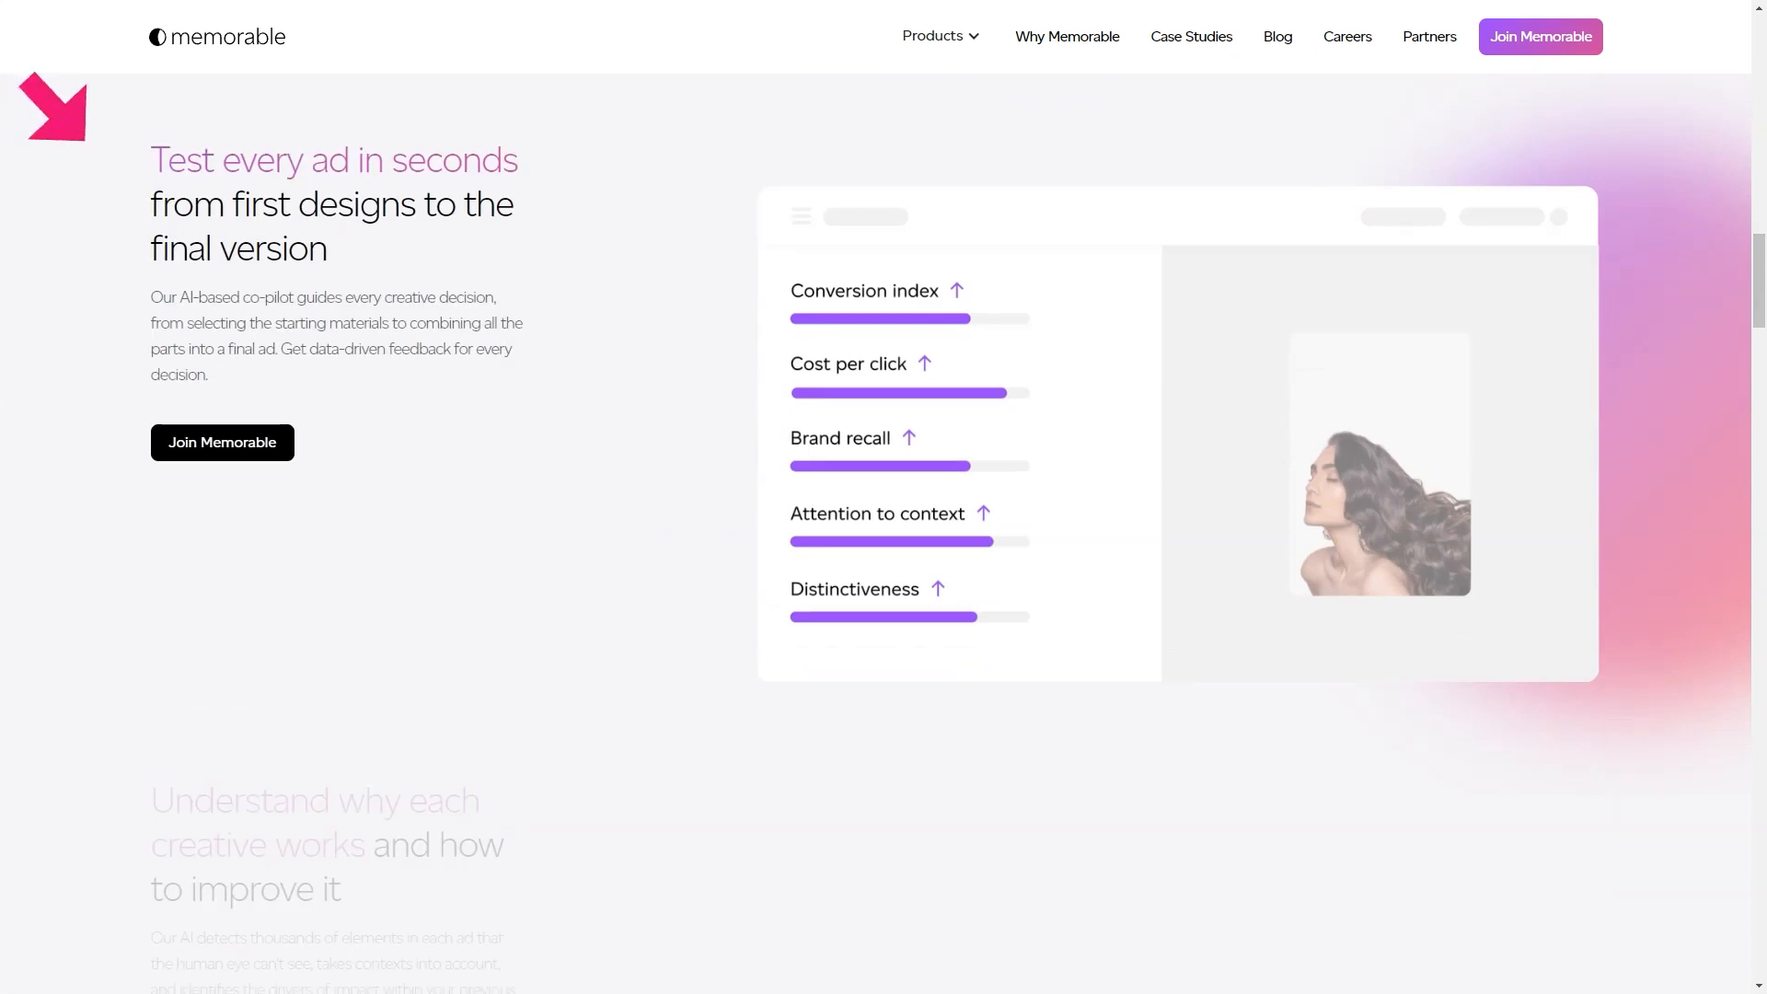
{"action": "scroll", "scroll_direction": "down", "scroll_amount": 3}
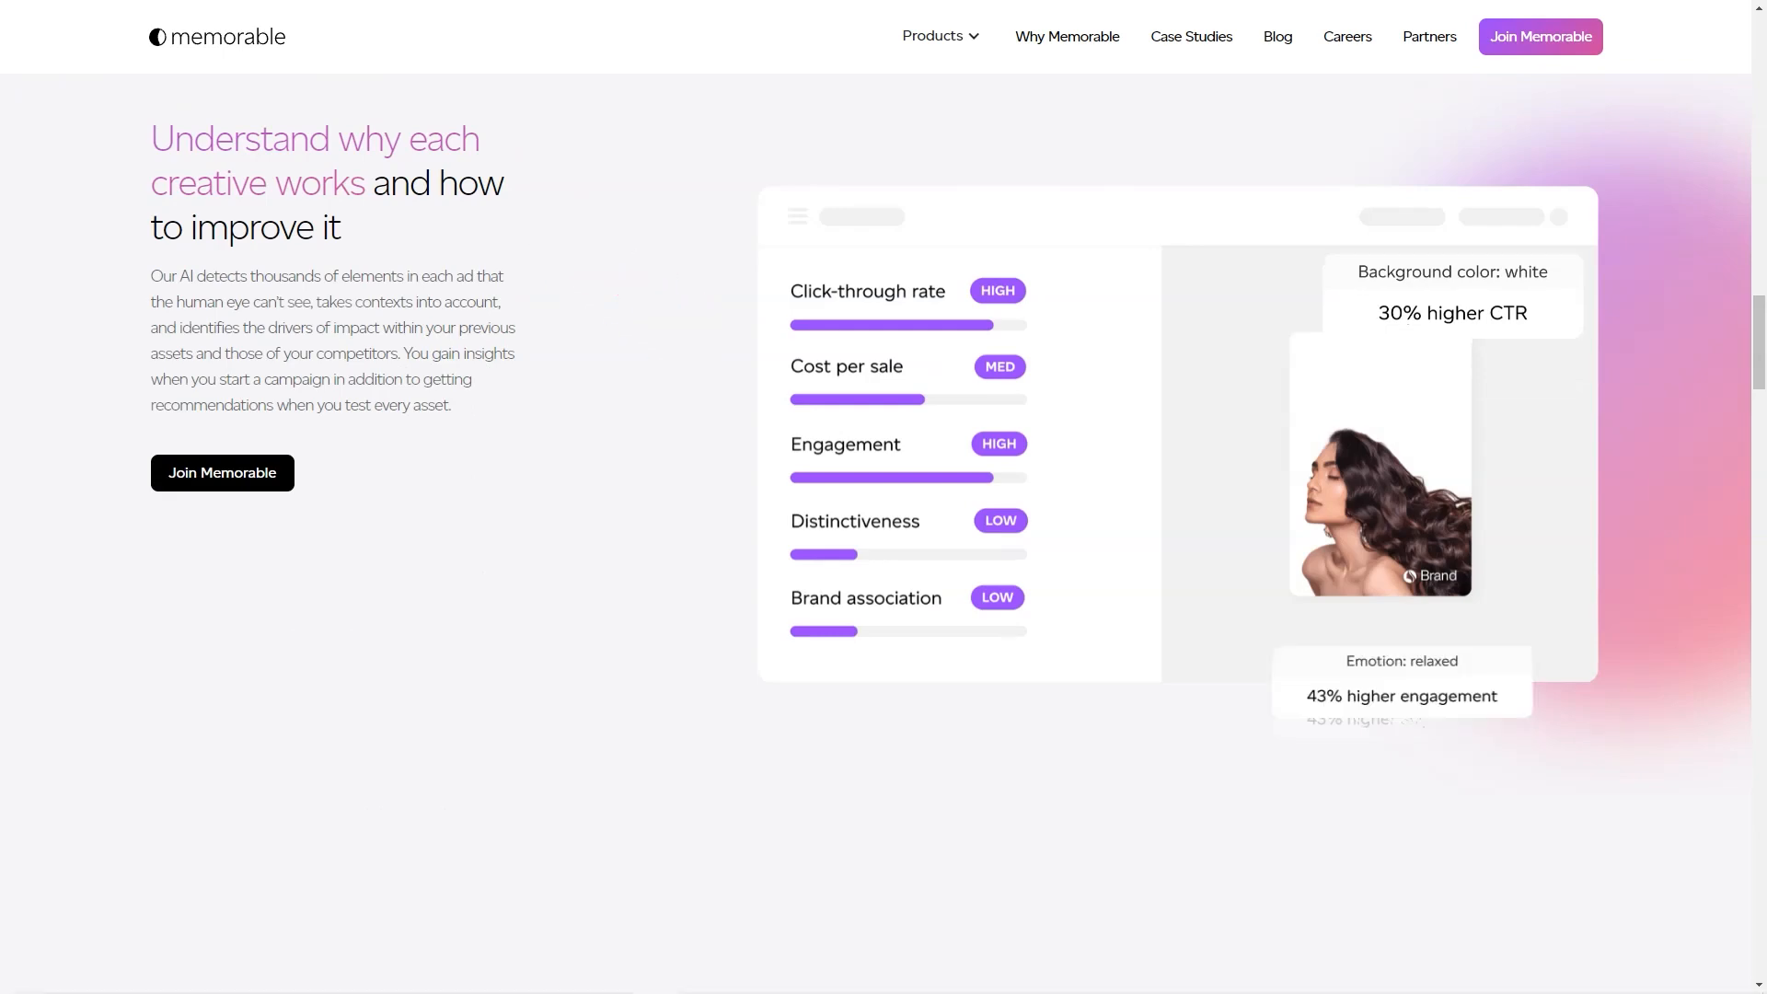
{"action": "scroll", "scroll_direction": "down", "scroll_amount": 3}
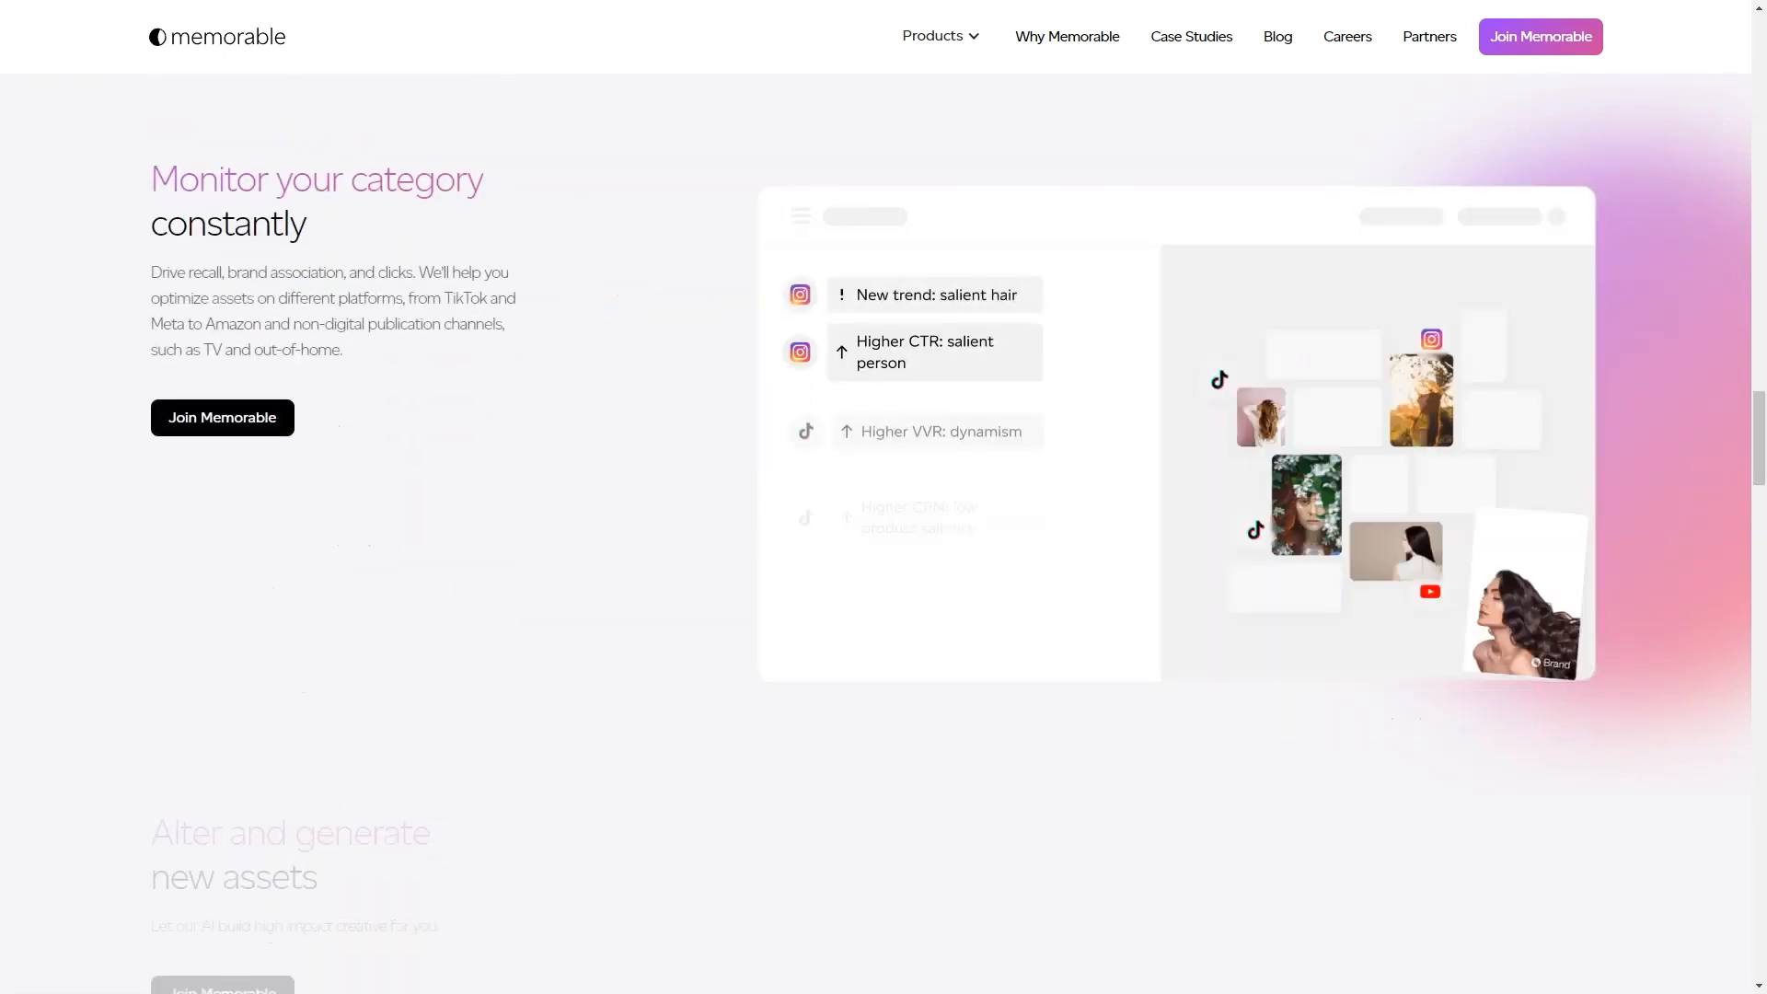
{"action": "scroll", "scroll_direction": "down", "scroll_amount": 3}
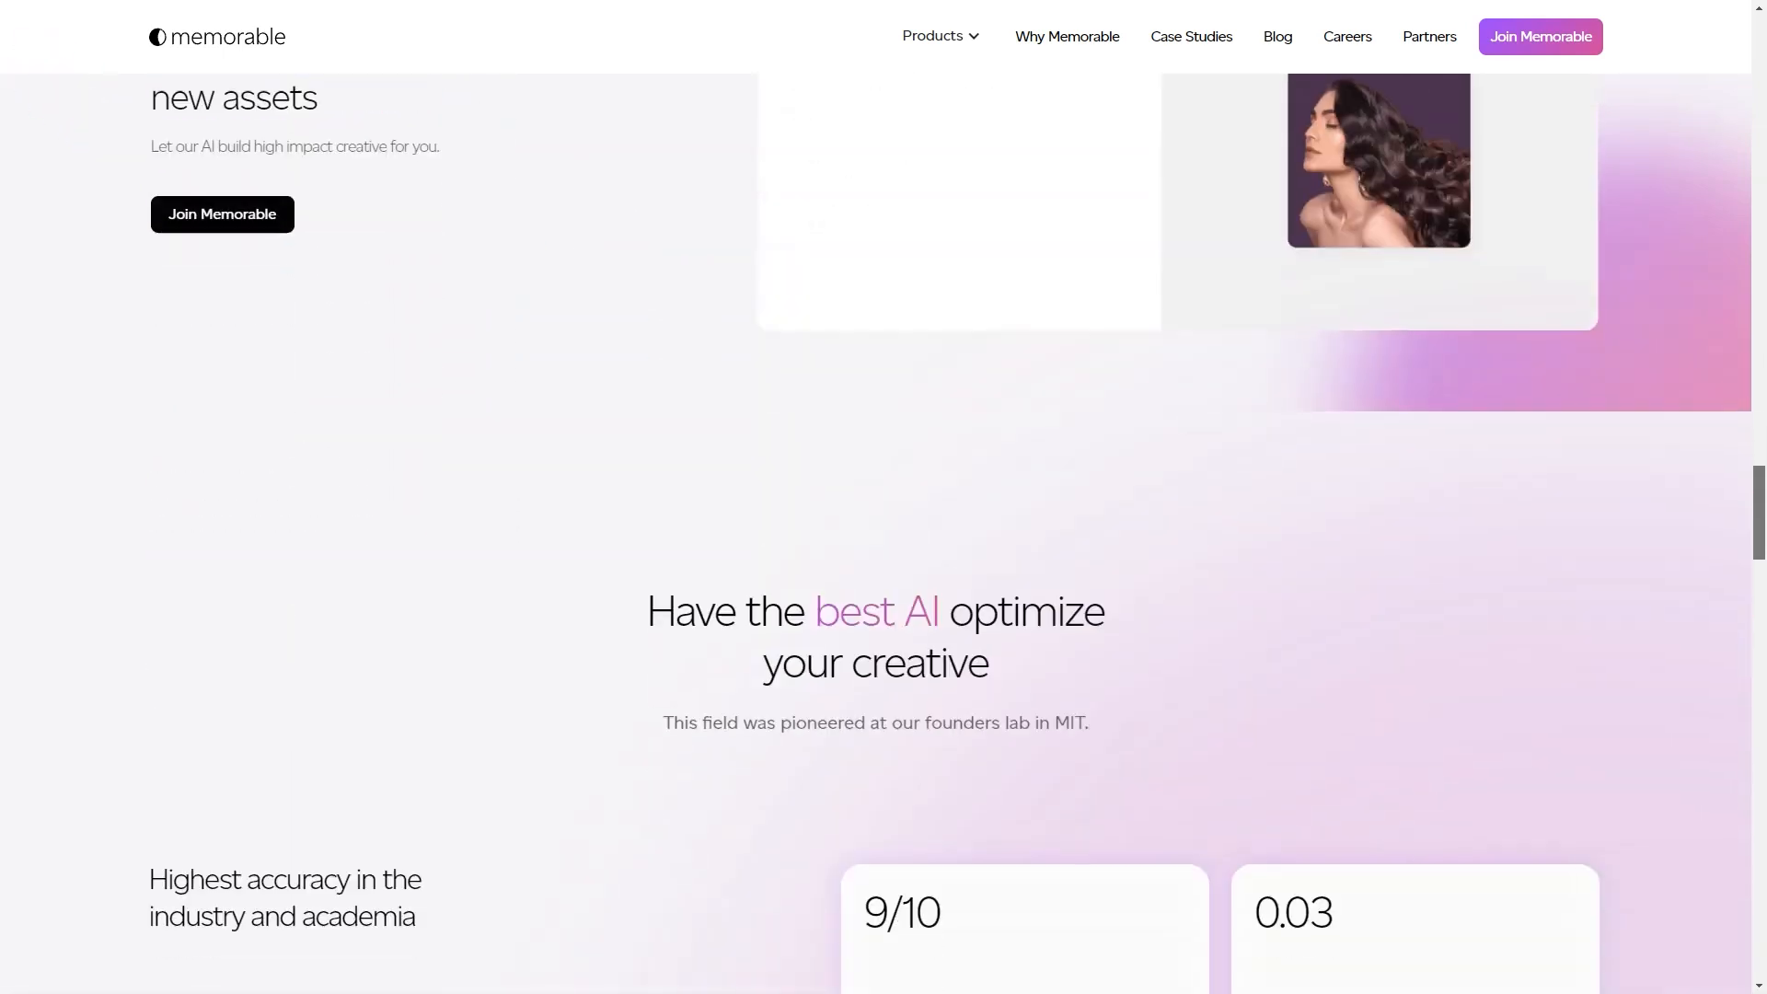
{"action": "scroll", "scroll_direction": "down", "scroll_amount": 3}
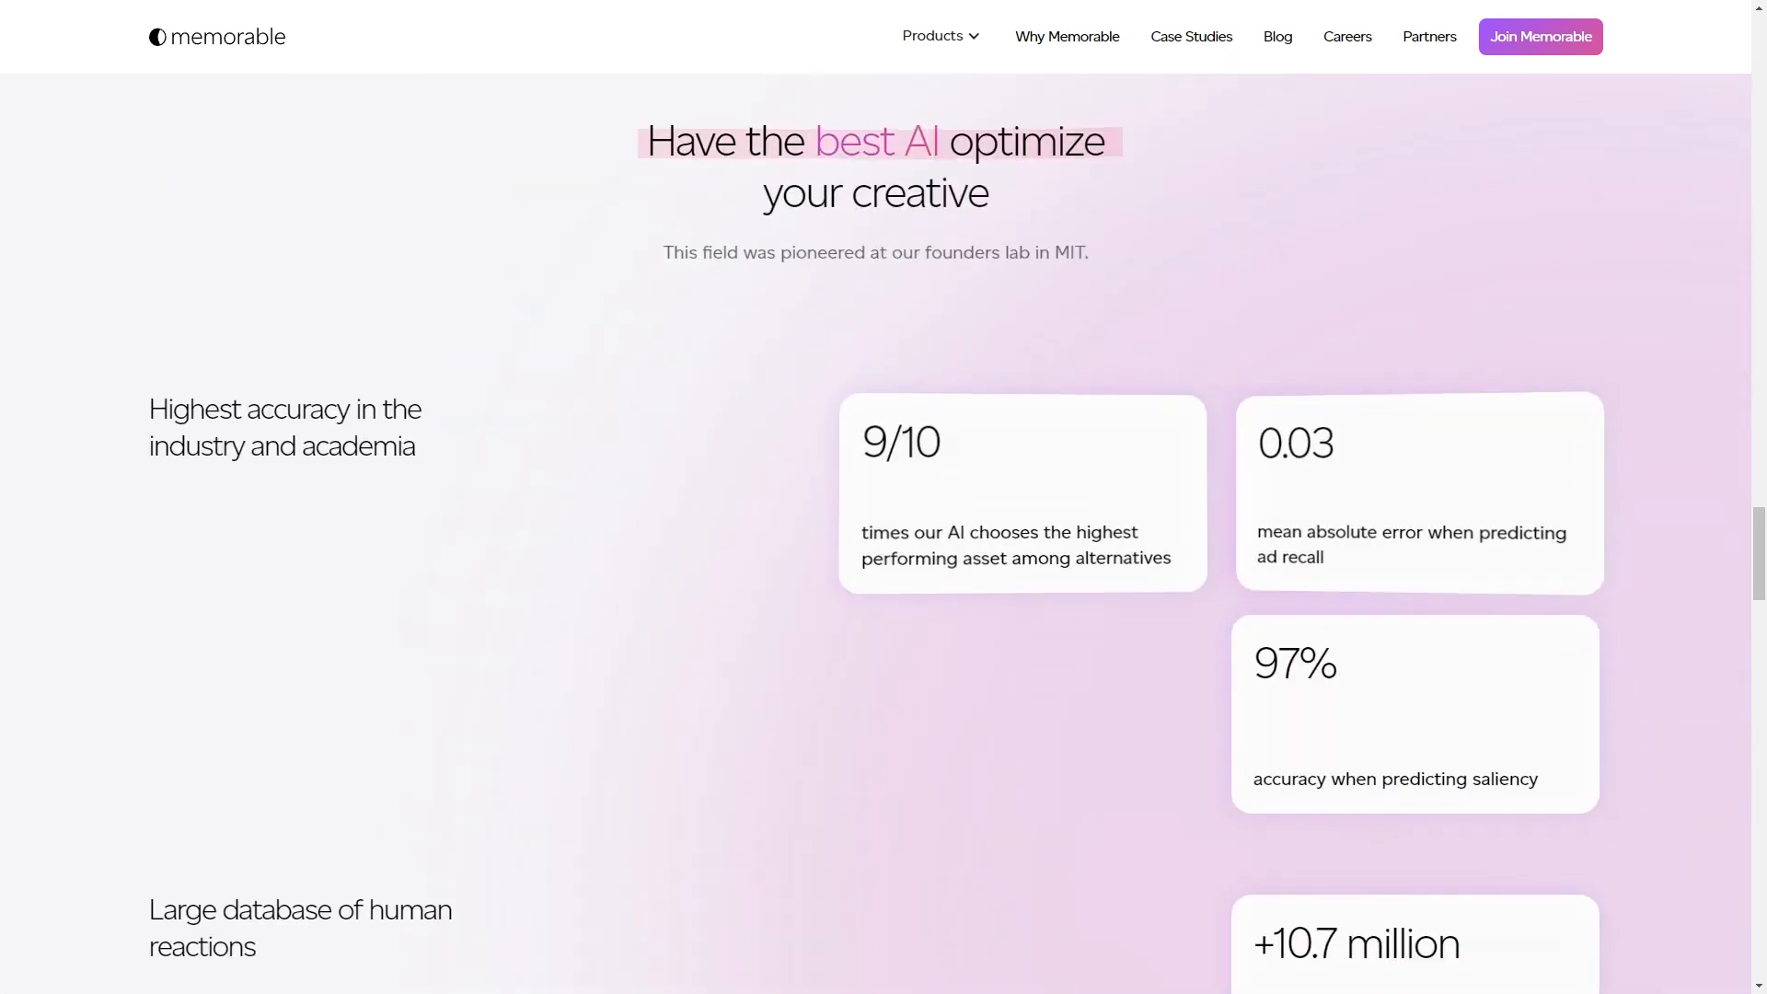
{"action": "scroll", "scroll_direction": "down", "scroll_amount": 3}
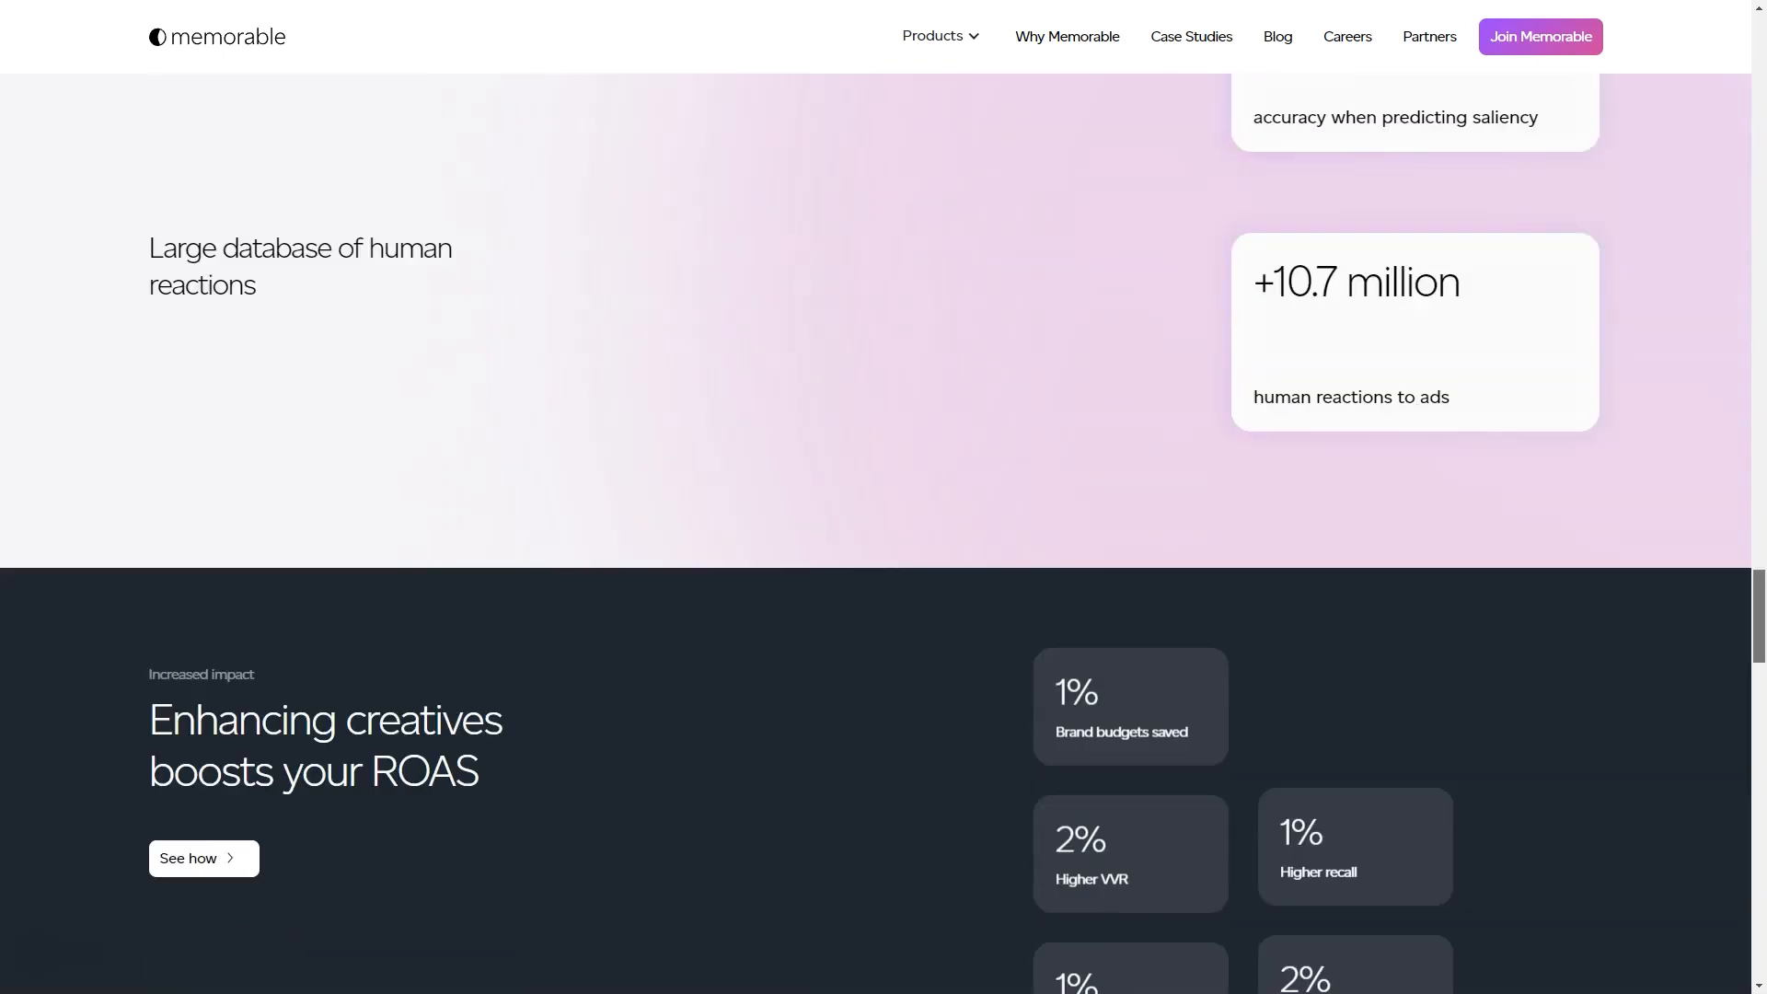
{"action": "scroll", "scroll_direction": "down", "scroll_amount": 3}
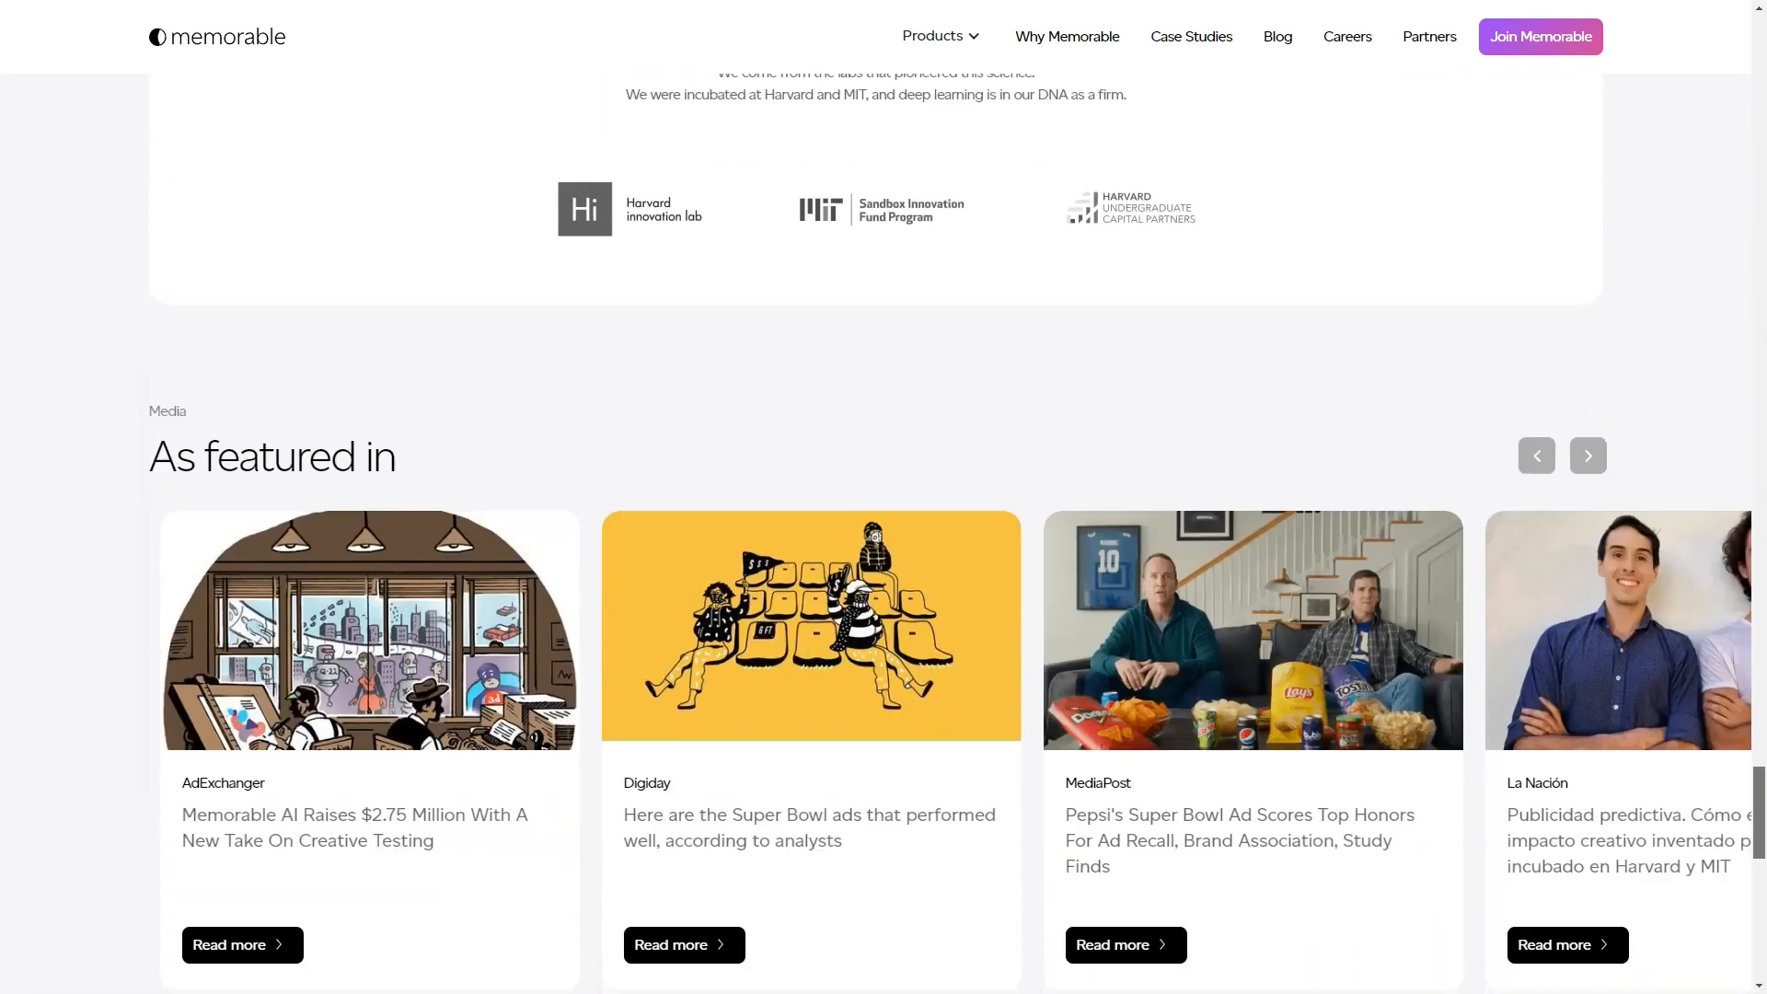
{"action": "scroll", "scroll_direction": "up", "scroll_amount": 3}
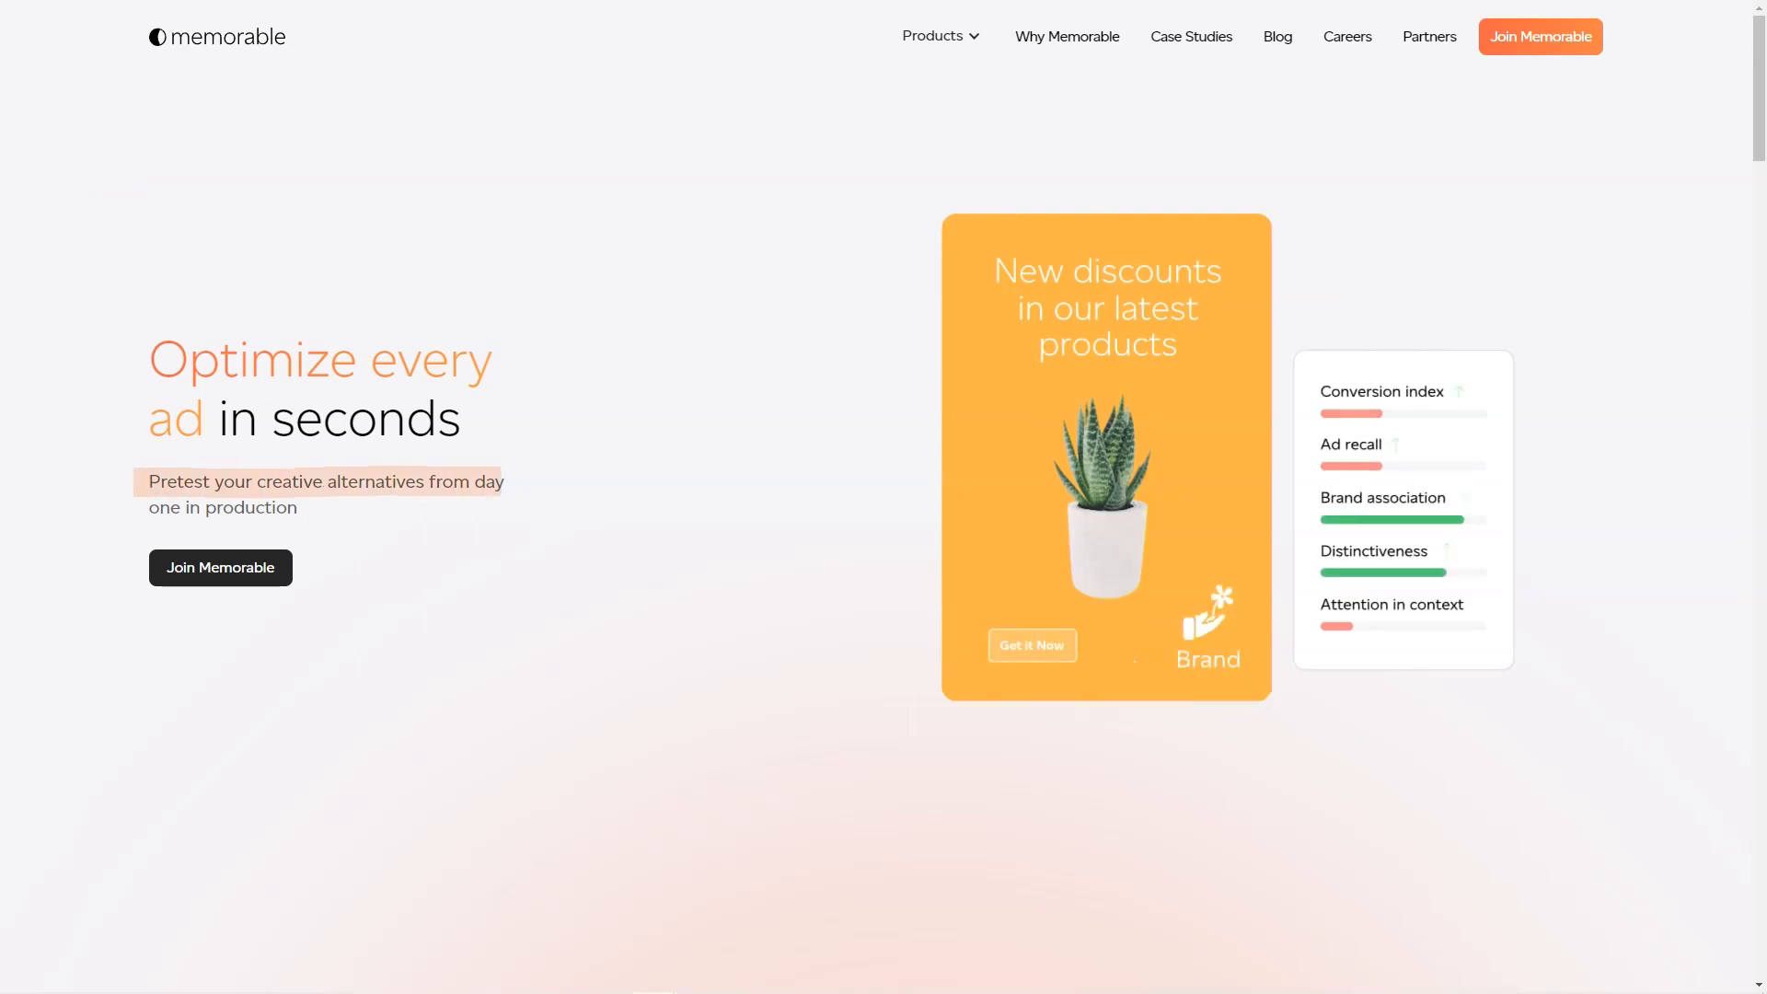
Step: Expand the 'Understand why' and 'Get recommendations' steps on the optimization page
{"action": "scroll", "scroll_direction": "down", "scroll_amount": 3}
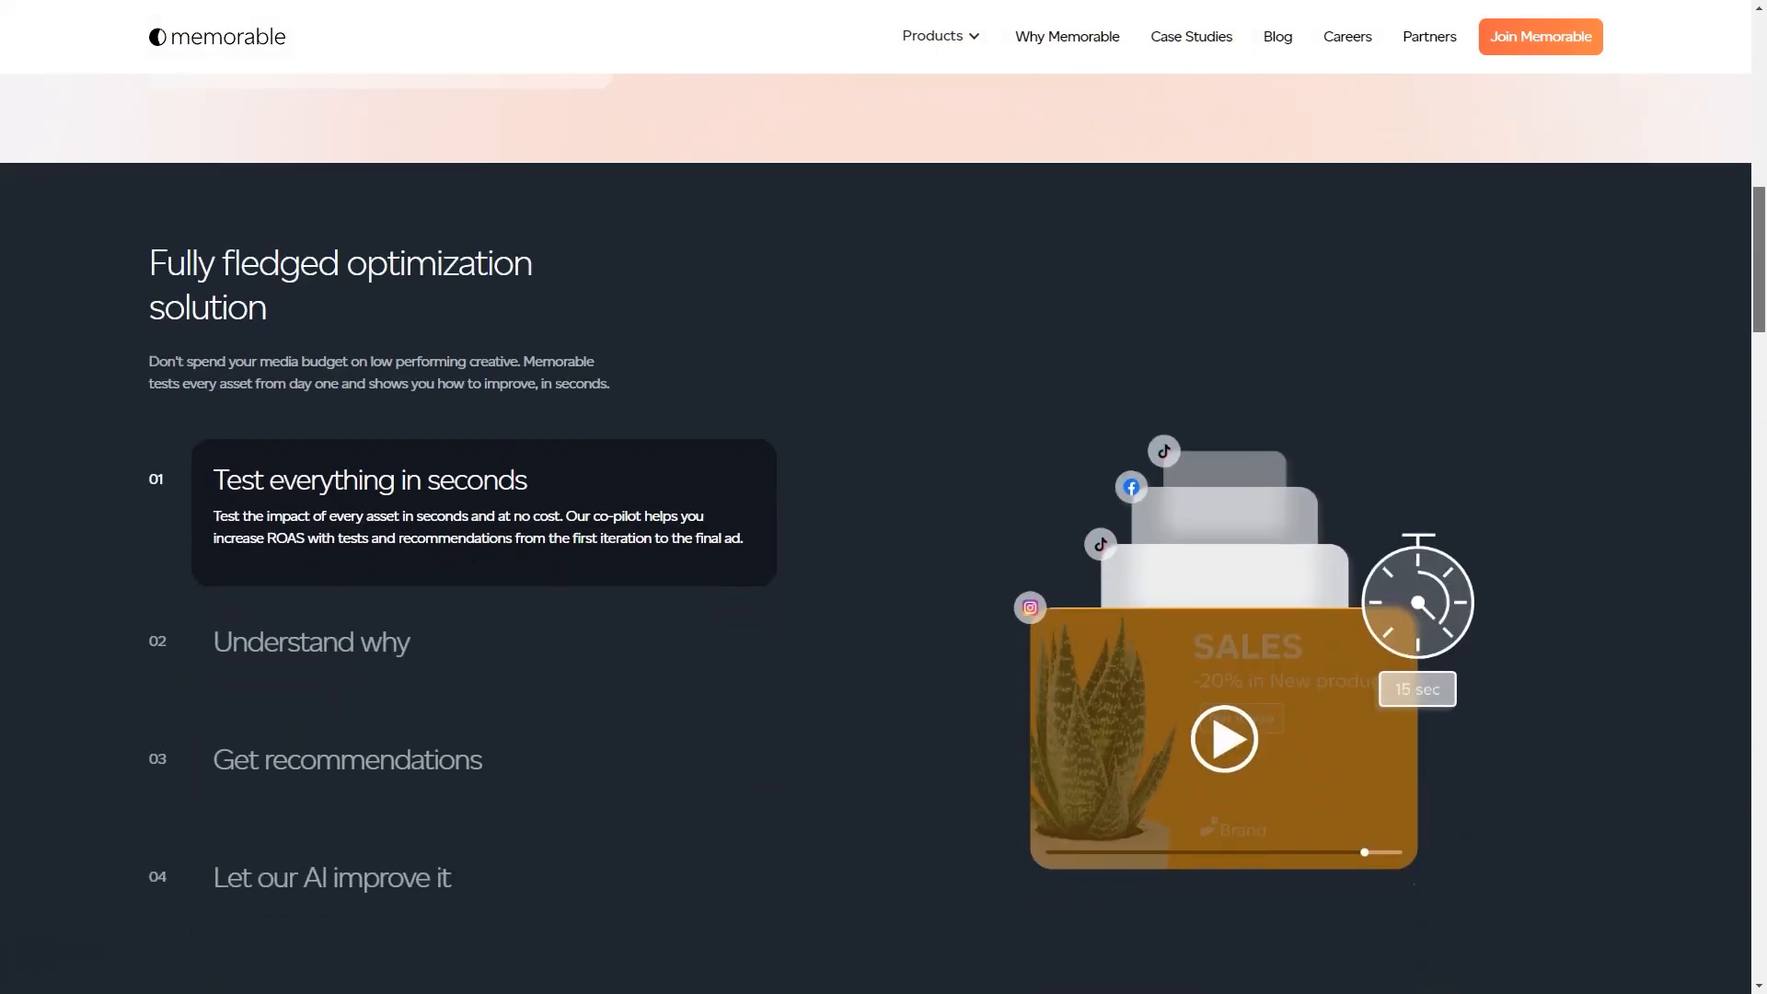
{"action": "left_click", "coordinate": [311, 641]}
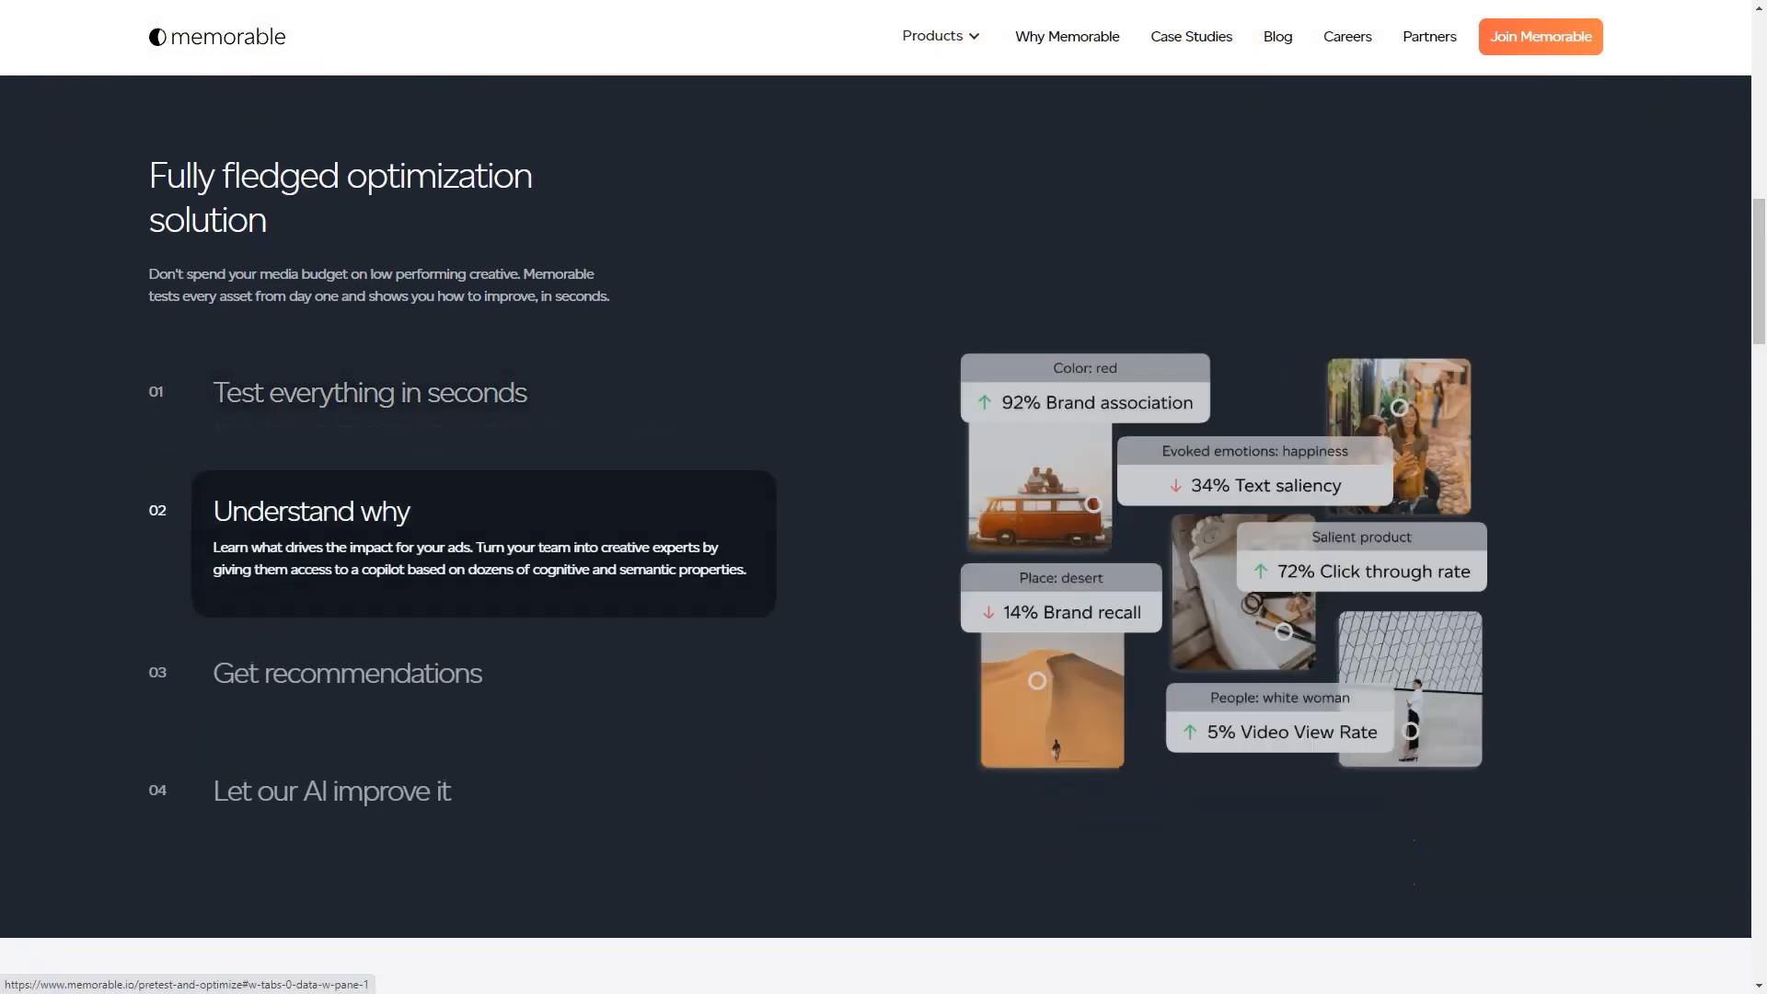
{"action": "left_click", "coordinate": [332, 790]}
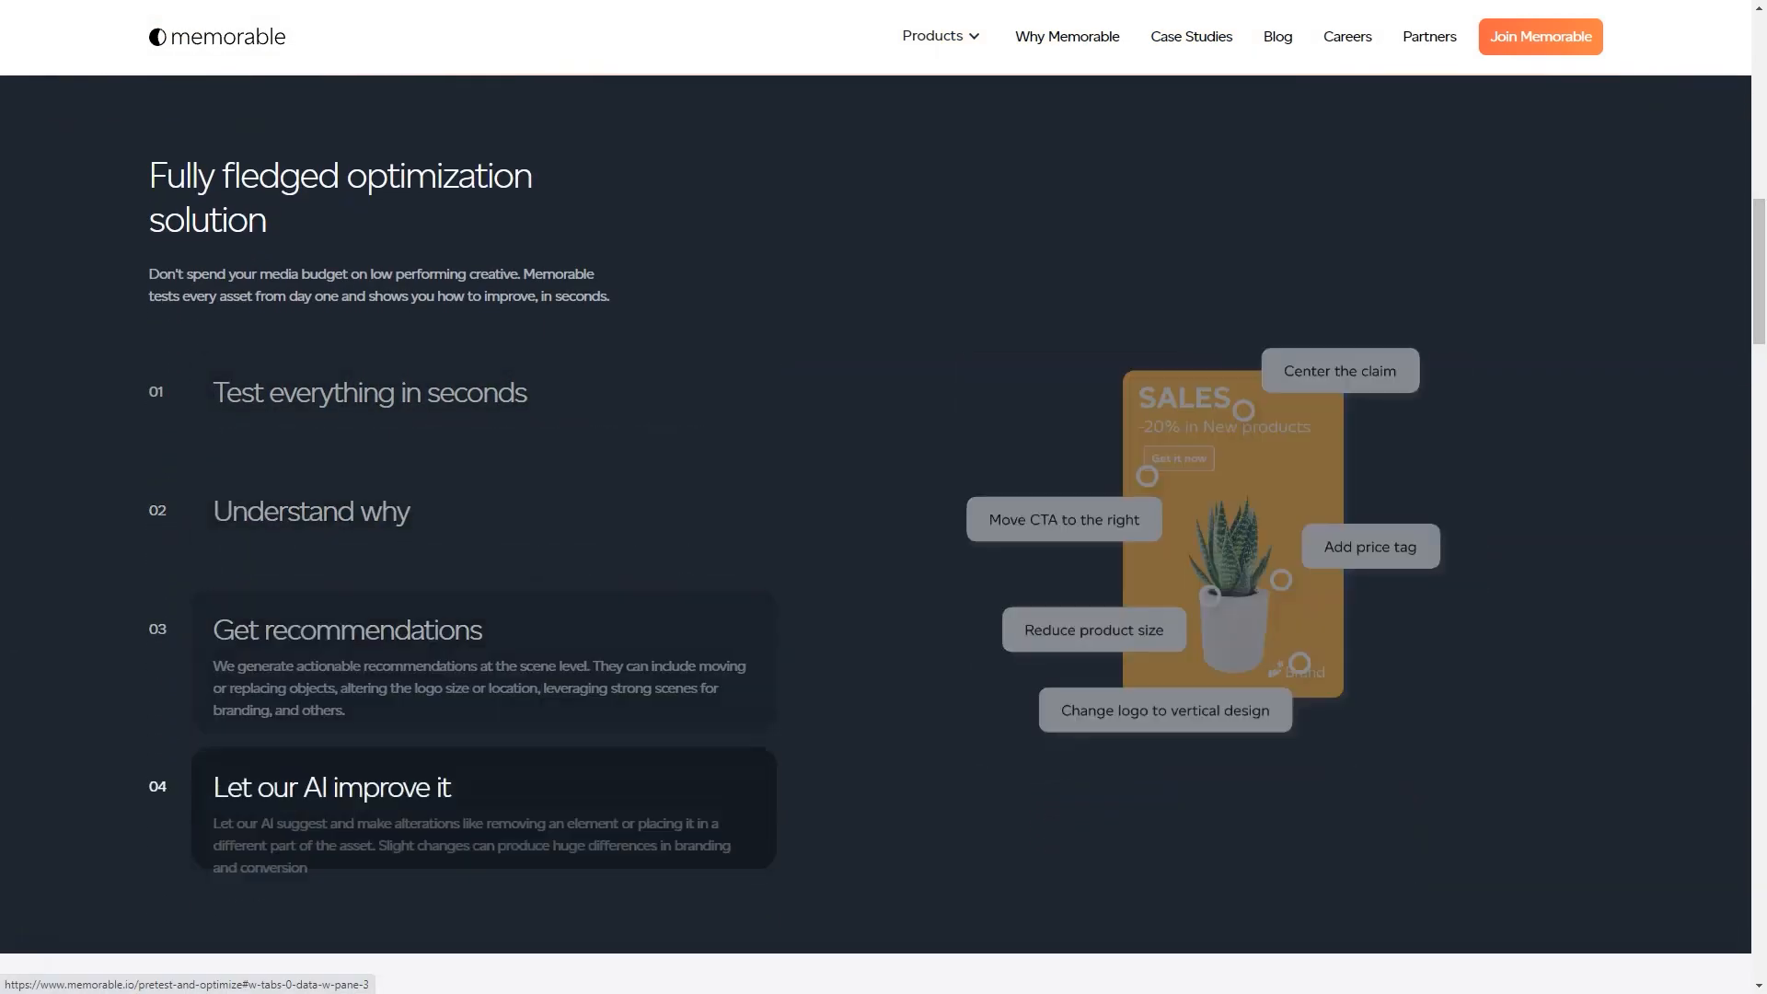
Step: Scroll through the metrics and platforms sections down to the client testimonials
{"action": "scroll", "scroll_direction": "down", "scroll_amount": 3}
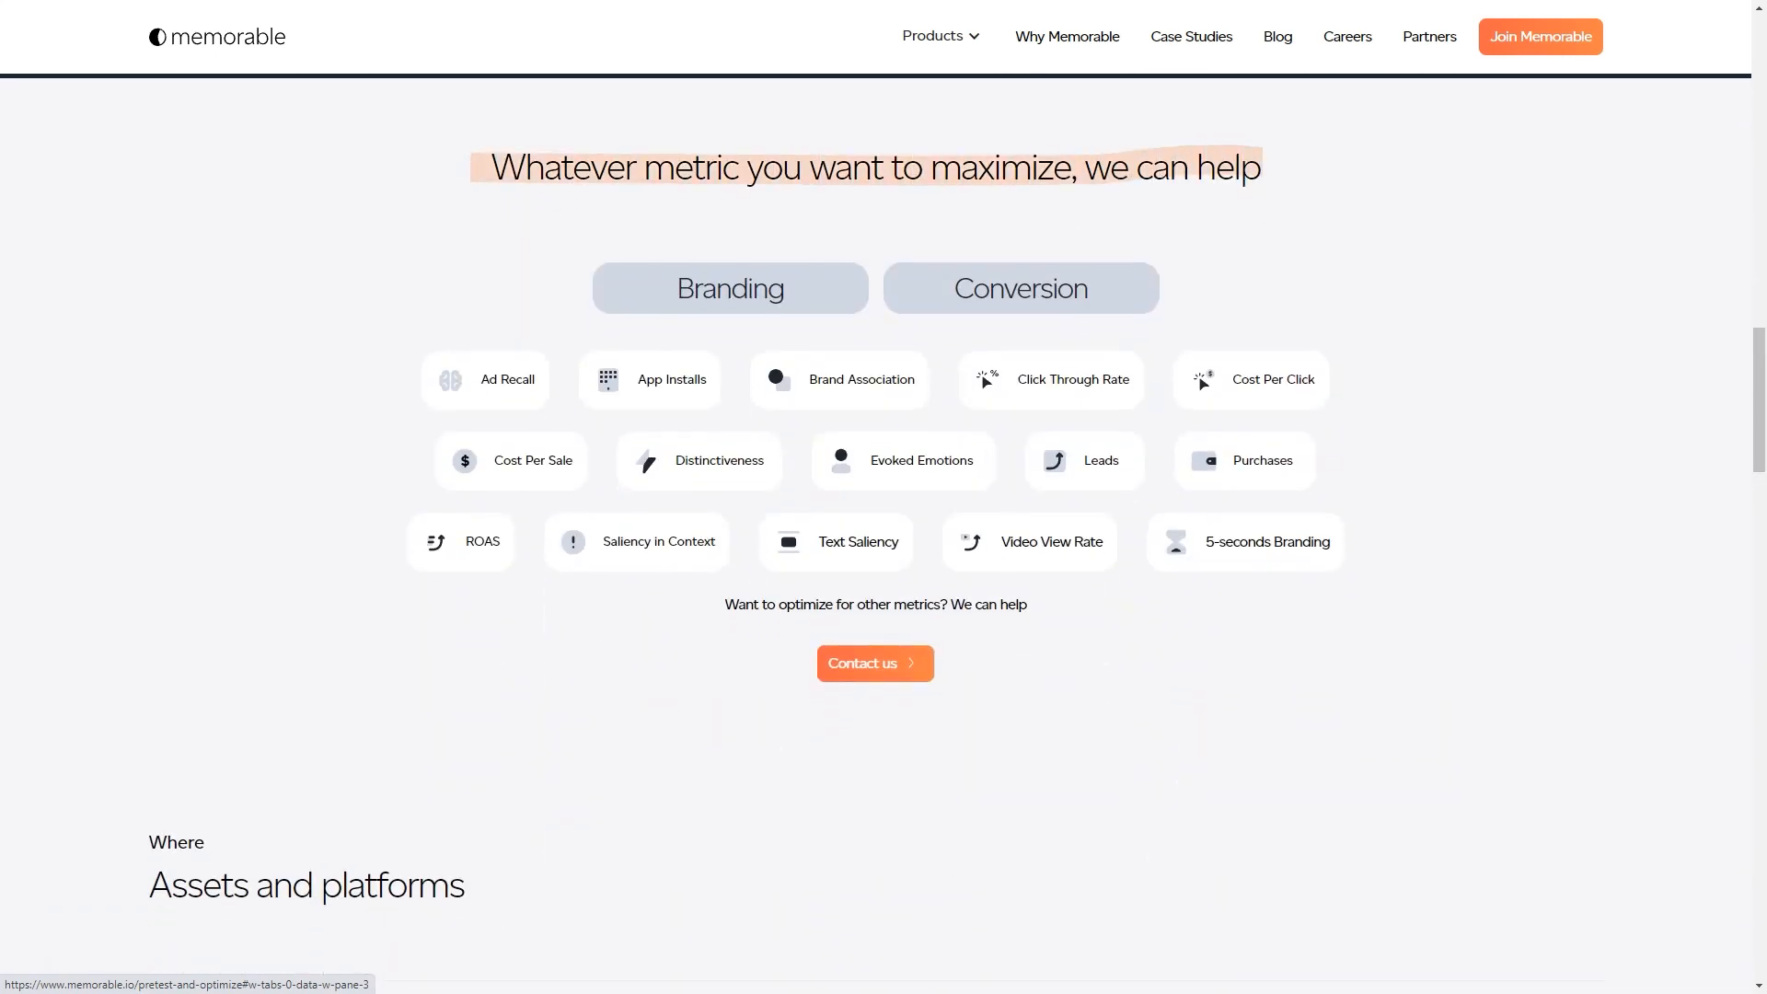
{"action": "scroll", "scroll_direction": "down", "scroll_amount": 3}
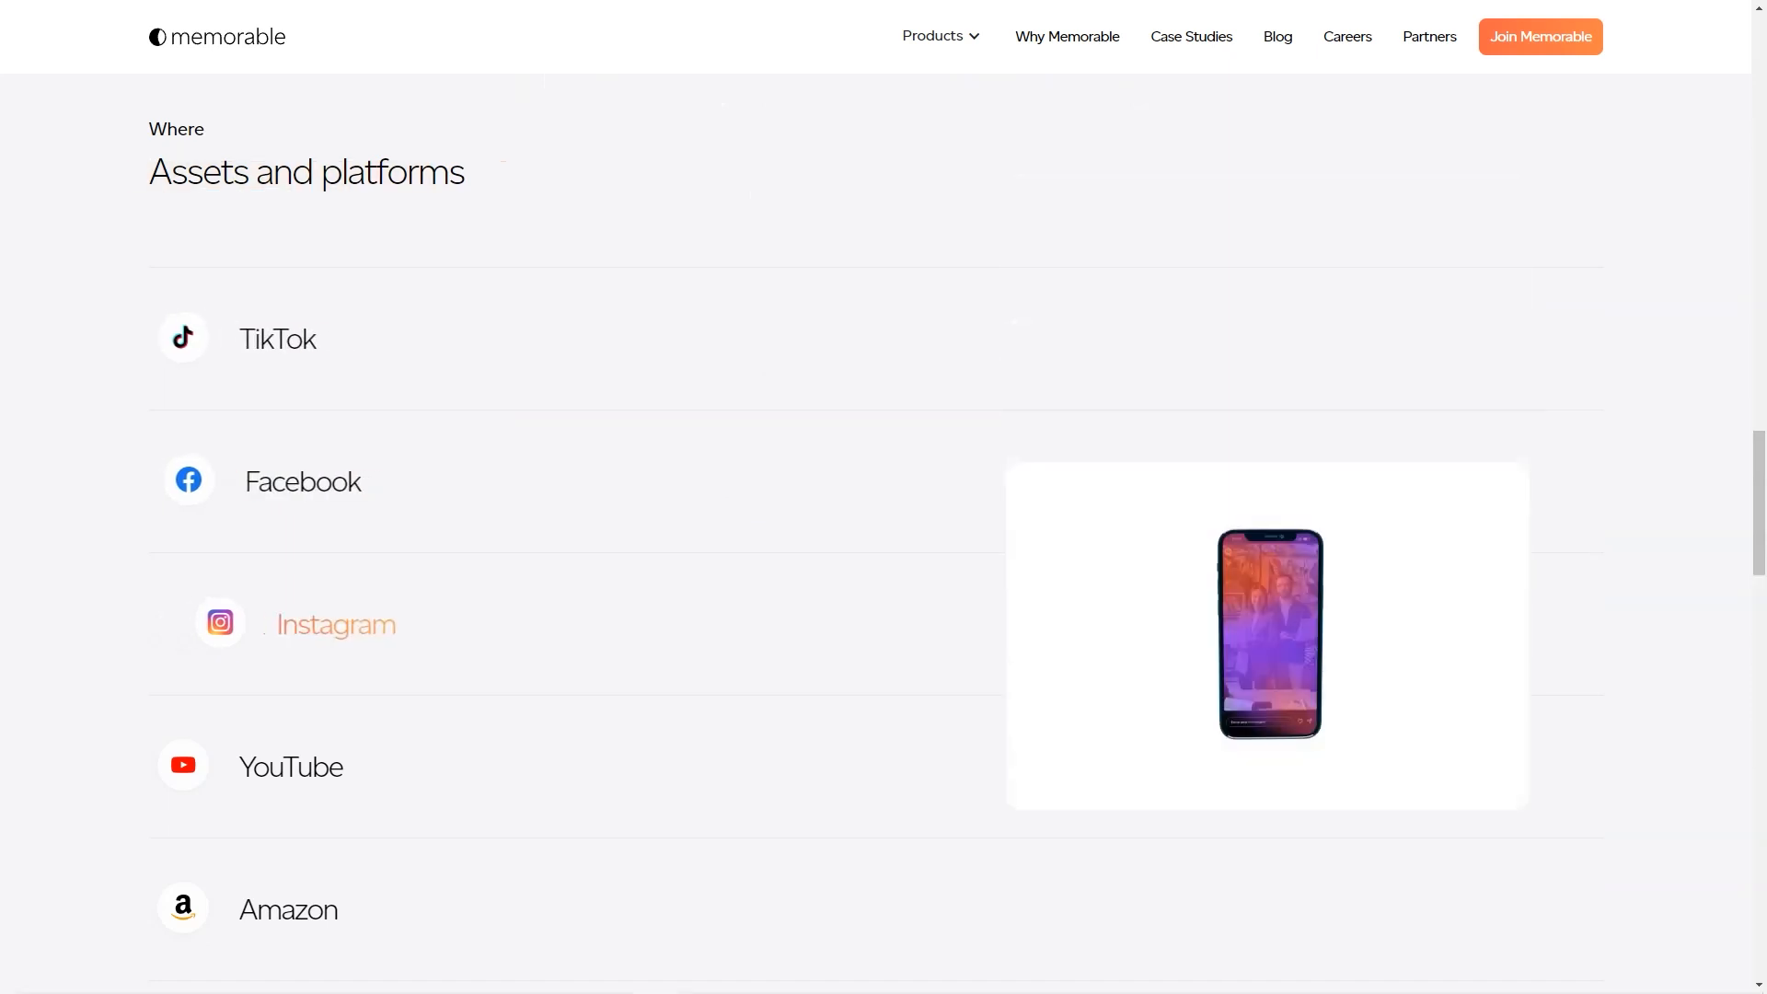
{"action": "scroll", "scroll_direction": "down", "scroll_amount": 3}
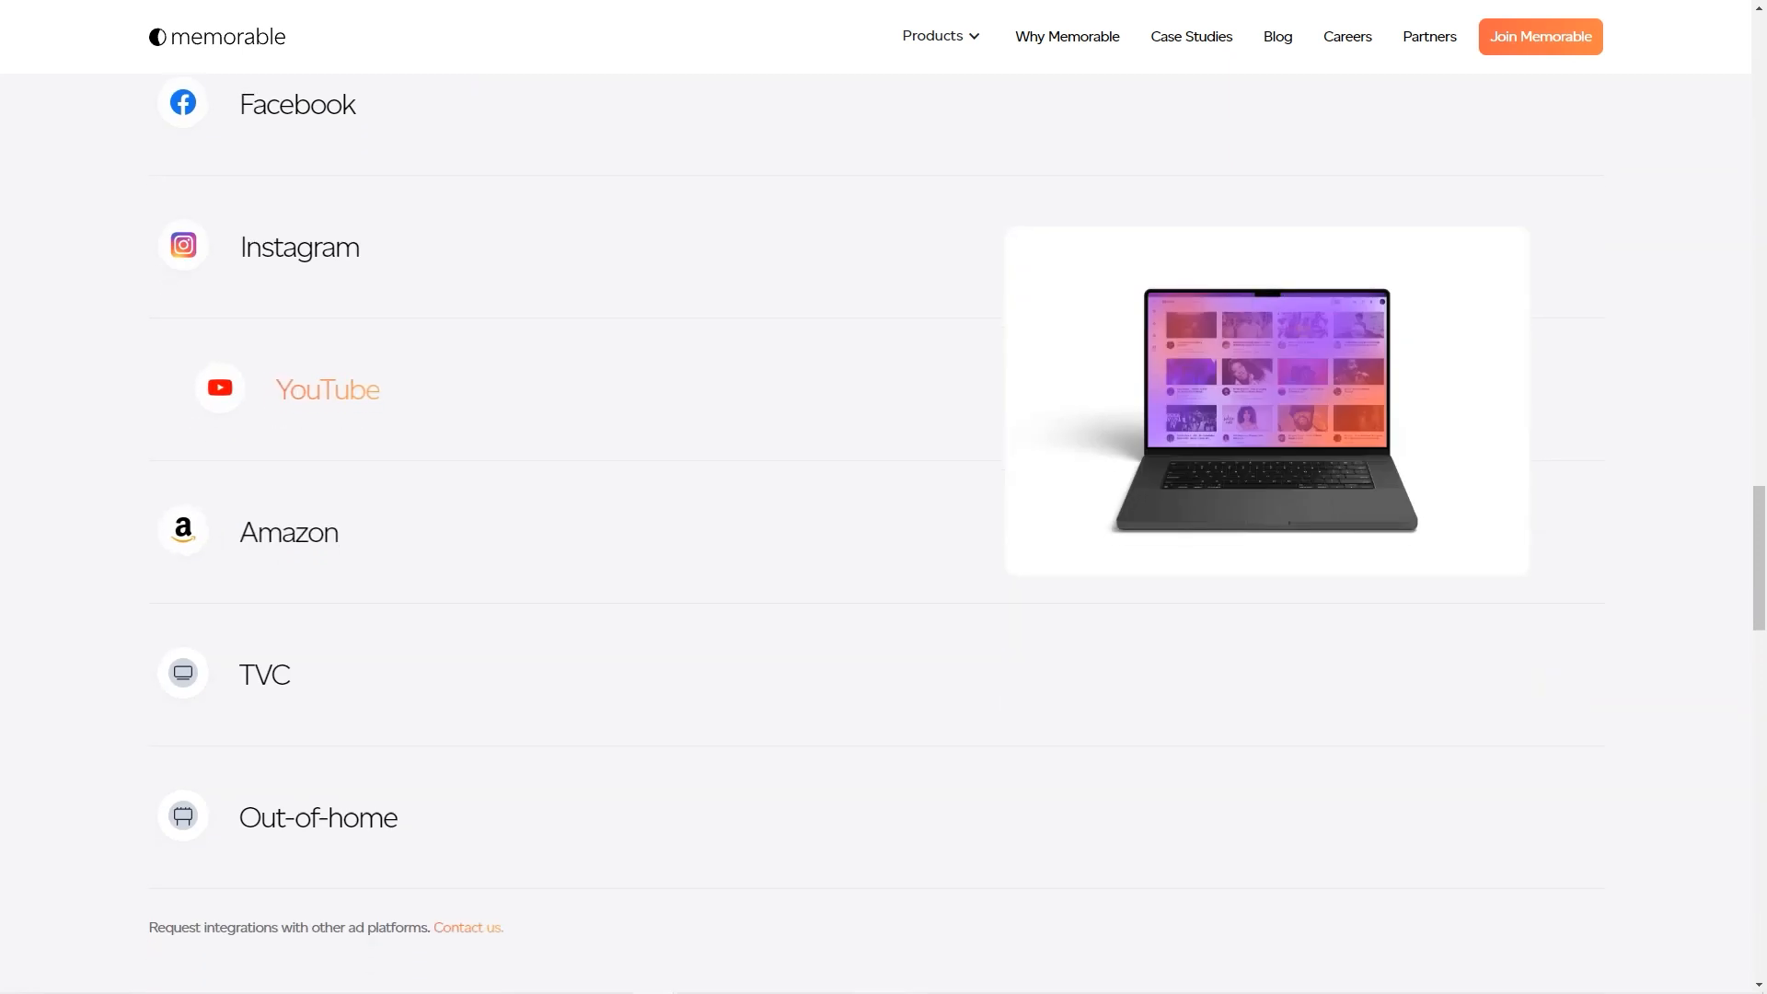
{"action": "scroll", "scroll_direction": "down", "scroll_amount": 3}
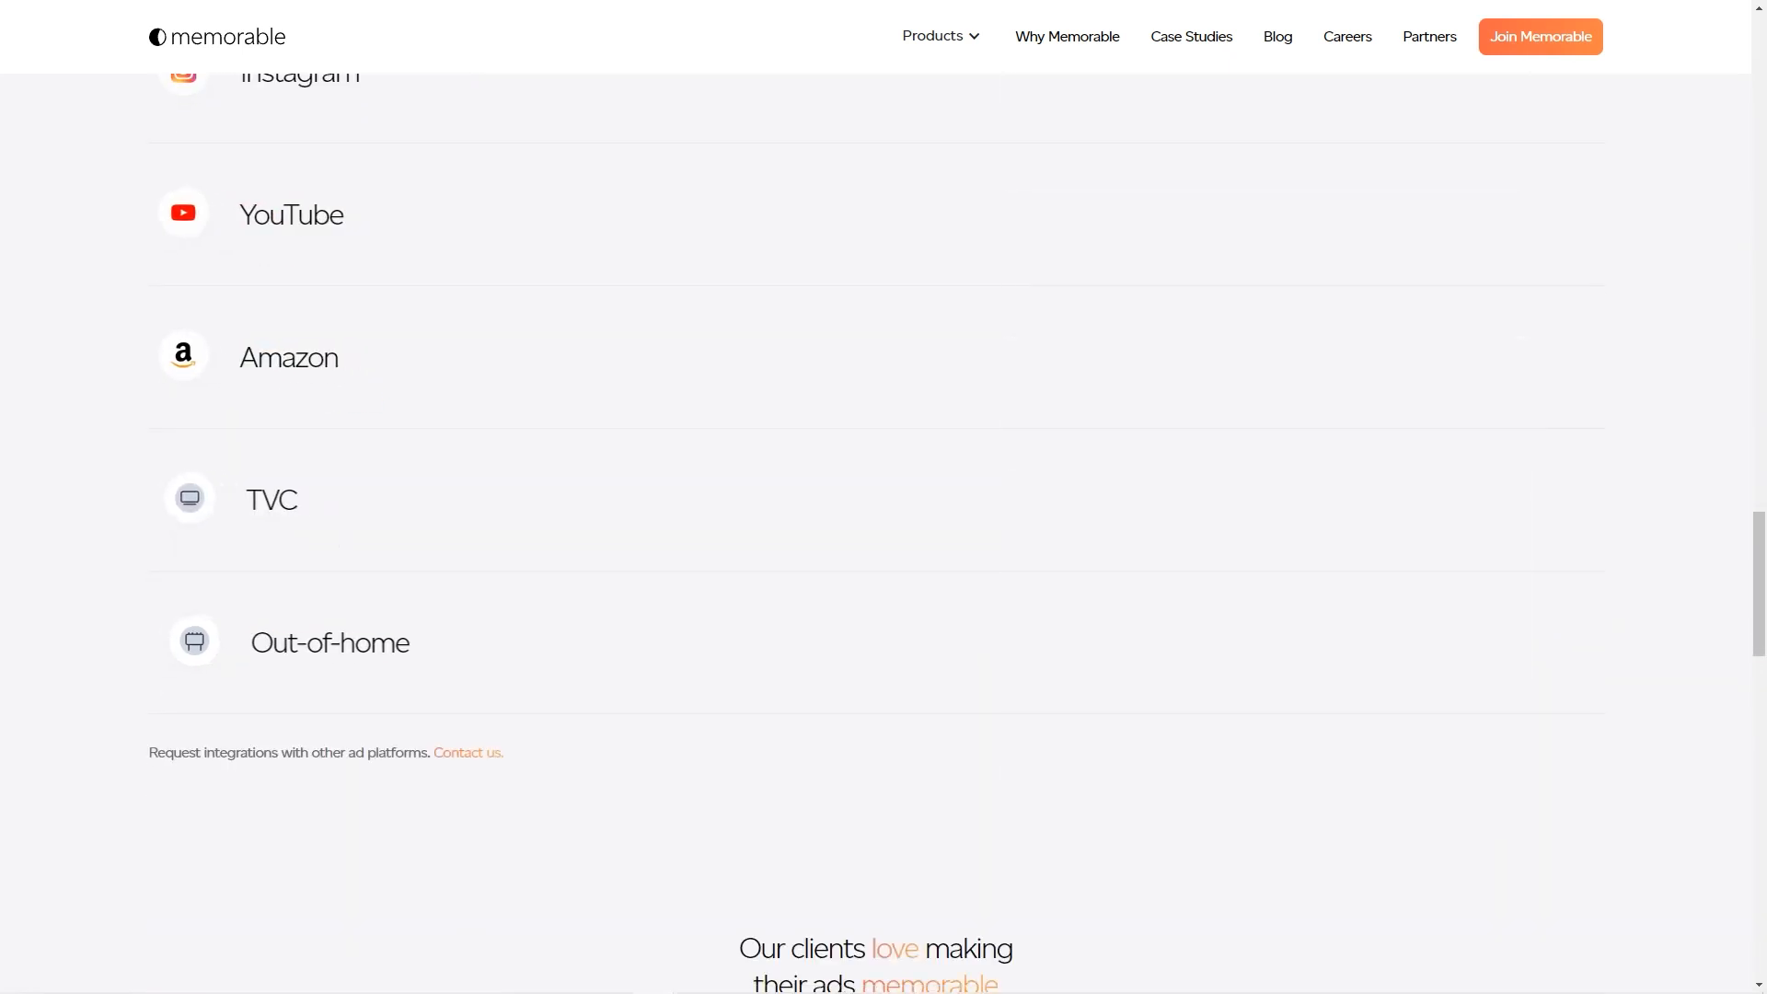
{"action": "scroll", "scroll_direction": "down", "scroll_amount": 3}
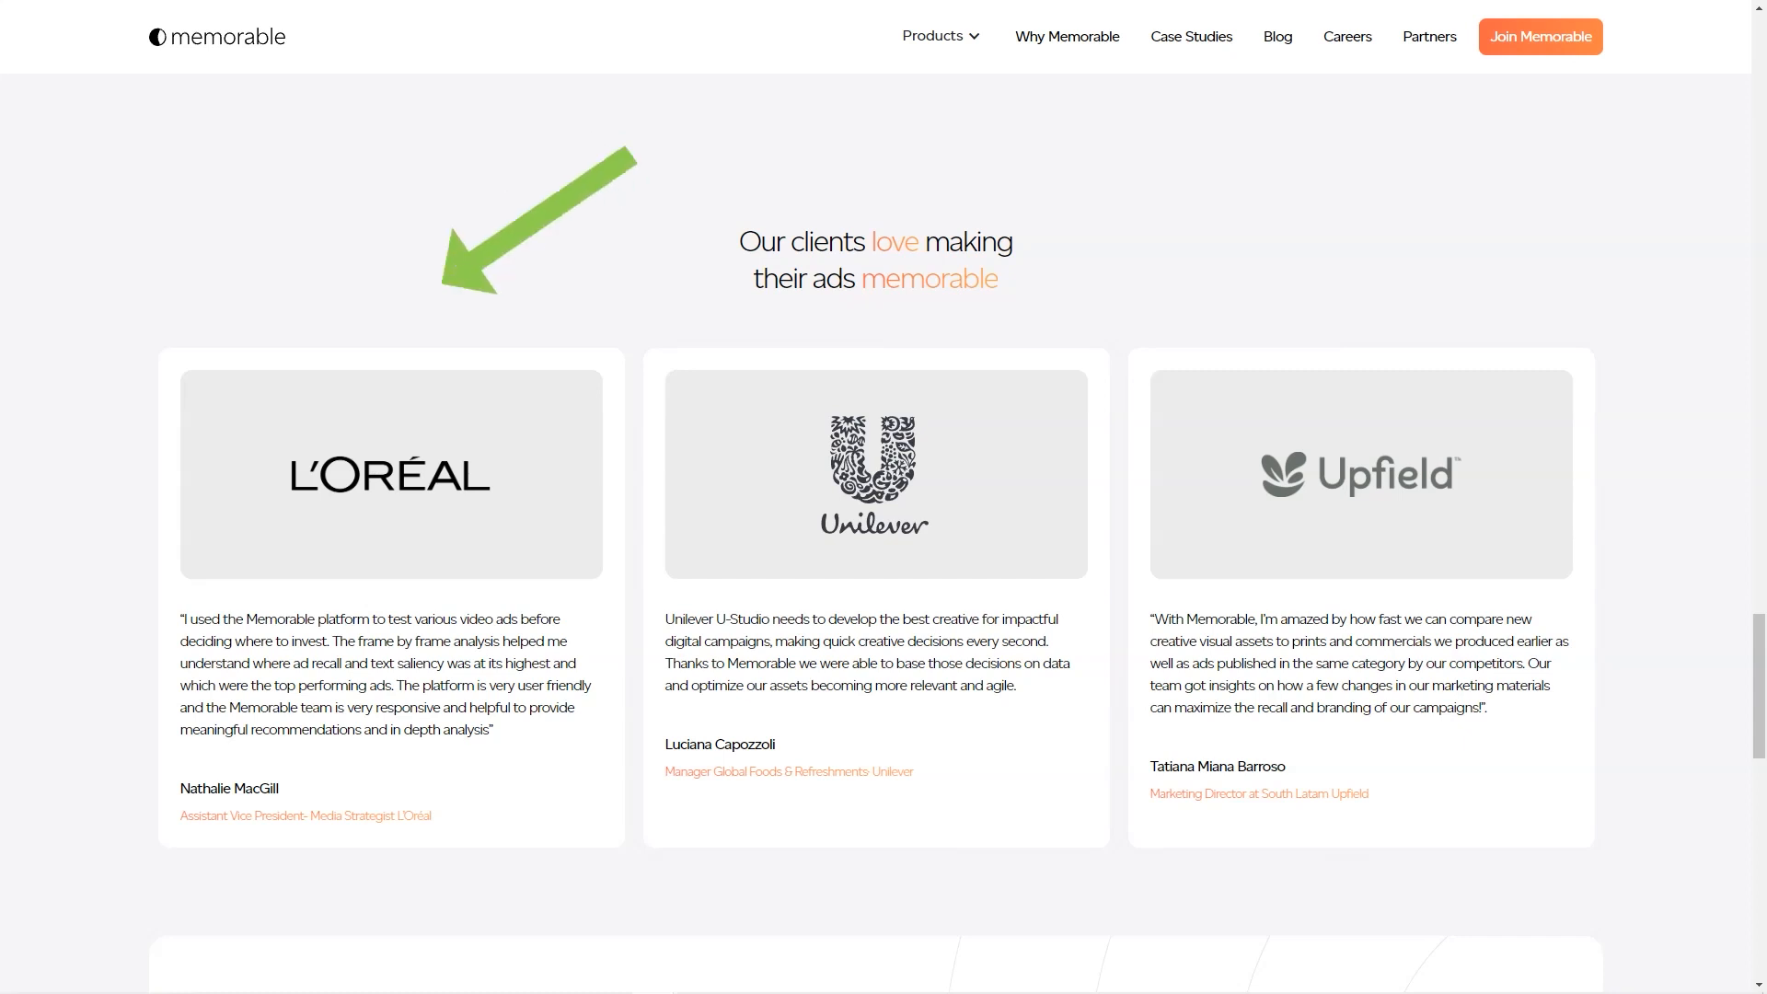
{"action": "scroll", "scroll_direction": "up", "scroll_amount": 3}
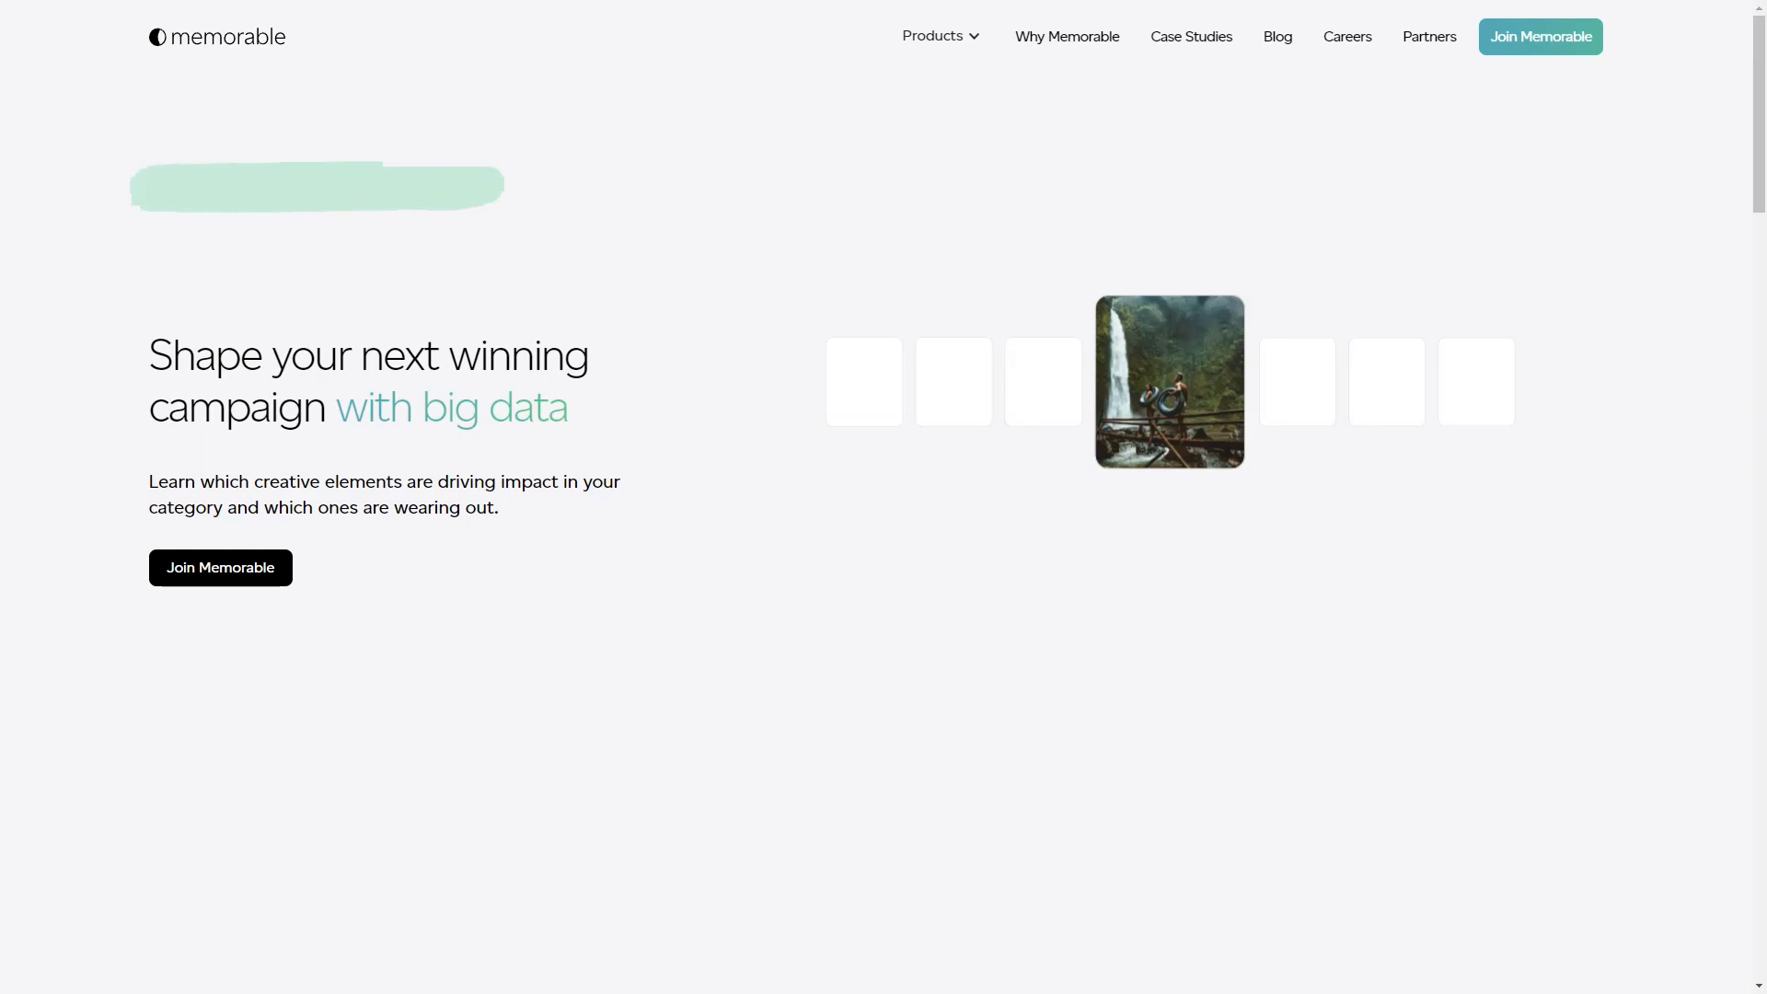
Step: Read the Creative Strategy page, expanding step 03 'Validate ideas before creating ads', down to testimonials
{"action": "scroll", "scroll_direction": "down", "scroll_amount": 3}
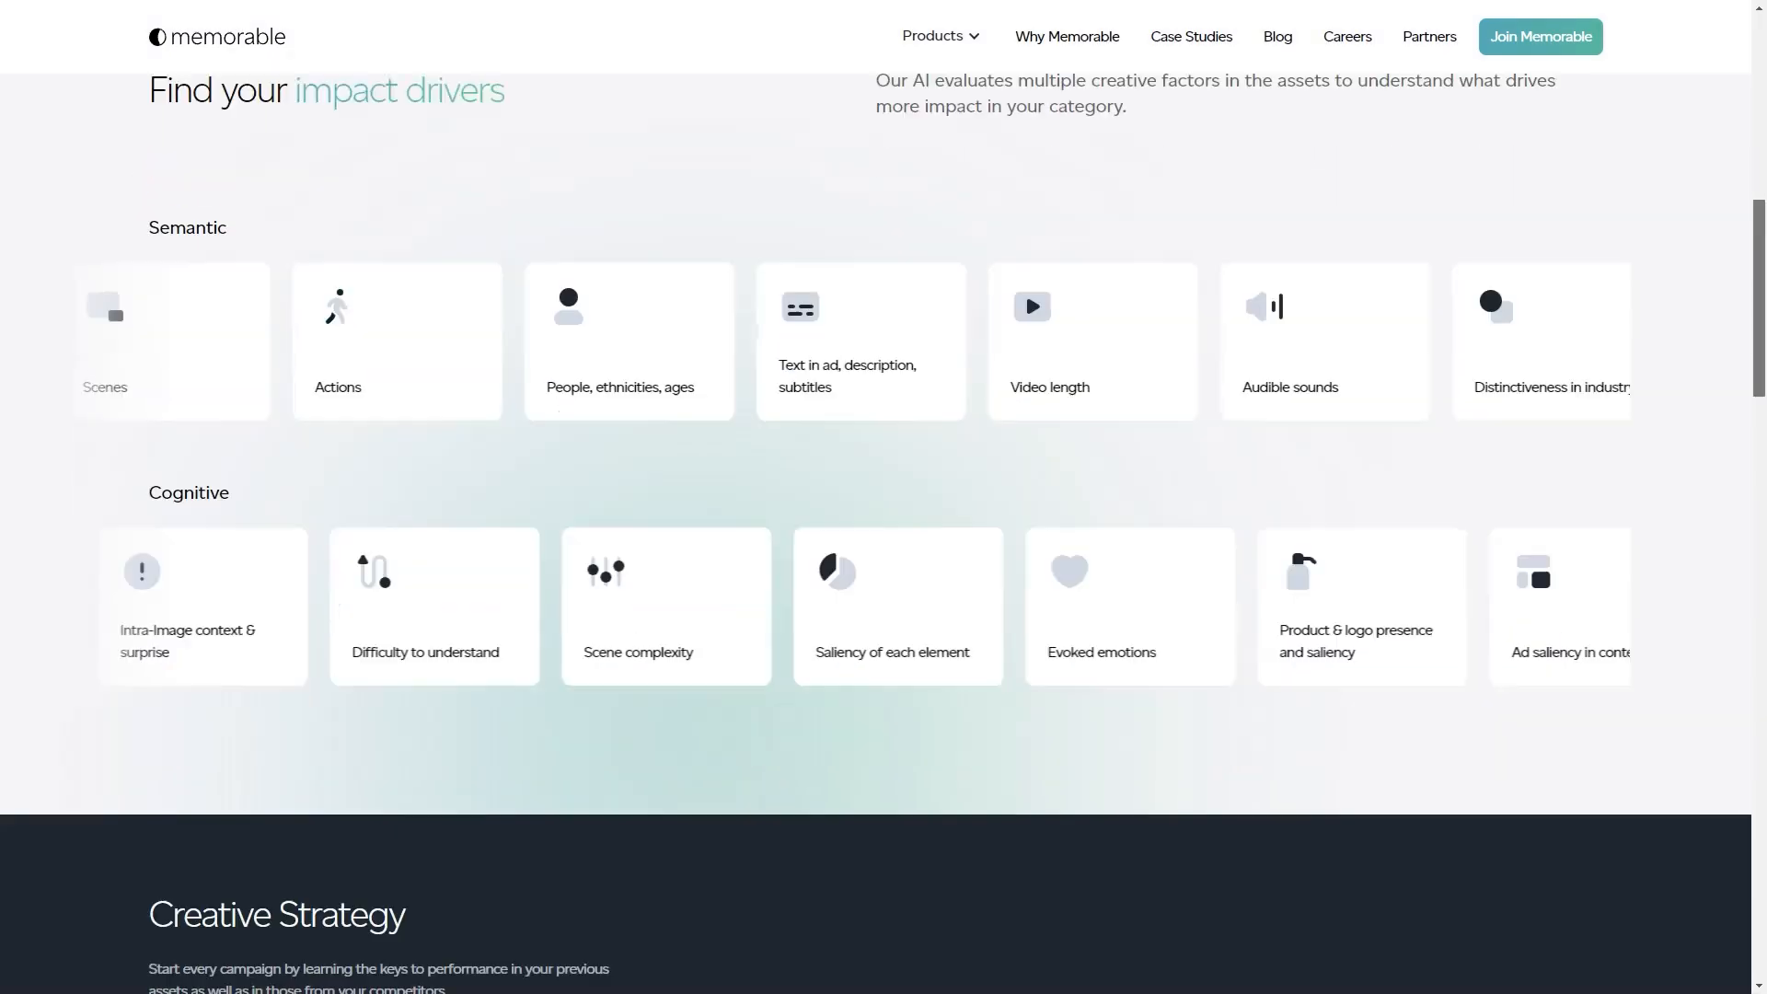
{"action": "scroll", "scroll_direction": "down", "scroll_amount": 3}
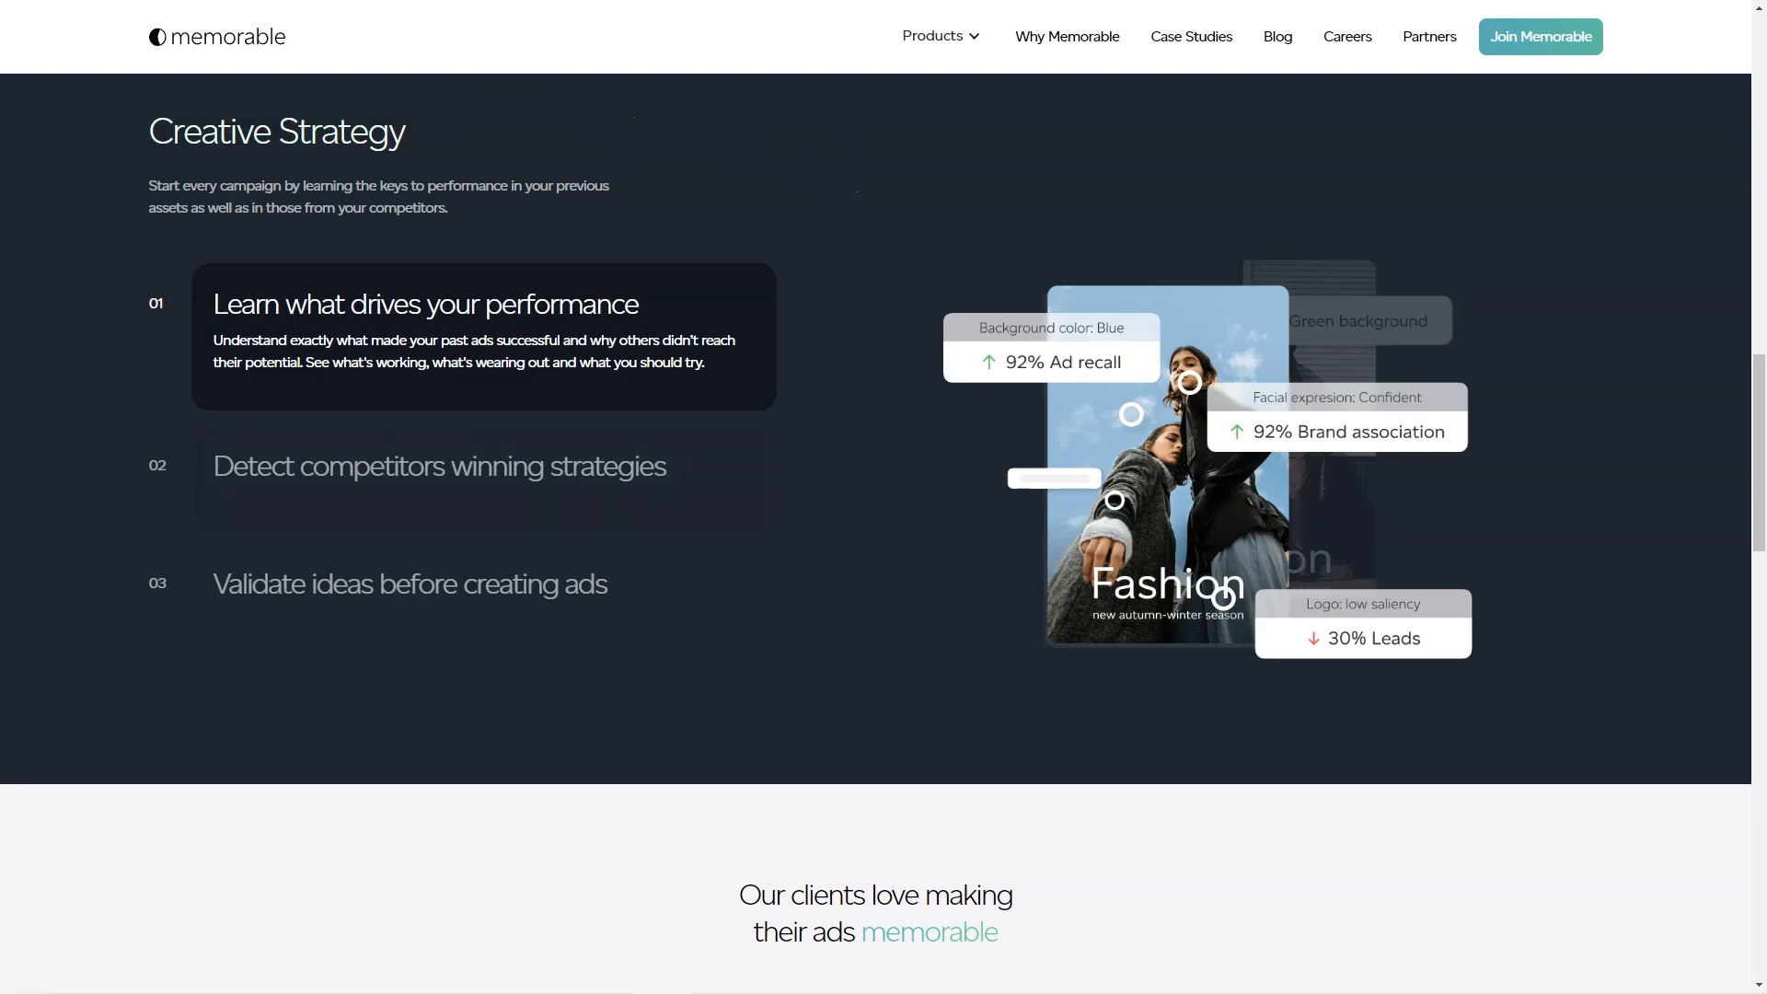
{"action": "left_click", "coordinate": [409, 583]}
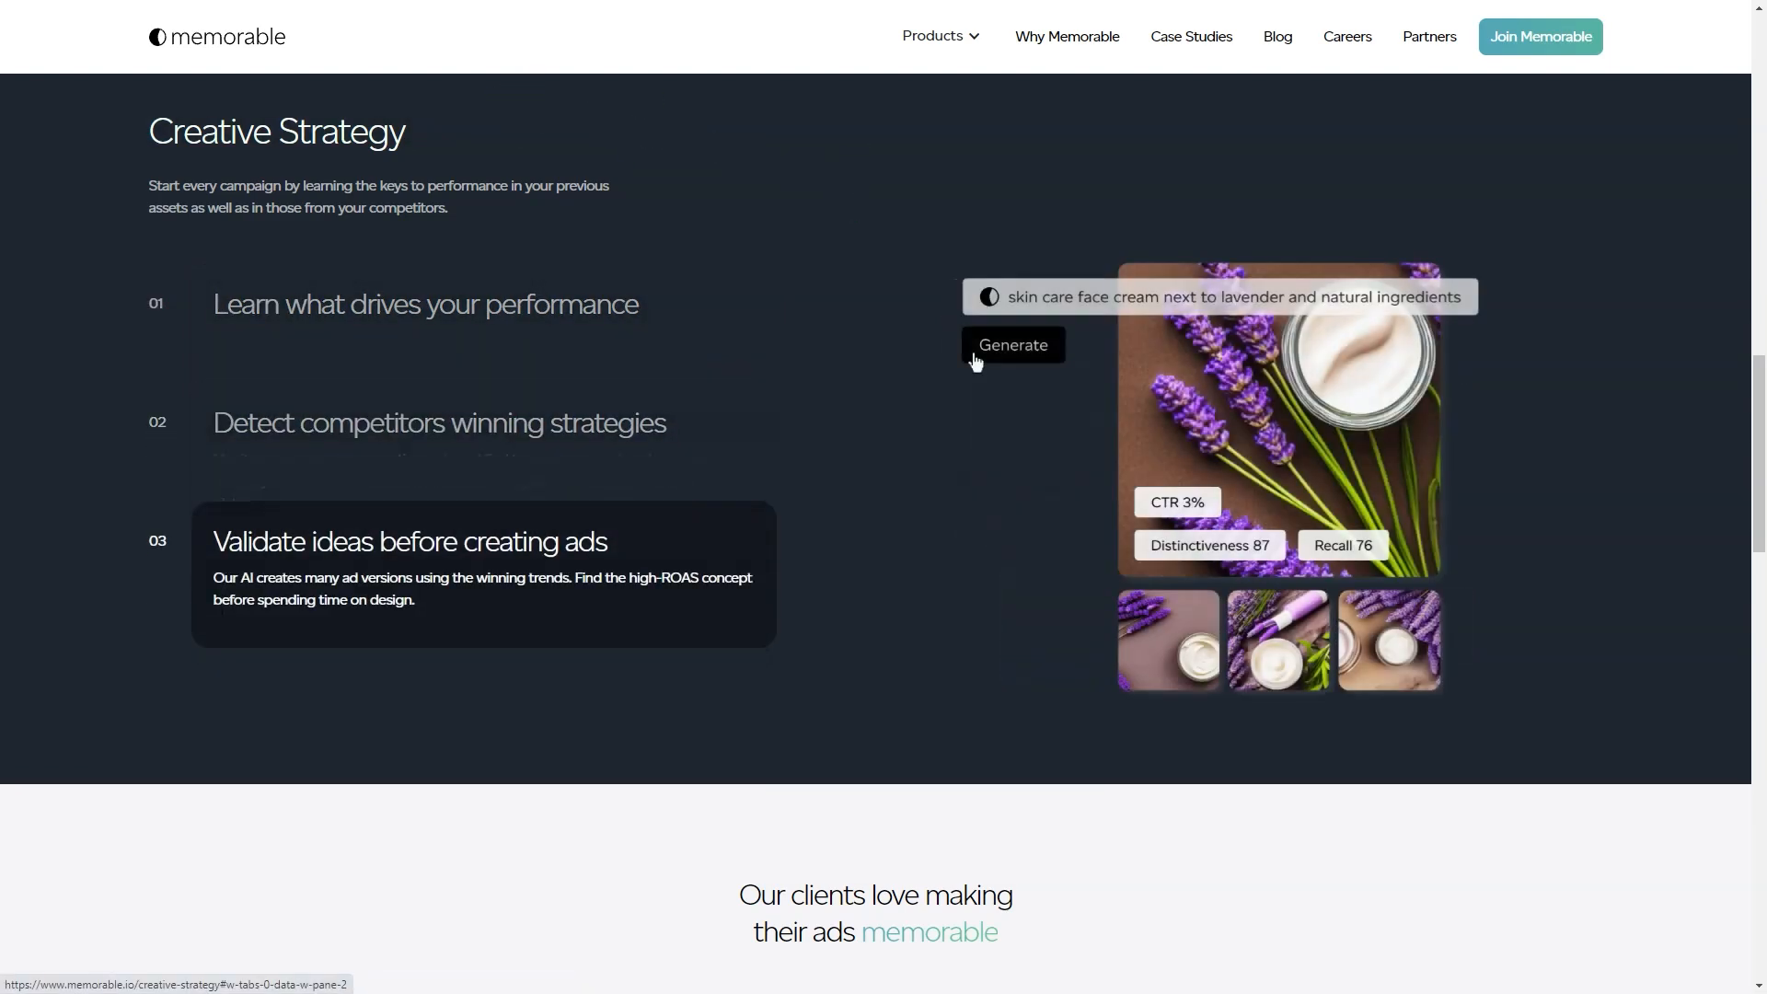
{"action": "scroll", "scroll_direction": "down", "scroll_amount": 3}
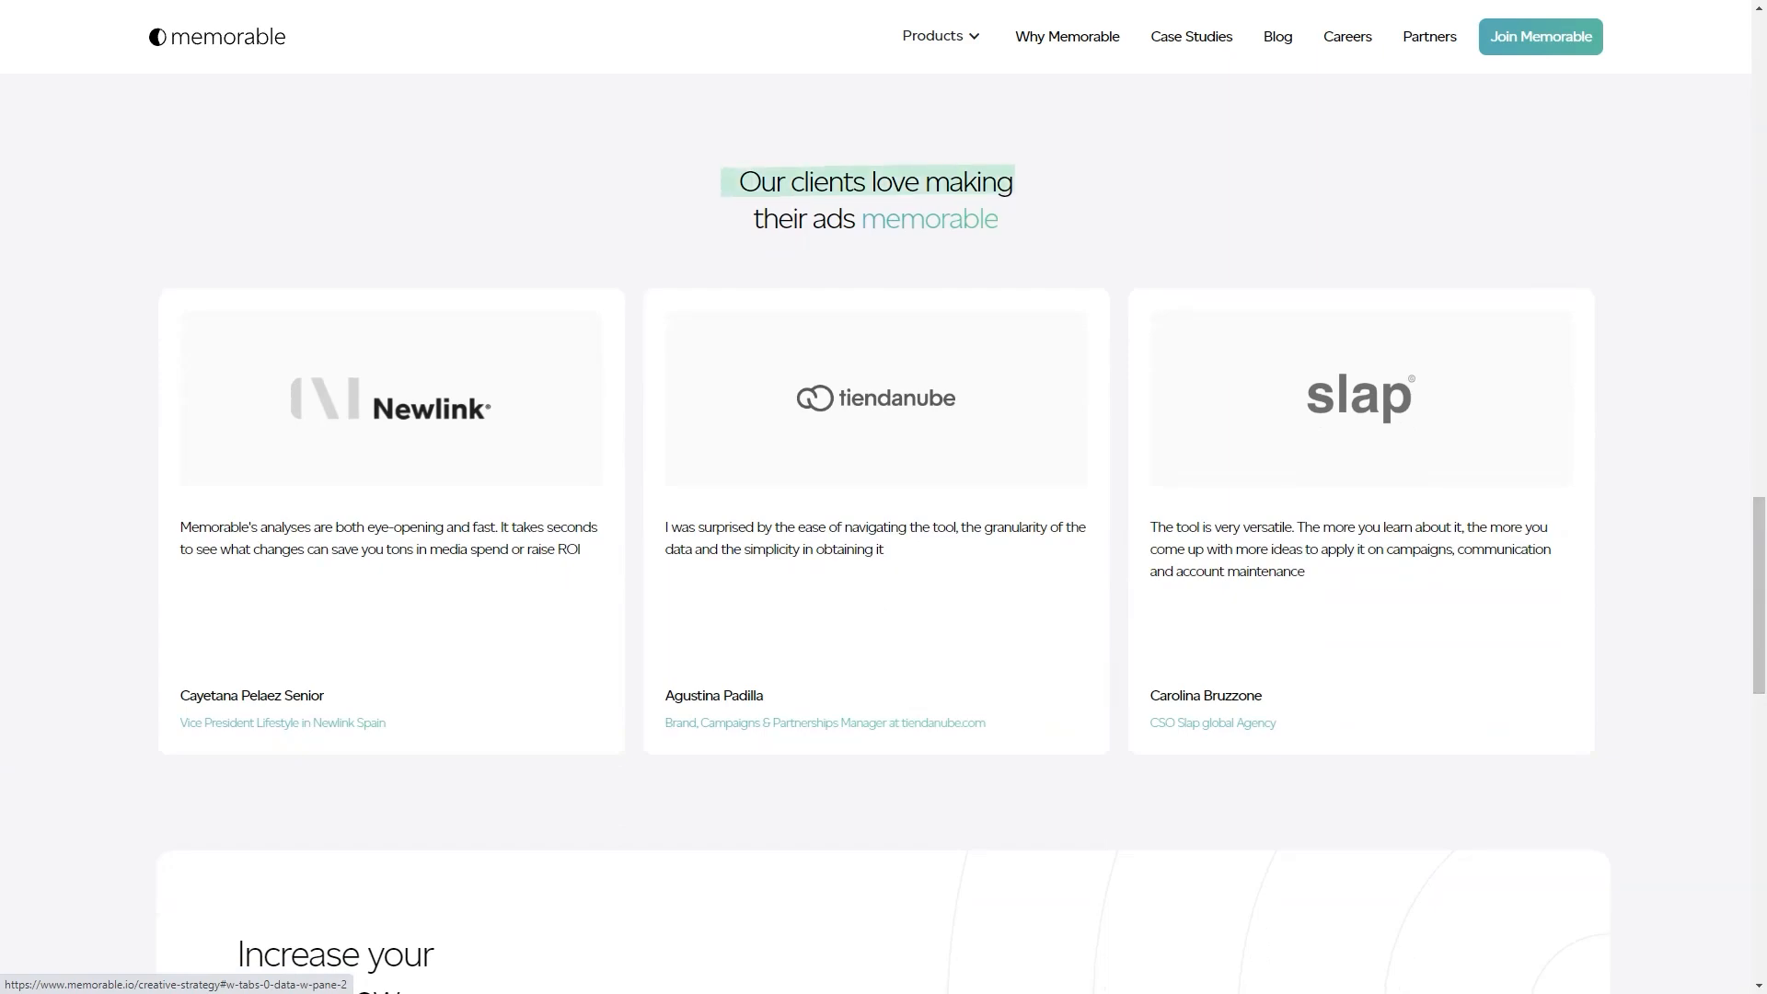
{"action": "scroll", "scroll_direction": "down", "scroll_amount": 3}
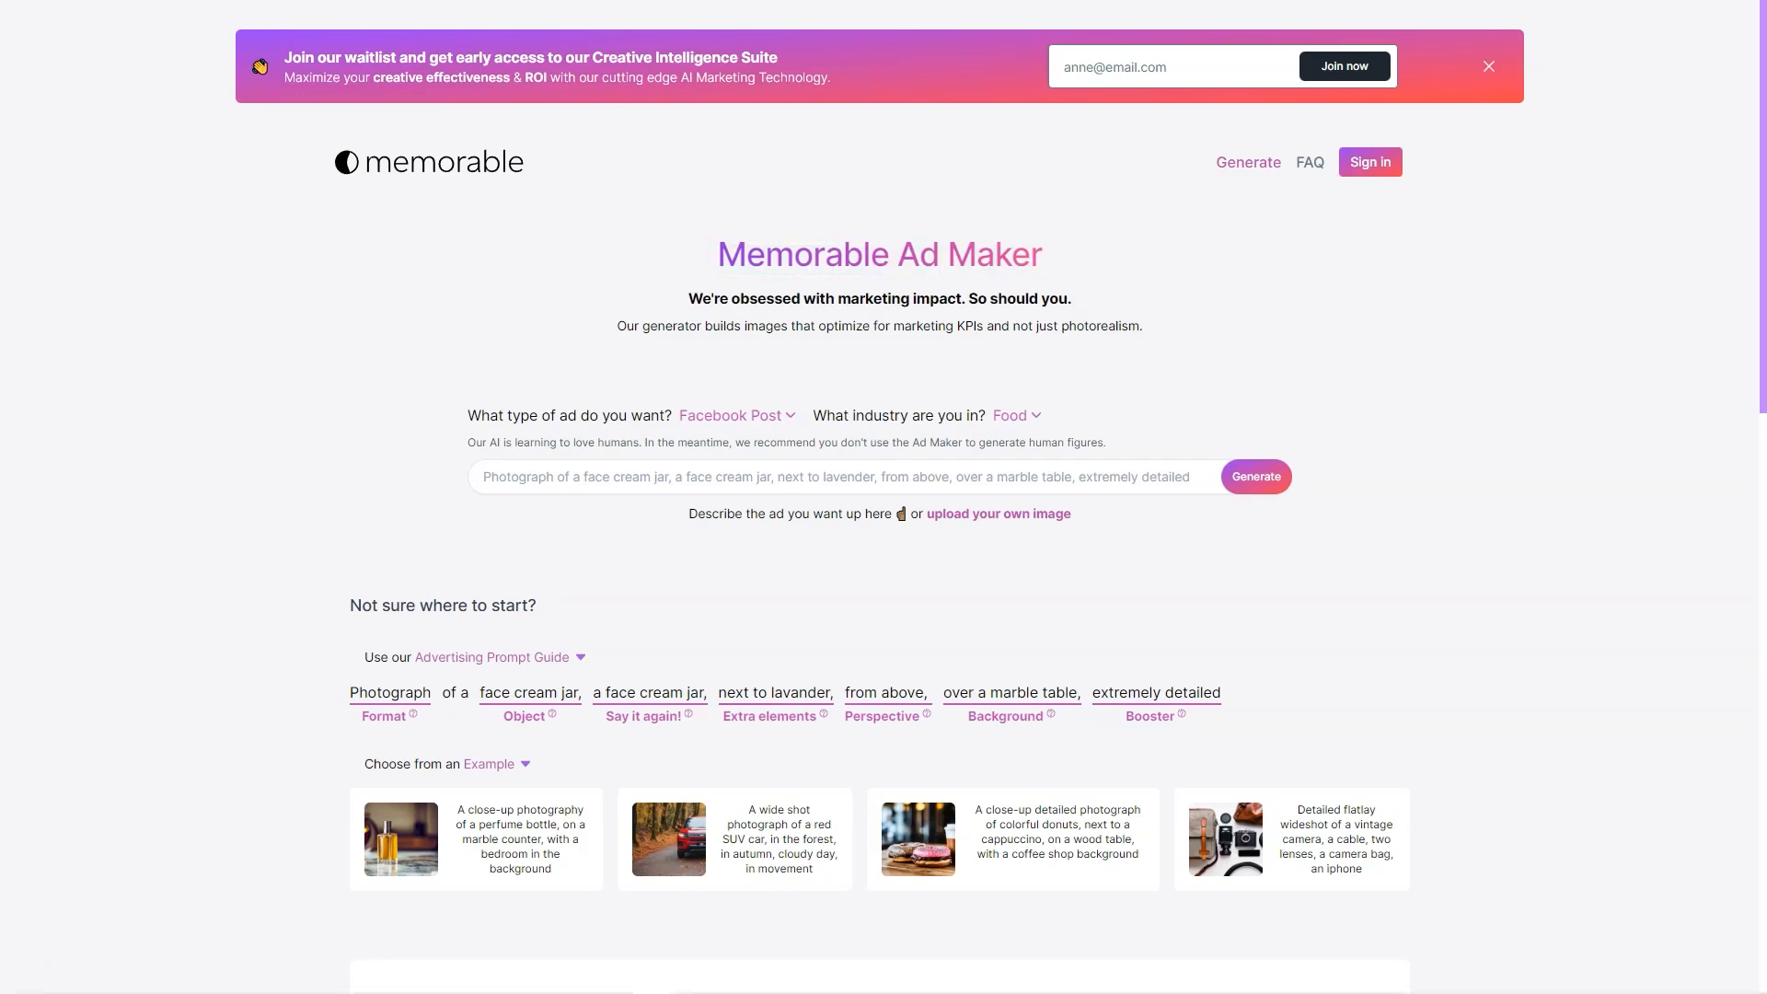
{"action": "scroll", "scroll_direction": "down", "scroll_amount": 3}
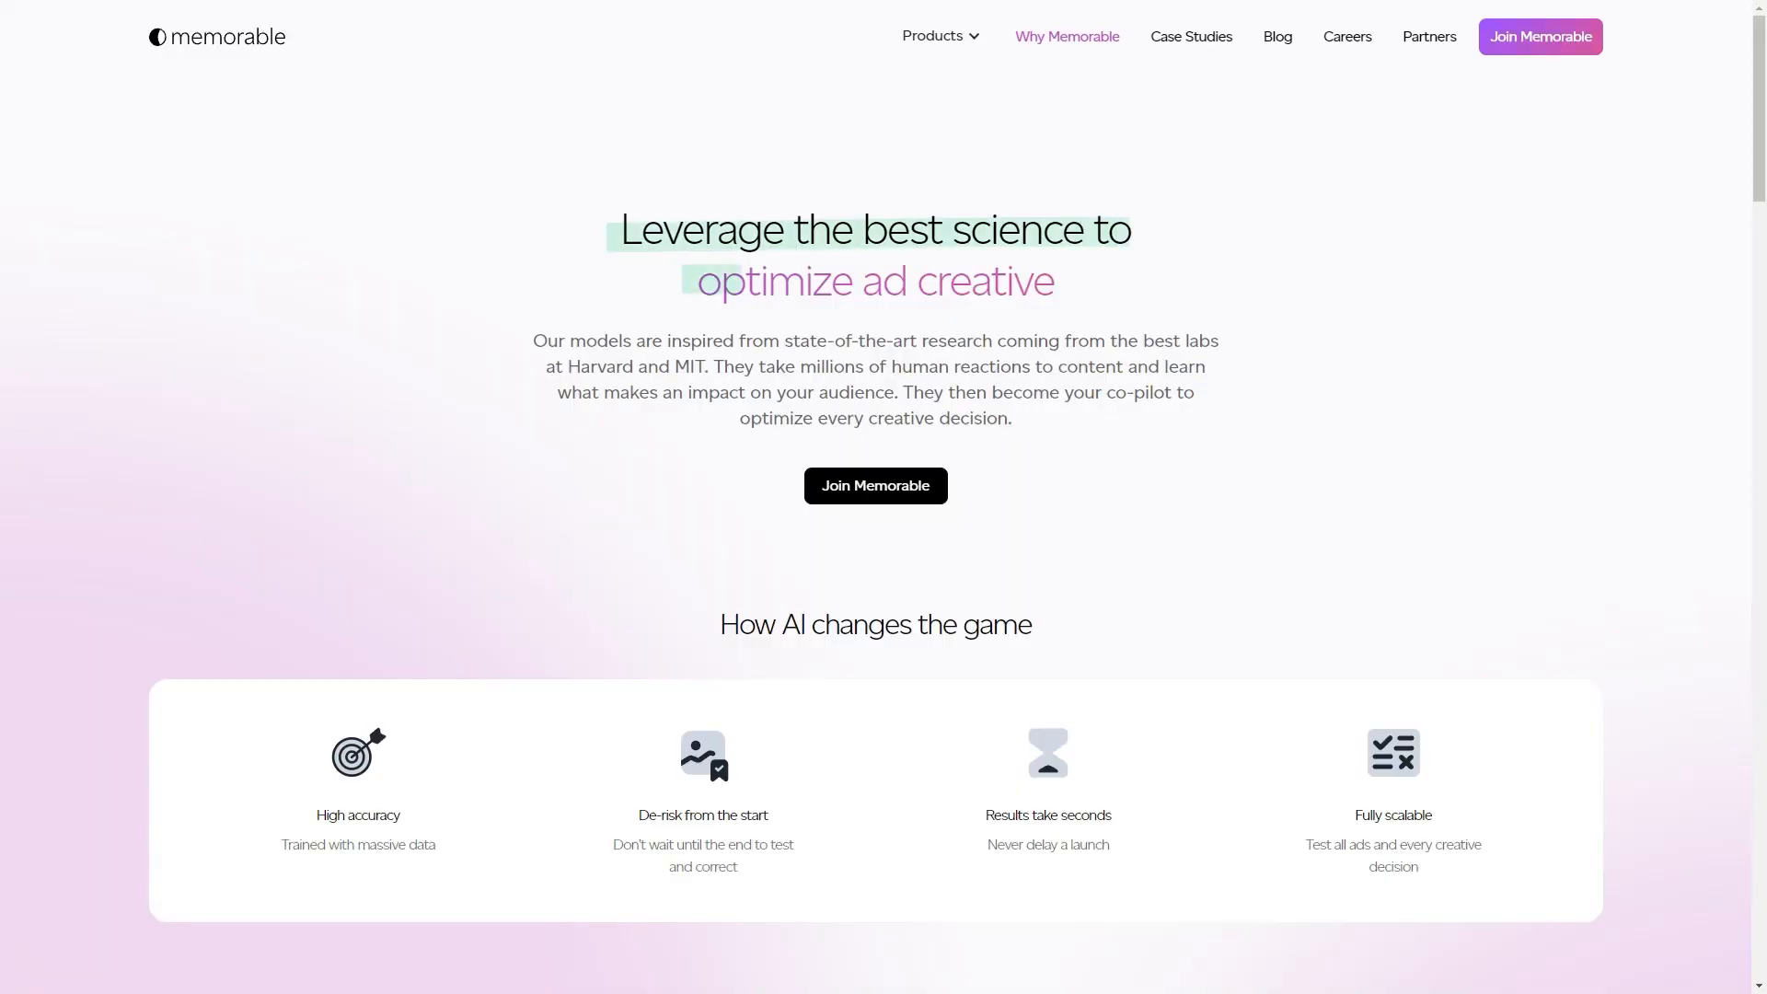
Step: Scroll the Why Memorable page past the Achieve more cards to How it works
{"action": "scroll", "scroll_direction": "down", "scroll_amount": 3}
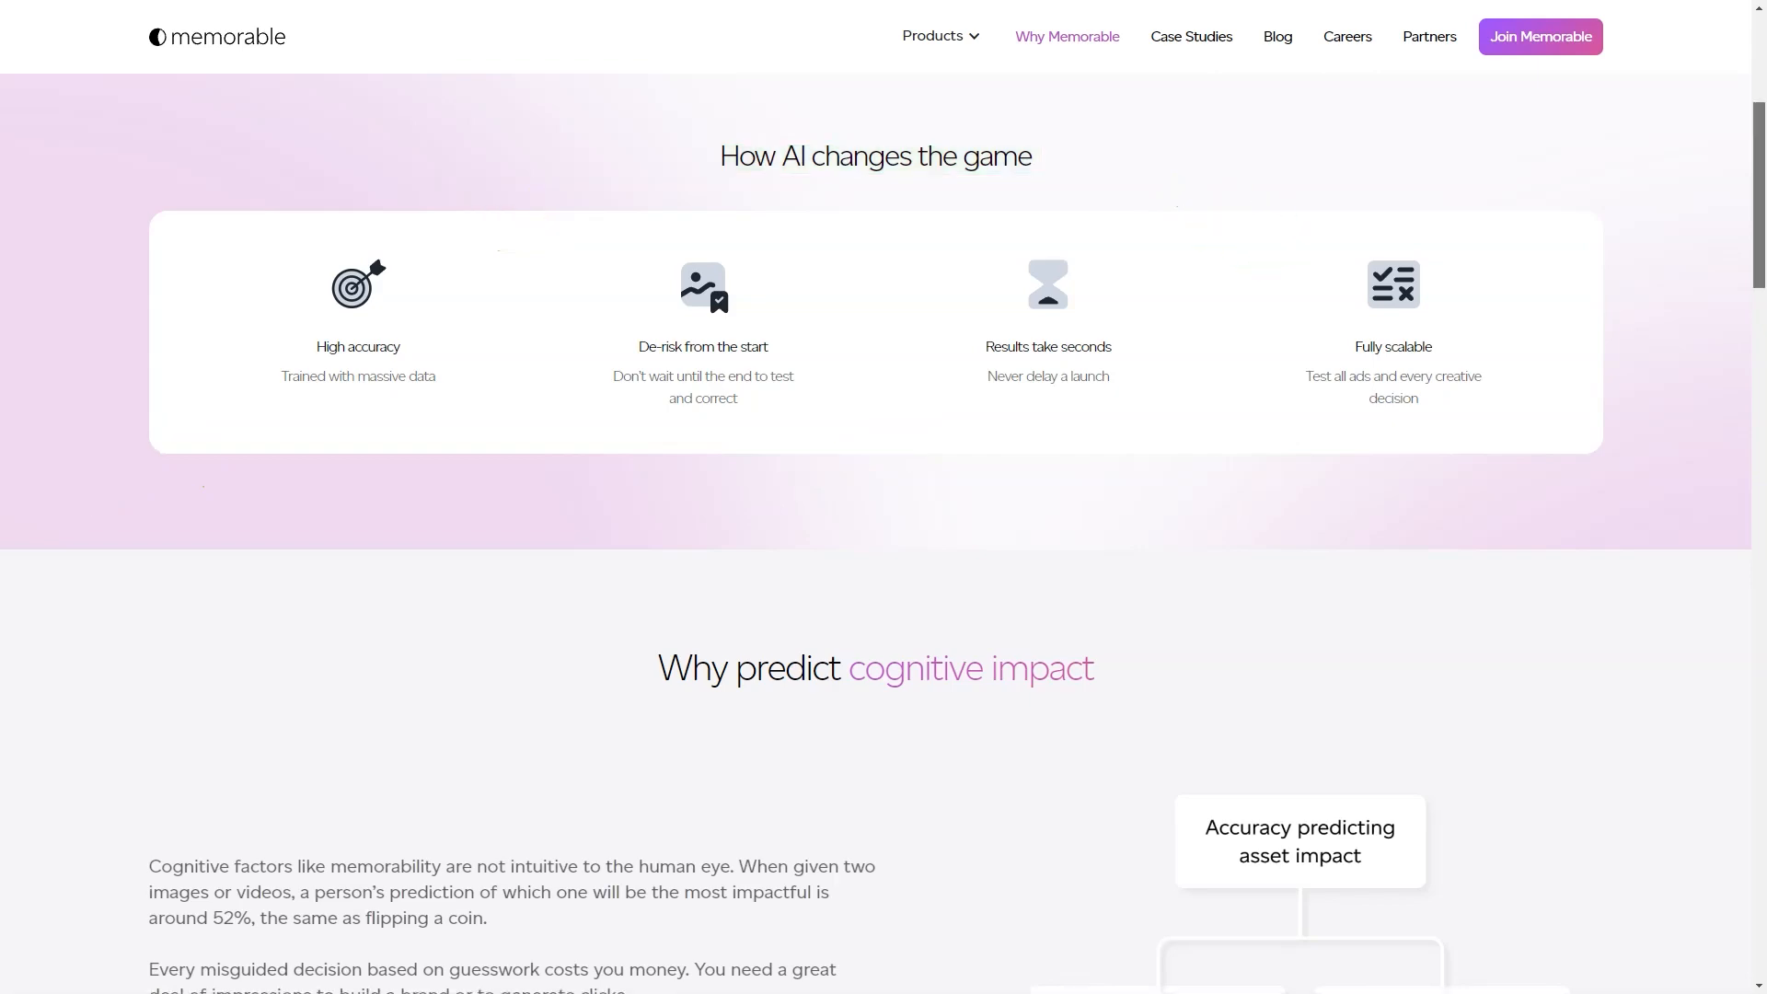
{"action": "scroll", "scroll_direction": "down", "scroll_amount": 3}
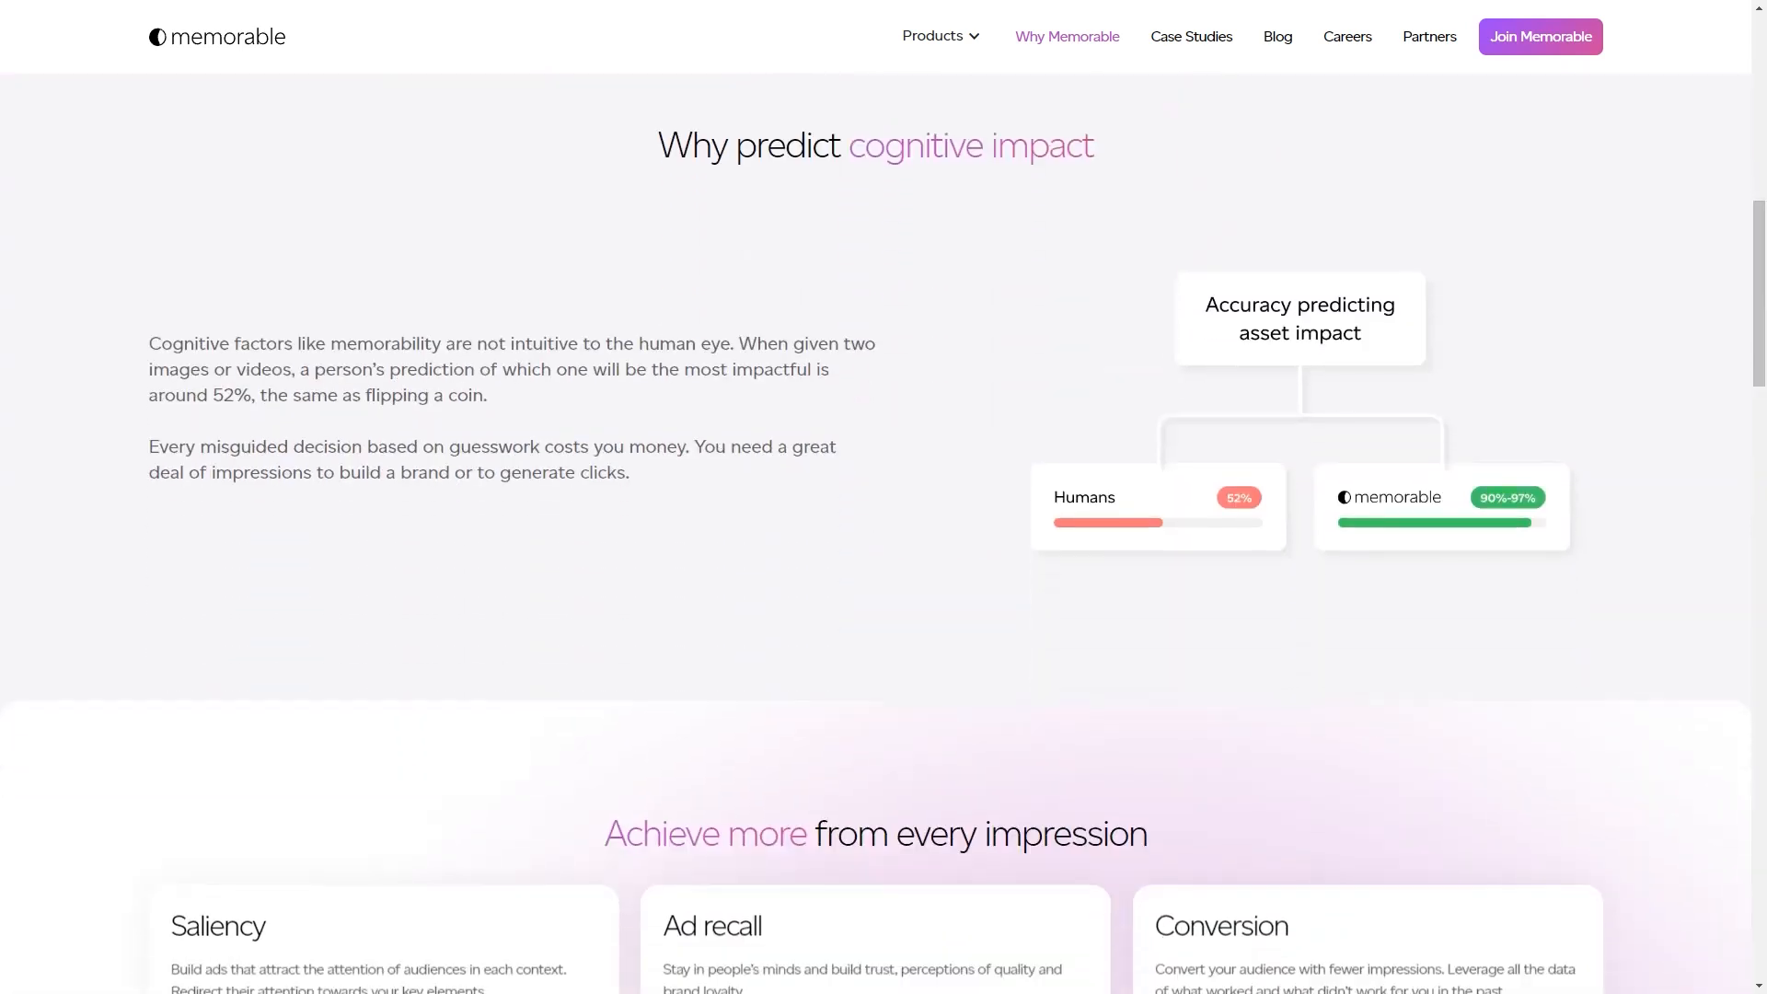
{"action": "scroll", "scroll_direction": "down", "scroll_amount": 3}
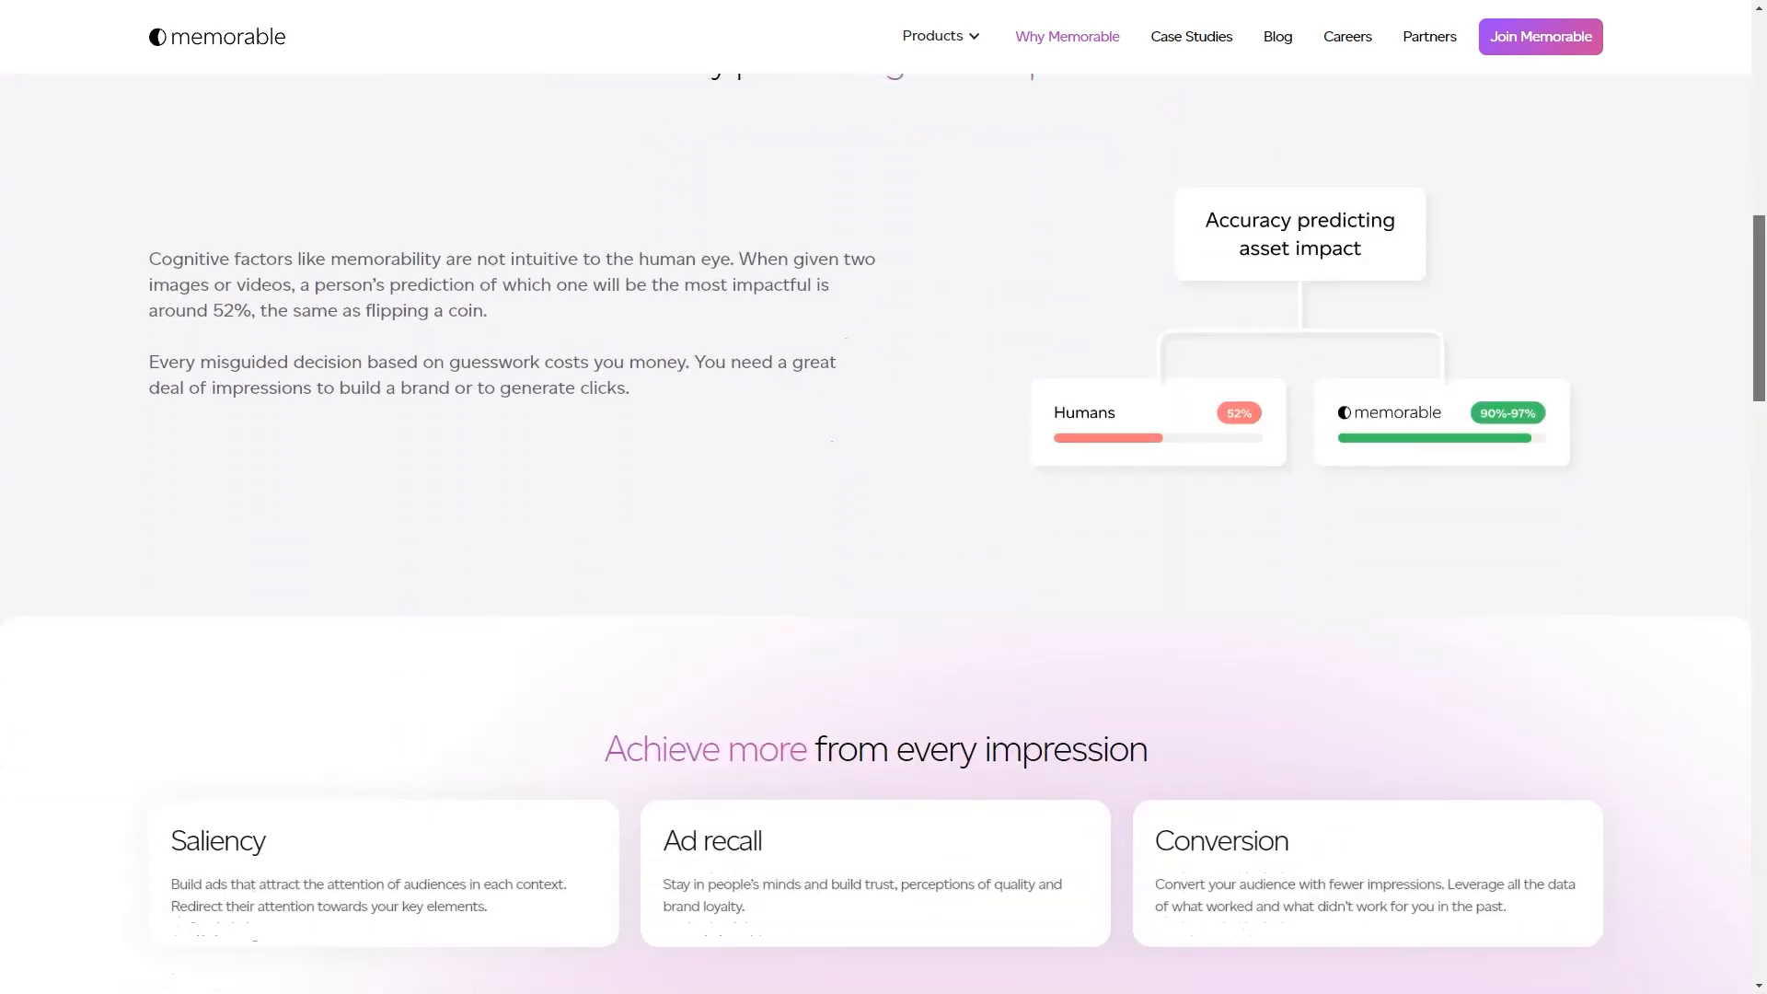
{"action": "scroll", "scroll_direction": "down", "scroll_amount": 3}
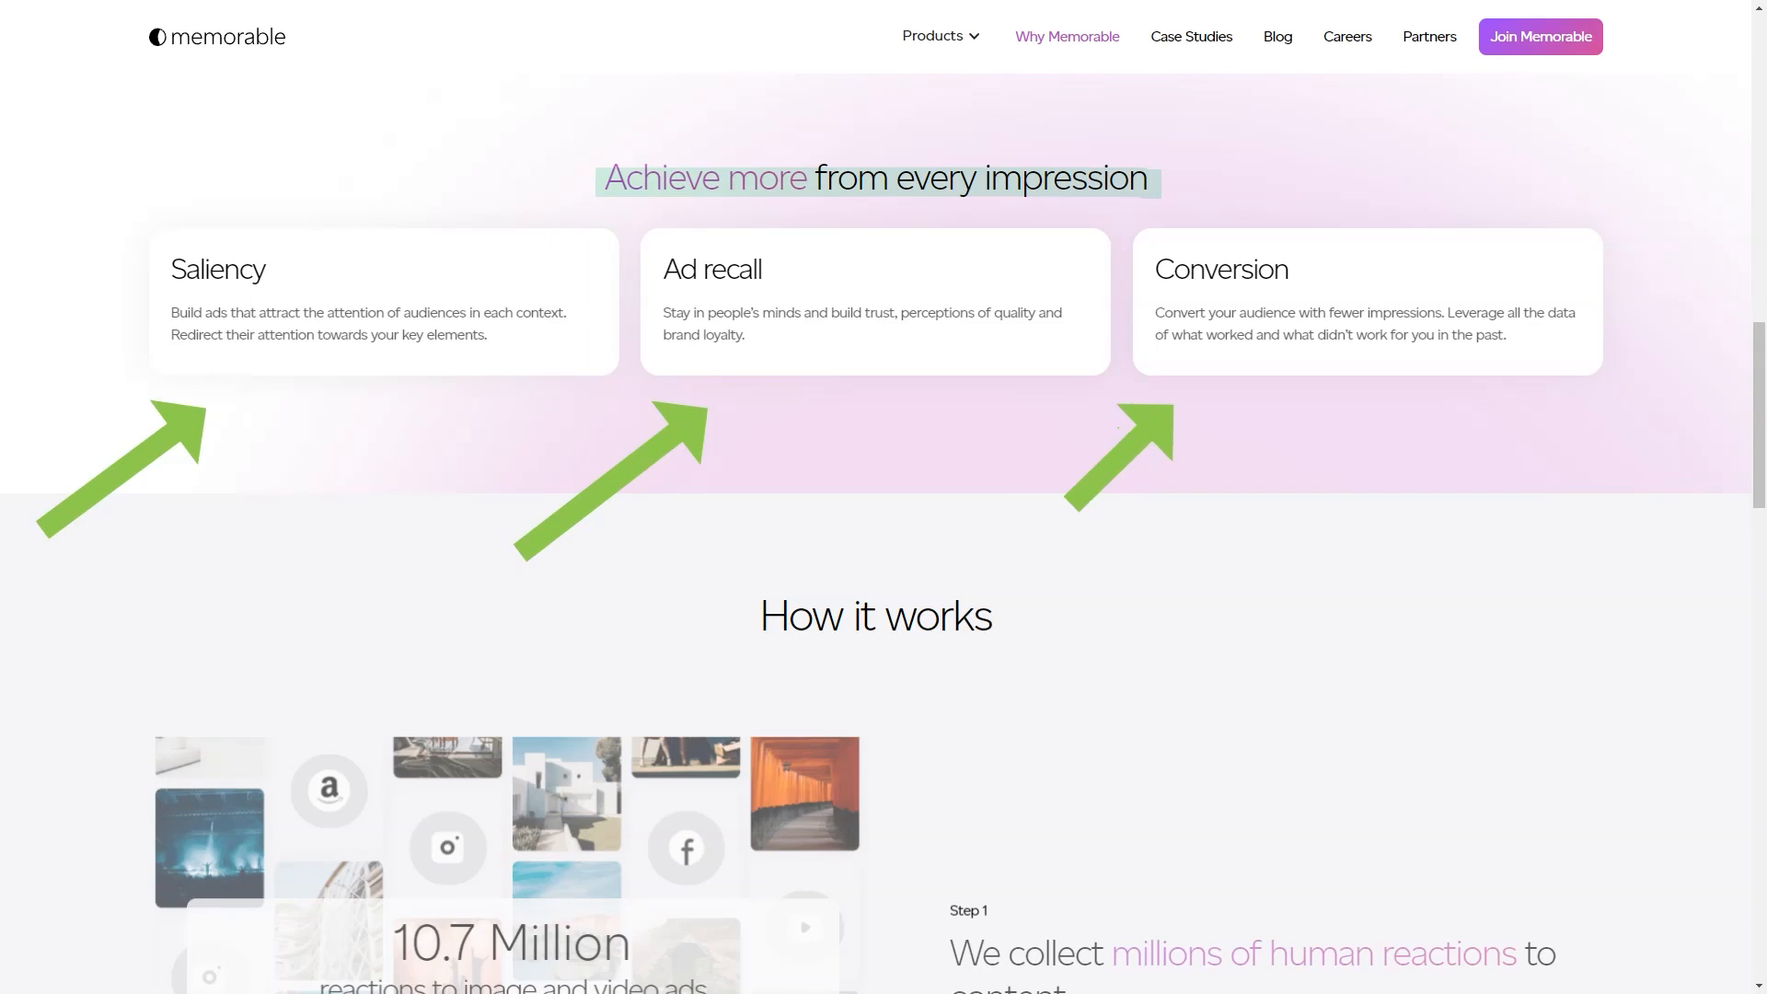
{"action": "scroll", "scroll_direction": "down", "scroll_amount": 3}
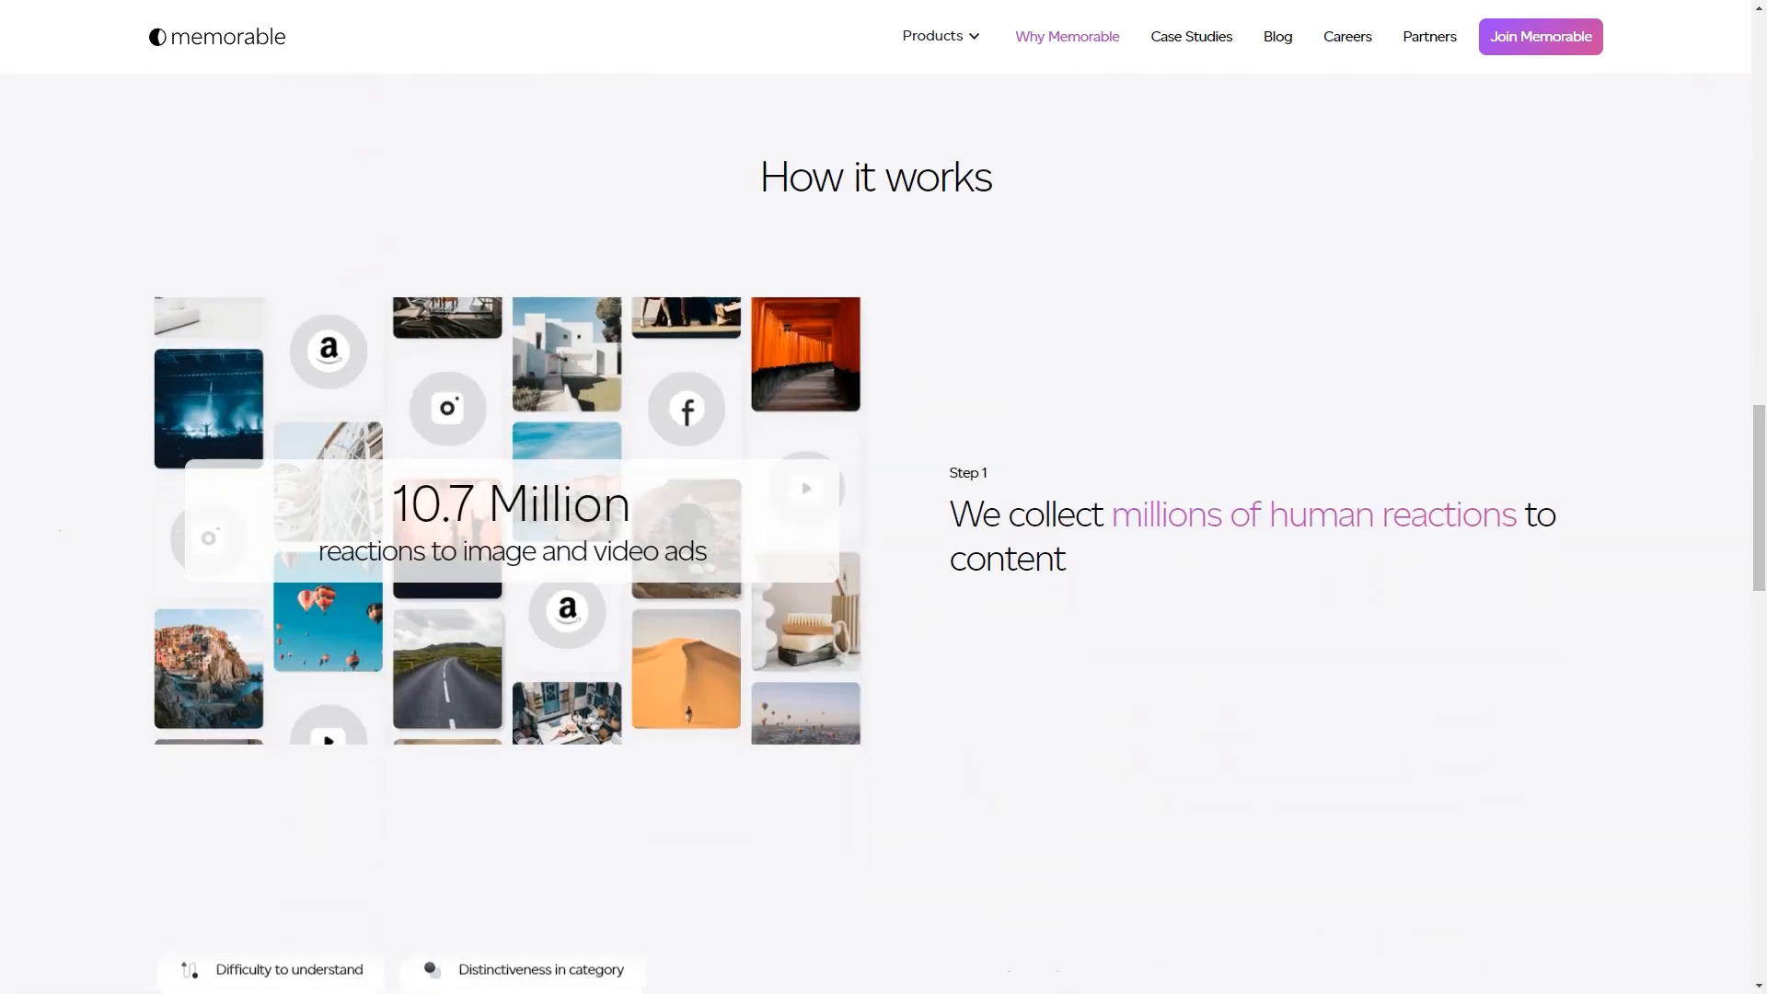
{"action": "scroll", "scroll_direction": "down", "scroll_amount": 3}
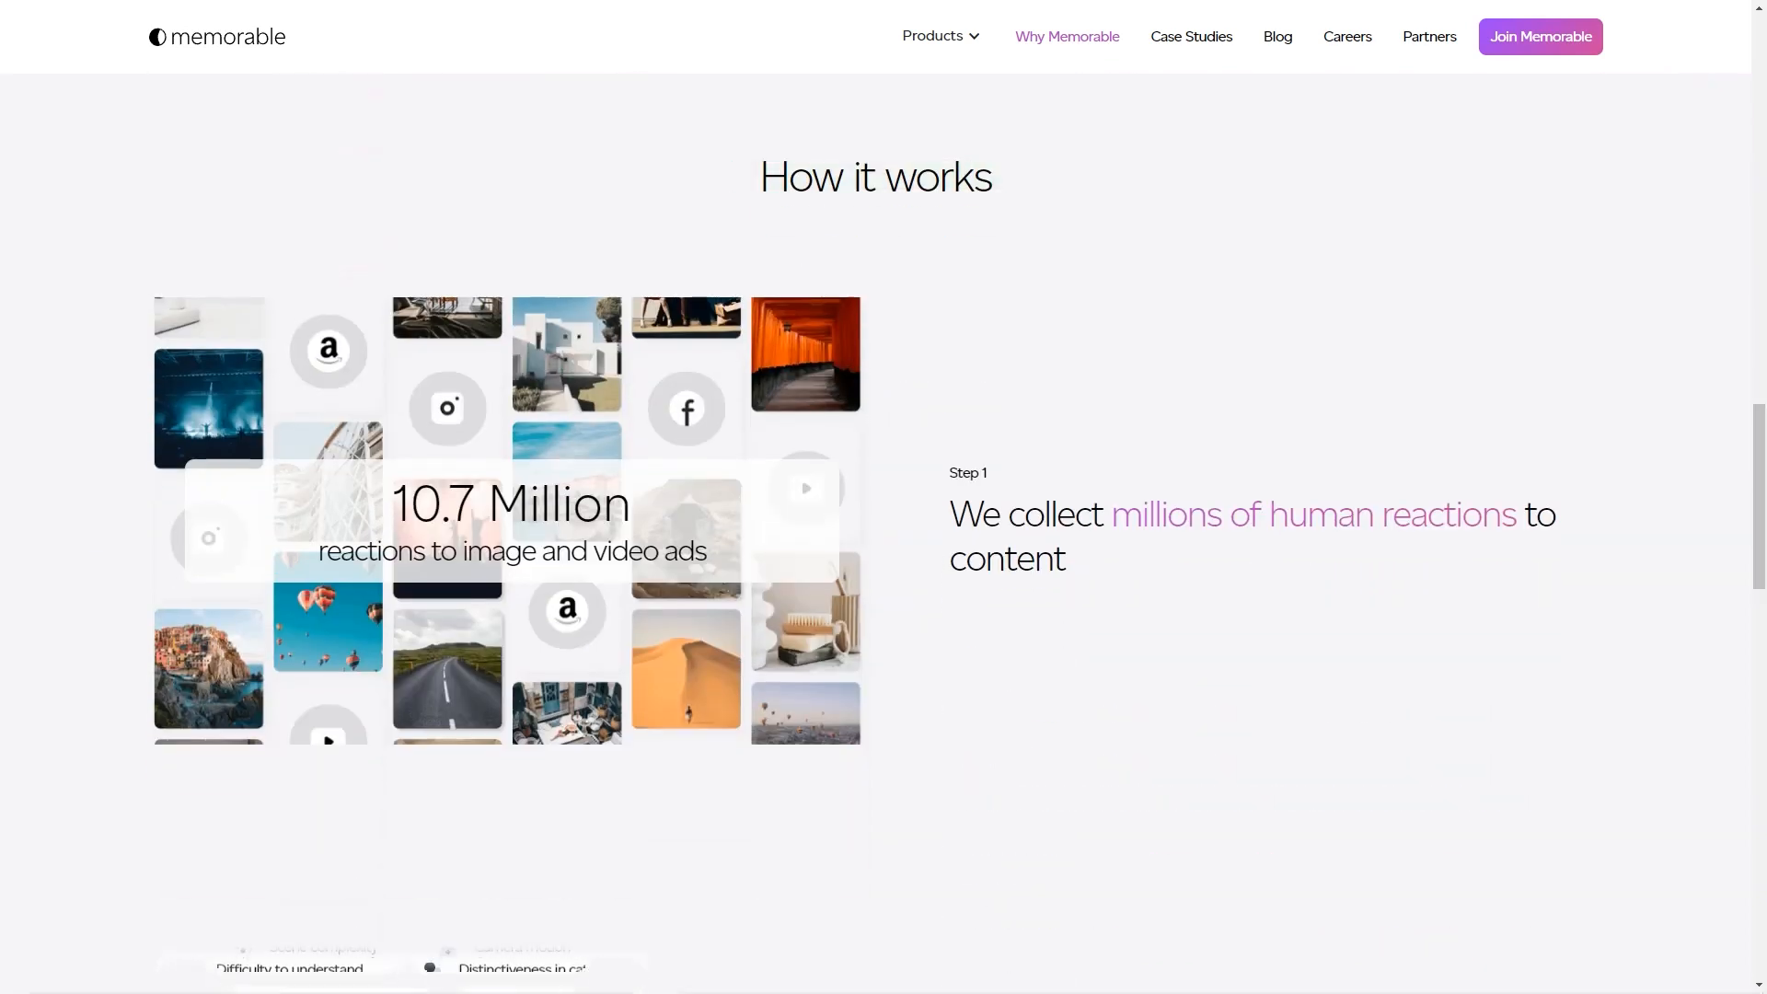
{"action": "scroll", "scroll_direction": "down", "scroll_amount": 3}
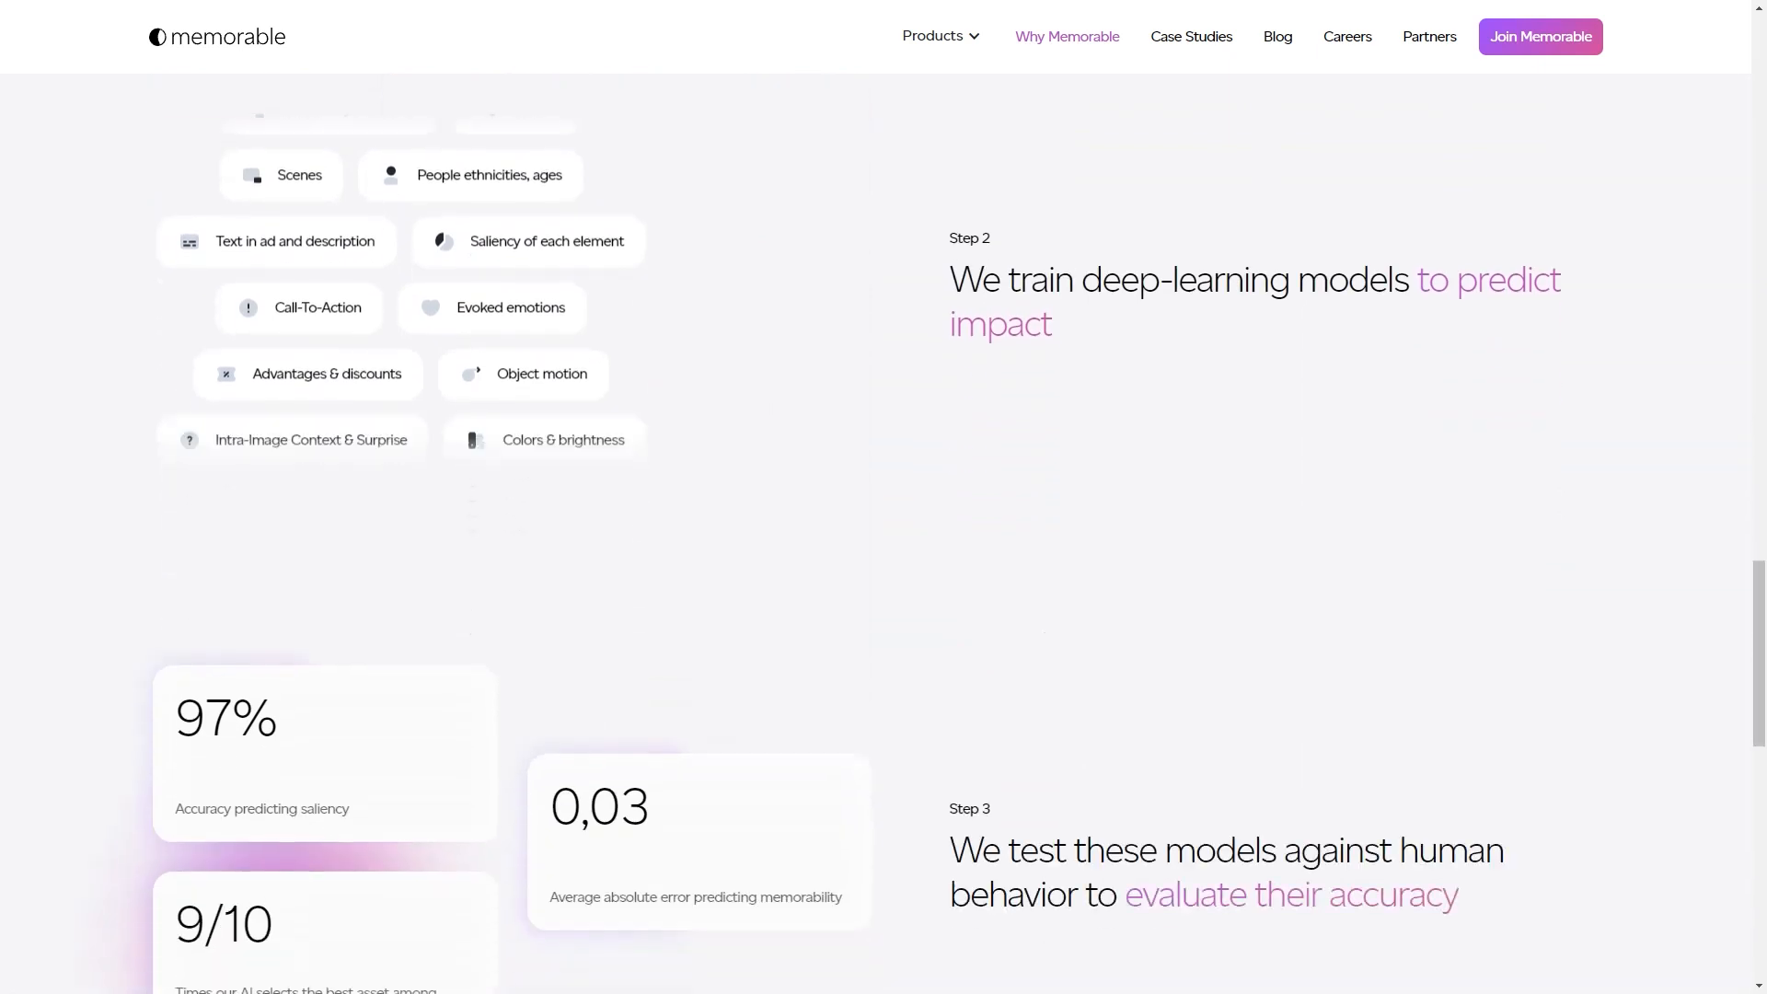
{"action": "scroll", "scroll_direction": "down", "scroll_amount": 3}
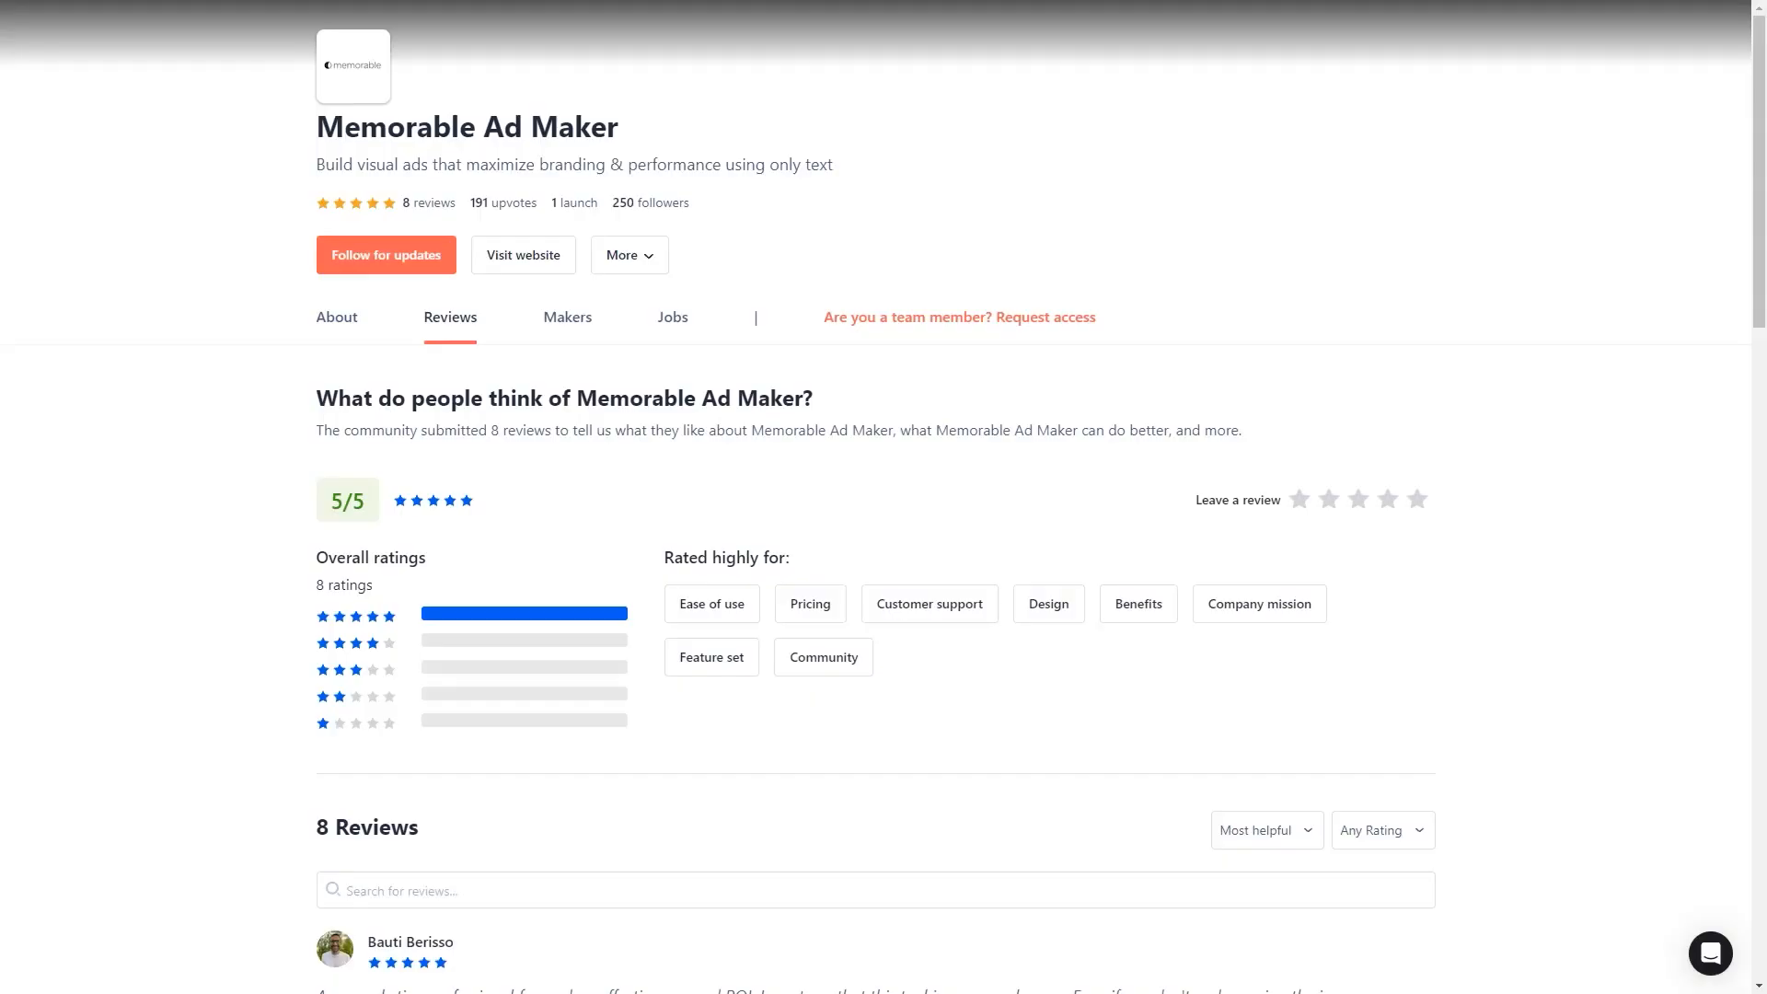
Step: Scroll through the five-star Memorable Ad Maker reviews on Product Hunt
{"action": "scroll", "scroll_direction": "down", "scroll_amount": 3}
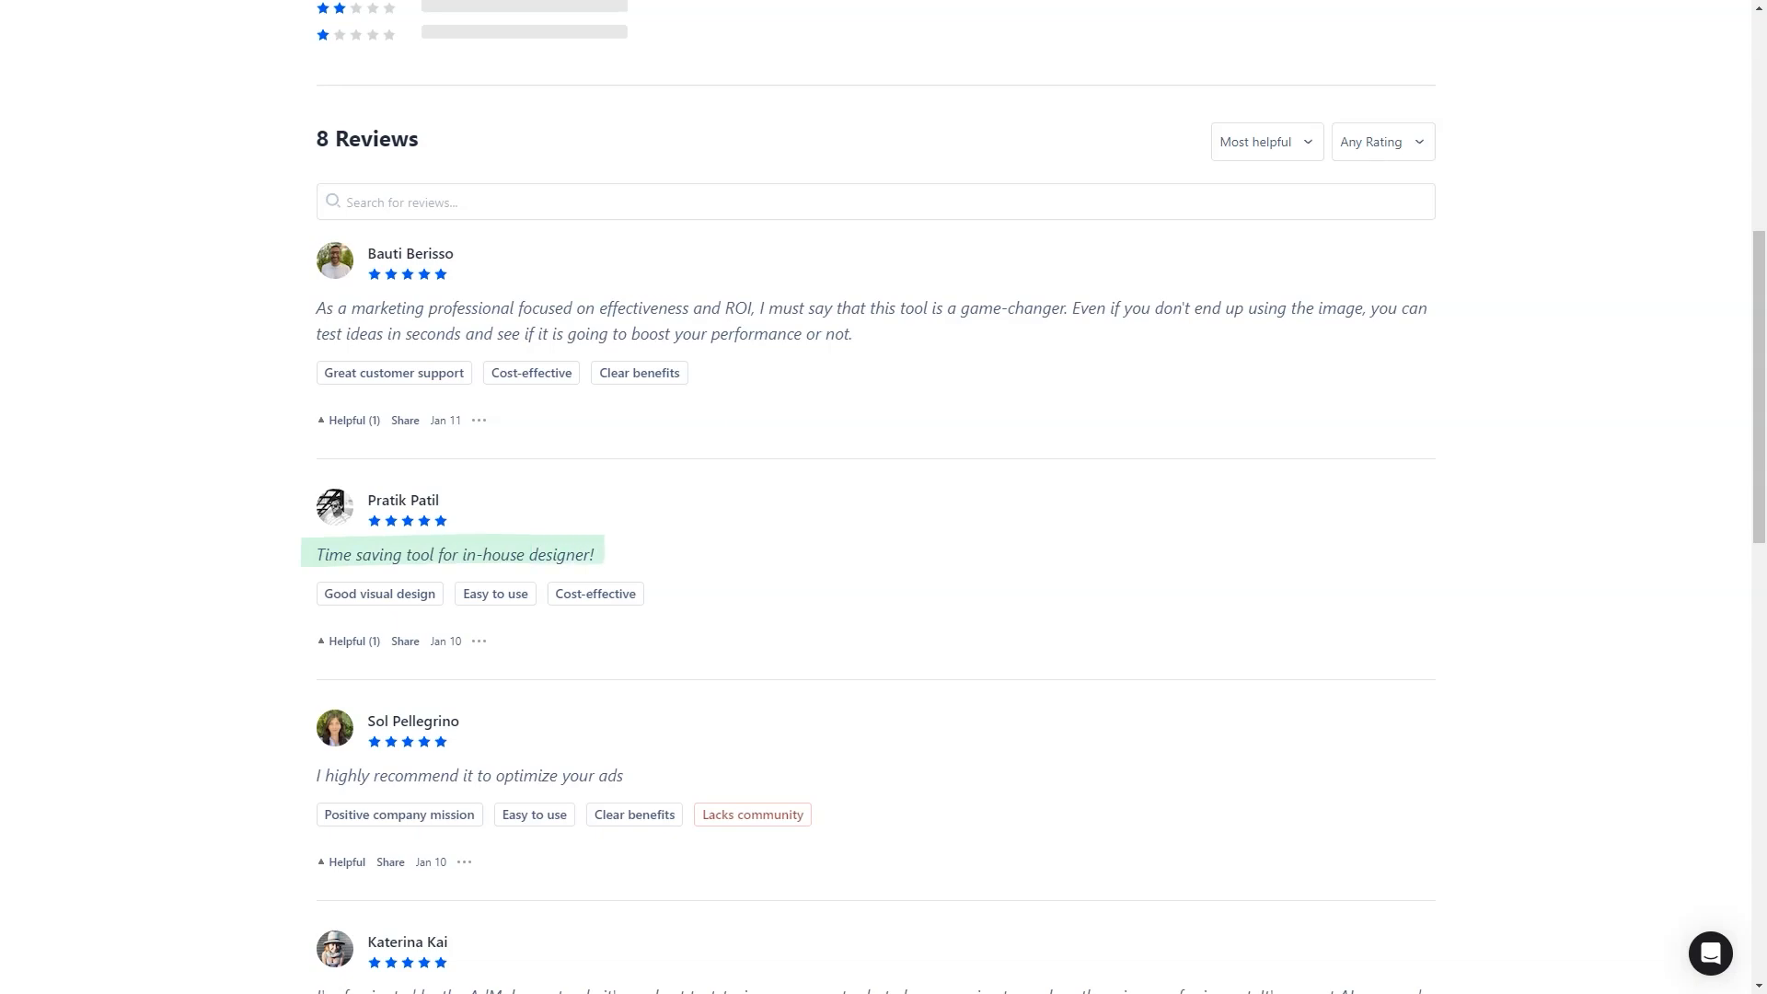
{"action": "scroll", "scroll_direction": "down", "scroll_amount": 3}
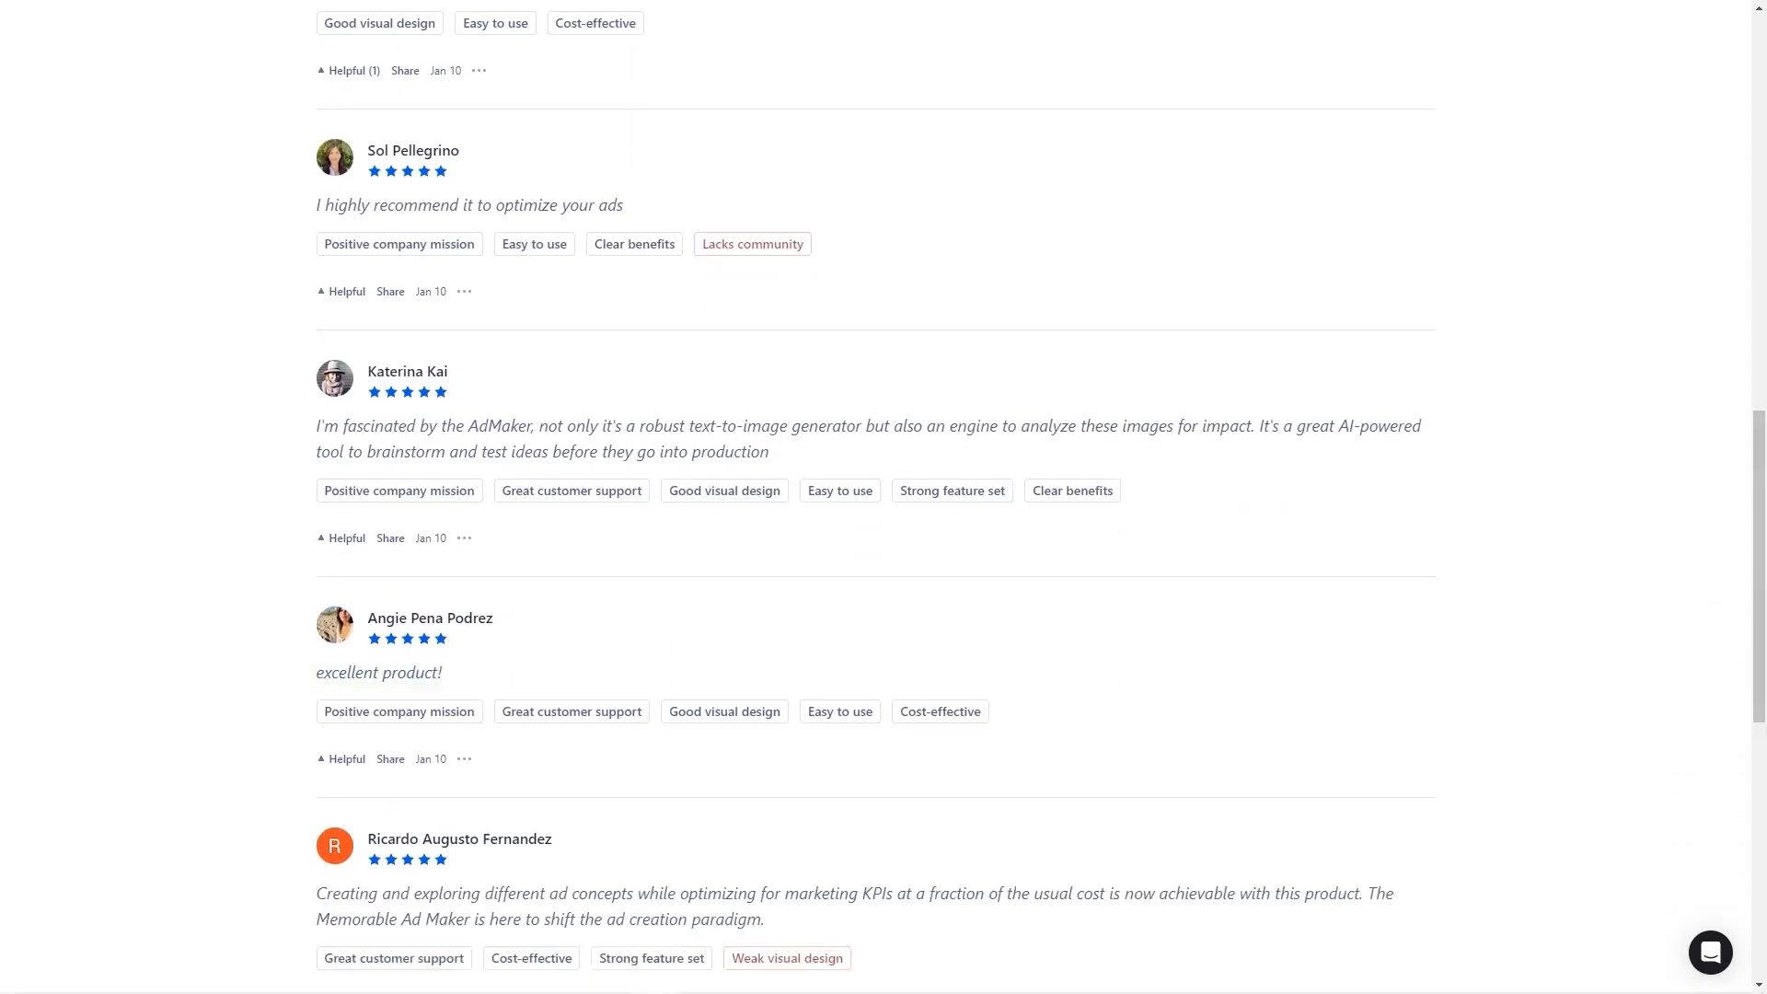
{"action": "scroll", "scroll_direction": "down", "scroll_amount": 3}
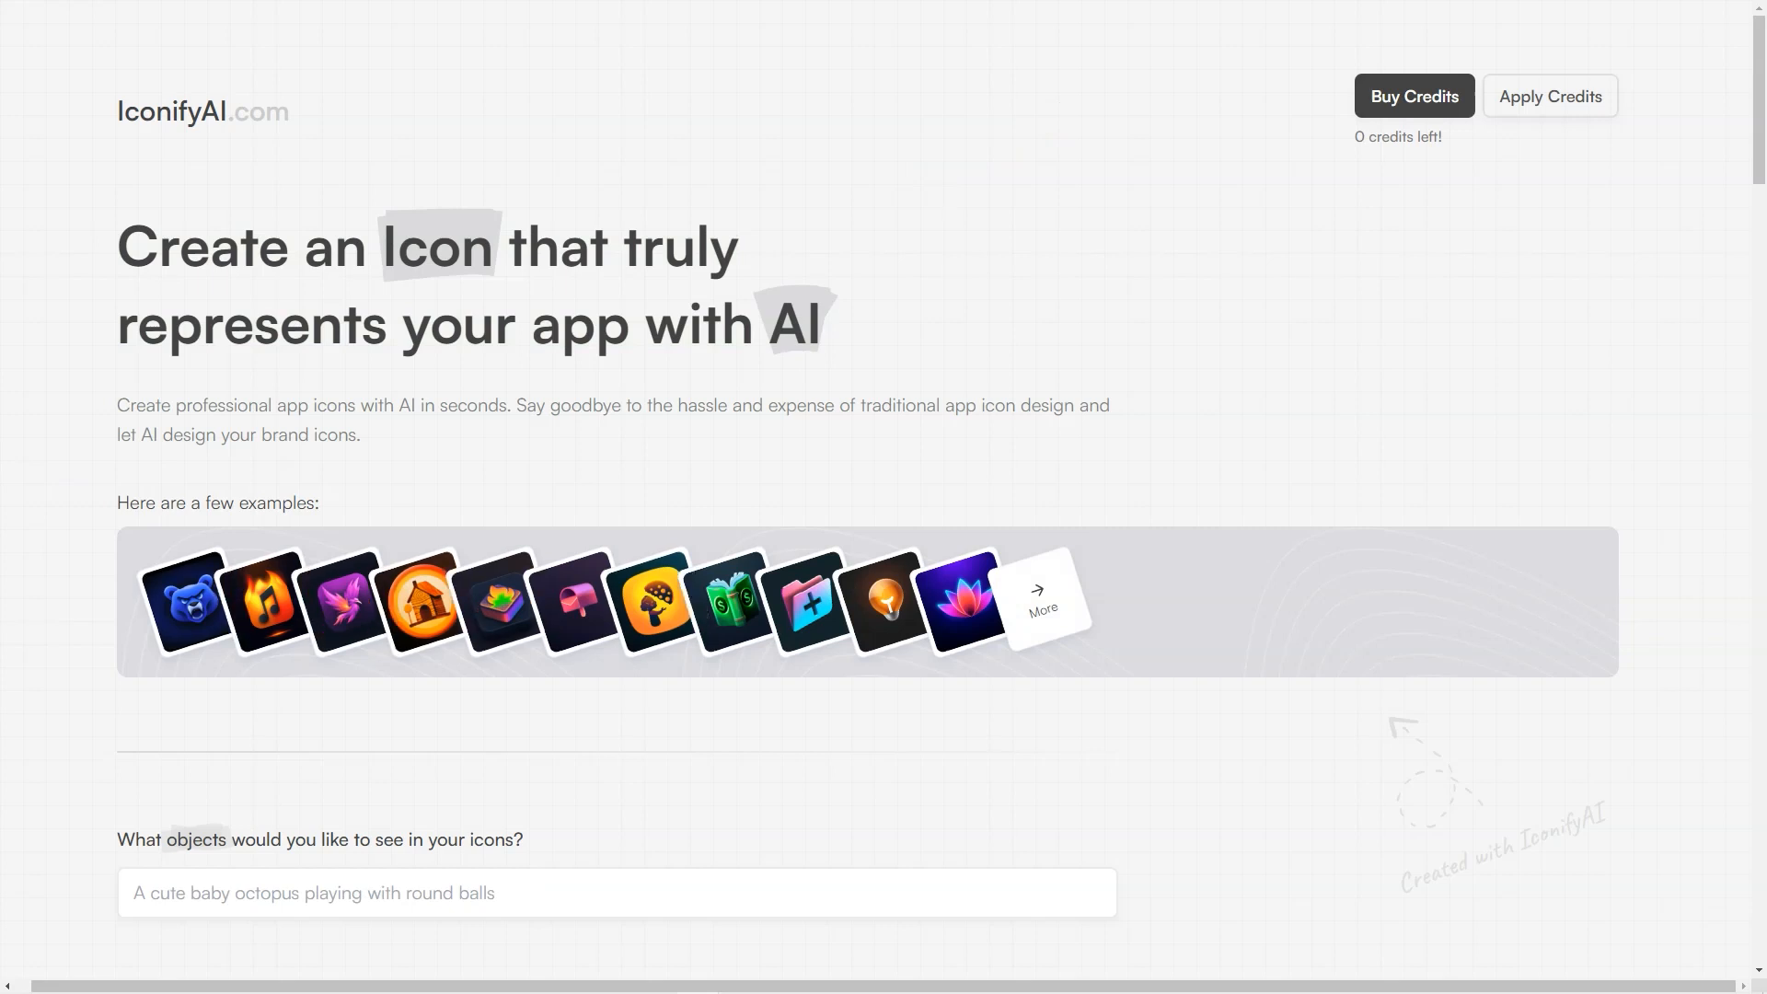
{"action": "scroll", "scroll_direction": "down", "scroll_amount": 3}
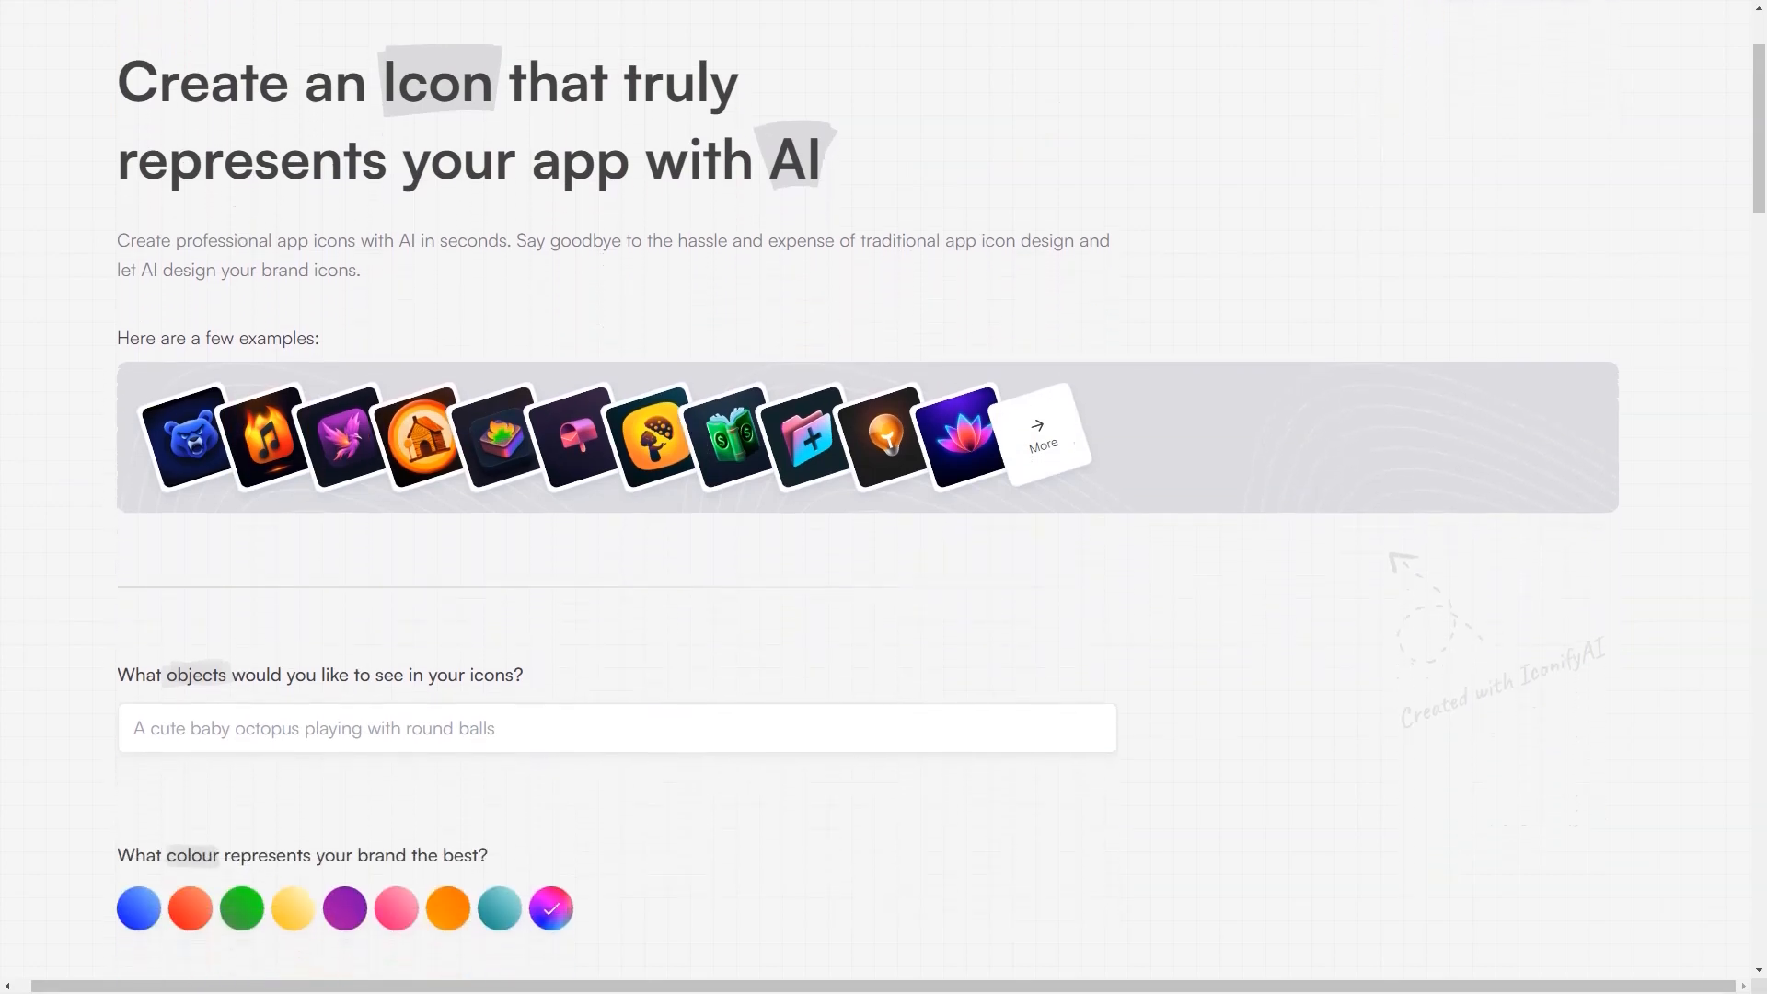
{"action": "scroll", "scroll_direction": "down", "scroll_amount": 3}
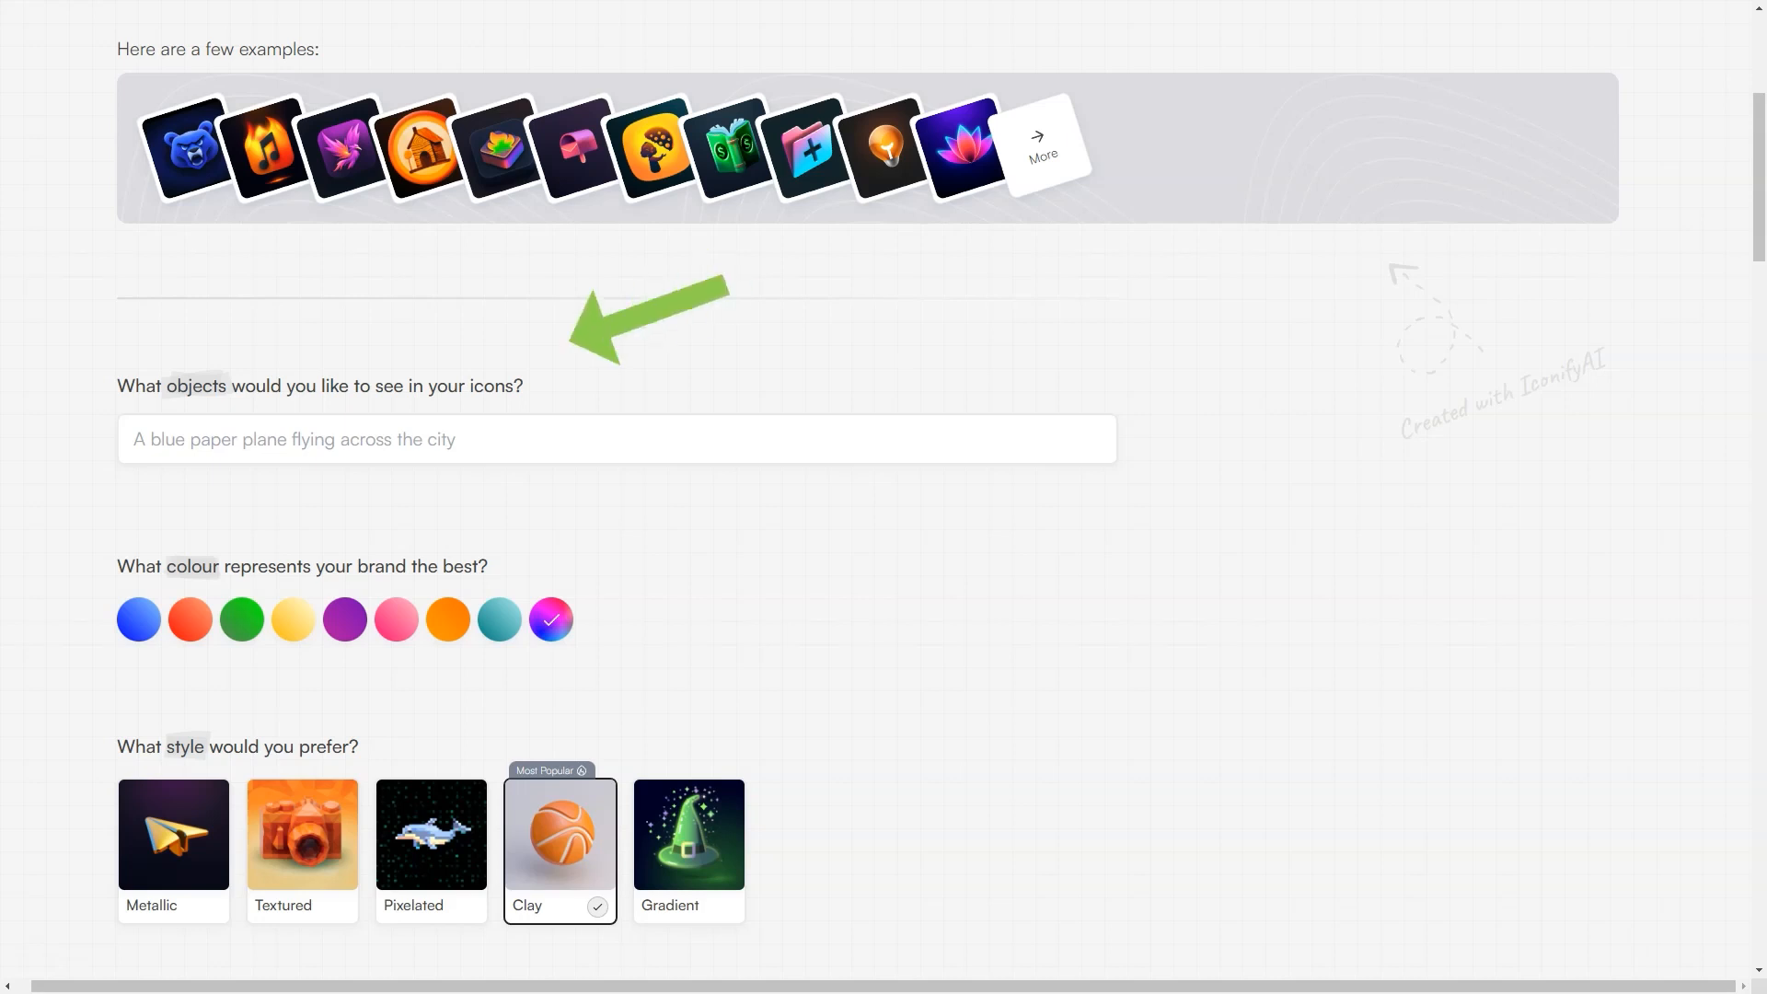
{"action": "left_click", "coordinate": [617, 438]}
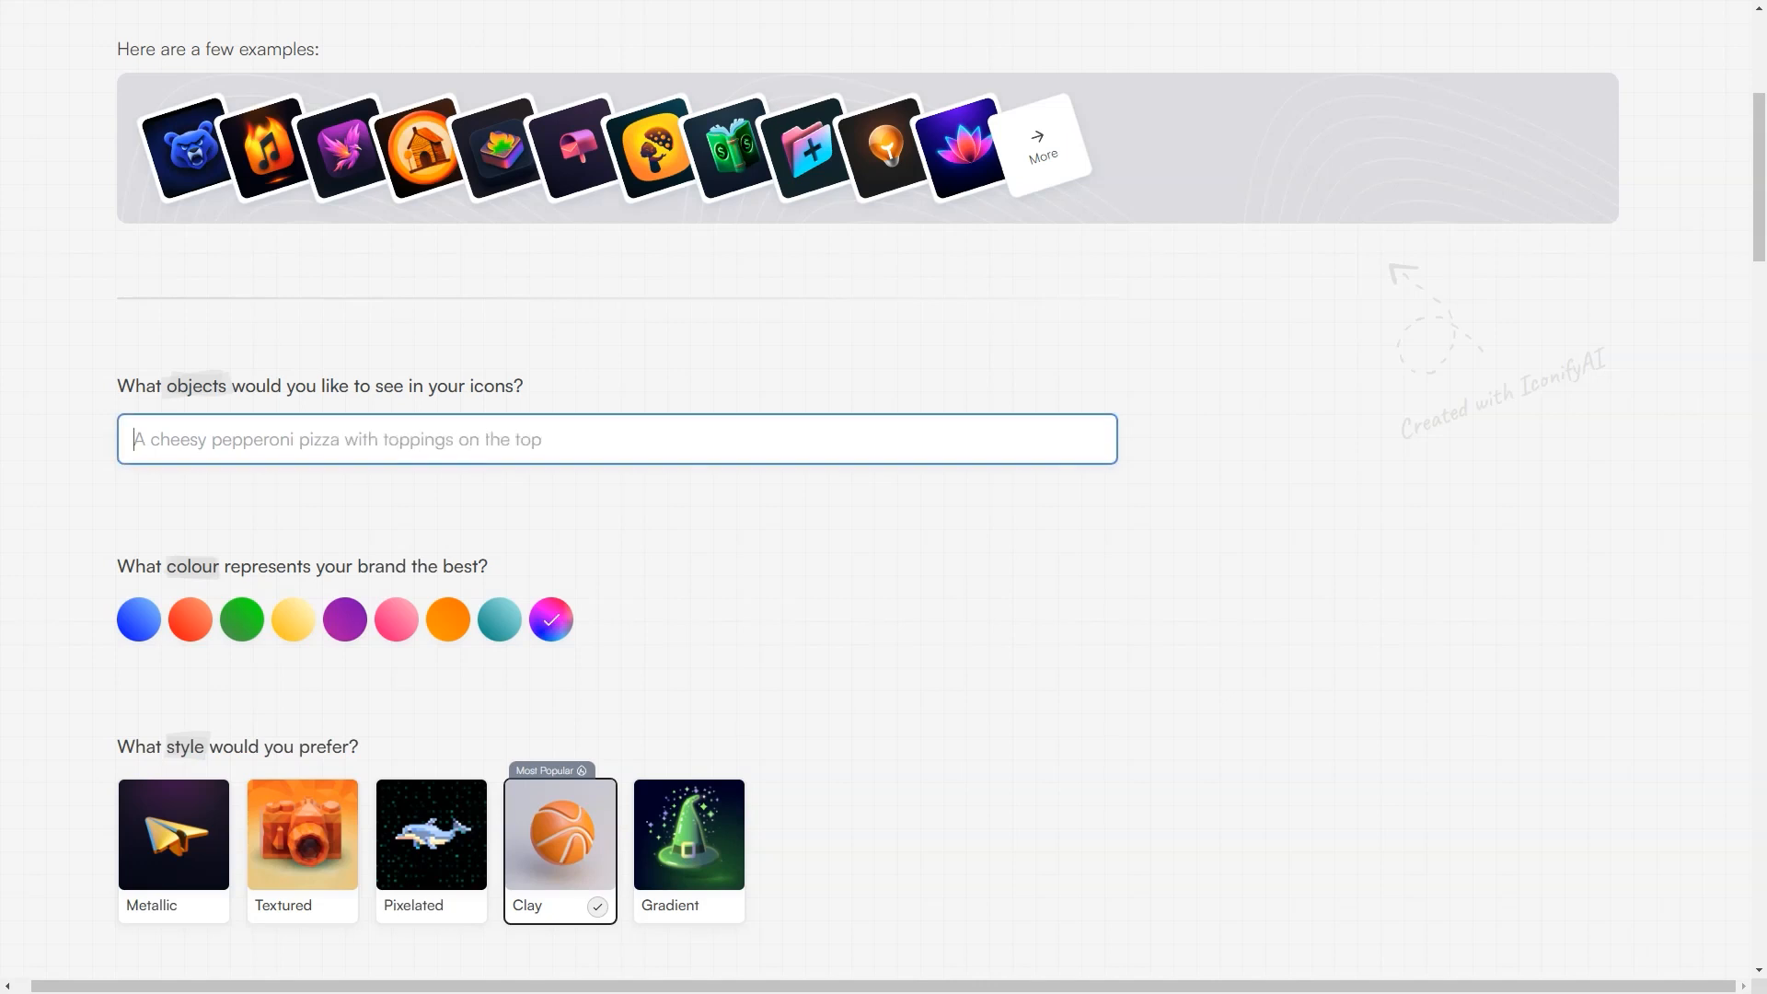
{"action": "type", "text": "house near the sea"}
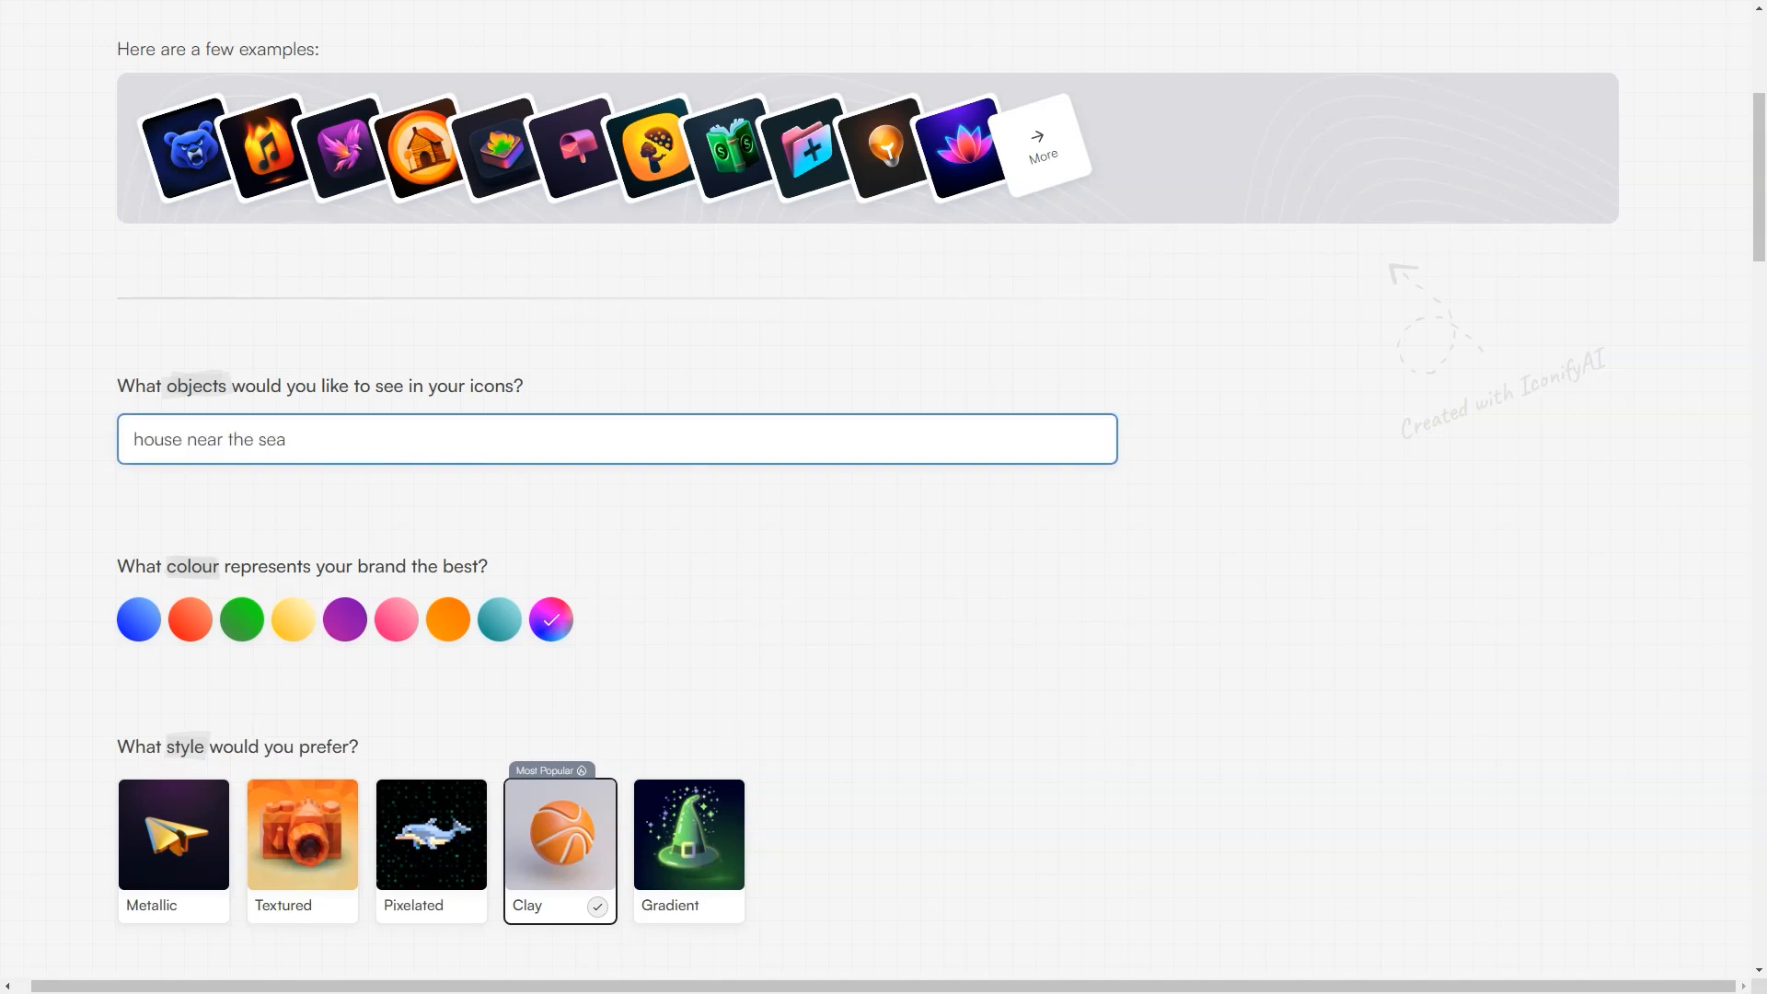
{"action": "scroll", "scroll_direction": "down", "scroll_amount": 3}
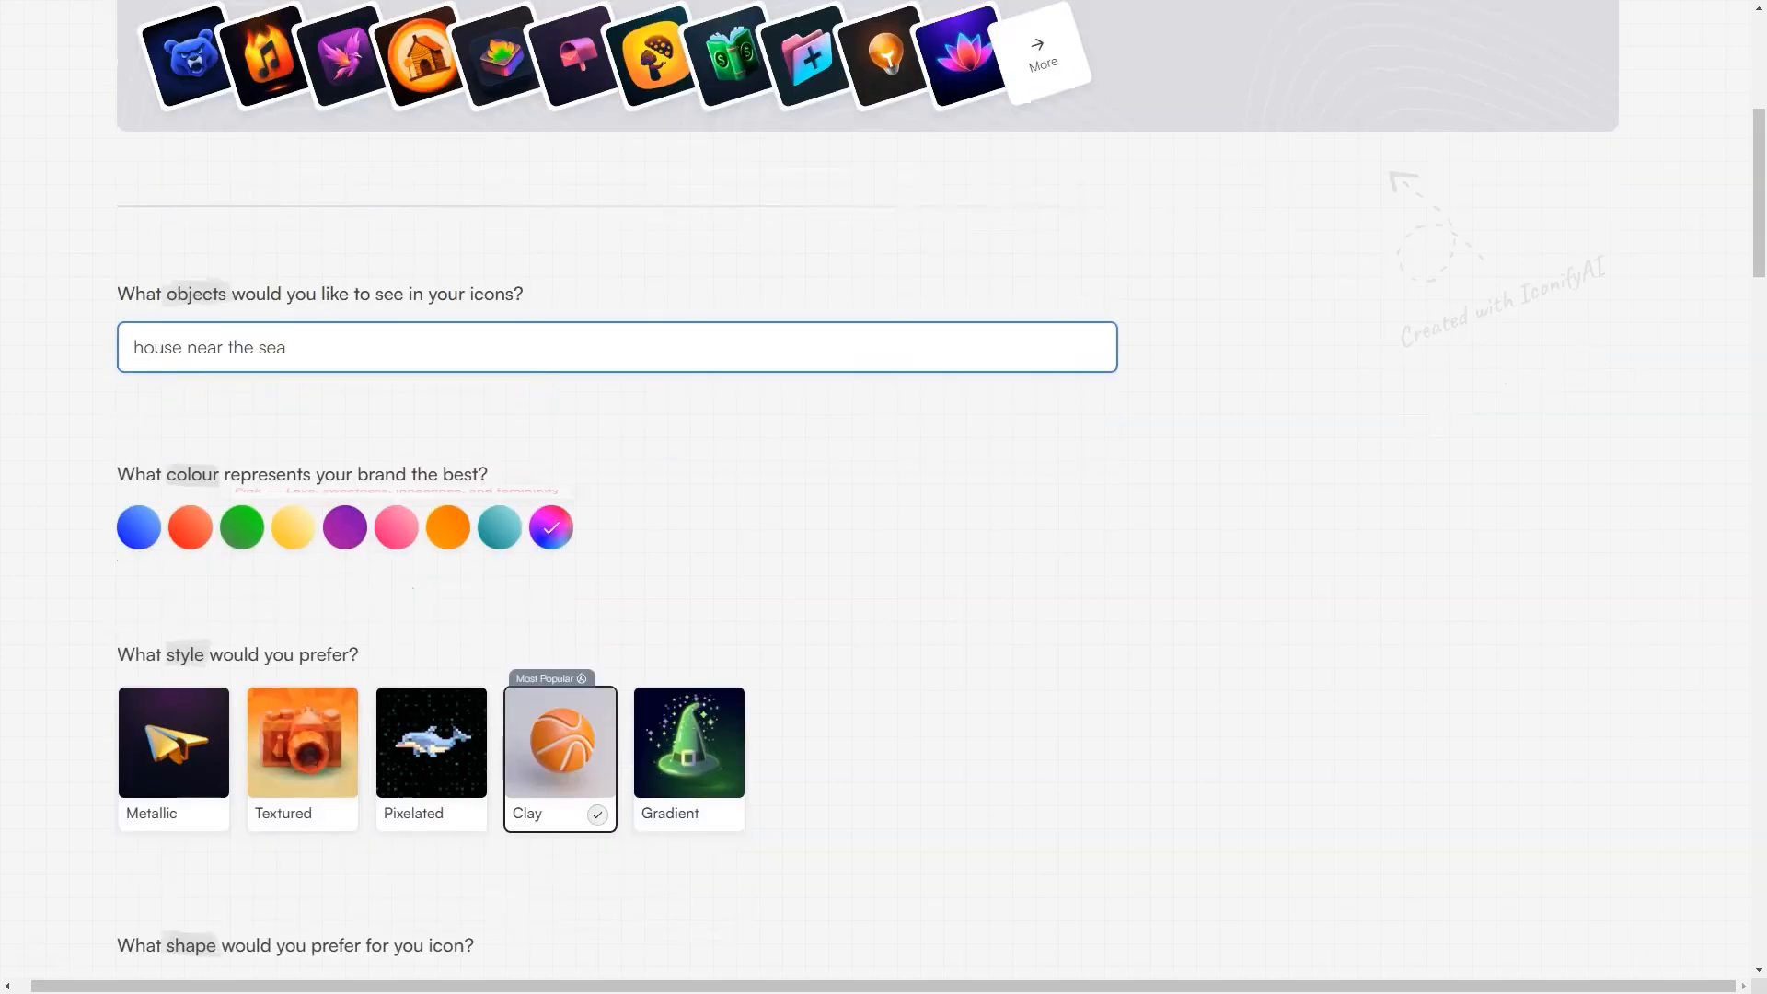
{"action": "scroll", "scroll_direction": "down", "scroll_amount": 3}
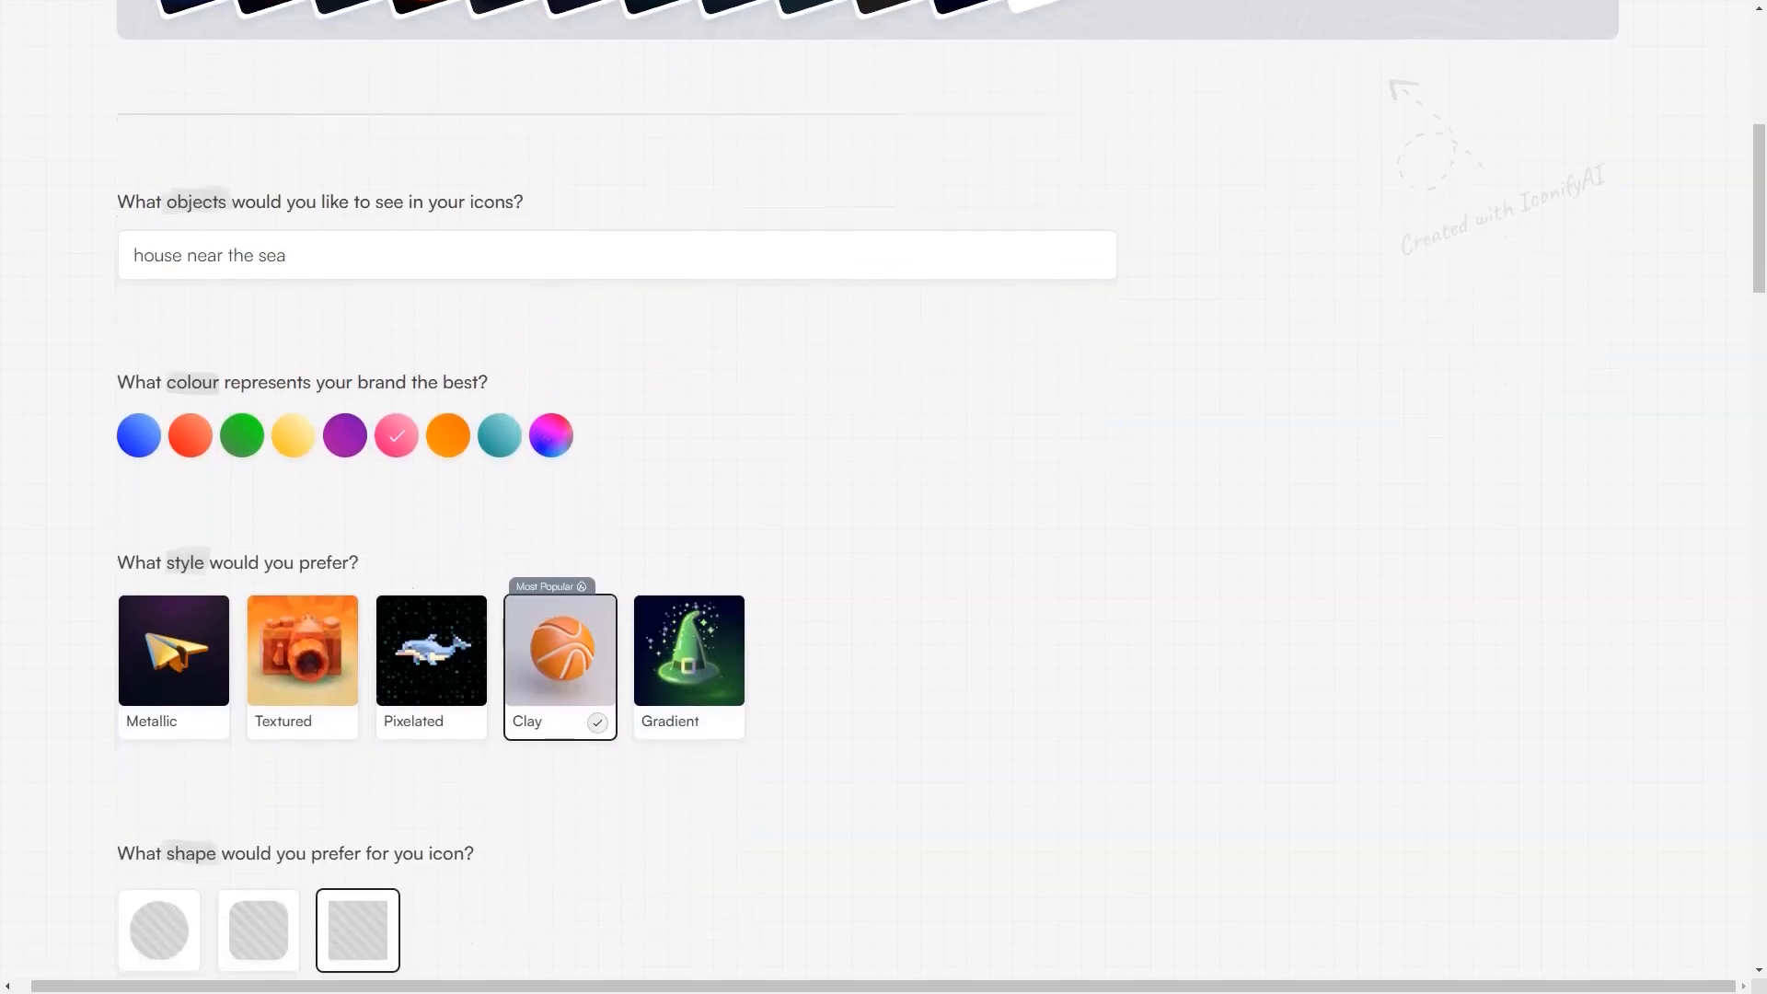
{"action": "left_click", "coordinate": [431, 652]}
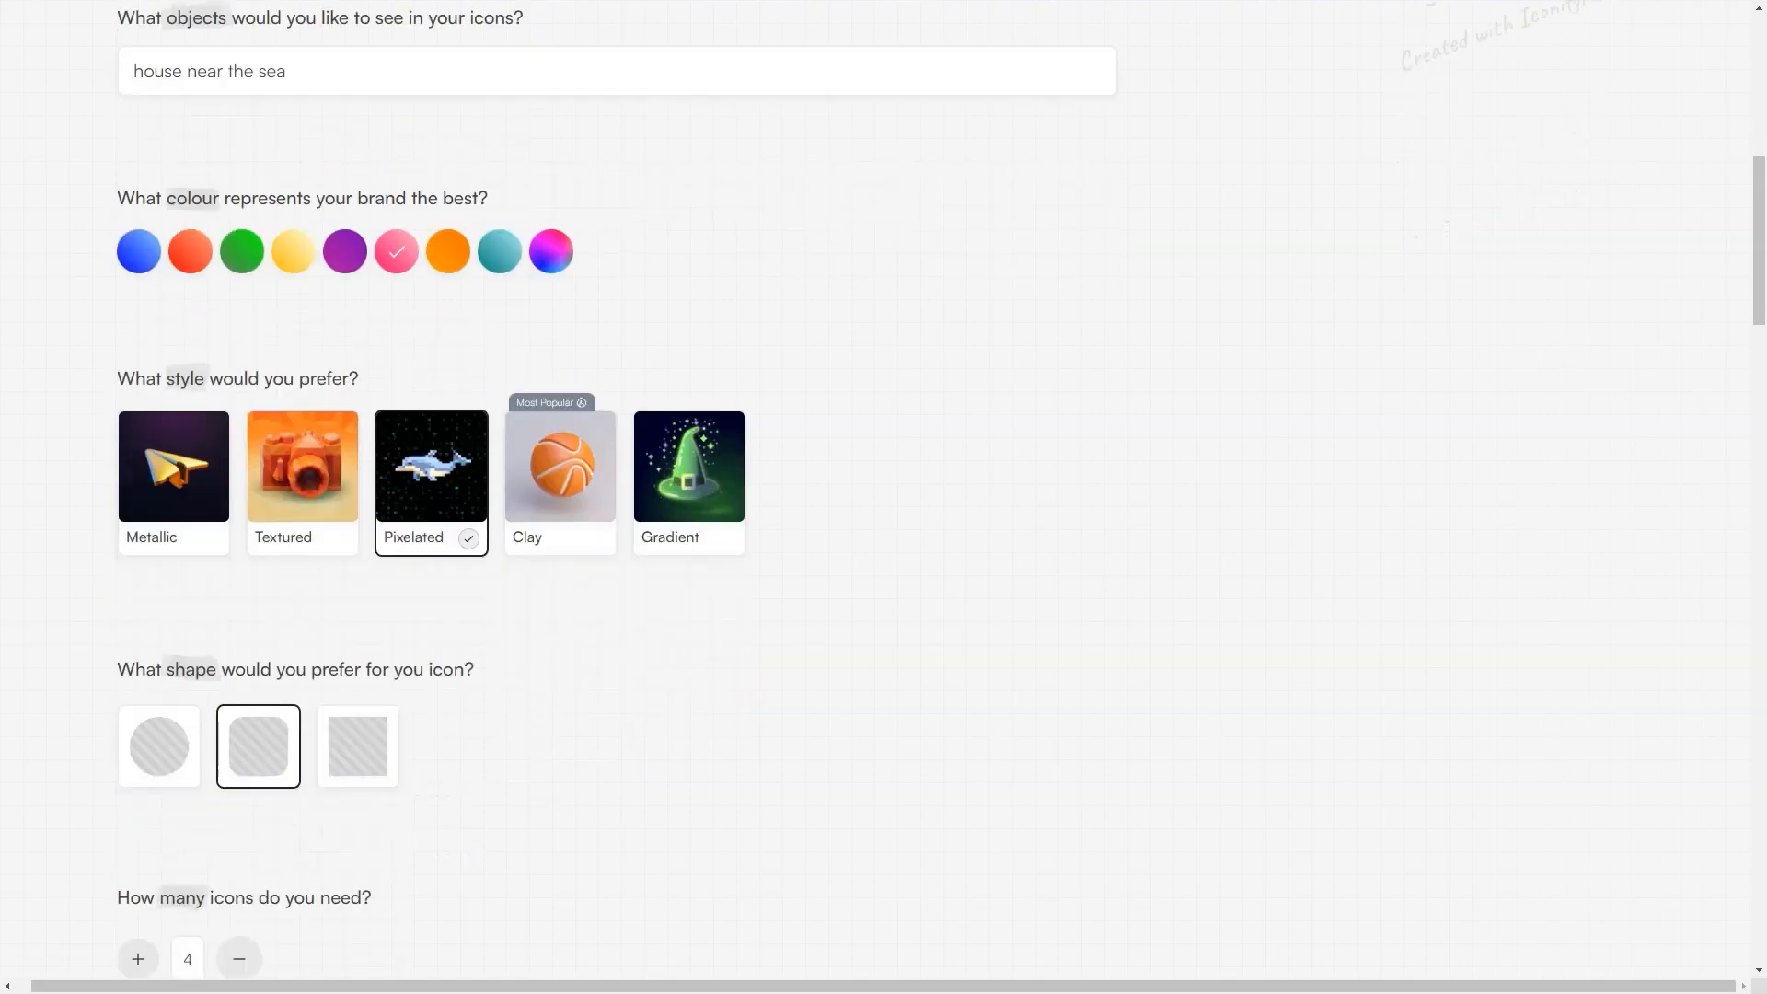
{"action": "left_click", "coordinate": [237, 958]}
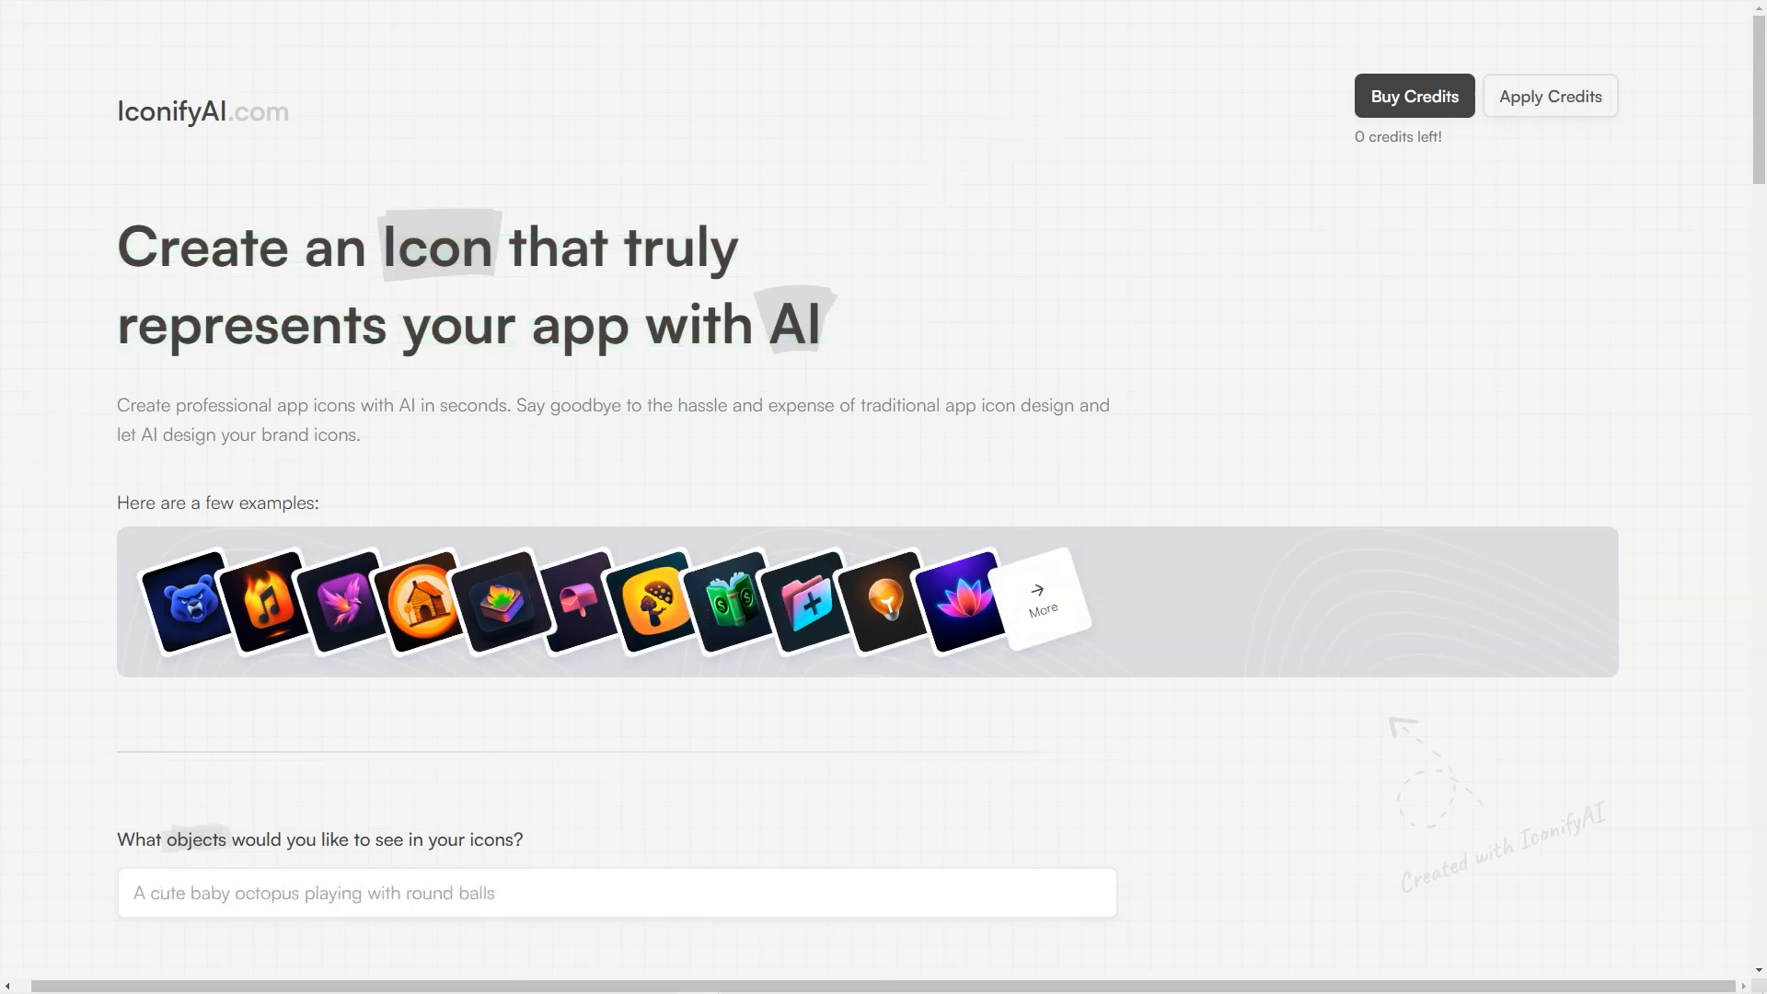
{"action": "scroll", "scroll_direction": "up", "scroll_amount": 3}
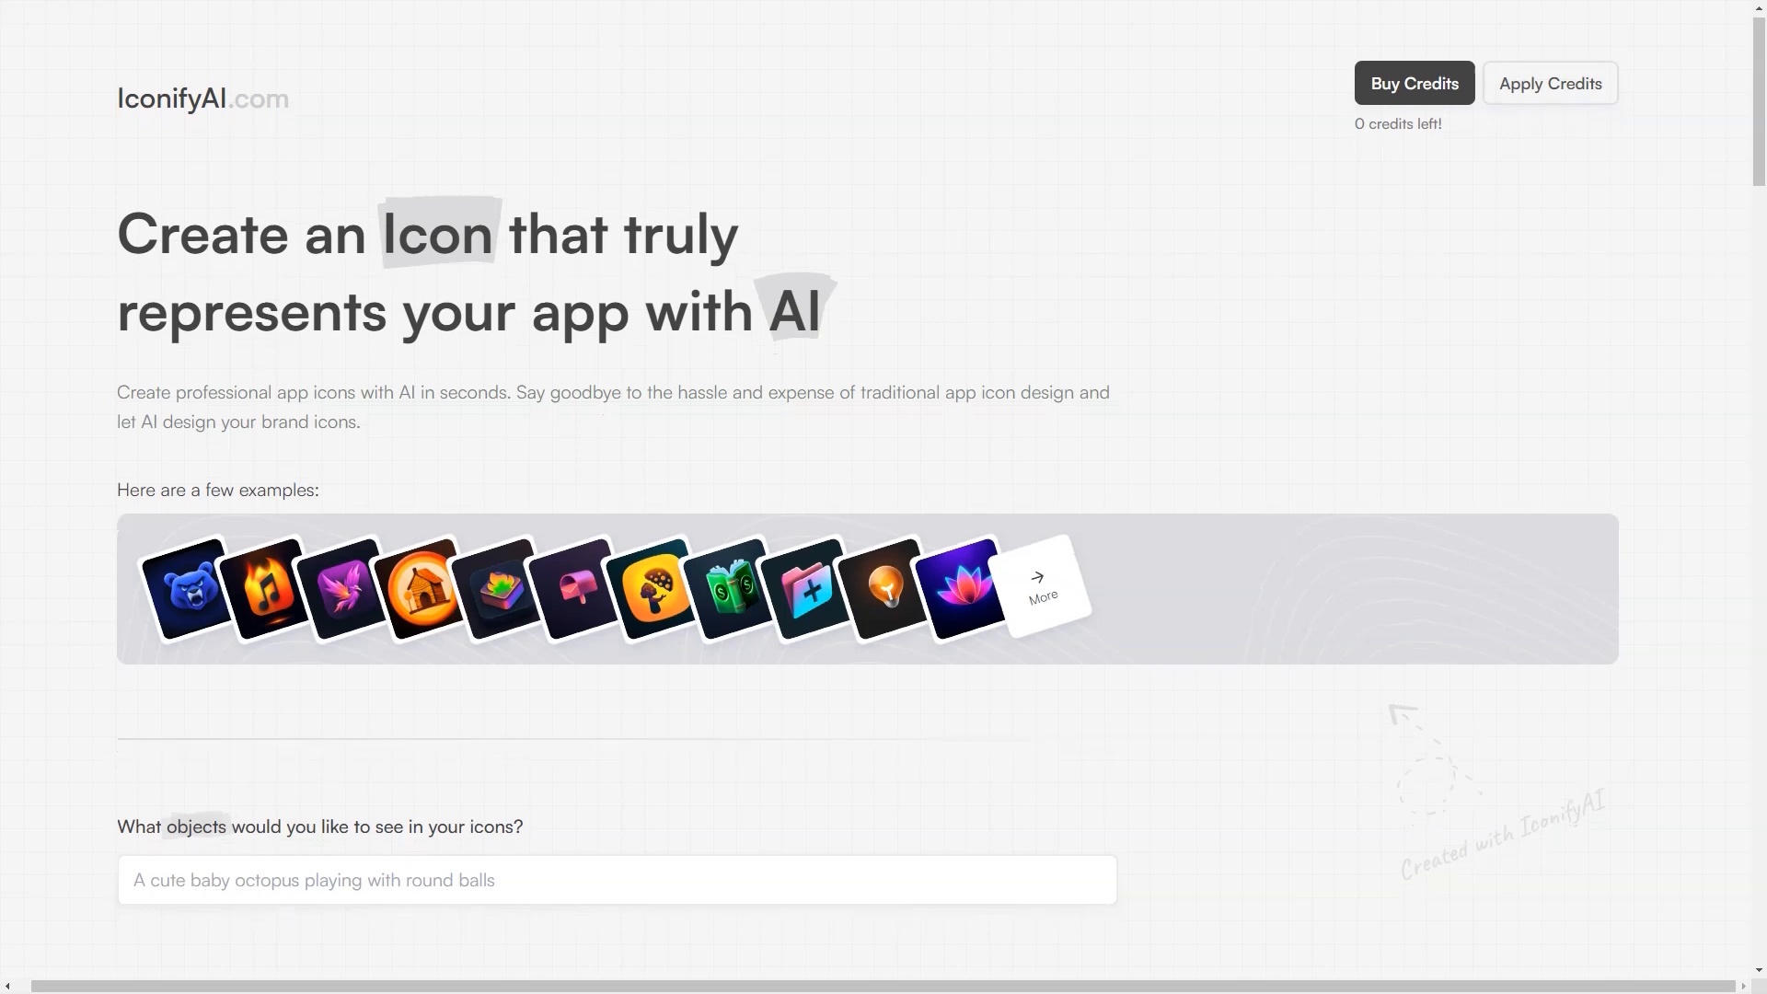
{"action": "scroll", "scroll_direction": "down", "scroll_amount": 3}
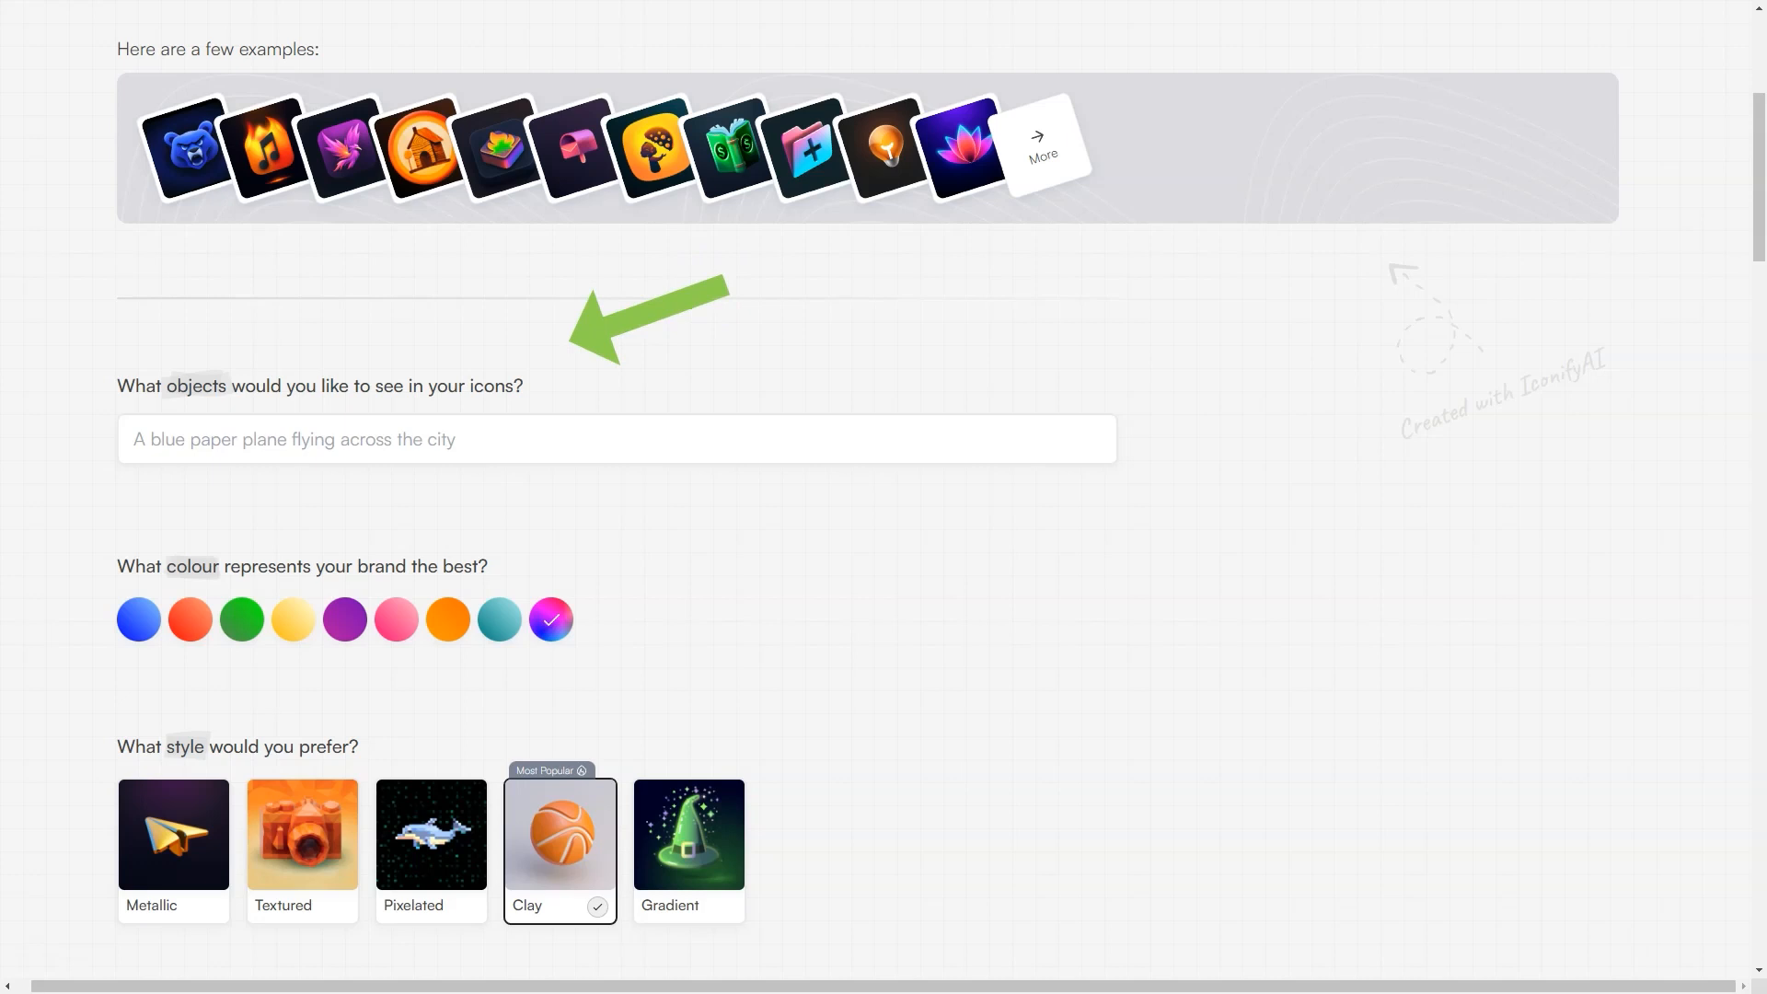
{"action": "type", "text": "A chee"}
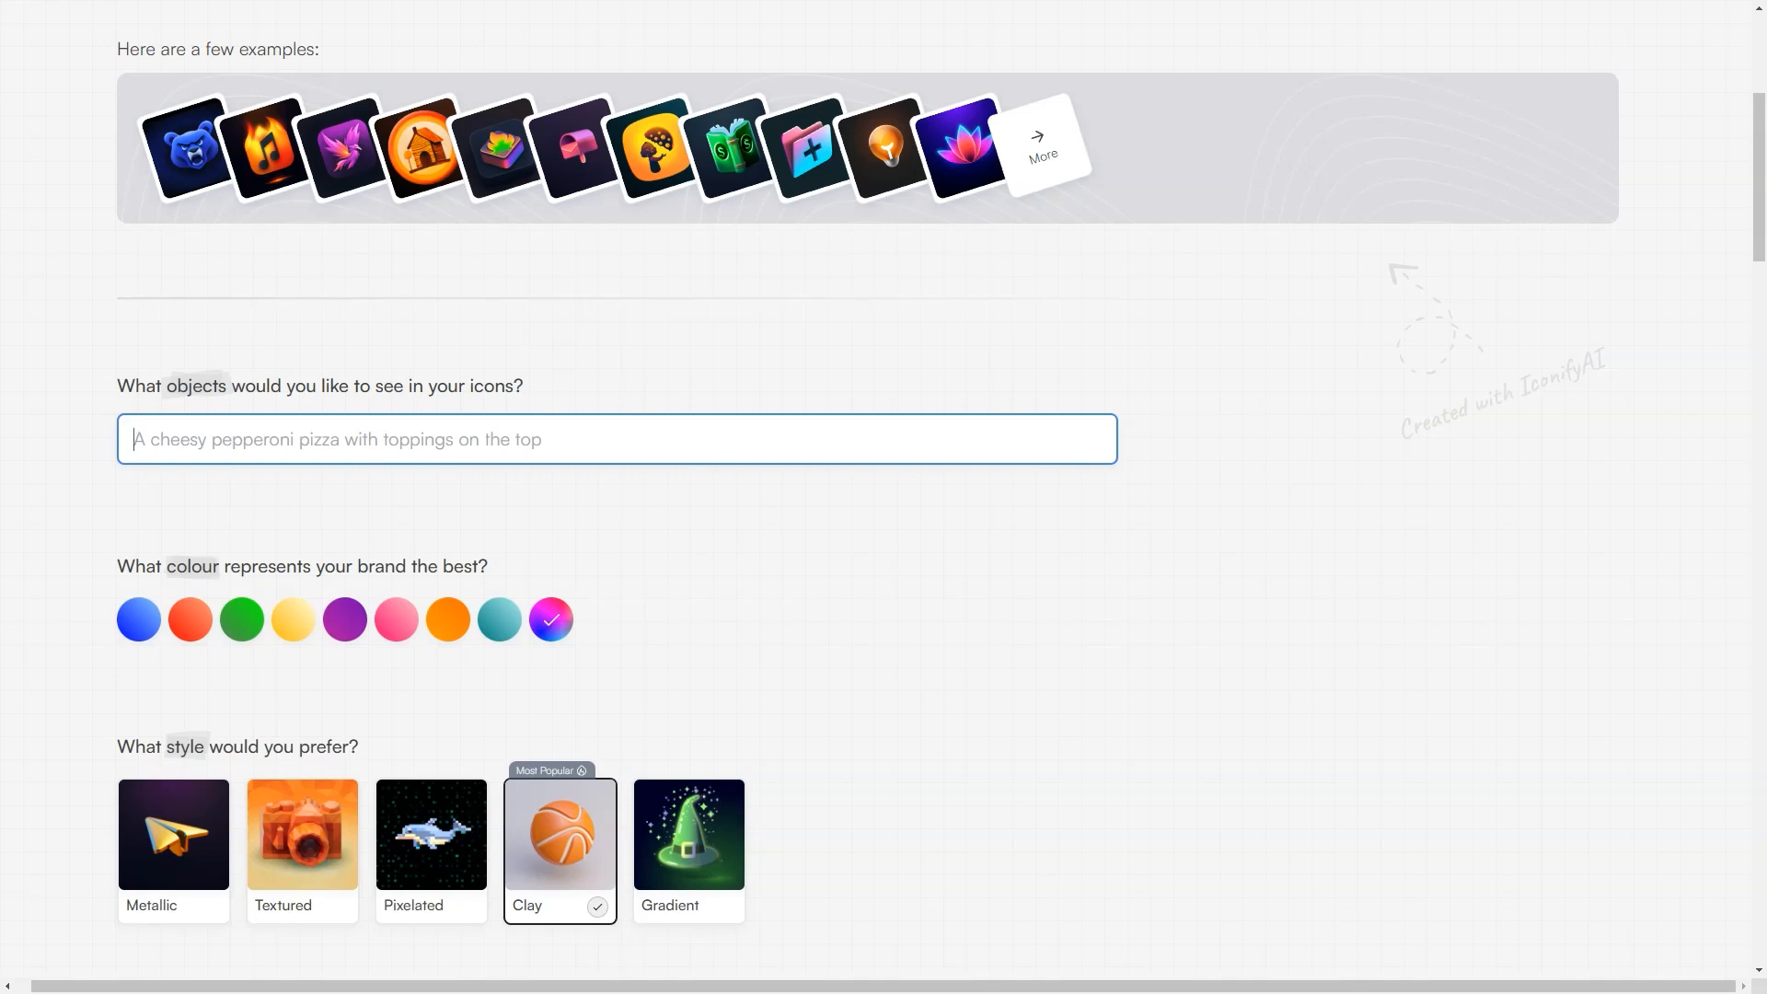
{"action": "type", "text": "house near the sea"}
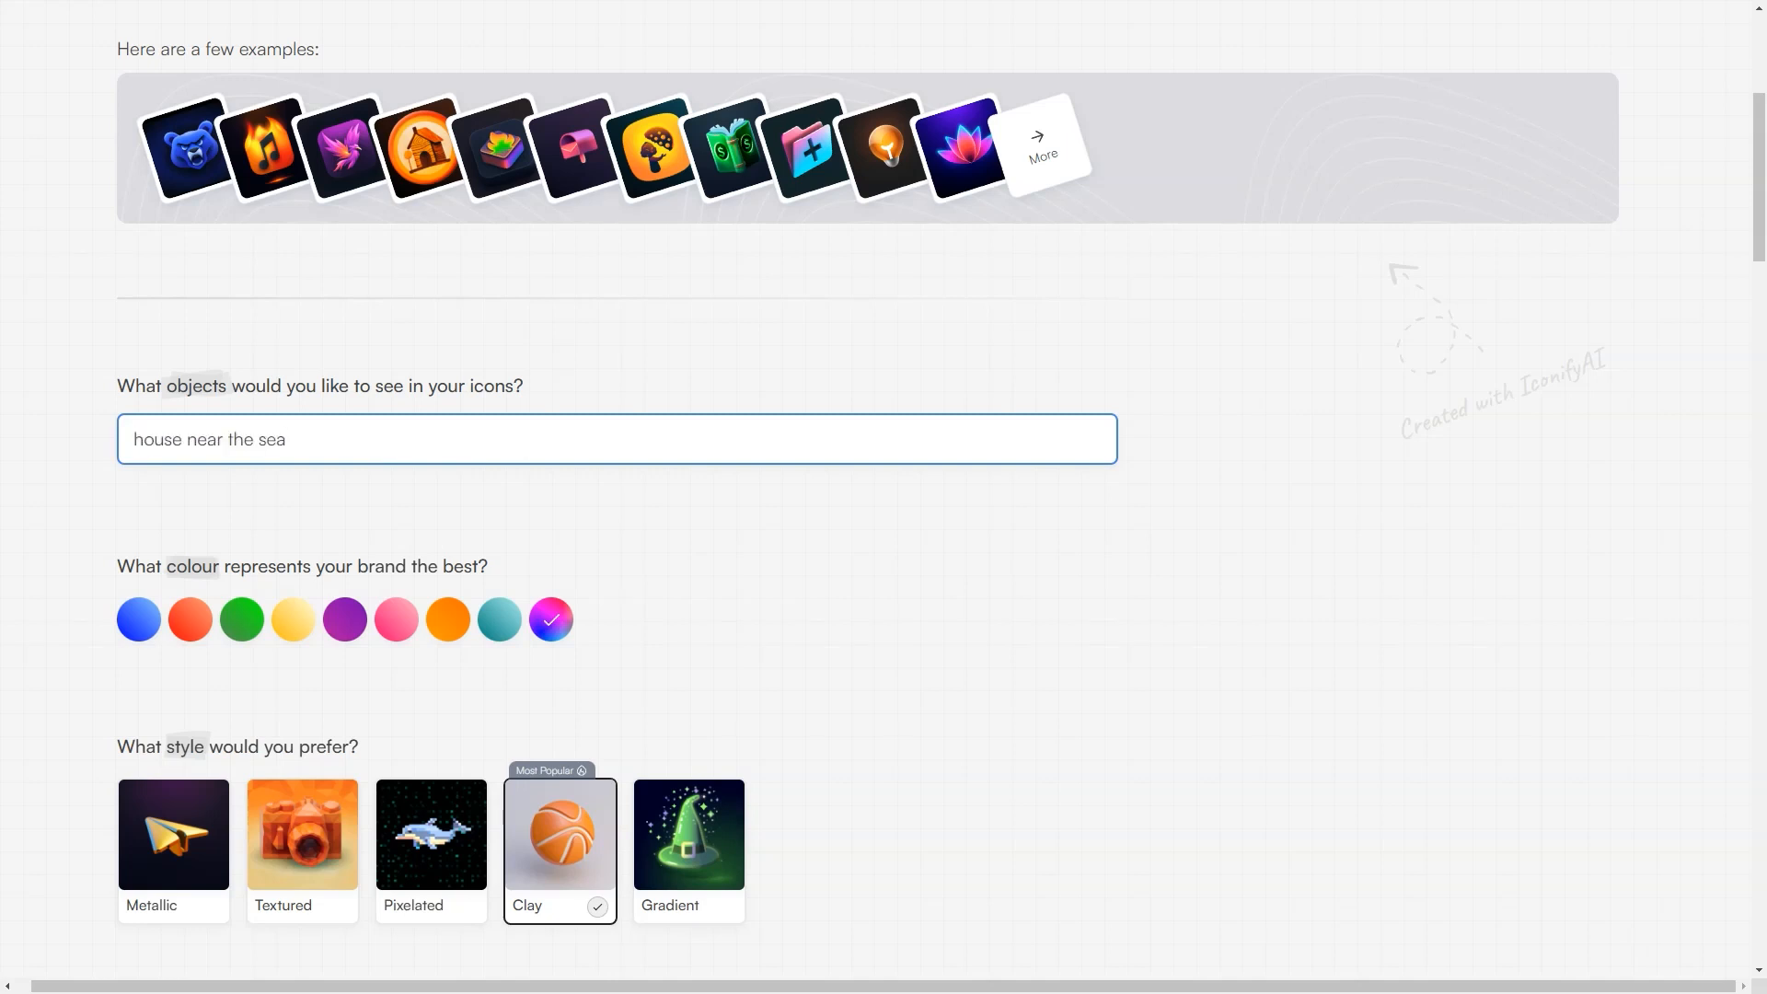
{"action": "scroll", "scroll_direction": "down", "scroll_amount": 3}
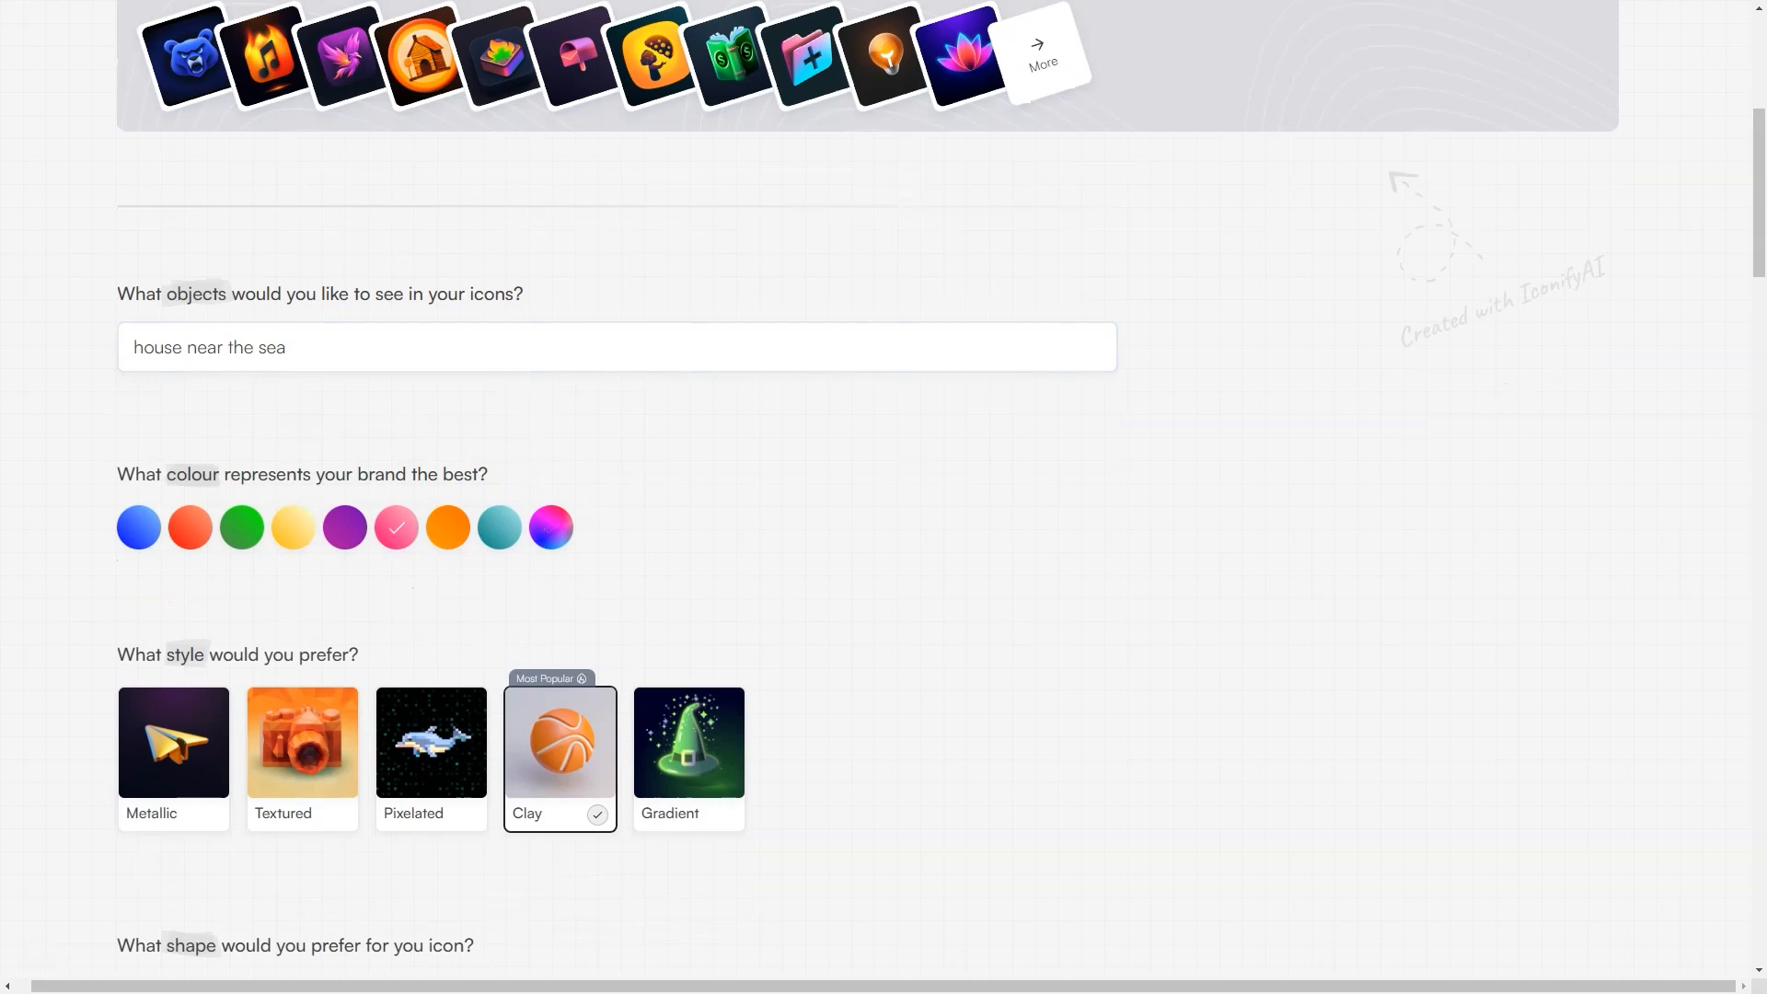
{"action": "scroll", "scroll_direction": "down", "scroll_amount": 3}
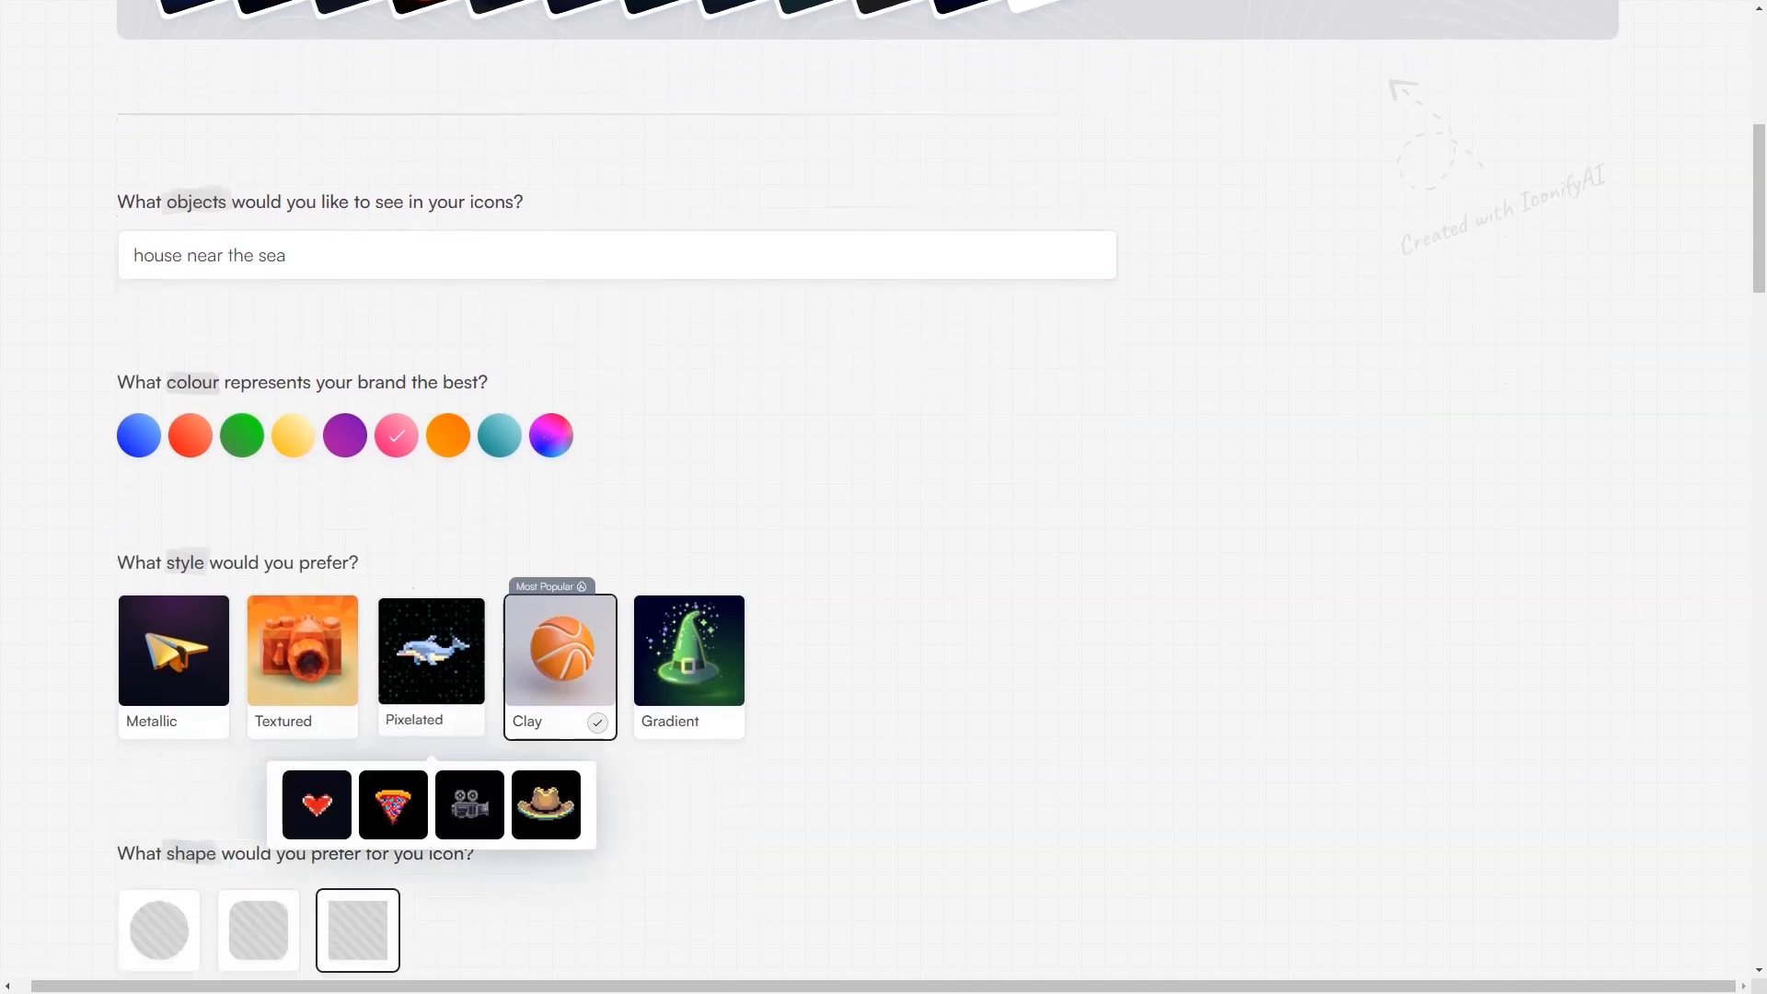
{"action": "left_click", "coordinate": [430, 652]}
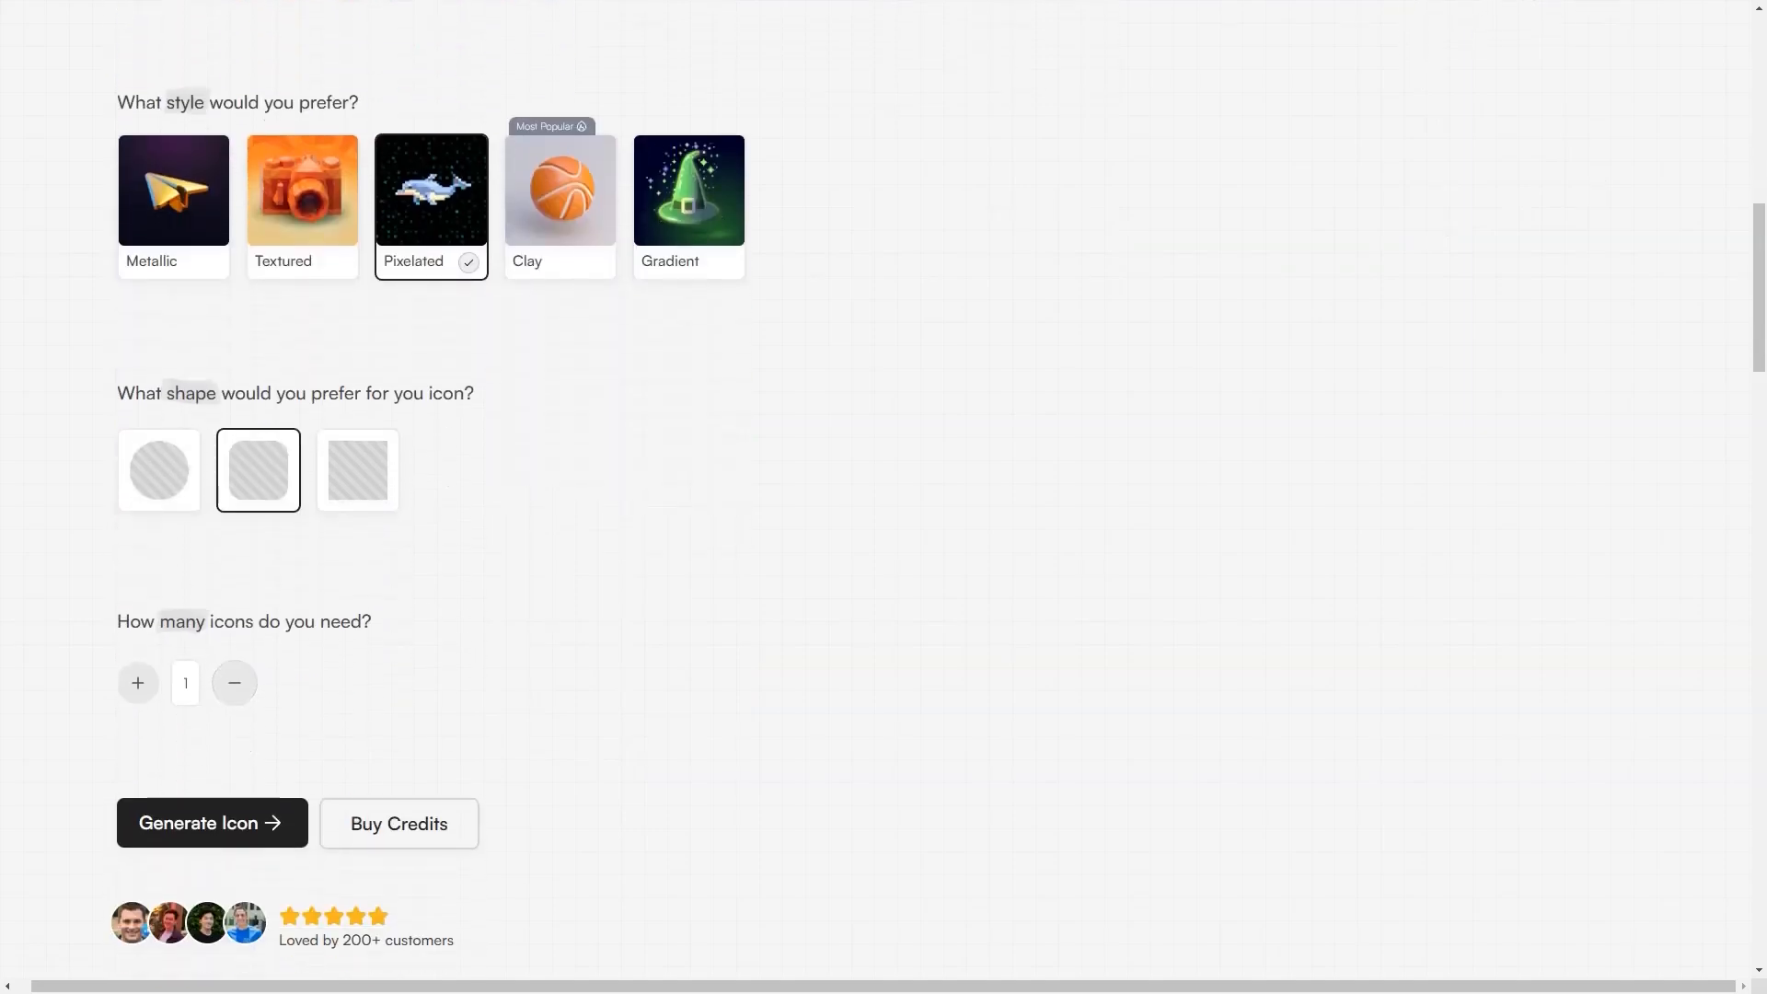
{"action": "scroll", "scroll_direction": "up", "scroll_amount": 3}
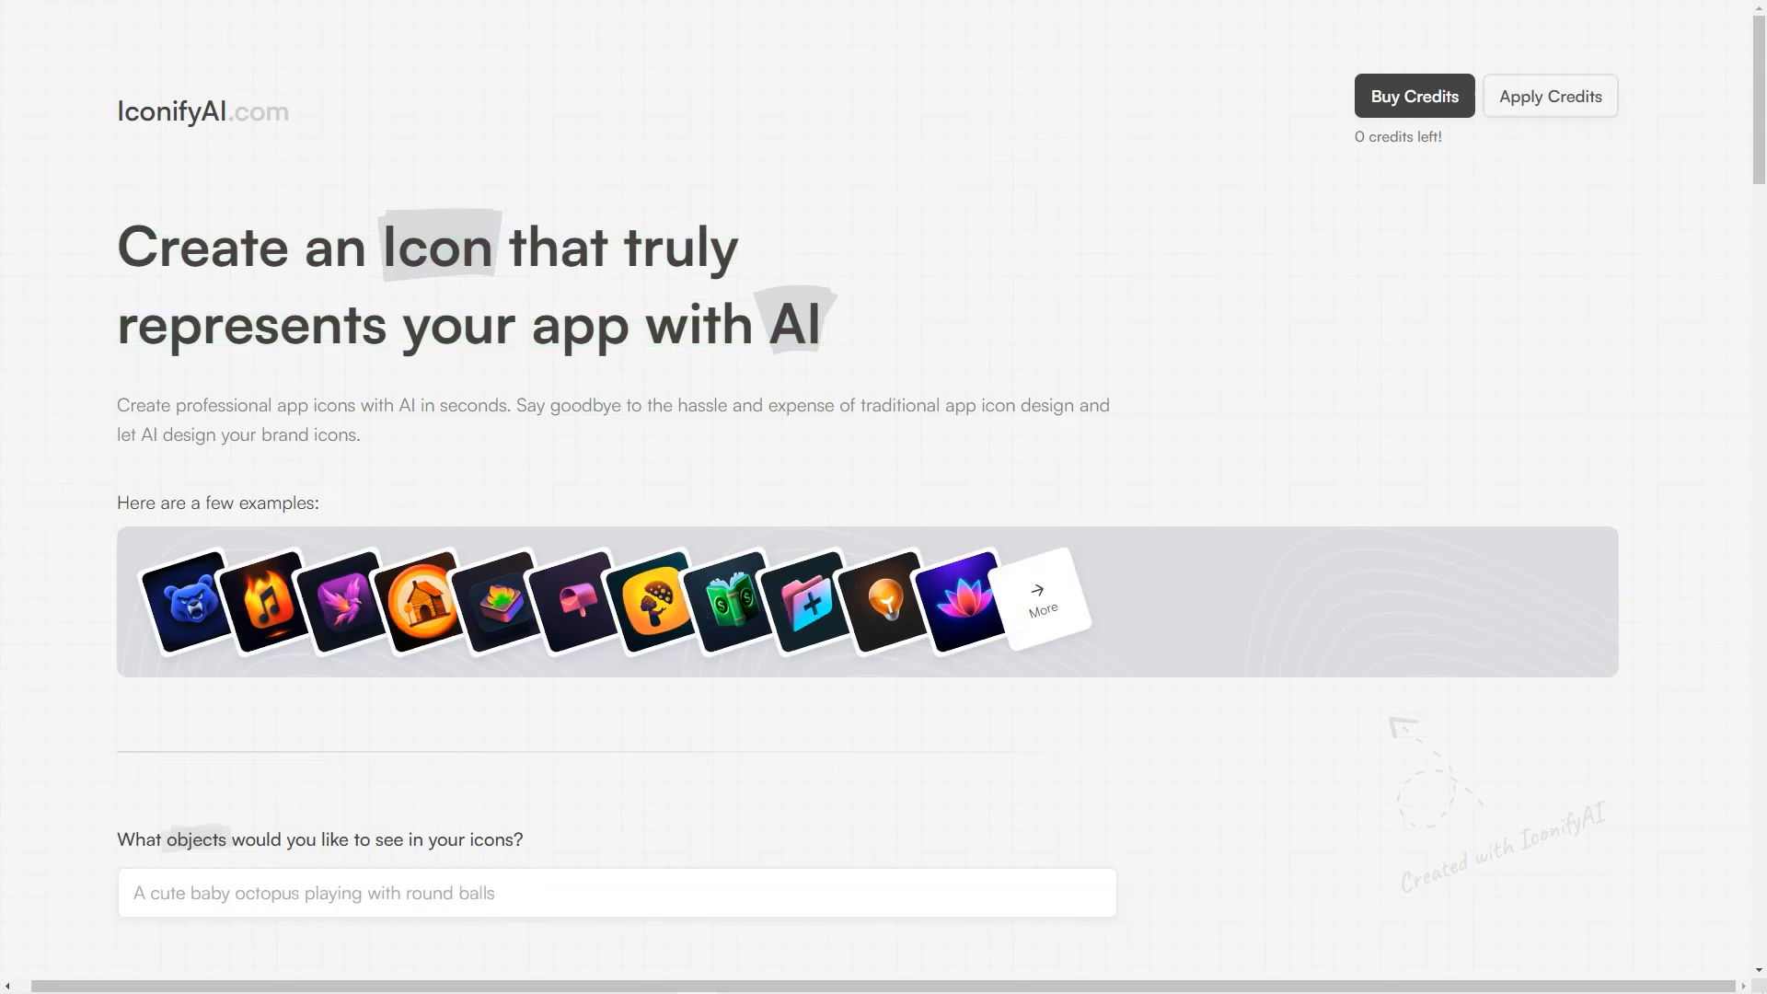
Step: Describe the icon objects as 'house near the sea'
{"action": "scroll", "scroll_direction": "down", "scroll_amount": 3}
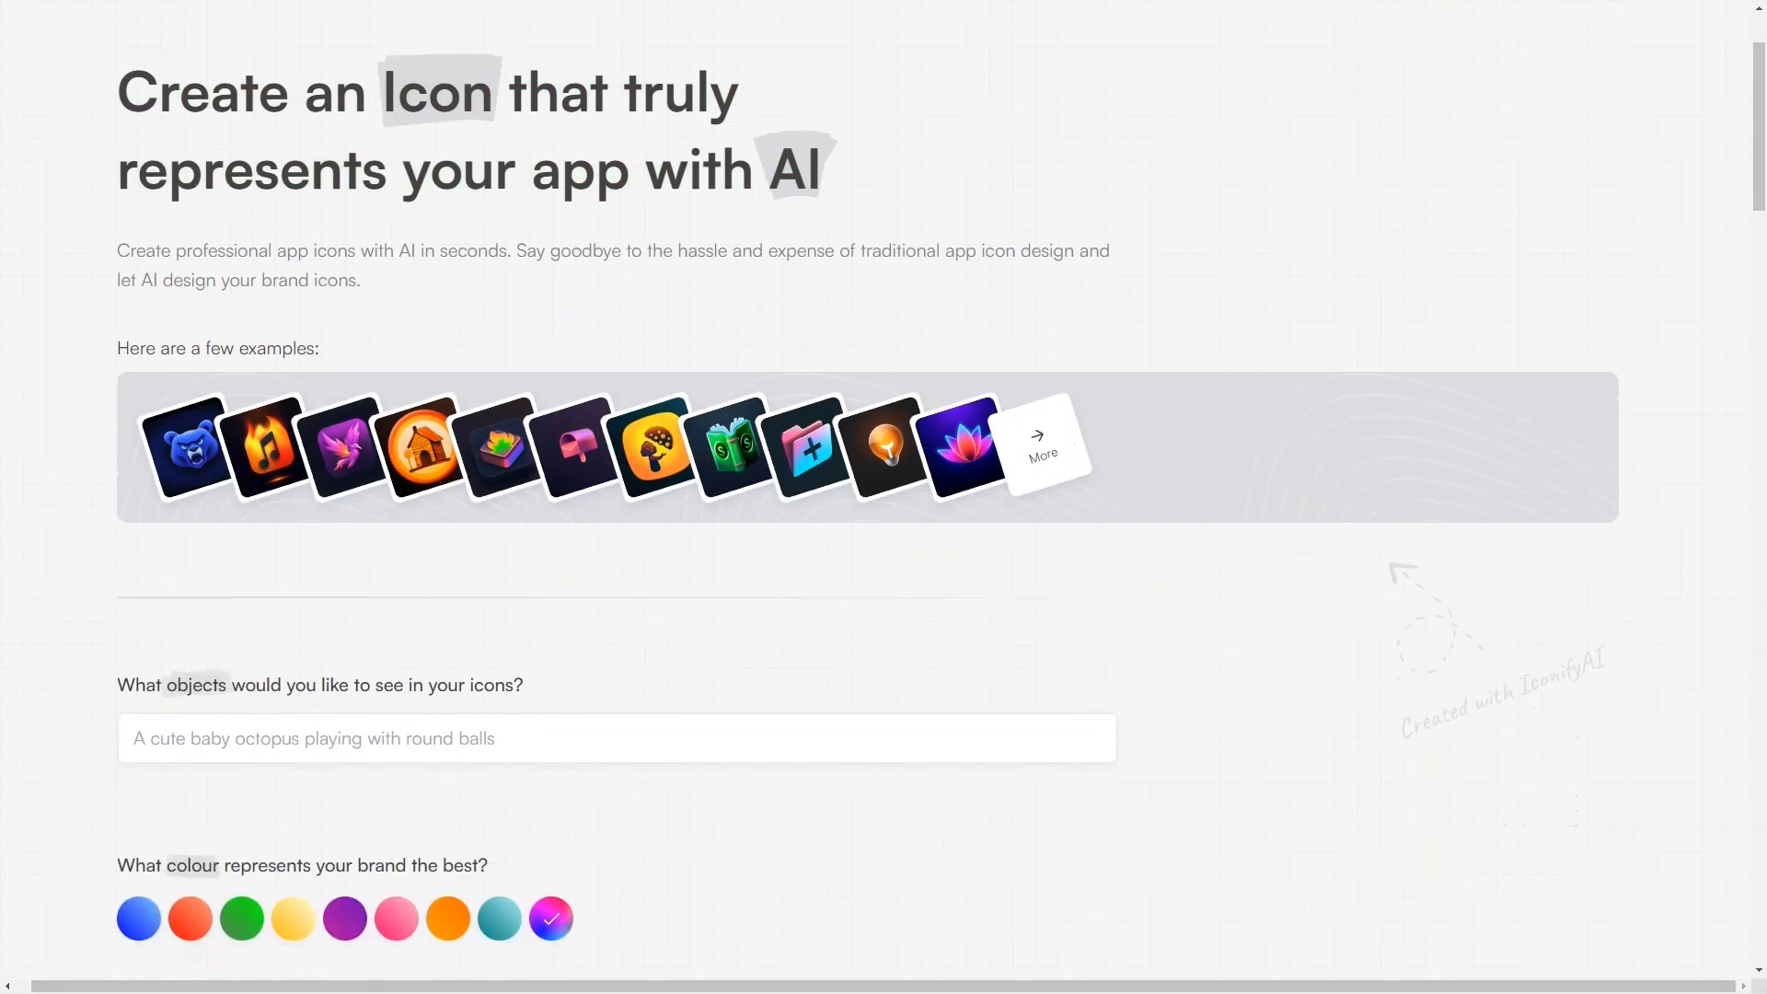
{"action": "scroll", "scroll_direction": "down", "scroll_amount": 3}
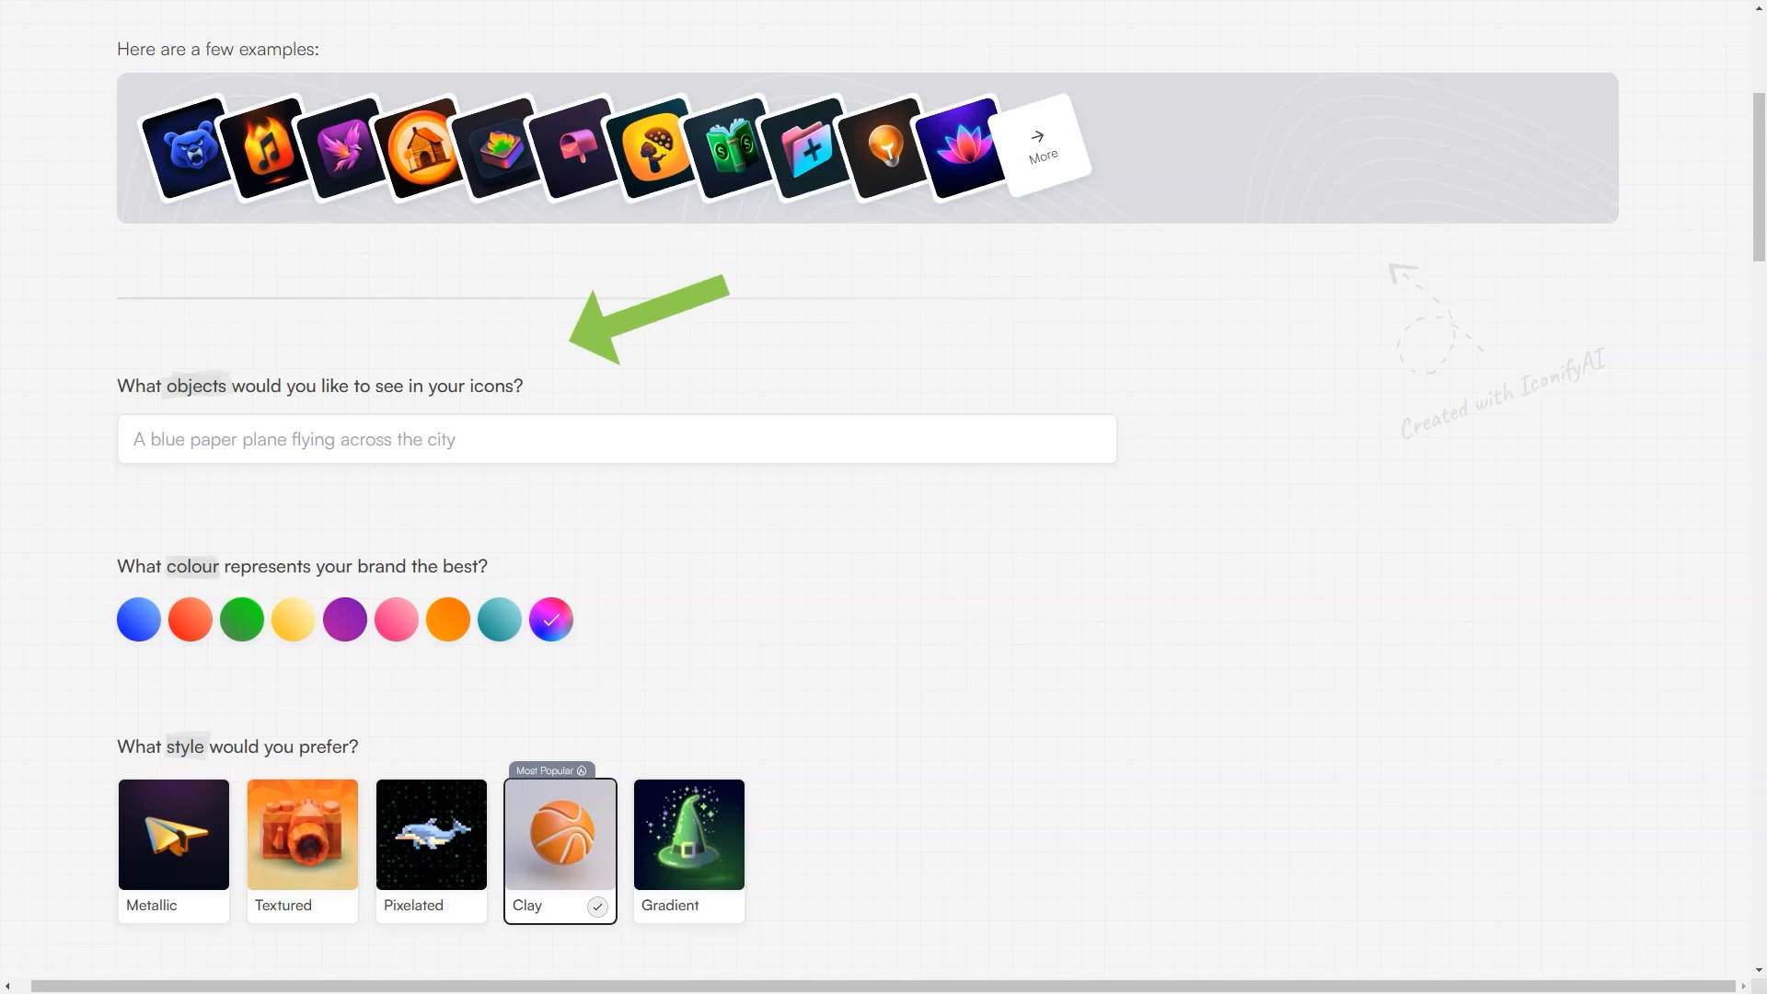
{"action": "left_click", "coordinate": [616, 438]}
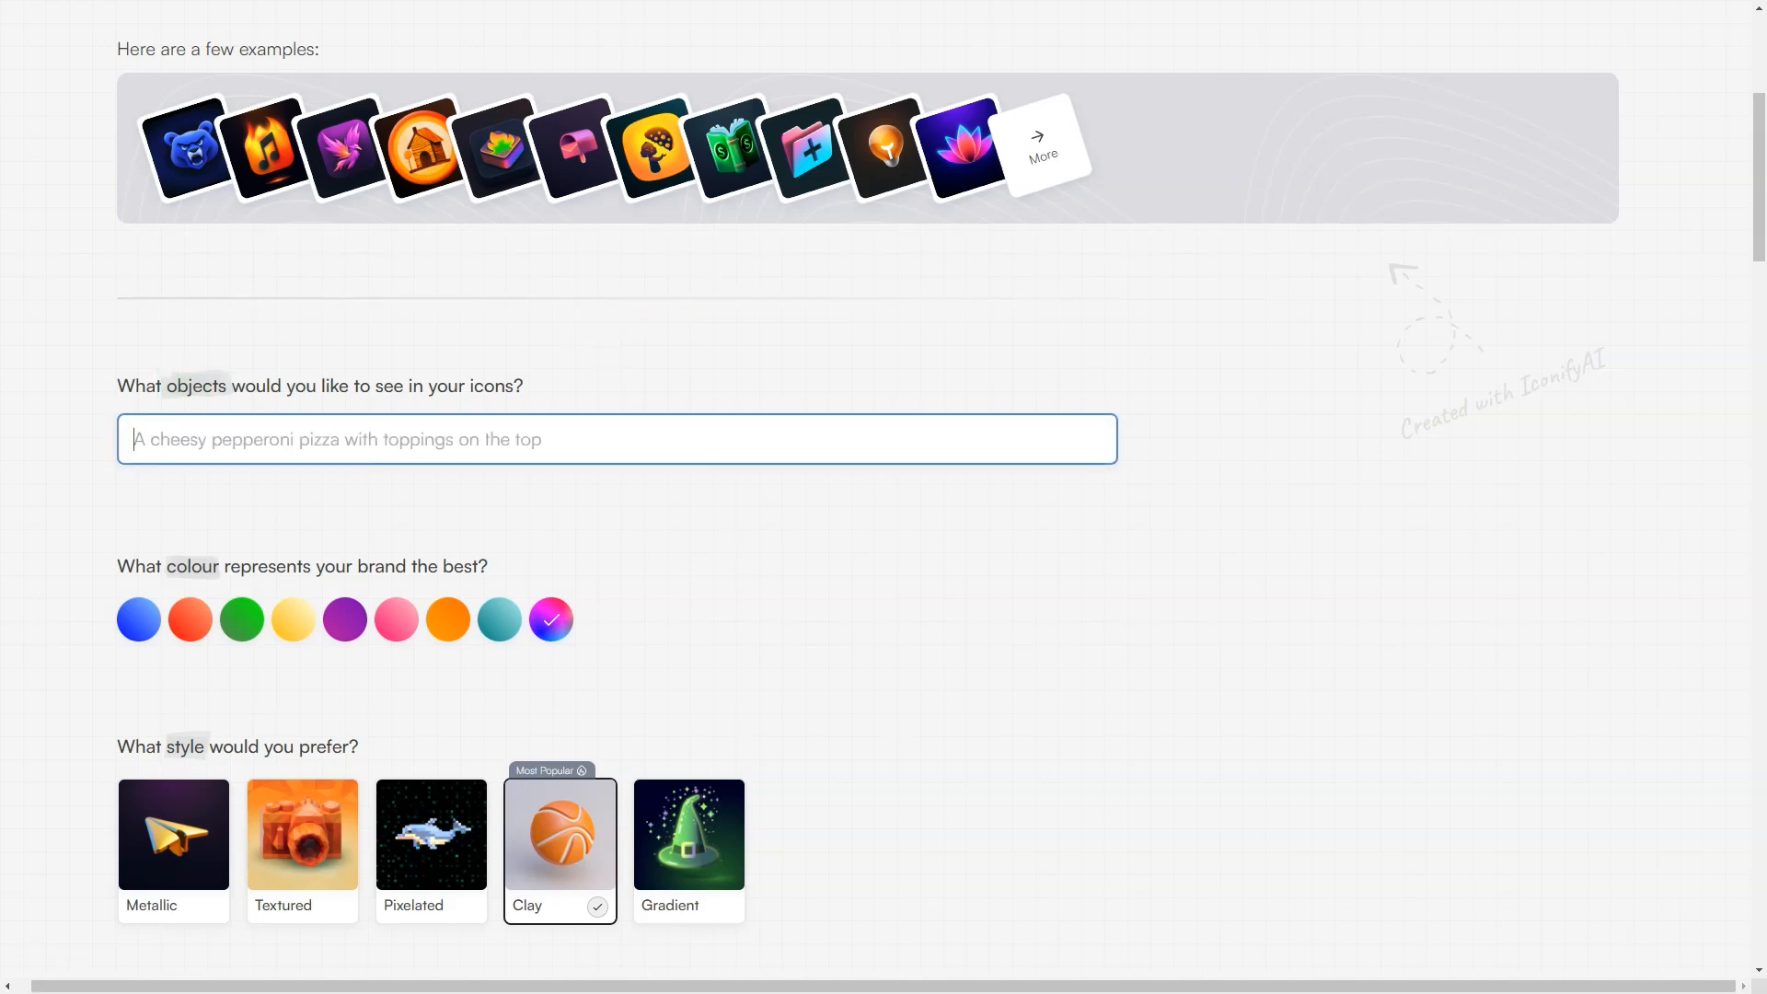
{"action": "type", "text": "house near the sea"}
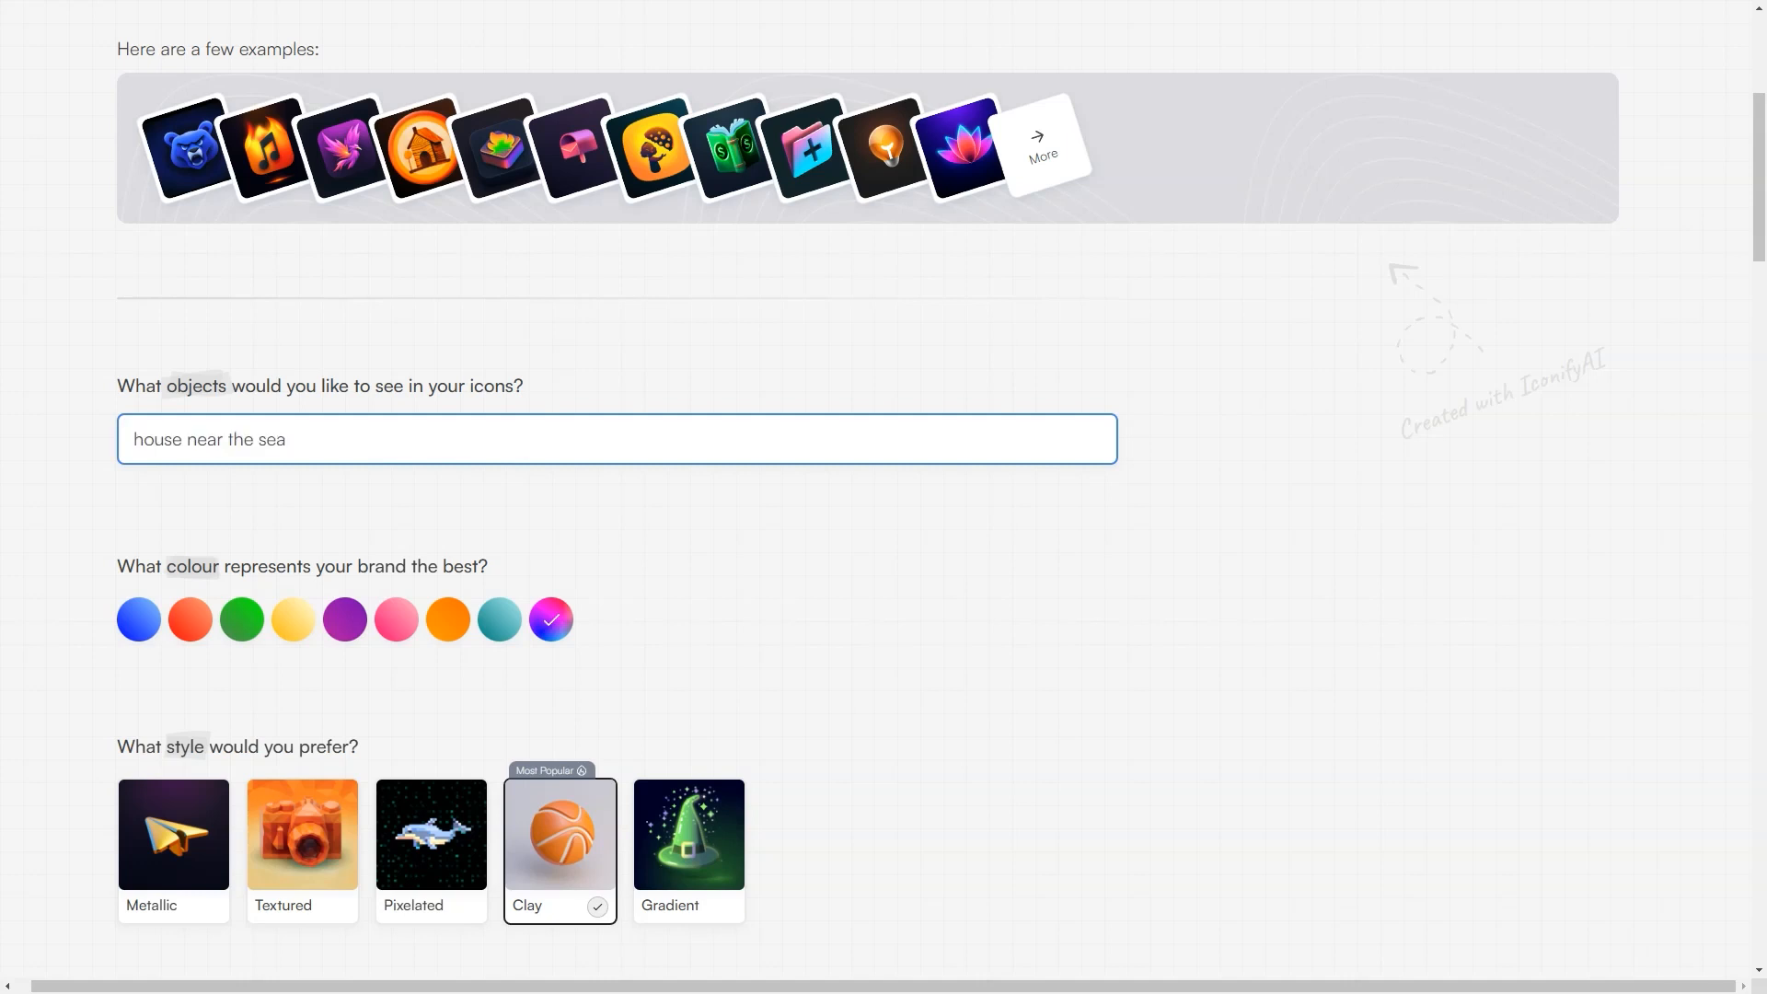
Step: Choose the Pixelated icon style and a rounded shape
{"action": "scroll", "scroll_direction": "down", "scroll_amount": 3}
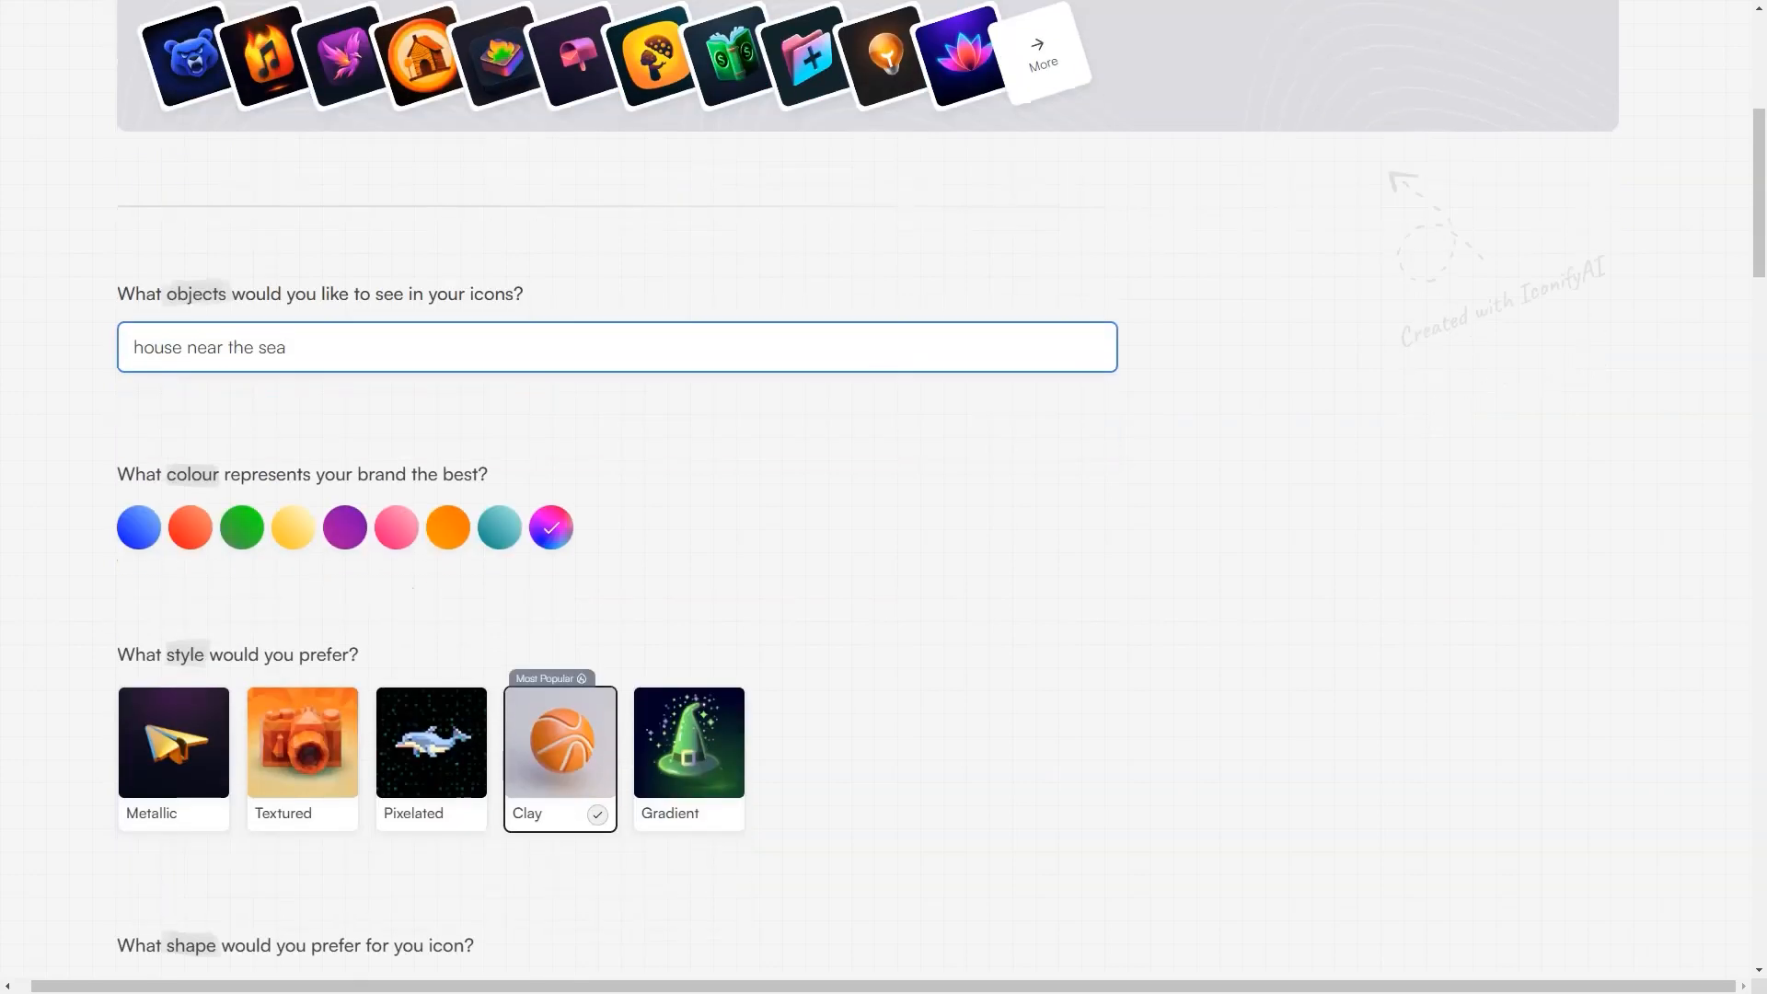
{"action": "scroll", "scroll_direction": "down", "scroll_amount": 3}
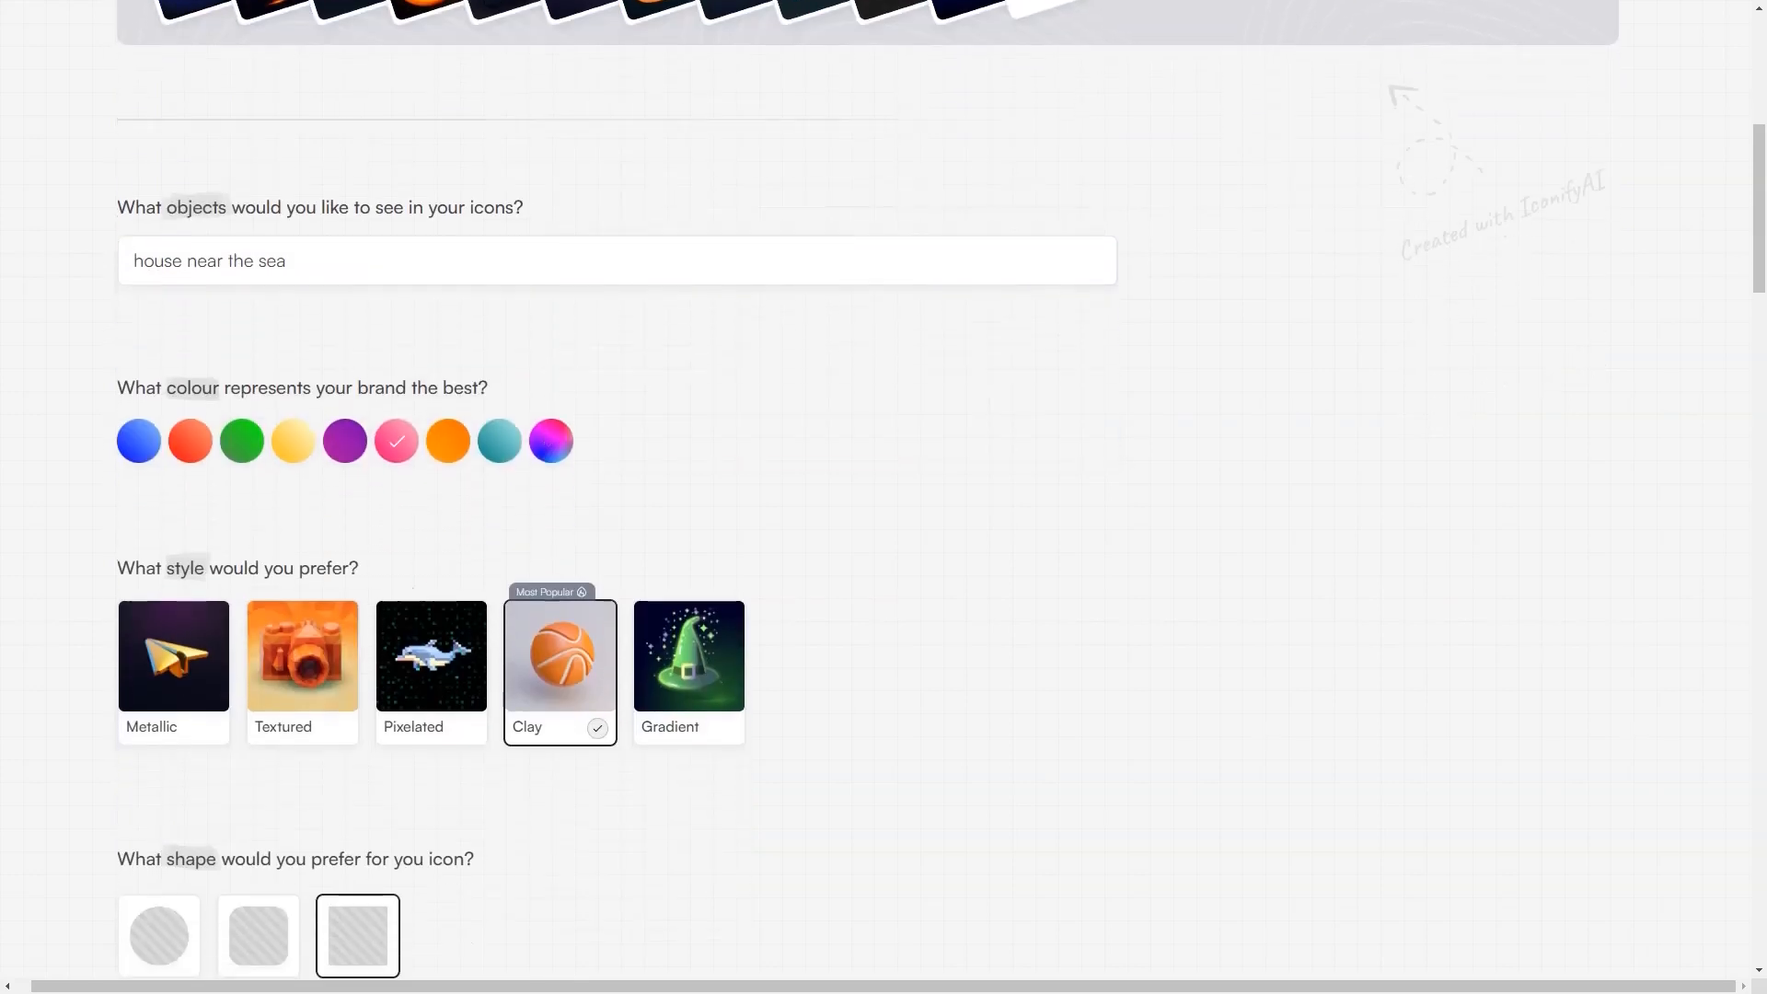
{"action": "left_click", "coordinate": [431, 658]}
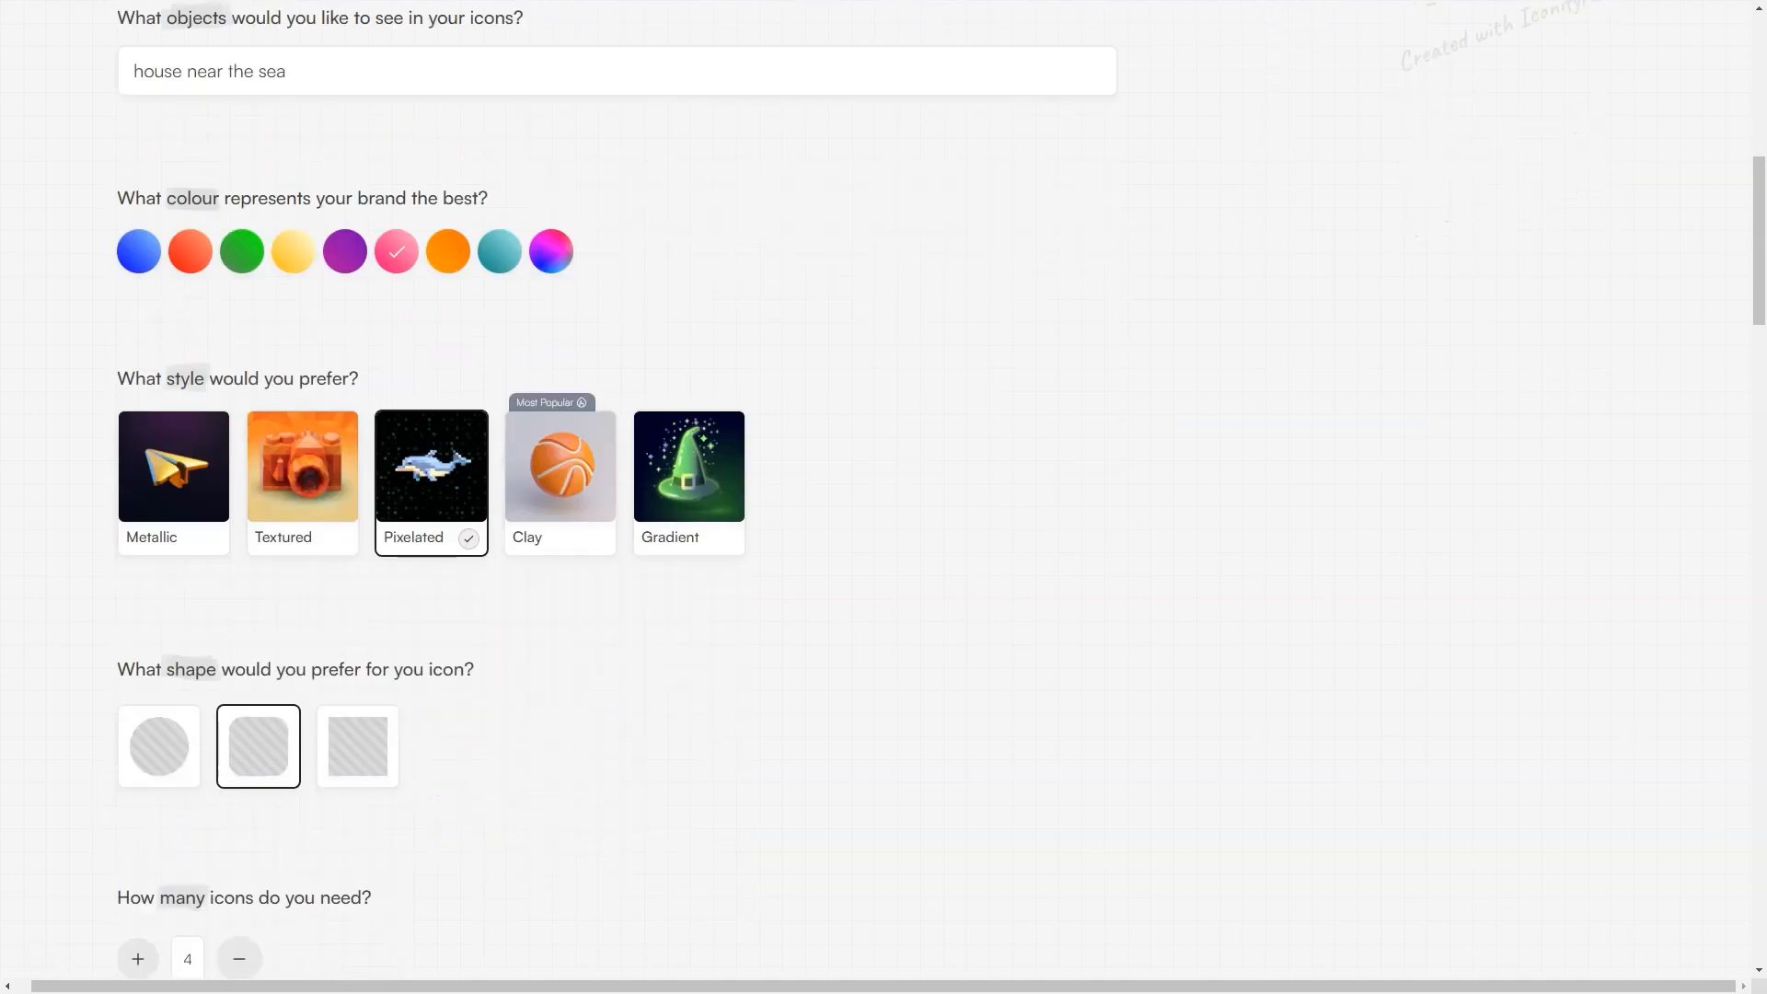
{"action": "left_click", "coordinate": [237, 959]}
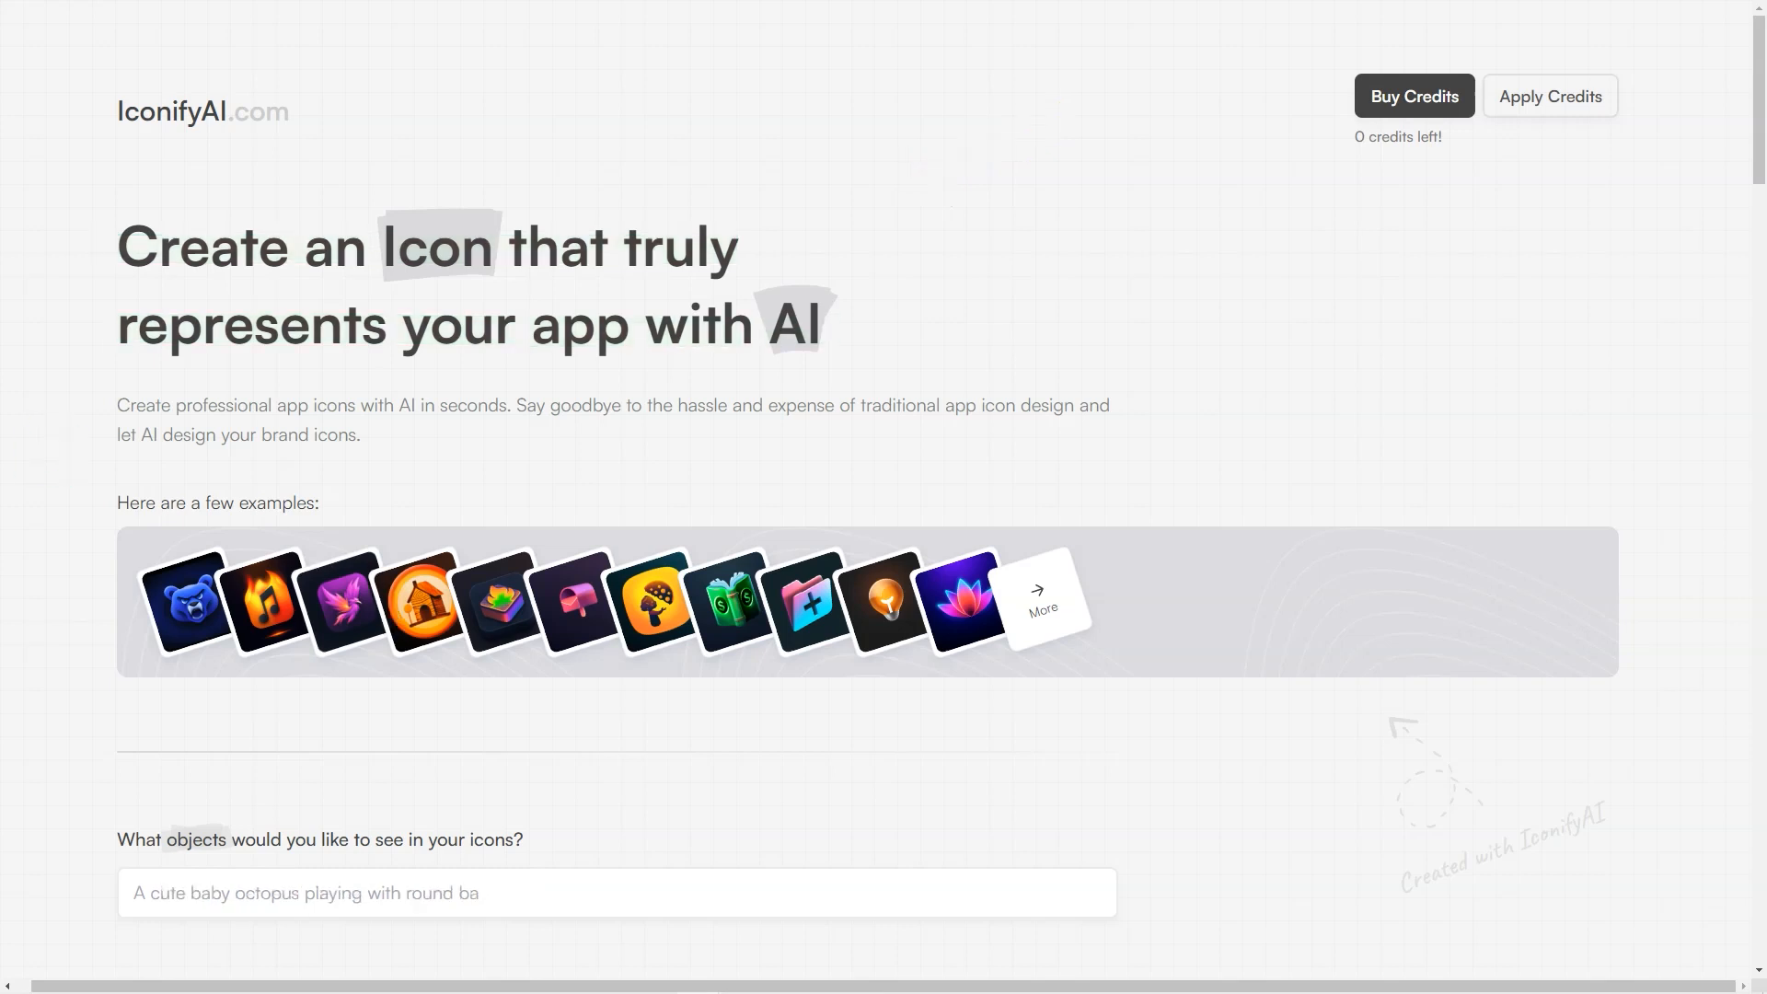
Step: Re-enter 'house near the sea' as the icon description and scroll to the style options
{"action": "type", "text": "lls"}
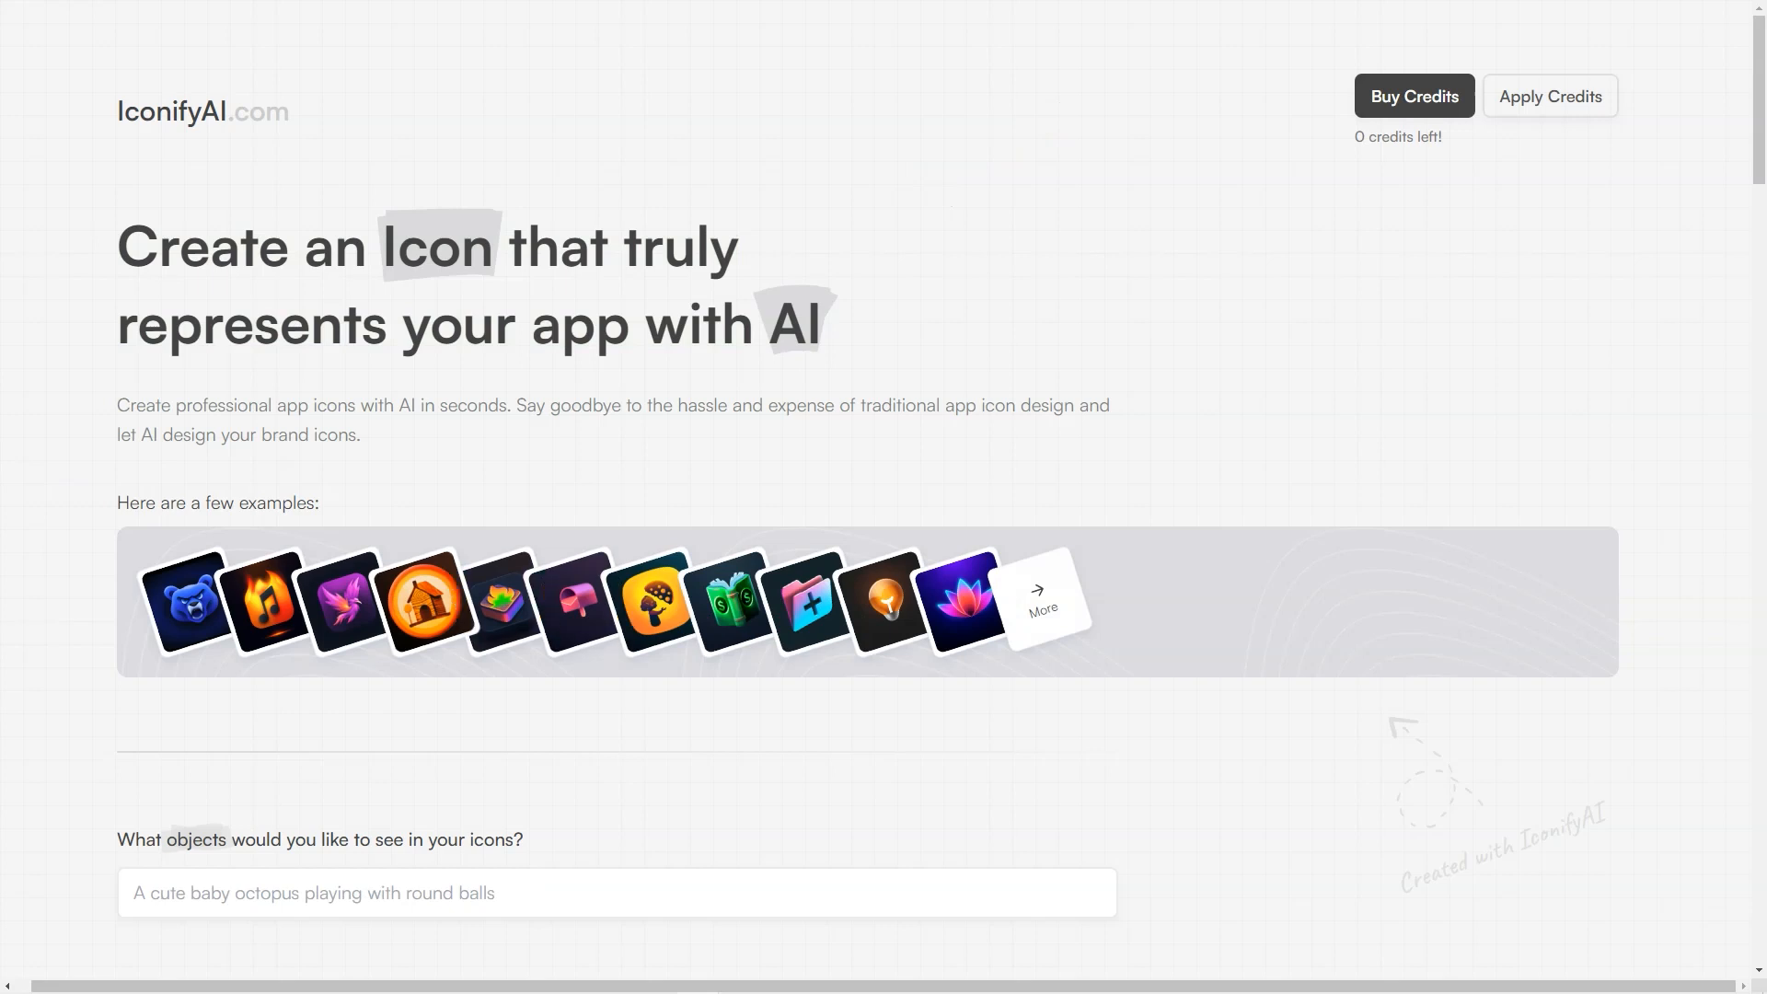
{"action": "scroll", "scroll_direction": "up", "scroll_amount": 3}
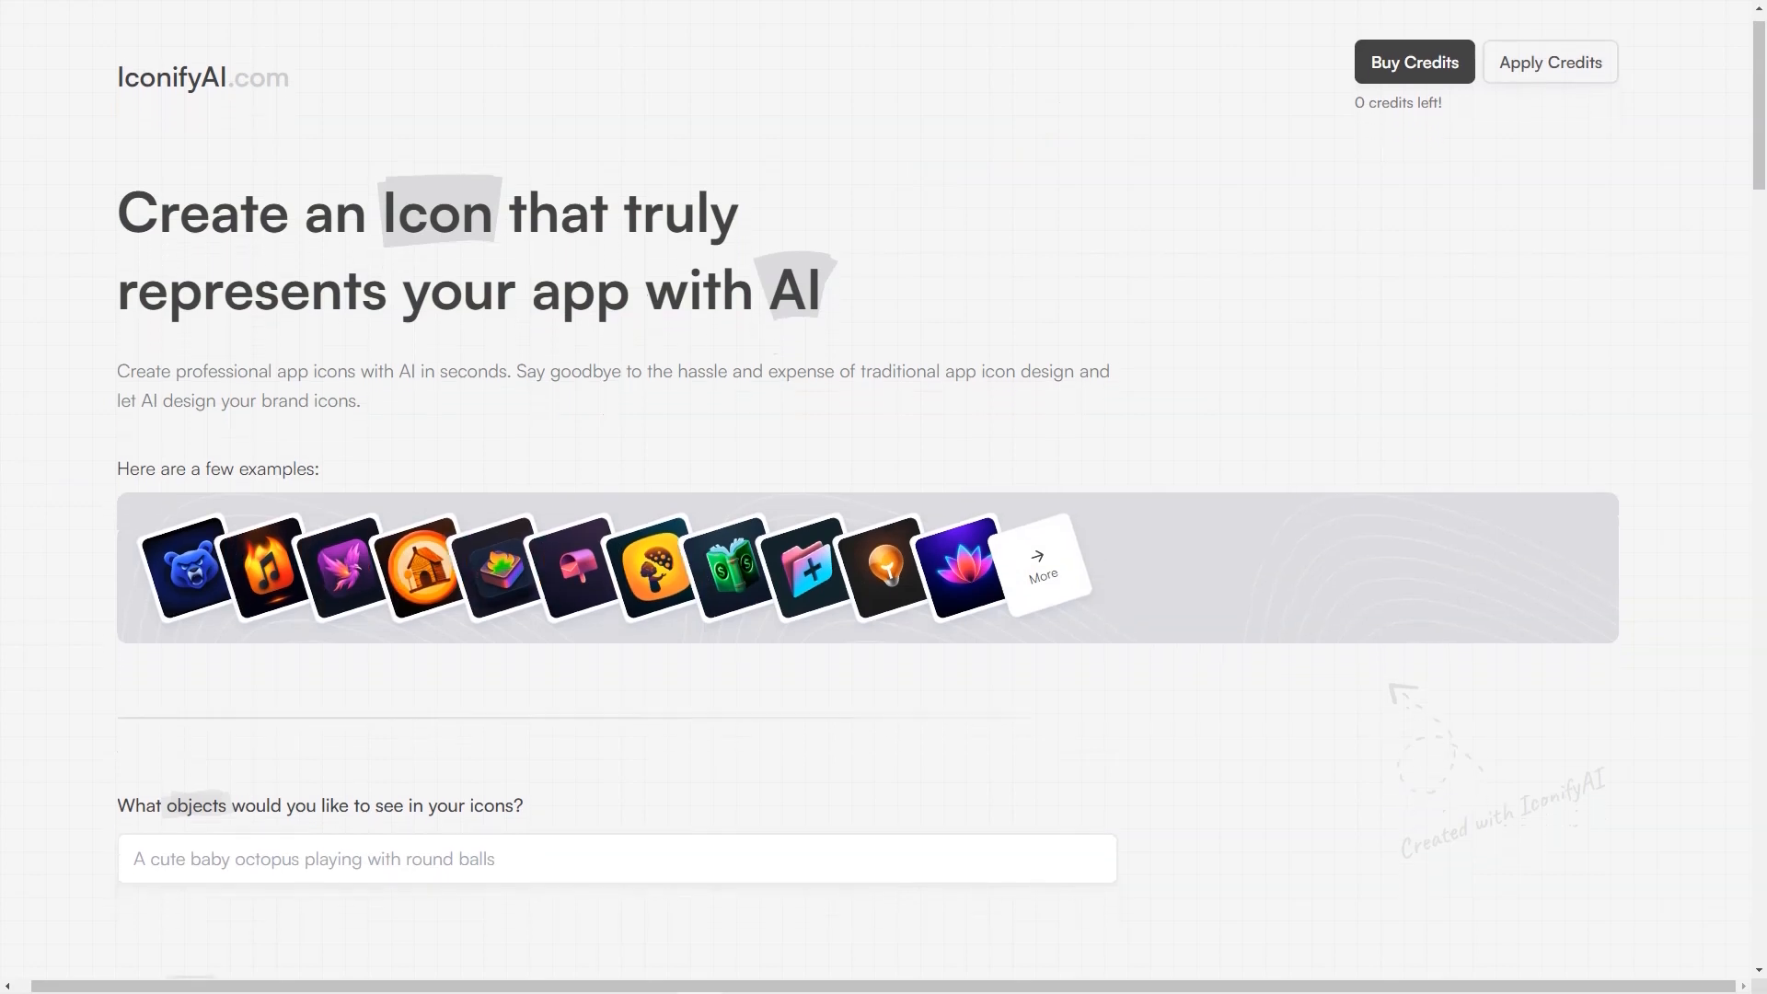
{"action": "scroll", "scroll_direction": "down", "scroll_amount": 3}
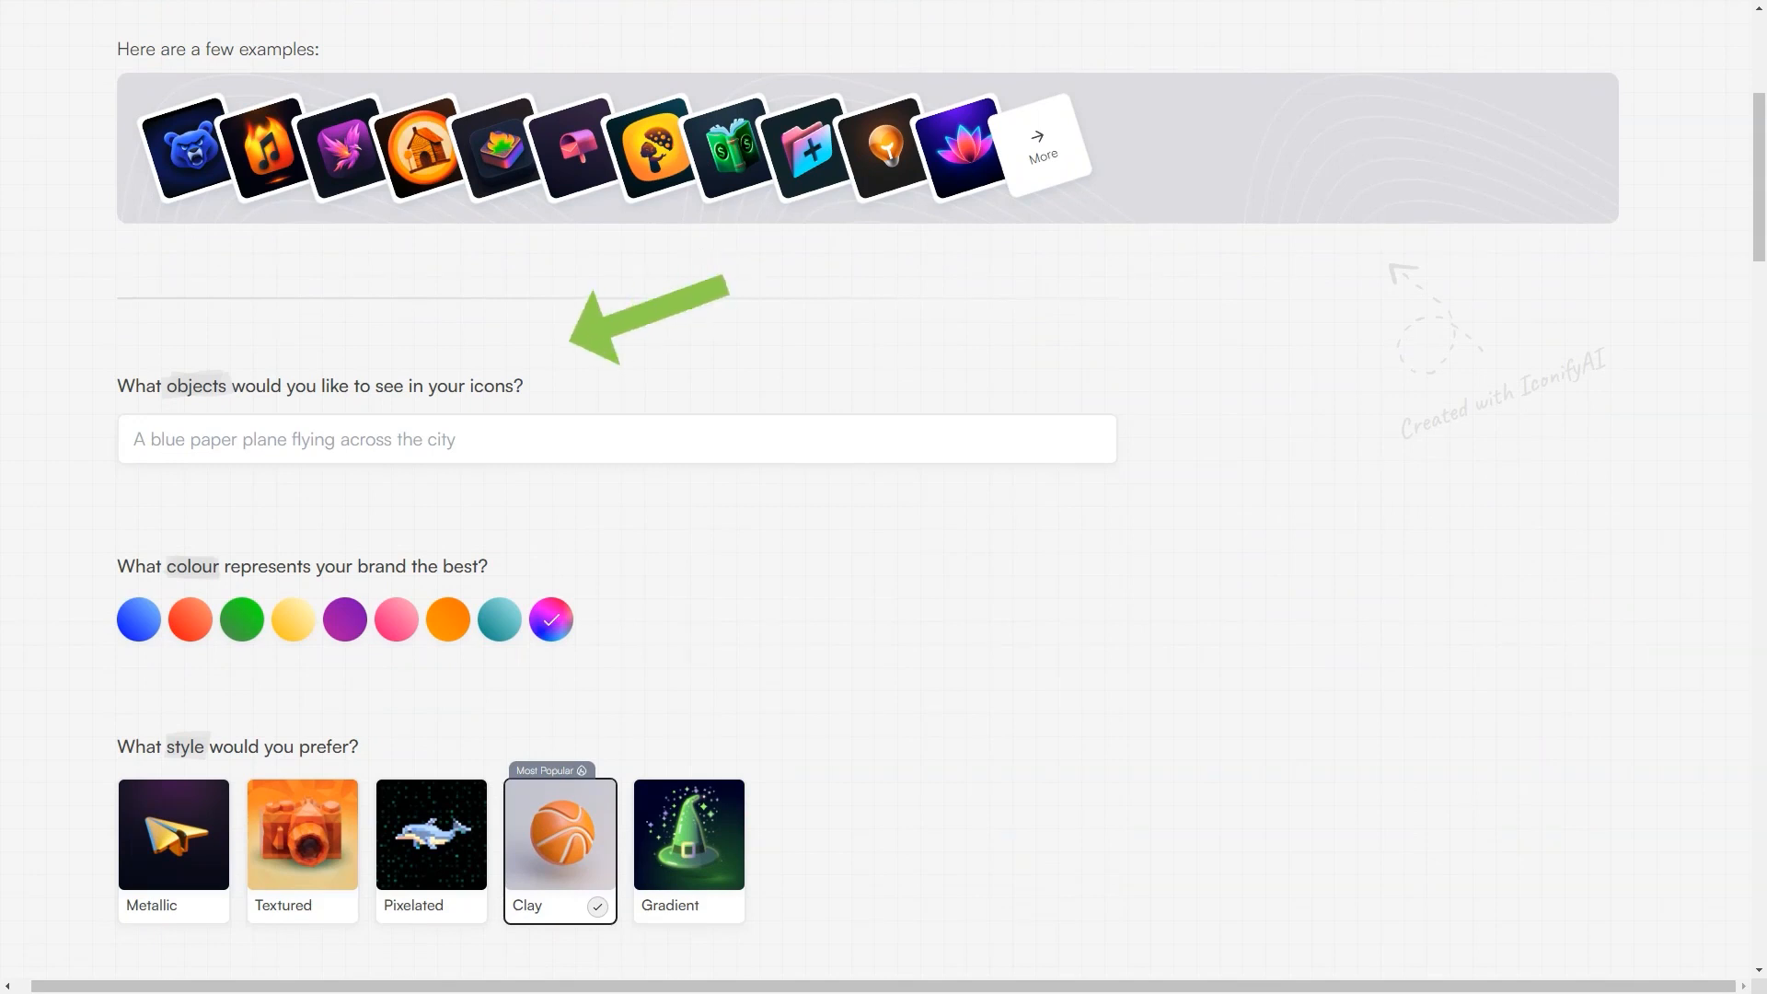
{"action": "type", "text": "A cheesy pepperoni pizza with toppings on the top"}
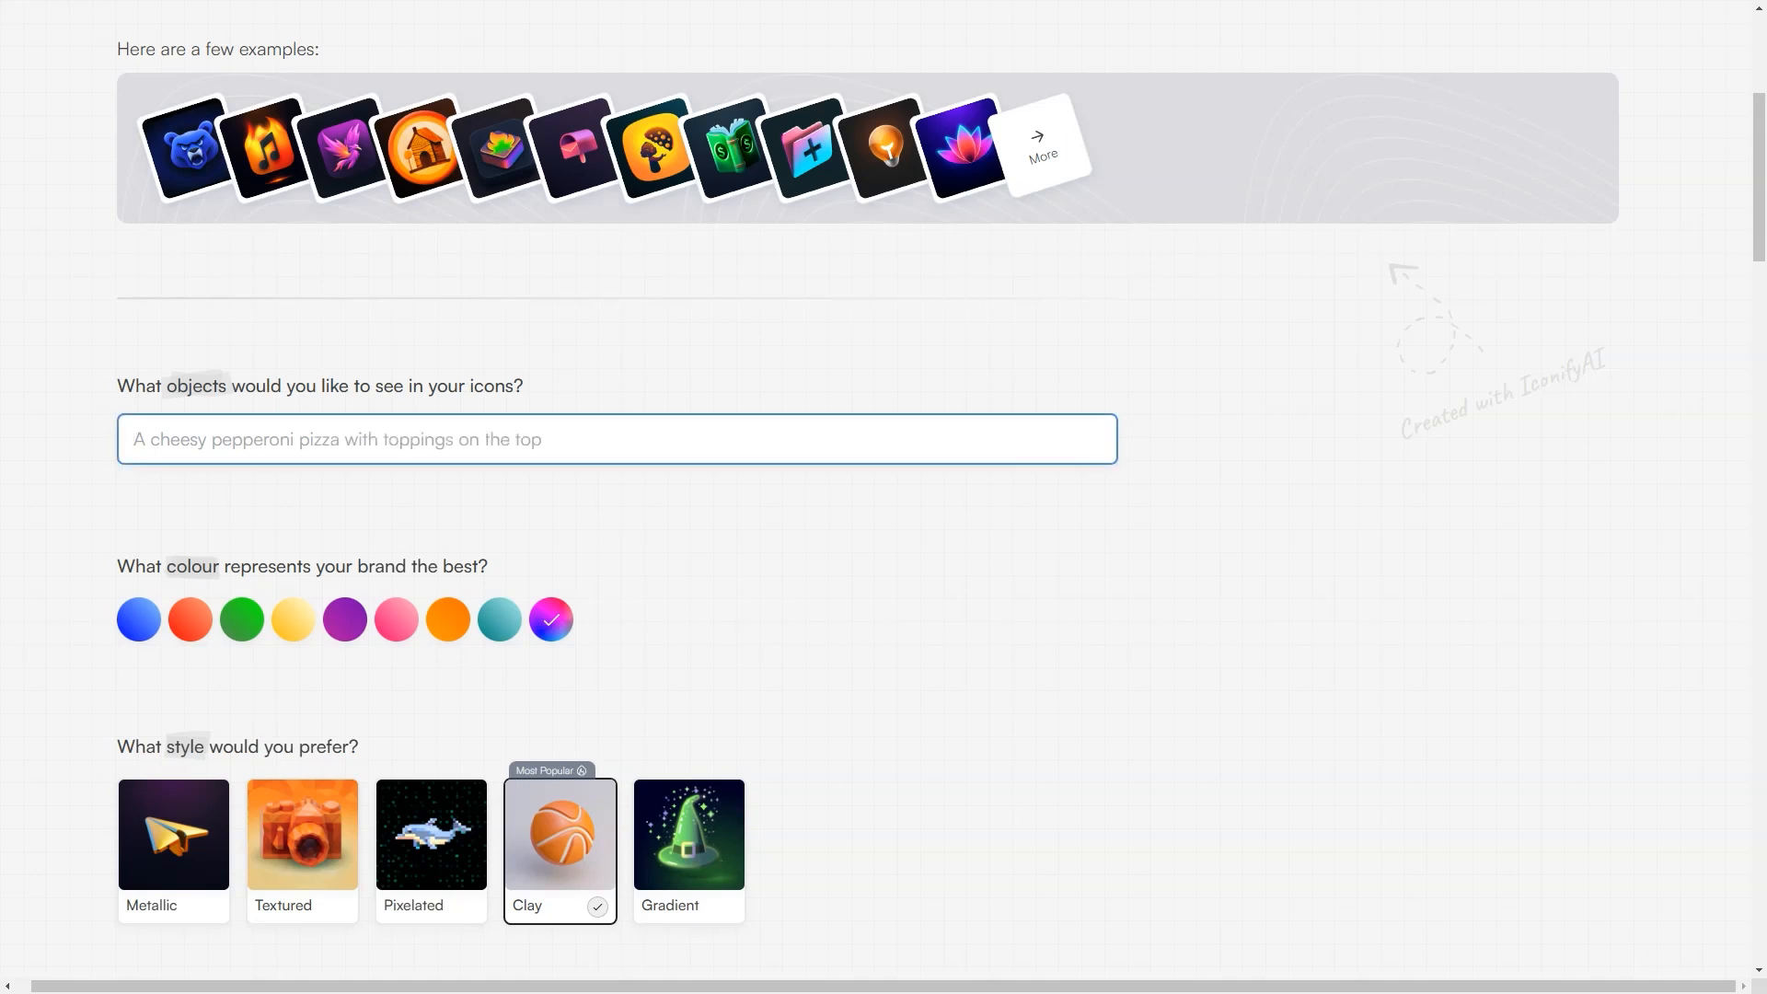
{"action": "type", "text": "house near the sea"}
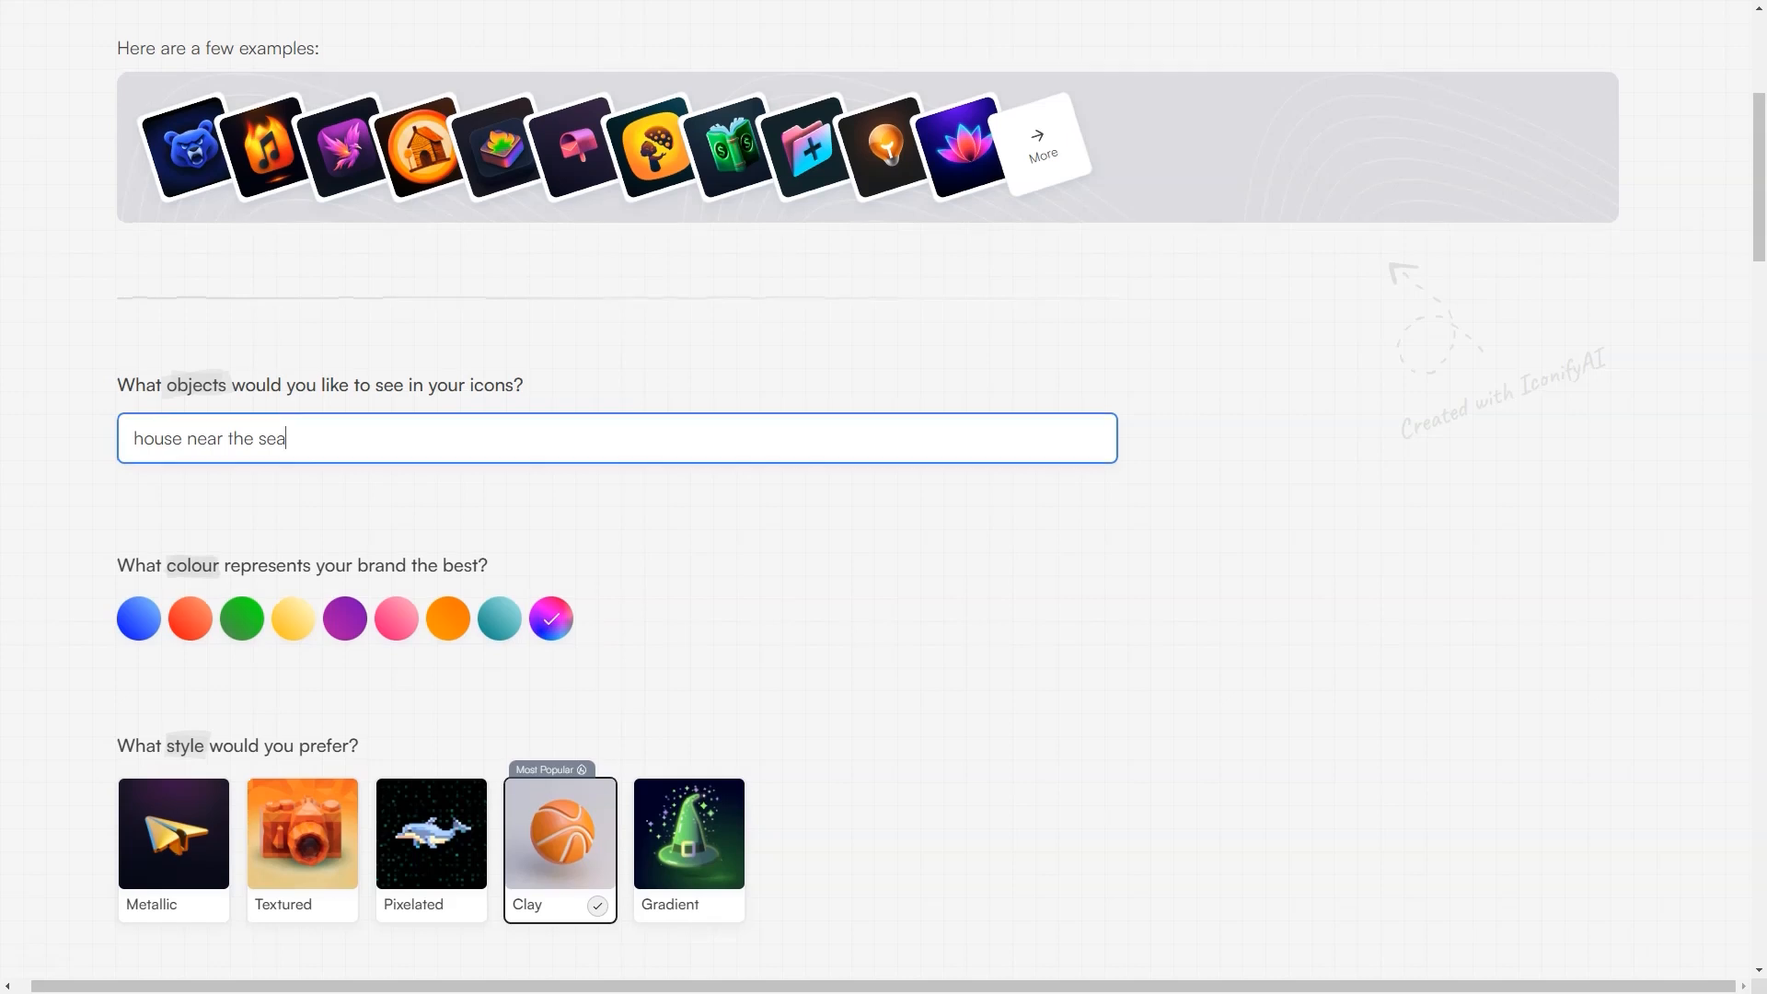
{"action": "scroll", "scroll_direction": "down", "scroll_amount": 3}
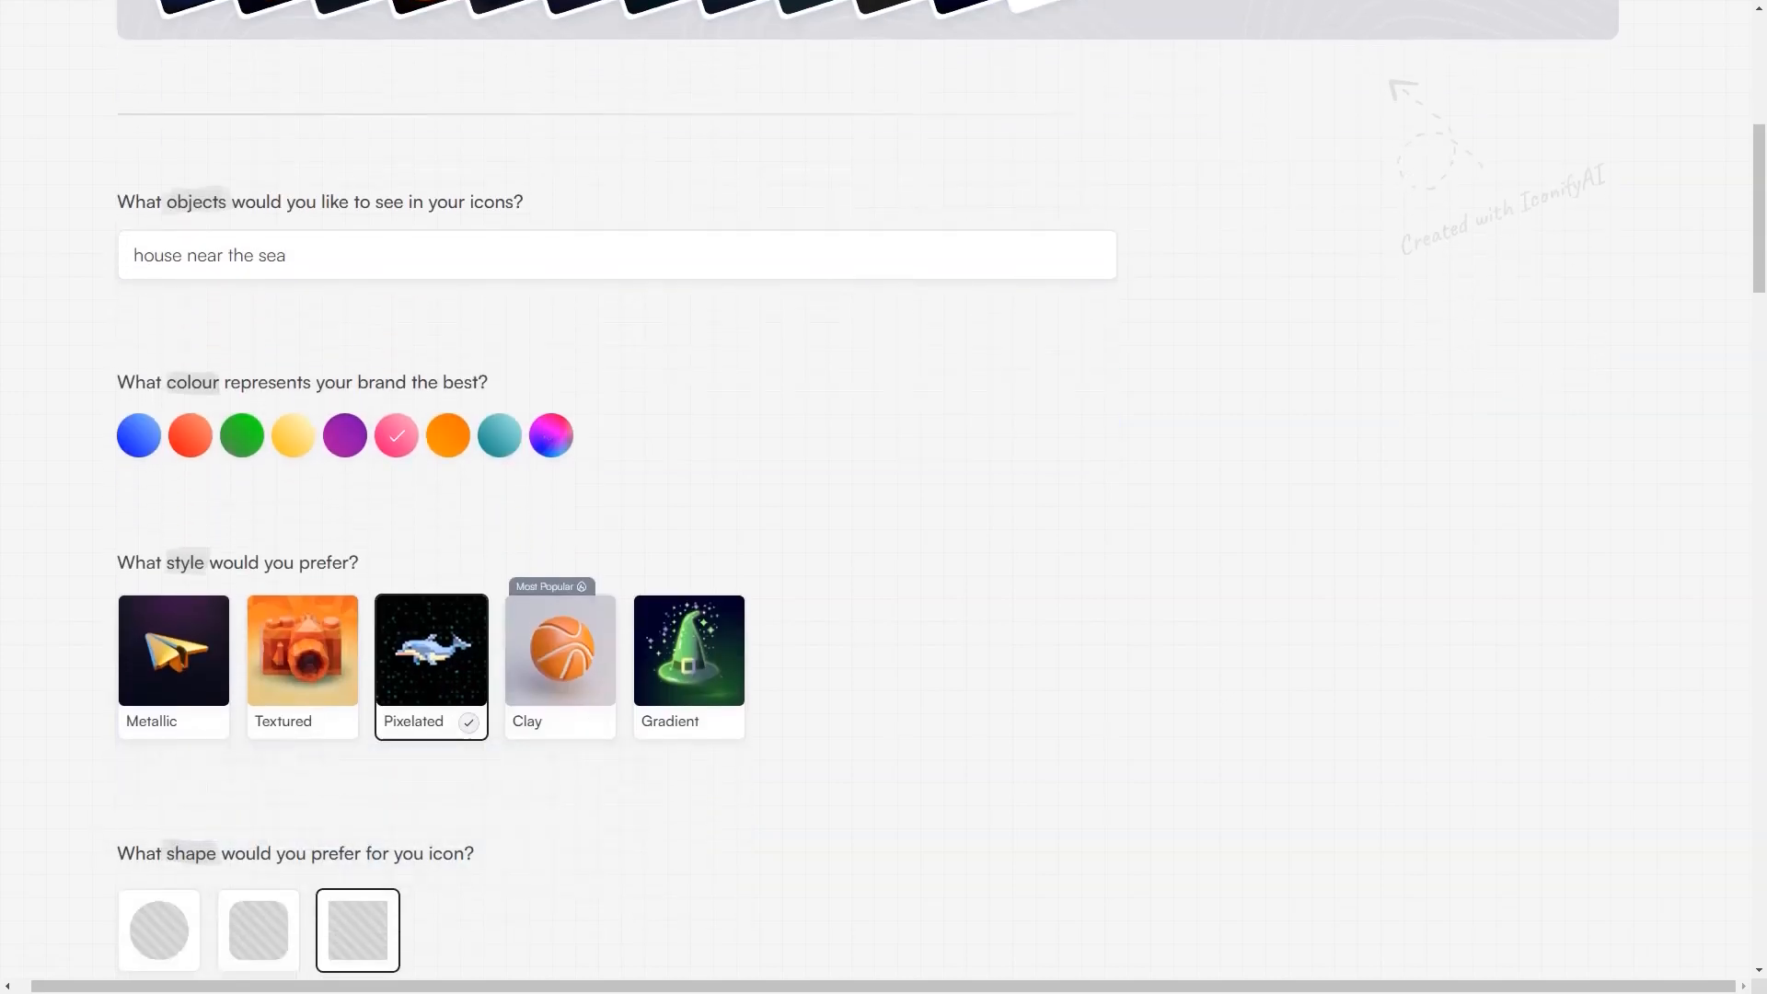
{"action": "scroll", "scroll_direction": "down", "scroll_amount": 3}
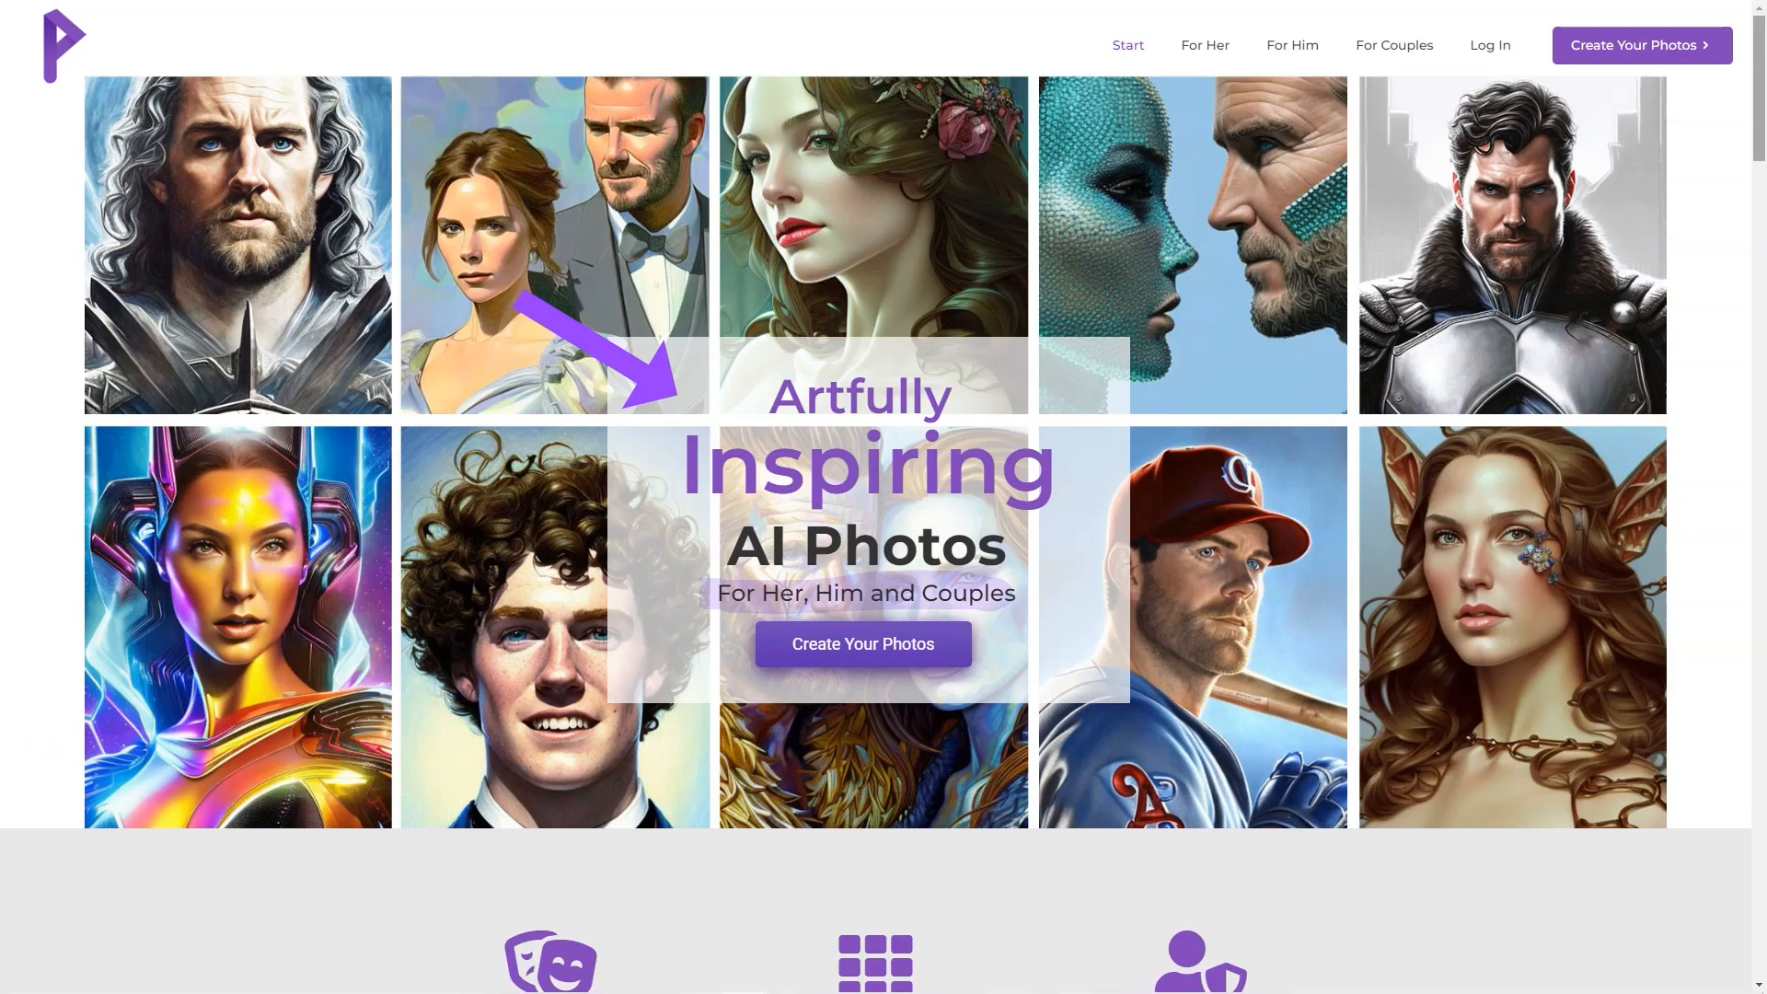
Step: Scroll the AI Photos homepage past stats and Packages to the For Her style offer
{"action": "scroll", "scroll_direction": "down", "scroll_amount": 3}
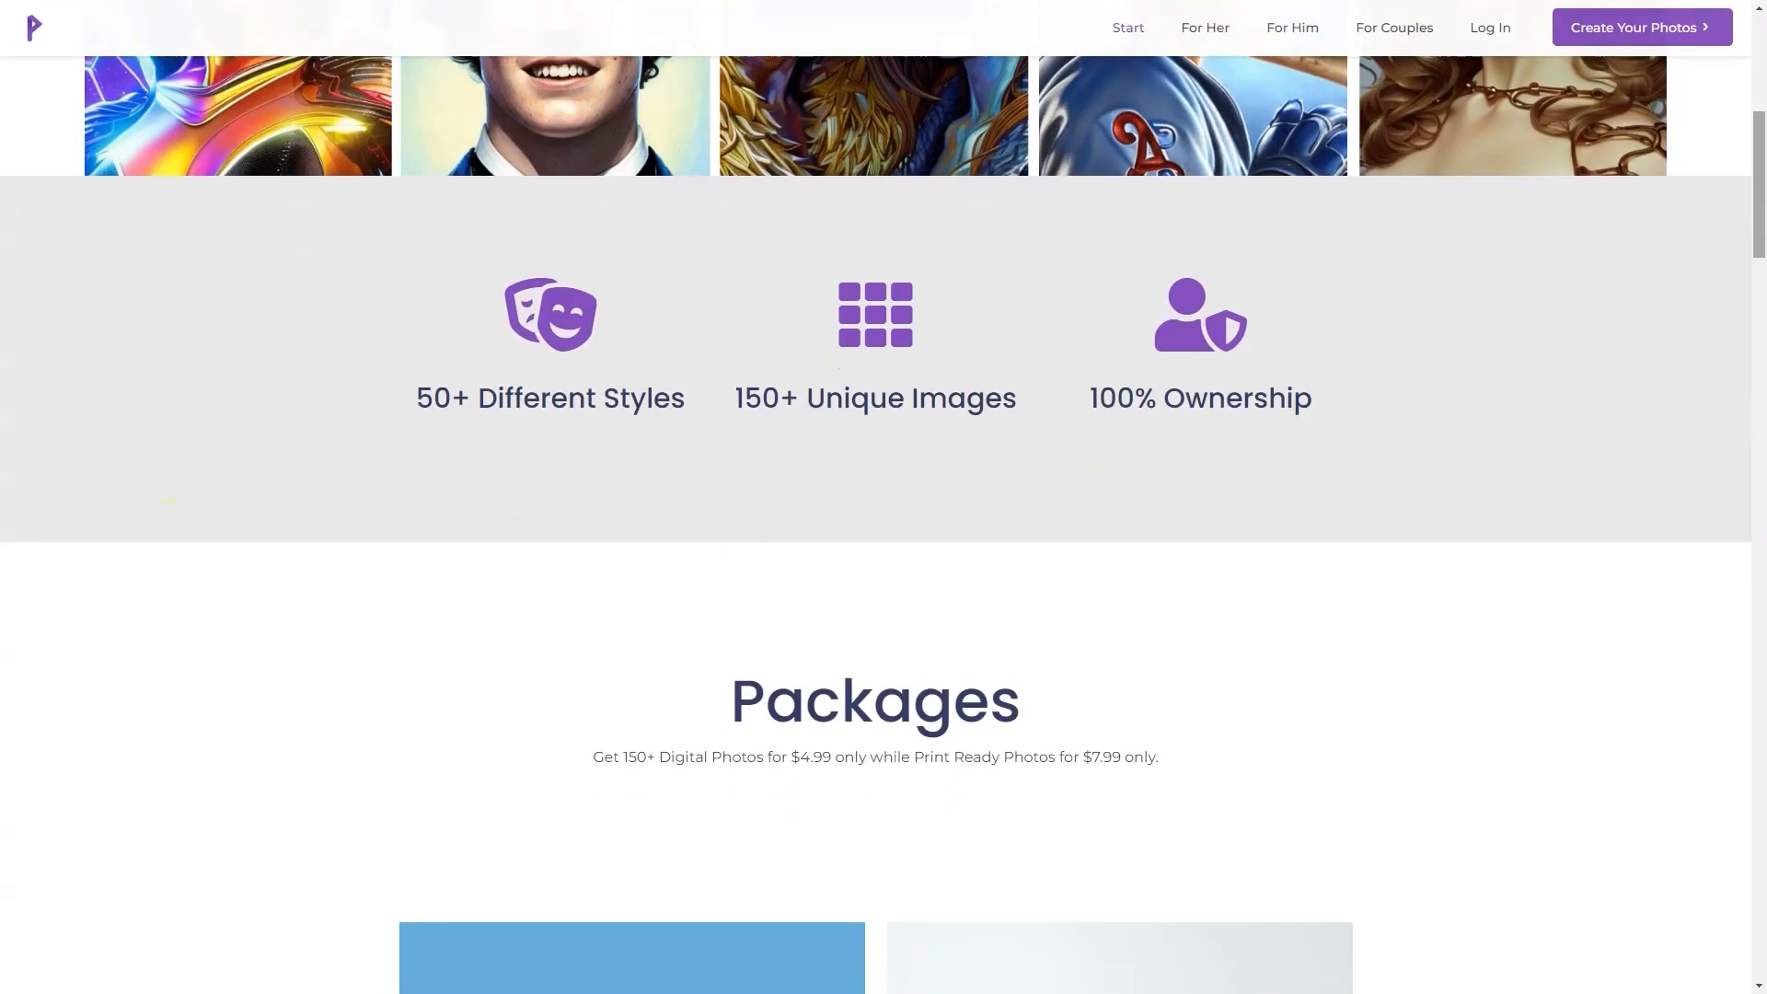
{"action": "double_click", "coordinate": [550, 398]}
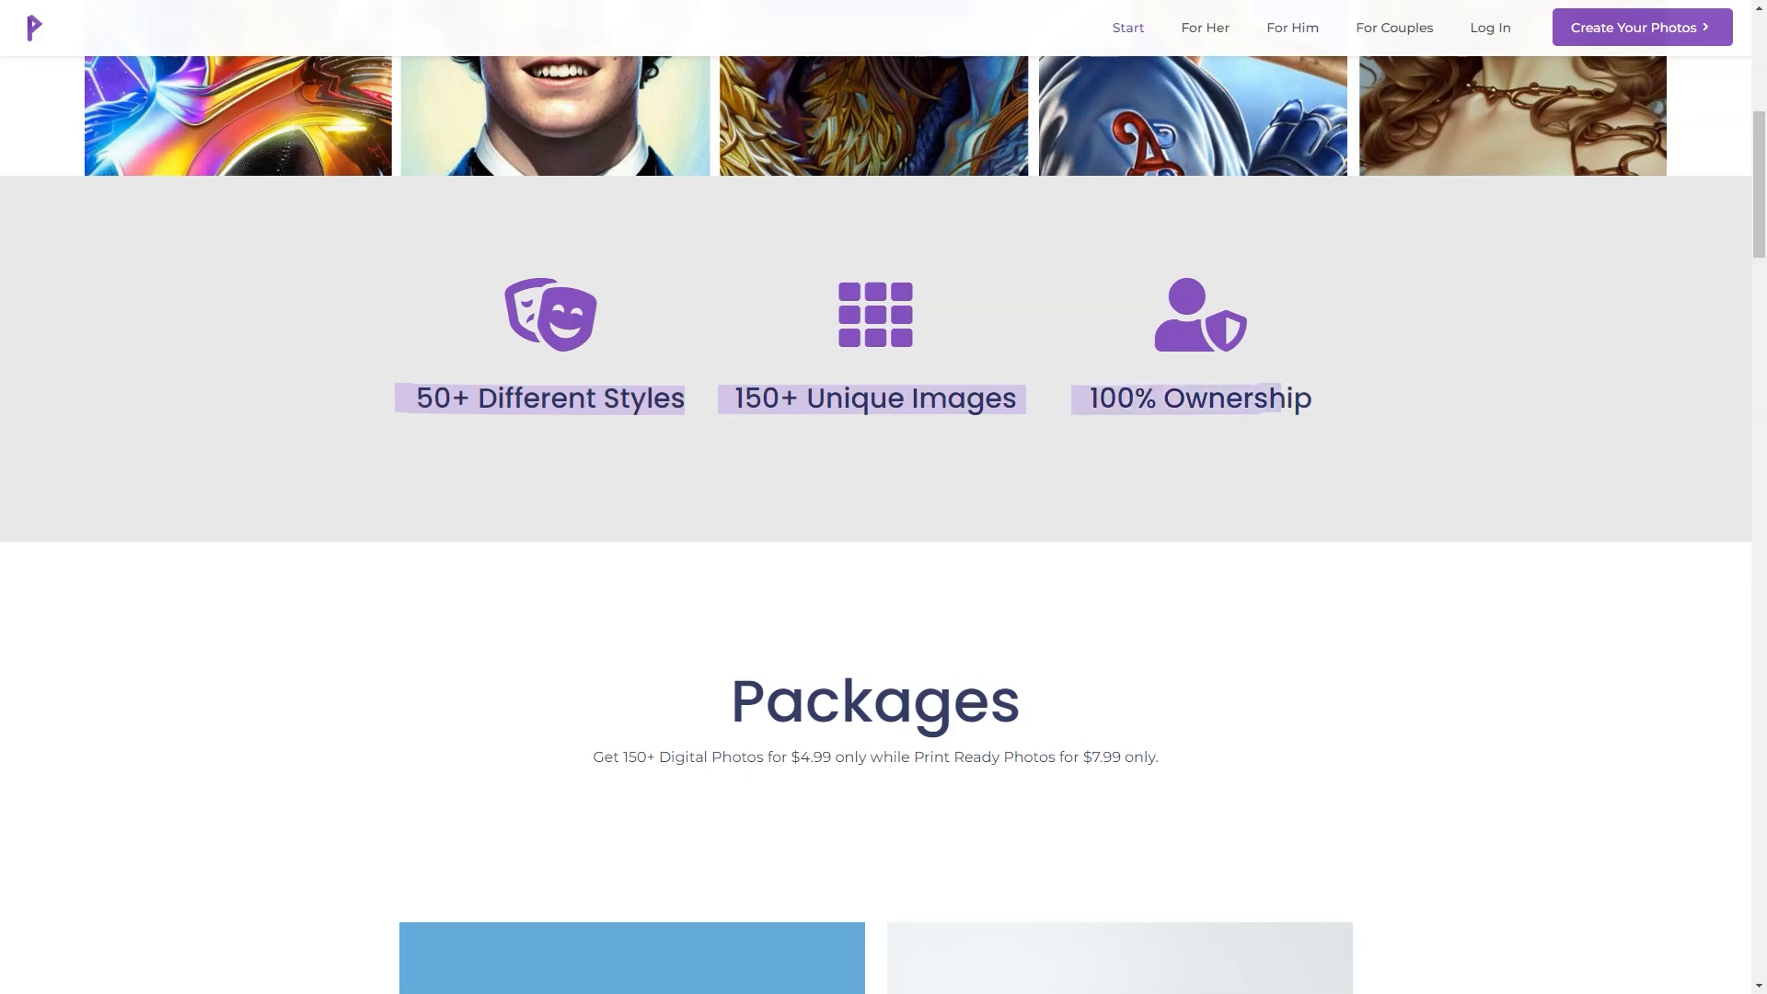
{"action": "scroll", "scroll_direction": "down", "scroll_amount": 3}
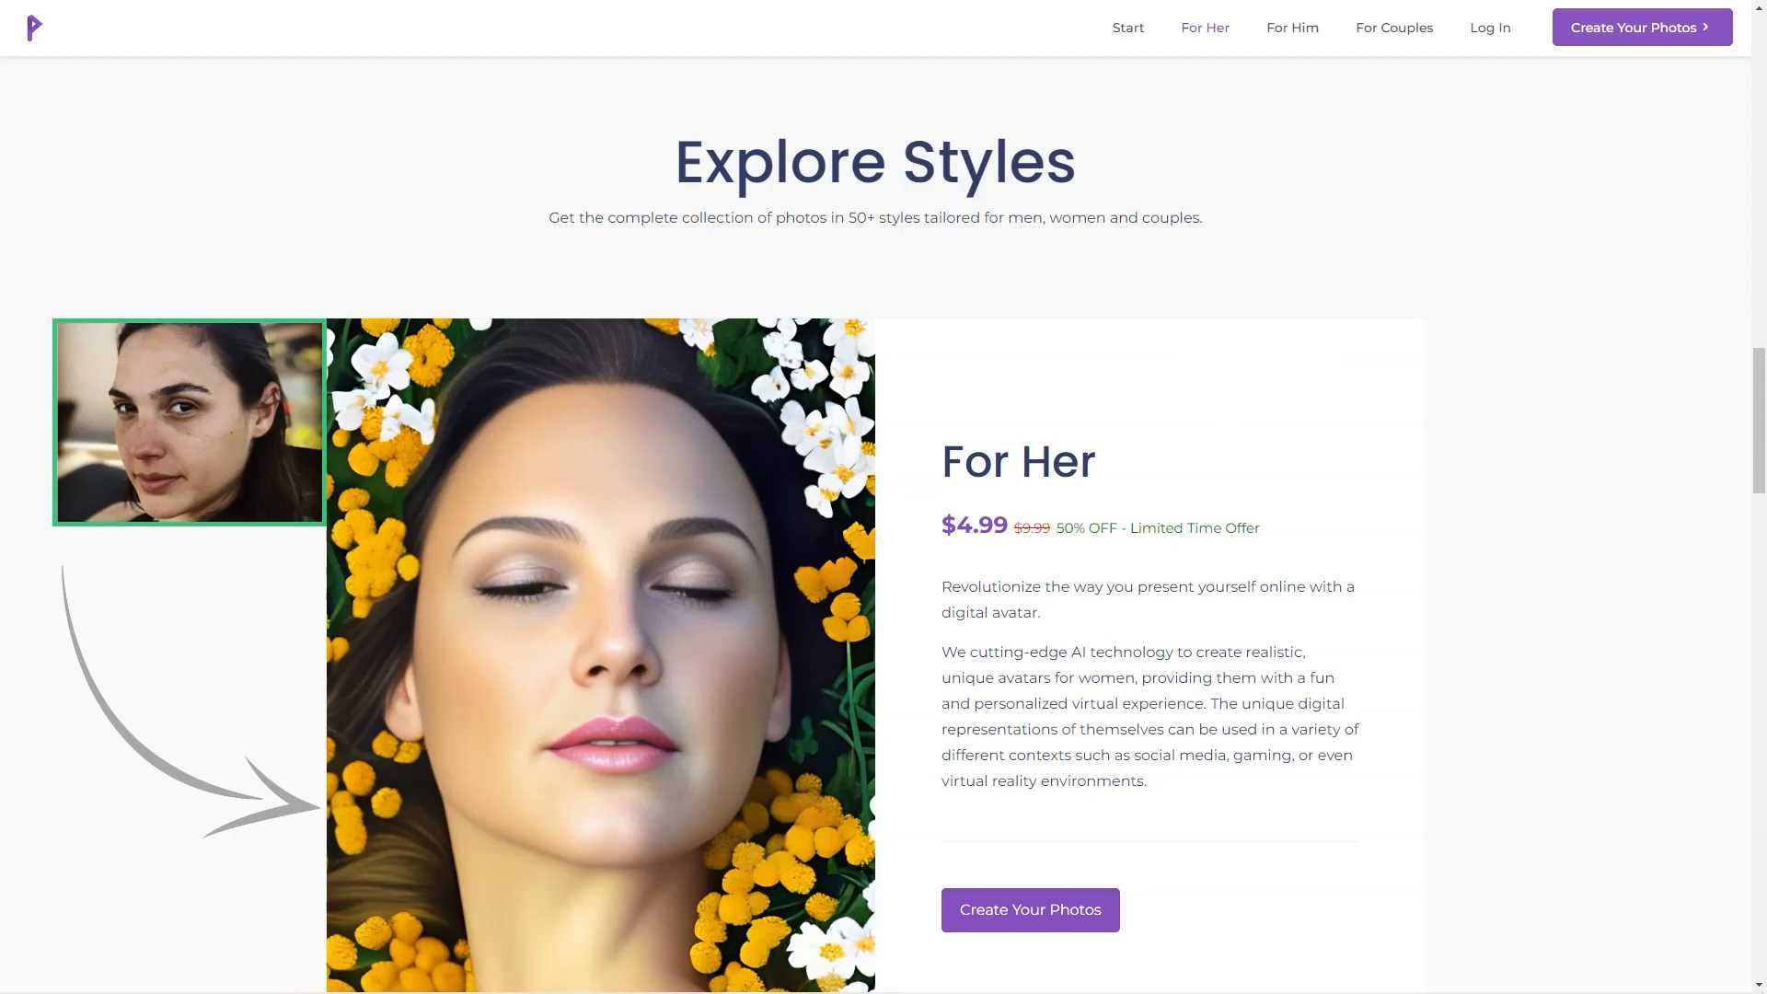
Step: Page five times through the For Her style examples carousel
{"action": "scroll", "scroll_direction": "down", "scroll_amount": 3}
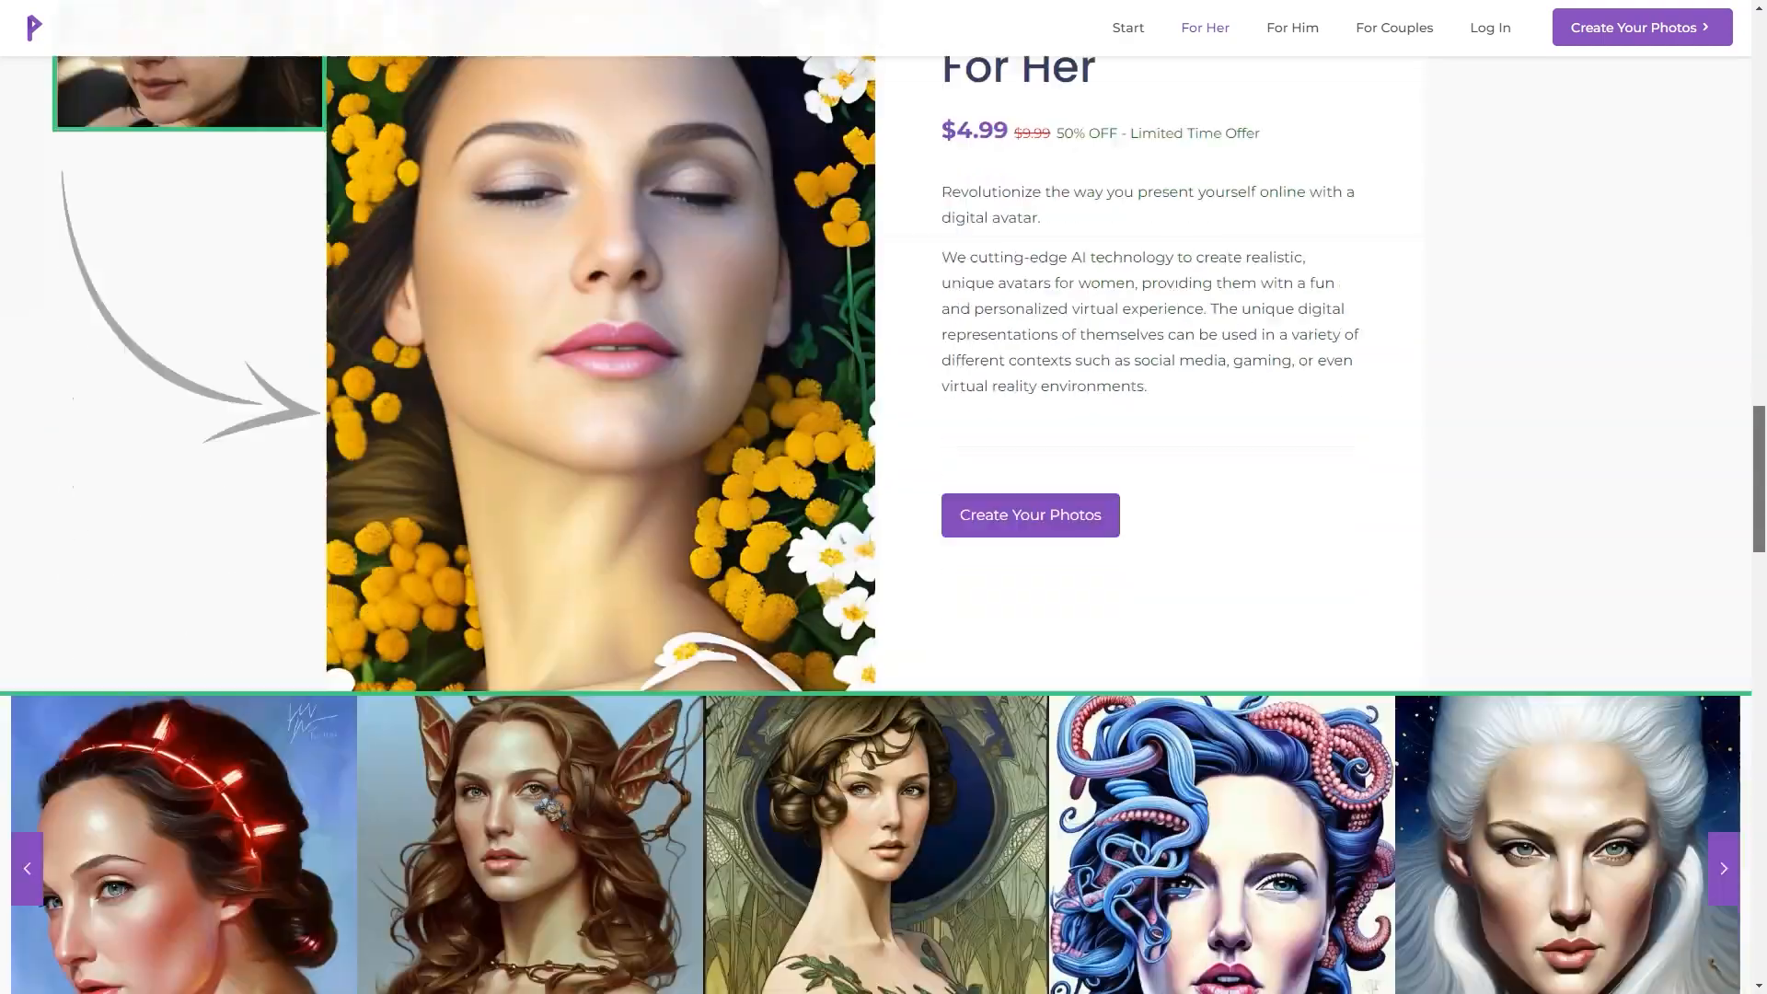
{"action": "scroll", "scroll_direction": "down", "scroll_amount": 3}
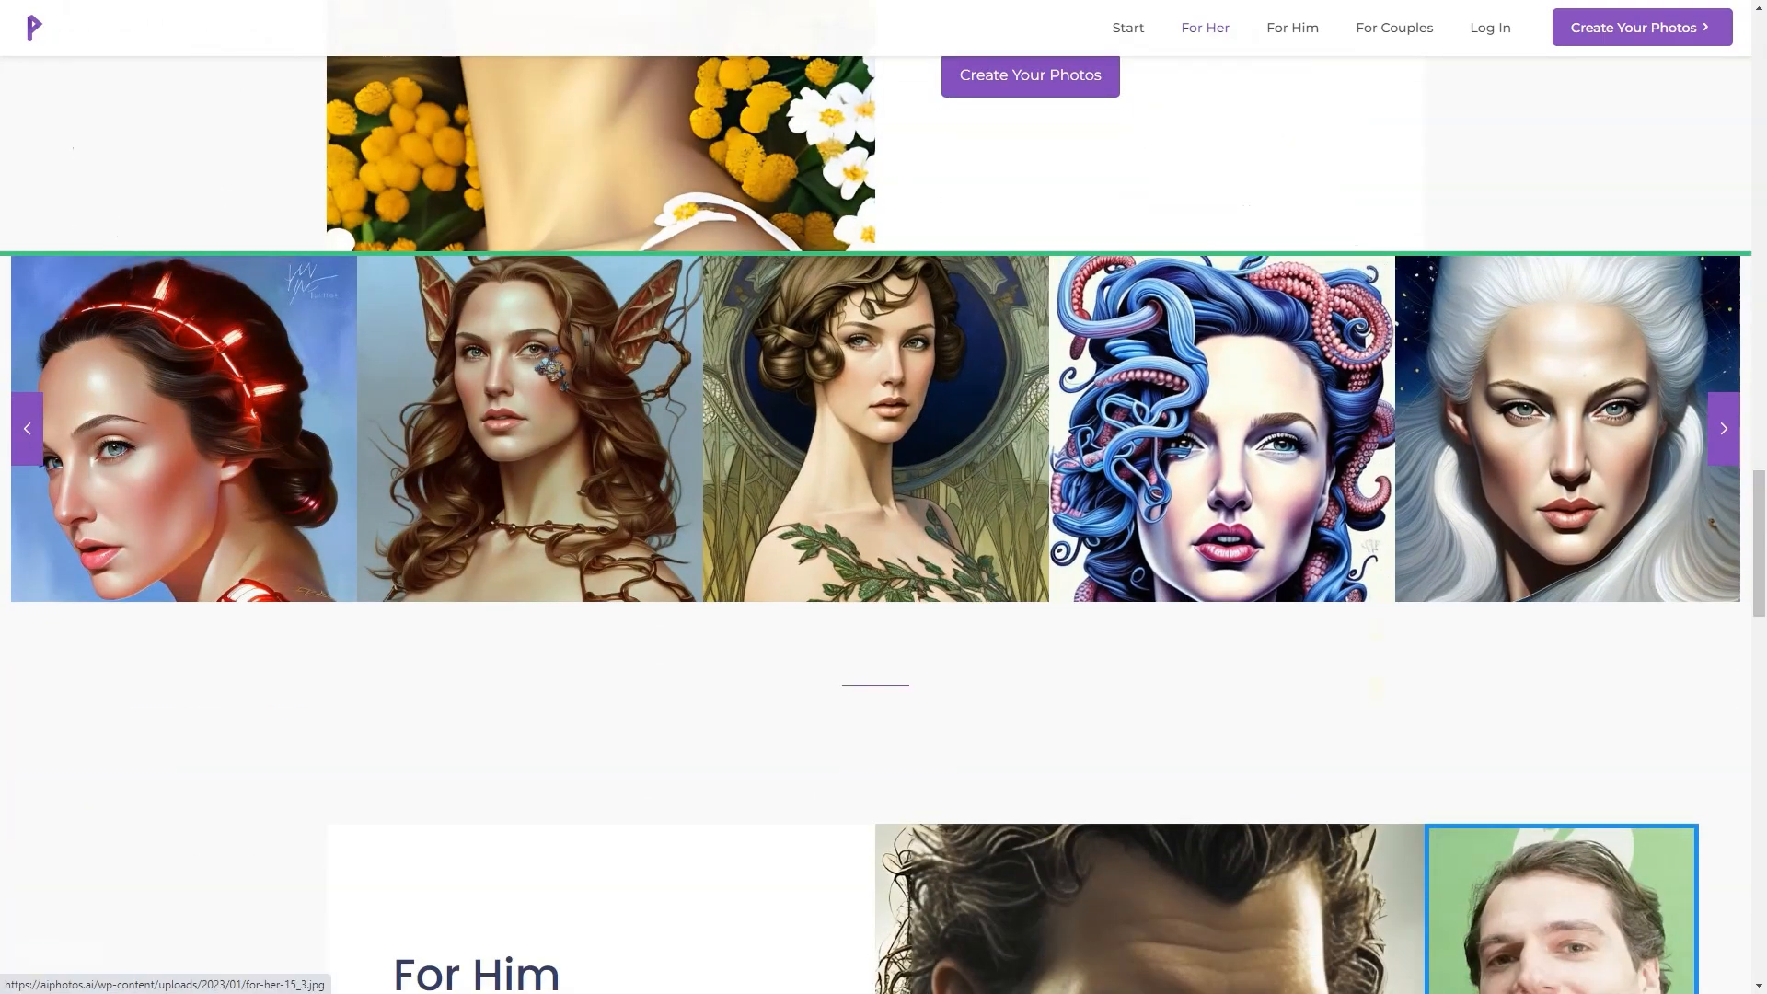
{"action": "left_click", "coordinate": [1723, 427]}
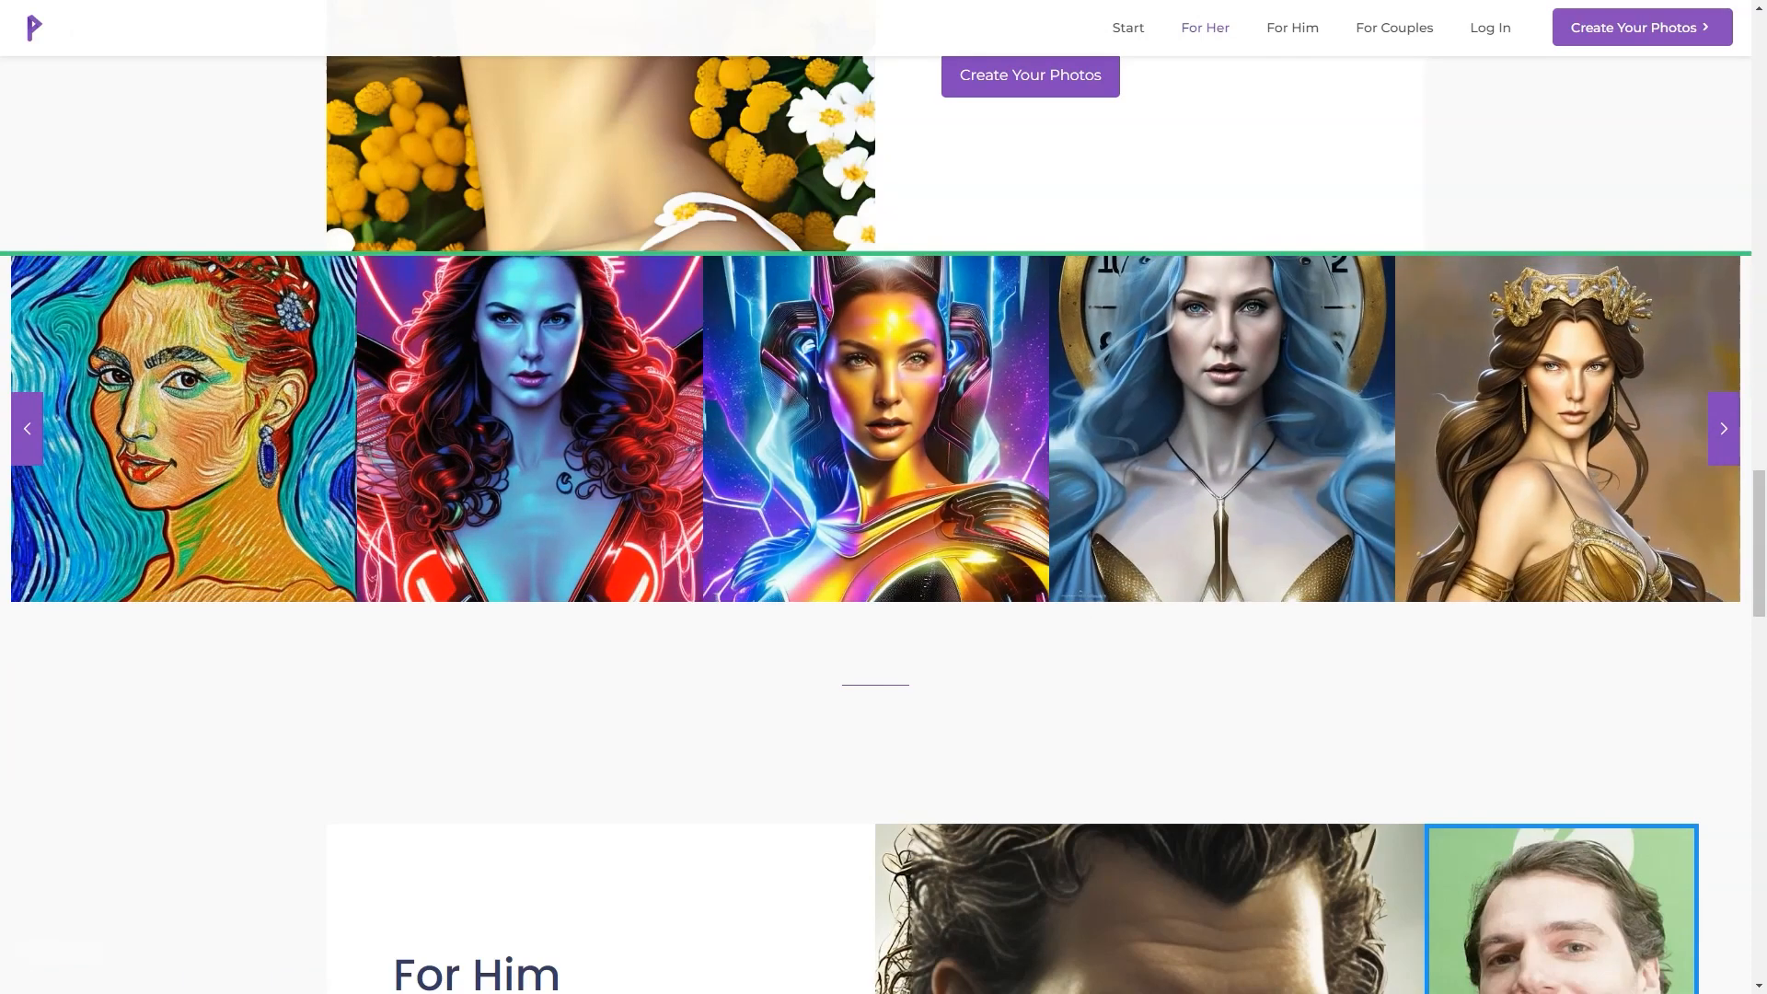
{"action": "left_click", "coordinate": [1723, 427]}
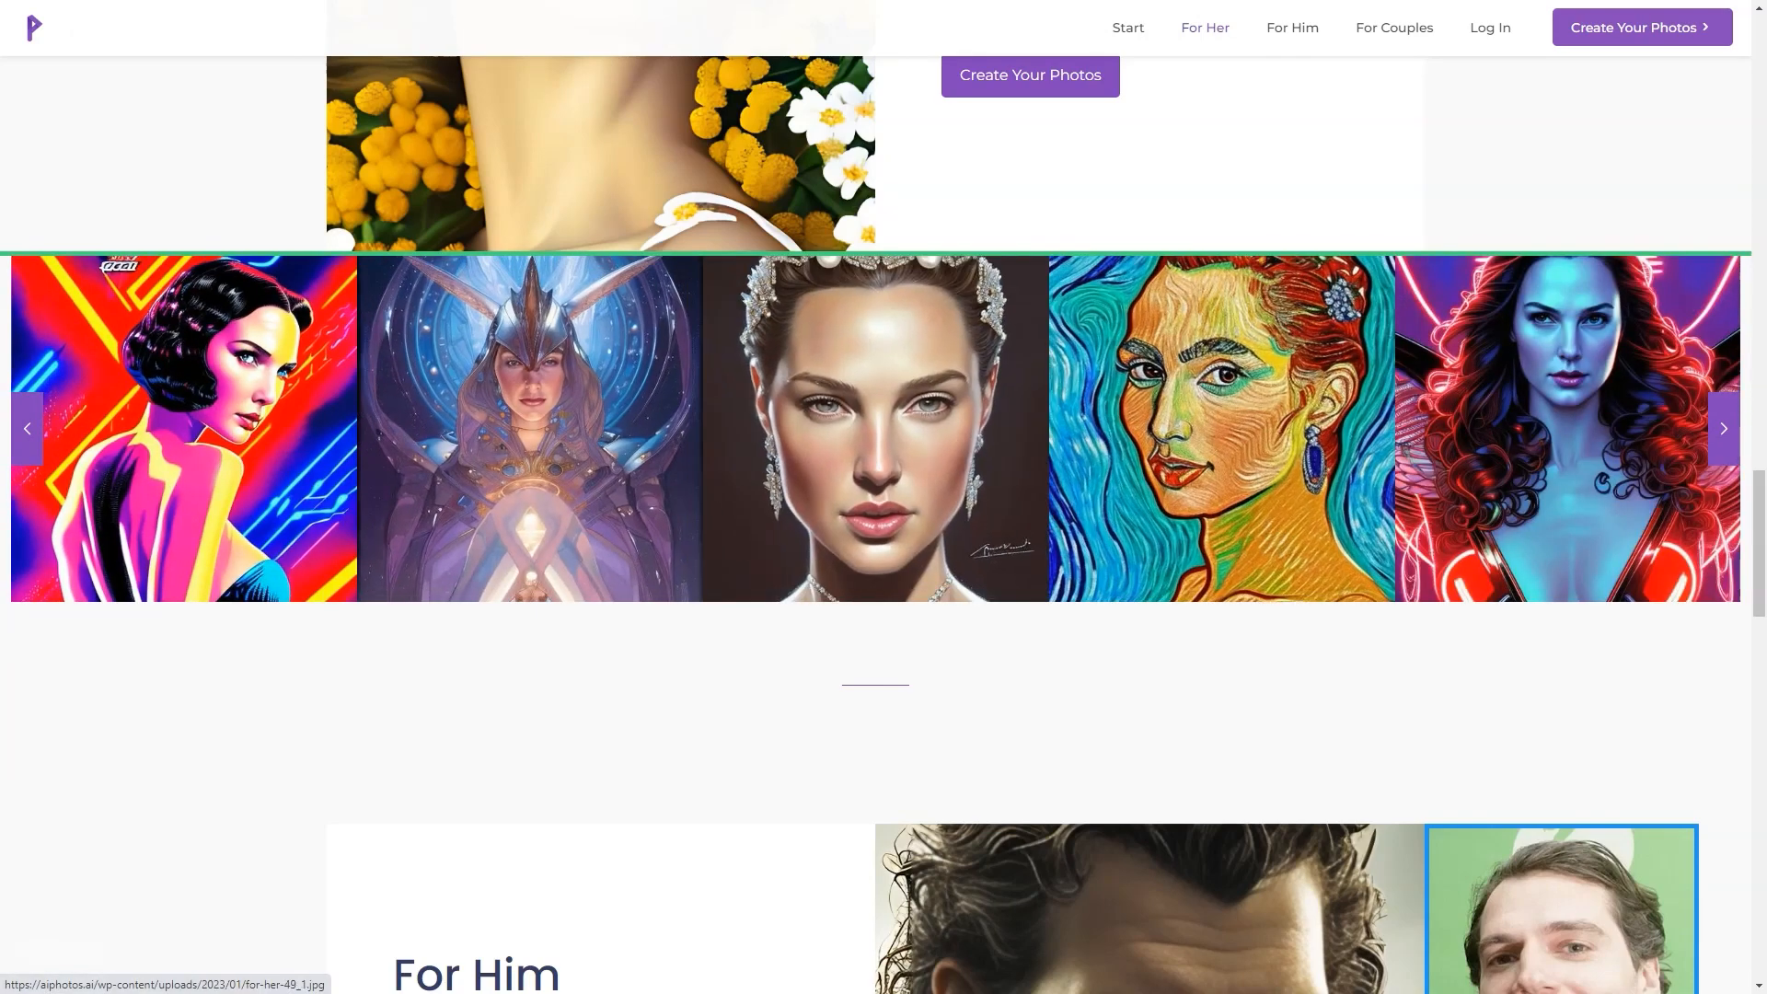
{"action": "left_click", "coordinate": [1722, 427]}
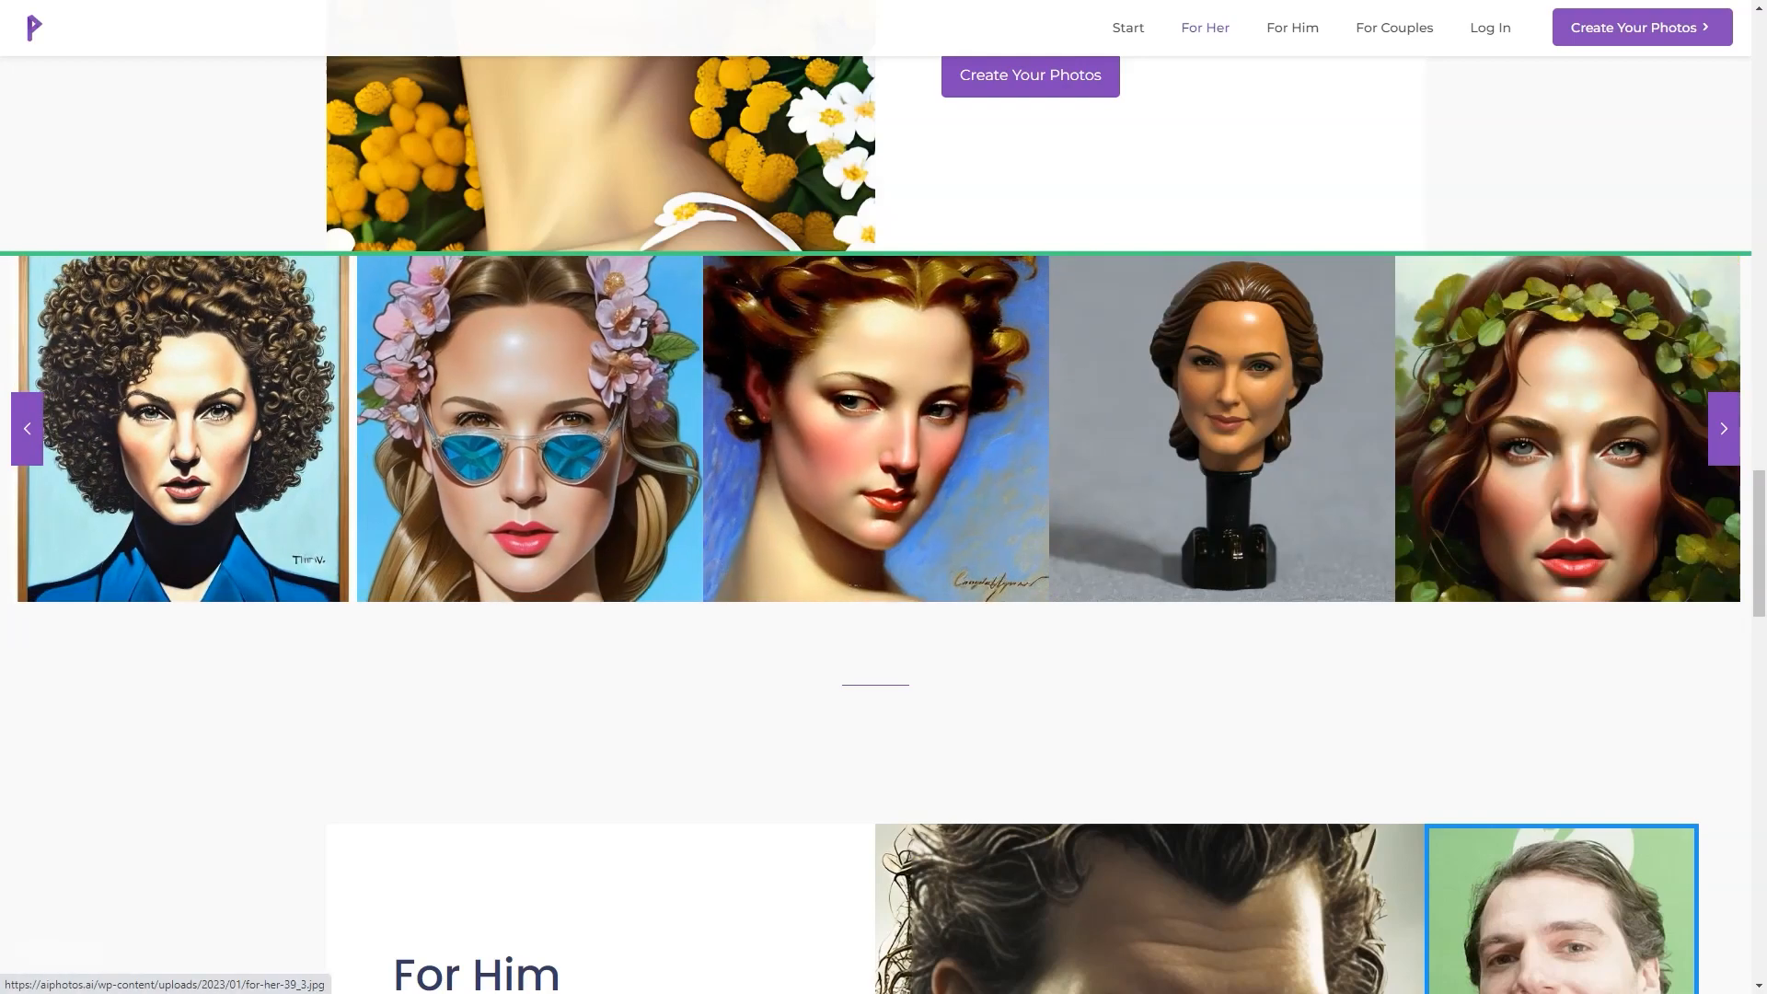
{"action": "left_click", "coordinate": [1723, 428]}
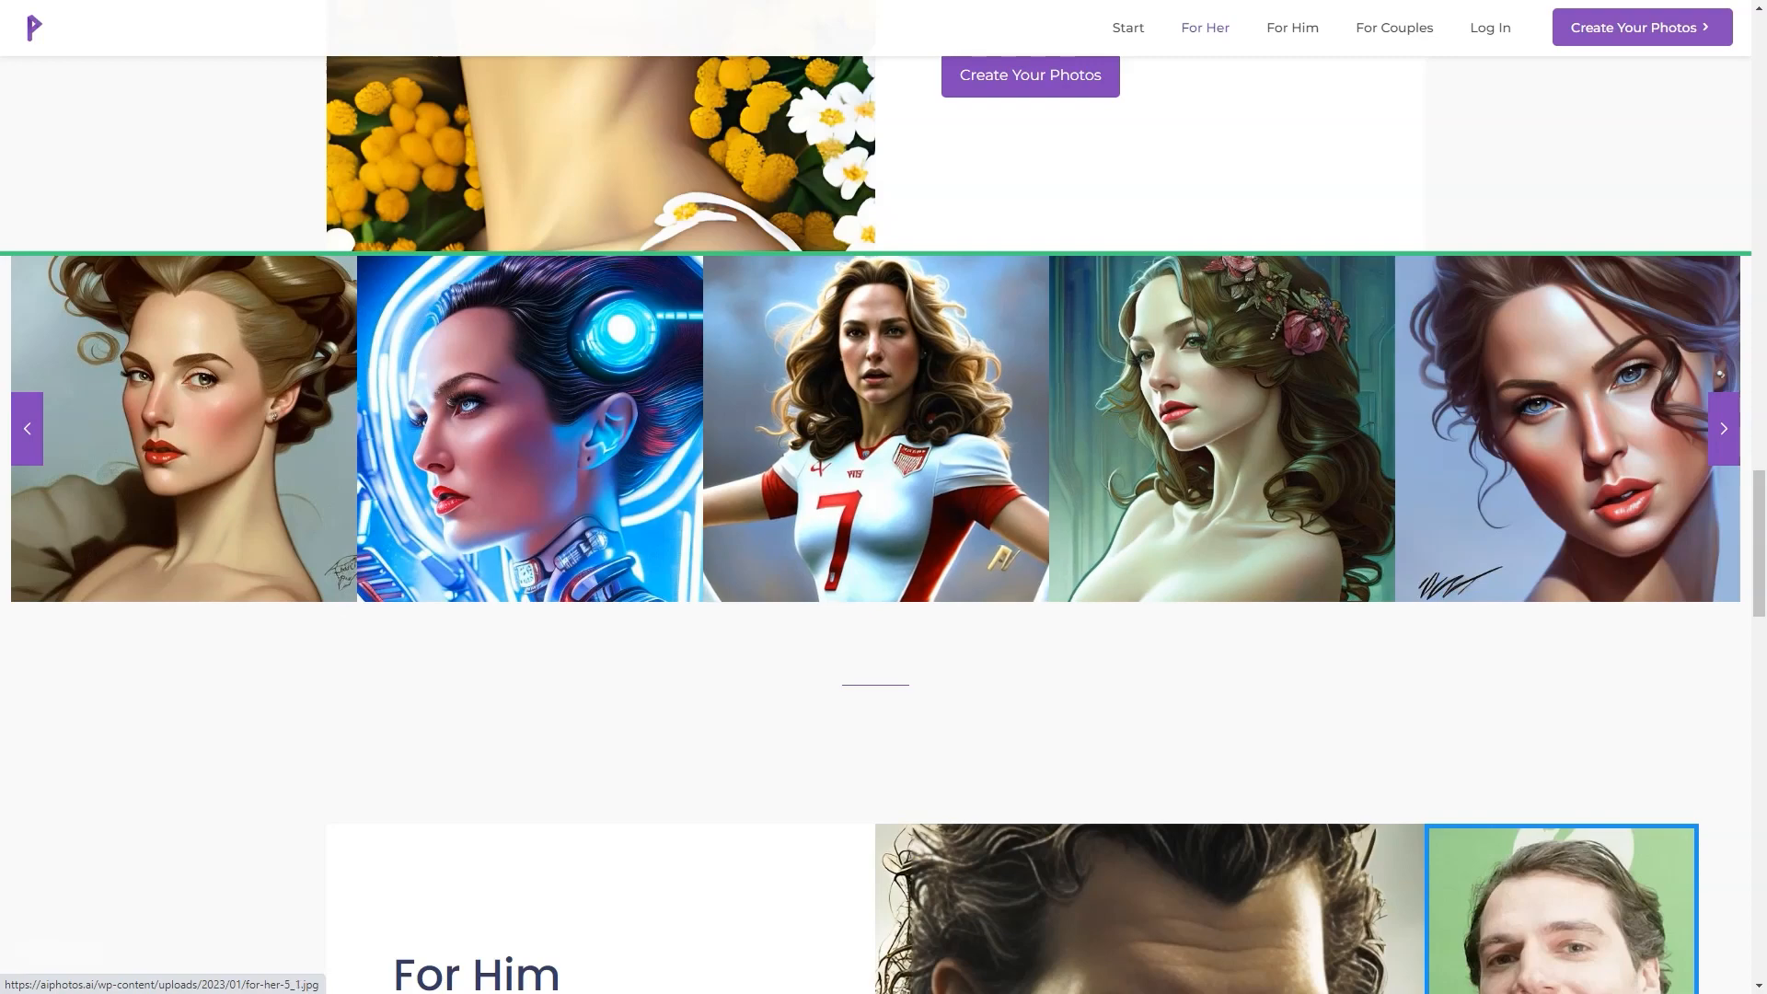
{"action": "left_click", "coordinate": [1723, 428]}
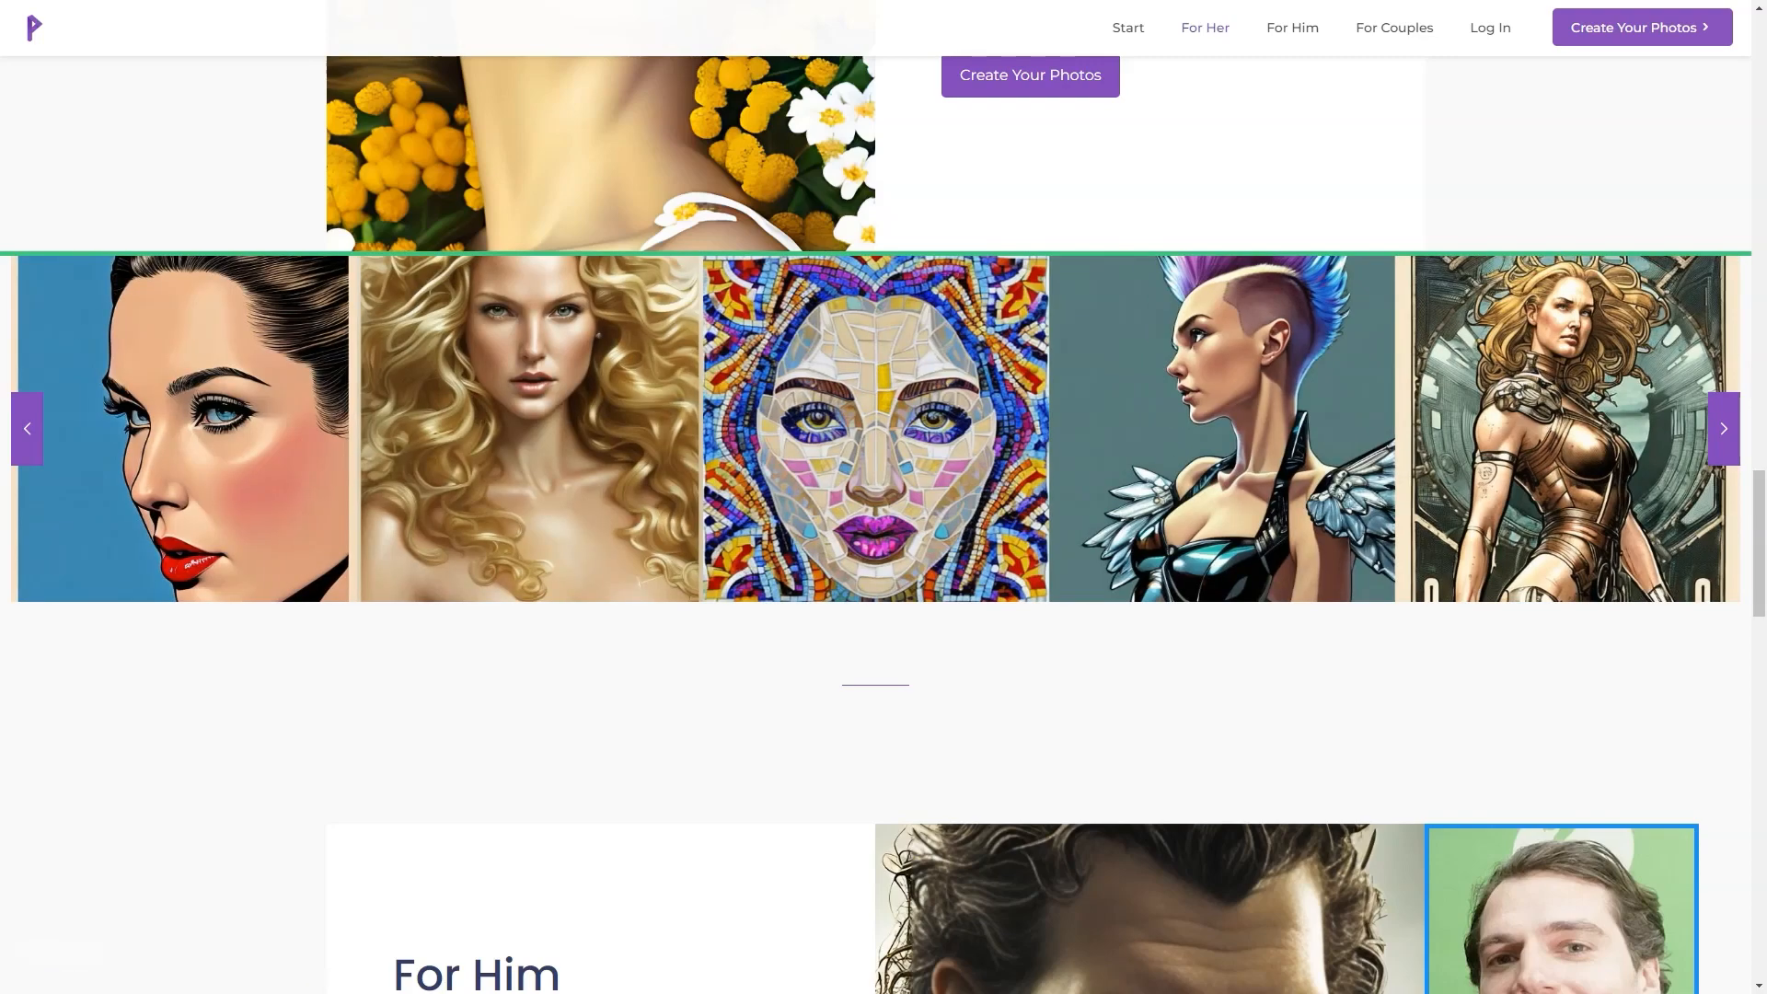
Step: Page four times through the For Him style examples carousel
{"action": "scroll", "scroll_direction": "down", "scroll_amount": 3}
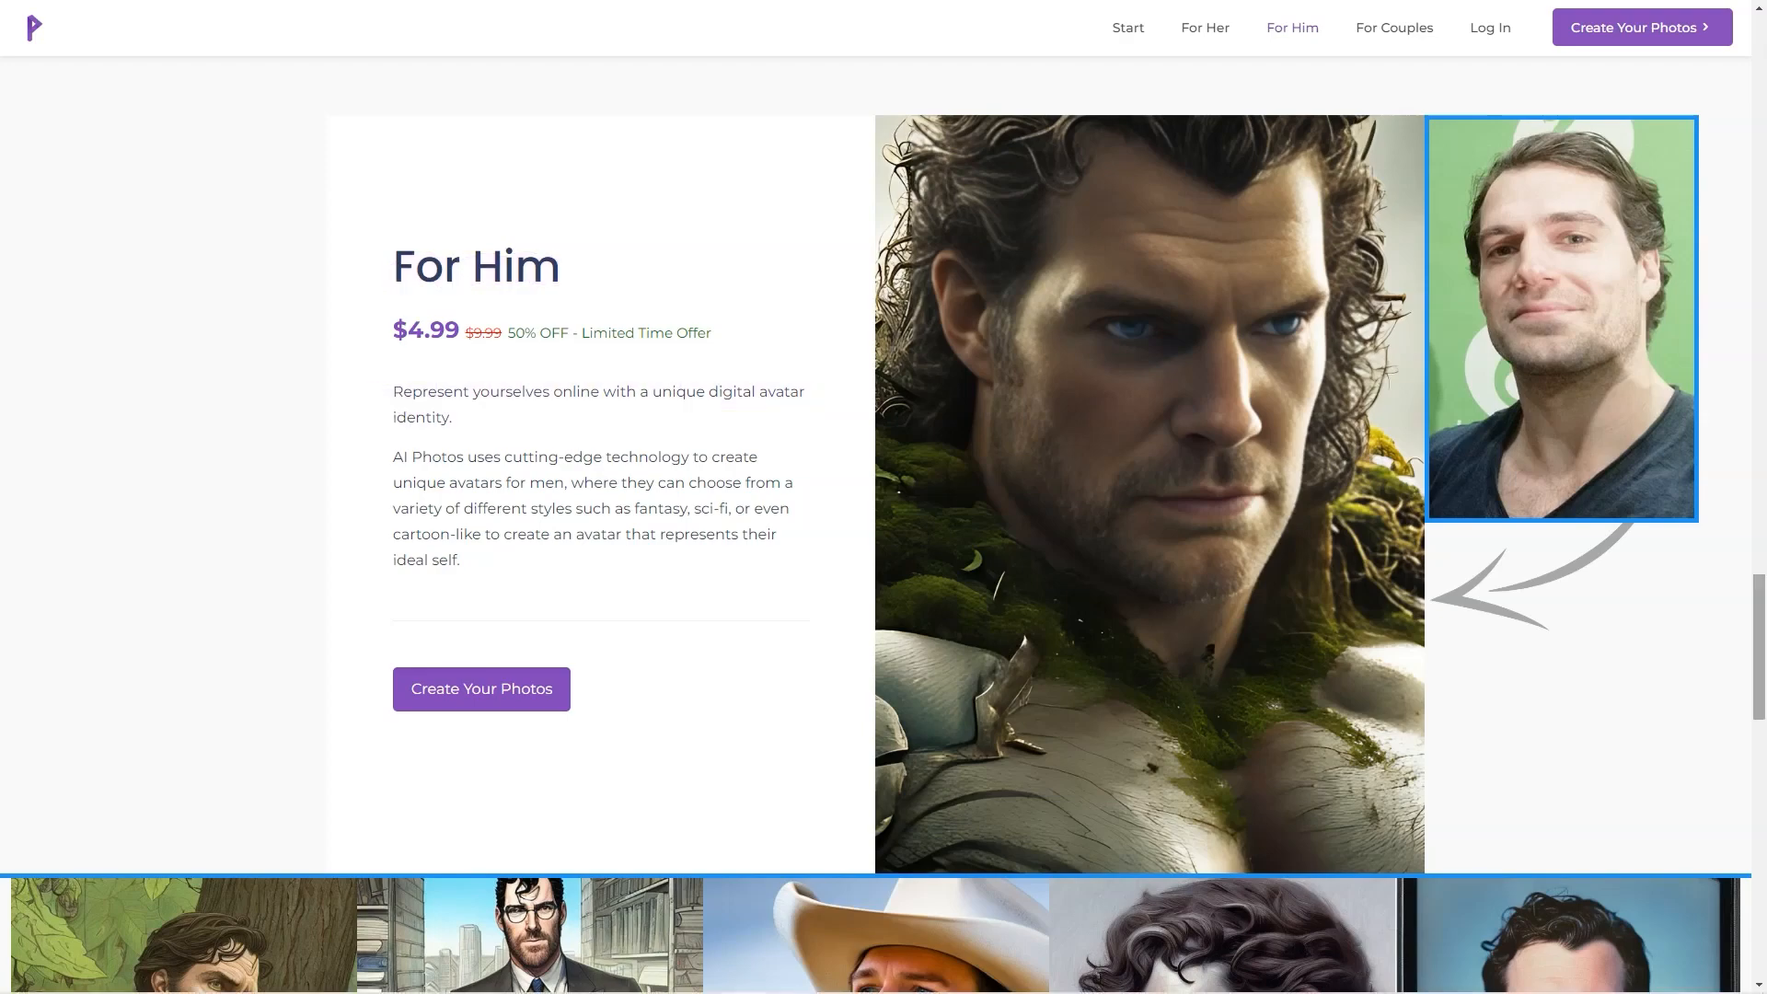
{"action": "scroll", "scroll_direction": "down", "scroll_amount": 3}
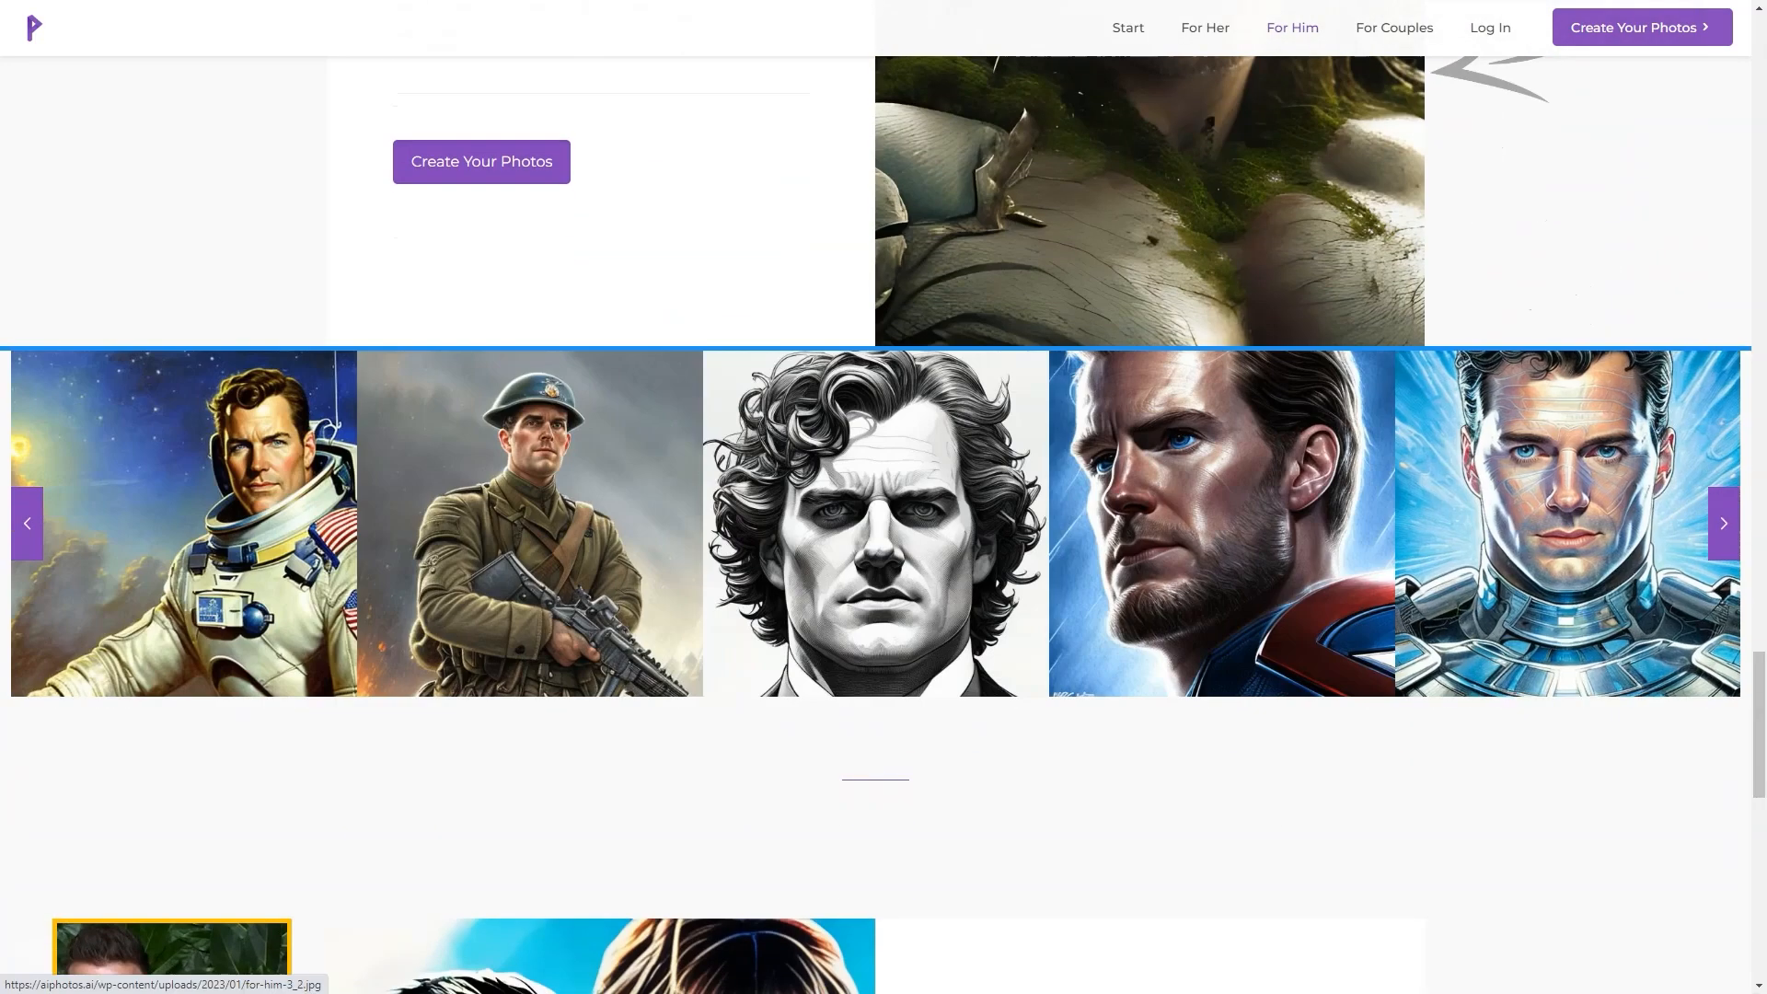
{"action": "left_click", "coordinate": [1723, 522]}
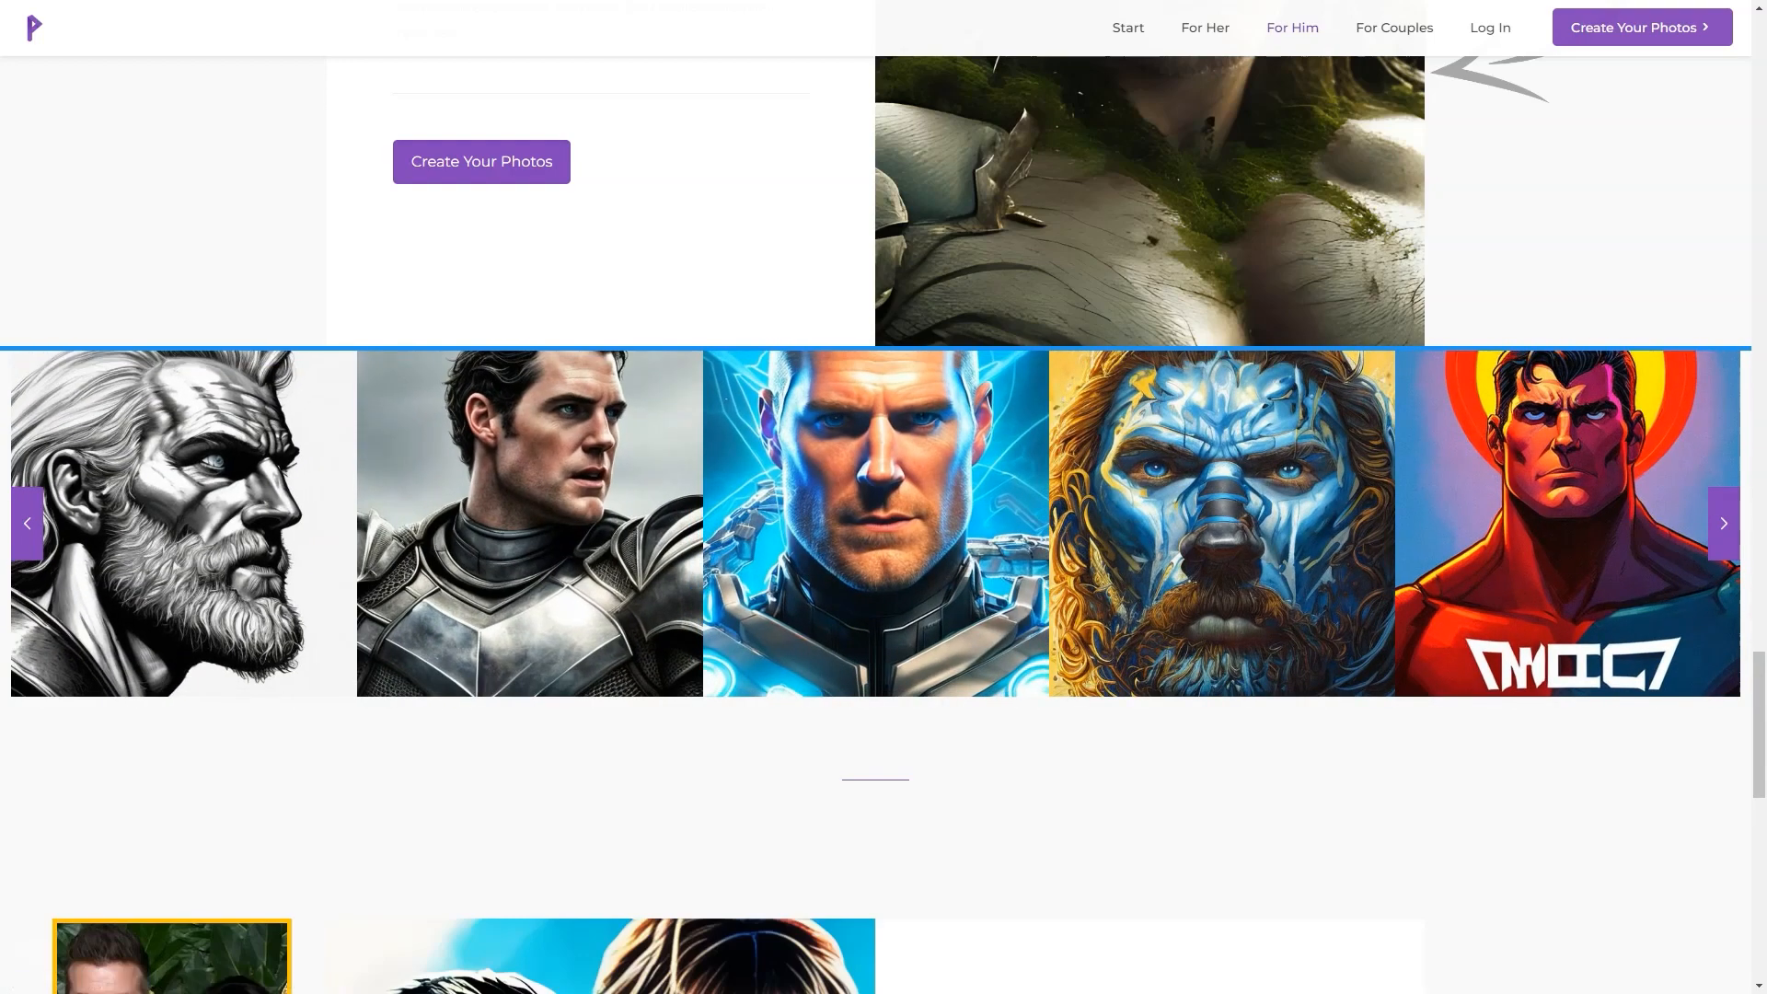
{"action": "left_click", "coordinate": [1723, 522]}
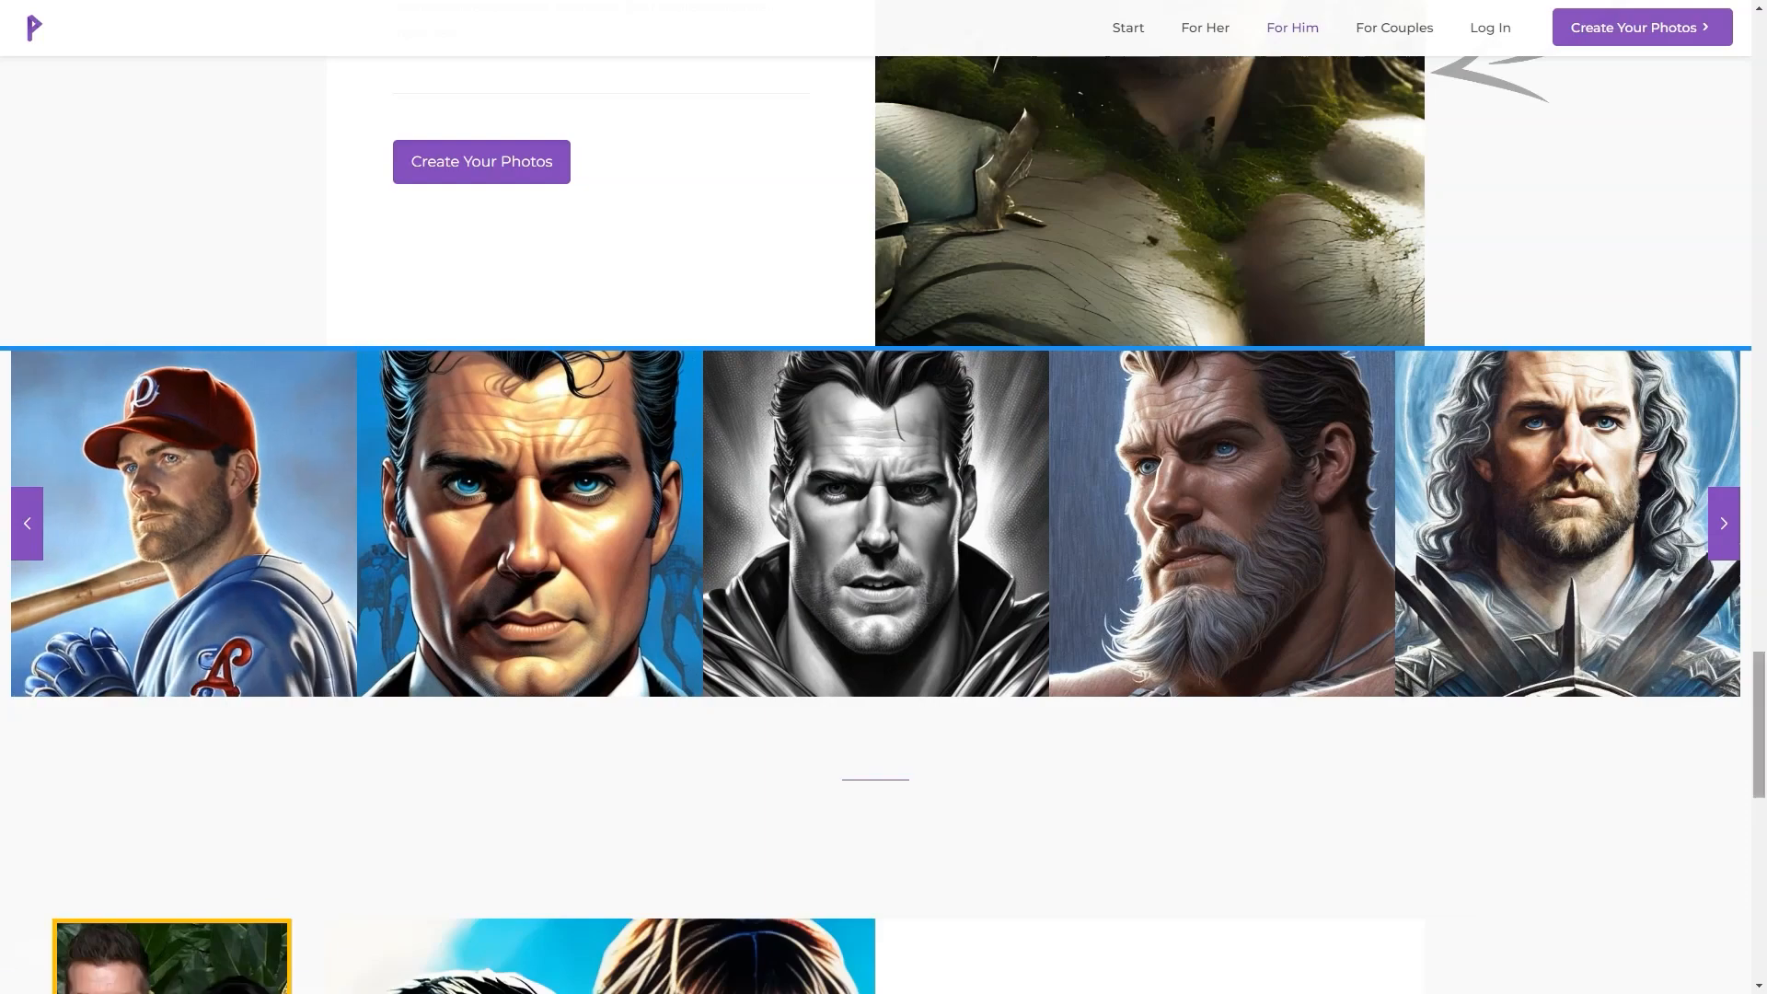
{"action": "left_click", "coordinate": [1723, 523]}
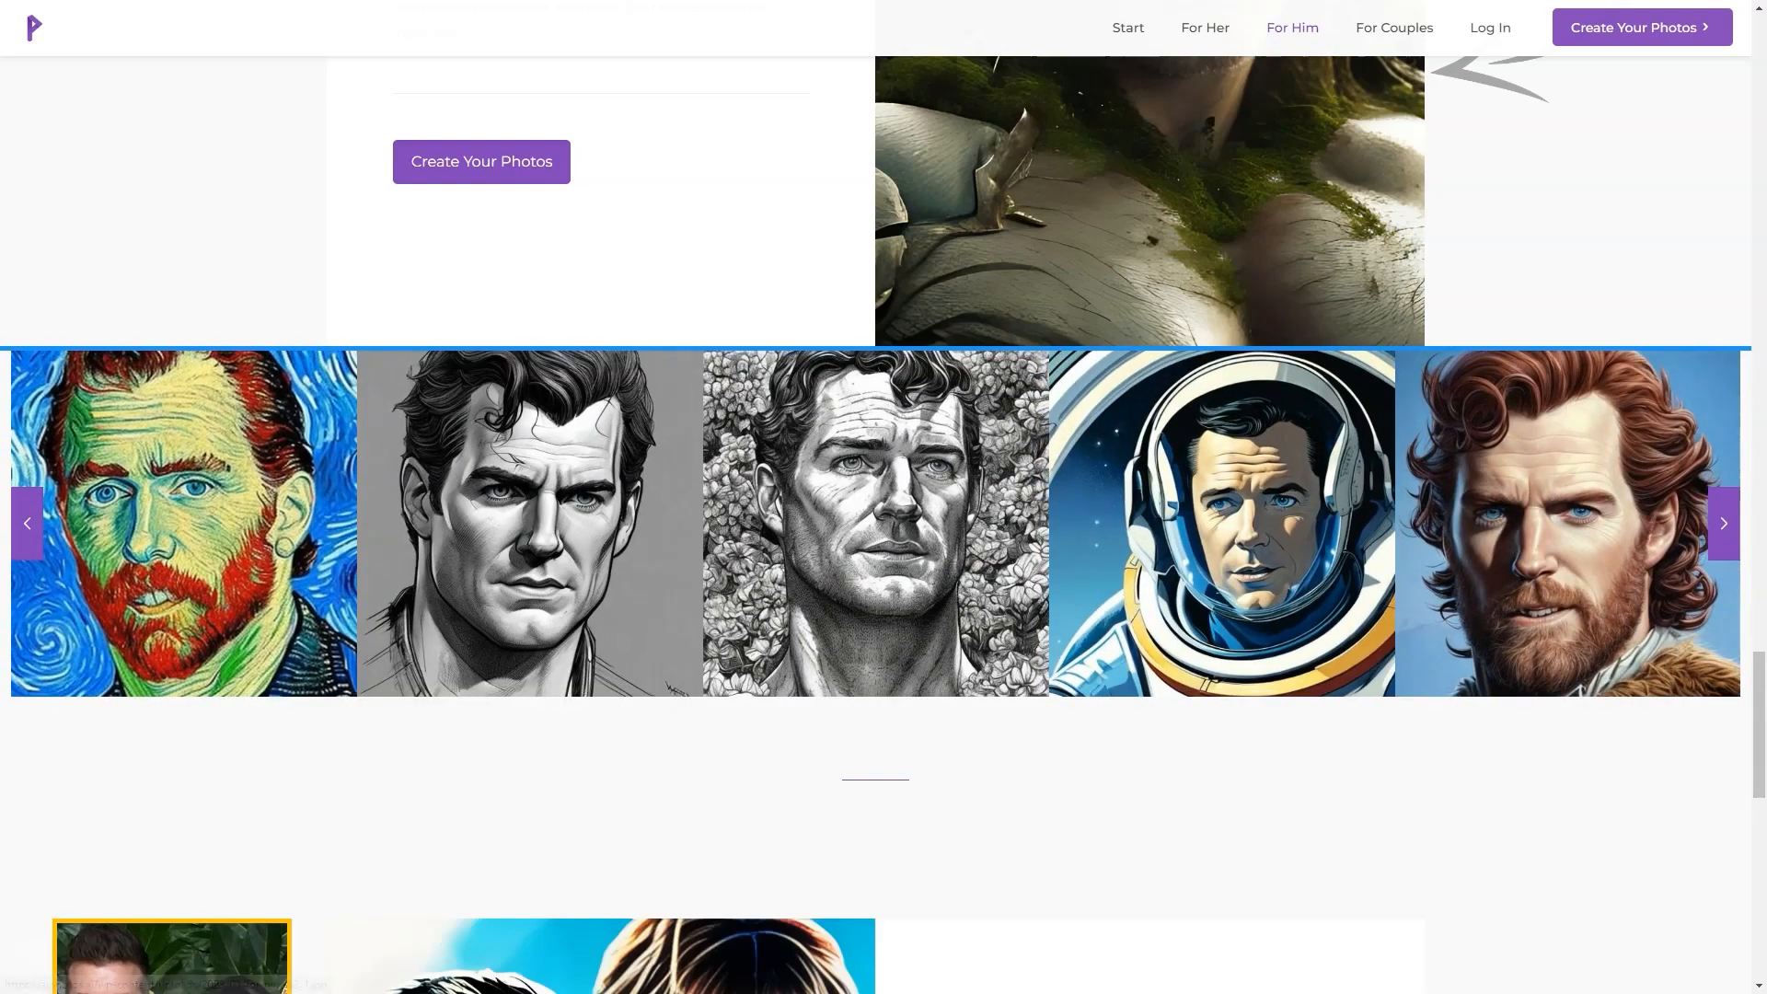
{"action": "left_click", "coordinate": [1723, 522]}
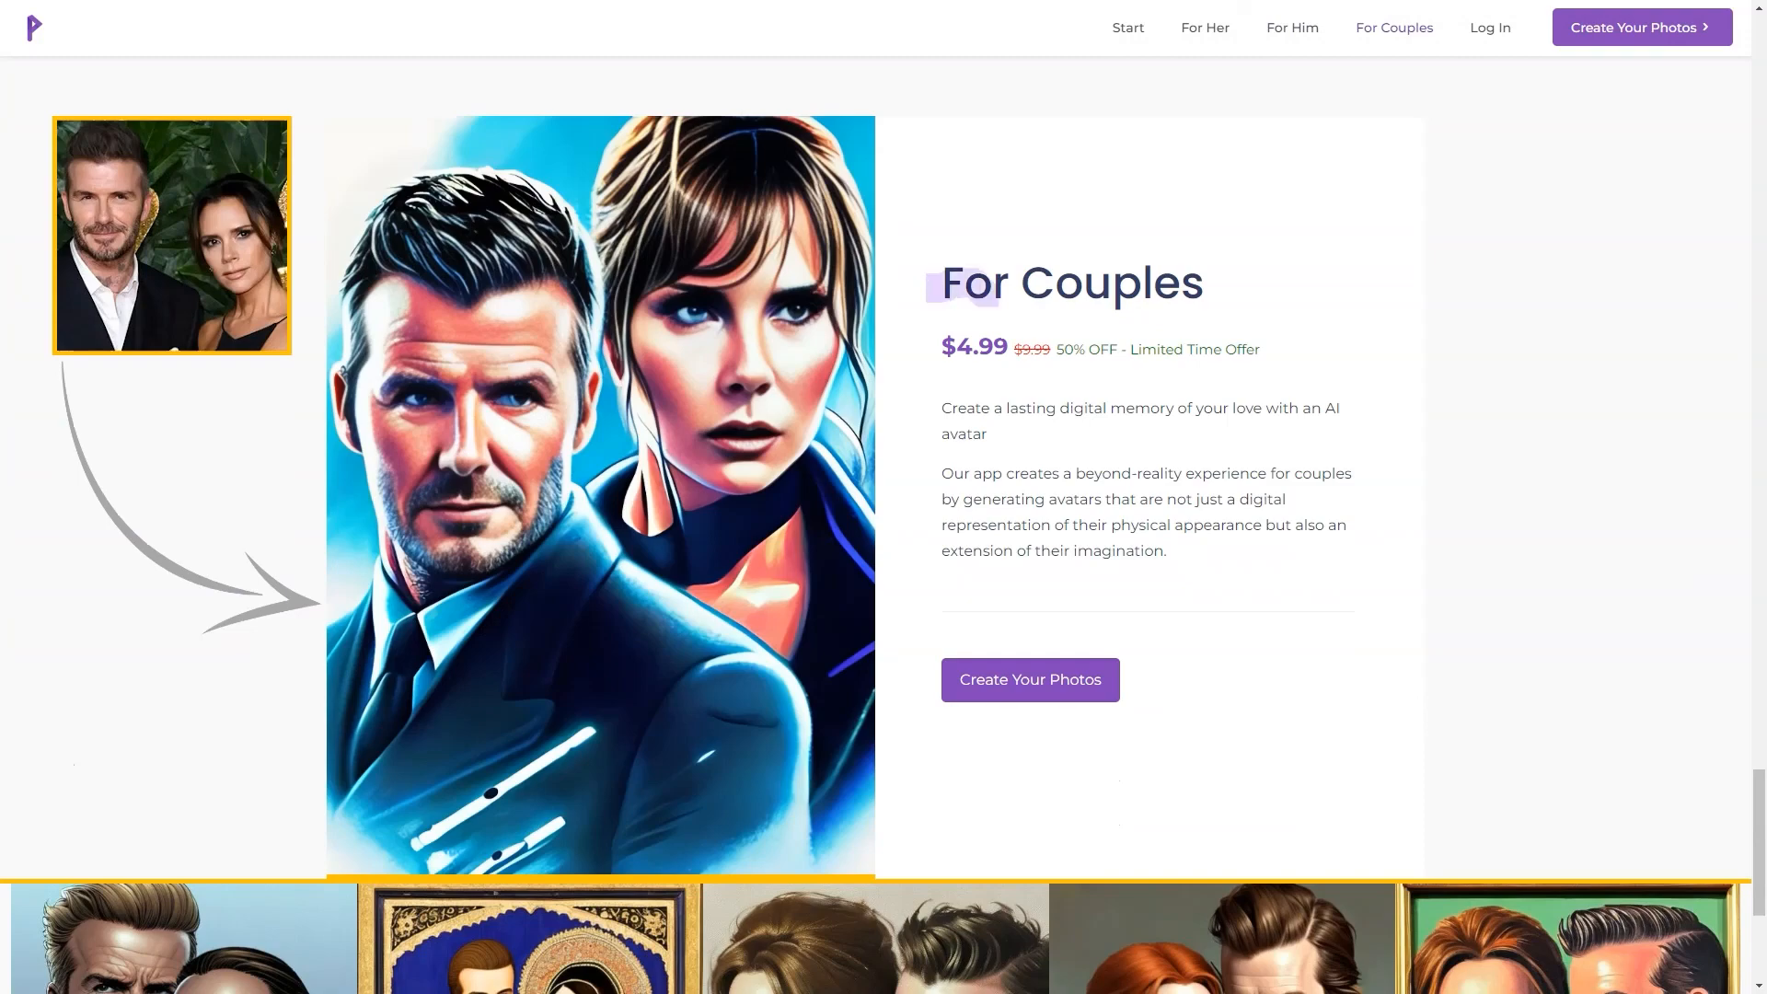
Step: Page through the For Couples portraits, then view the What to Expect style samples
{"action": "scroll", "scroll_direction": "down", "scroll_amount": 3}
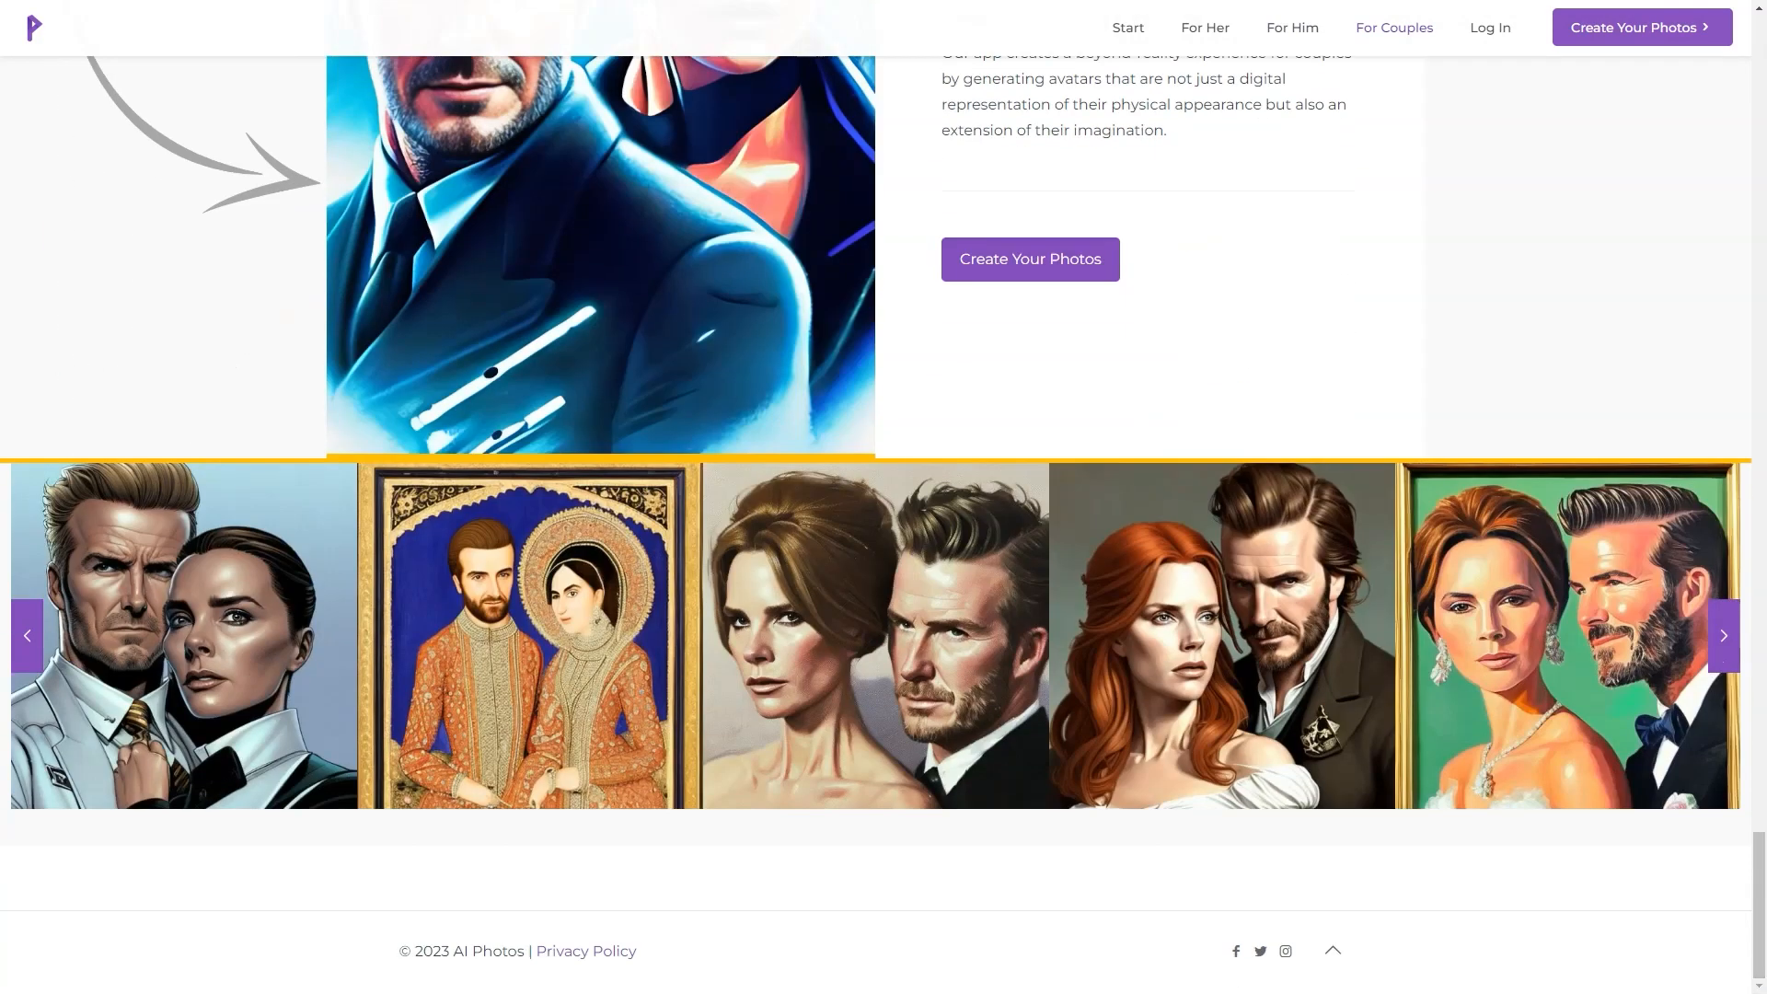
{"action": "left_click", "coordinate": [1722, 634]}
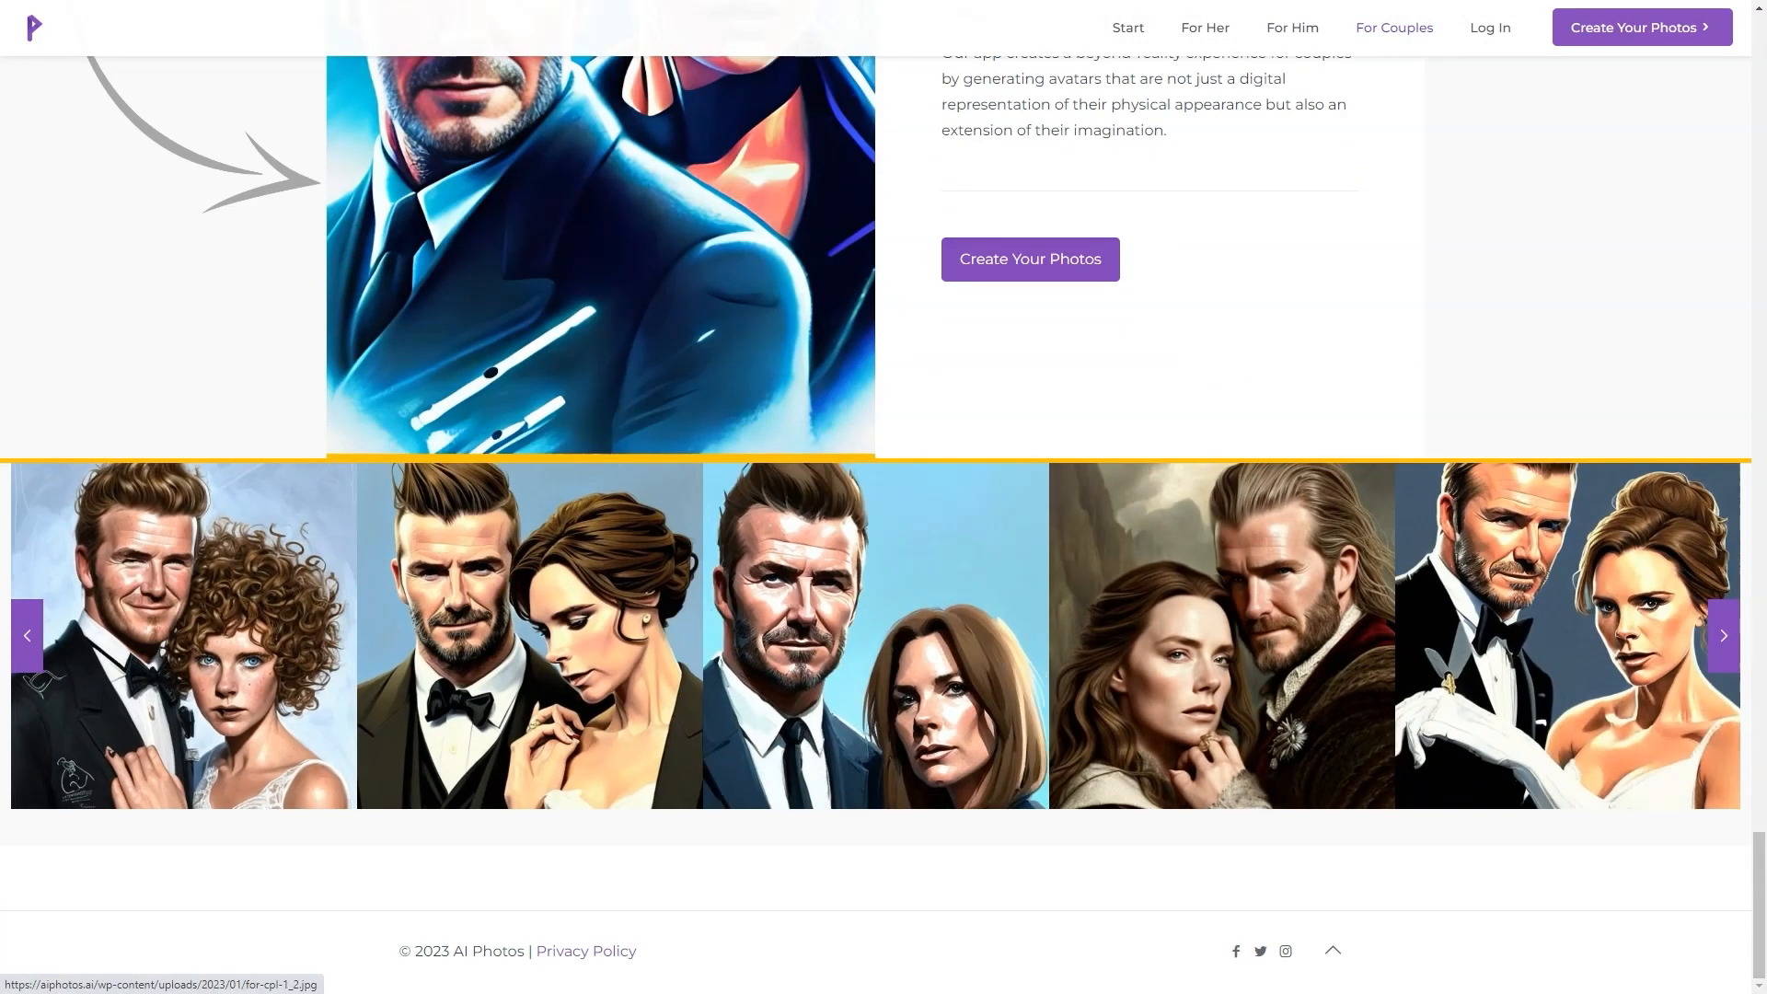
{"action": "left_click", "coordinate": [1722, 634]}
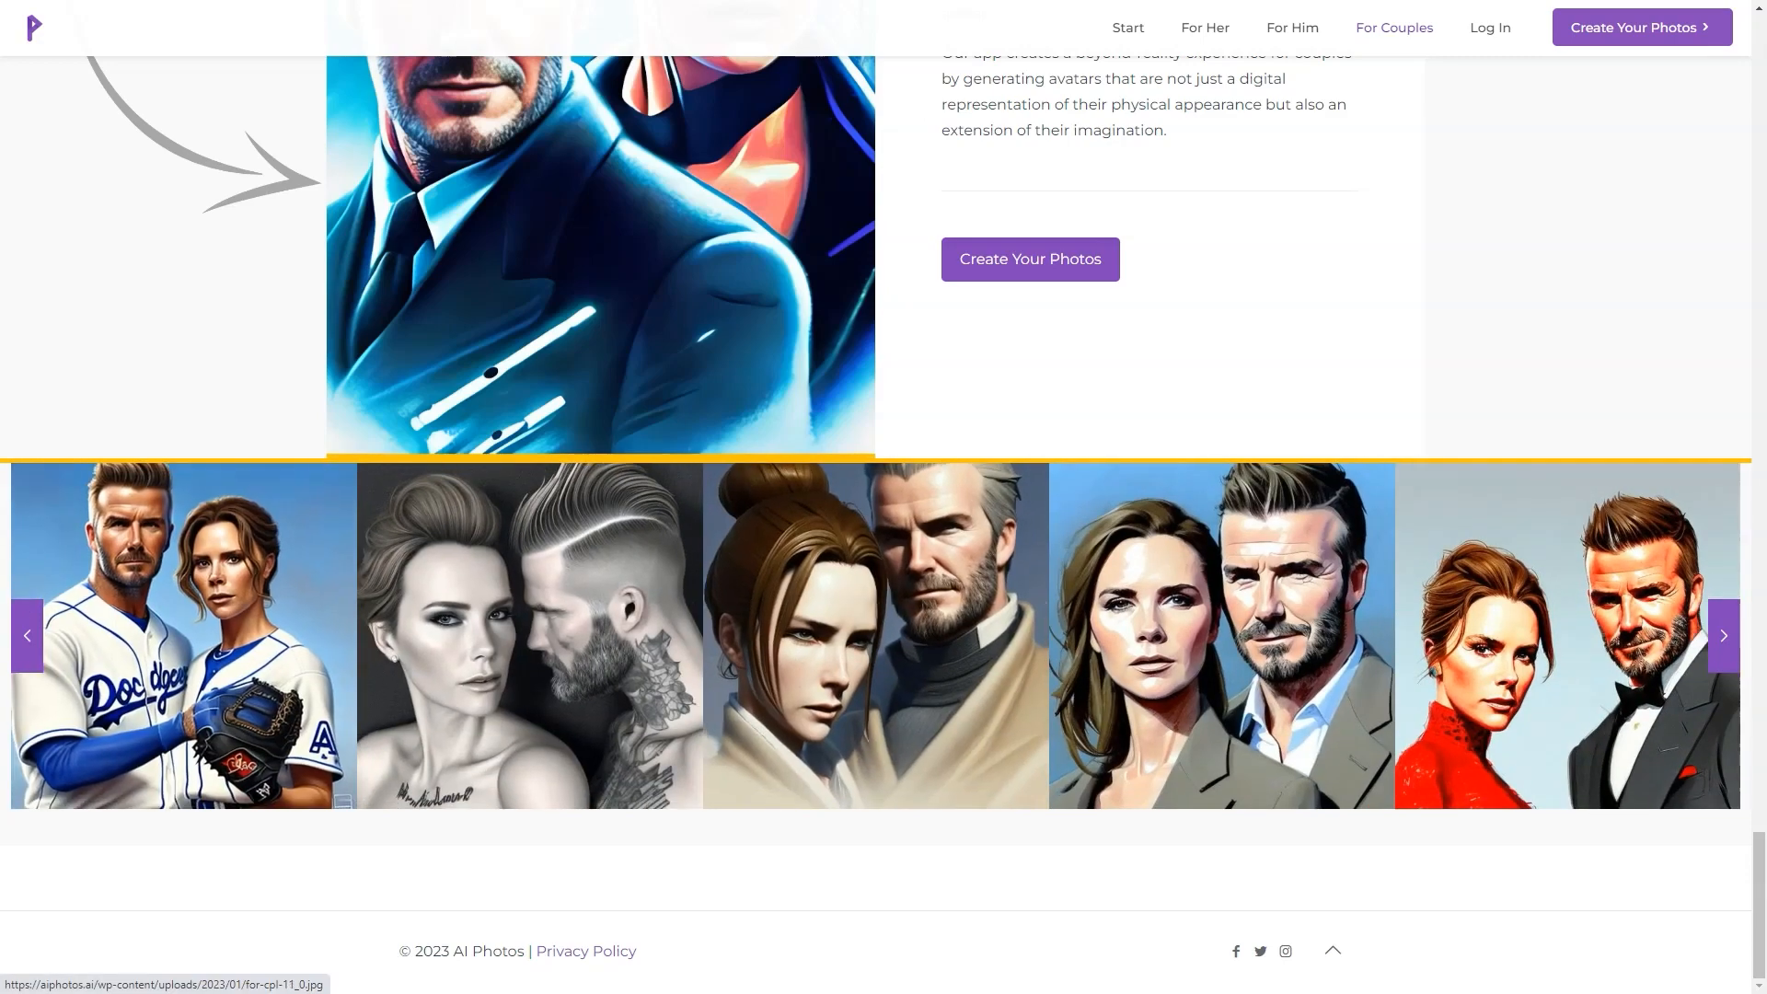
{"action": "left_click", "coordinate": [1723, 634]}
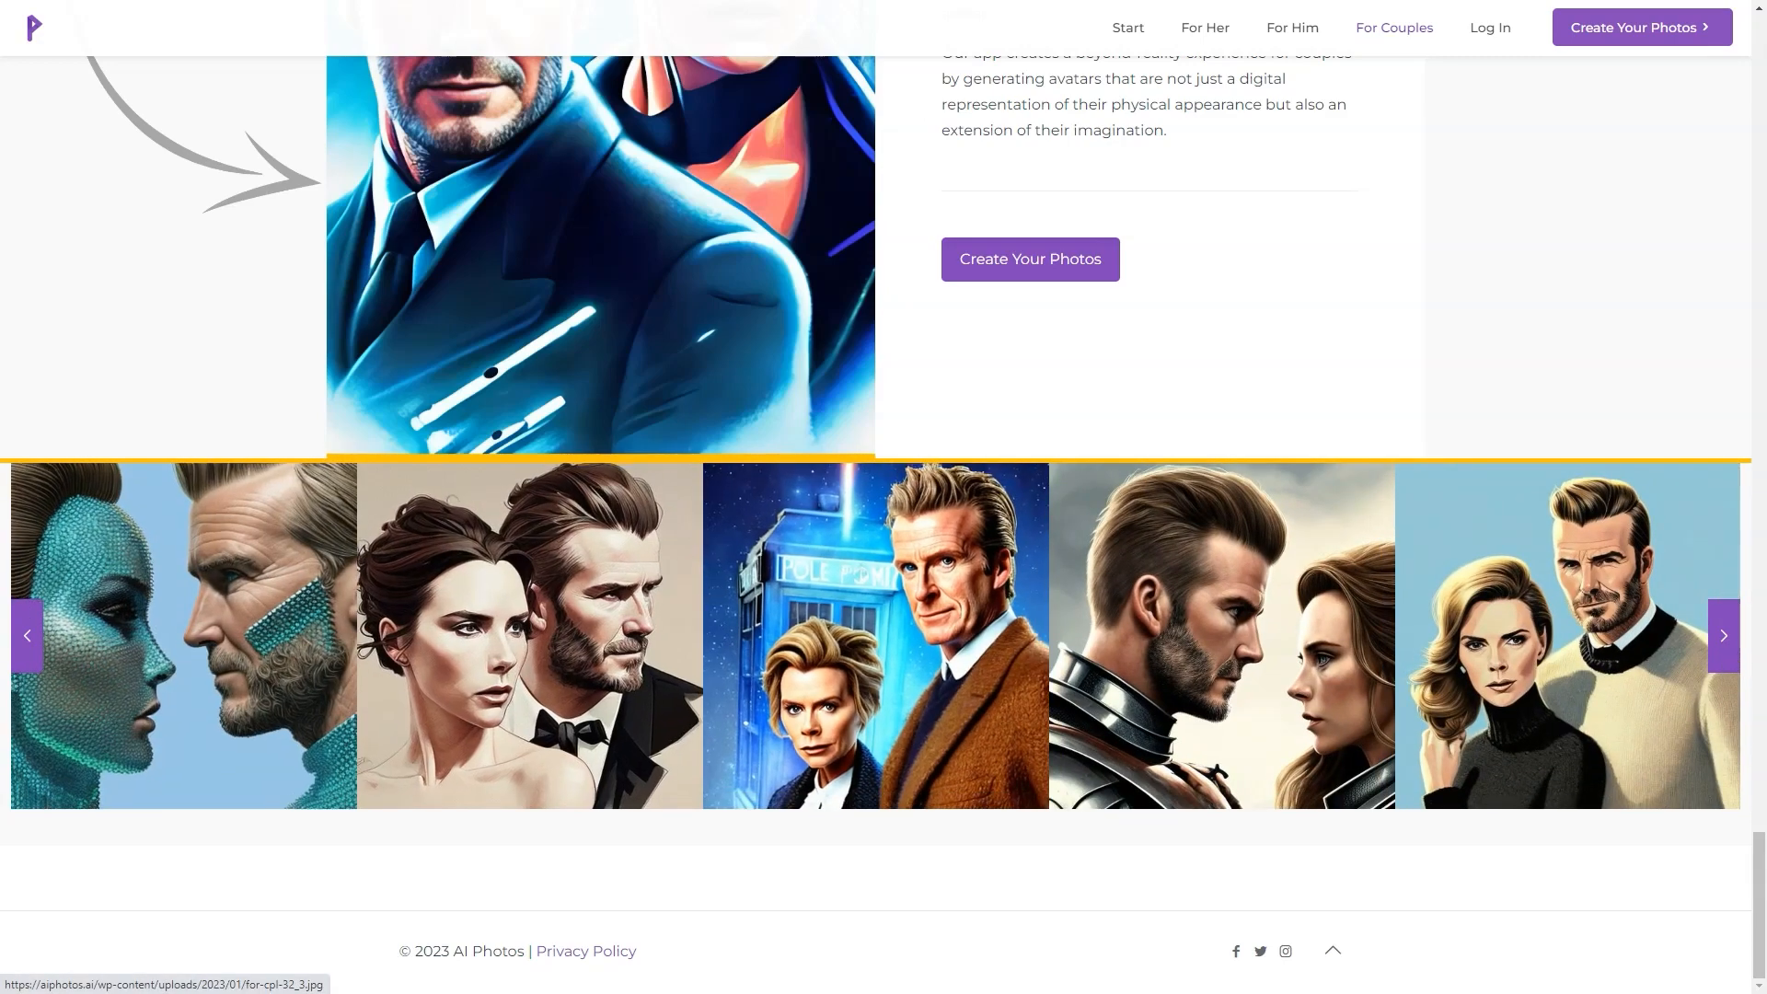
{"action": "left_click", "coordinate": [1723, 634]}
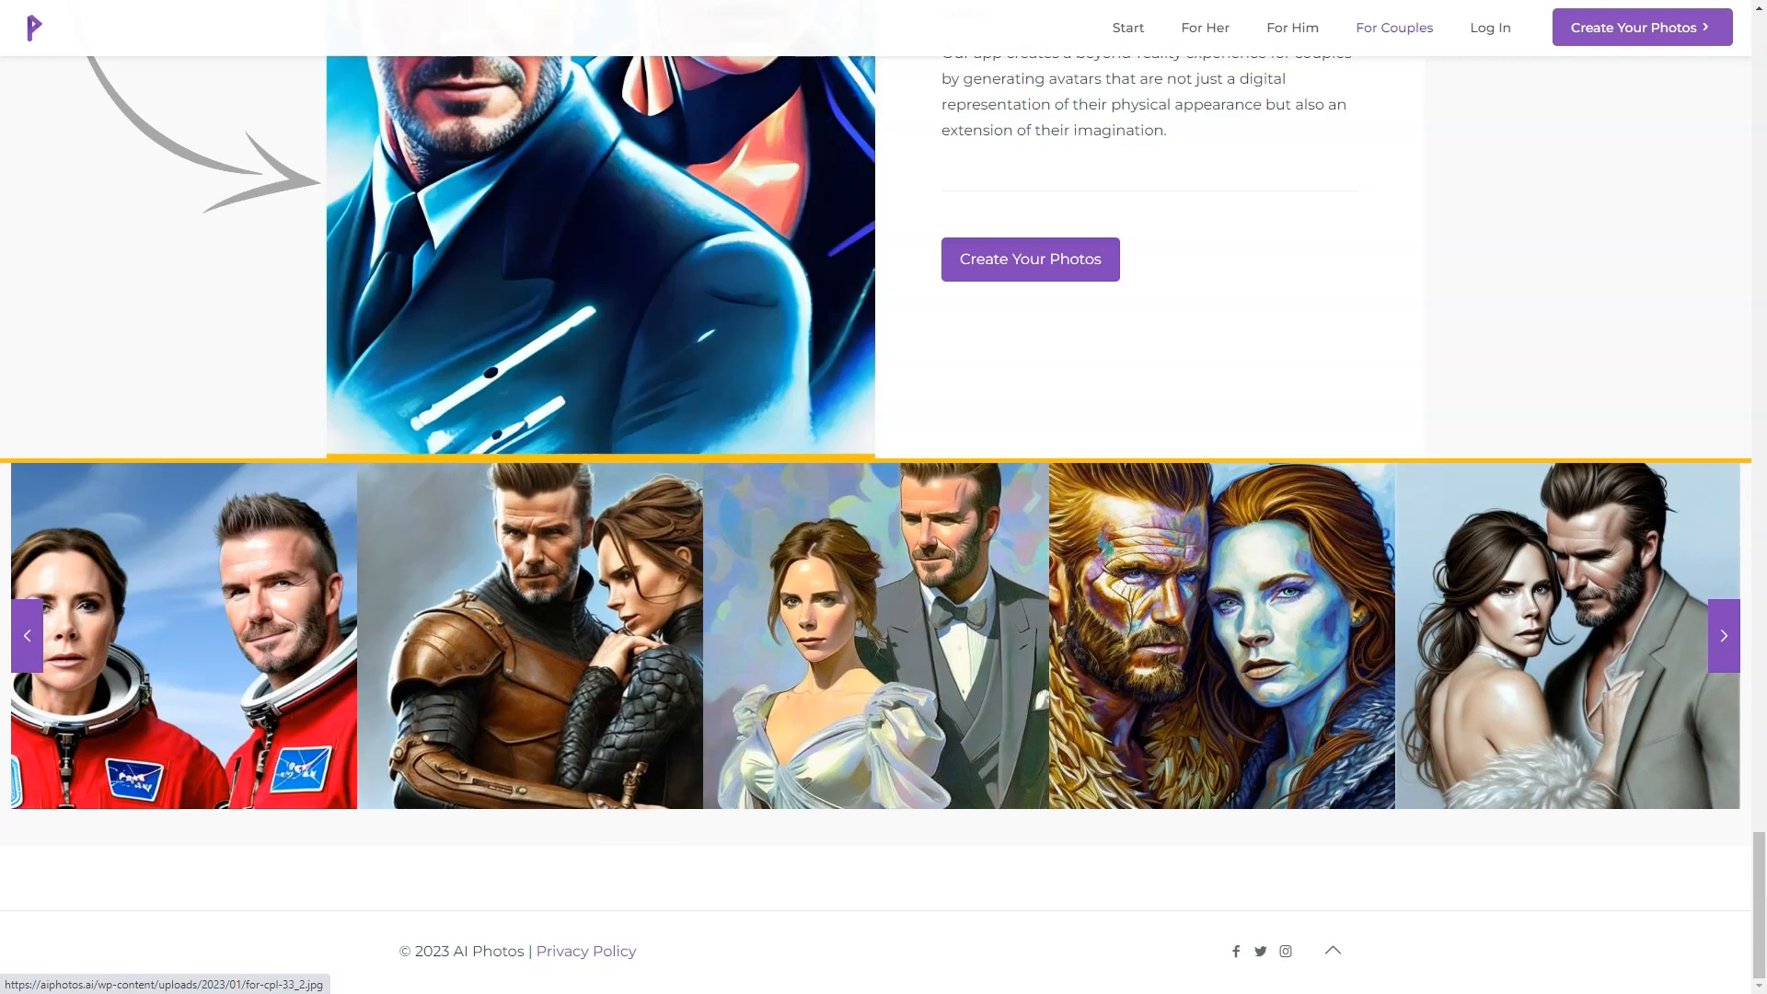
{"action": "left_click", "coordinate": [1722, 634]}
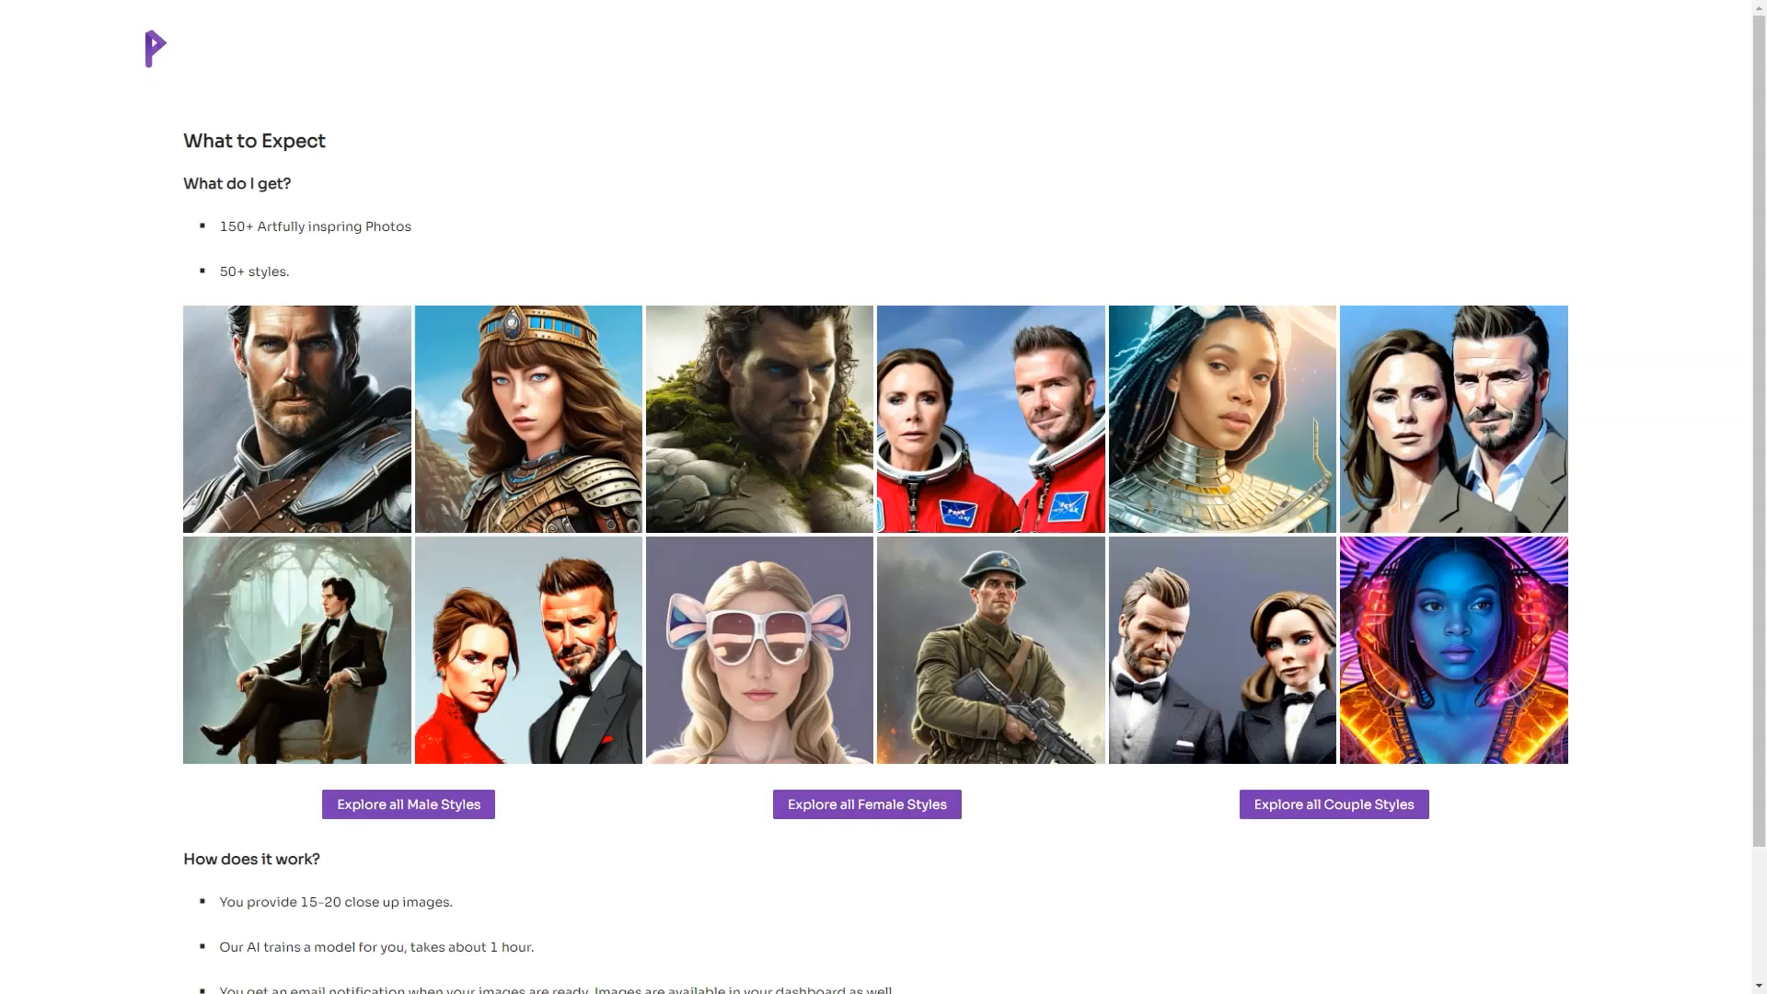
{"action": "scroll", "scroll_direction": "up", "scroll_amount": 3}
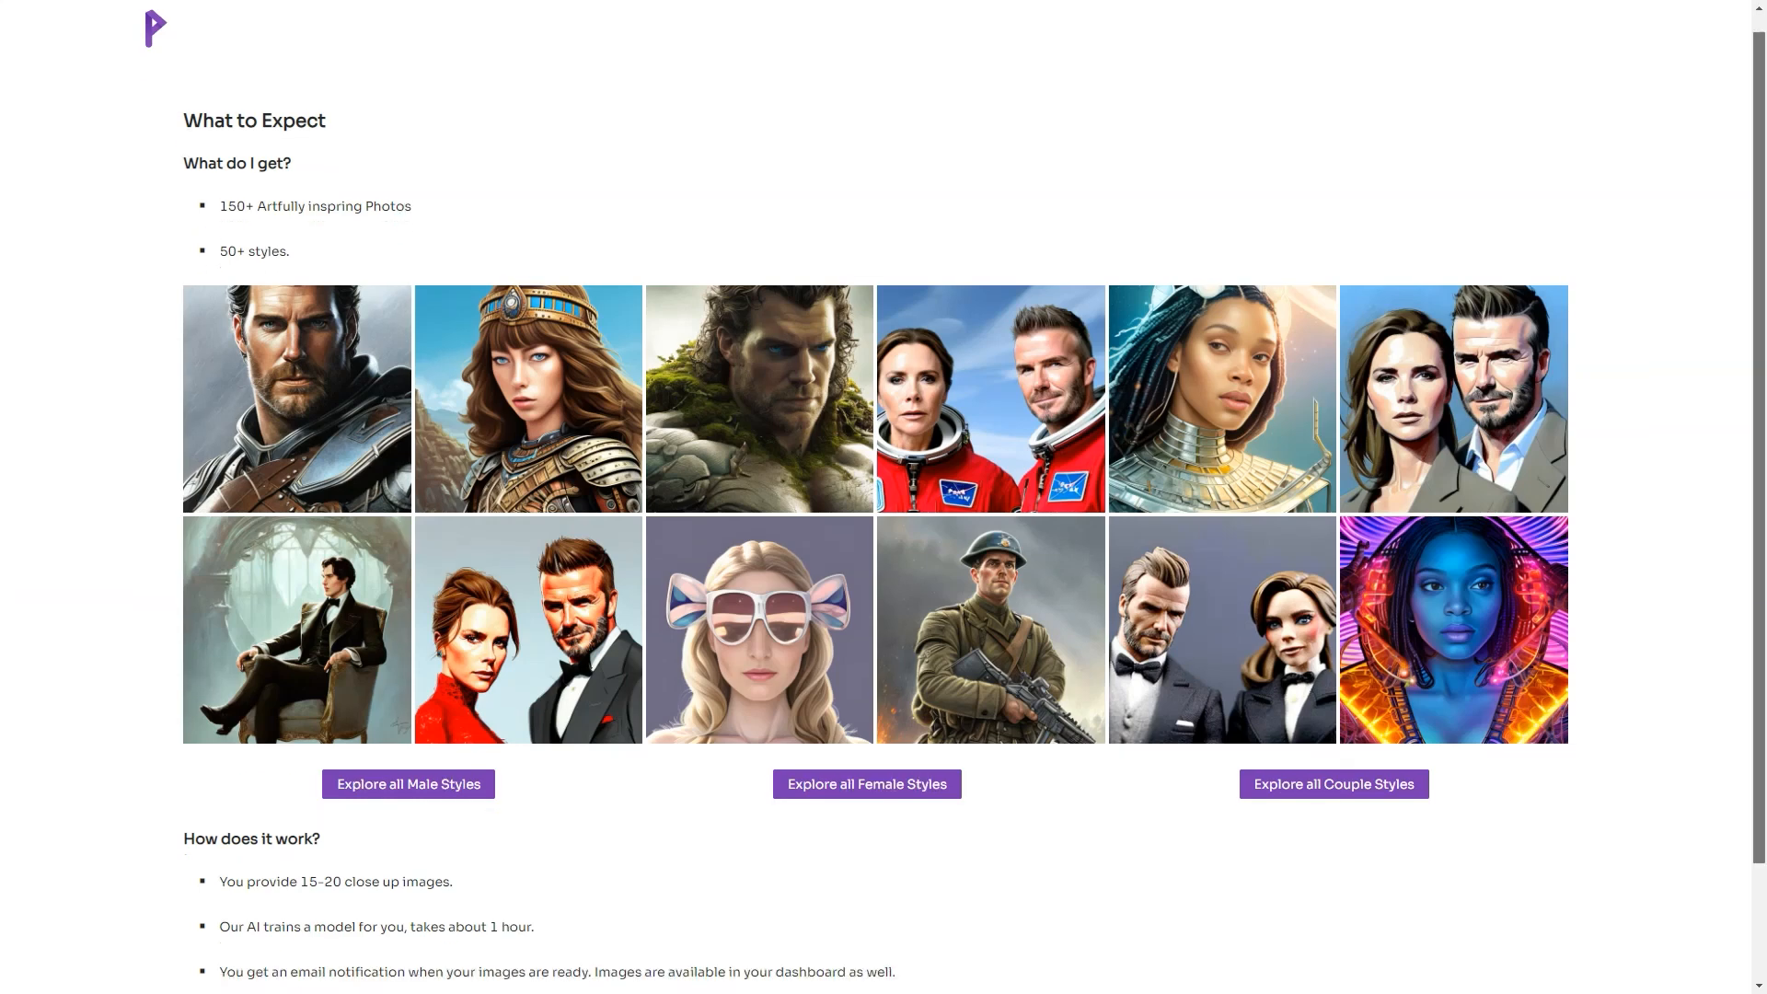
{"action": "scroll", "scroll_direction": "down", "scroll_amount": 3}
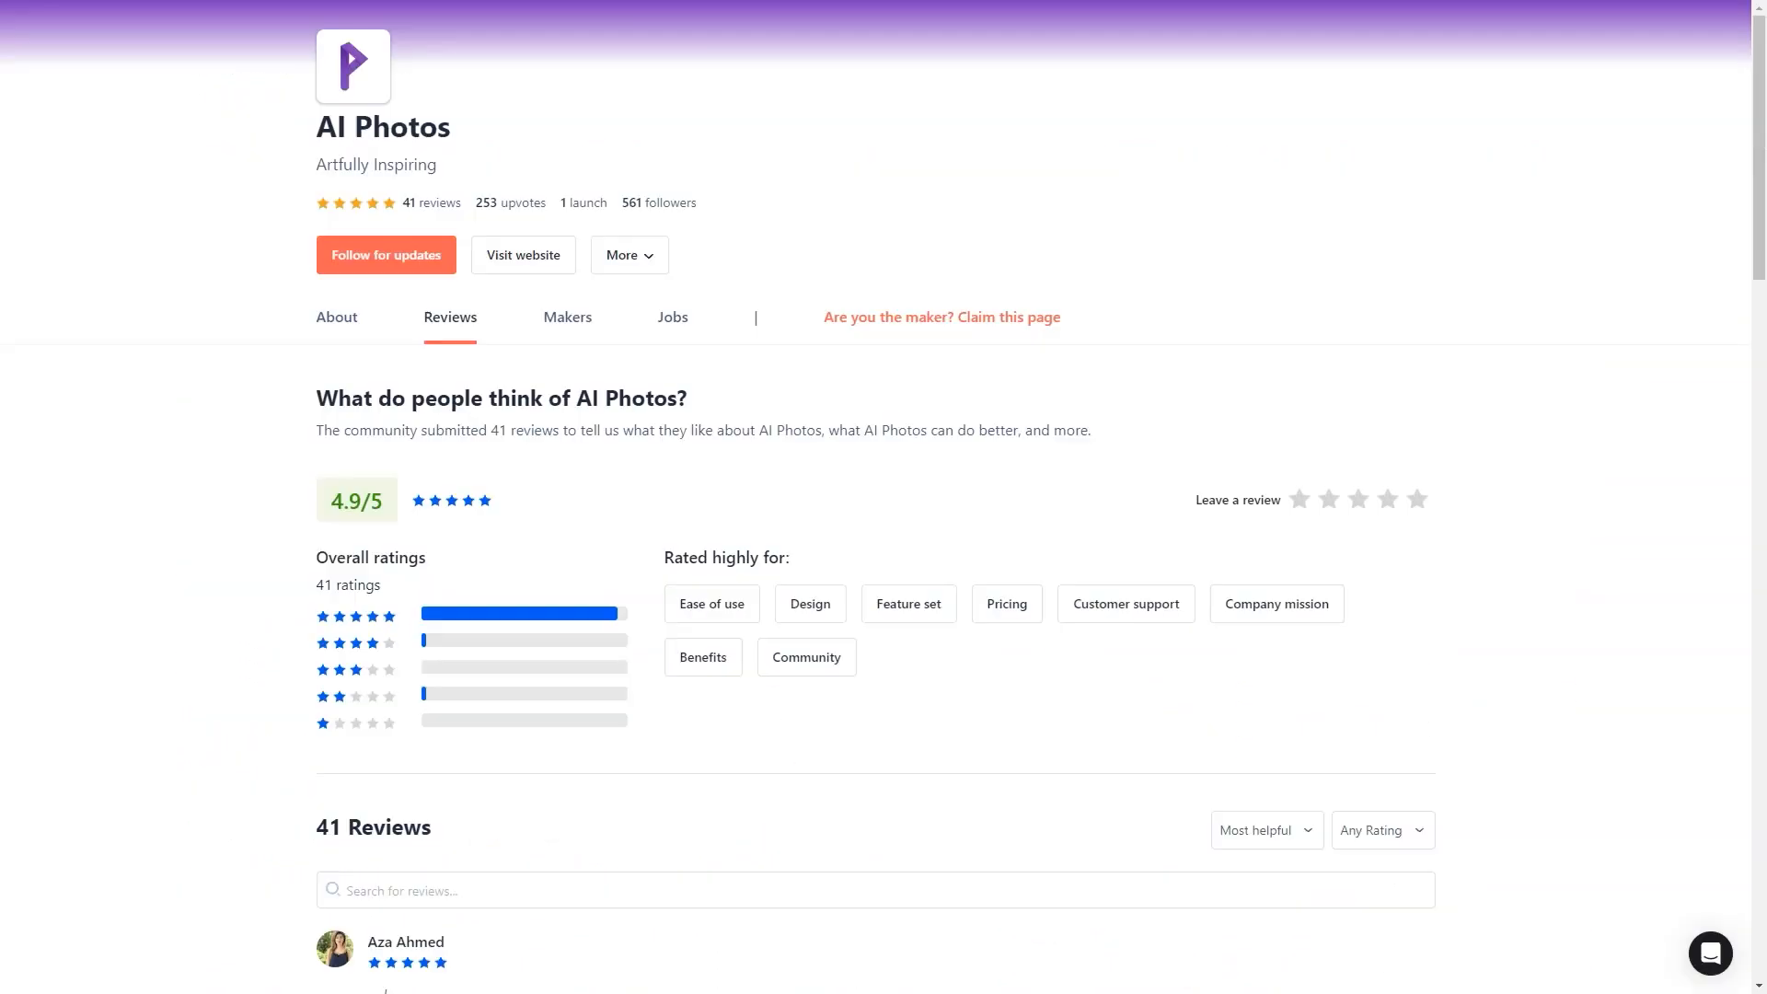
Step: Scroll through the five-star AI Photos reviews below the 4.9/5 summary
{"action": "scroll", "scroll_direction": "down", "scroll_amount": 3}
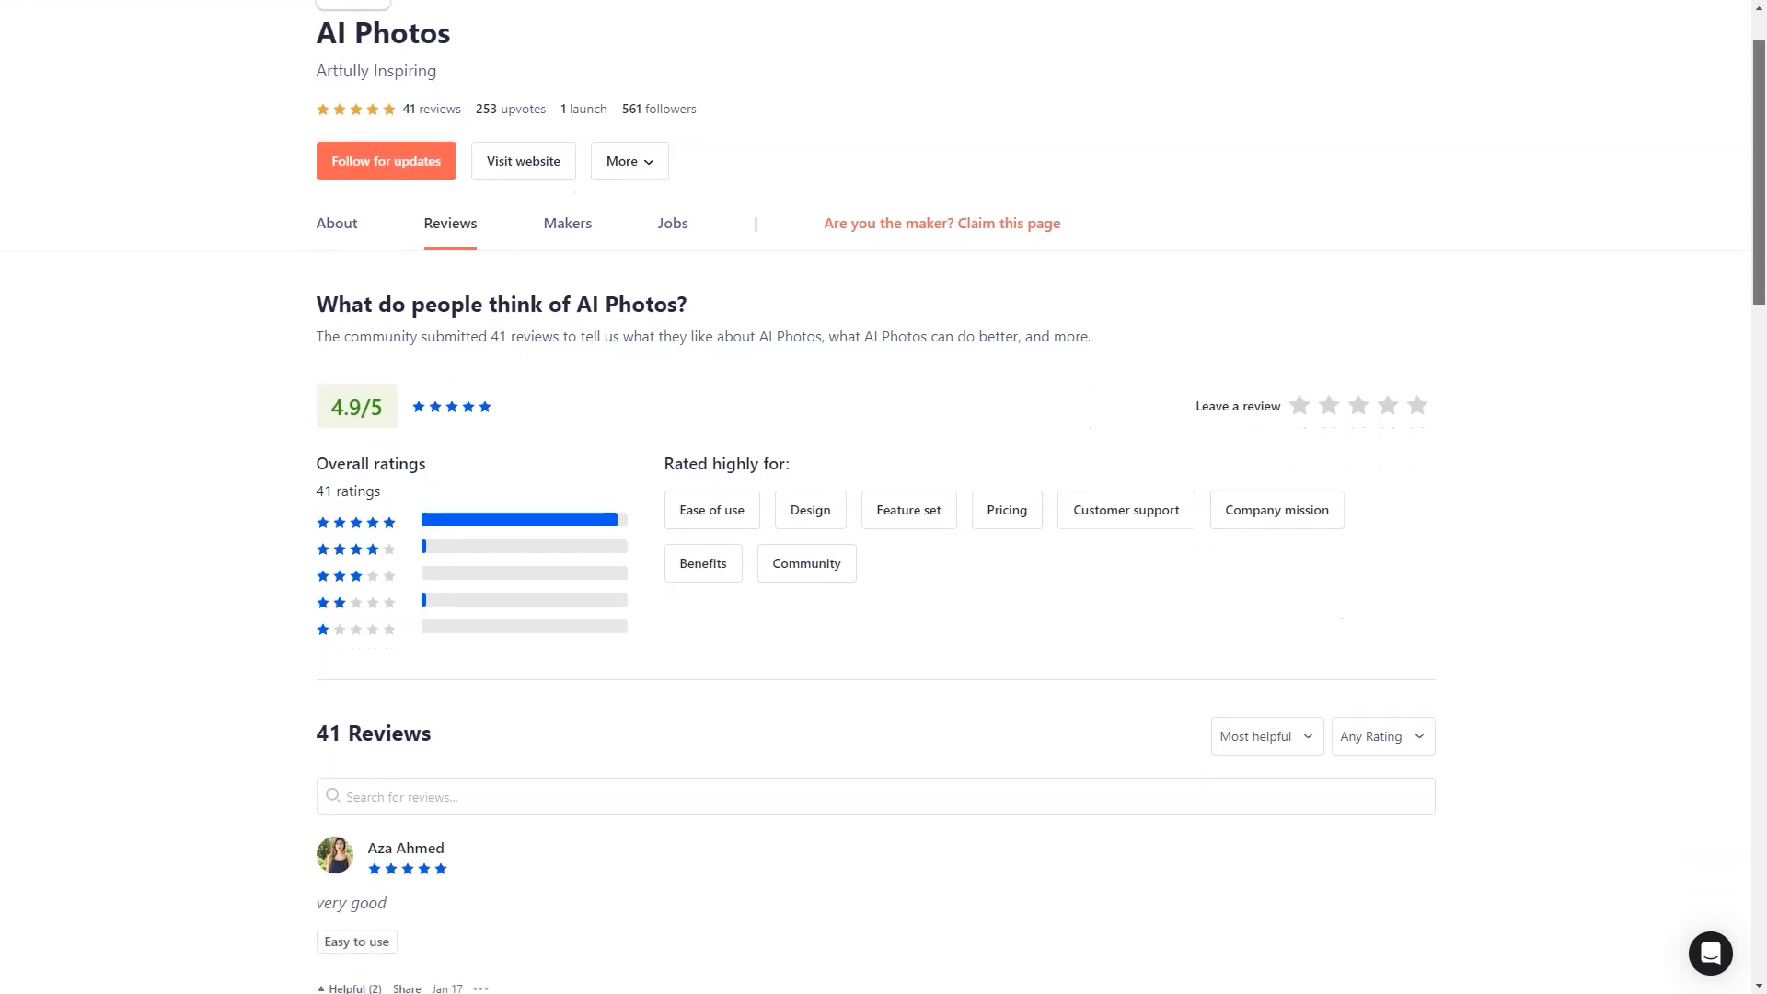
{"action": "scroll", "scroll_direction": "down", "scroll_amount": 3}
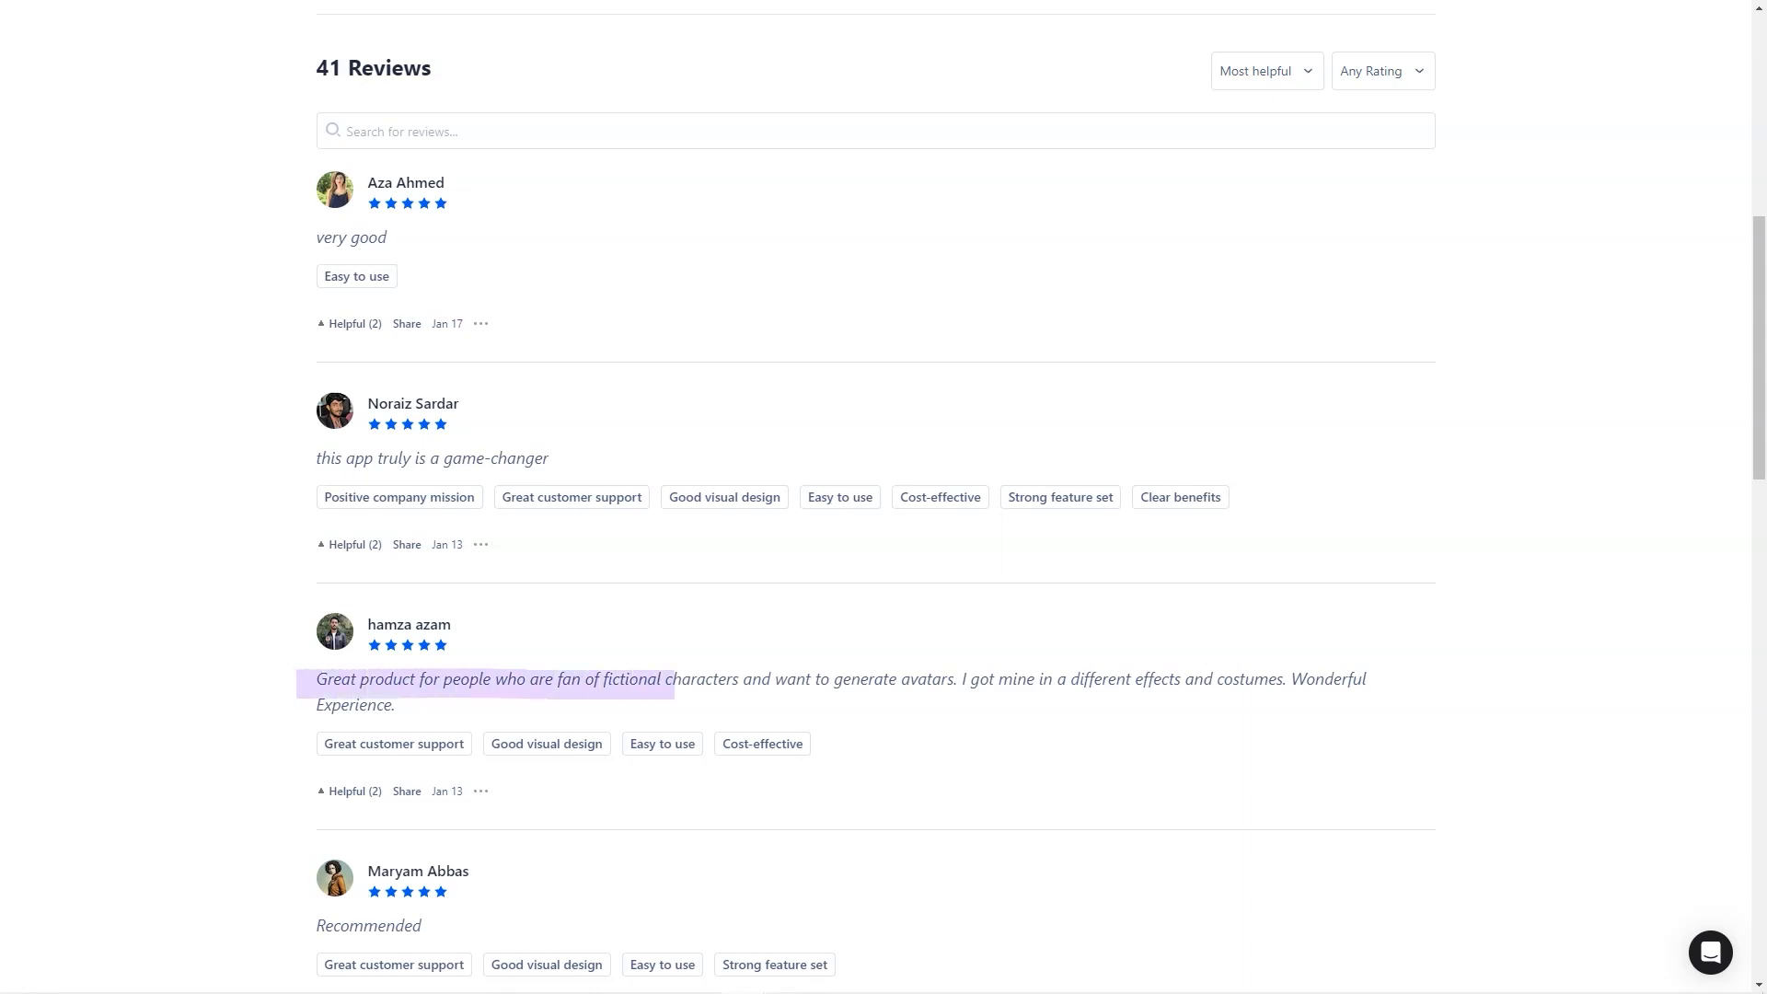
{"action": "scroll", "scroll_direction": "down", "scroll_amount": 3}
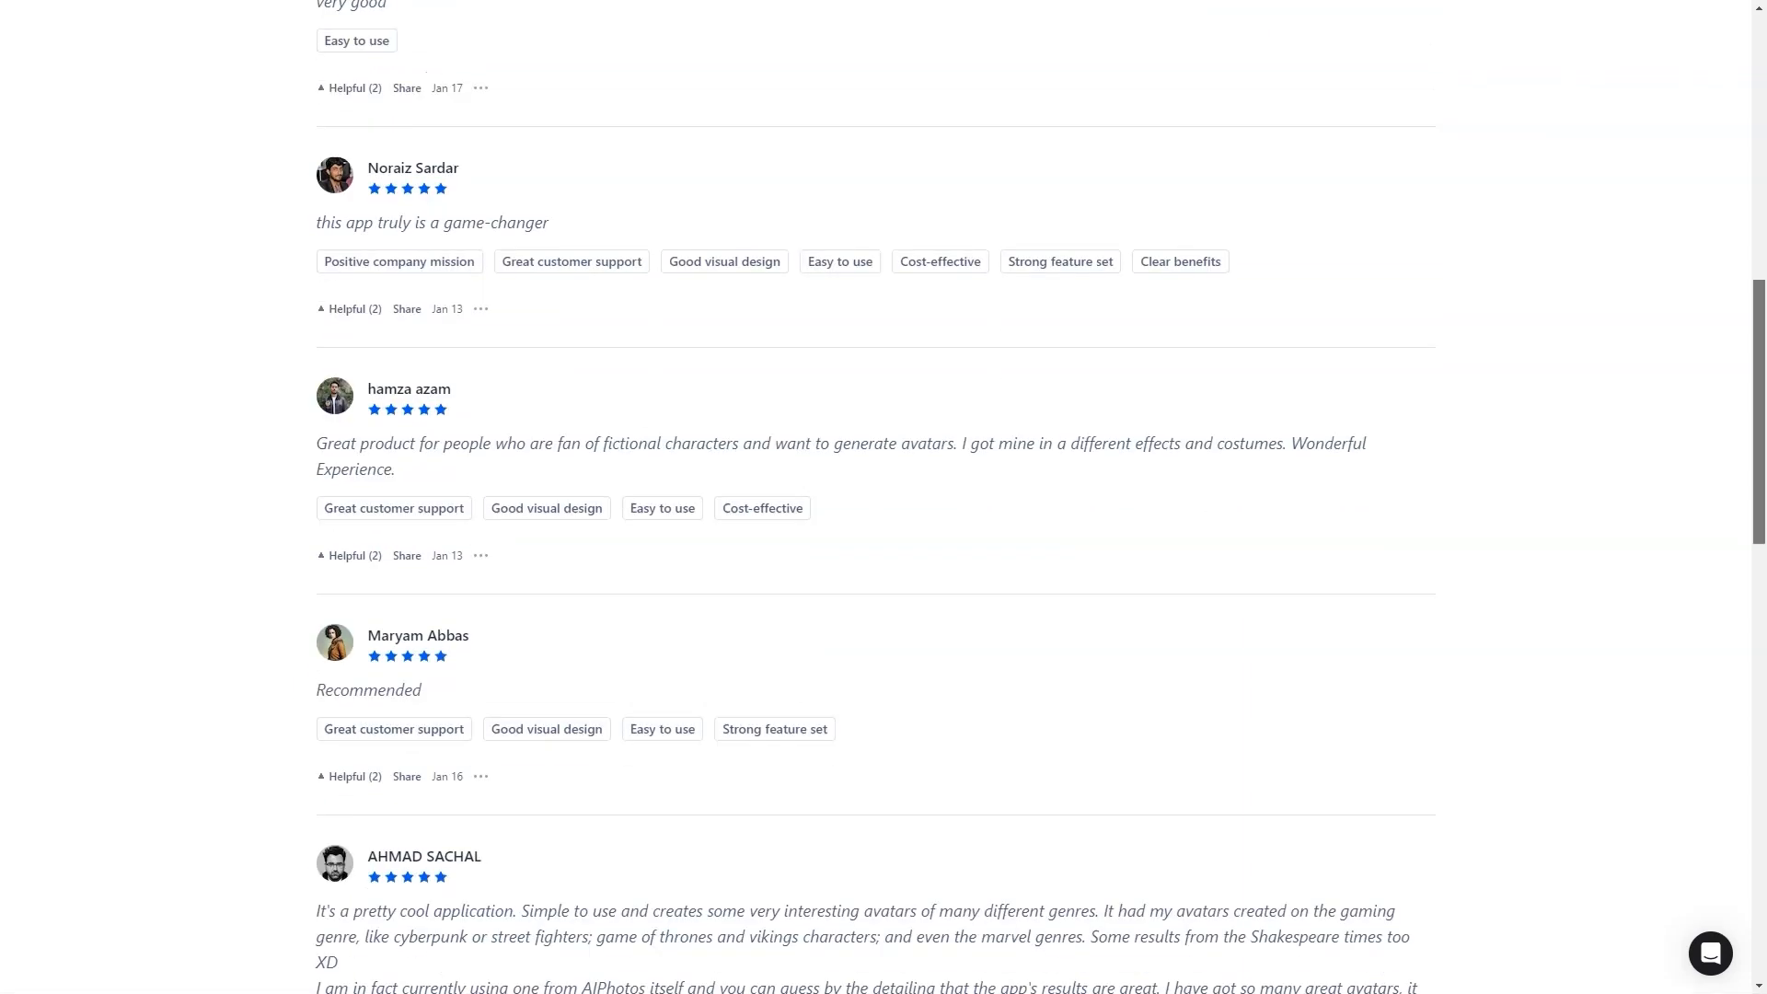
{"action": "scroll", "scroll_direction": "down", "scroll_amount": 3}
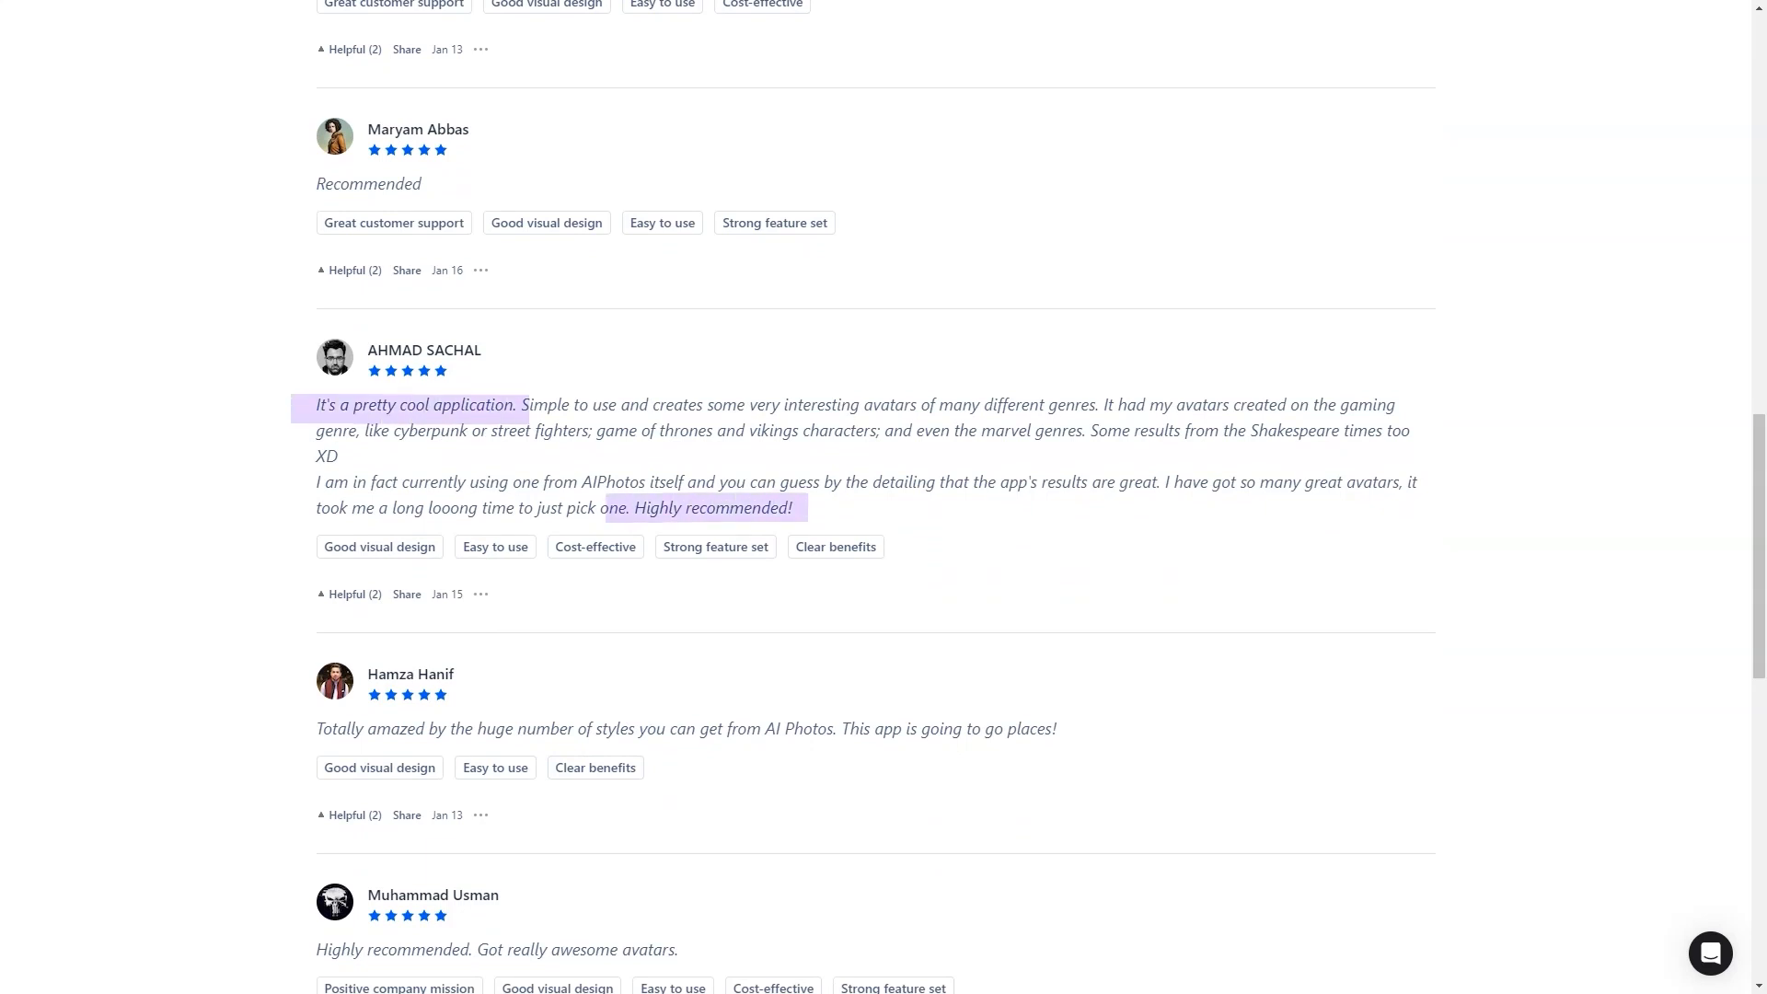
{"action": "scroll", "scroll_direction": "down", "scroll_amount": 3}
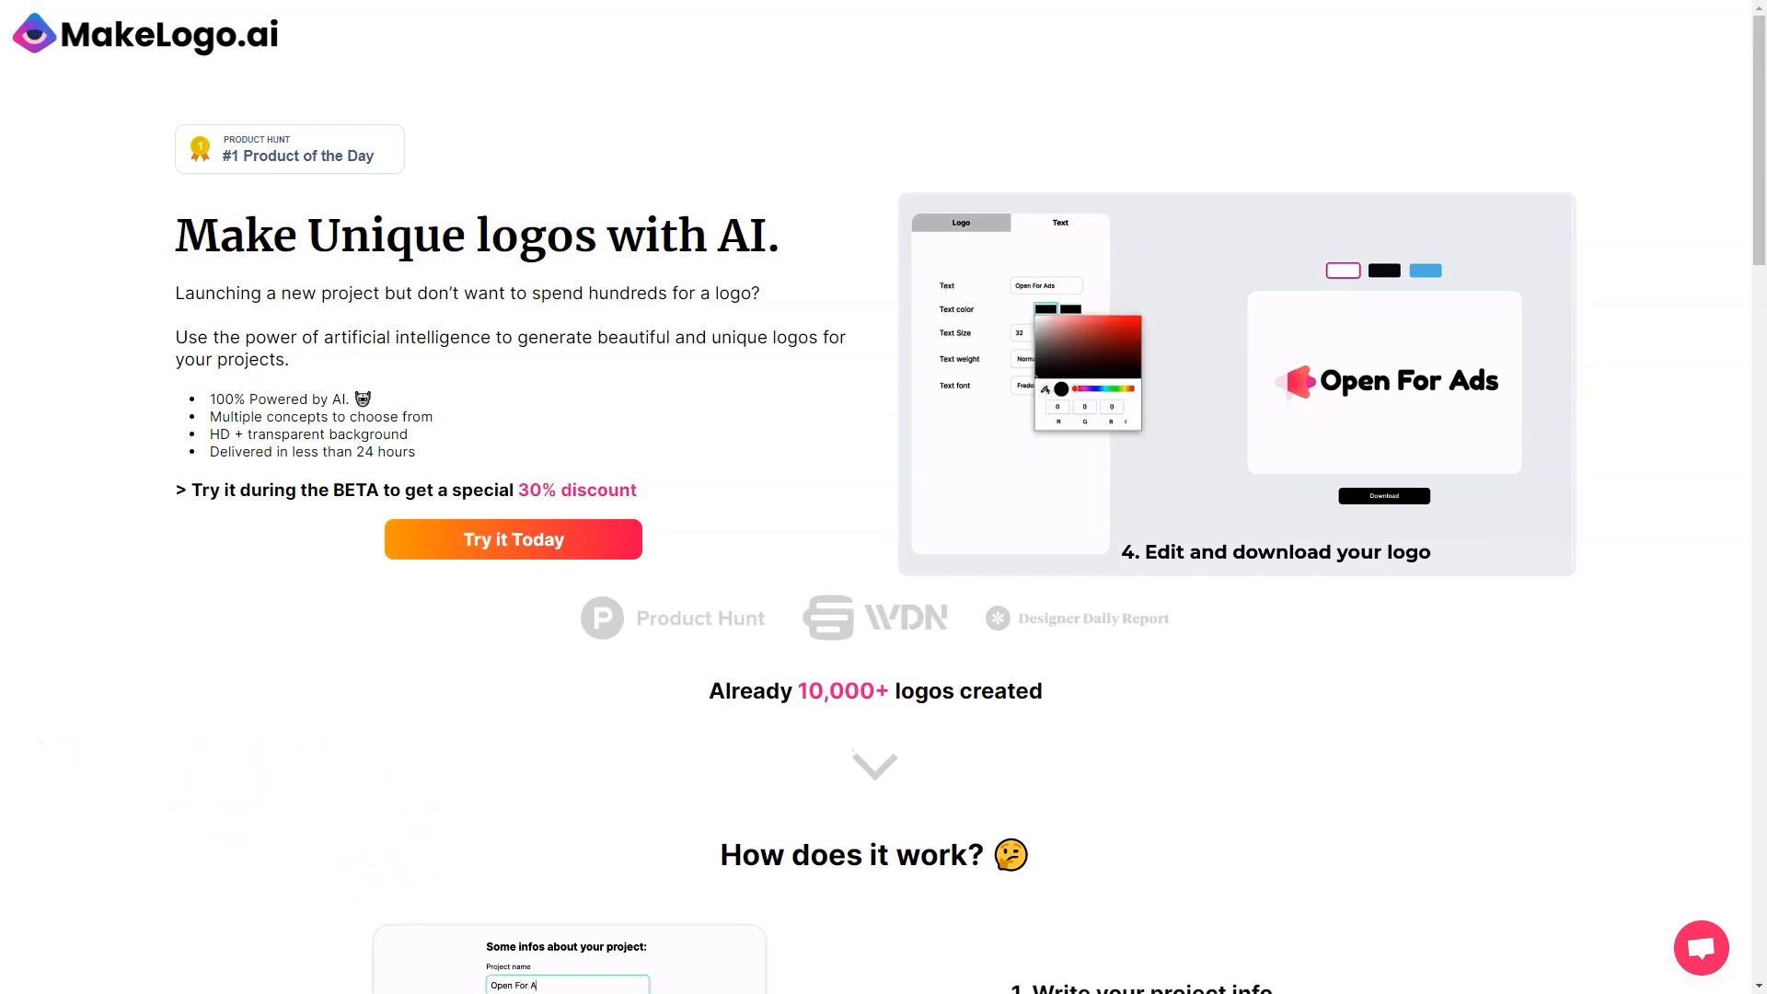
Step: Scroll the MakeLogo.ai homepage through the four 'How does it work?' steps to the logo Examples
{"action": "scroll", "scroll_direction": "down", "scroll_amount": 3}
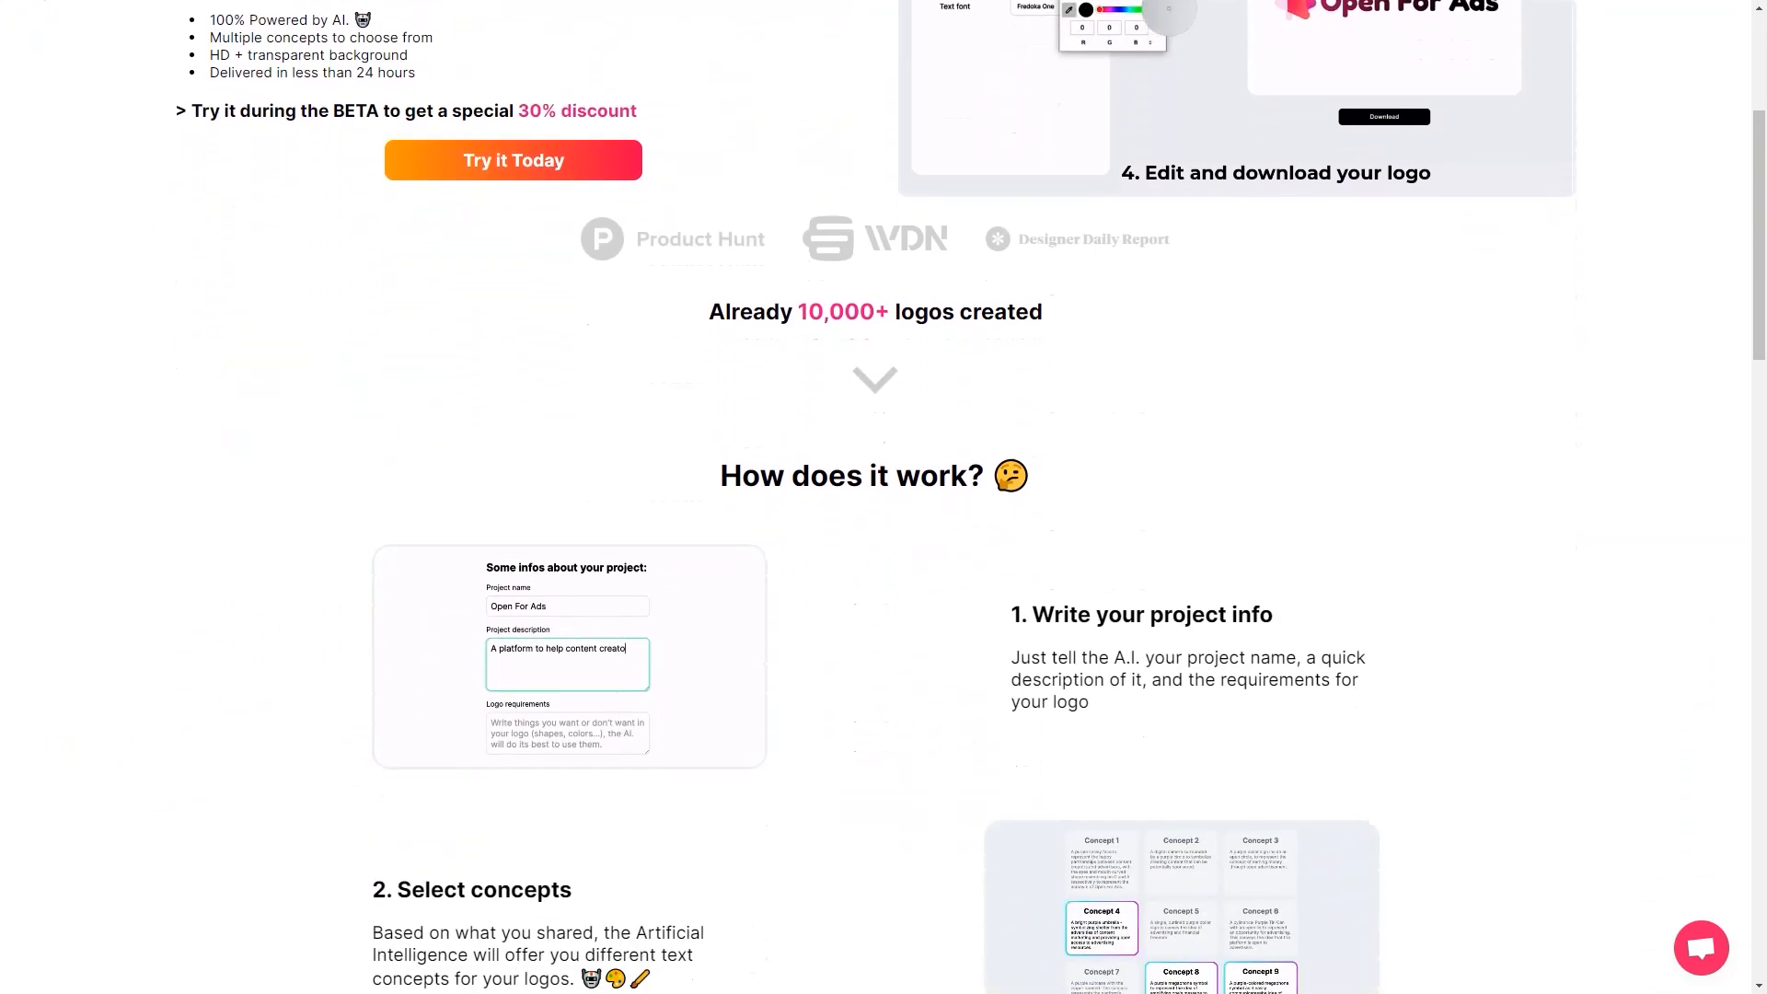
{"action": "scroll", "scroll_direction": "down", "scroll_amount": 3}
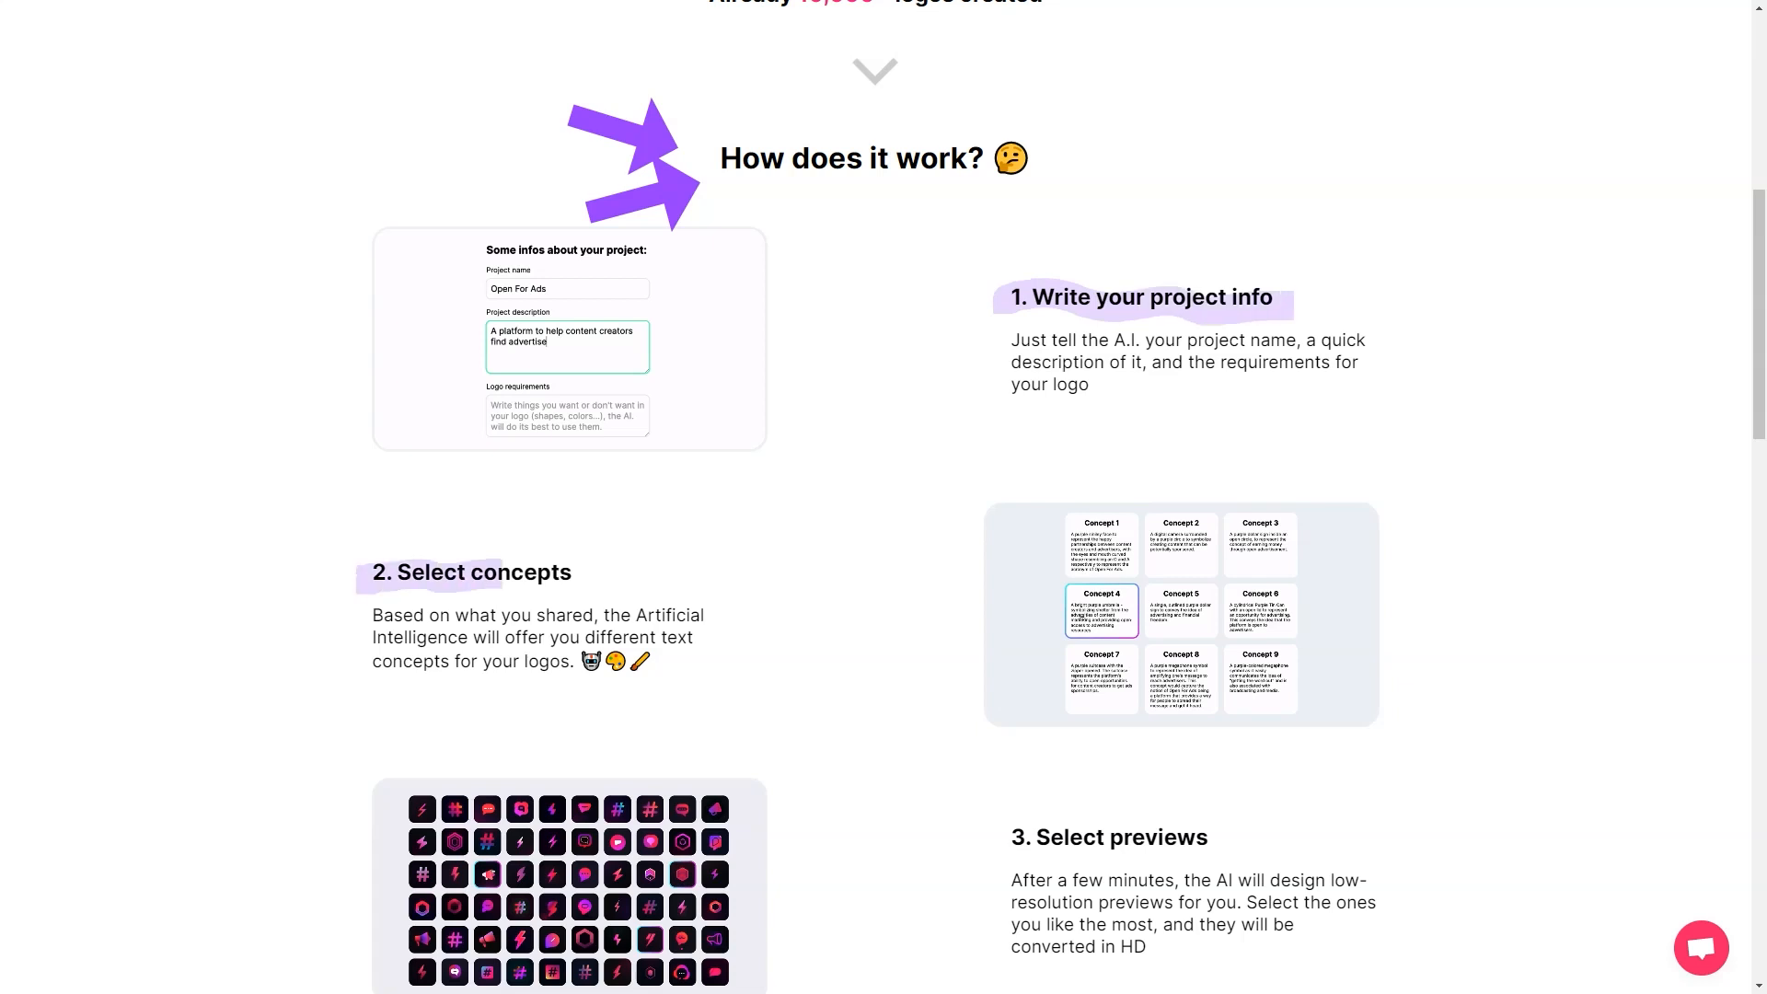
{"action": "scroll", "scroll_direction": "down", "scroll_amount": 3}
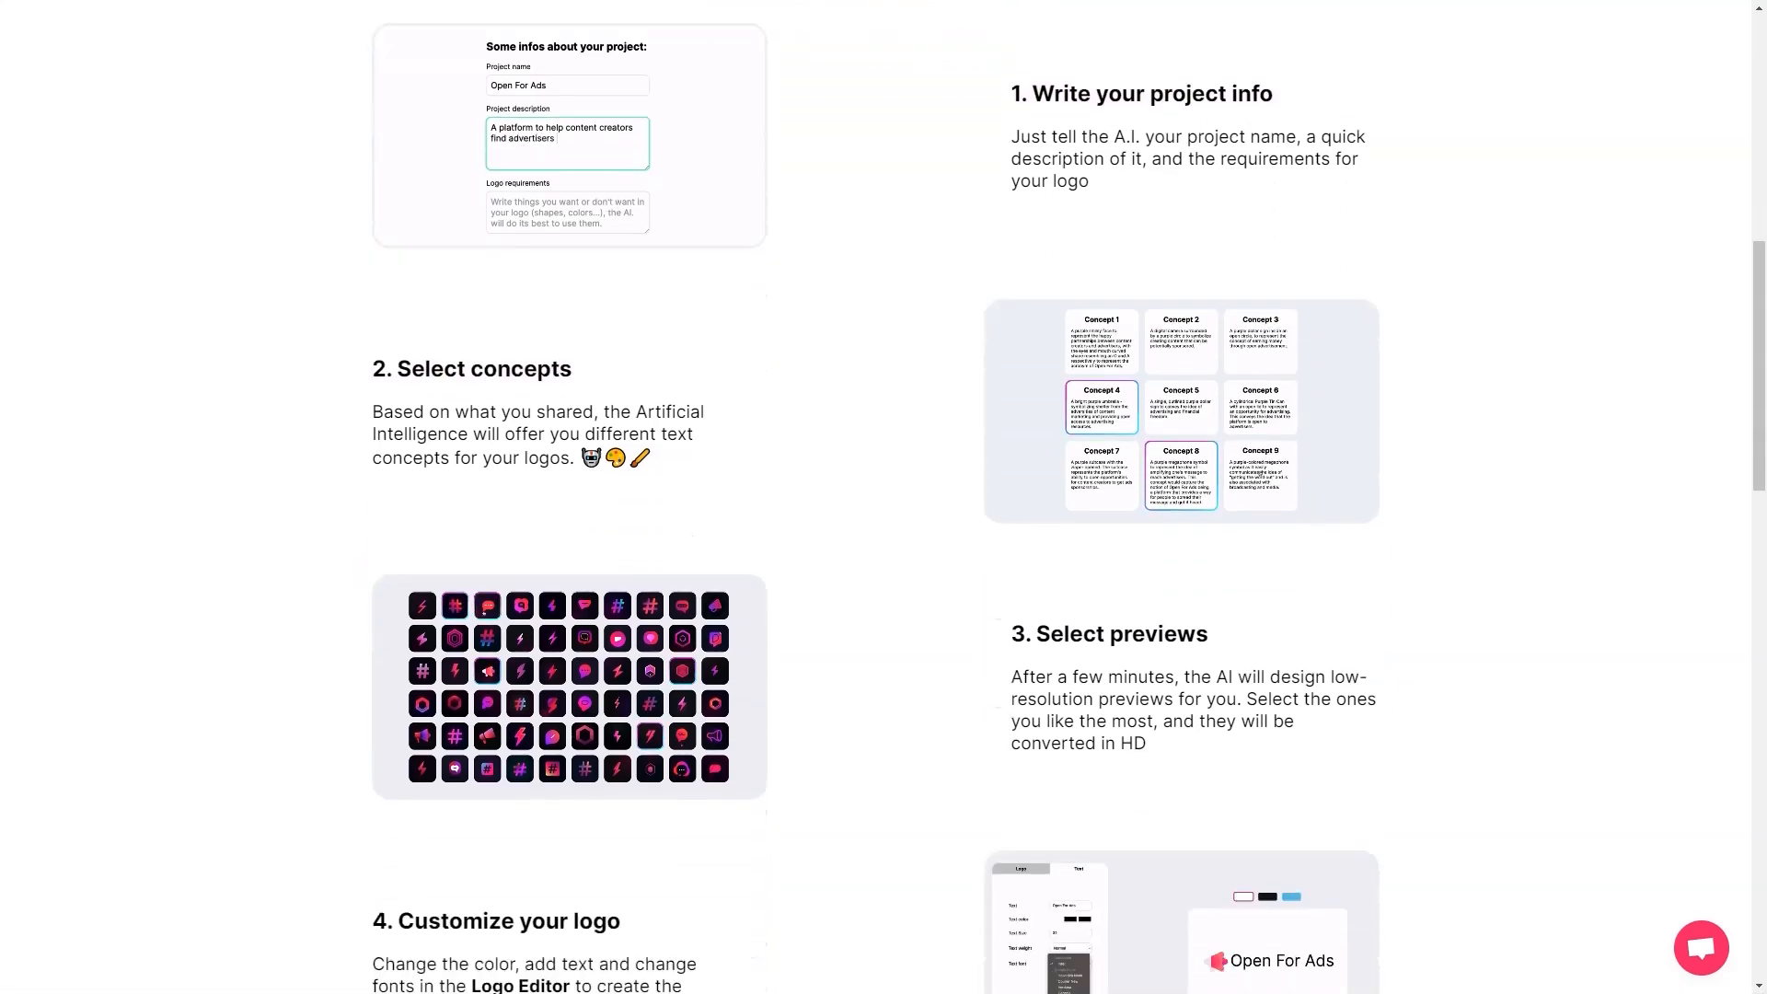
{"action": "scroll", "scroll_direction": "down", "scroll_amount": 3}
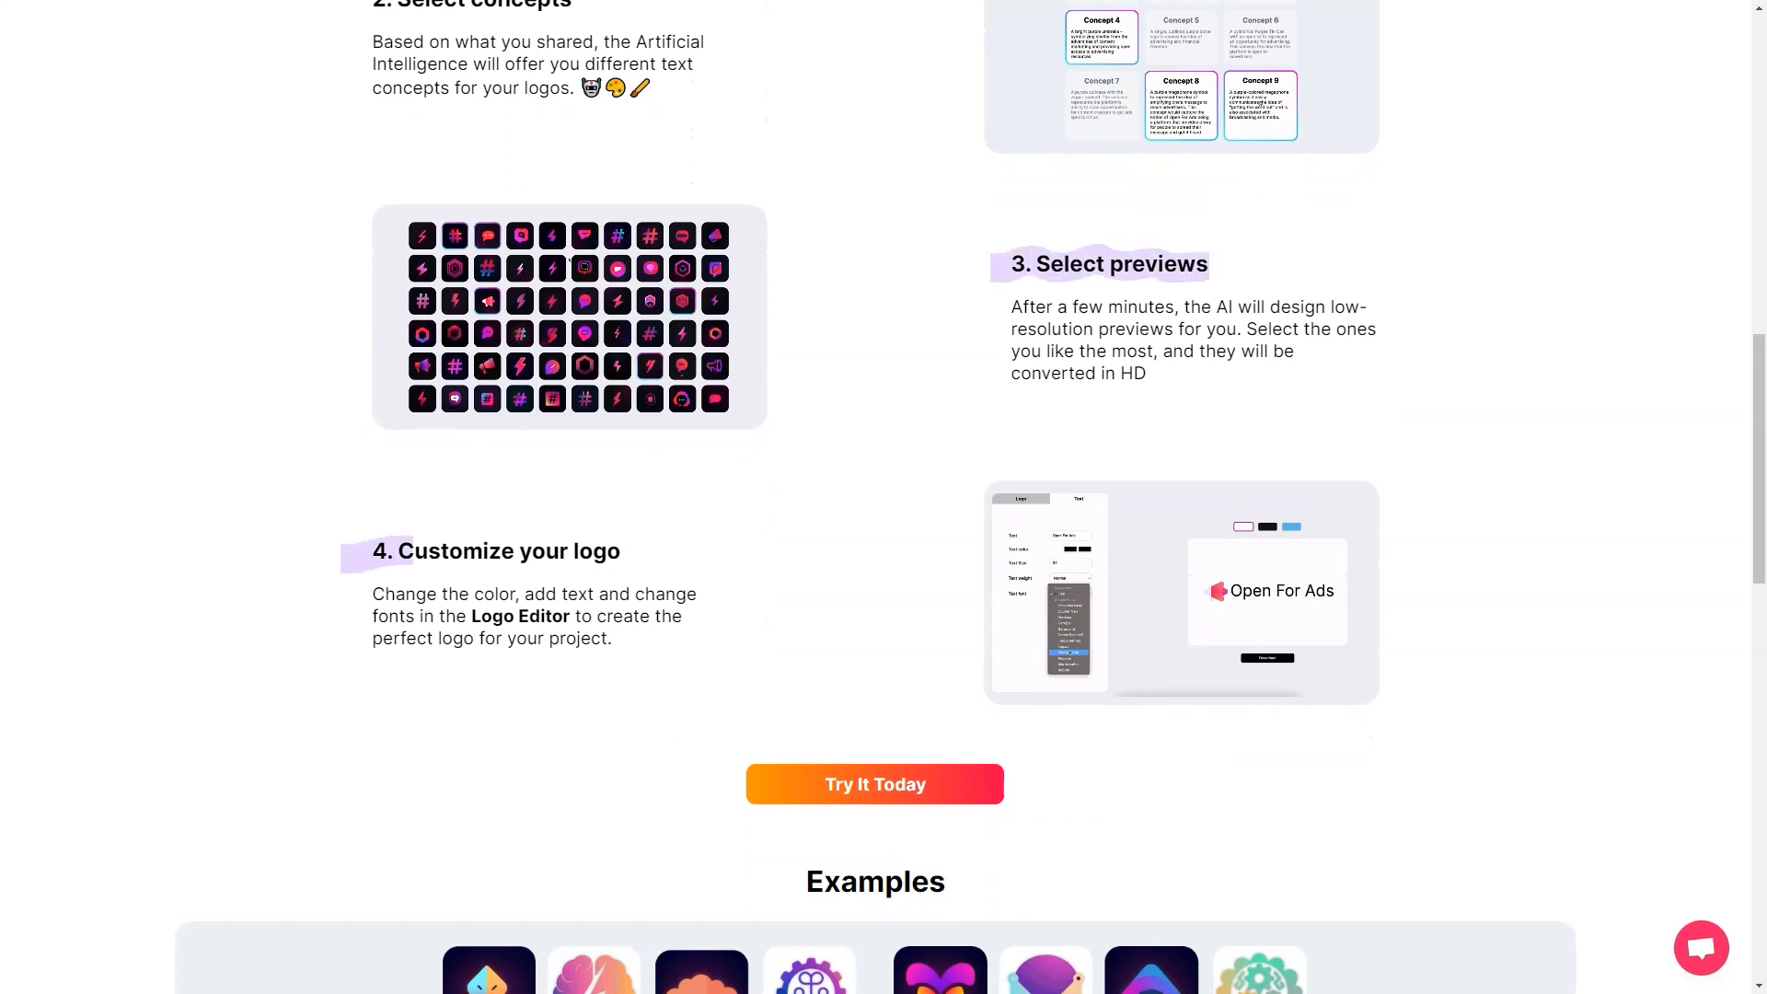
{"action": "scroll", "scroll_direction": "up", "scroll_amount": 3}
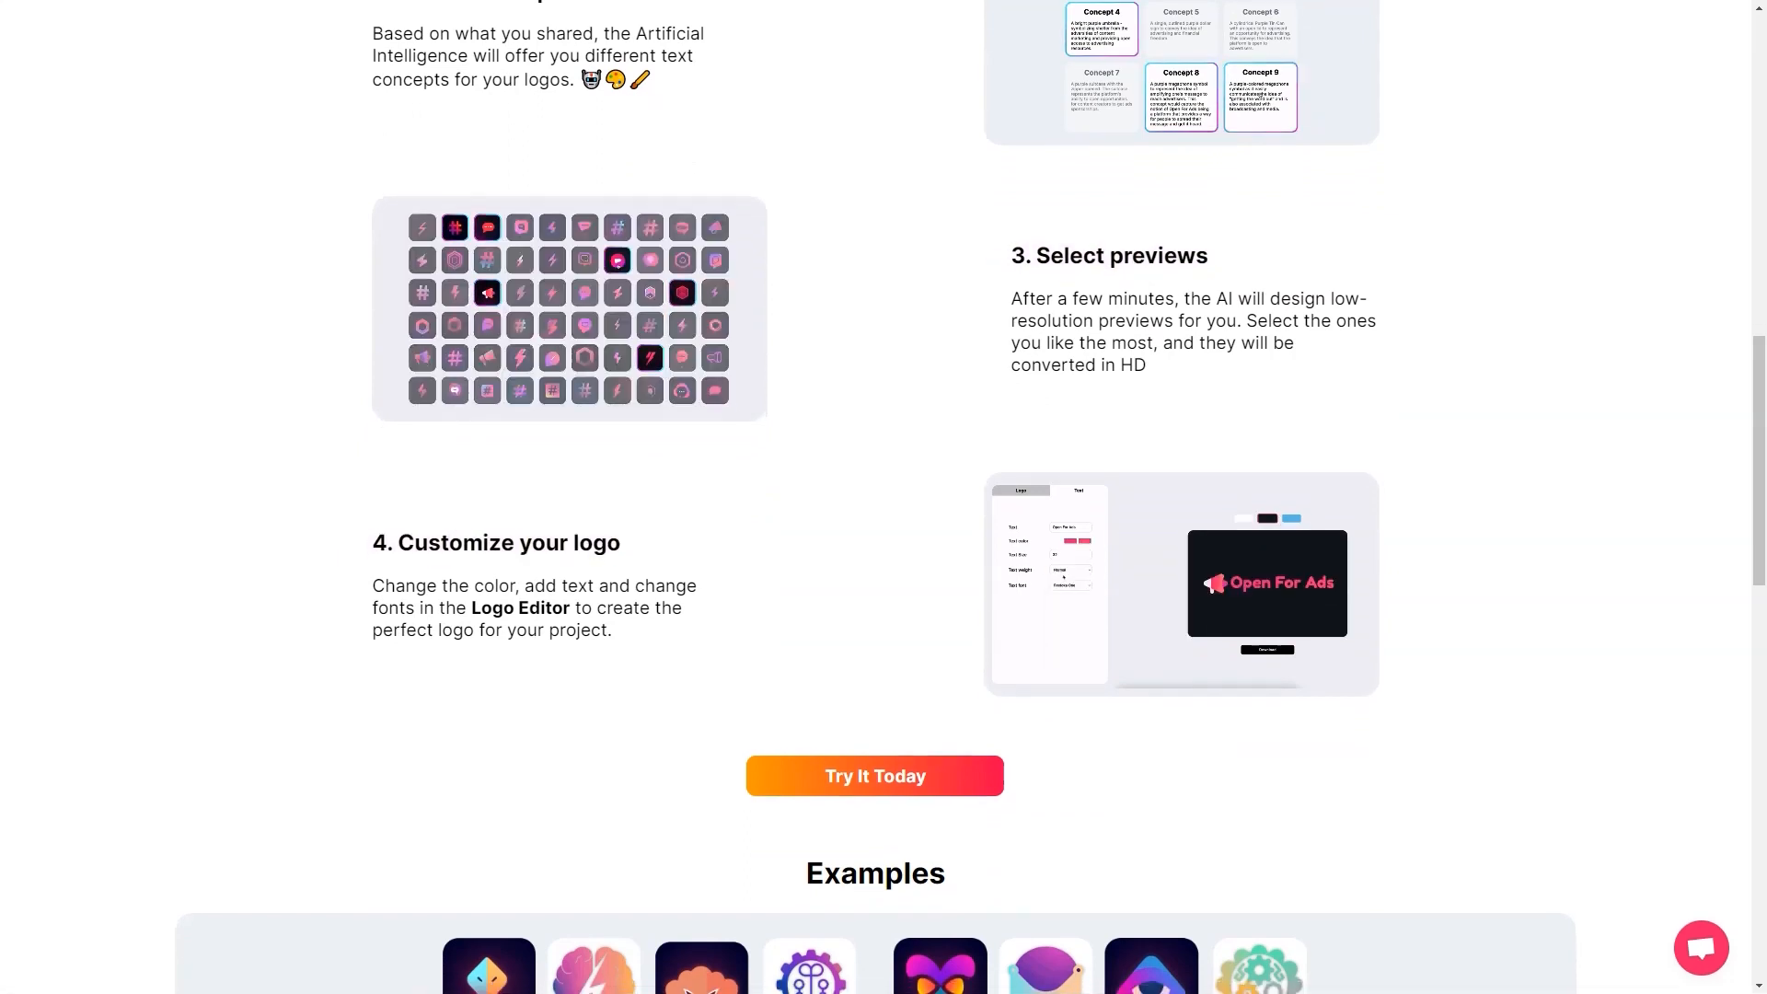
{"action": "scroll", "scroll_direction": "down", "scroll_amount": 3}
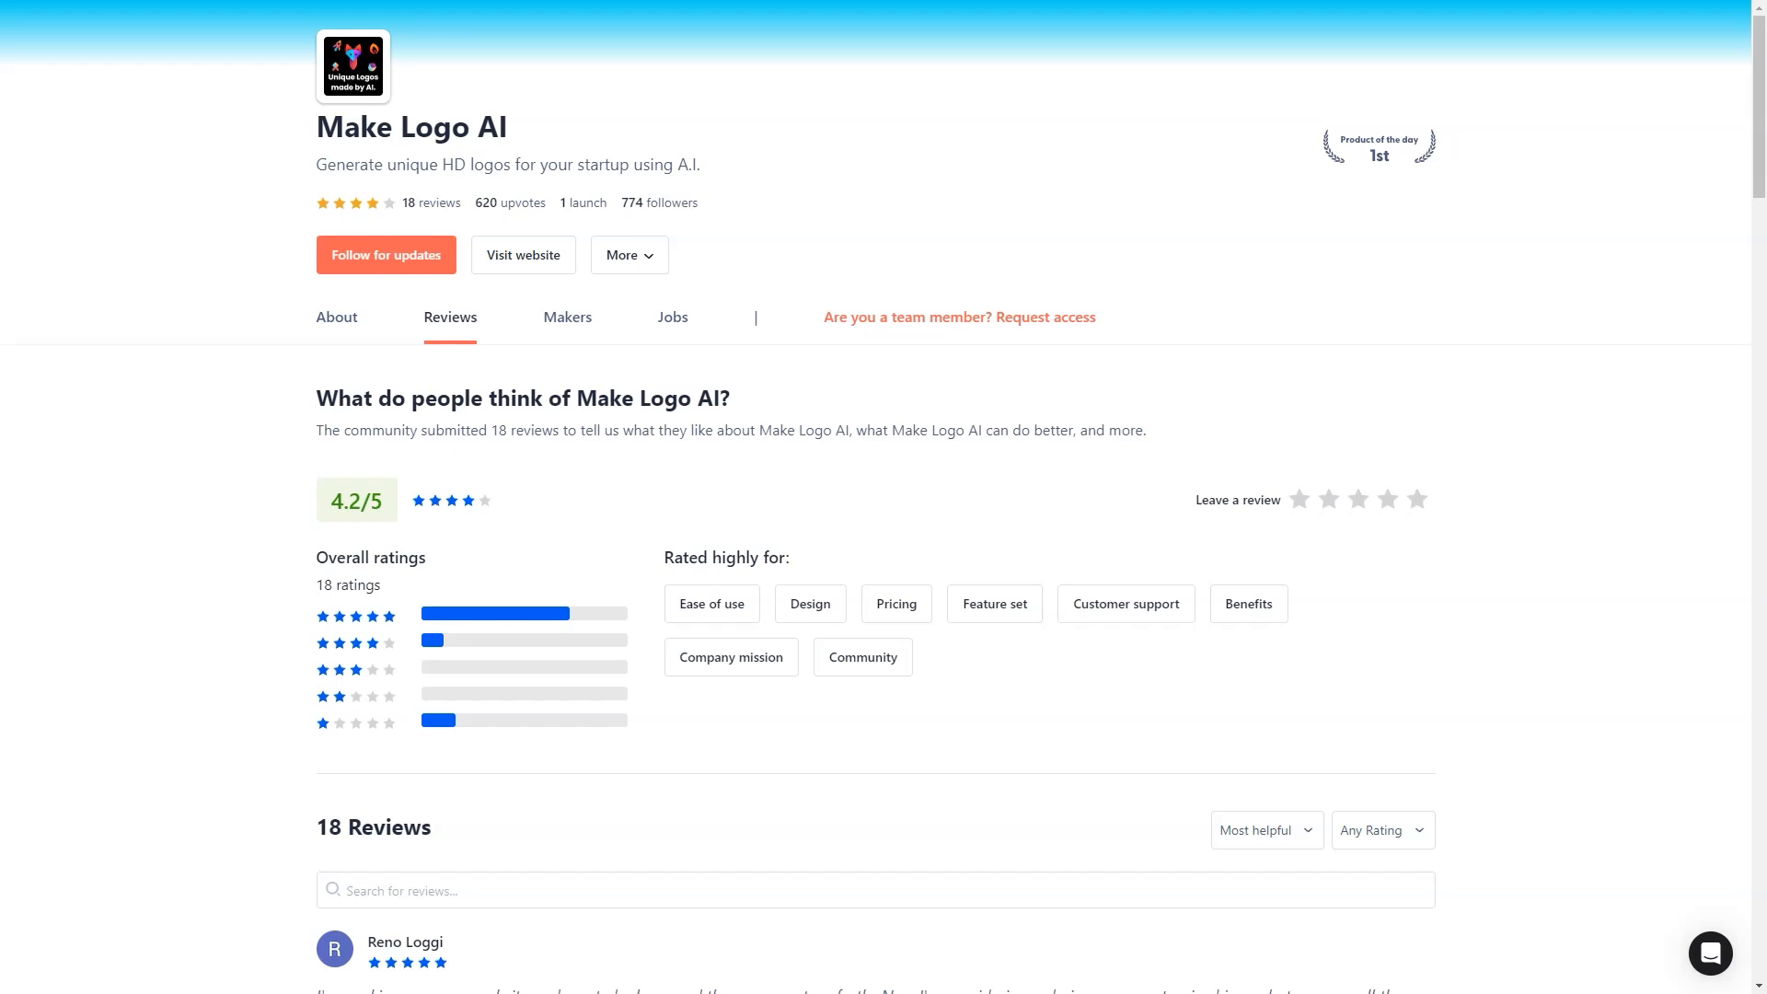
Step: Scroll through the first batch of Make Logo AI reviews on Product Hunt
{"action": "scroll", "scroll_direction": "down", "scroll_amount": 3}
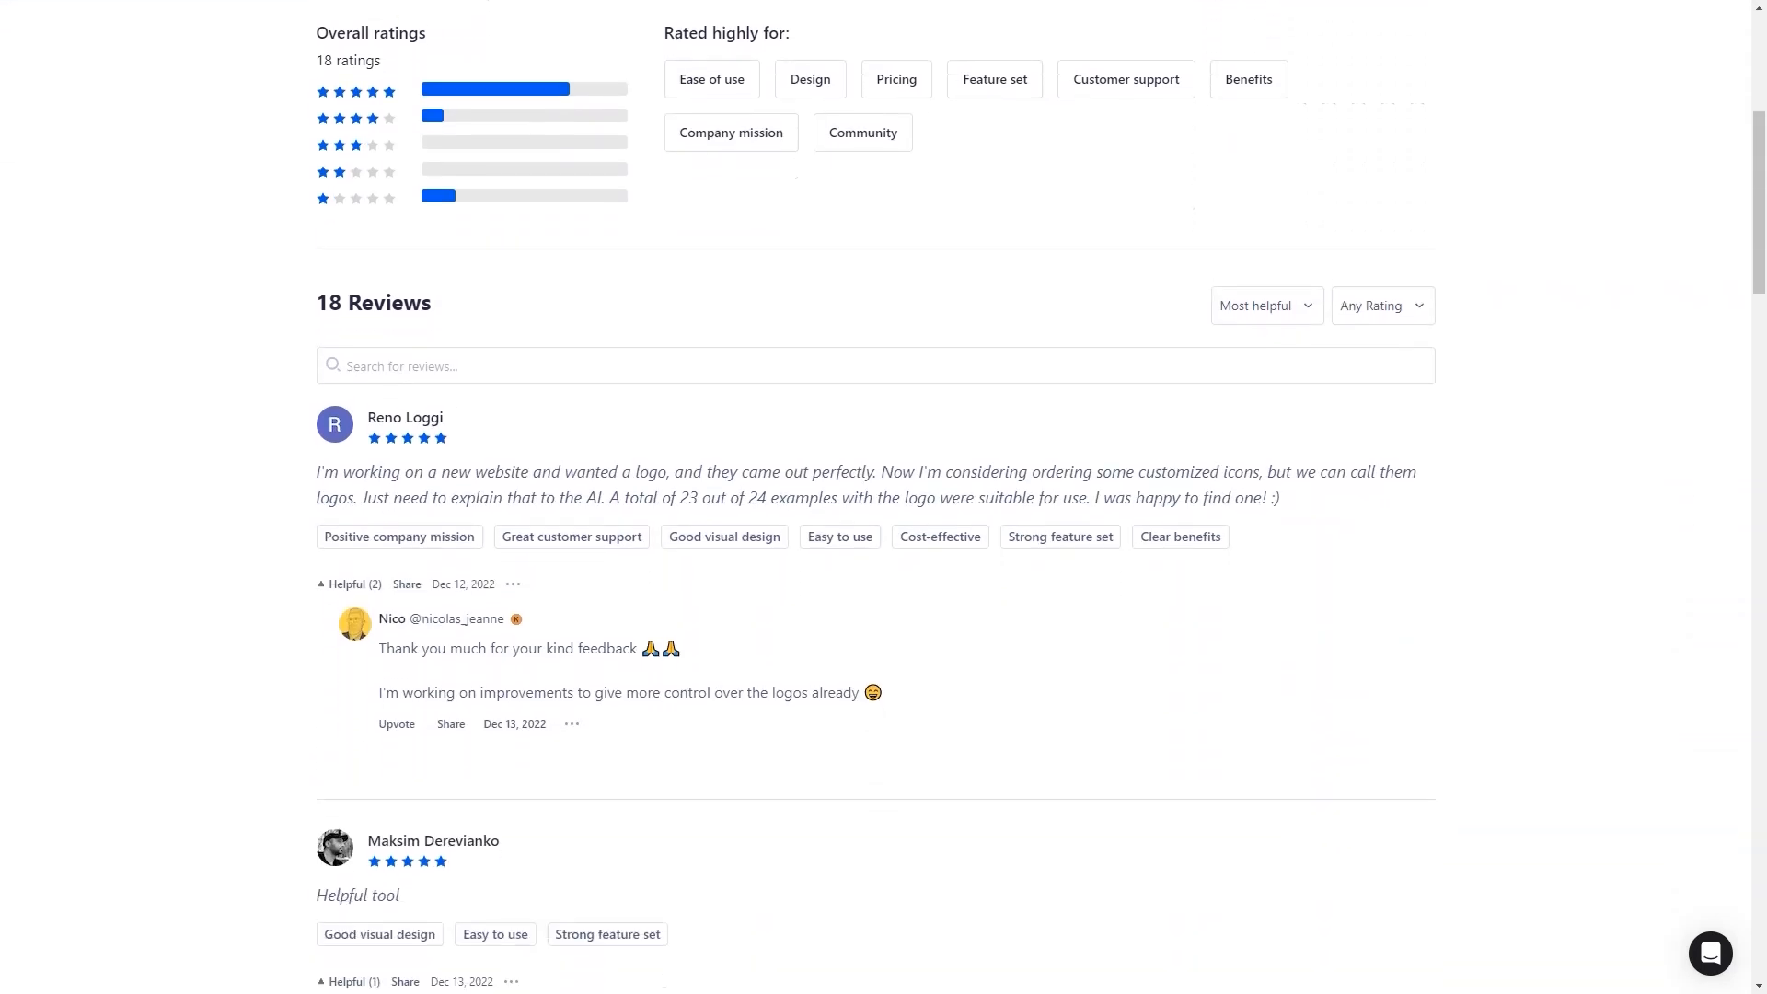
{"action": "scroll", "scroll_direction": "down", "scroll_amount": 3}
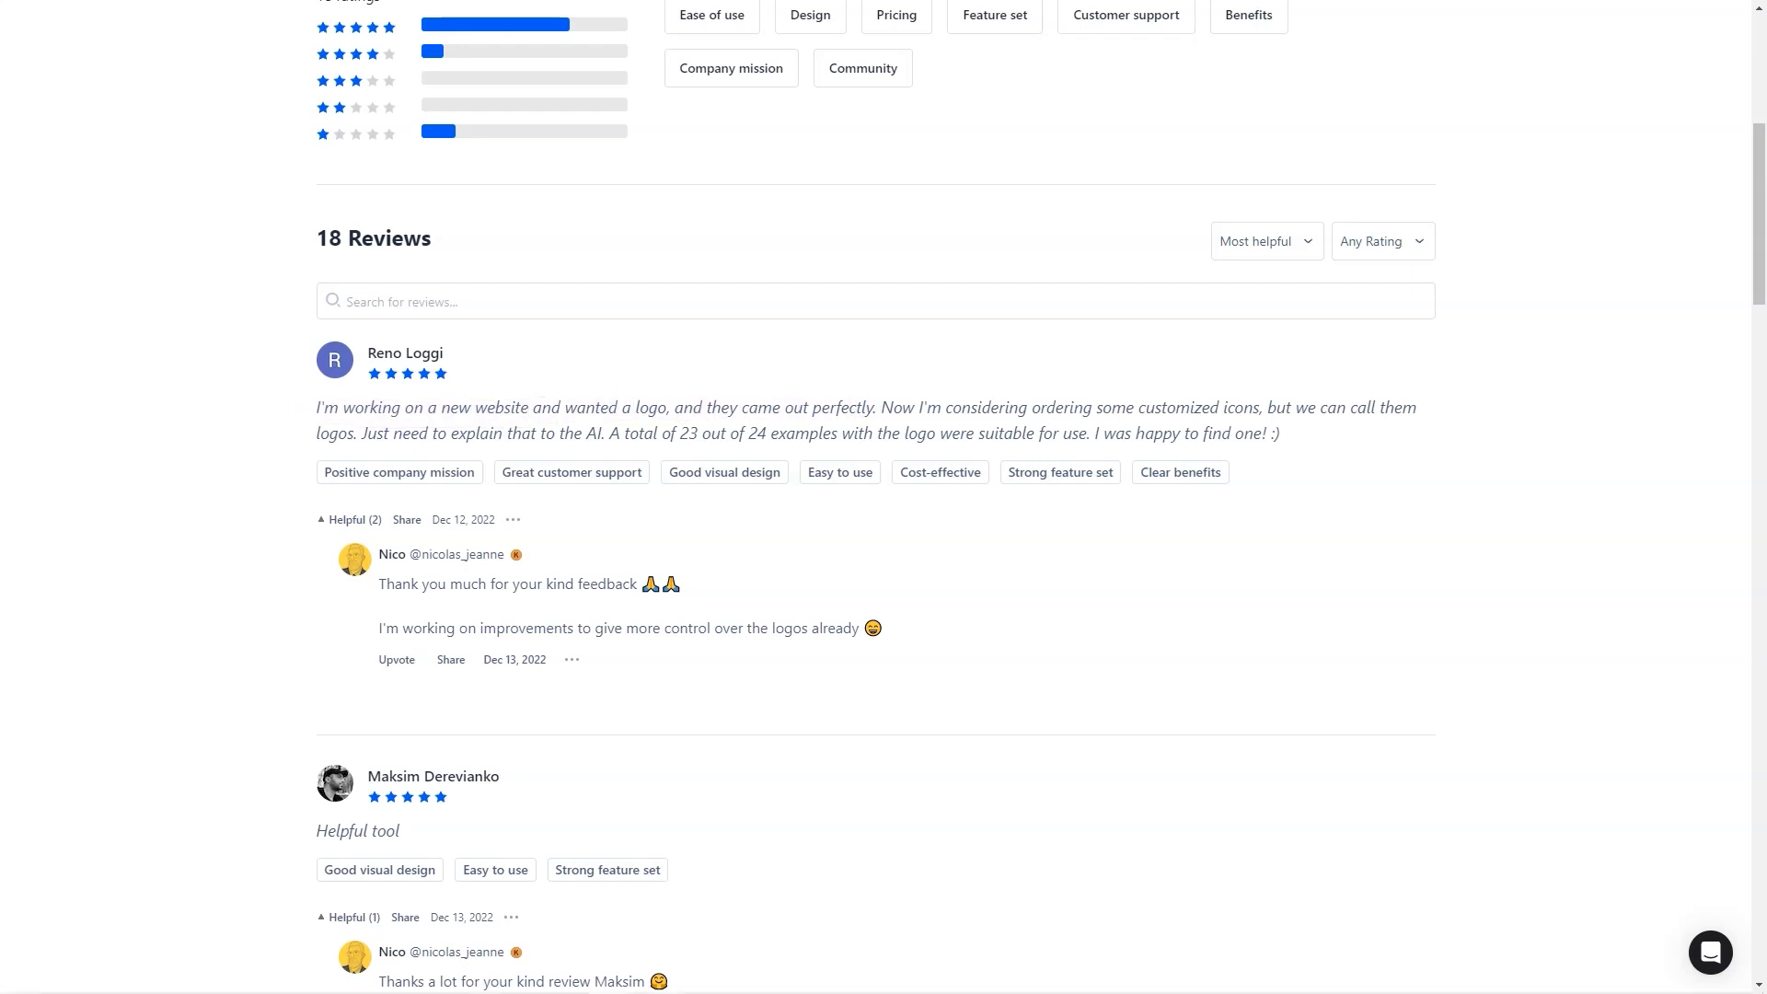
{"action": "scroll", "scroll_direction": "down", "scroll_amount": 3}
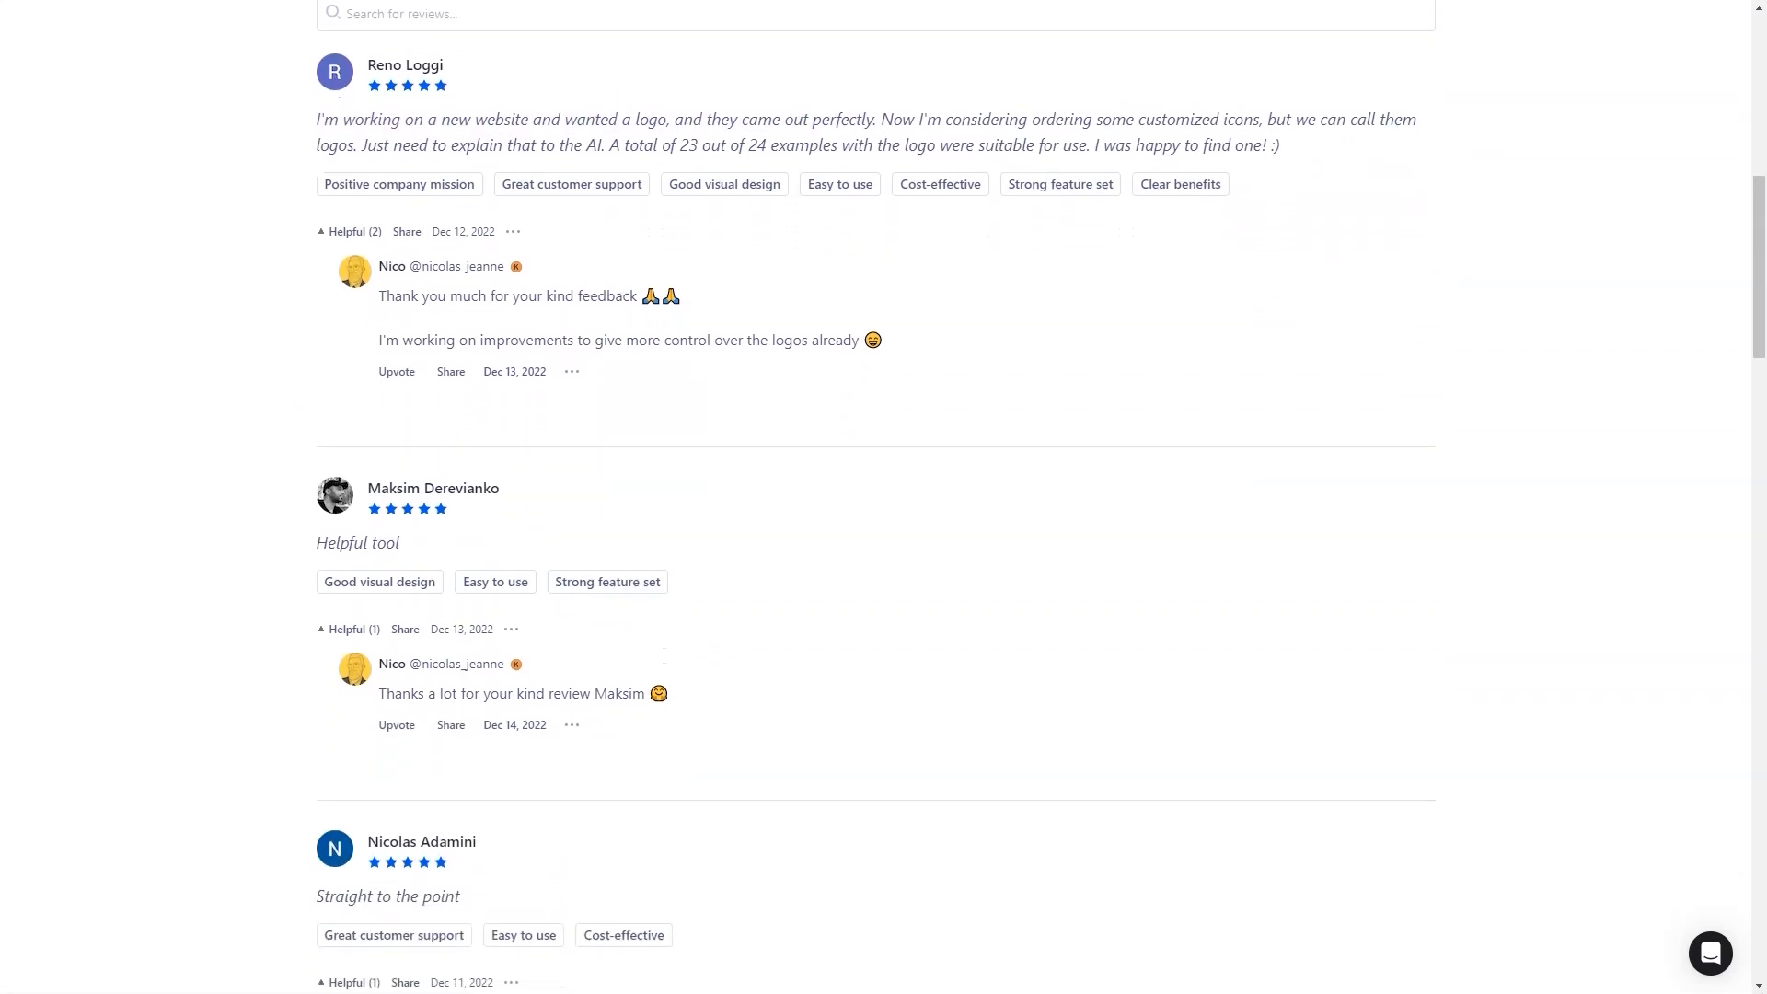
{"action": "scroll", "scroll_direction": "down", "scroll_amount": 3}
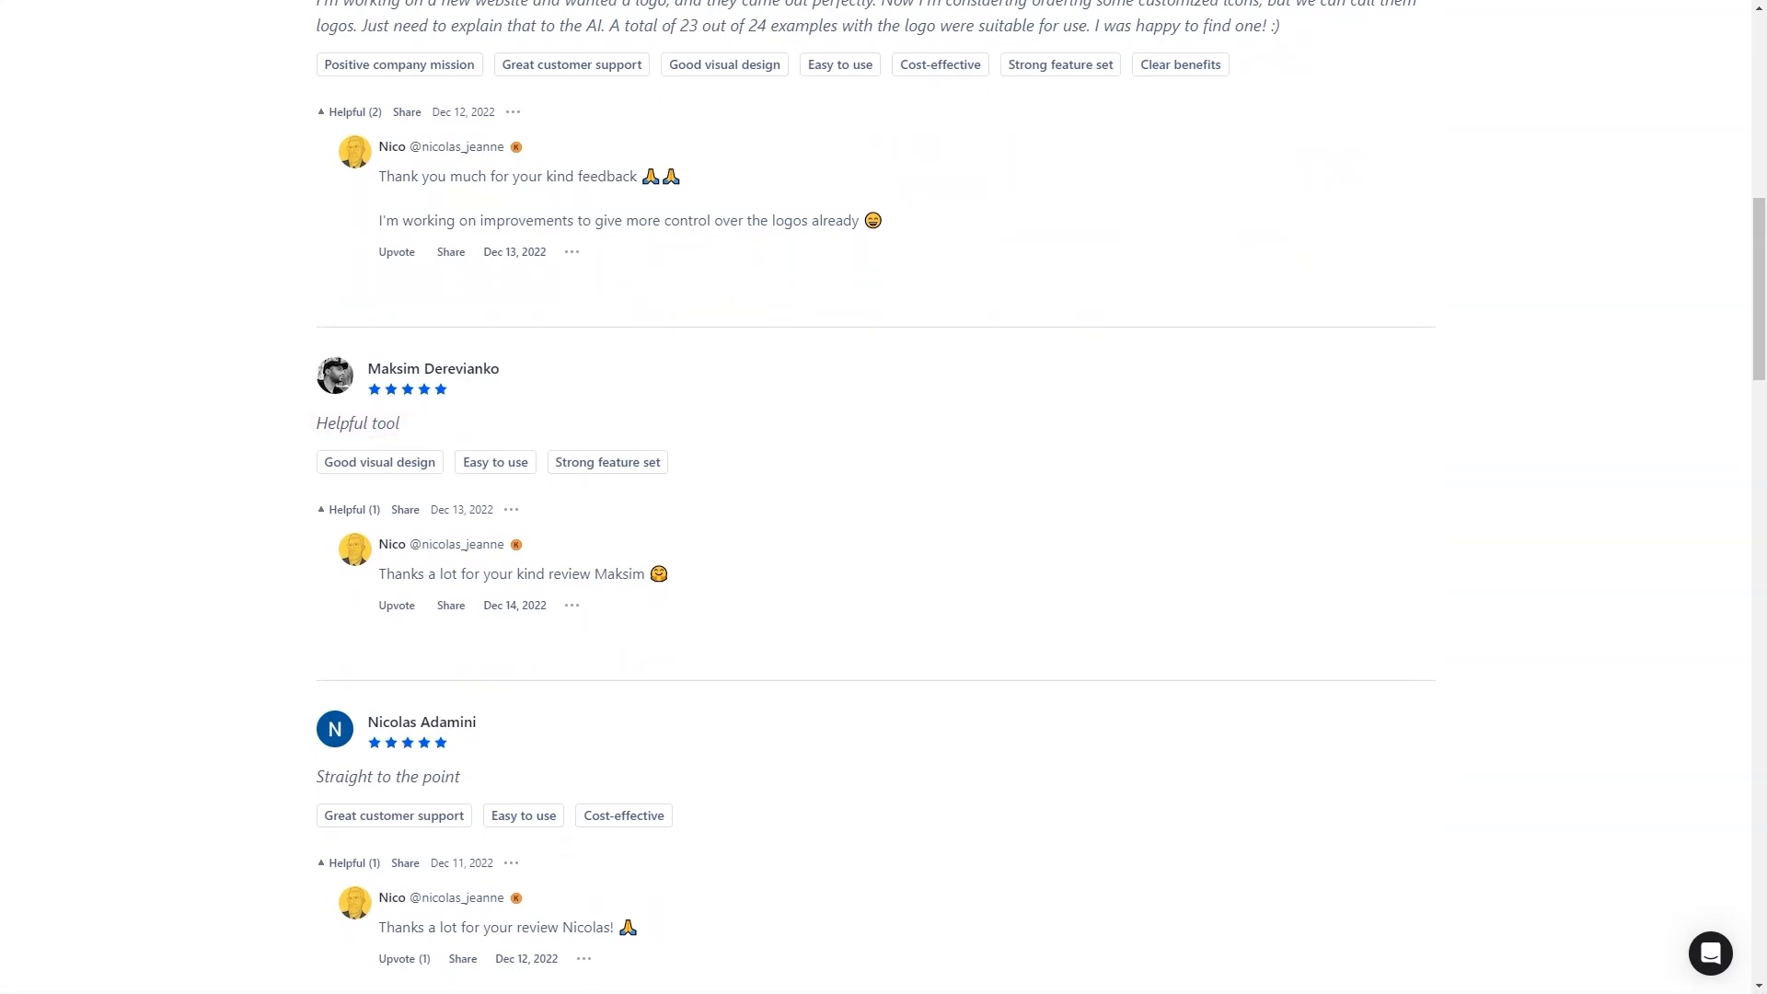
{"action": "scroll", "scroll_direction": "down", "scroll_amount": 3}
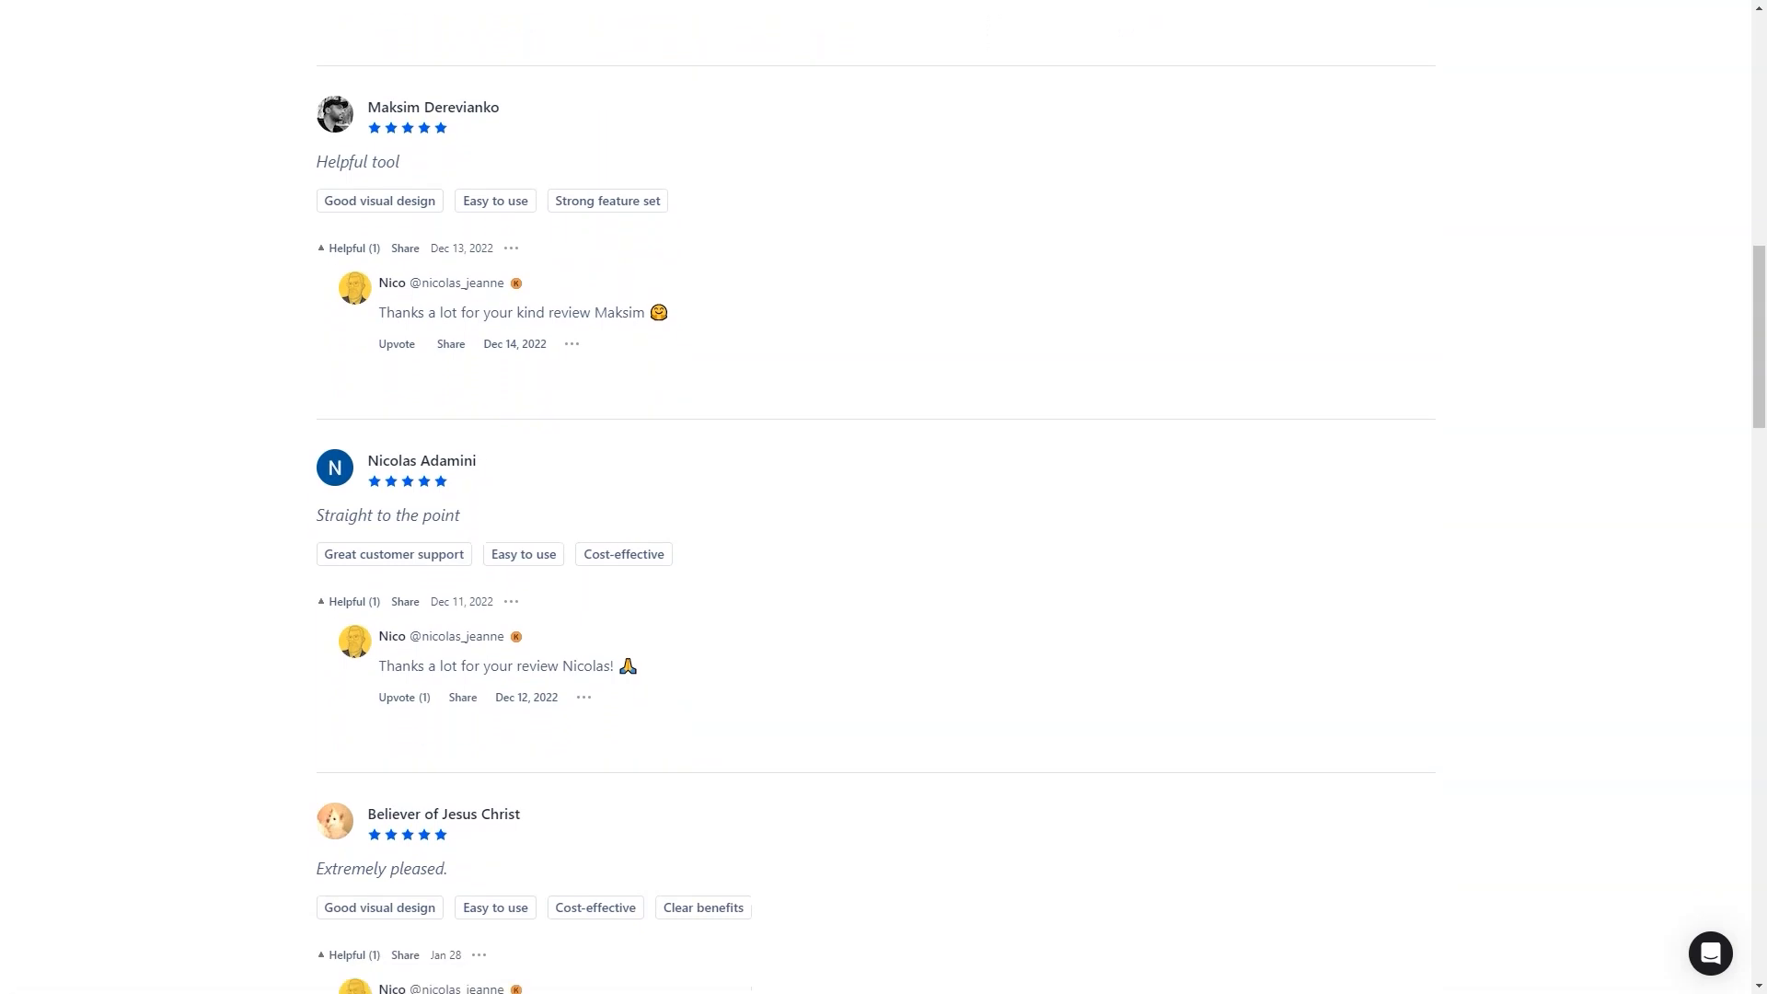
{"action": "scroll", "scroll_direction": "down", "scroll_amount": 3}
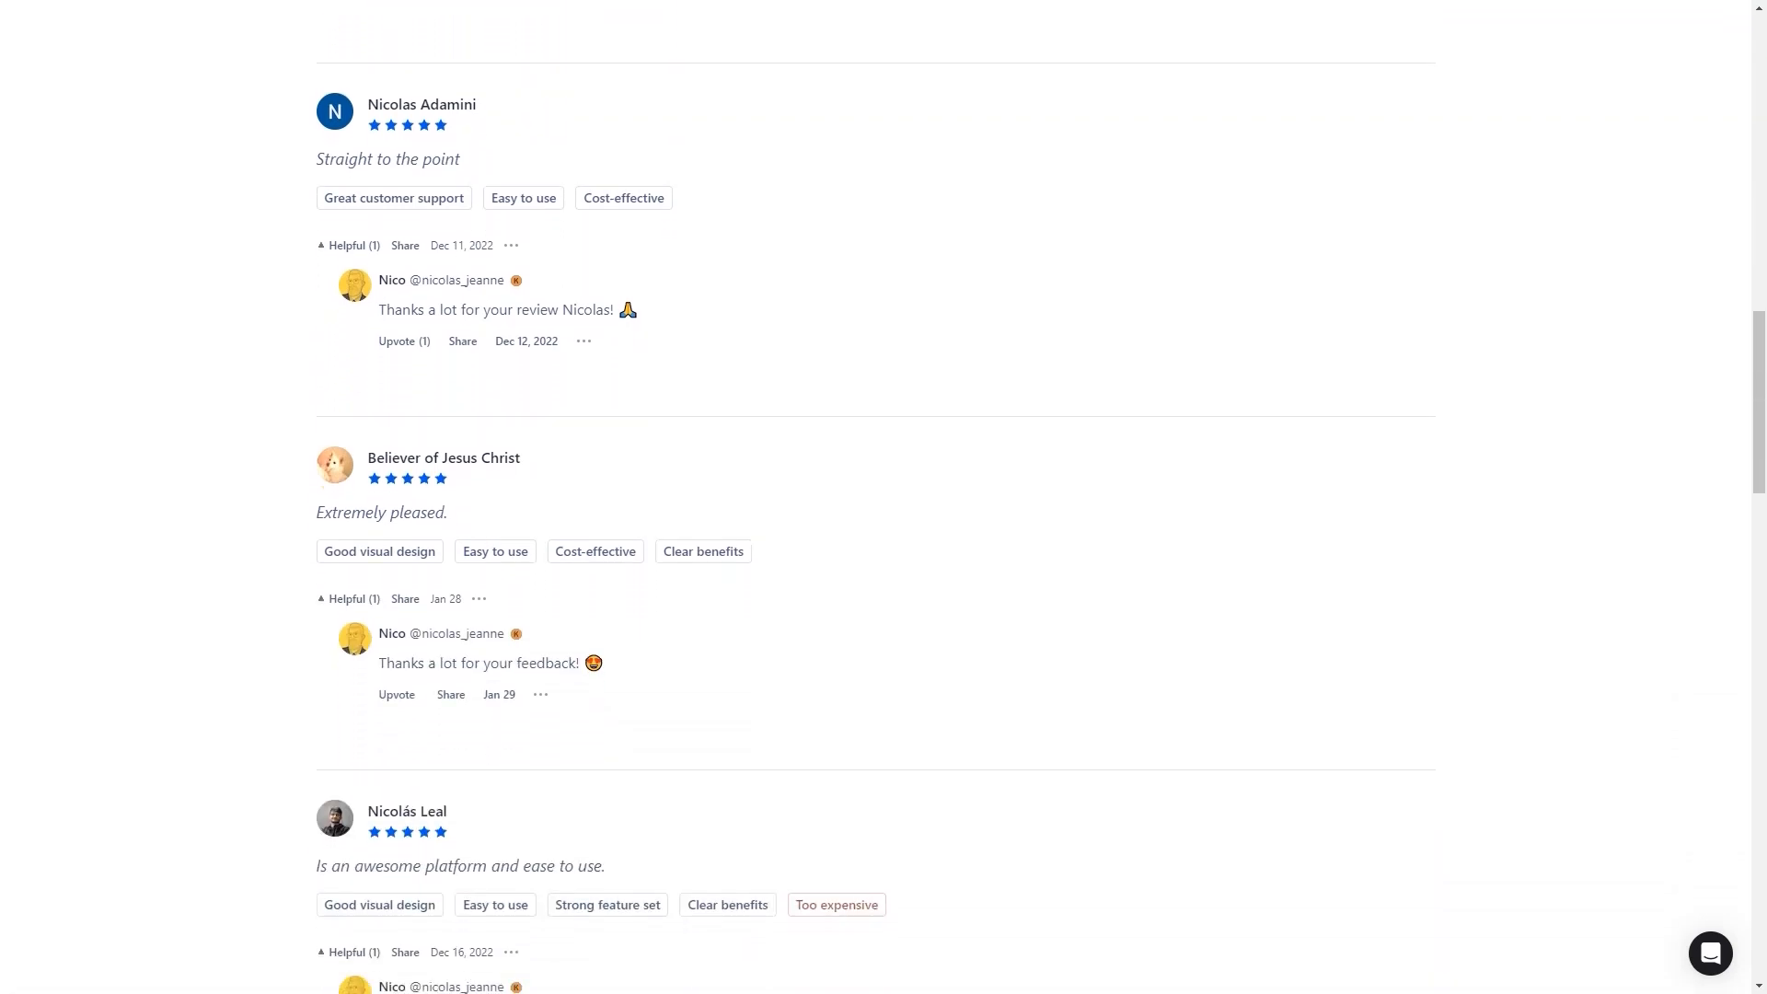
{"action": "double_click", "coordinate": [382, 512]}
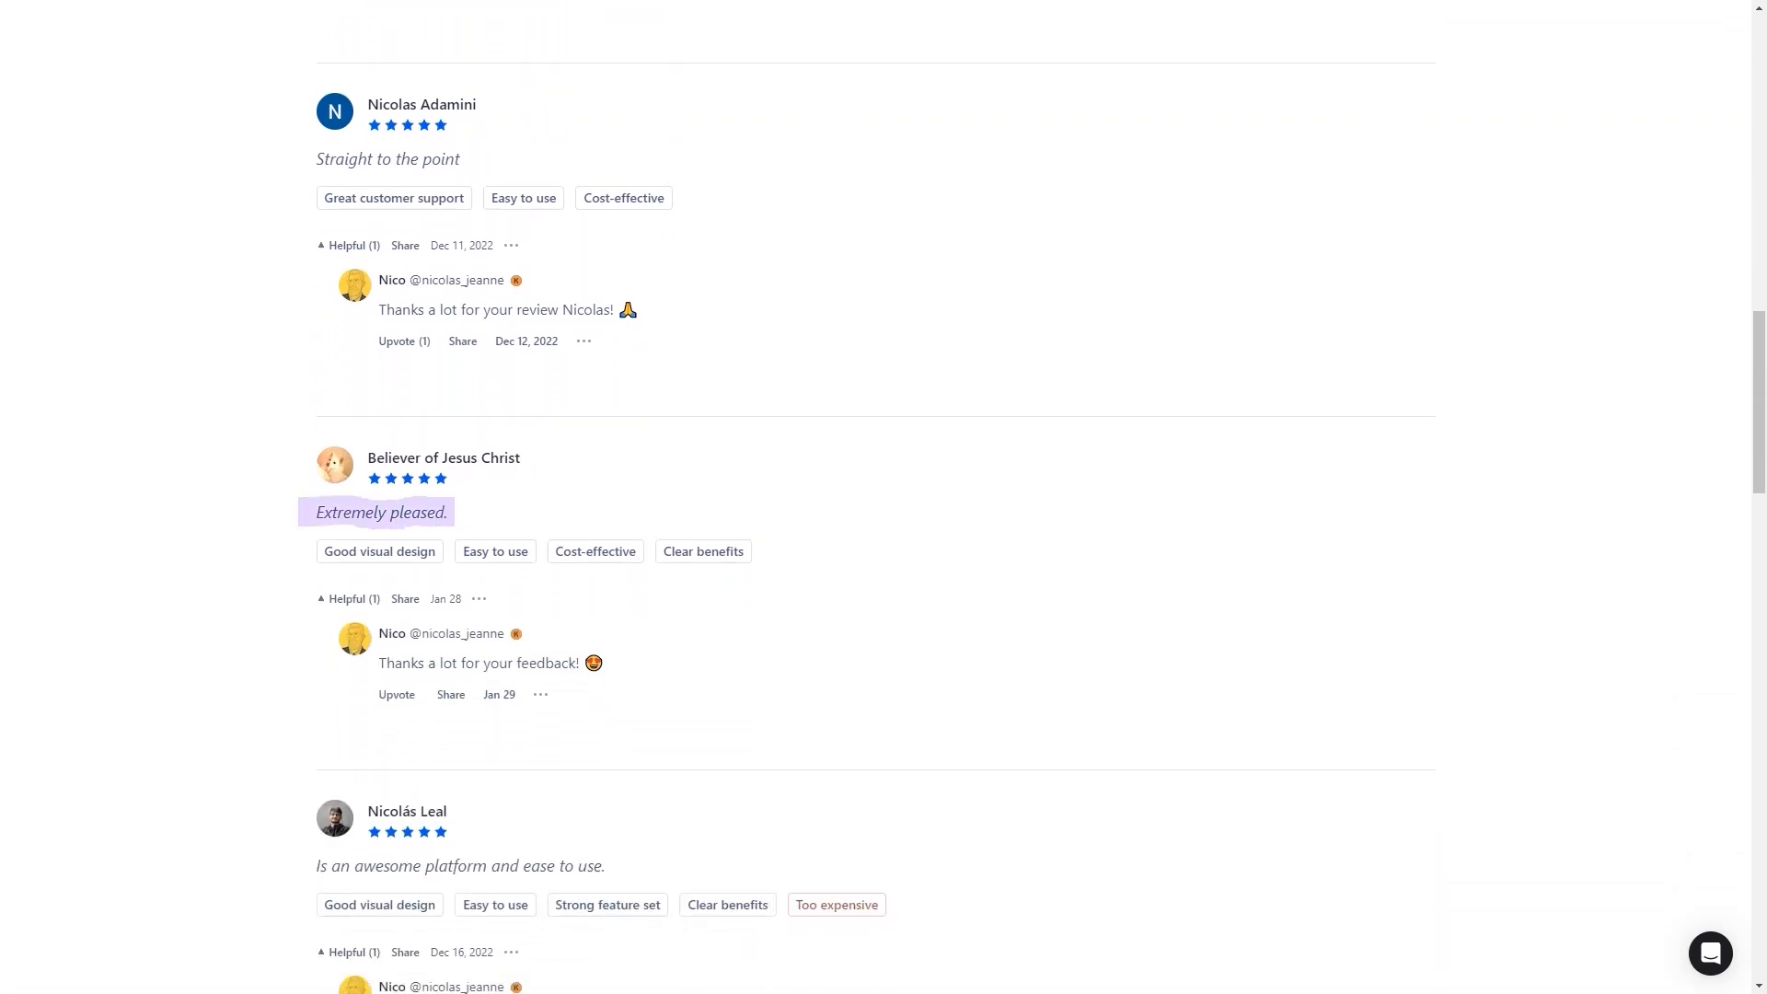
{"action": "scroll", "scroll_direction": "up", "scroll_amount": 3}
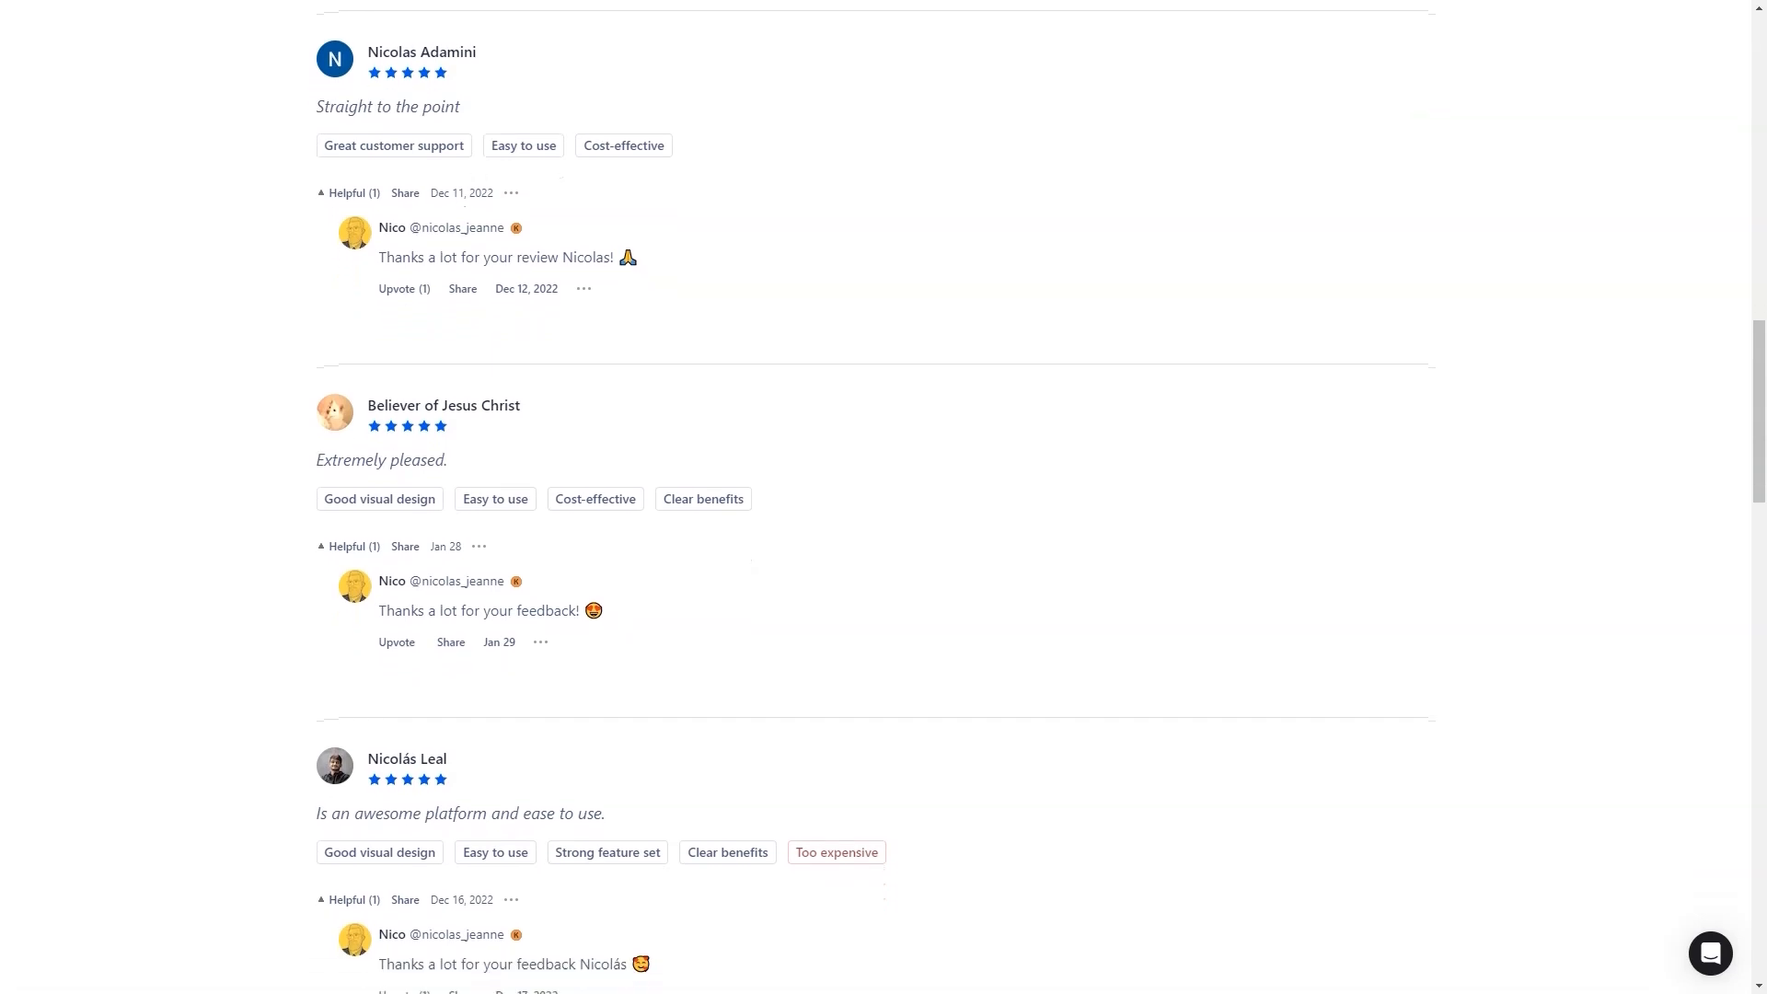
Step: Continue down the reviews to the 'Show 8 more' button and 'You might also like' section
{"action": "scroll", "scroll_direction": "down", "scroll_amount": 3}
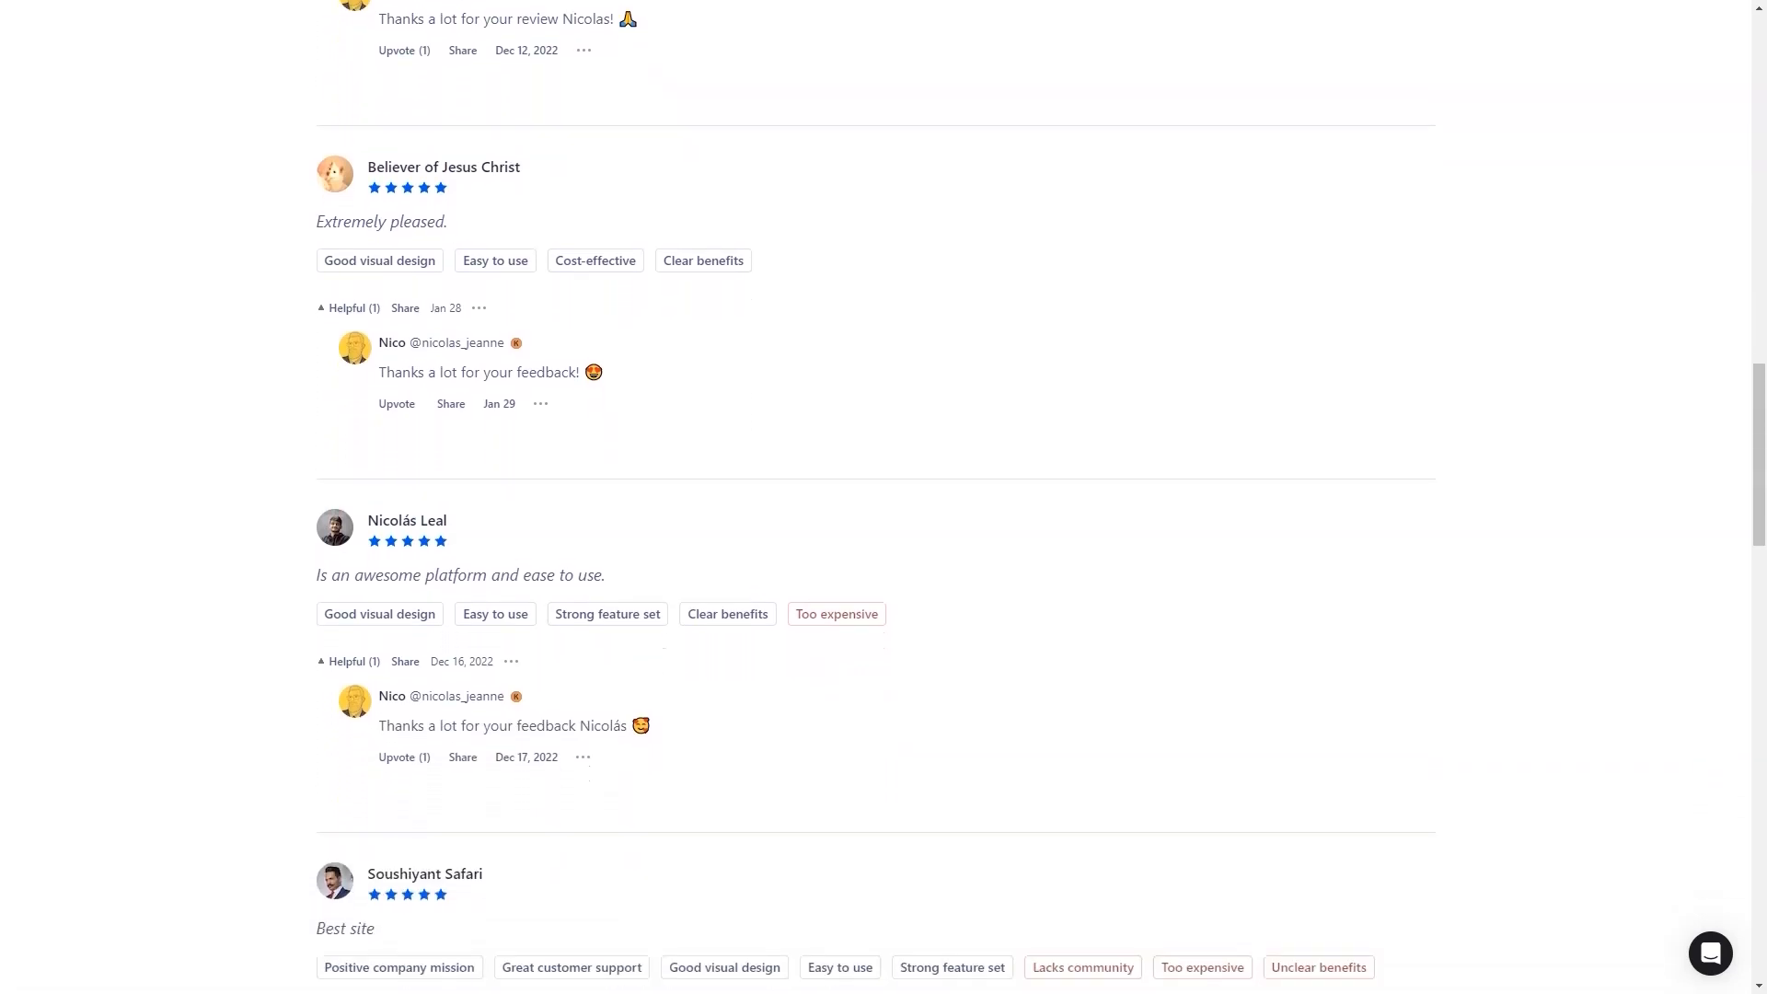
{"action": "scroll", "scroll_direction": "down", "scroll_amount": 3}
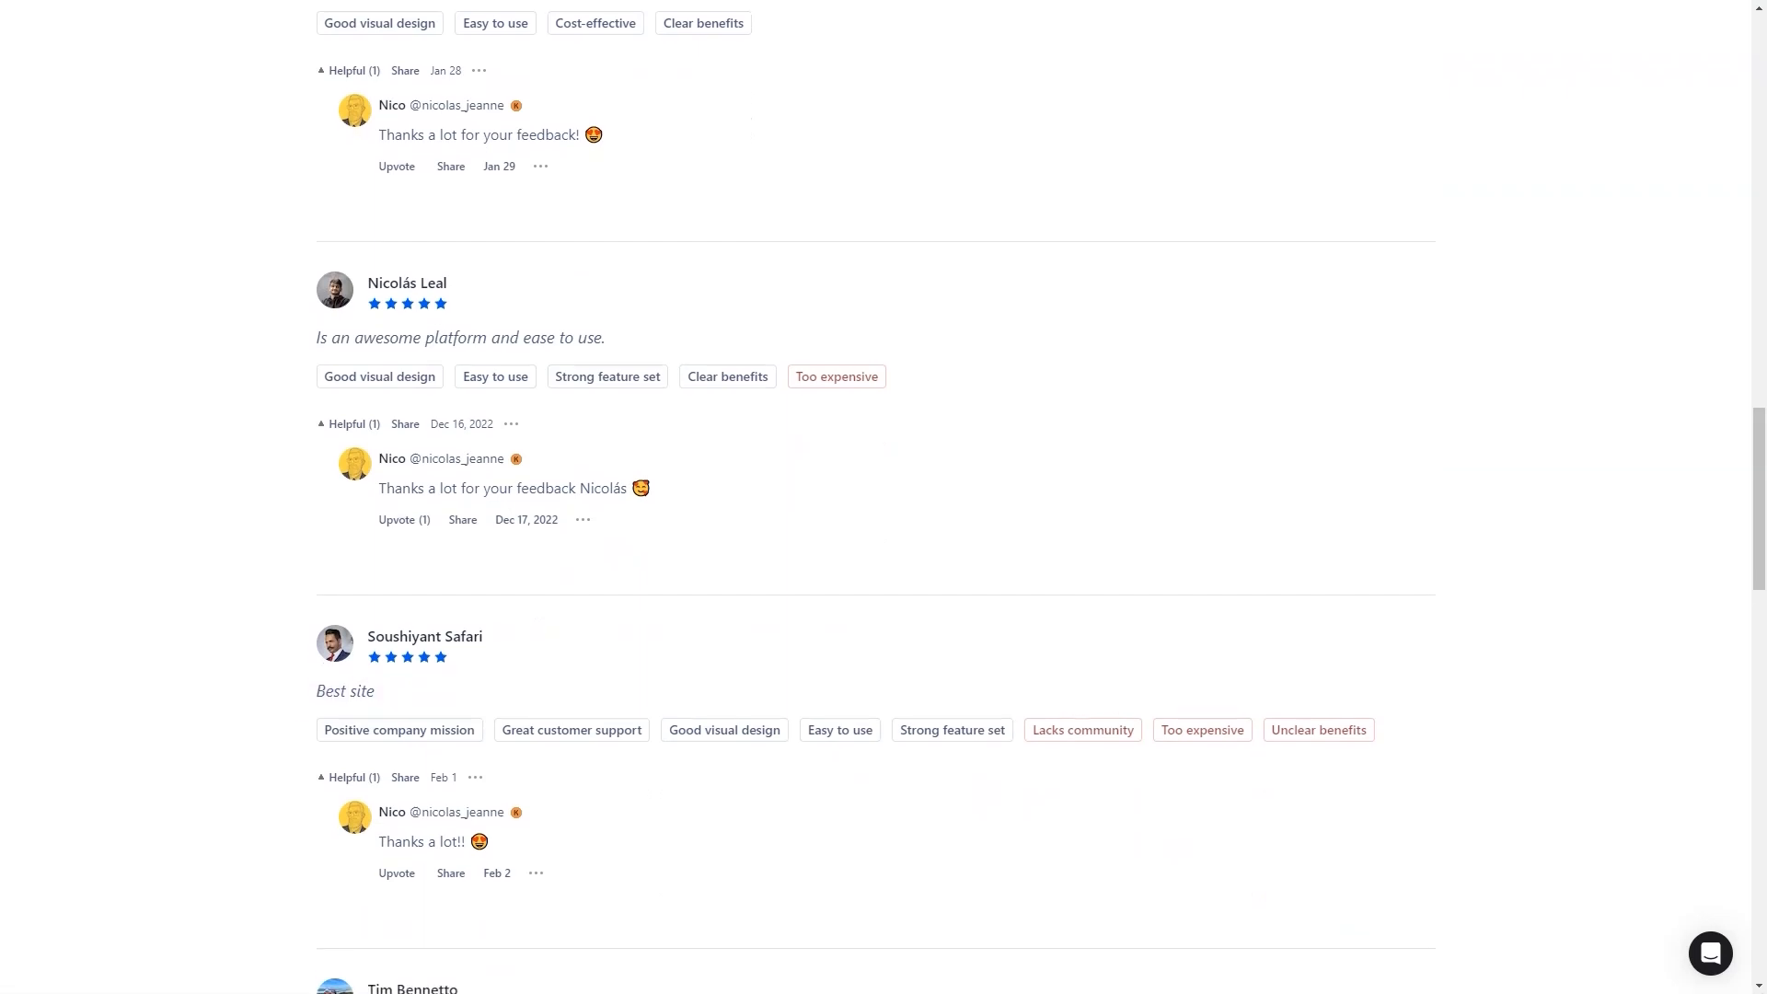
{"action": "scroll", "scroll_direction": "down", "scroll_amount": 3}
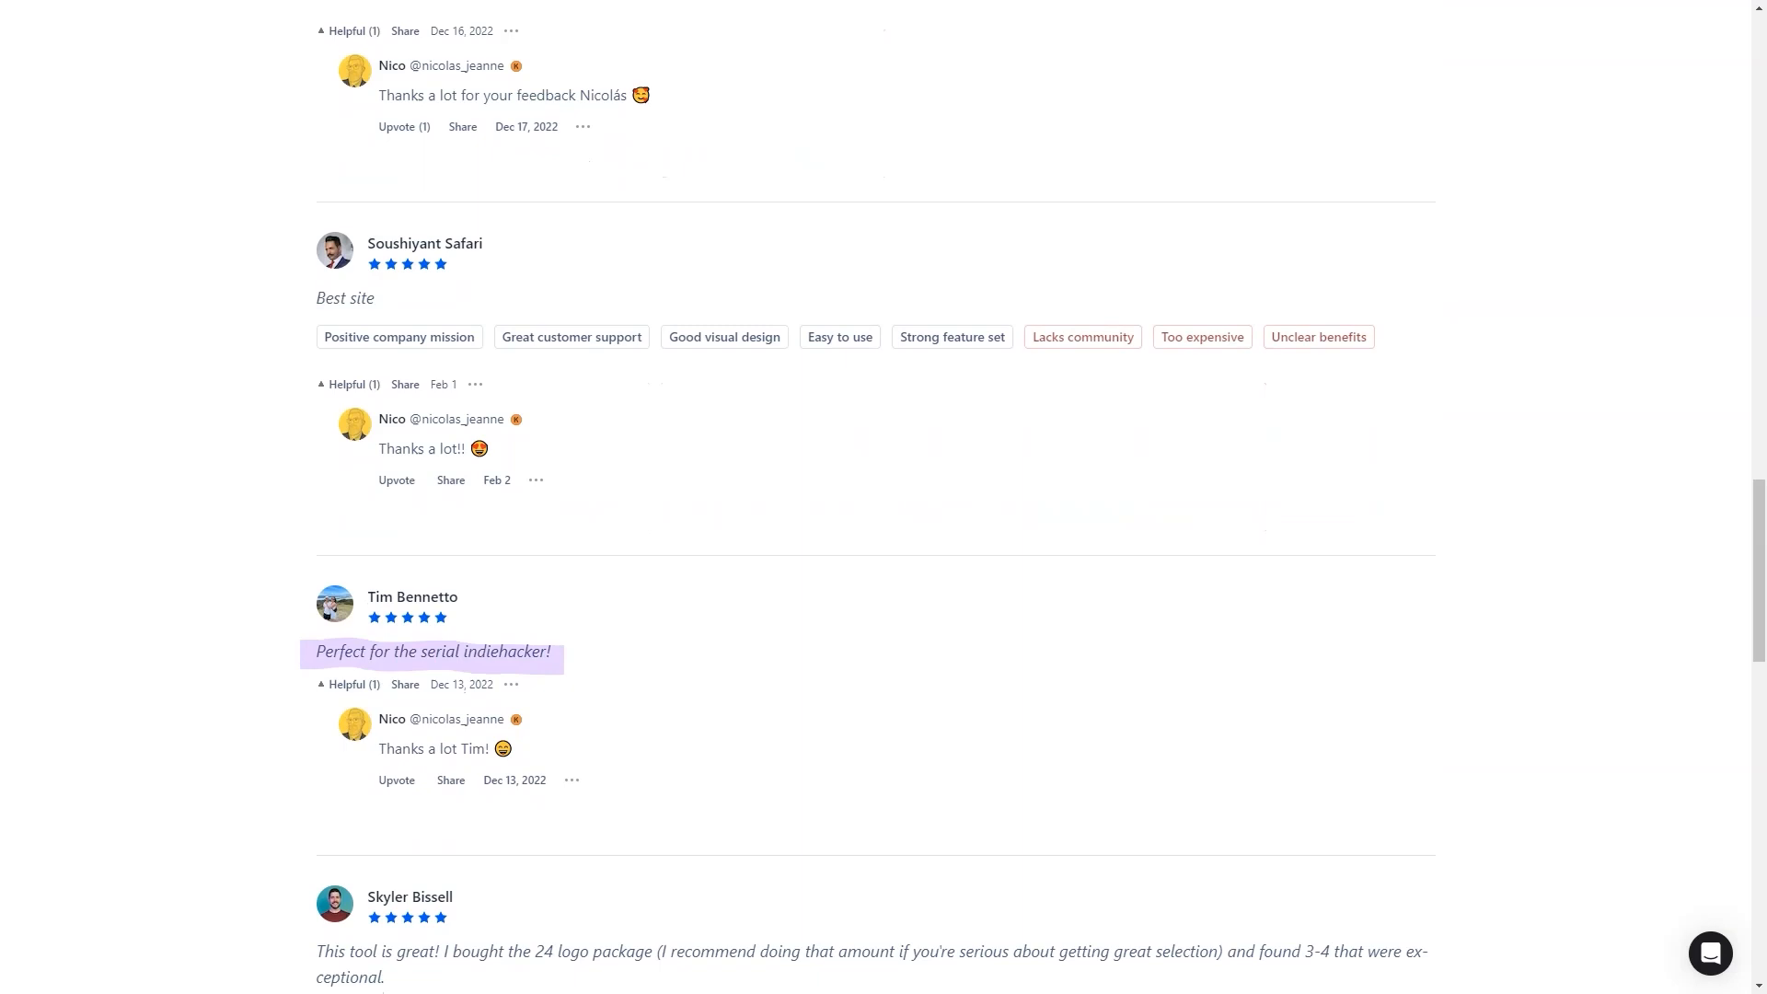
{"action": "scroll", "scroll_direction": "down", "scroll_amount": 3}
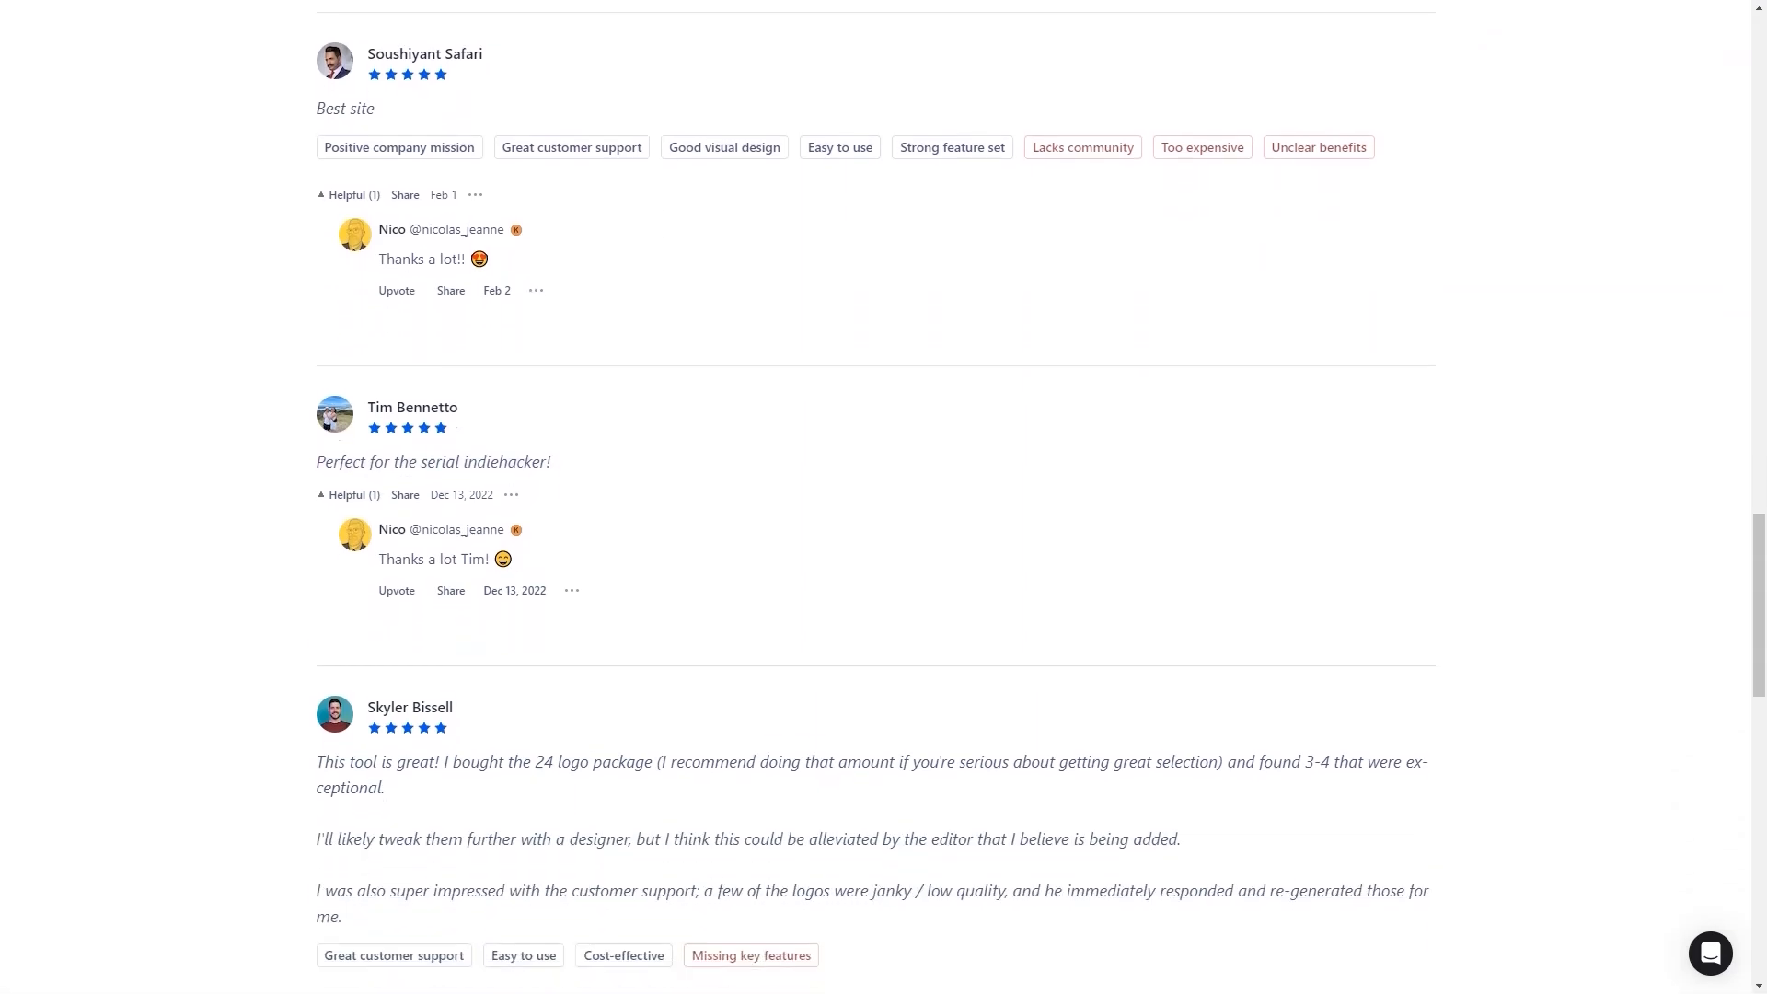
{"action": "scroll", "scroll_direction": "down", "scroll_amount": 3}
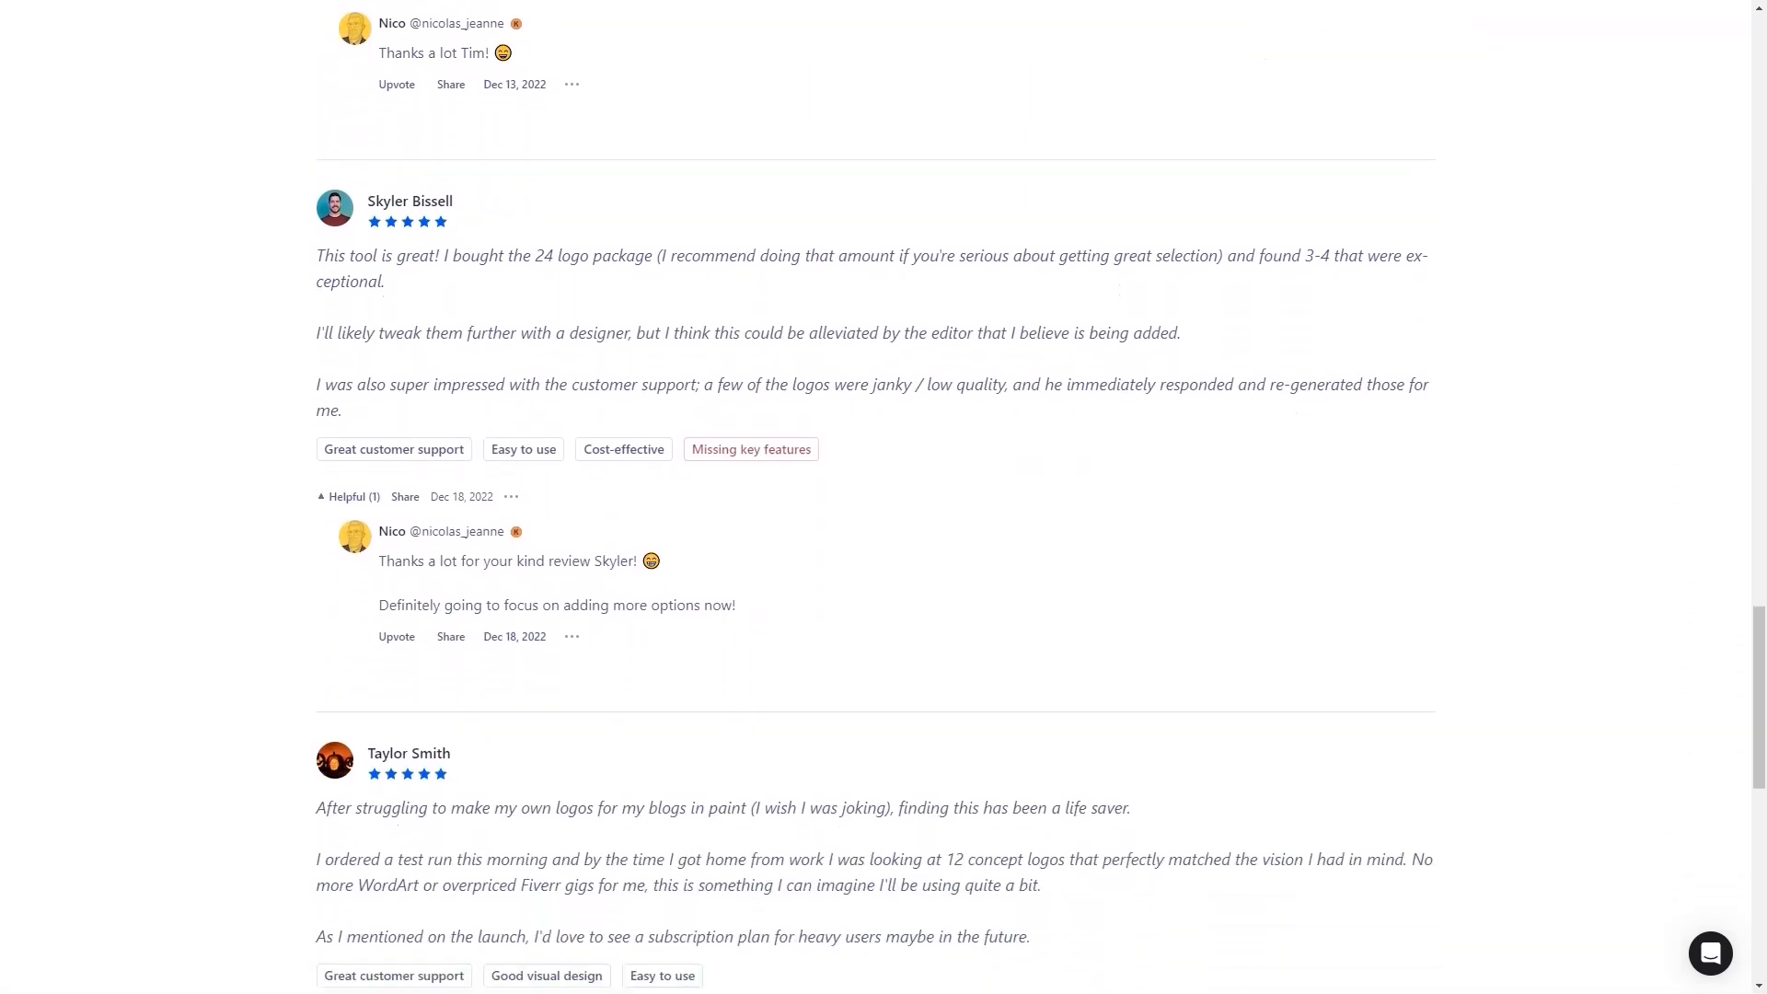
{"action": "scroll", "scroll_direction": "down", "scroll_amount": 3}
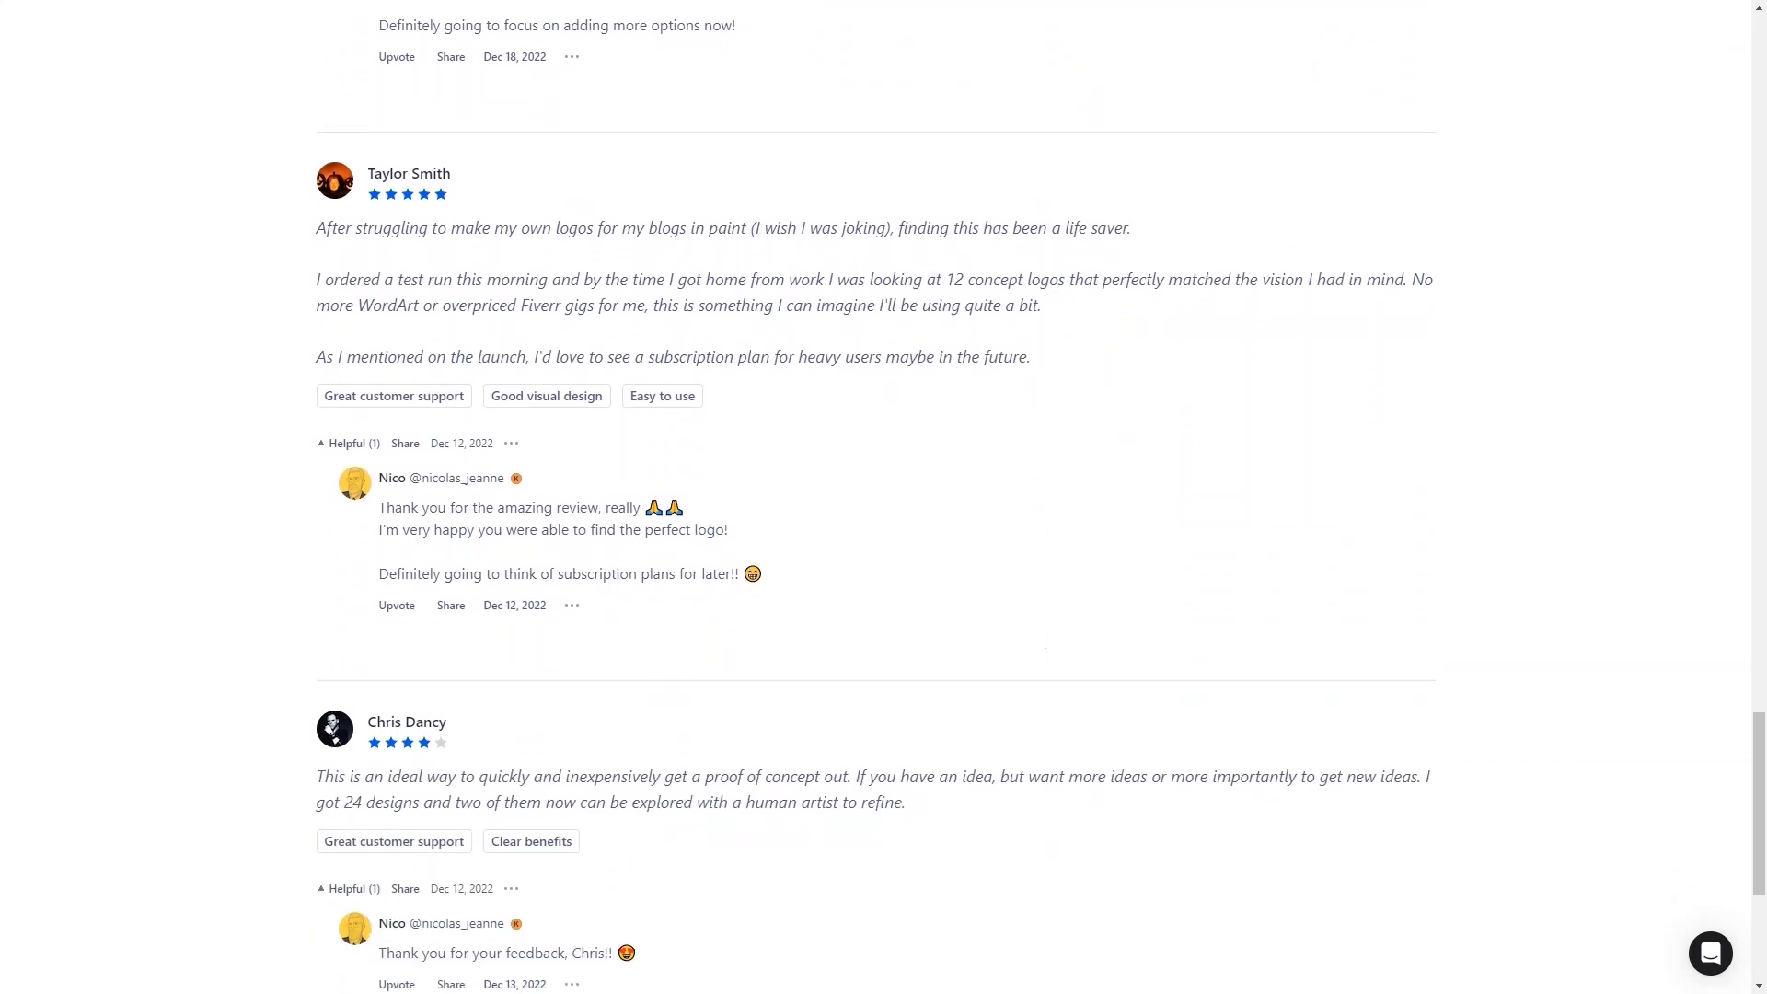
{"action": "scroll", "scroll_direction": "down", "scroll_amount": 3}
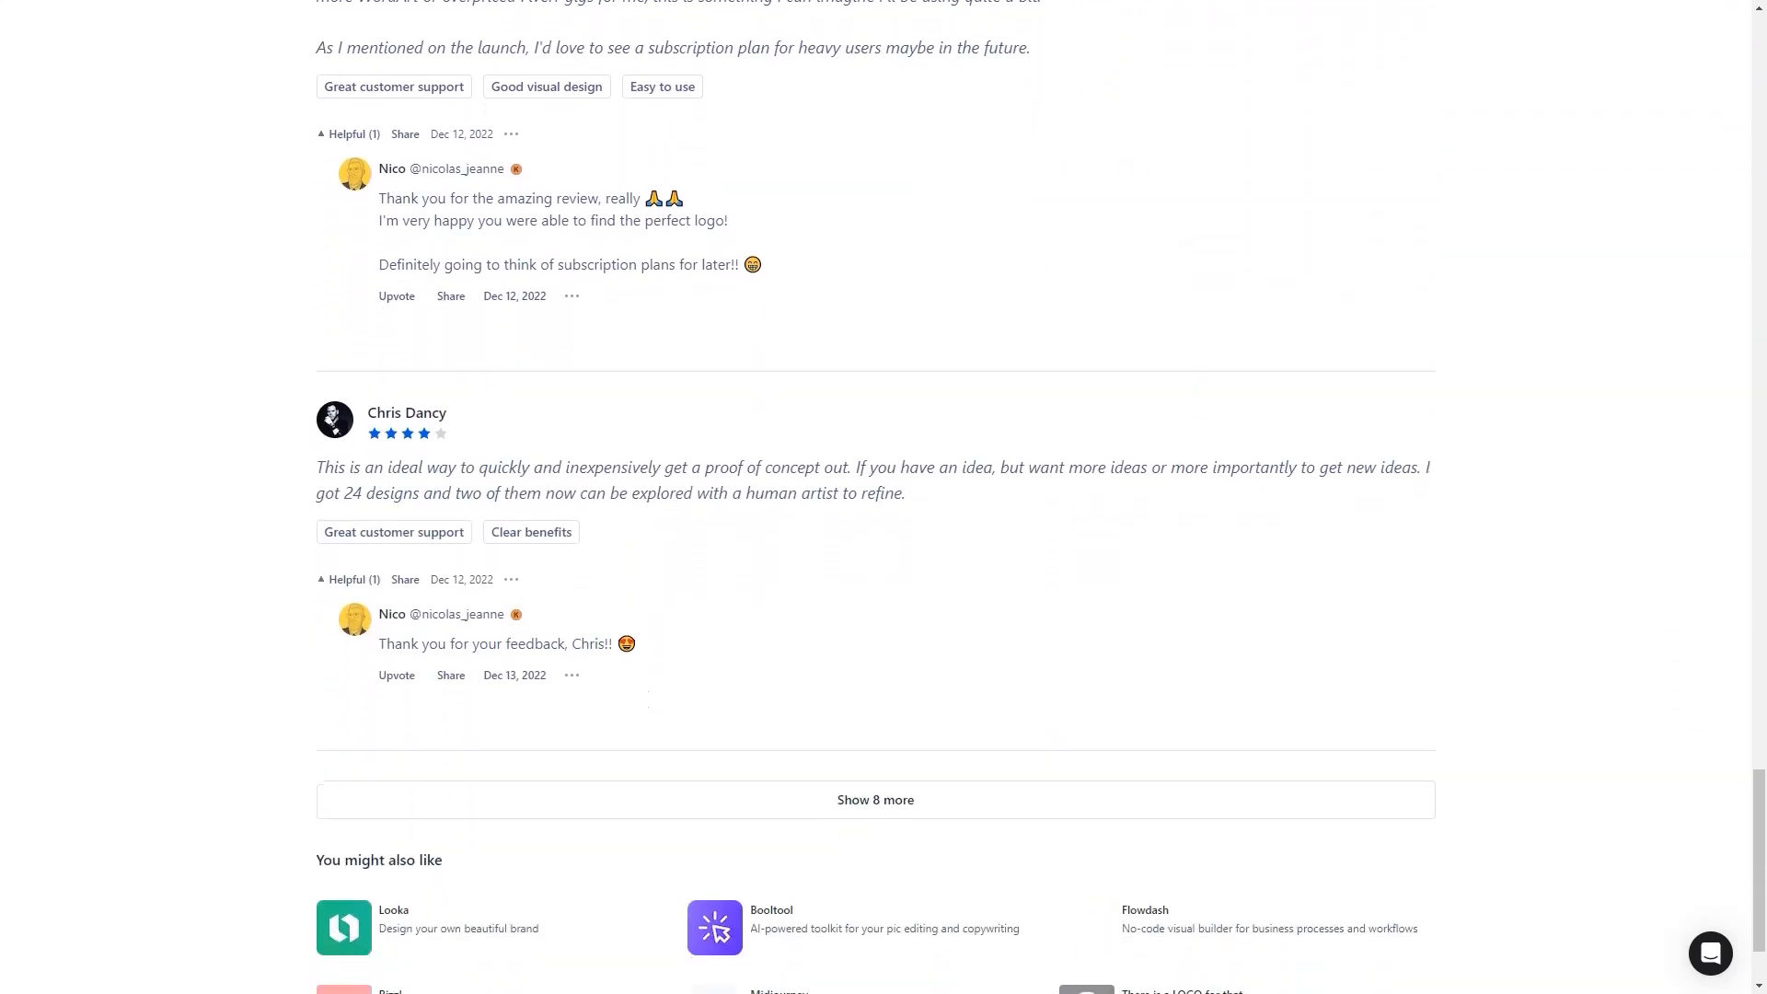
{"action": "scroll", "scroll_direction": "up", "scroll_amount": 3}
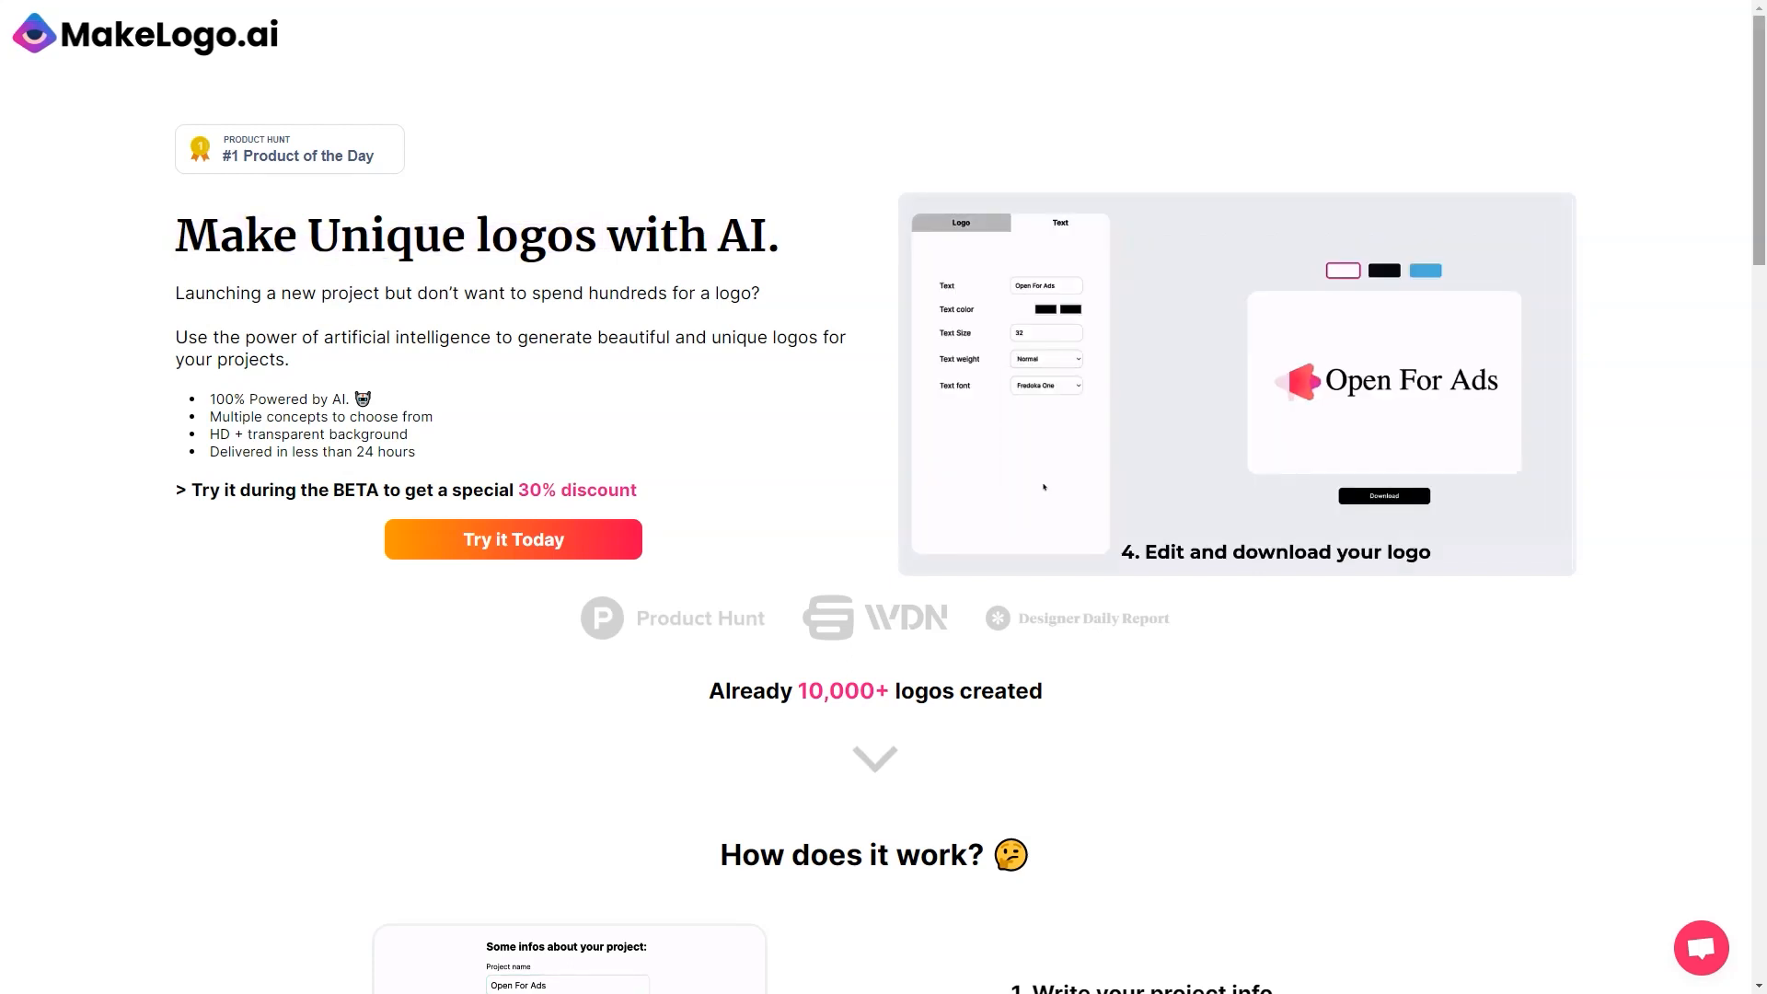
Step: Scroll from the 'Make Unique logos with AI' intro past the four how-it-works steps to Examples
{"action": "scroll", "scroll_direction": "down", "scroll_amount": 3}
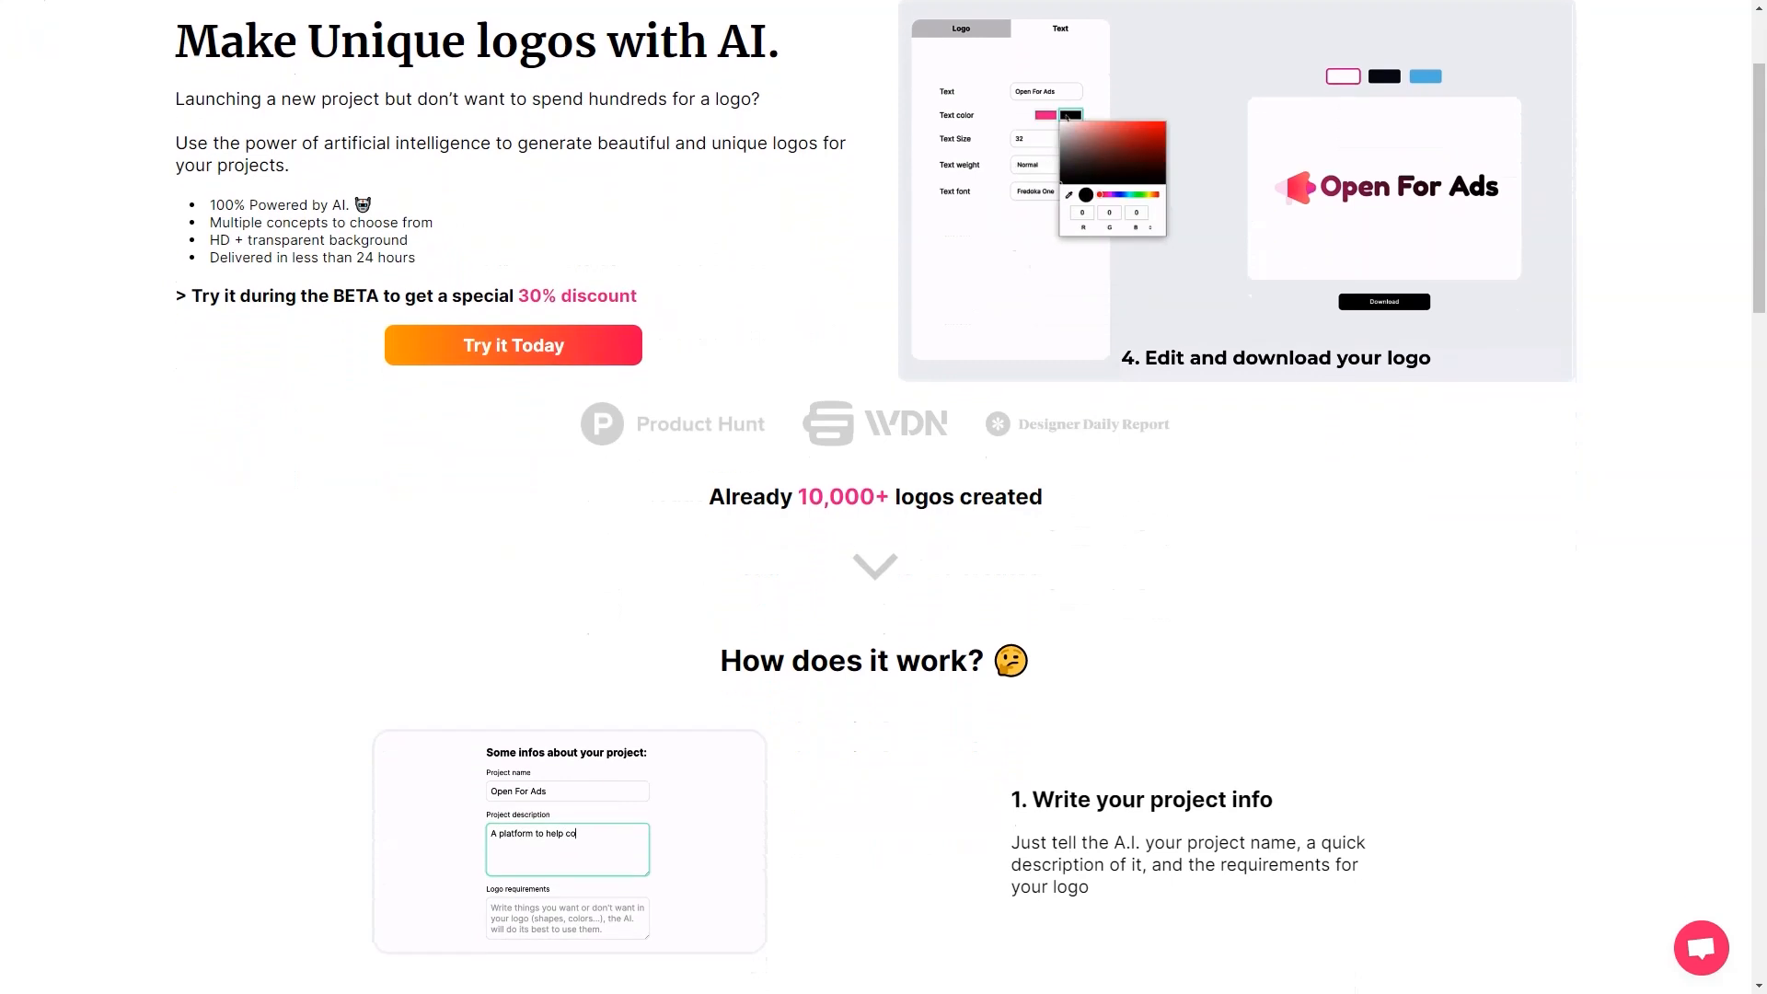
{"action": "scroll", "scroll_direction": "down", "scroll_amount": 3}
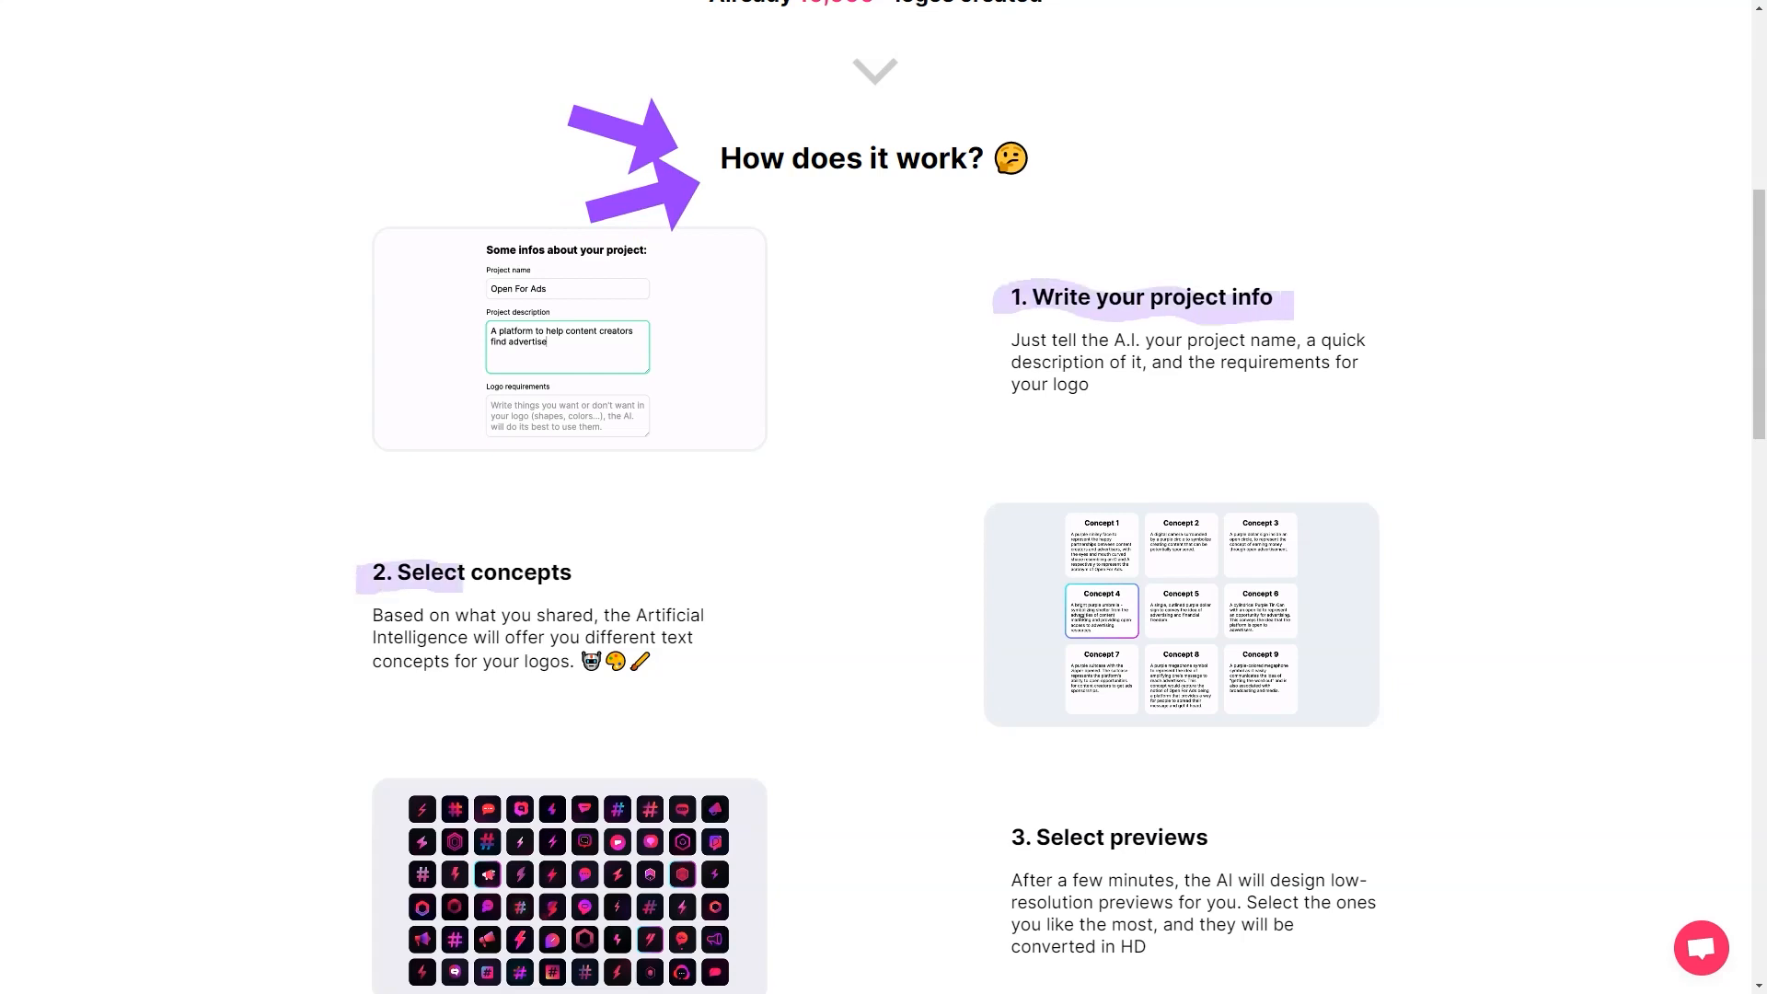
{"action": "scroll", "scroll_direction": "down", "scroll_amount": 3}
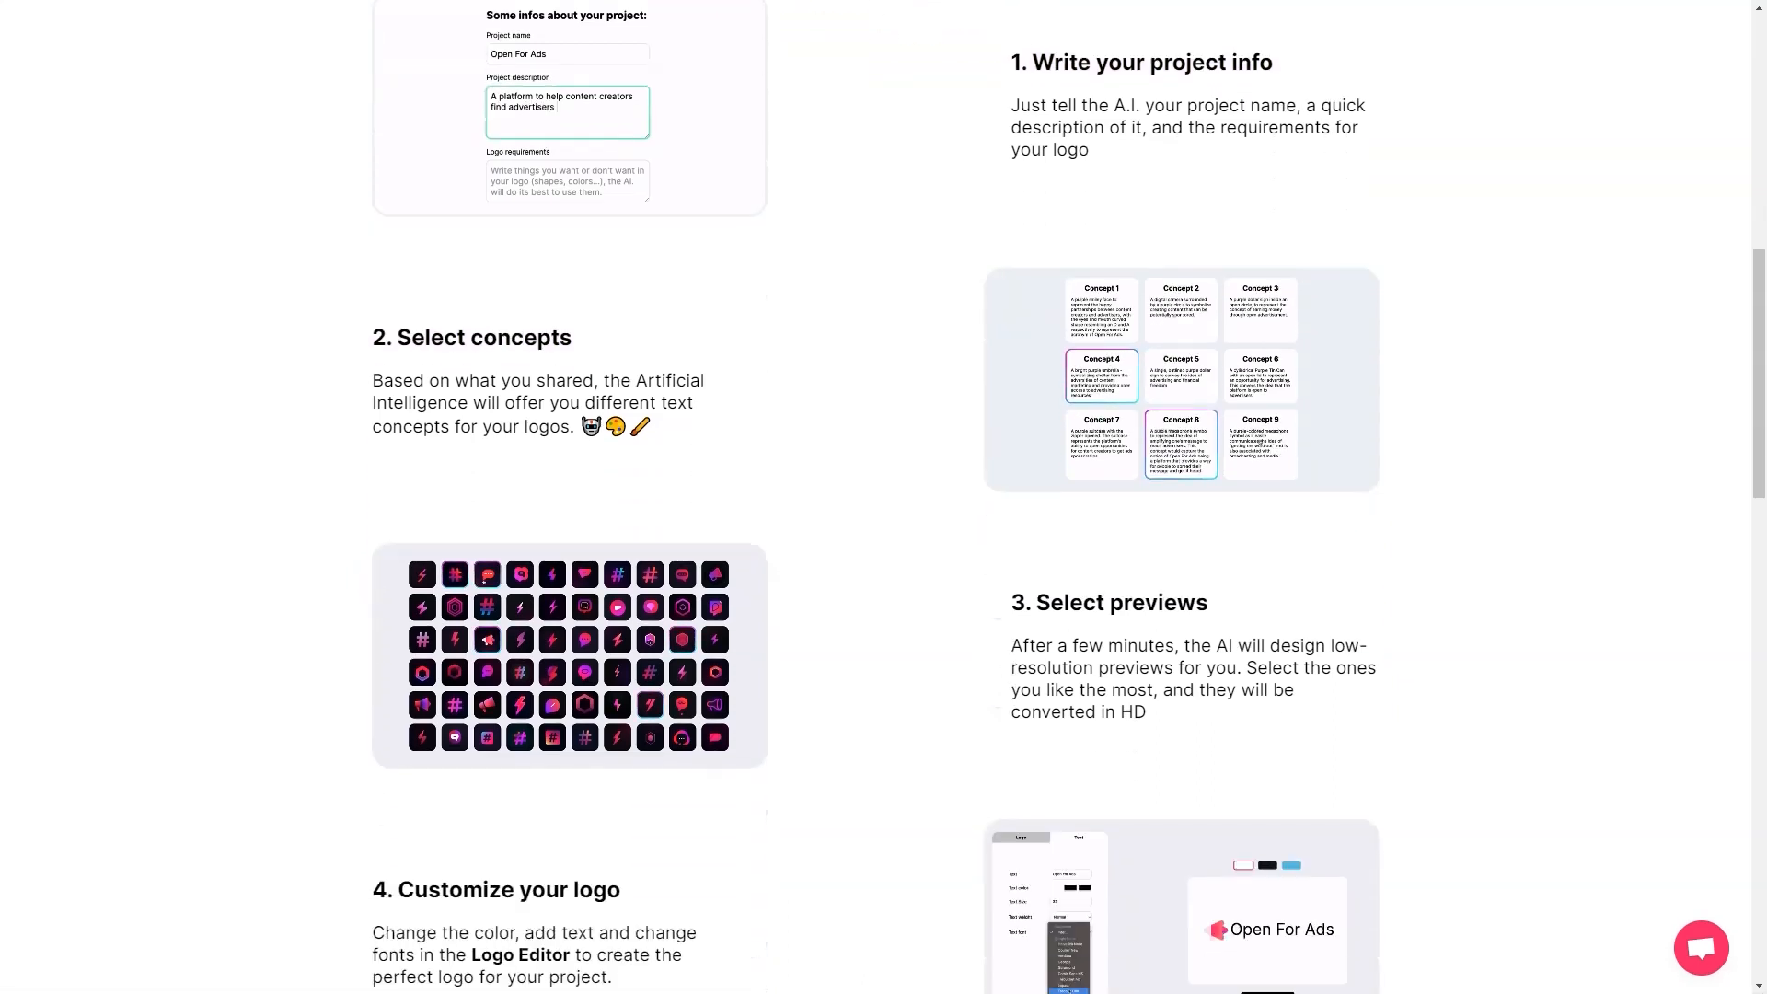
{"action": "scroll", "scroll_direction": "down", "scroll_amount": 3}
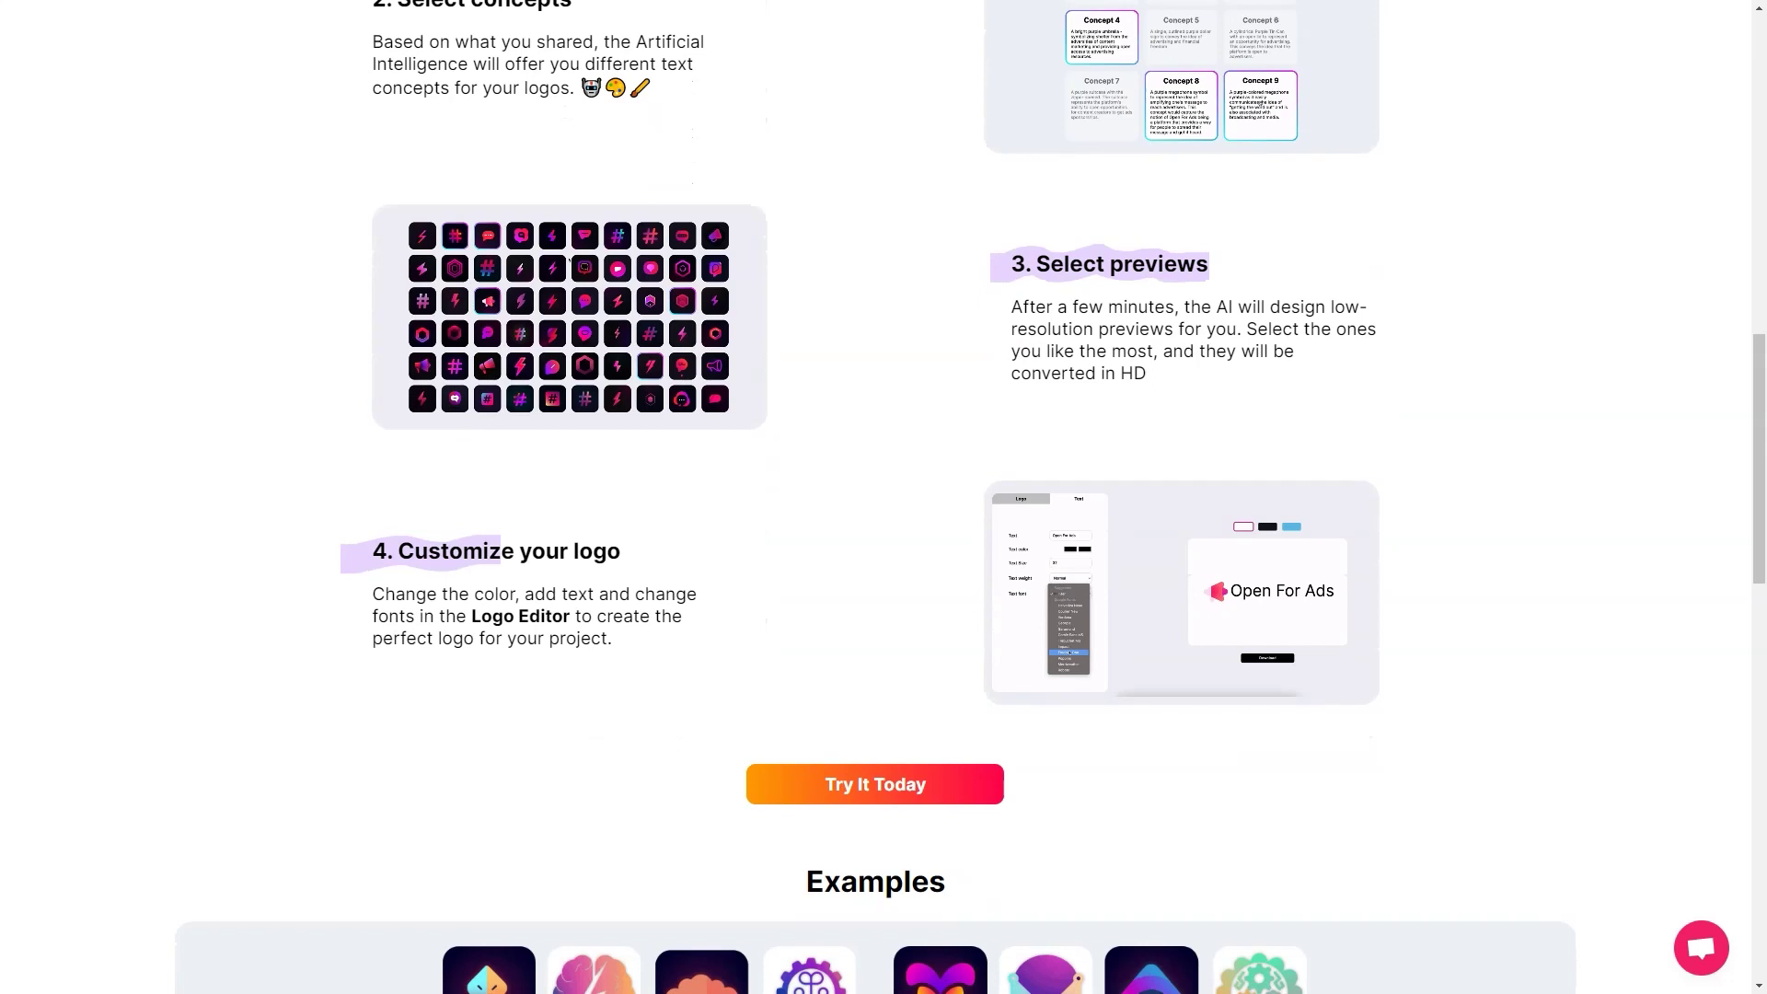
{"action": "scroll", "scroll_direction": "down", "scroll_amount": 3}
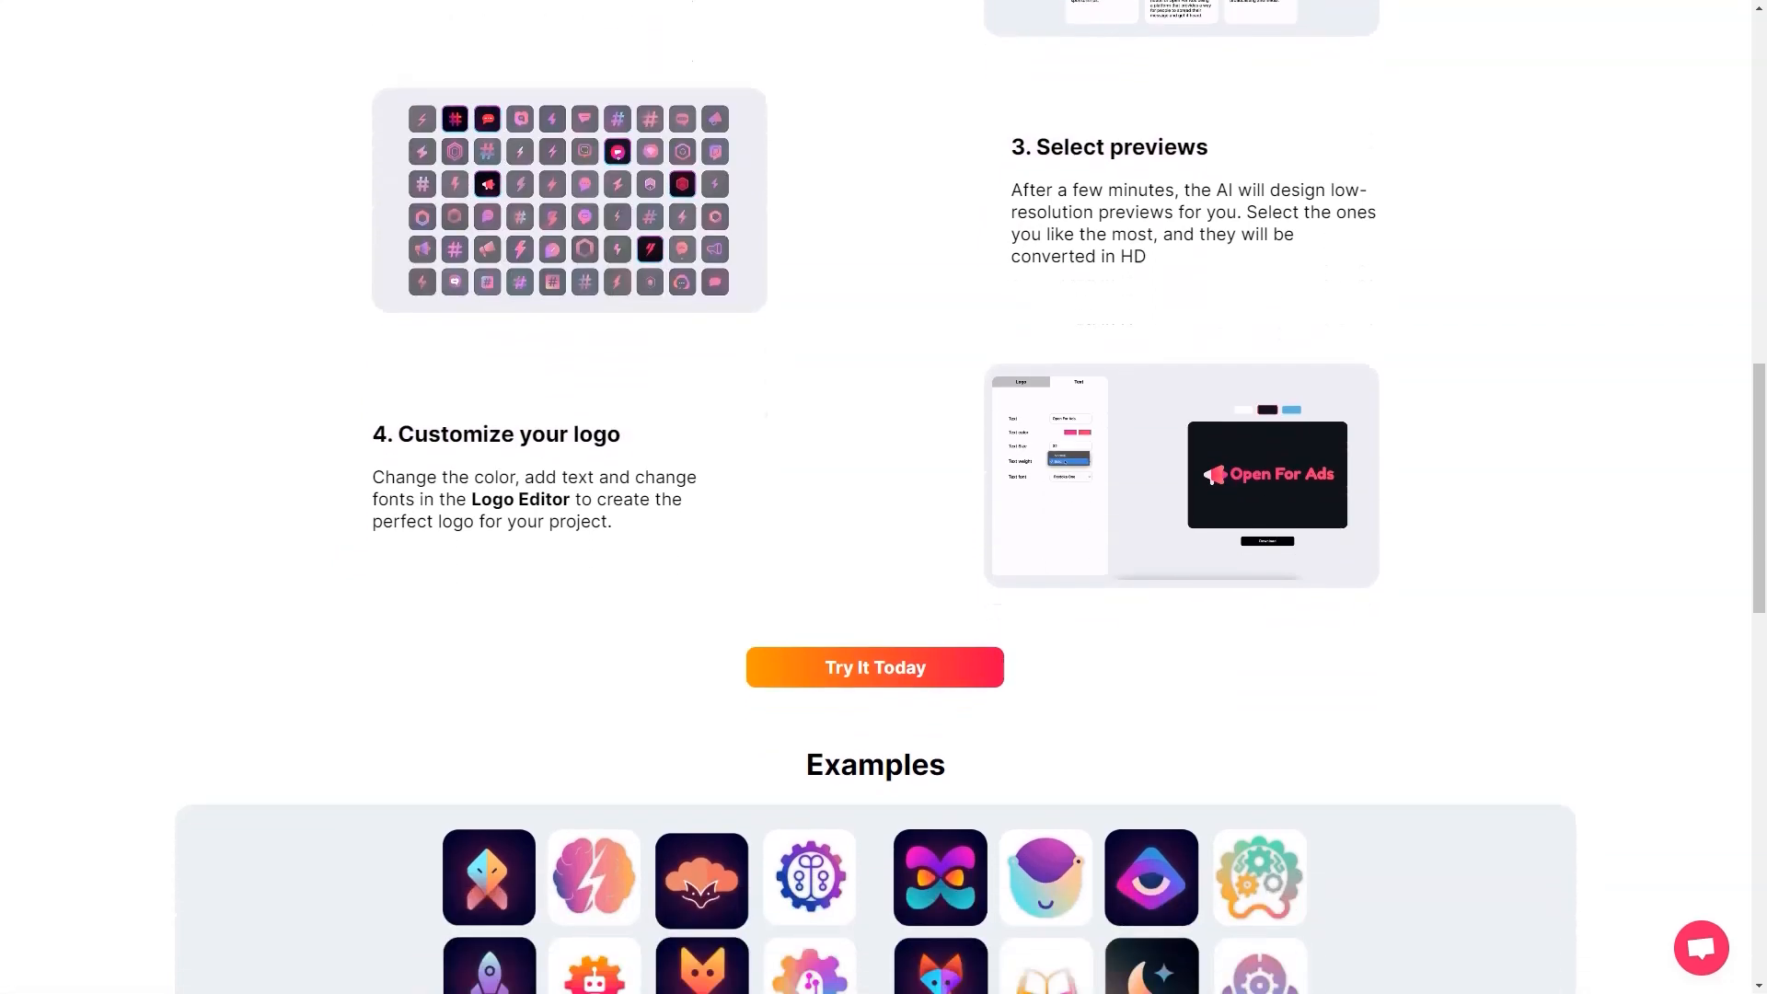
{"action": "scroll", "scroll_direction": "down", "scroll_amount": 3}
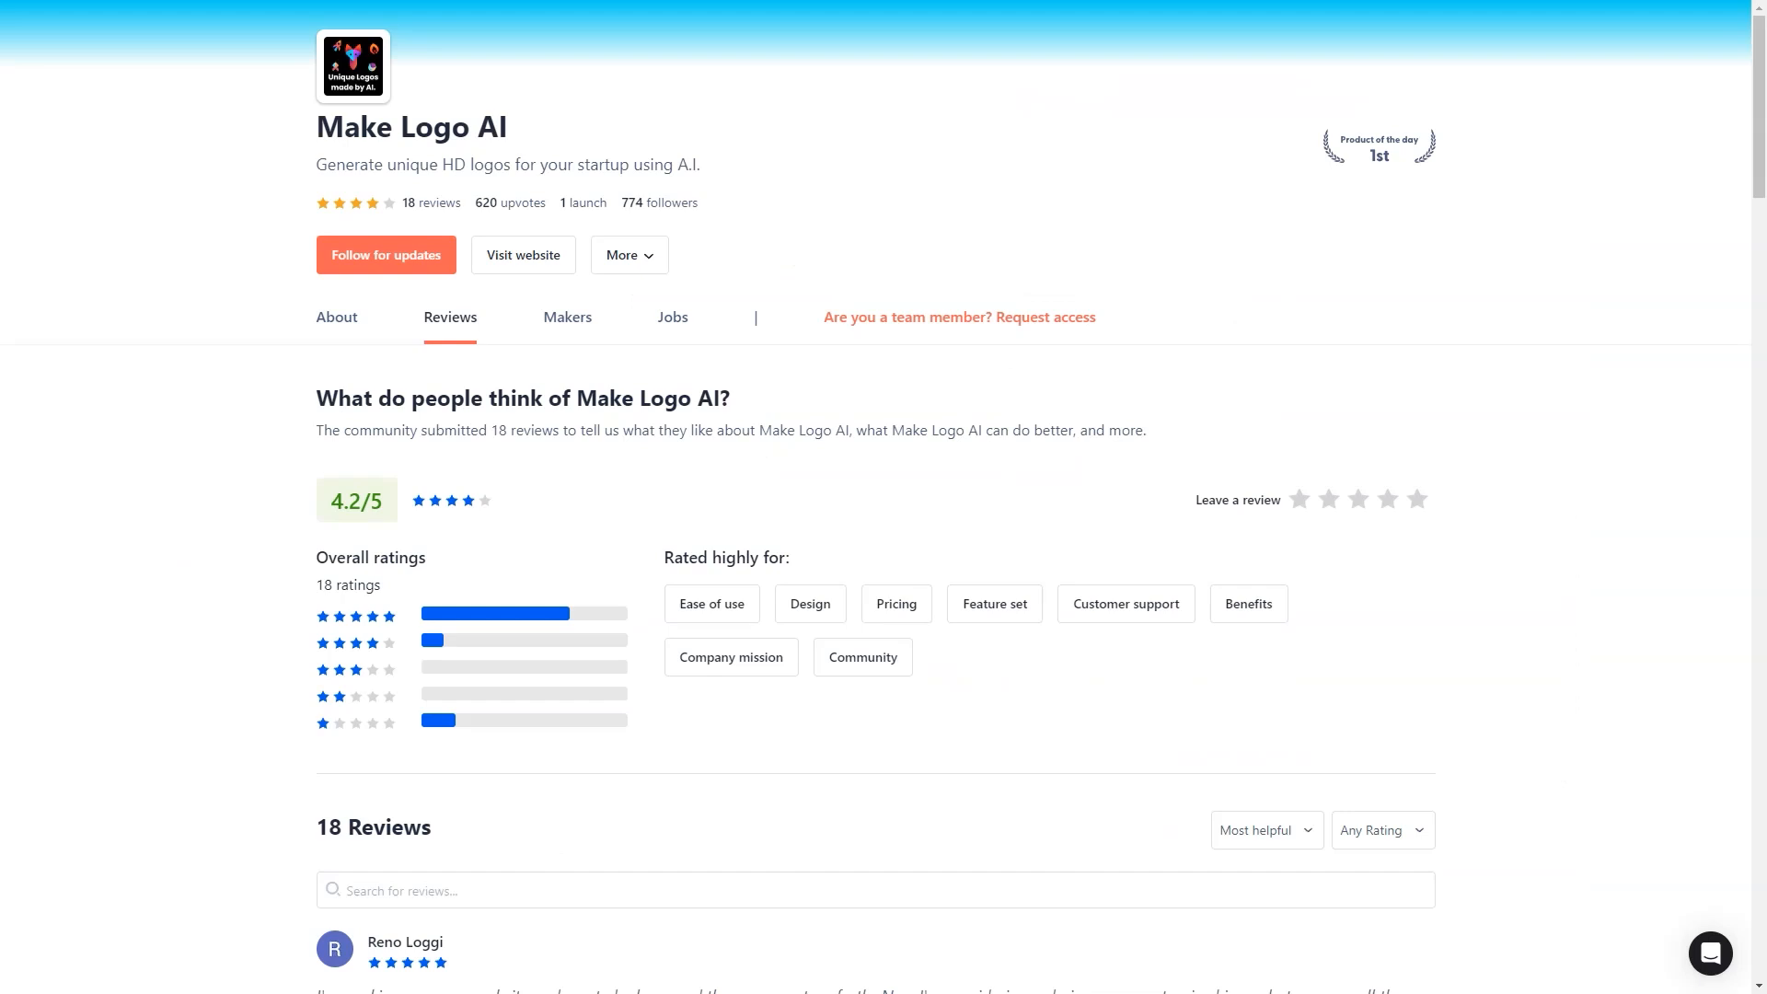
Step: Scroll from the Make Logo AI 4.2/5 ratings summary through the first reviews
{"action": "scroll", "scroll_direction": "down", "scroll_amount": 3}
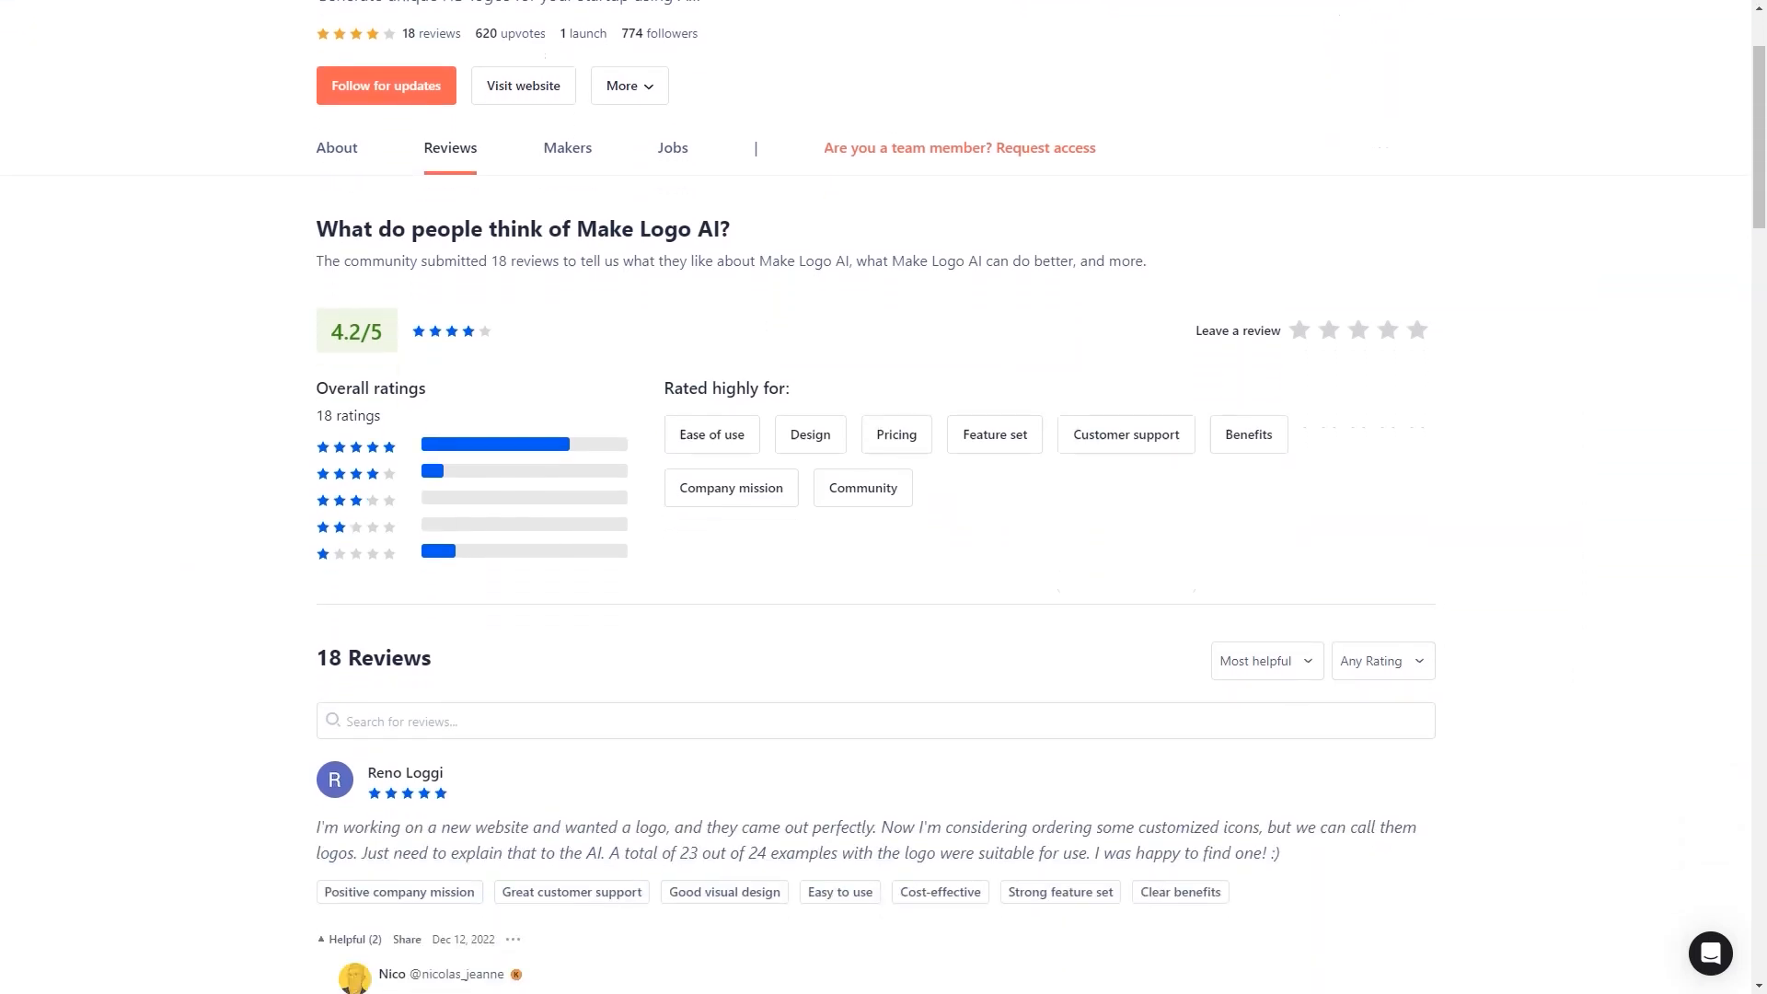
{"action": "scroll", "scroll_direction": "down", "scroll_amount": 3}
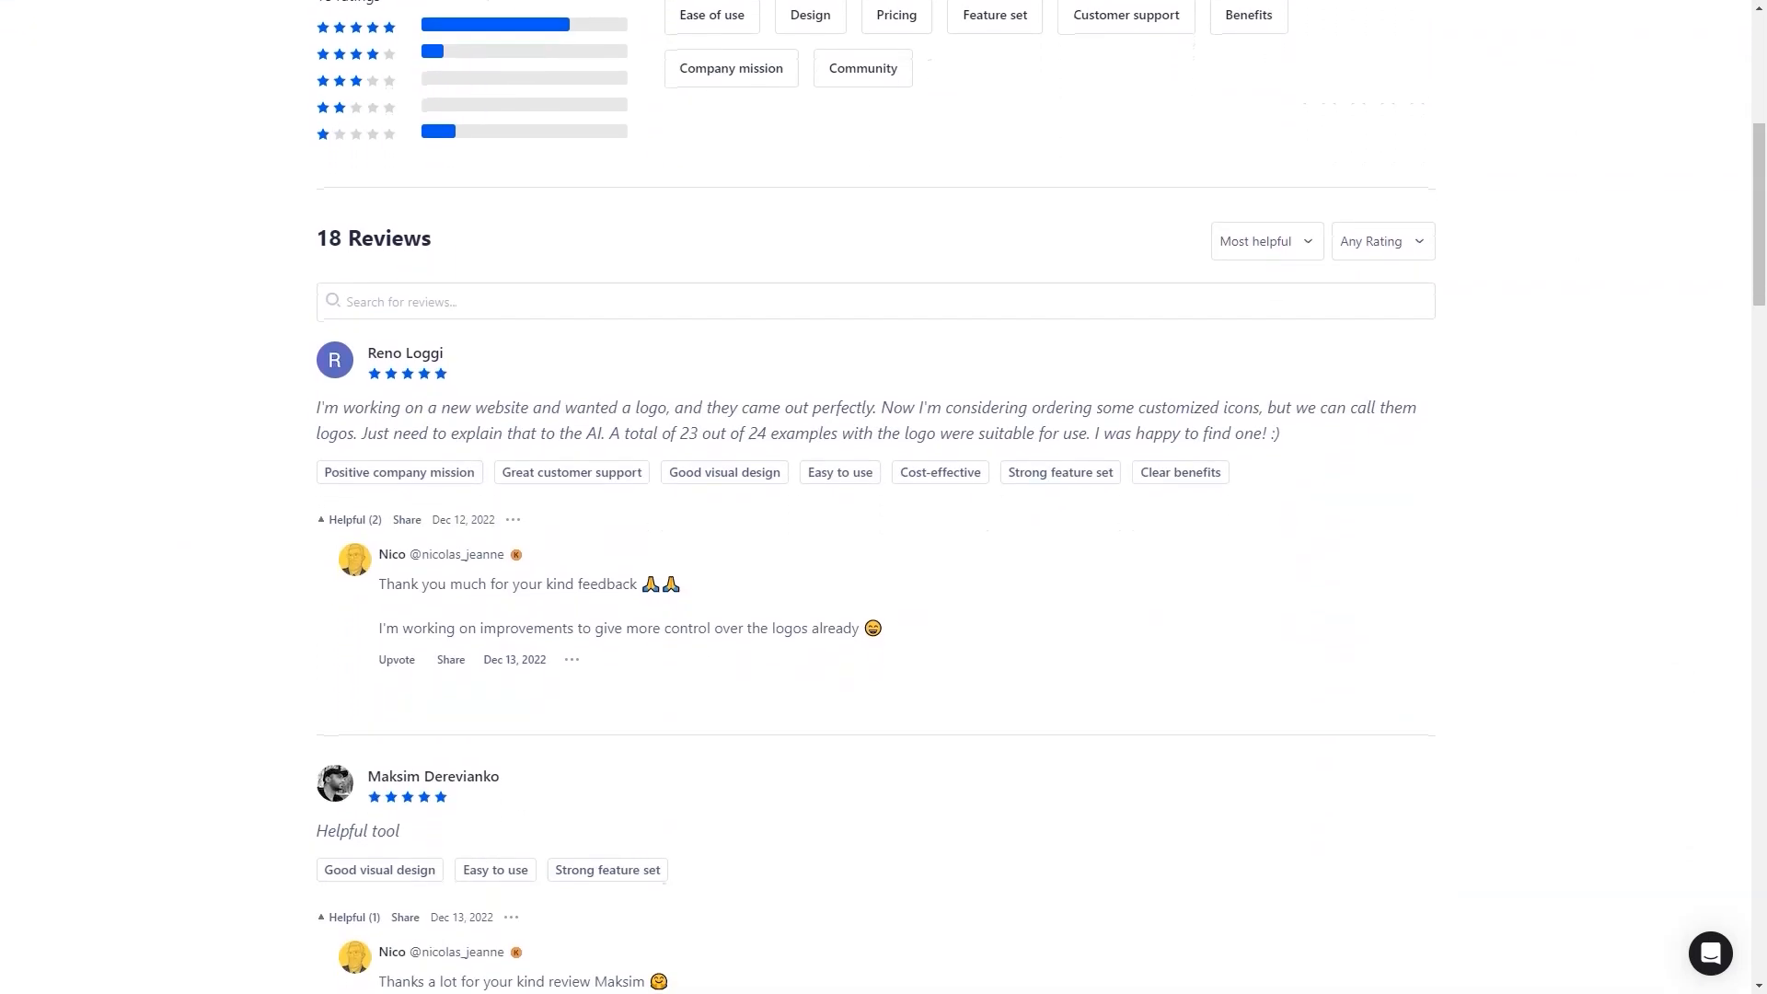
{"action": "double_click", "coordinate": [359, 407]}
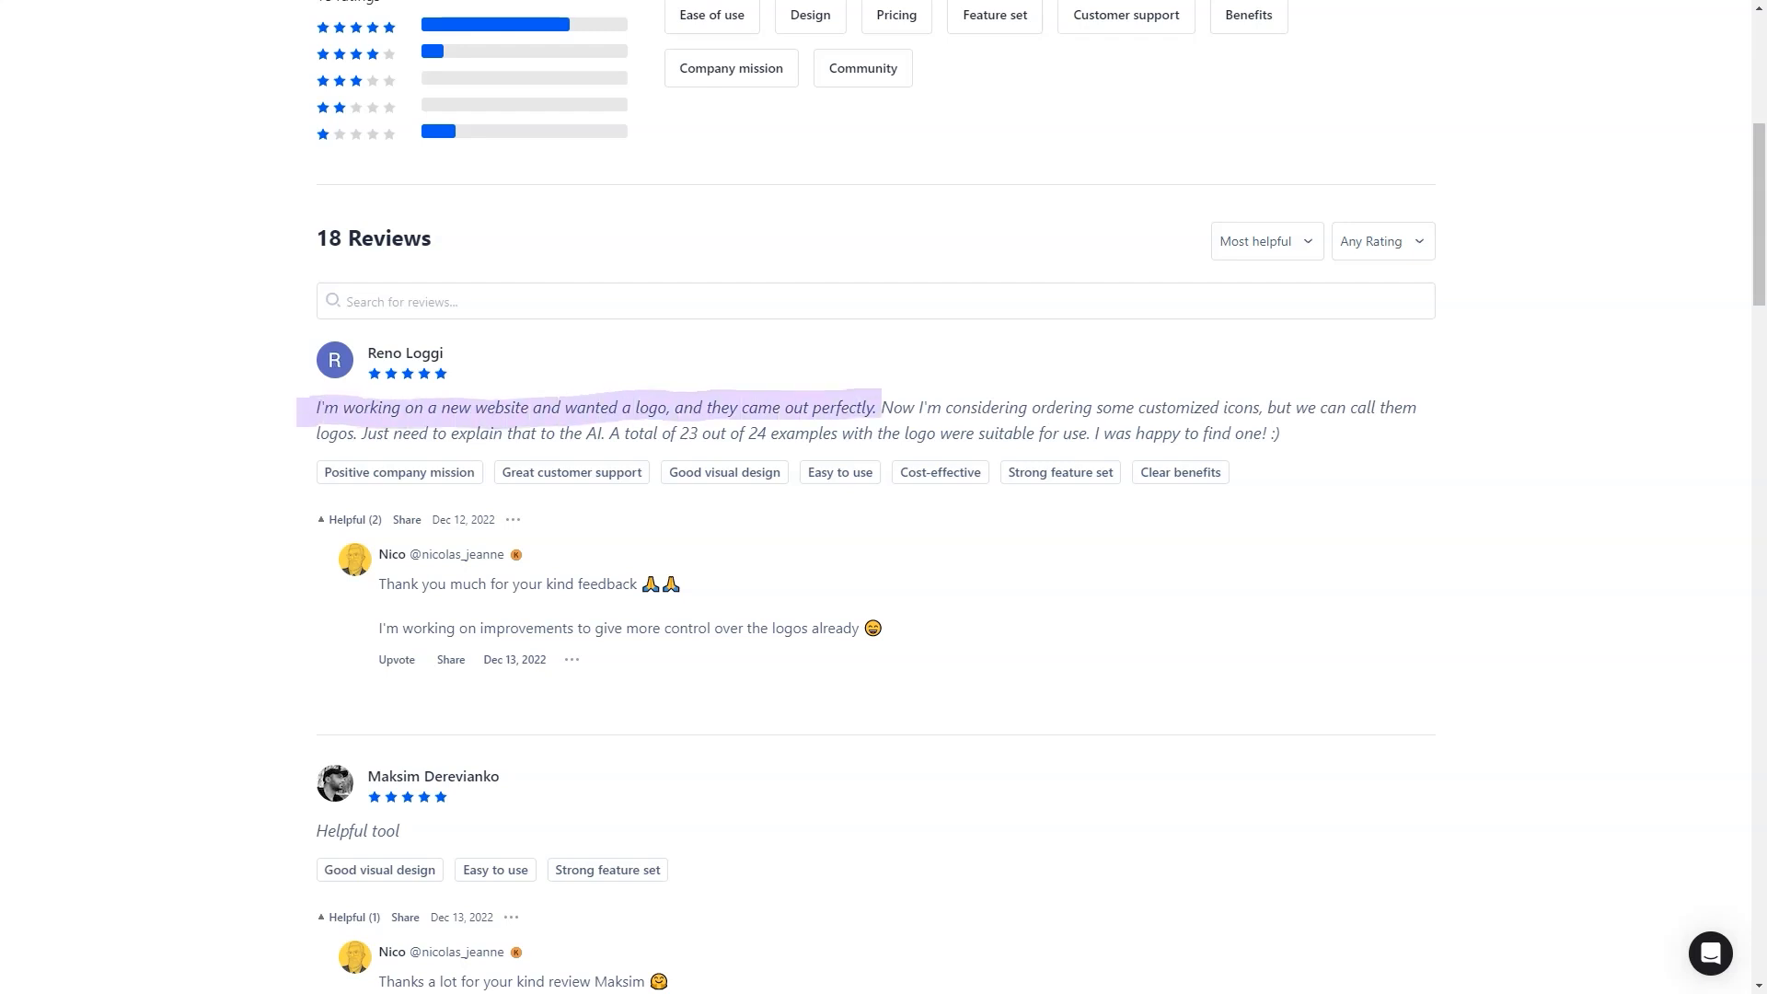
{"action": "scroll", "scroll_direction": "down", "scroll_amount": 3}
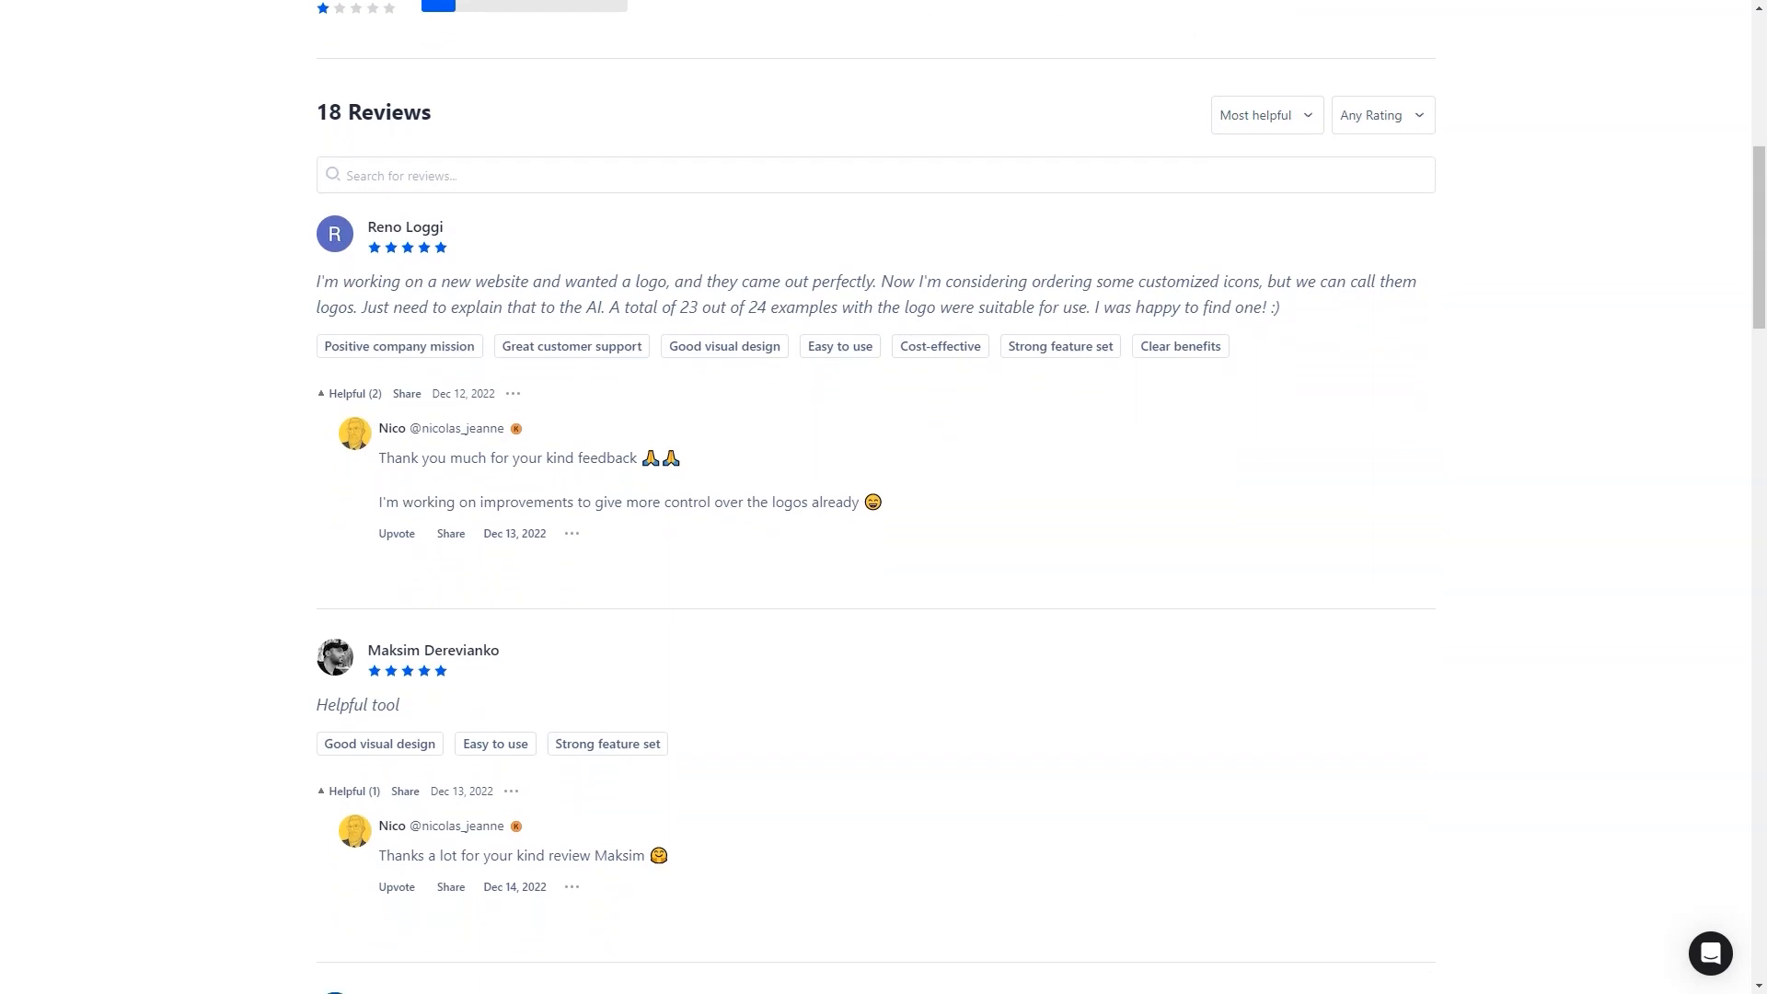
{"action": "scroll", "scroll_direction": "down", "scroll_amount": 3}
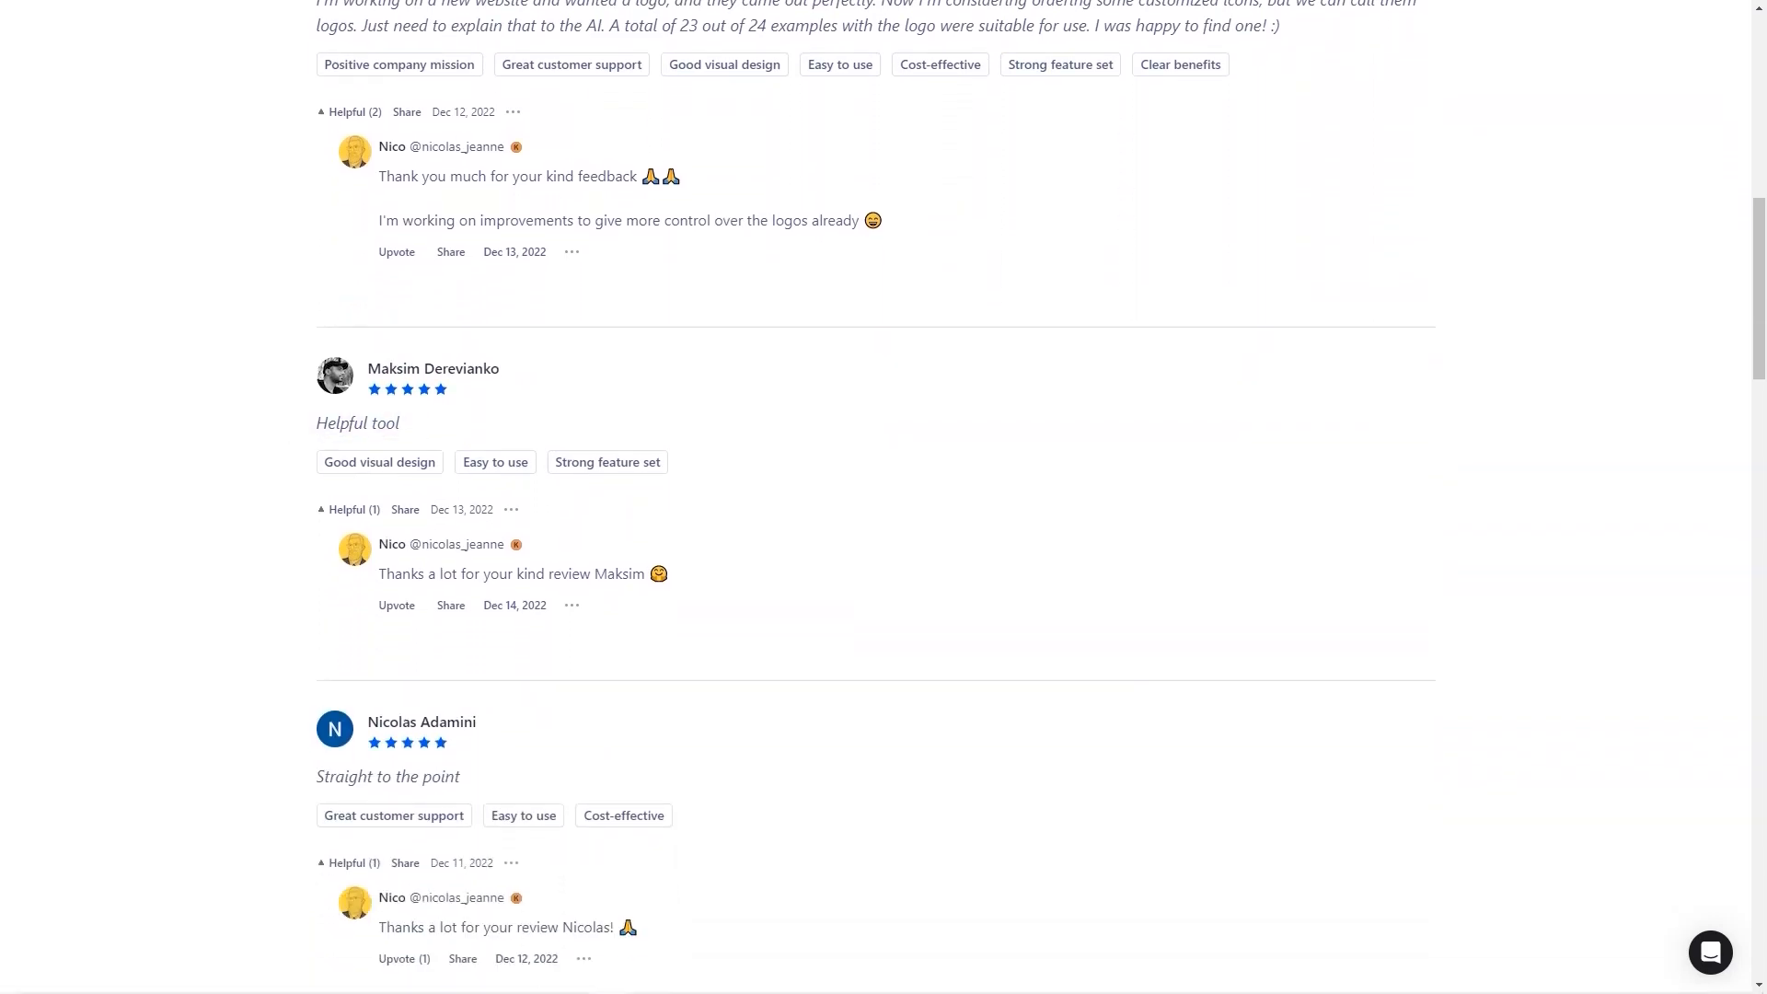
{"action": "scroll", "scroll_direction": "down", "scroll_amount": 3}
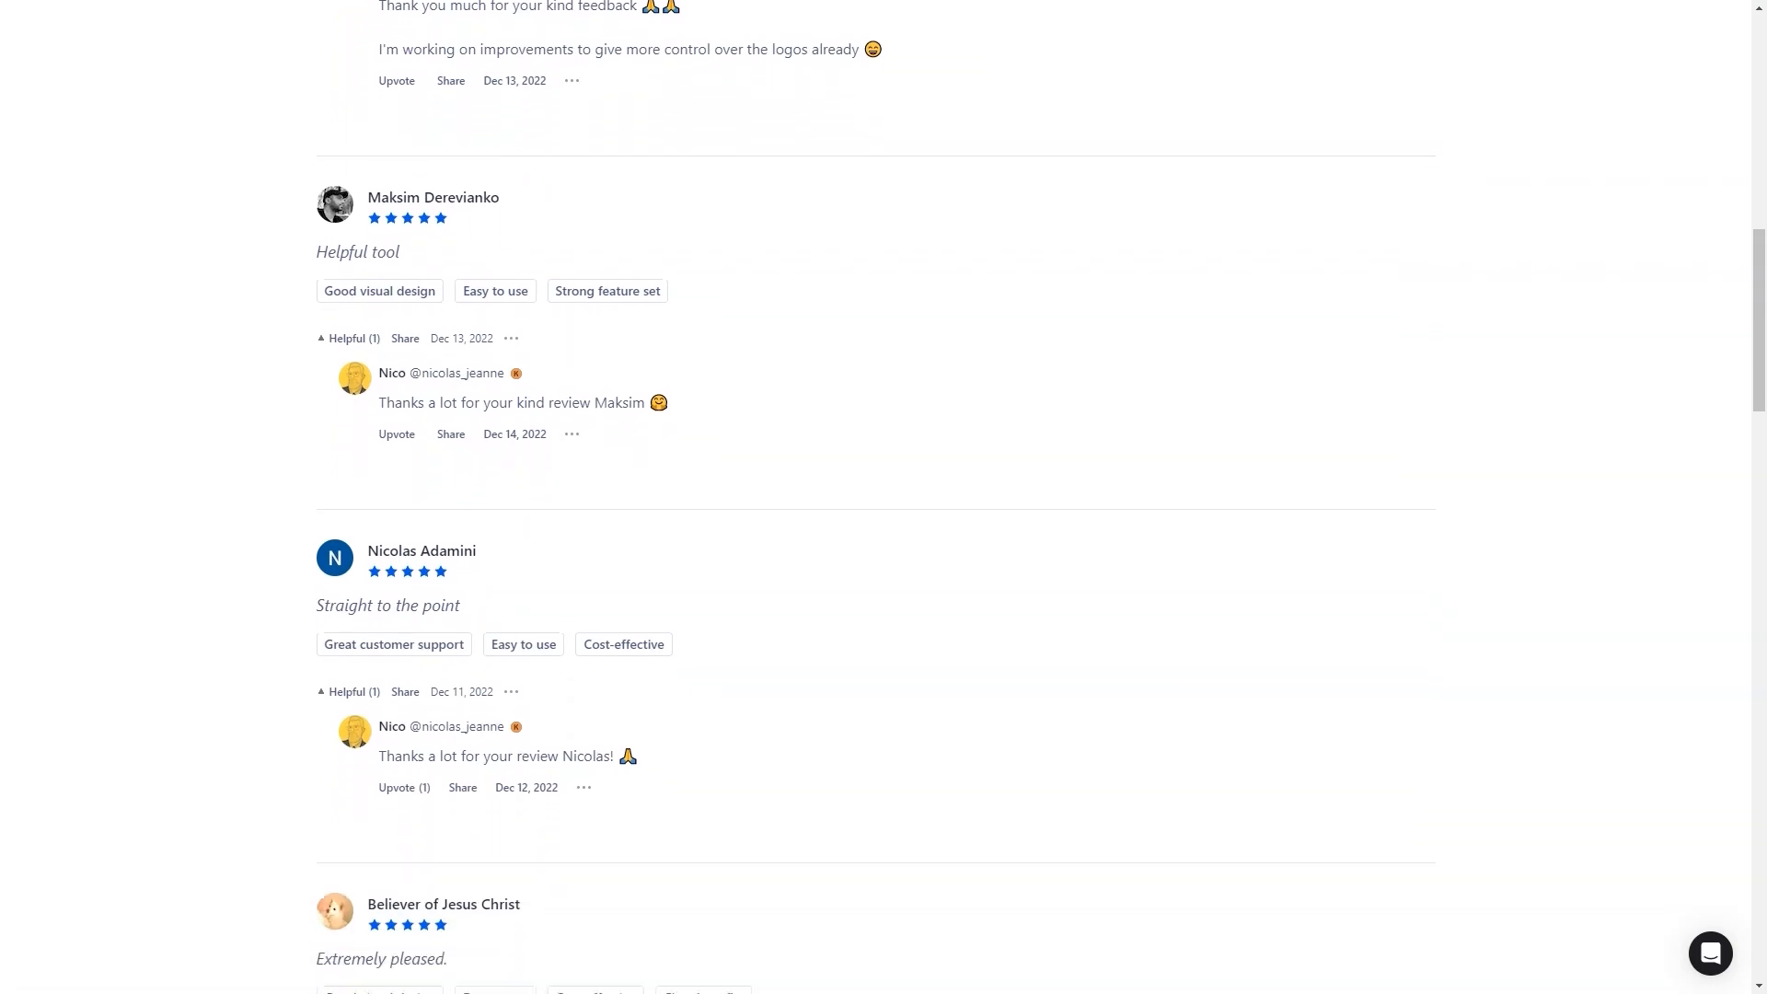
{"action": "scroll", "scroll_direction": "down", "scroll_amount": 3}
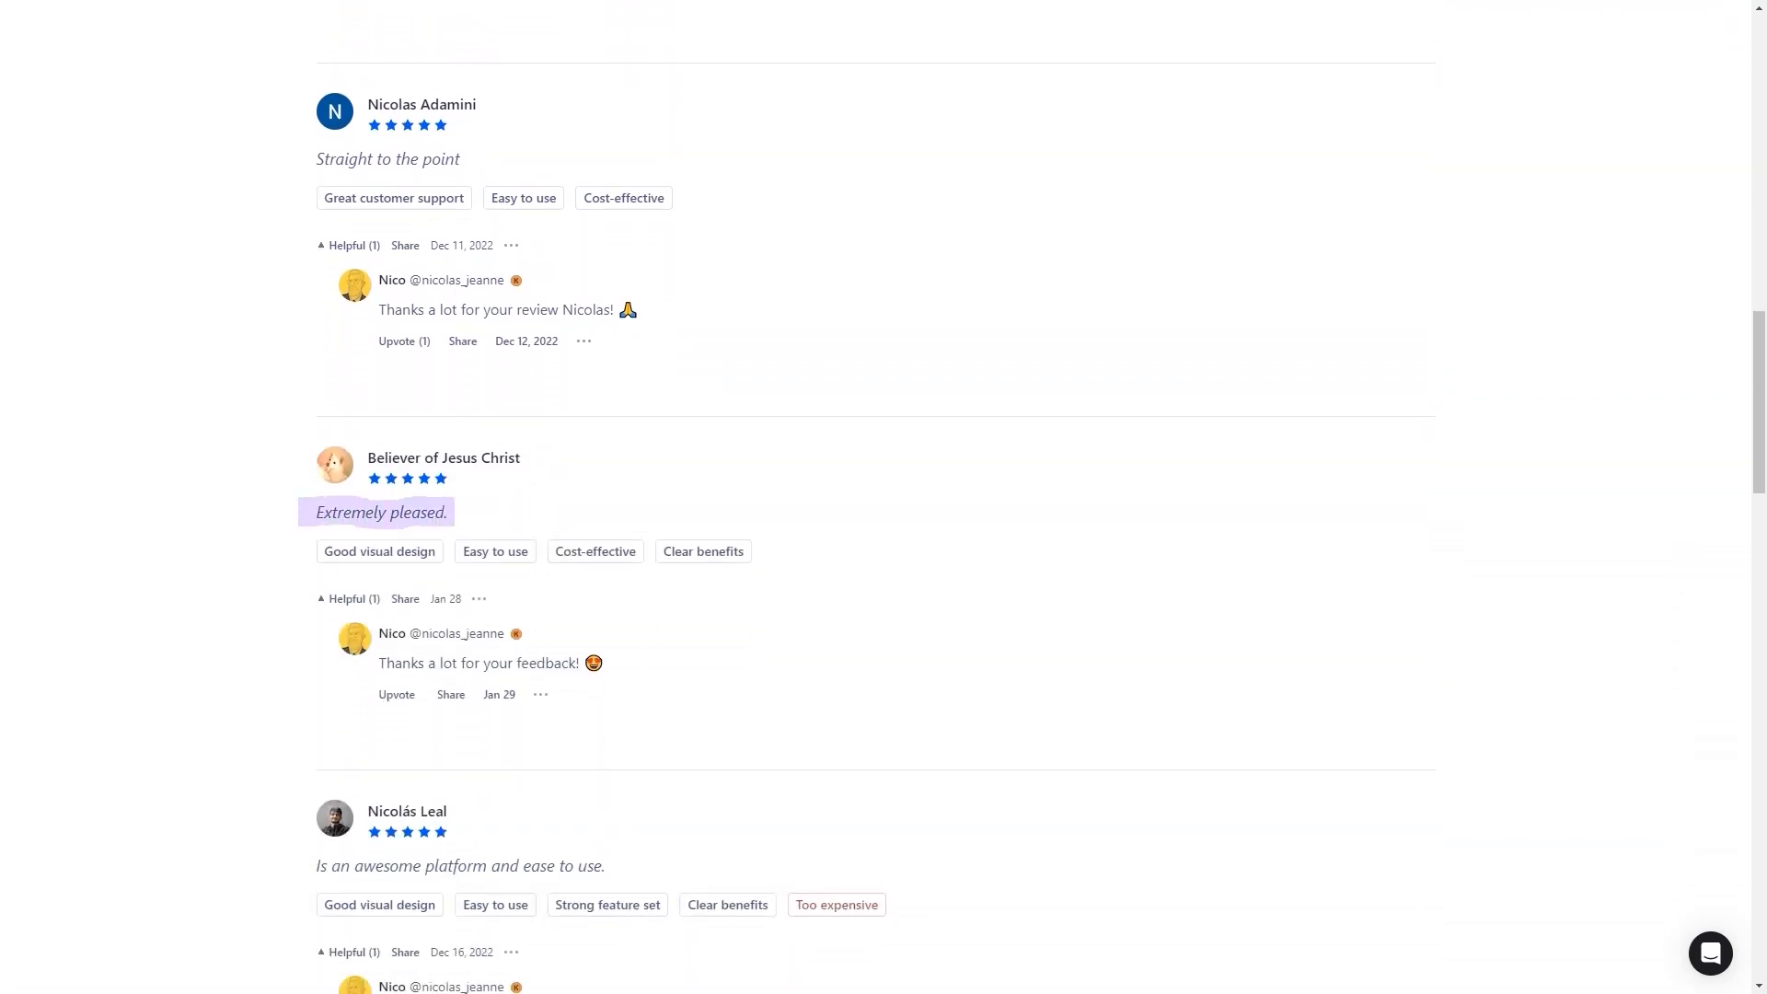
{"action": "scroll", "scroll_direction": "up", "scroll_amount": 3}
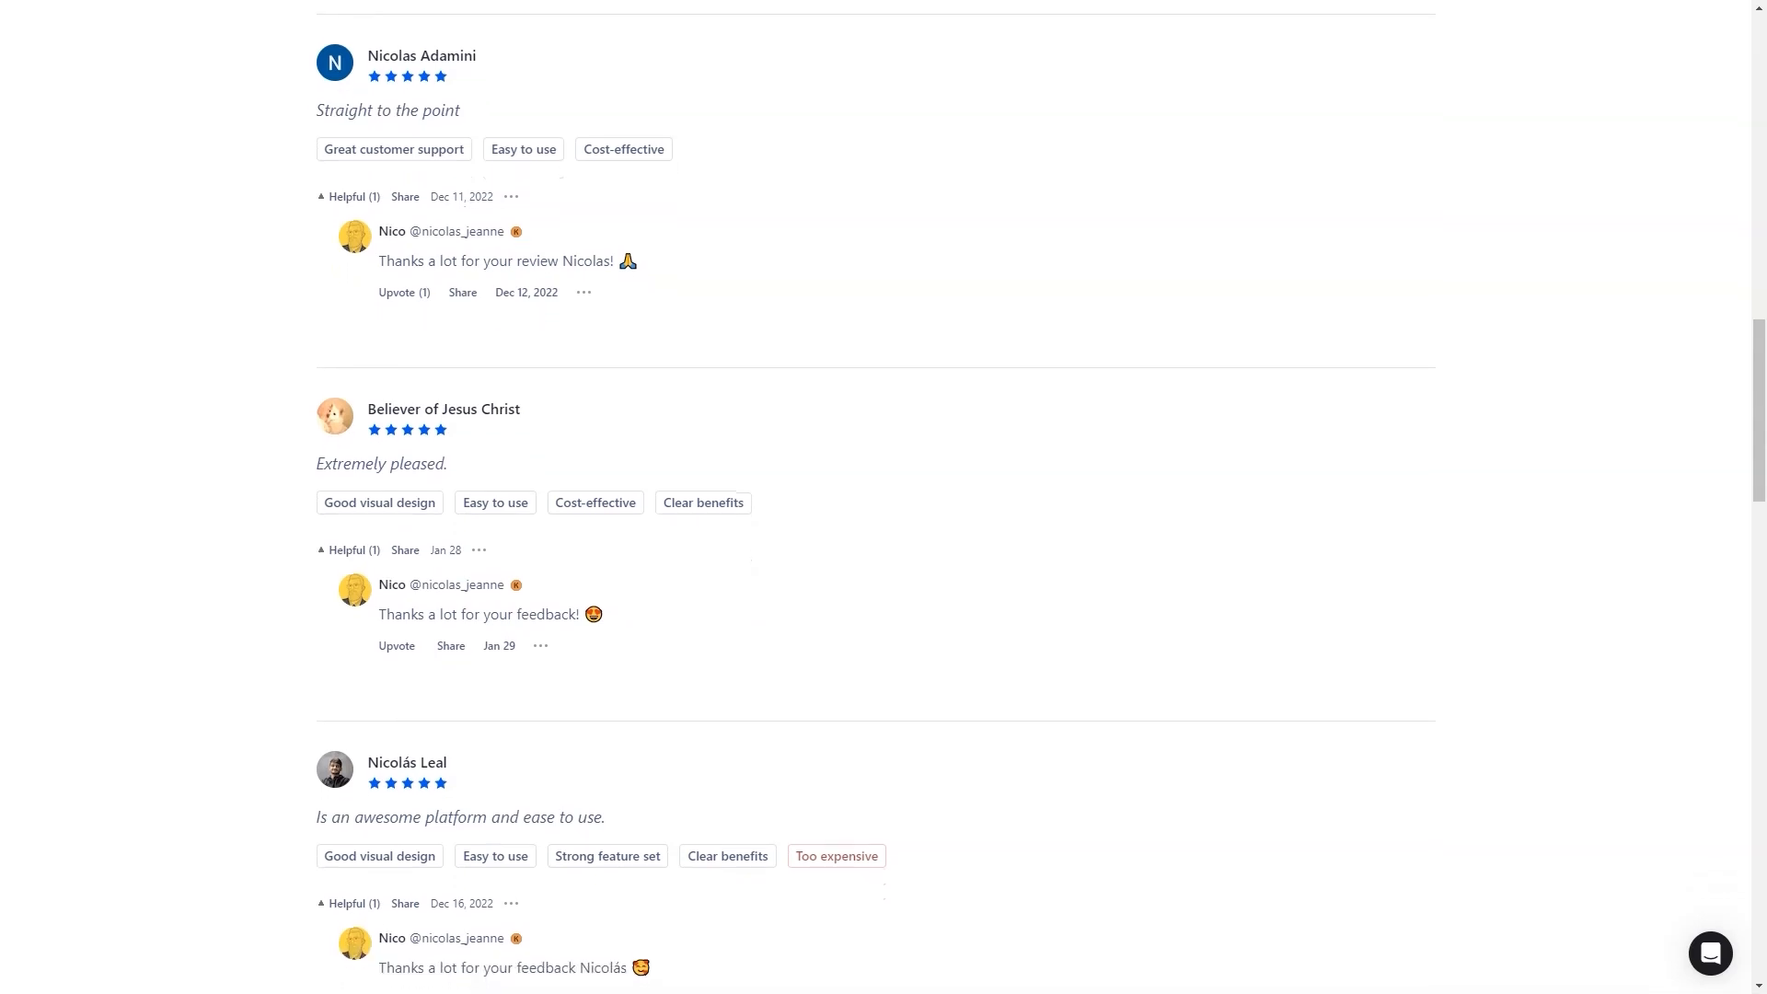
{"action": "scroll", "scroll_direction": "down", "scroll_amount": 3}
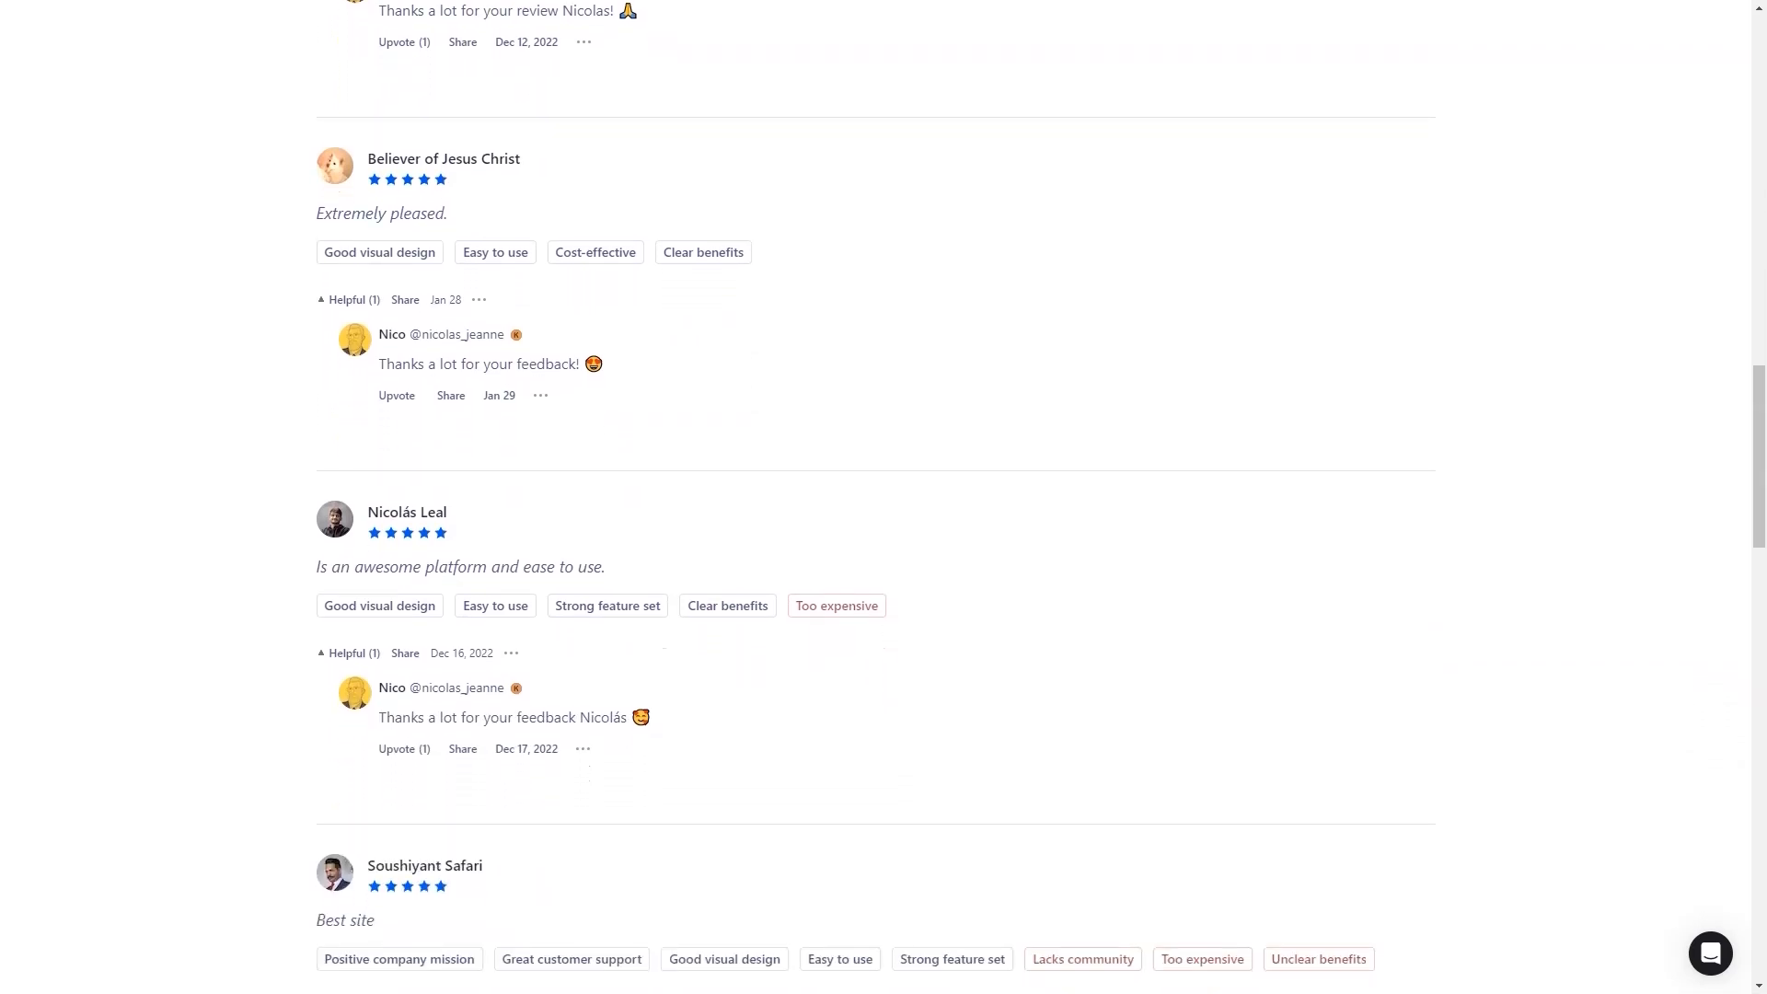
{"action": "scroll", "scroll_direction": "down", "scroll_amount": 3}
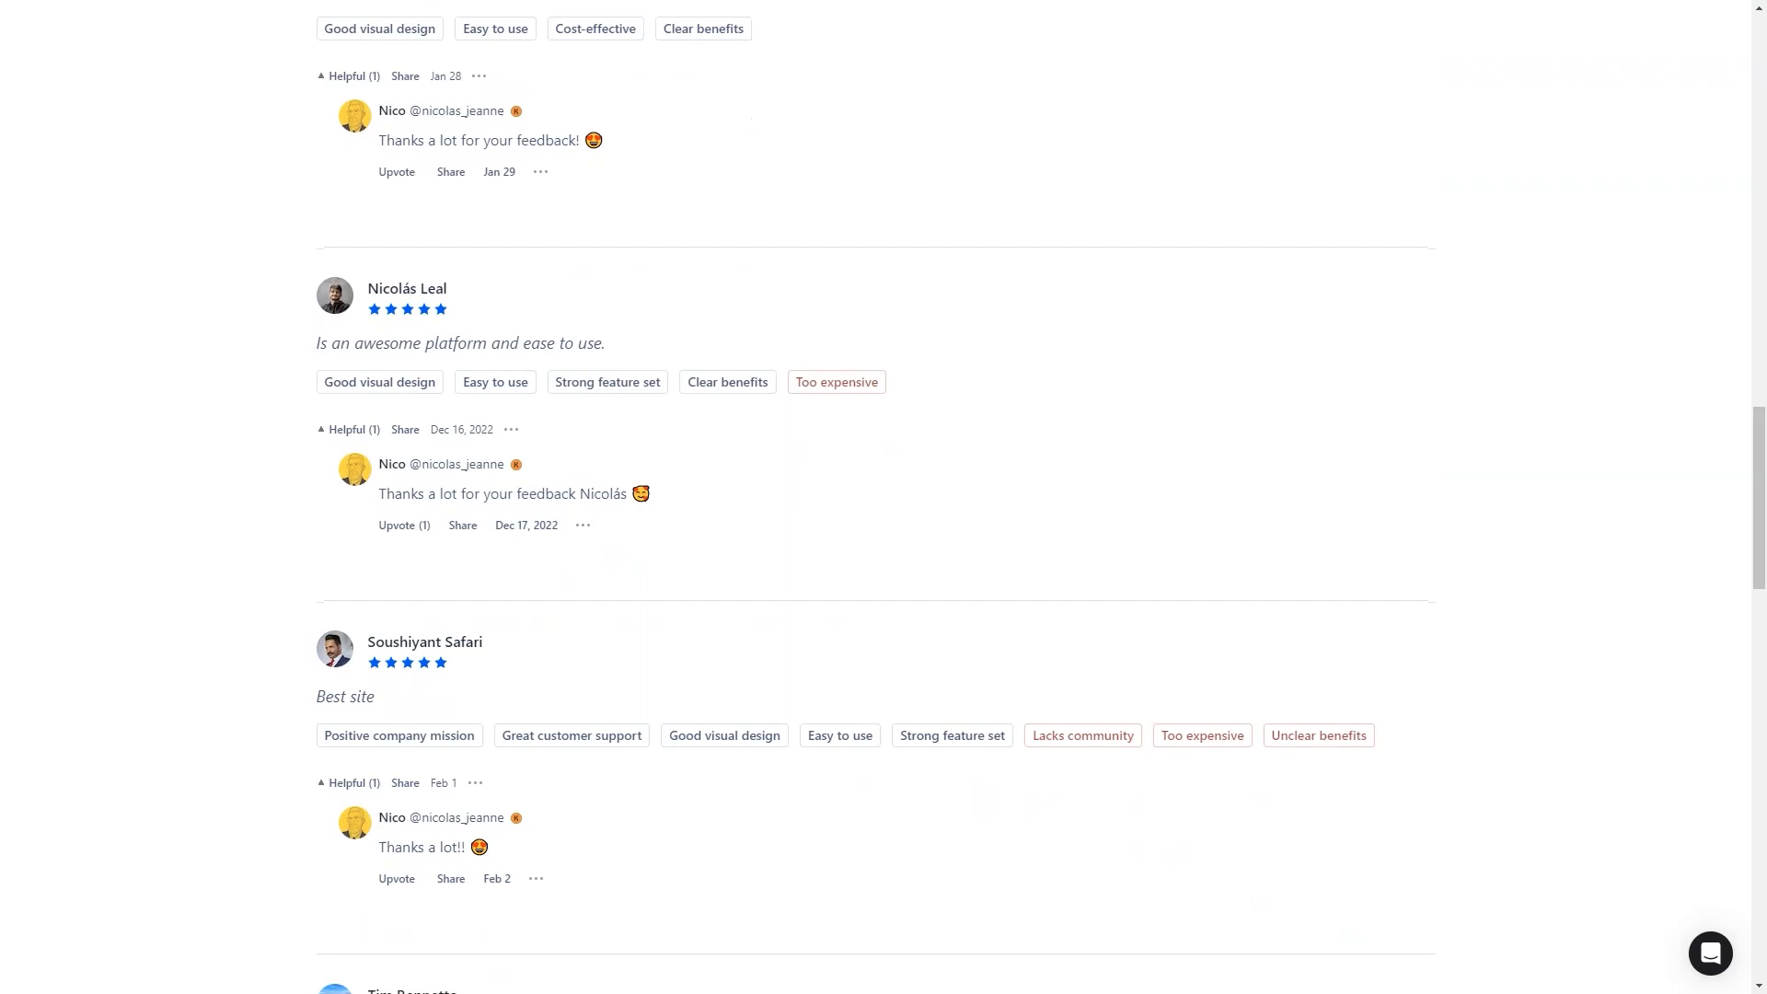
{"action": "scroll", "scroll_direction": "down", "scroll_amount": 3}
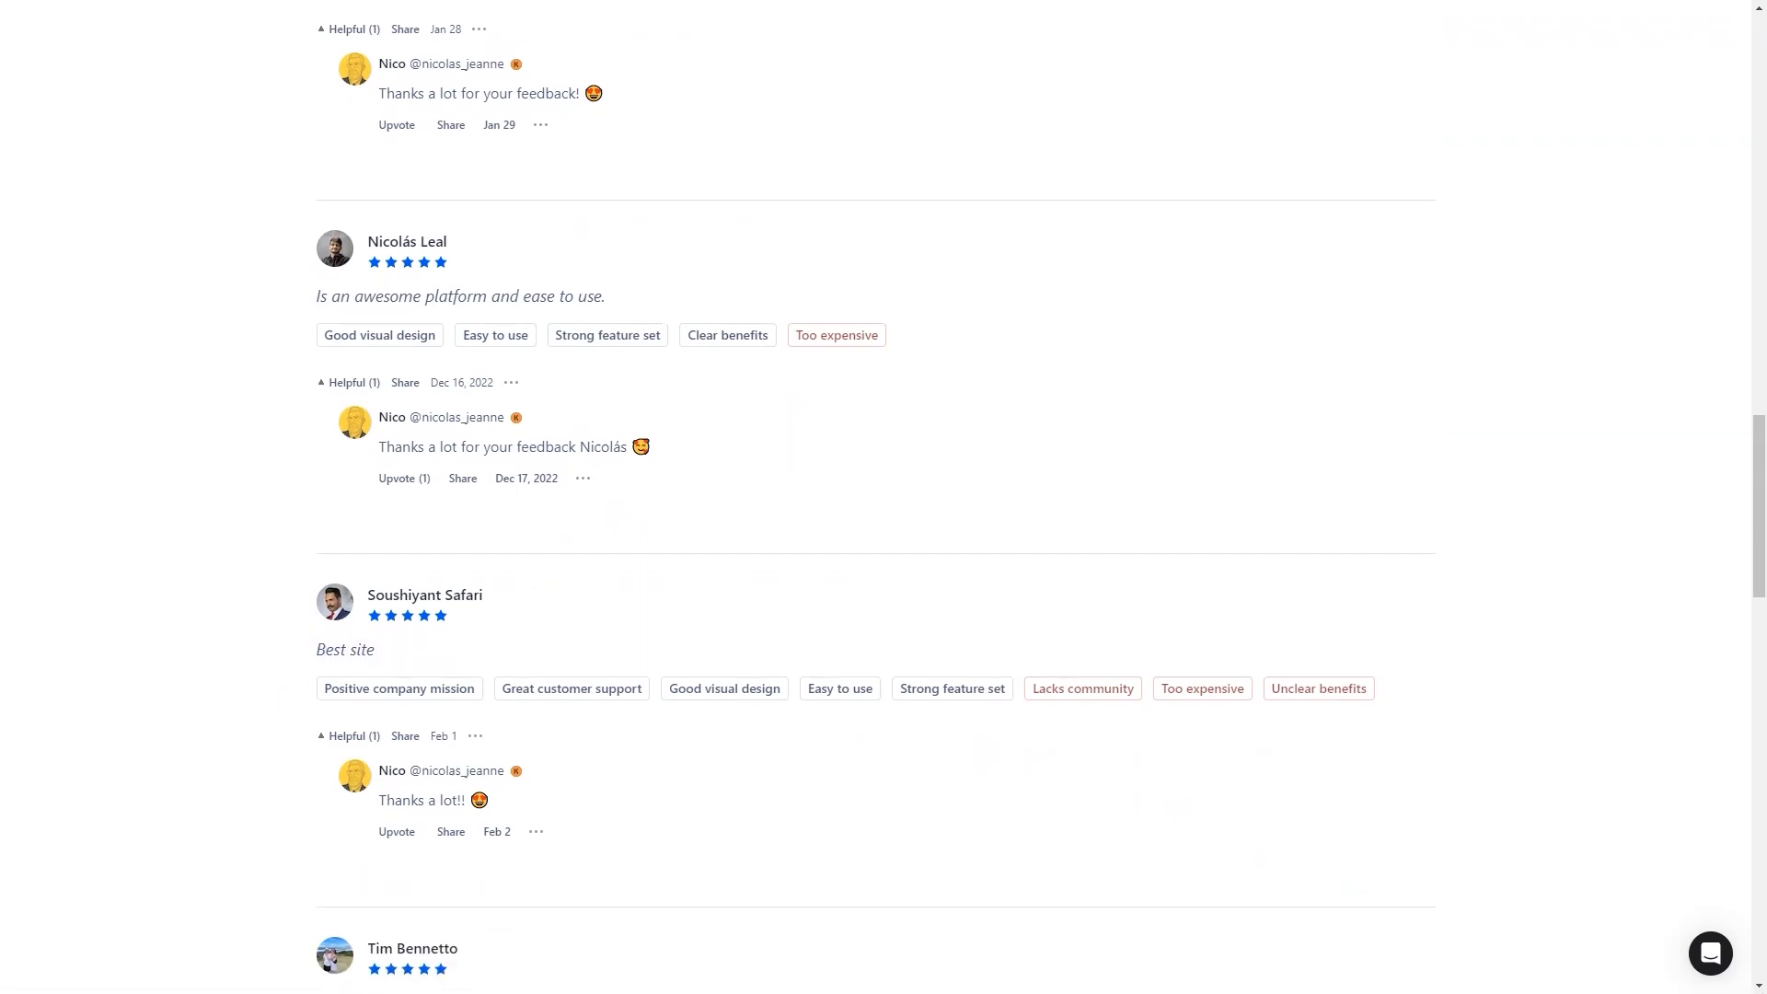
{"action": "scroll", "scroll_direction": "down", "scroll_amount": 3}
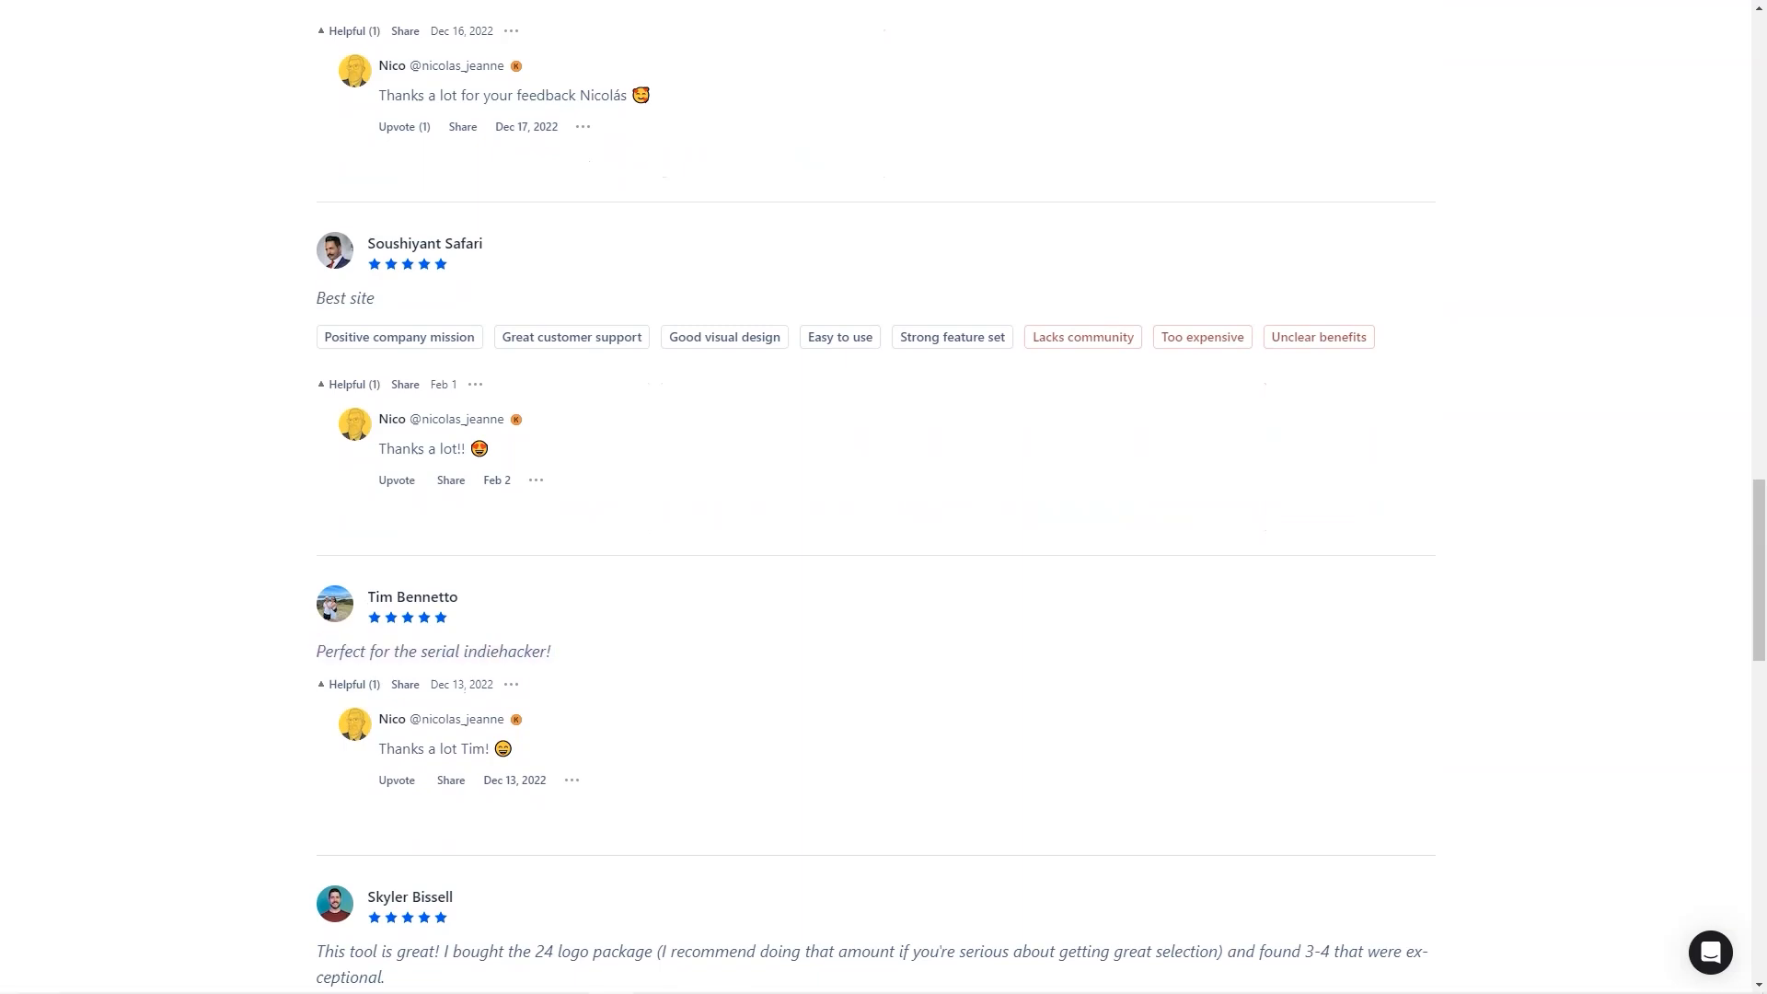
{"action": "scroll", "scroll_direction": "down", "scroll_amount": 3}
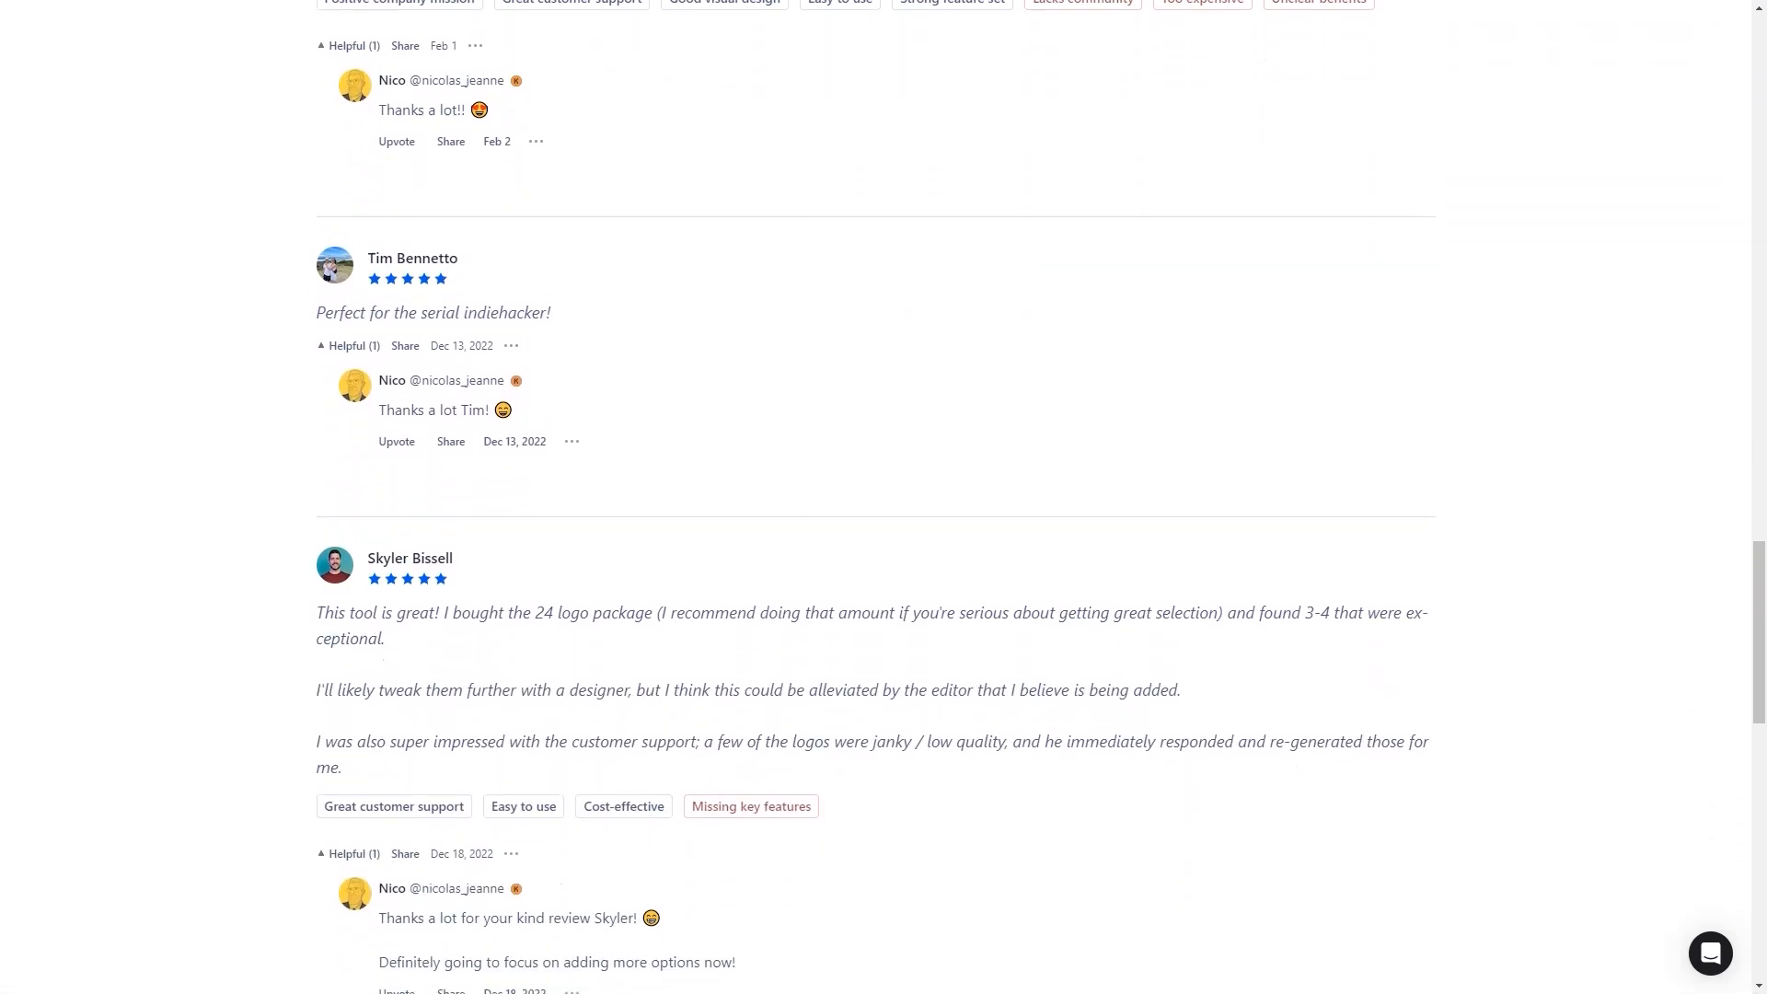
{"action": "scroll", "scroll_direction": "down", "scroll_amount": 3}
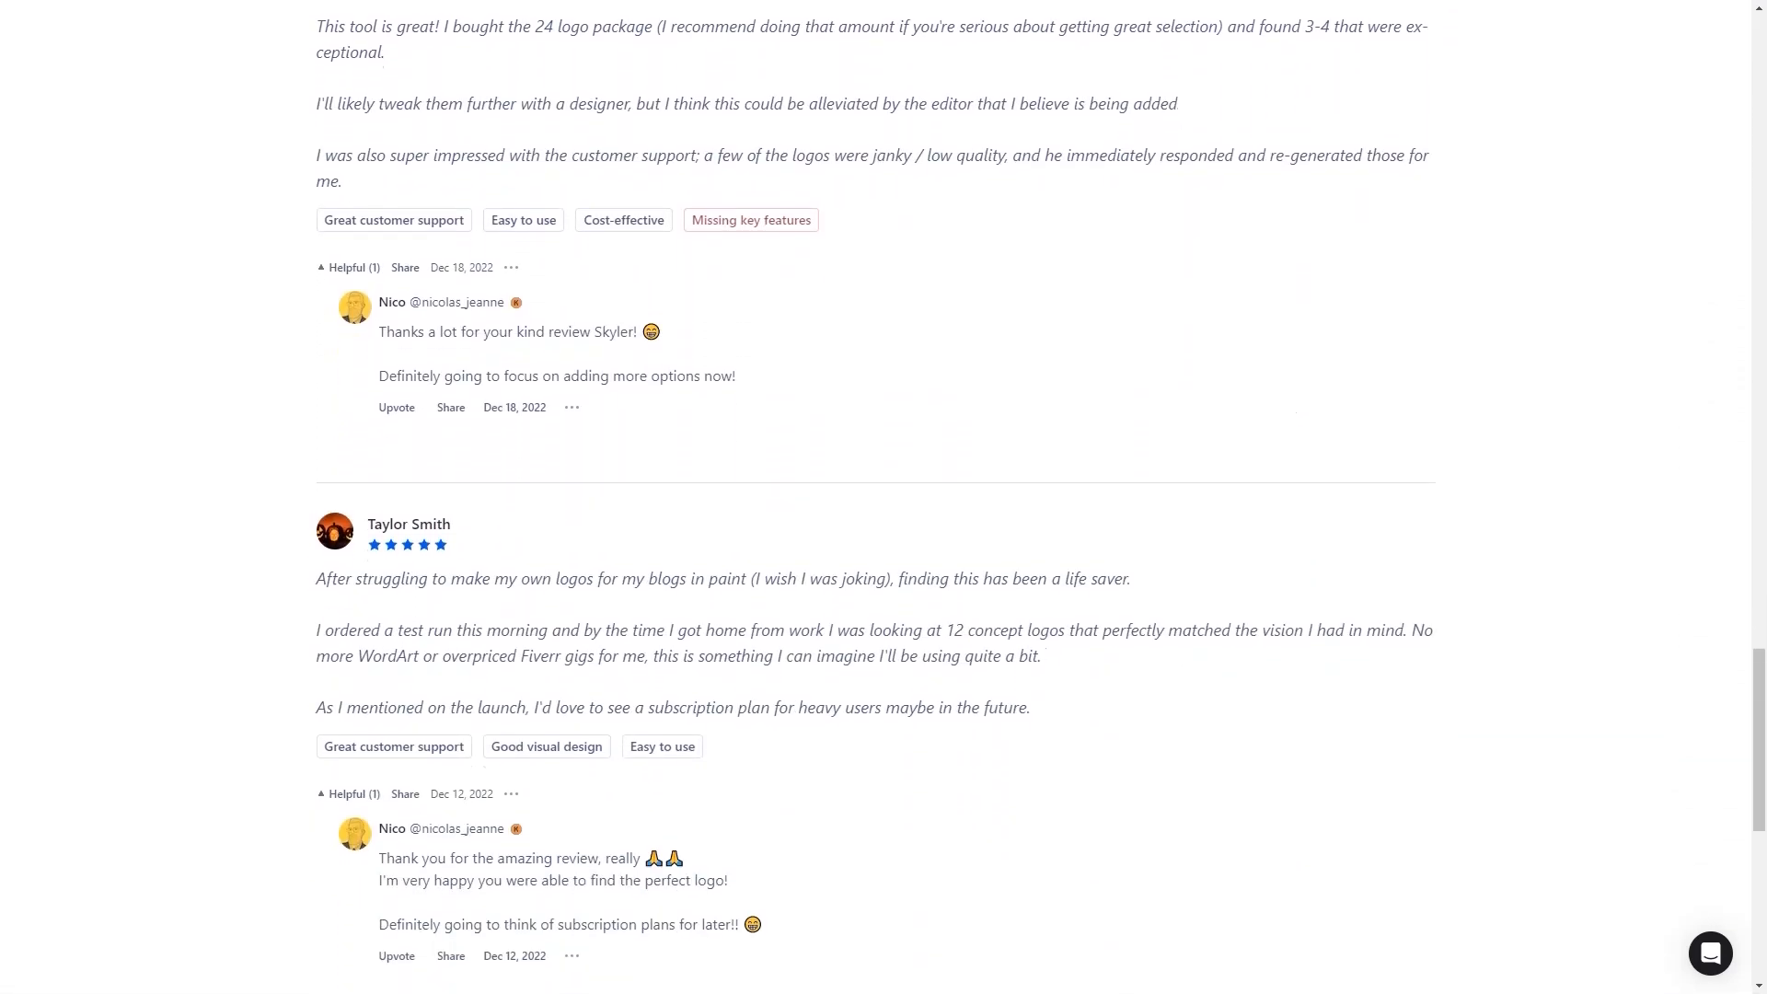
{"action": "scroll", "scroll_direction": "down", "scroll_amount": 3}
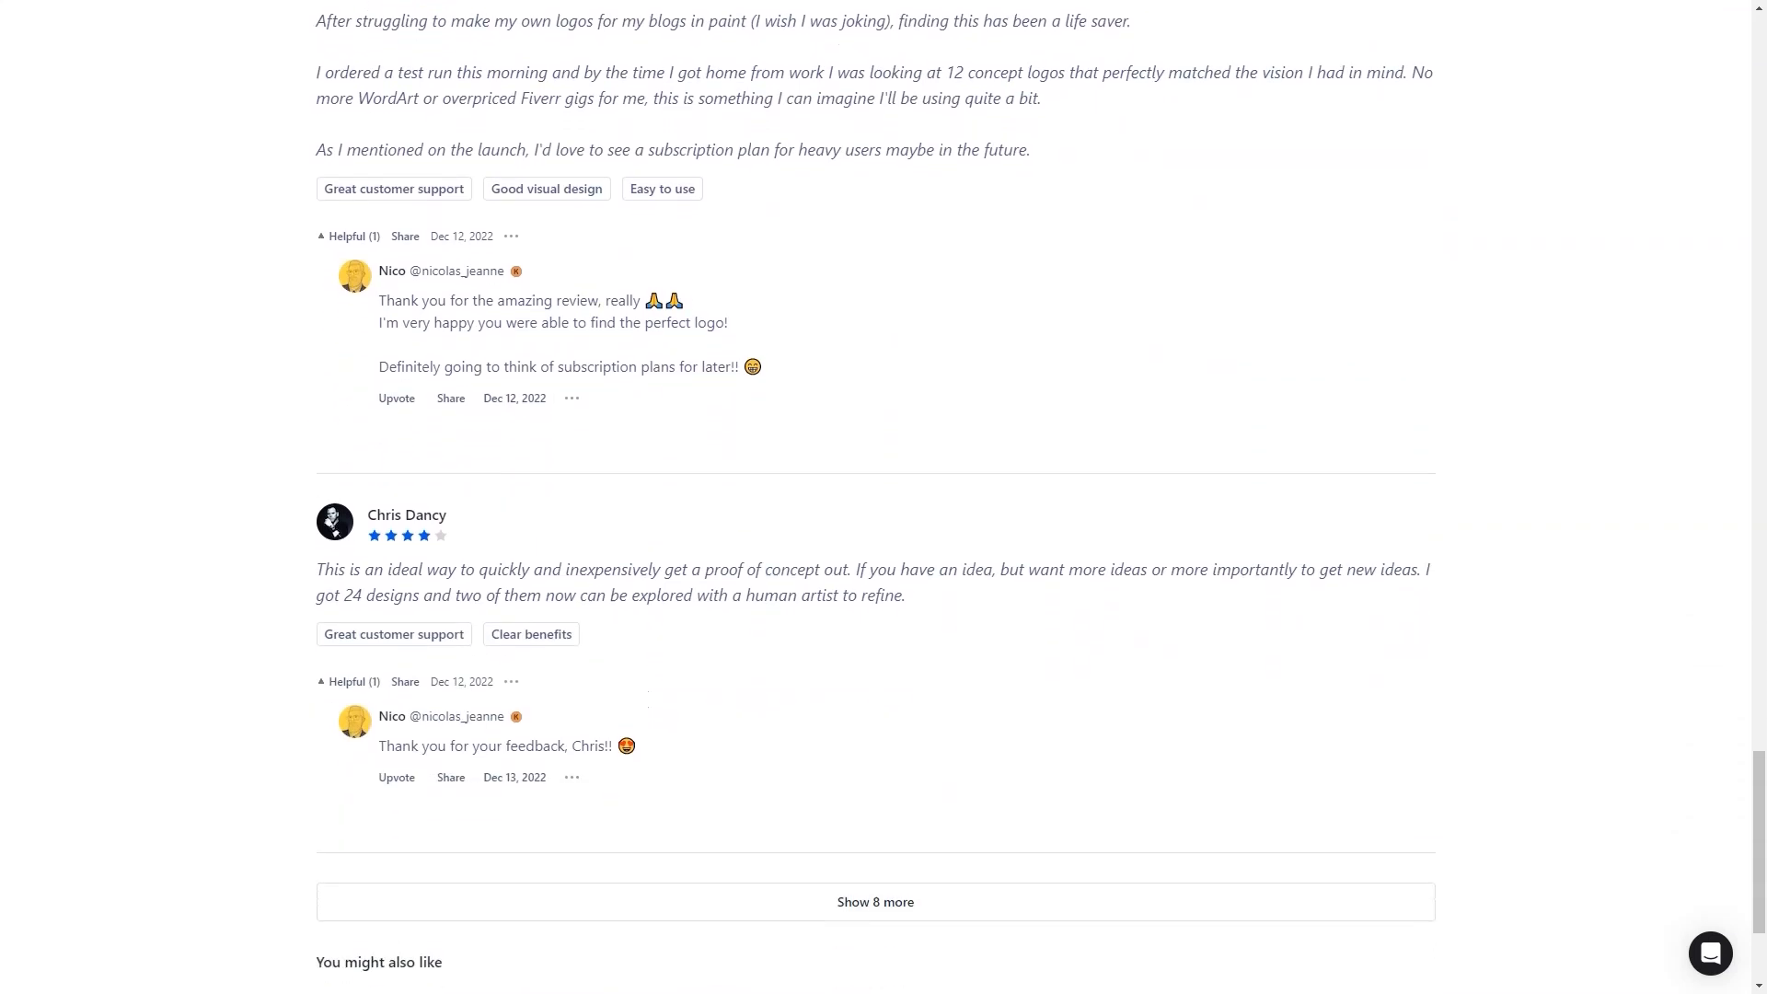
{"action": "scroll", "scroll_direction": "down", "scroll_amount": 3}
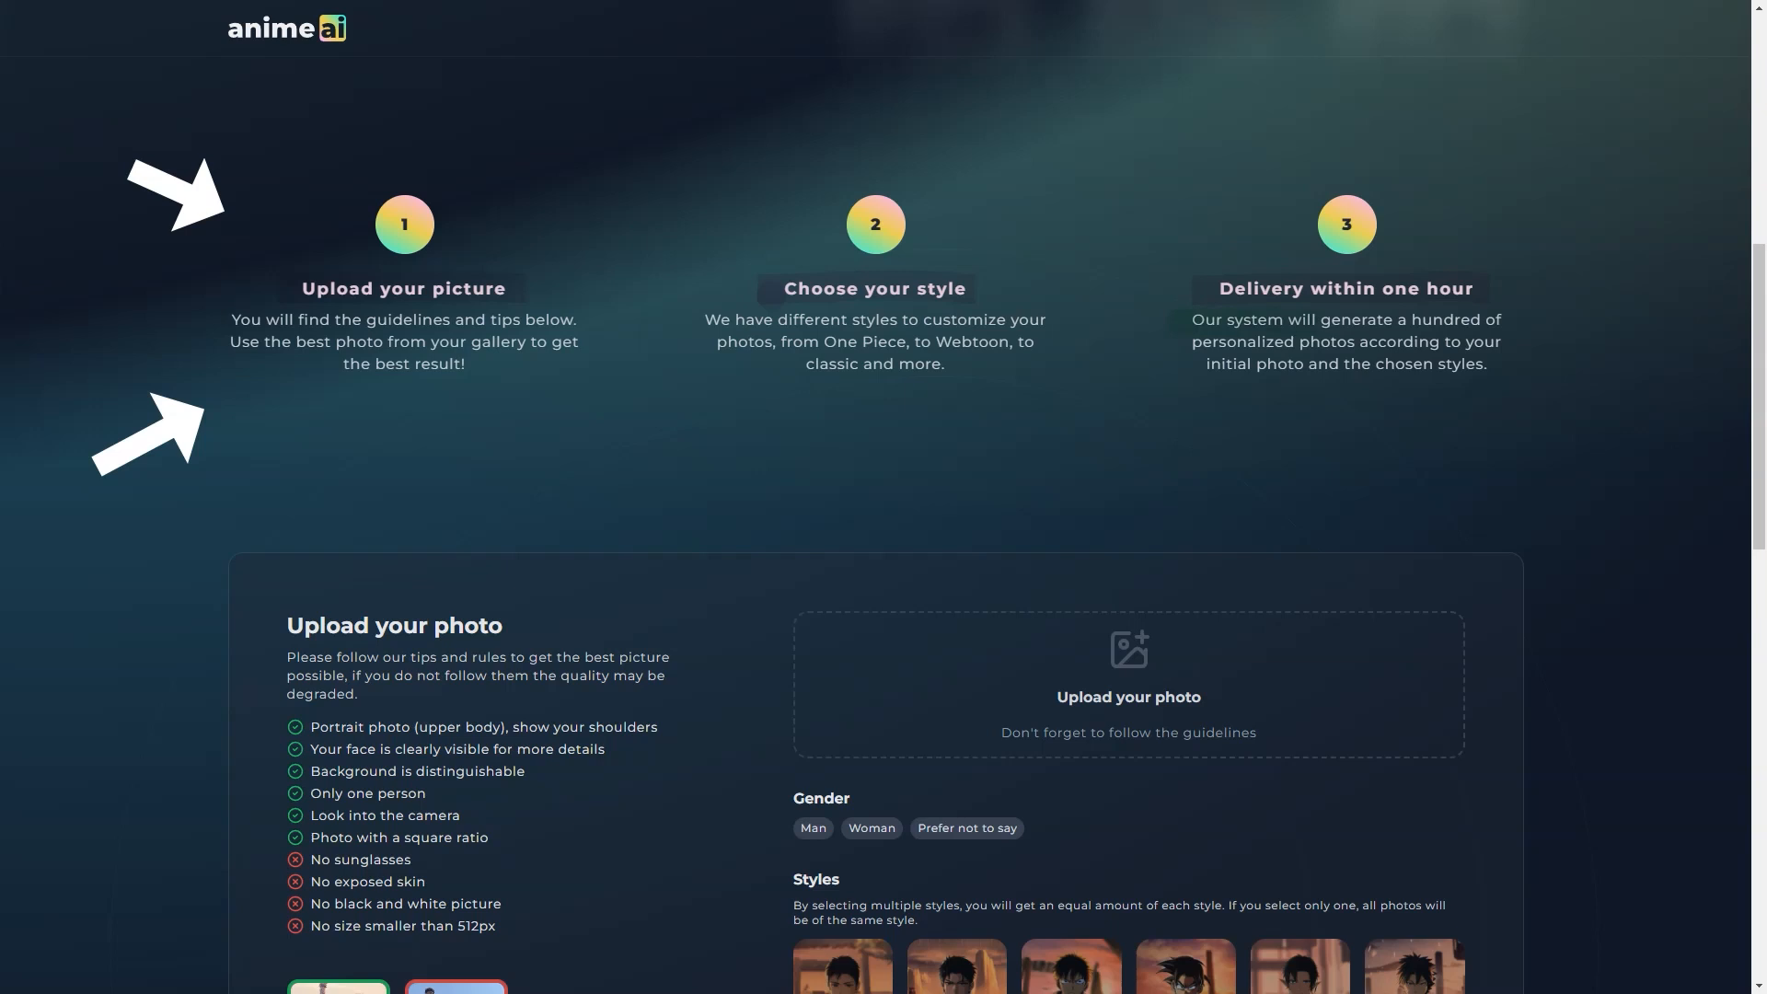
Step: Scroll the Anime AI 'Create your perfect anime picture' landing page down and back up
{"action": "scroll", "scroll_direction": "down", "scroll_amount": 3}
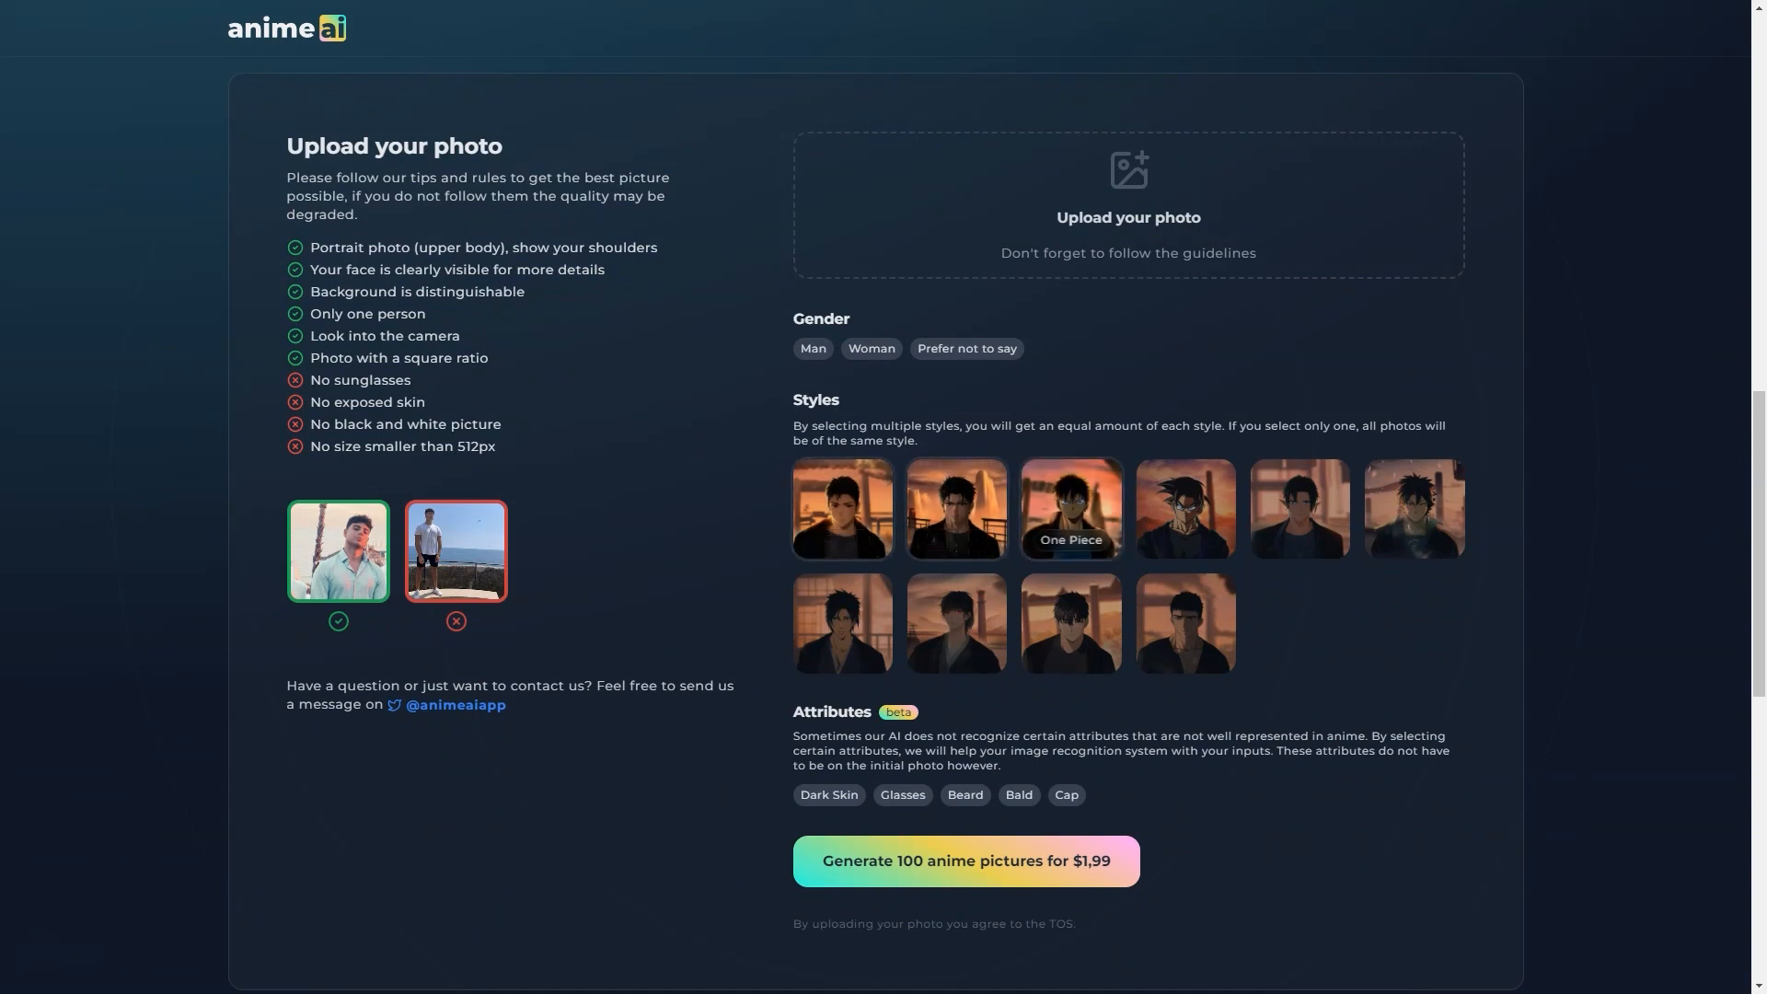
{"action": "mouse_move", "coordinate": [1414, 509]}
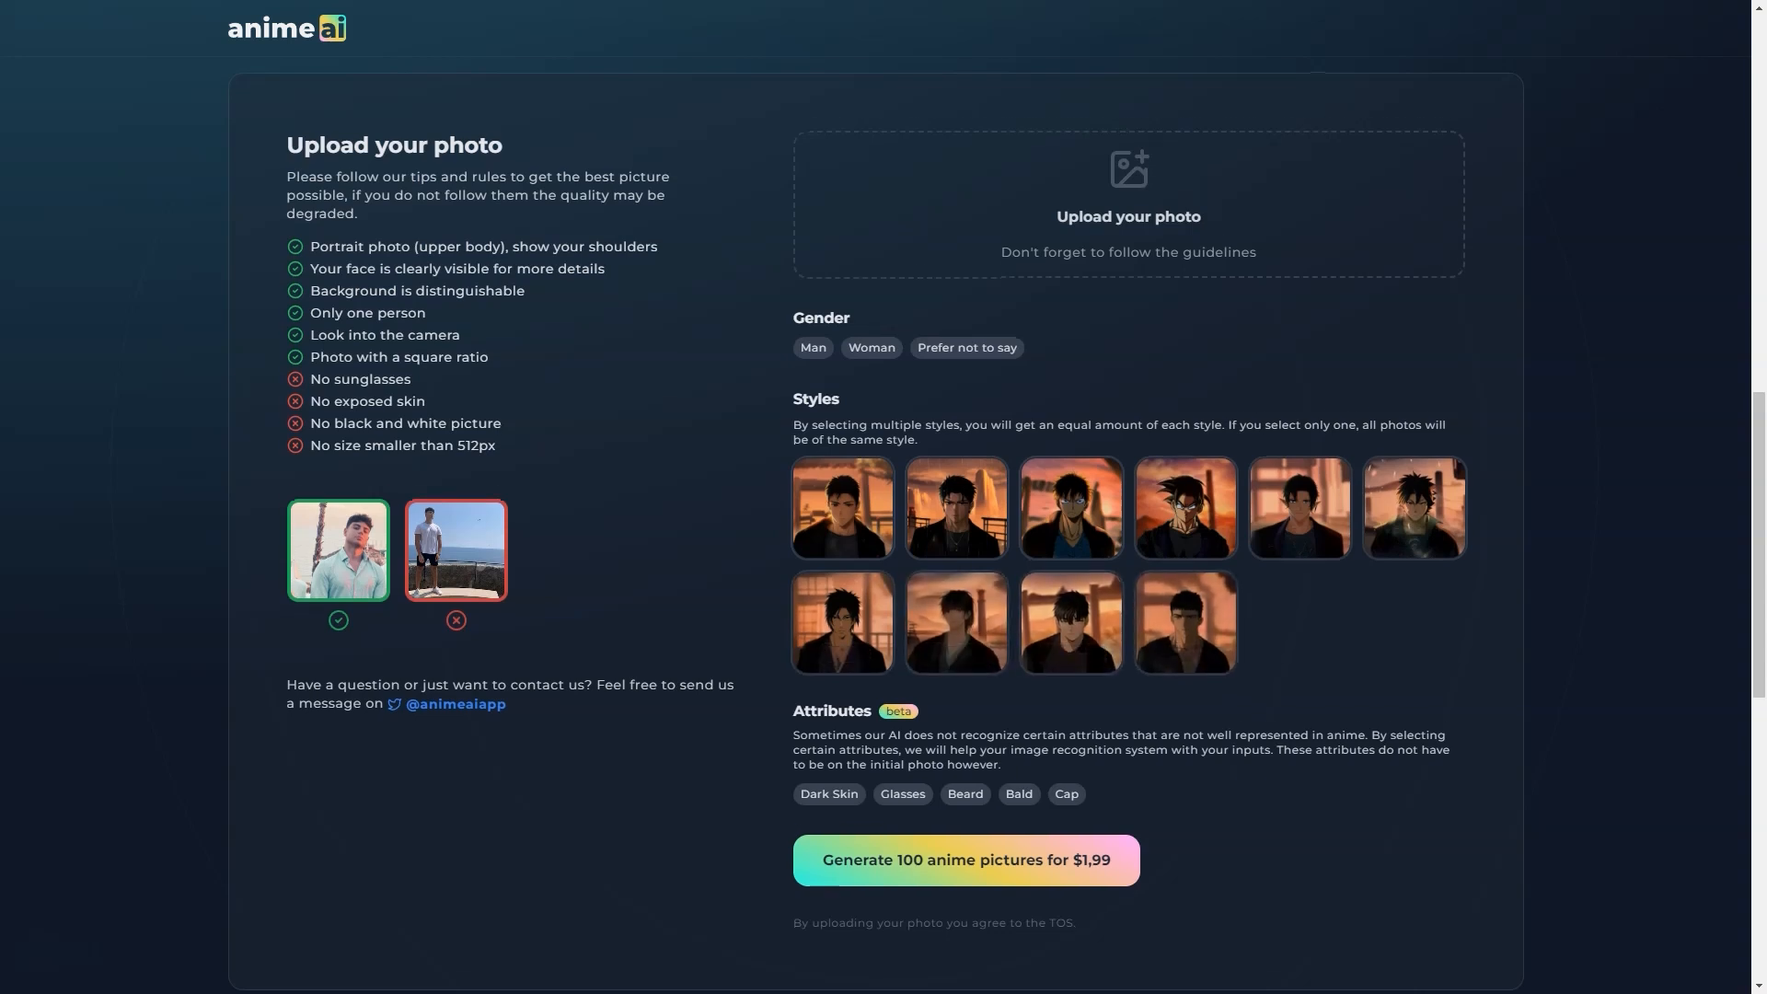
{"action": "scroll", "scroll_direction": "down", "scroll_amount": 3}
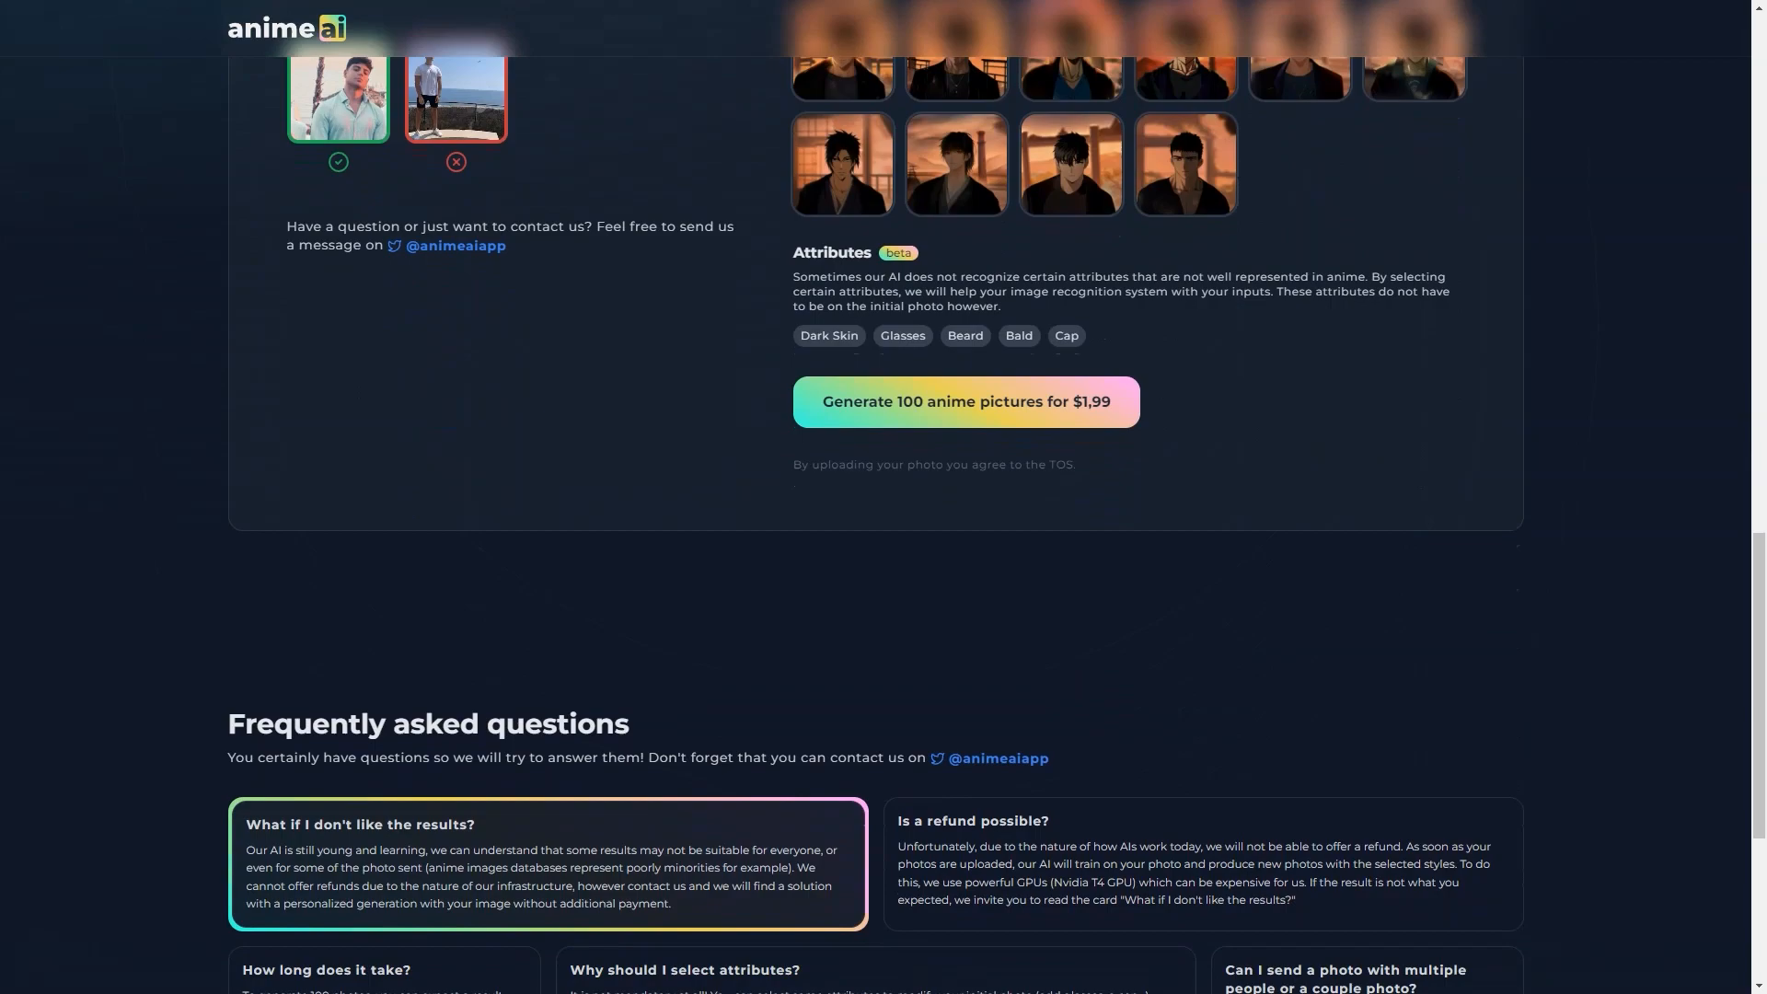
{"action": "scroll", "scroll_direction": "up", "scroll_amount": 3}
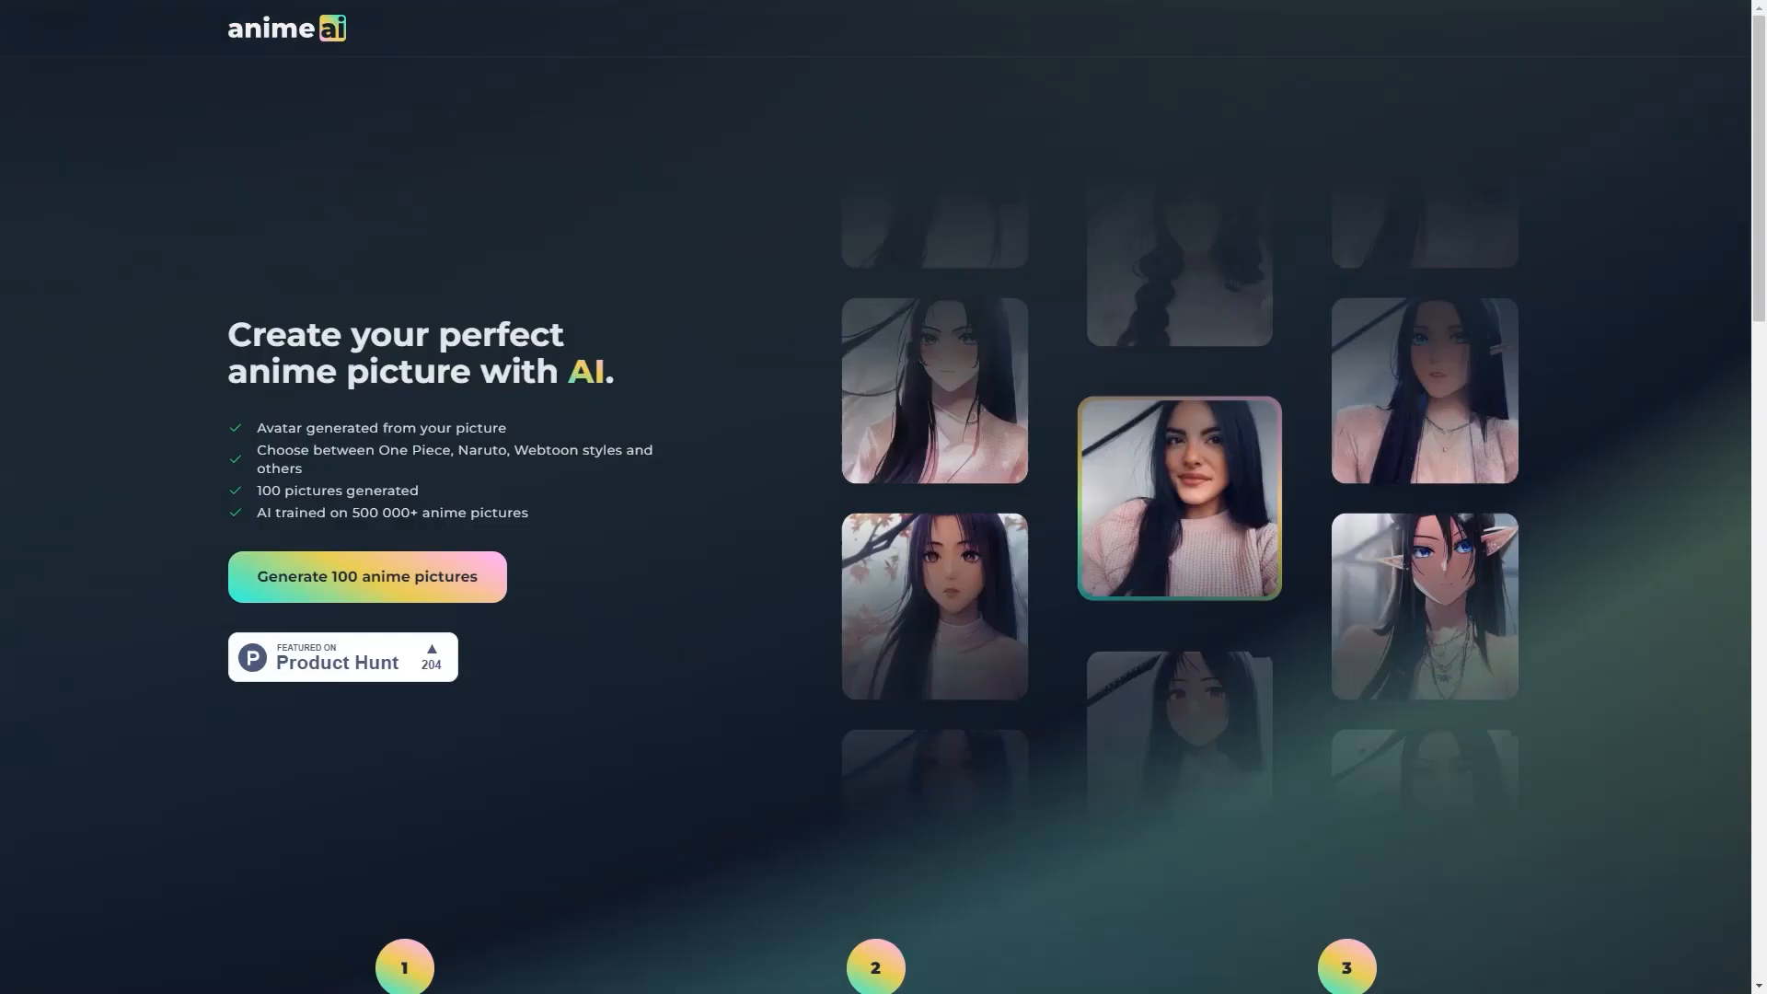
Step: Open Anime AI on Product Hunt via the badge and scroll through its four 5/5 reviews
{"action": "left_click", "coordinate": [341, 658]}
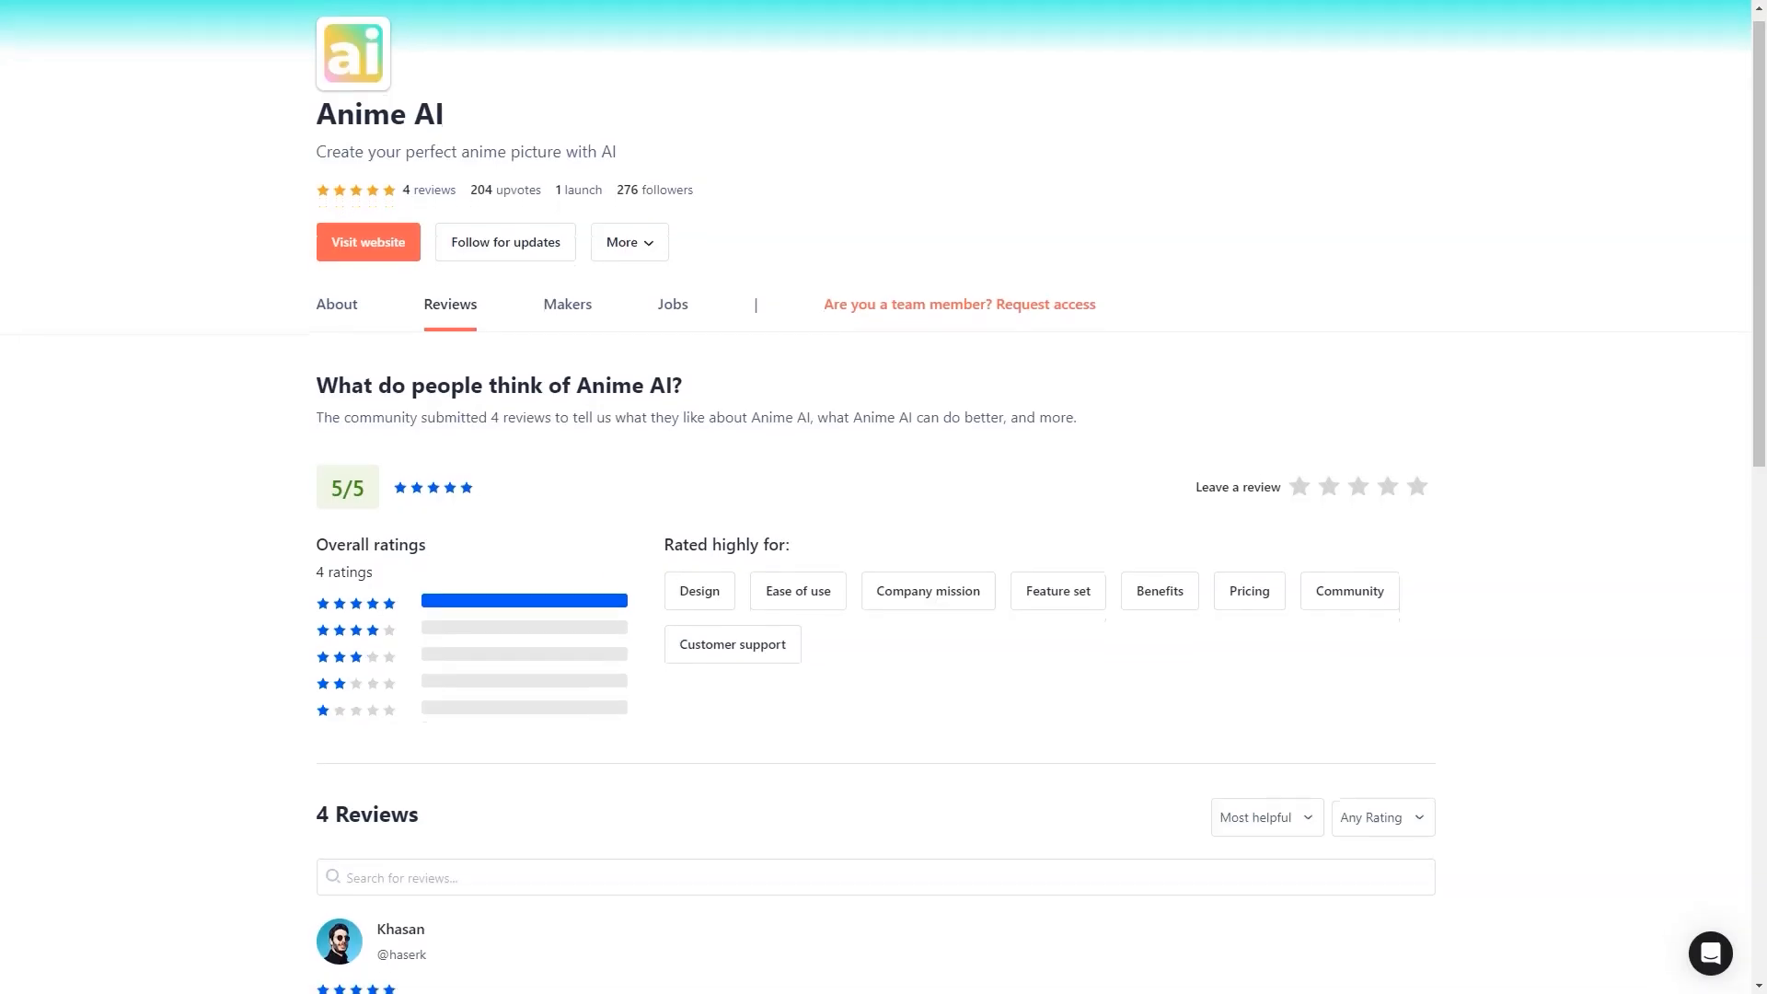
{"action": "scroll", "scroll_direction": "down", "scroll_amount": 3}
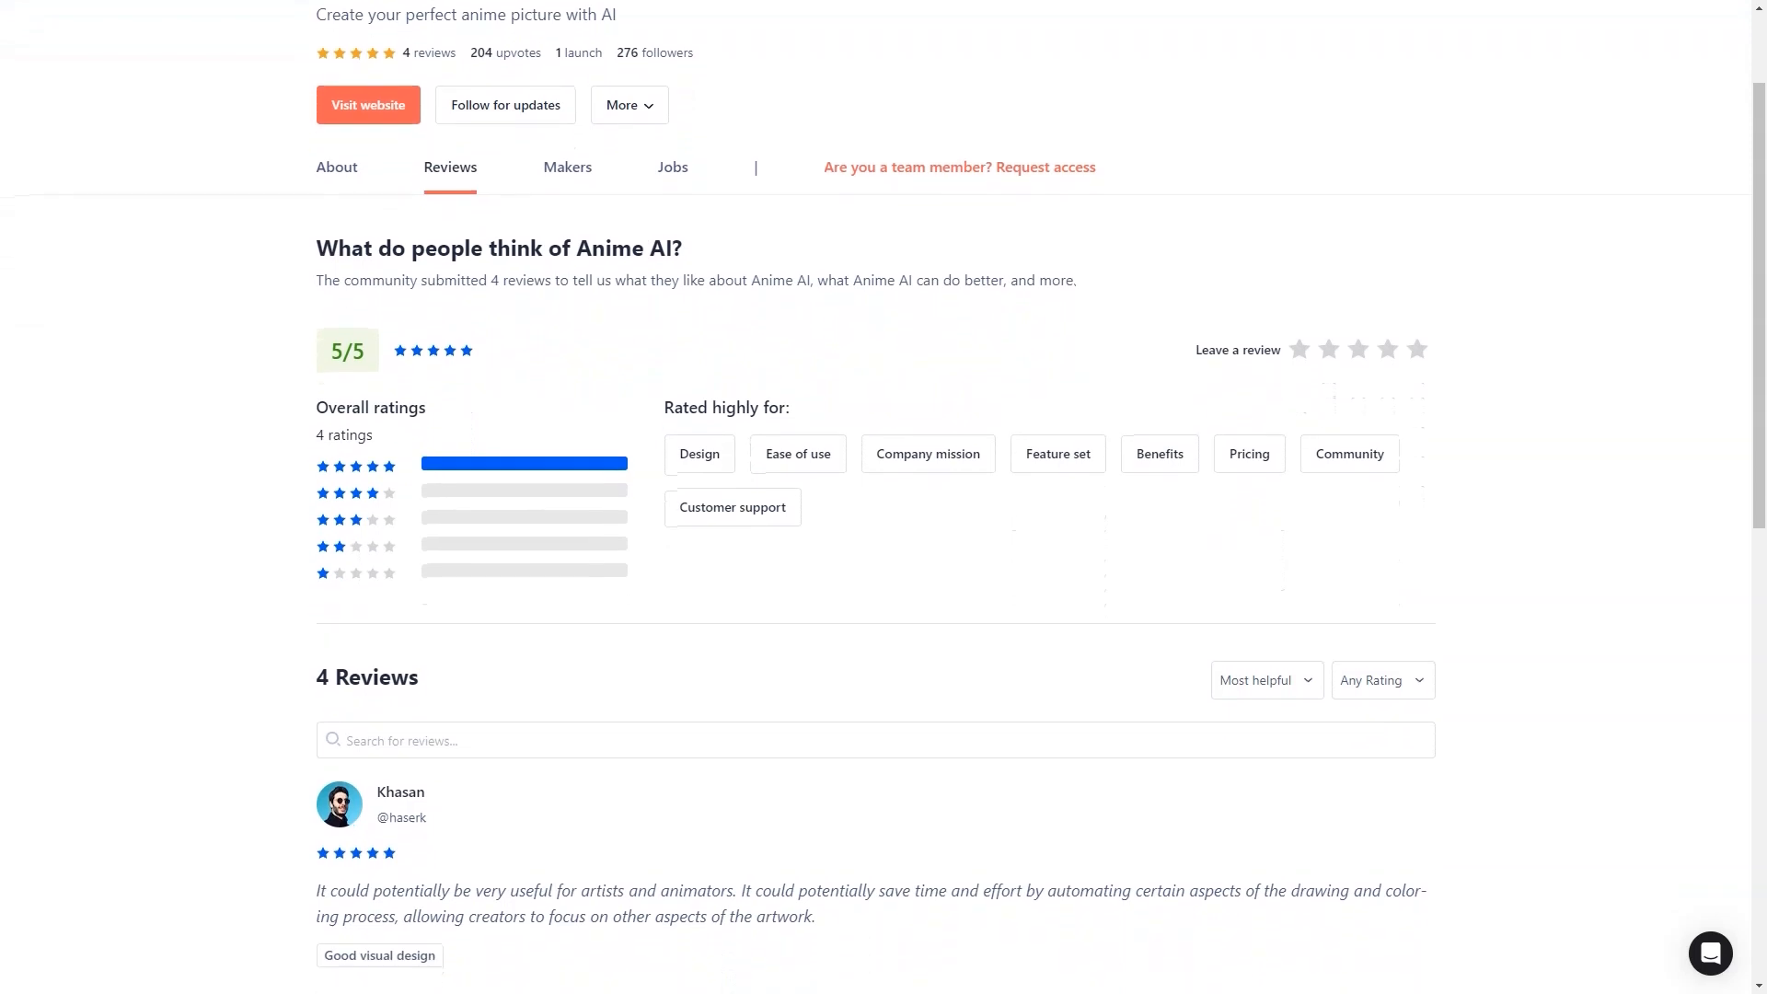
{"action": "scroll", "scroll_direction": "down", "scroll_amount": 3}
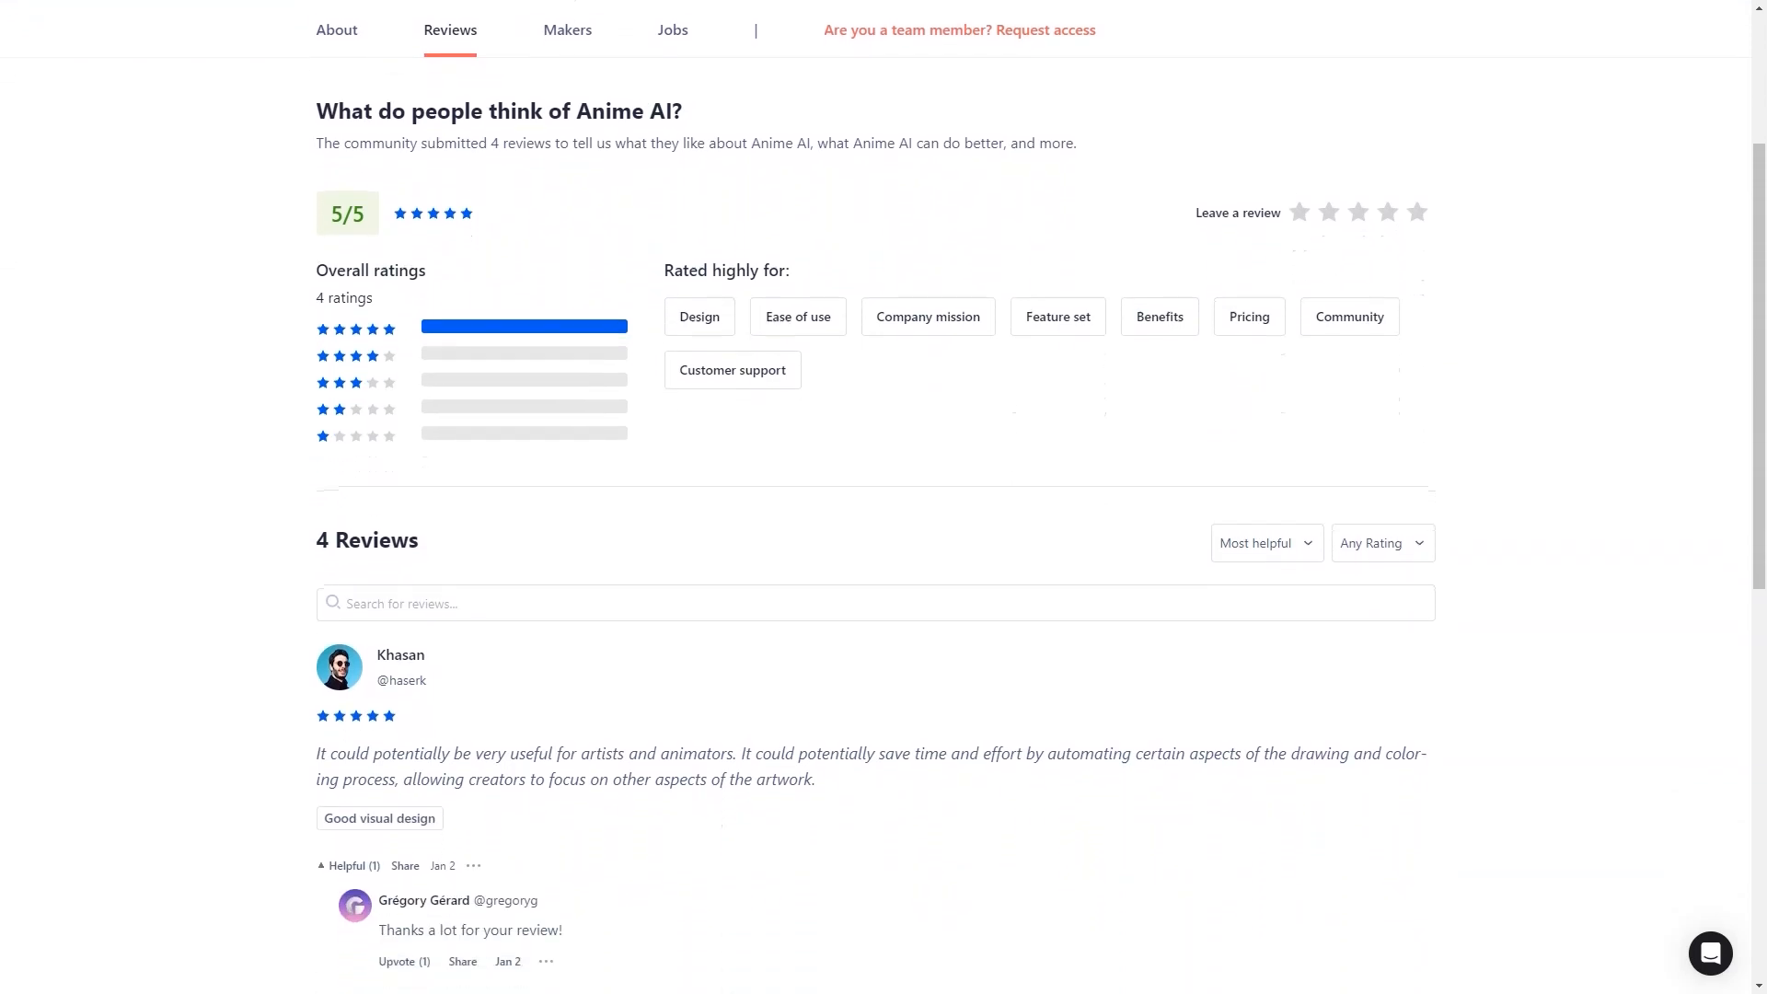
{"action": "scroll", "scroll_direction": "down", "scroll_amount": 3}
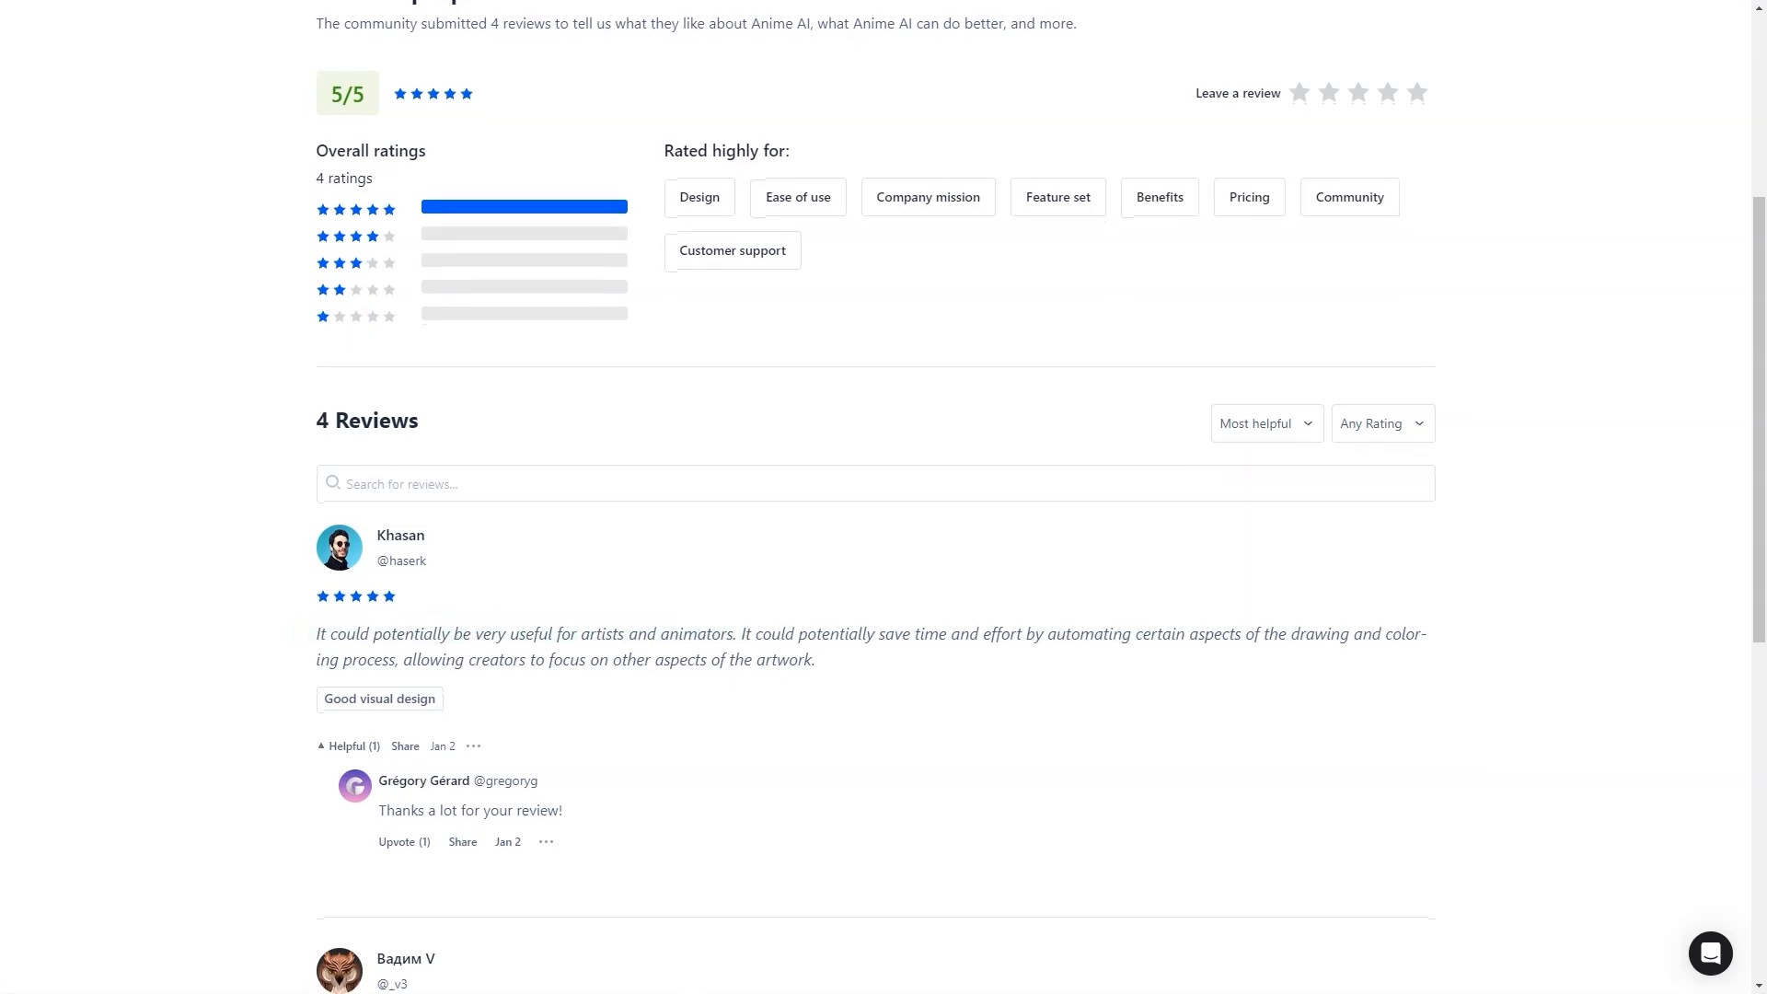
{"action": "scroll", "scroll_direction": "down", "scroll_amount": 3}
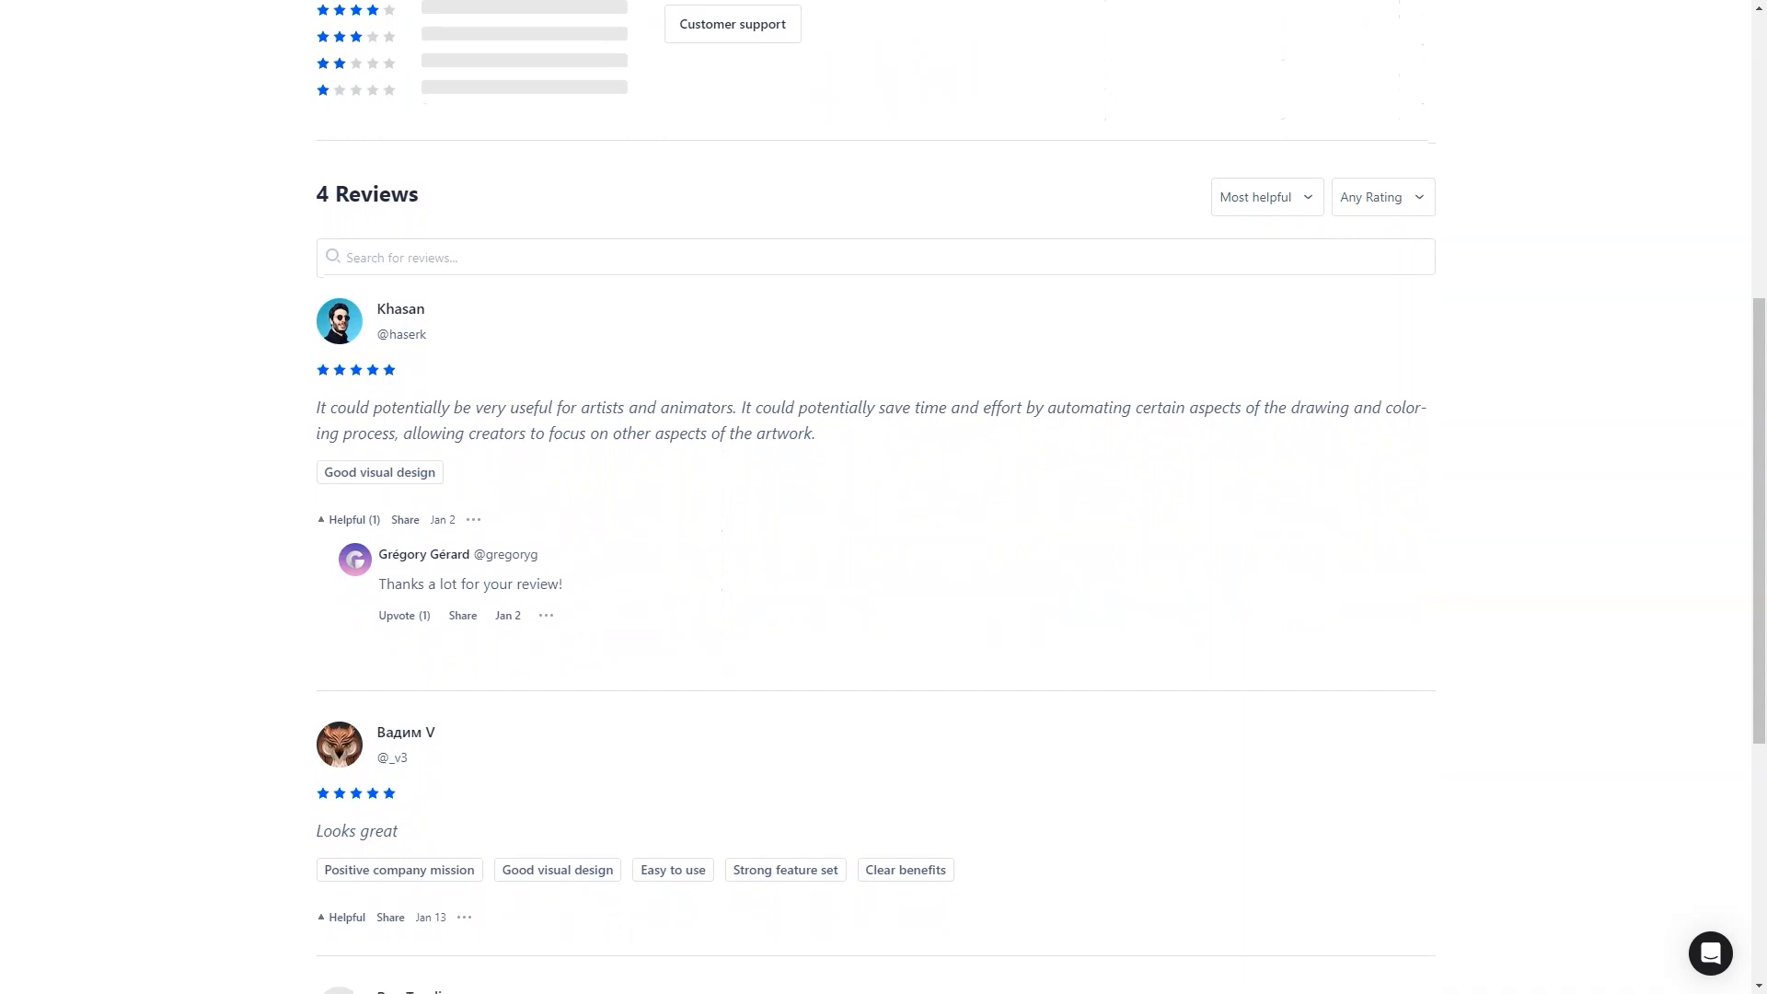
{"action": "scroll", "scroll_direction": "down", "scroll_amount": 3}
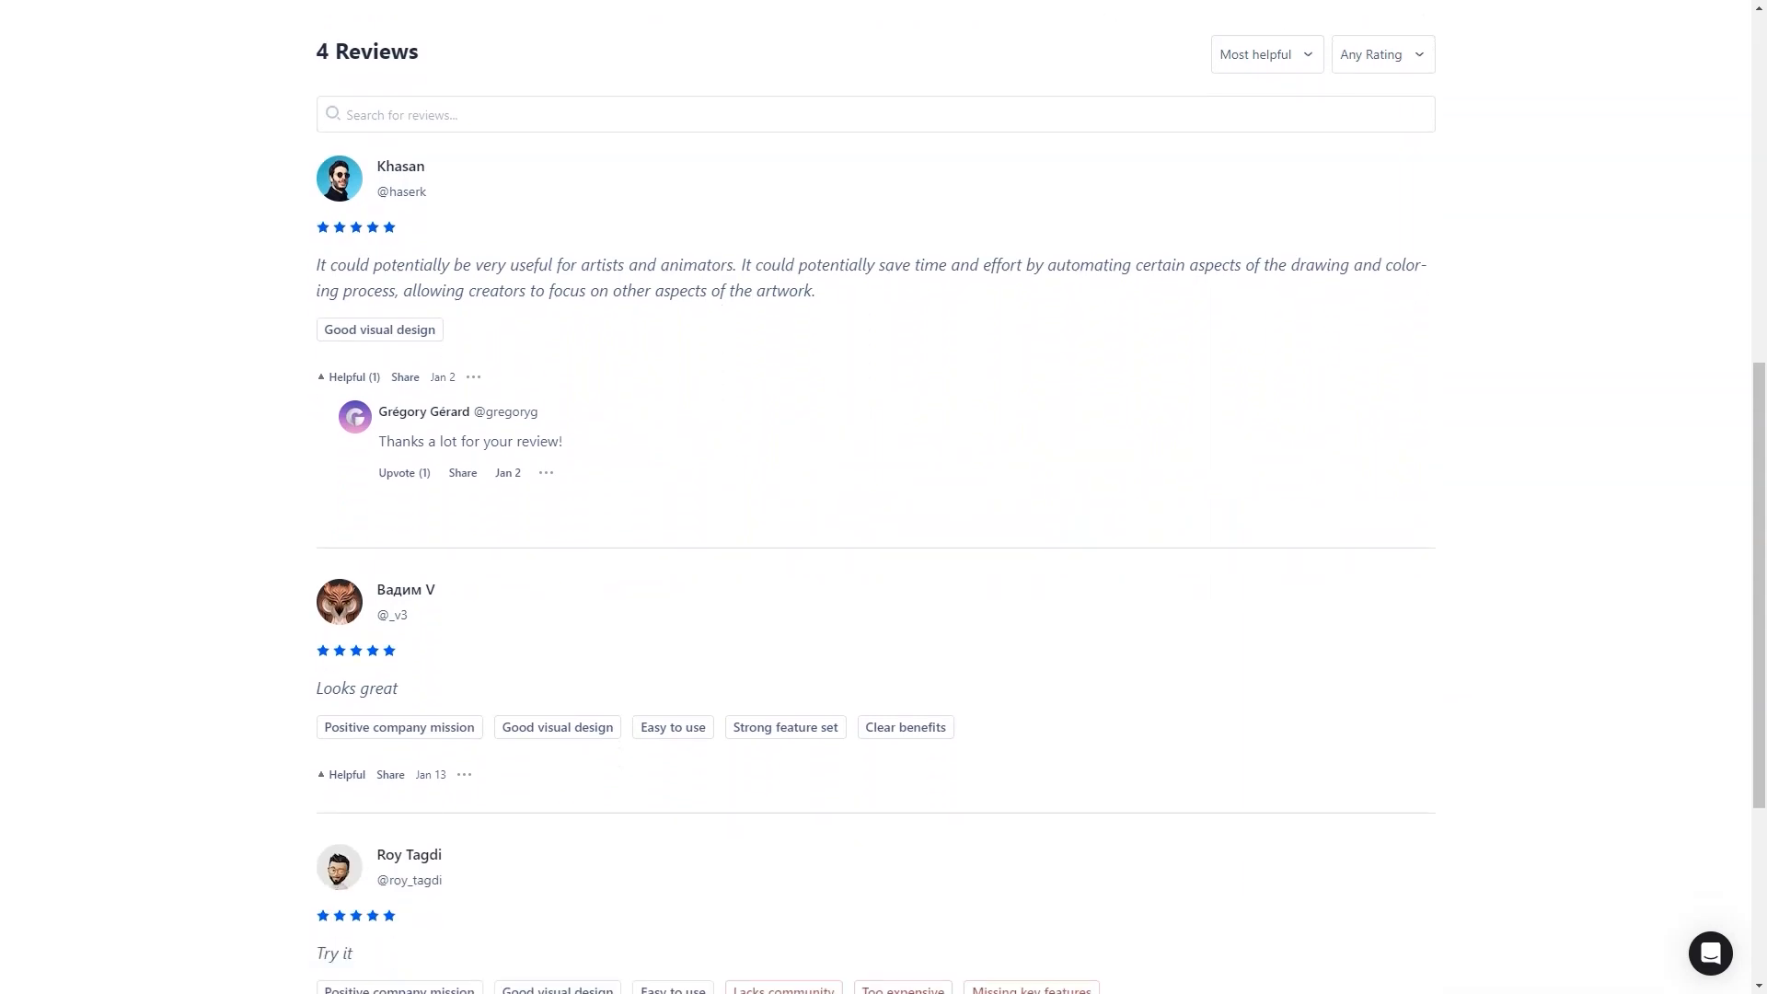
{"action": "scroll", "scroll_direction": "up", "scroll_amount": 3}
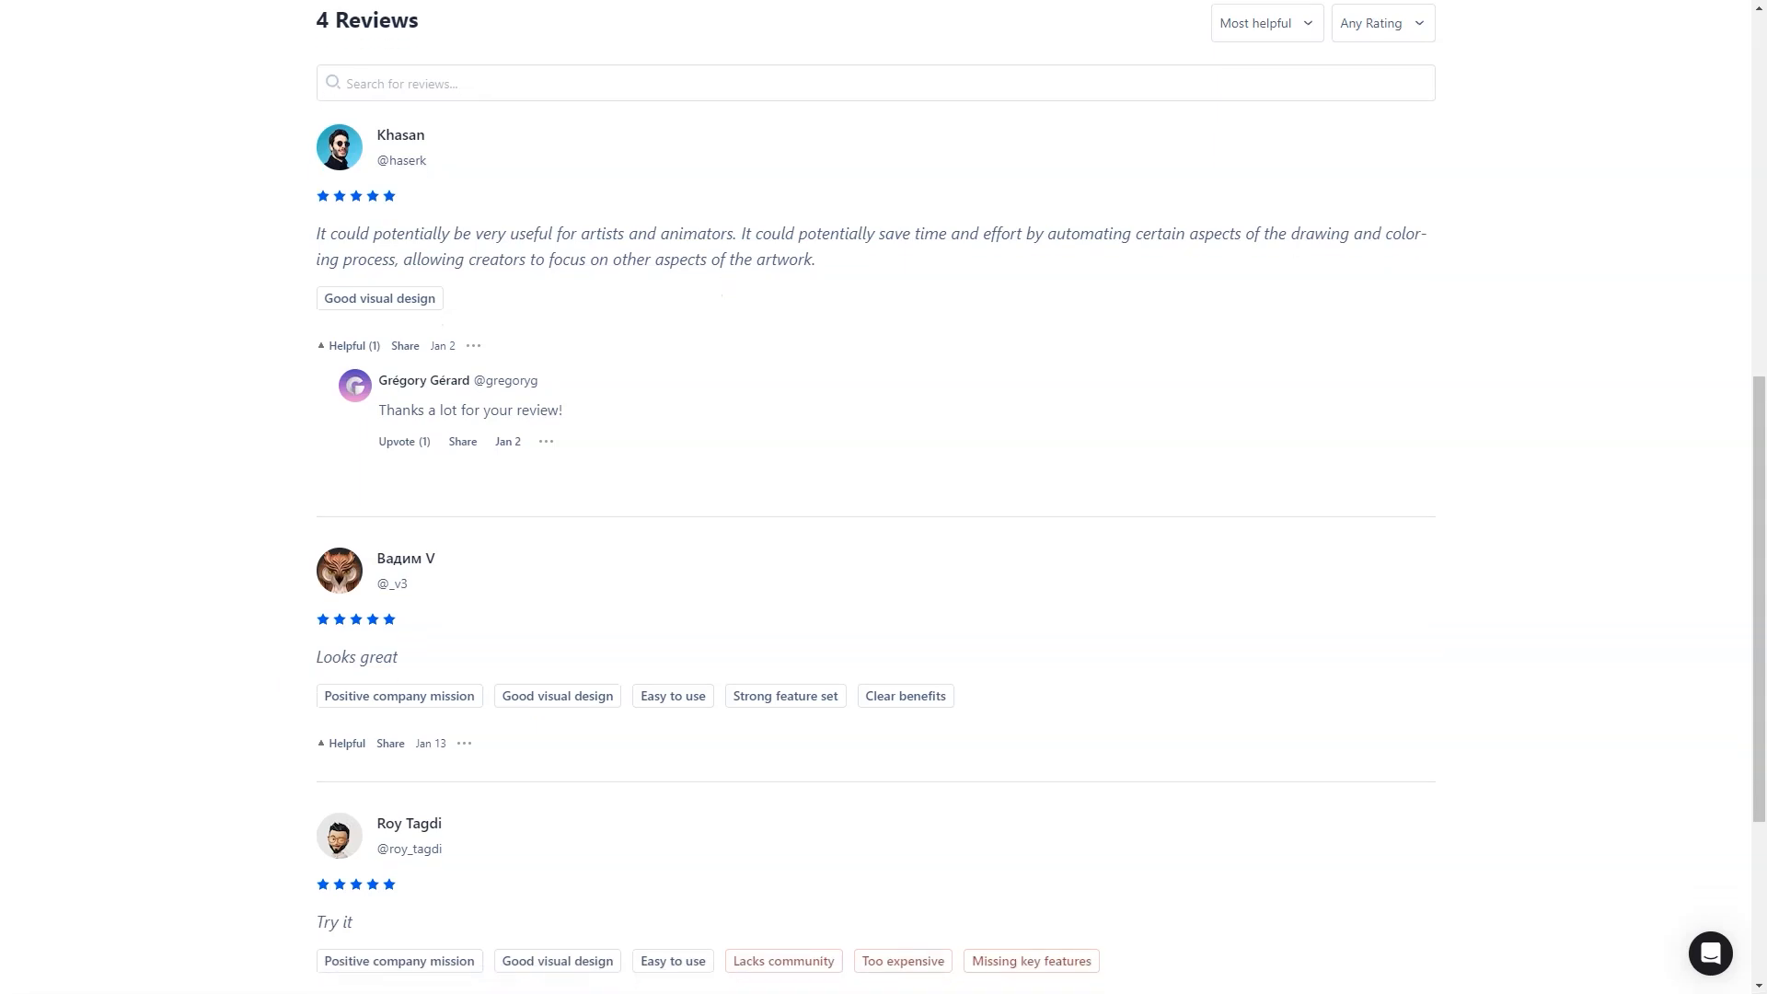
{"action": "scroll", "scroll_direction": "down", "scroll_amount": 3}
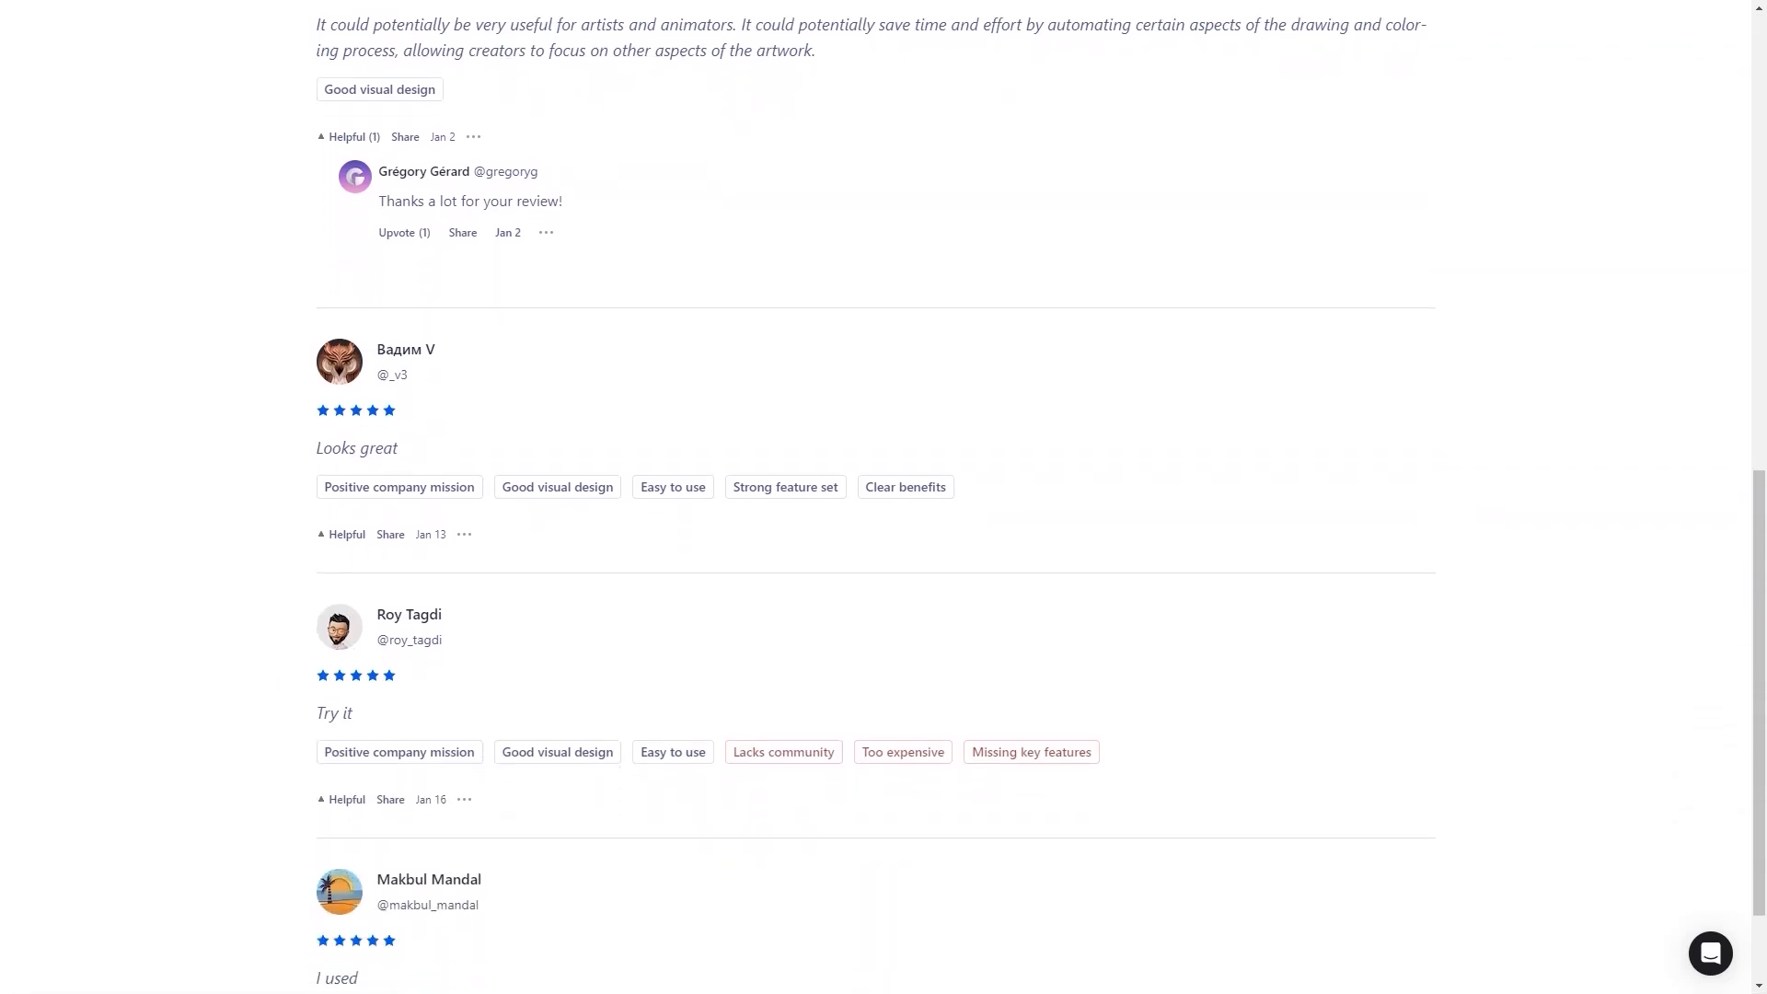
{"action": "scroll", "scroll_direction": "down", "scroll_amount": 3}
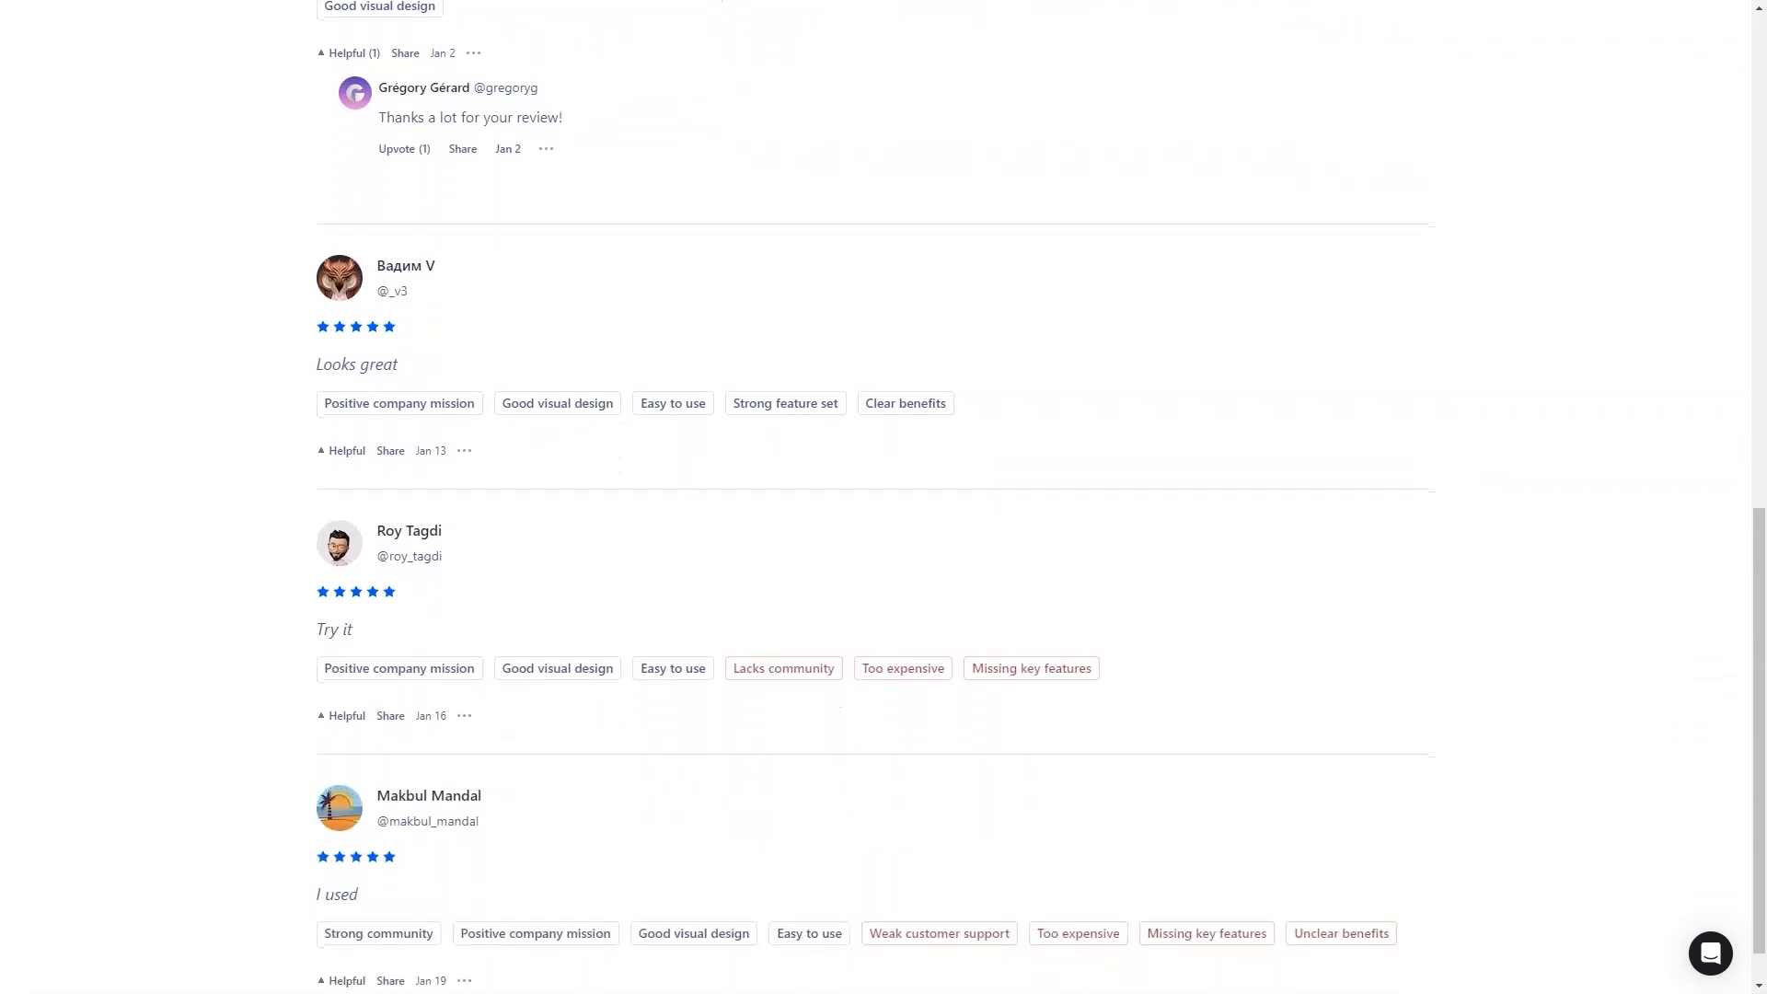
{"action": "double_click", "coordinate": [335, 630]}
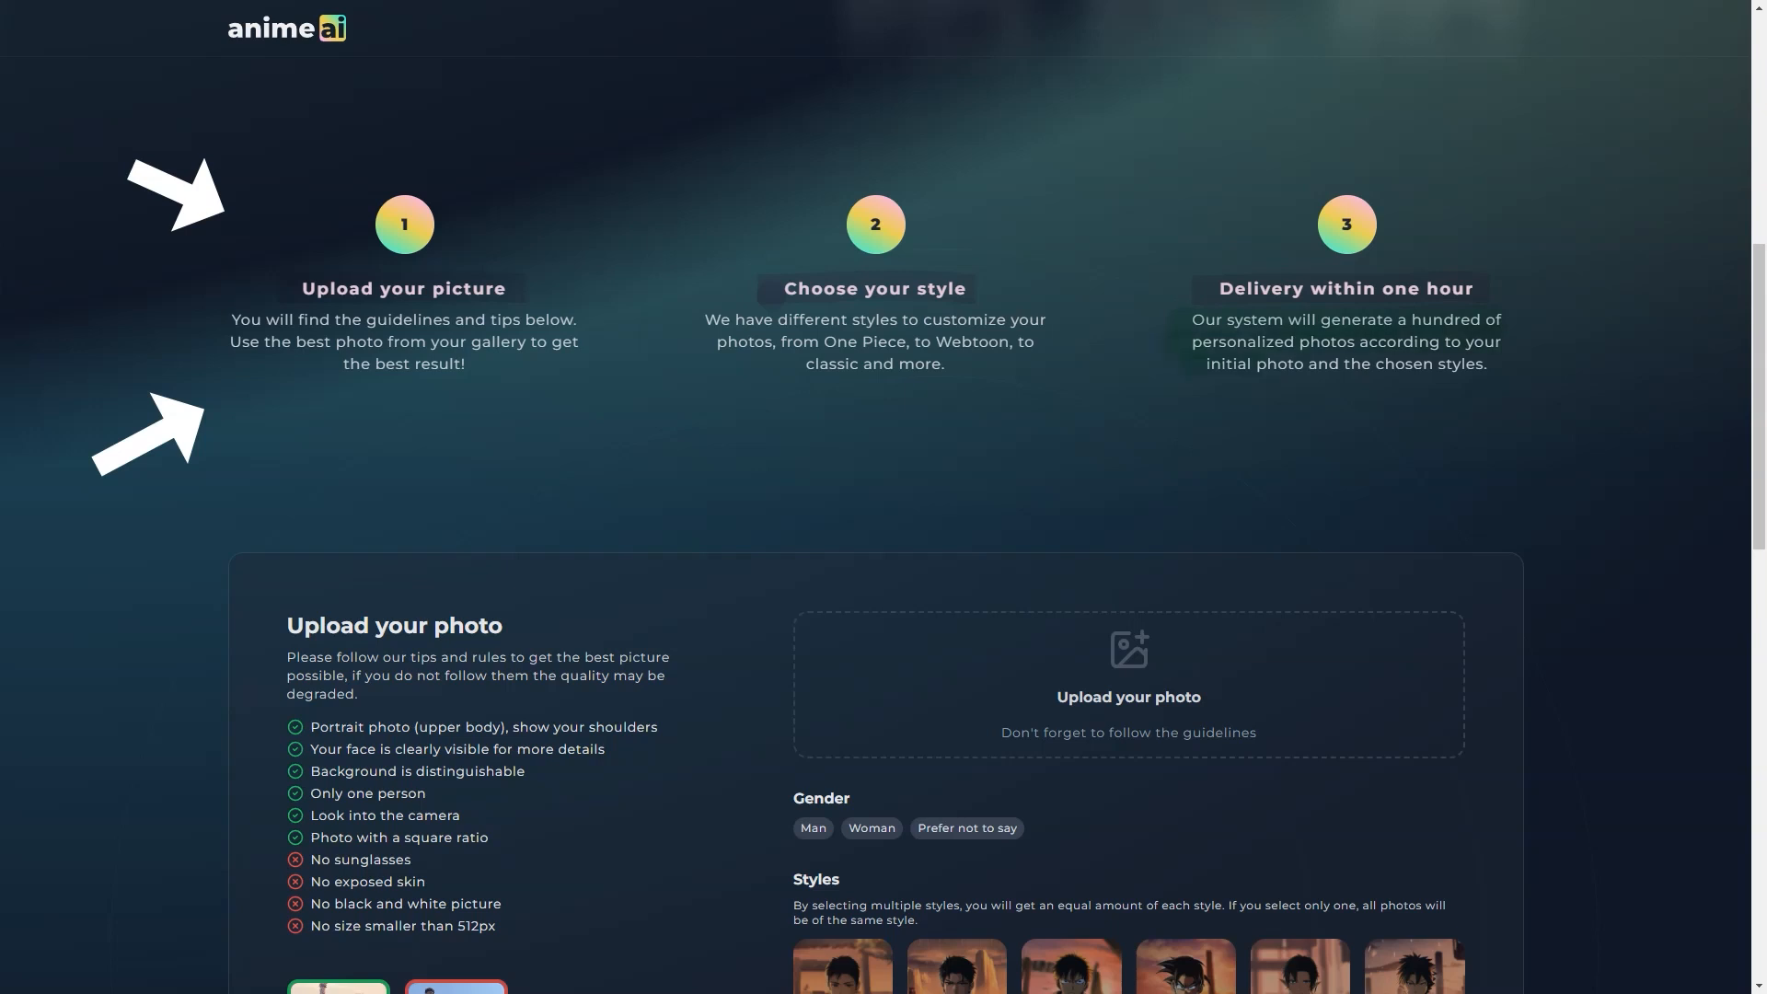
Step: Scroll past the Upload your photo form, style choices and FAQ, then back up
{"action": "scroll", "scroll_direction": "down", "scroll_amount": 3}
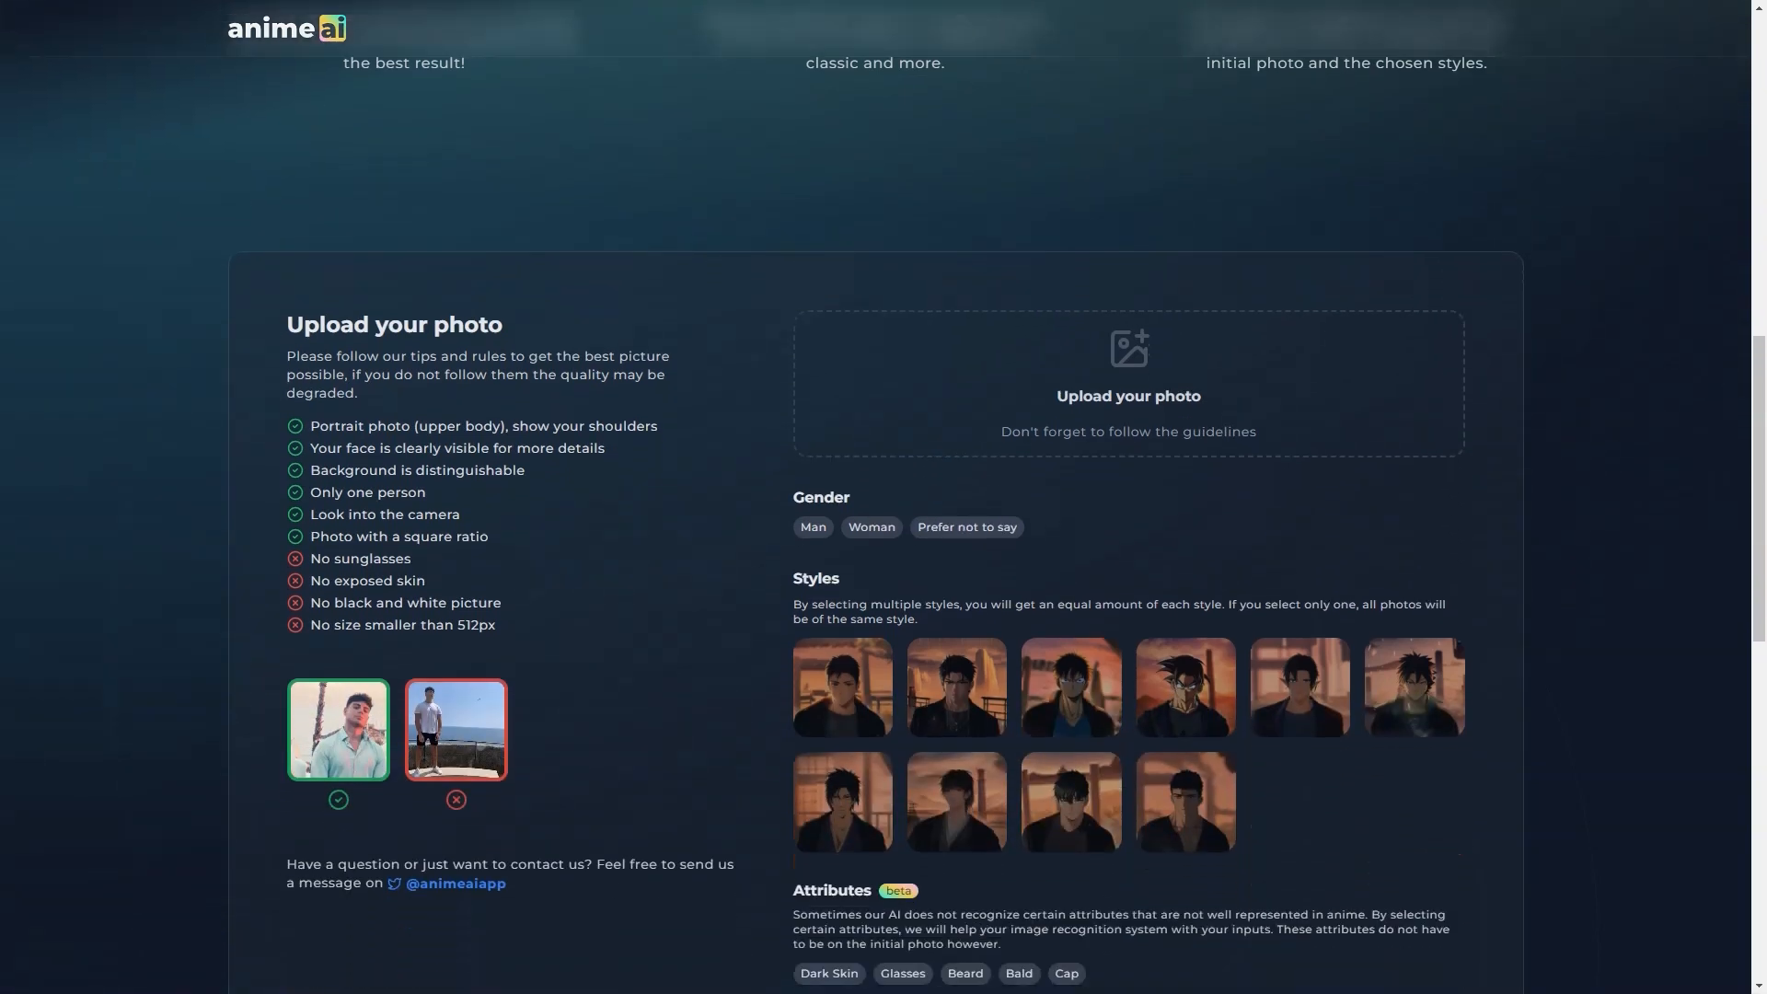
{"action": "scroll", "scroll_direction": "down", "scroll_amount": 3}
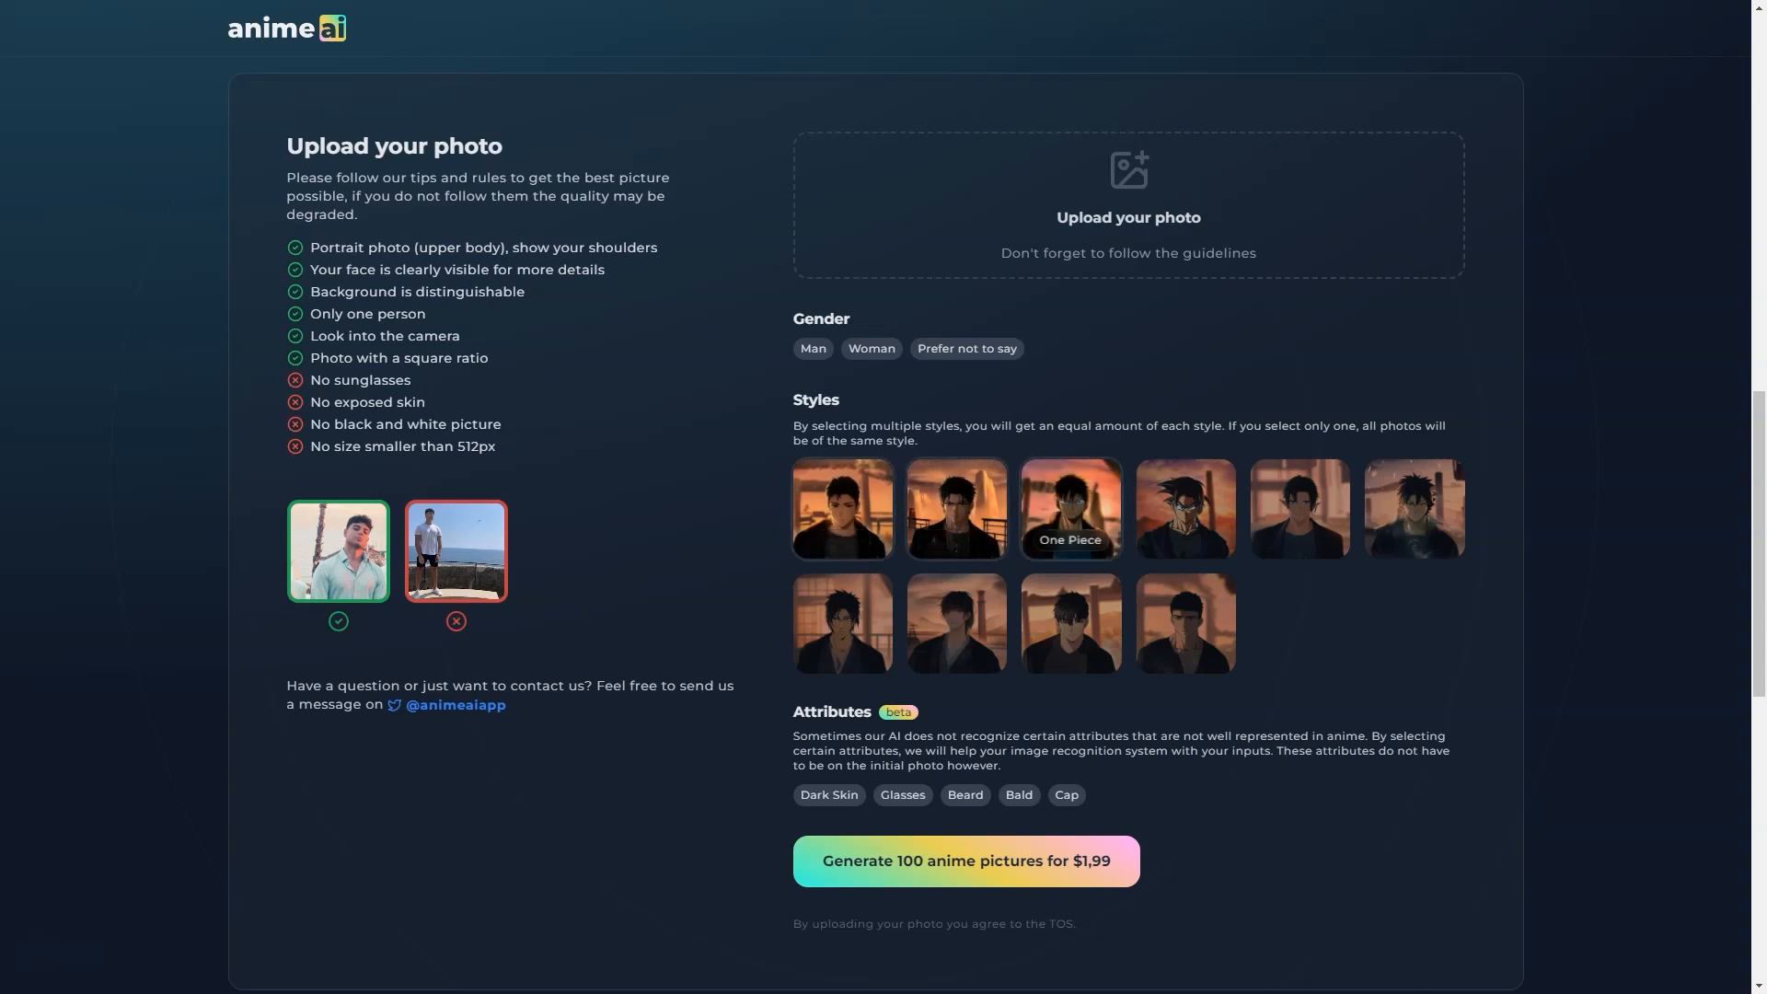
{"action": "mouse_move", "coordinate": [1299, 508]}
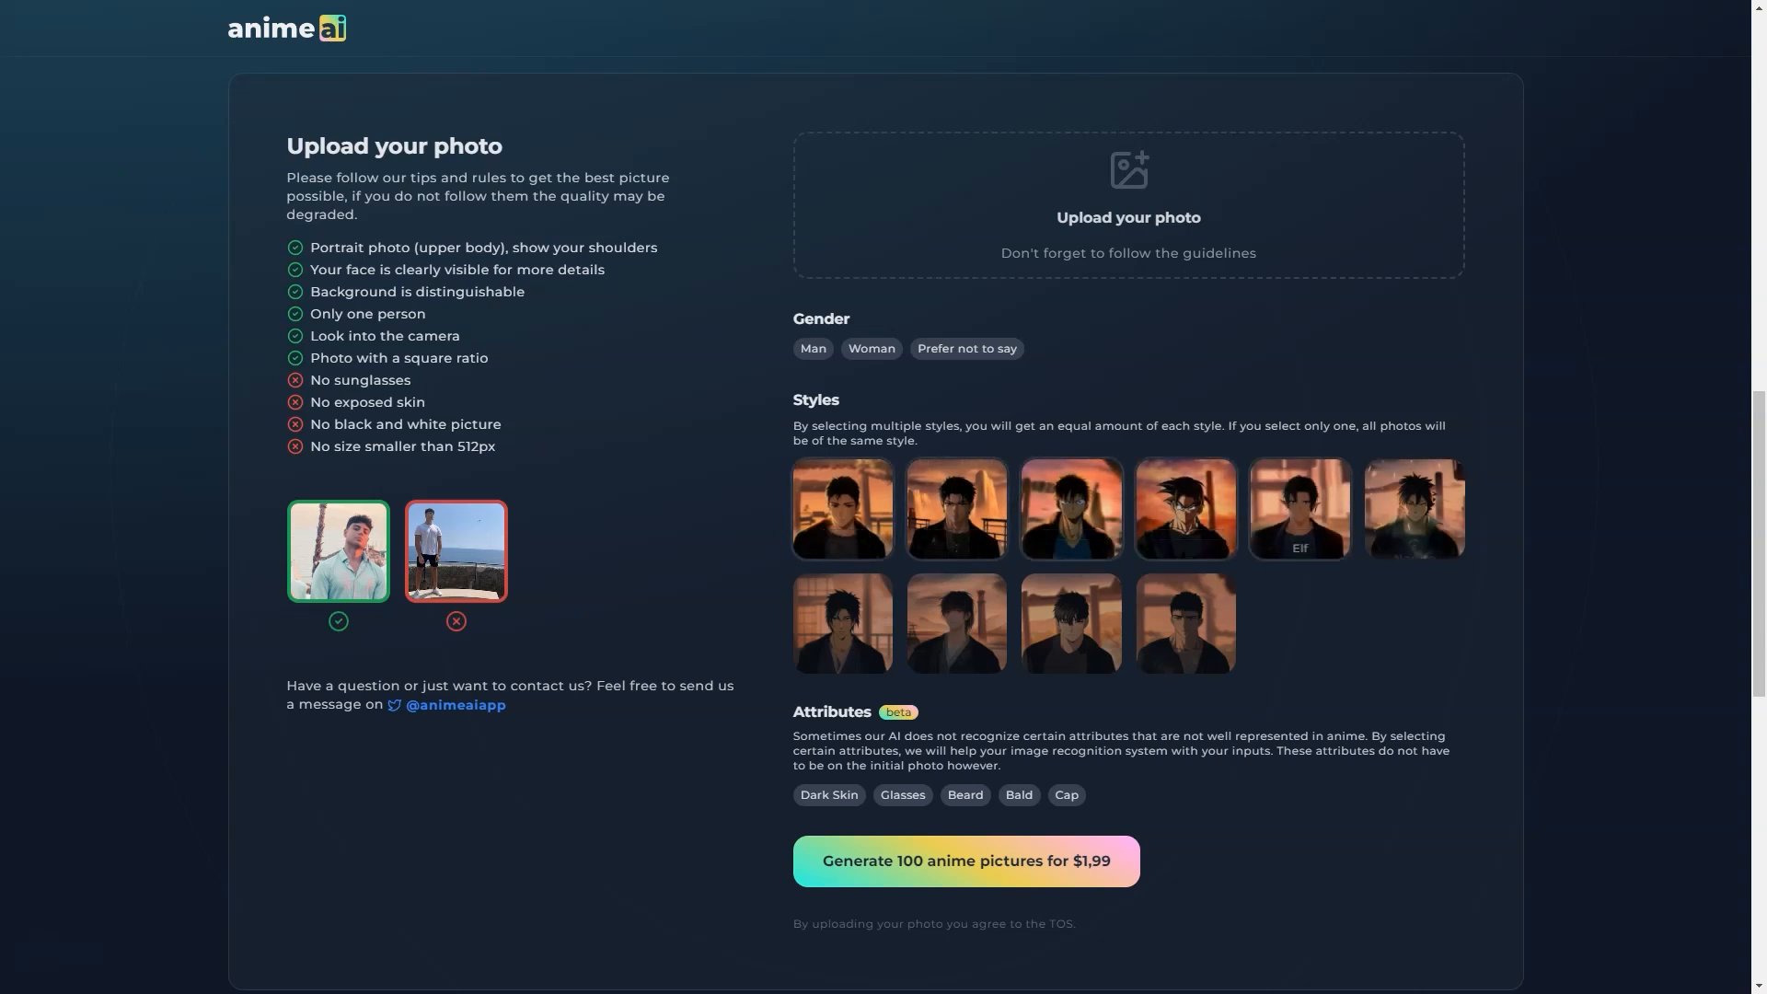
{"action": "mouse_move", "coordinate": [955, 623]}
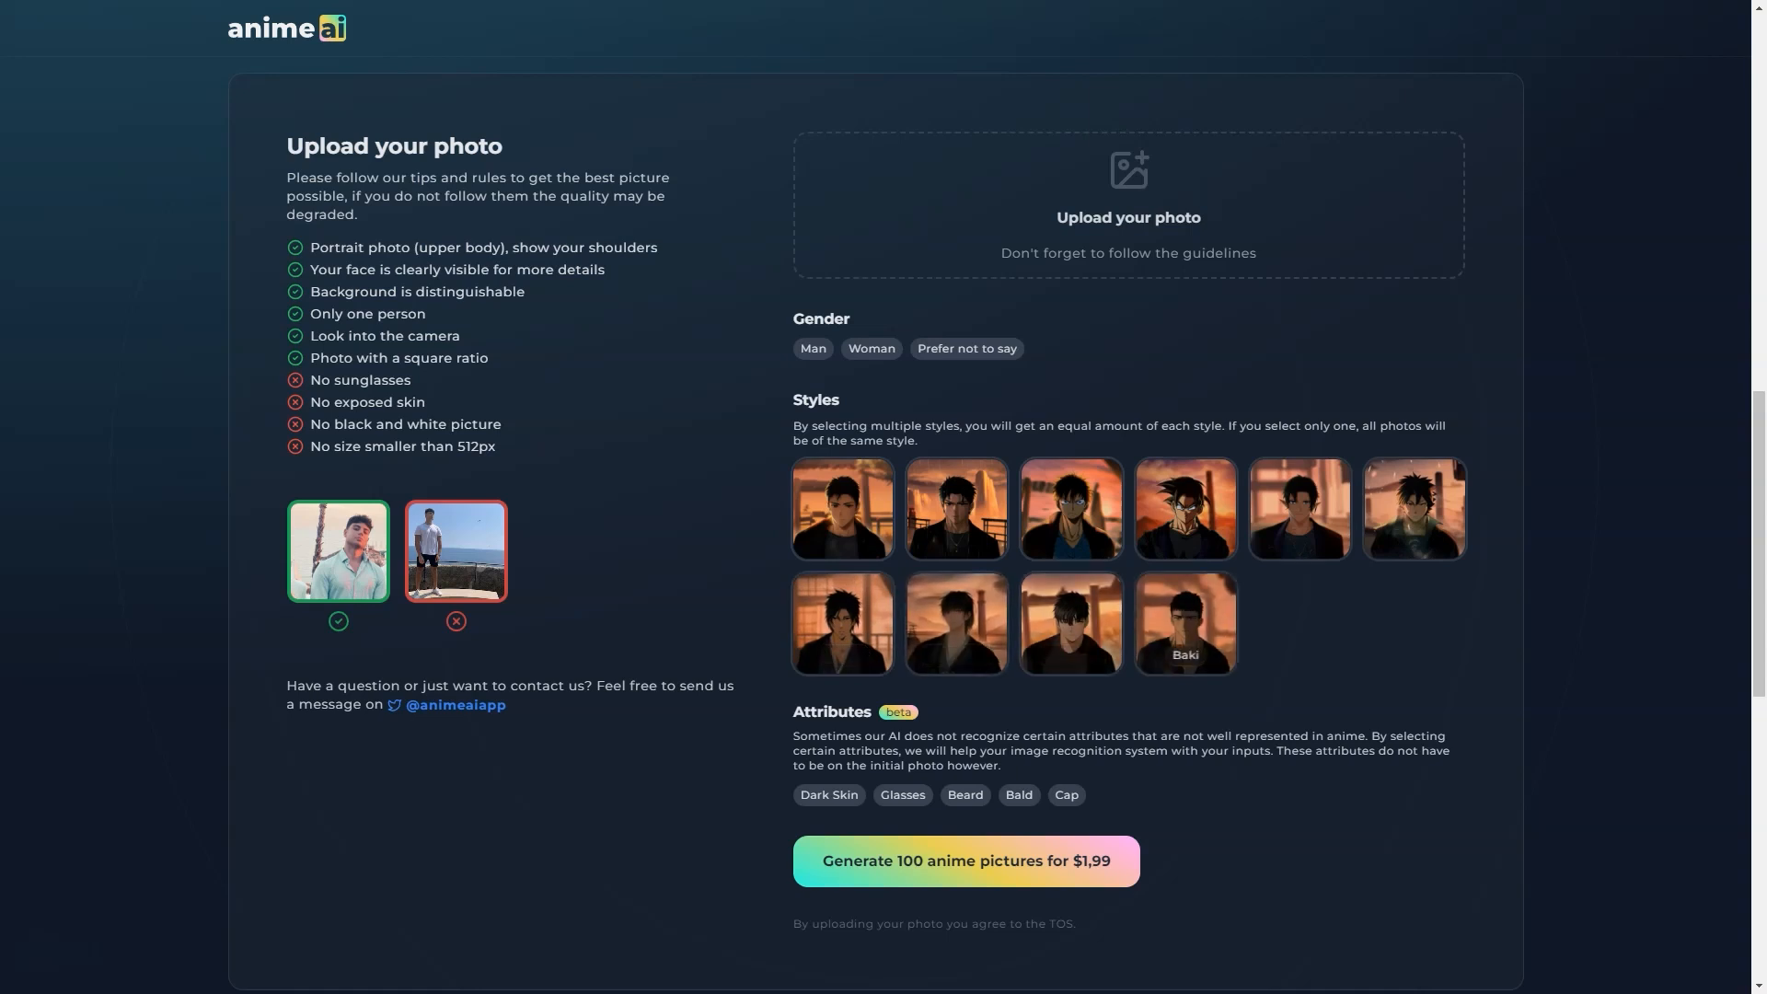
{"action": "scroll", "scroll_direction": "down", "scroll_amount": 3}
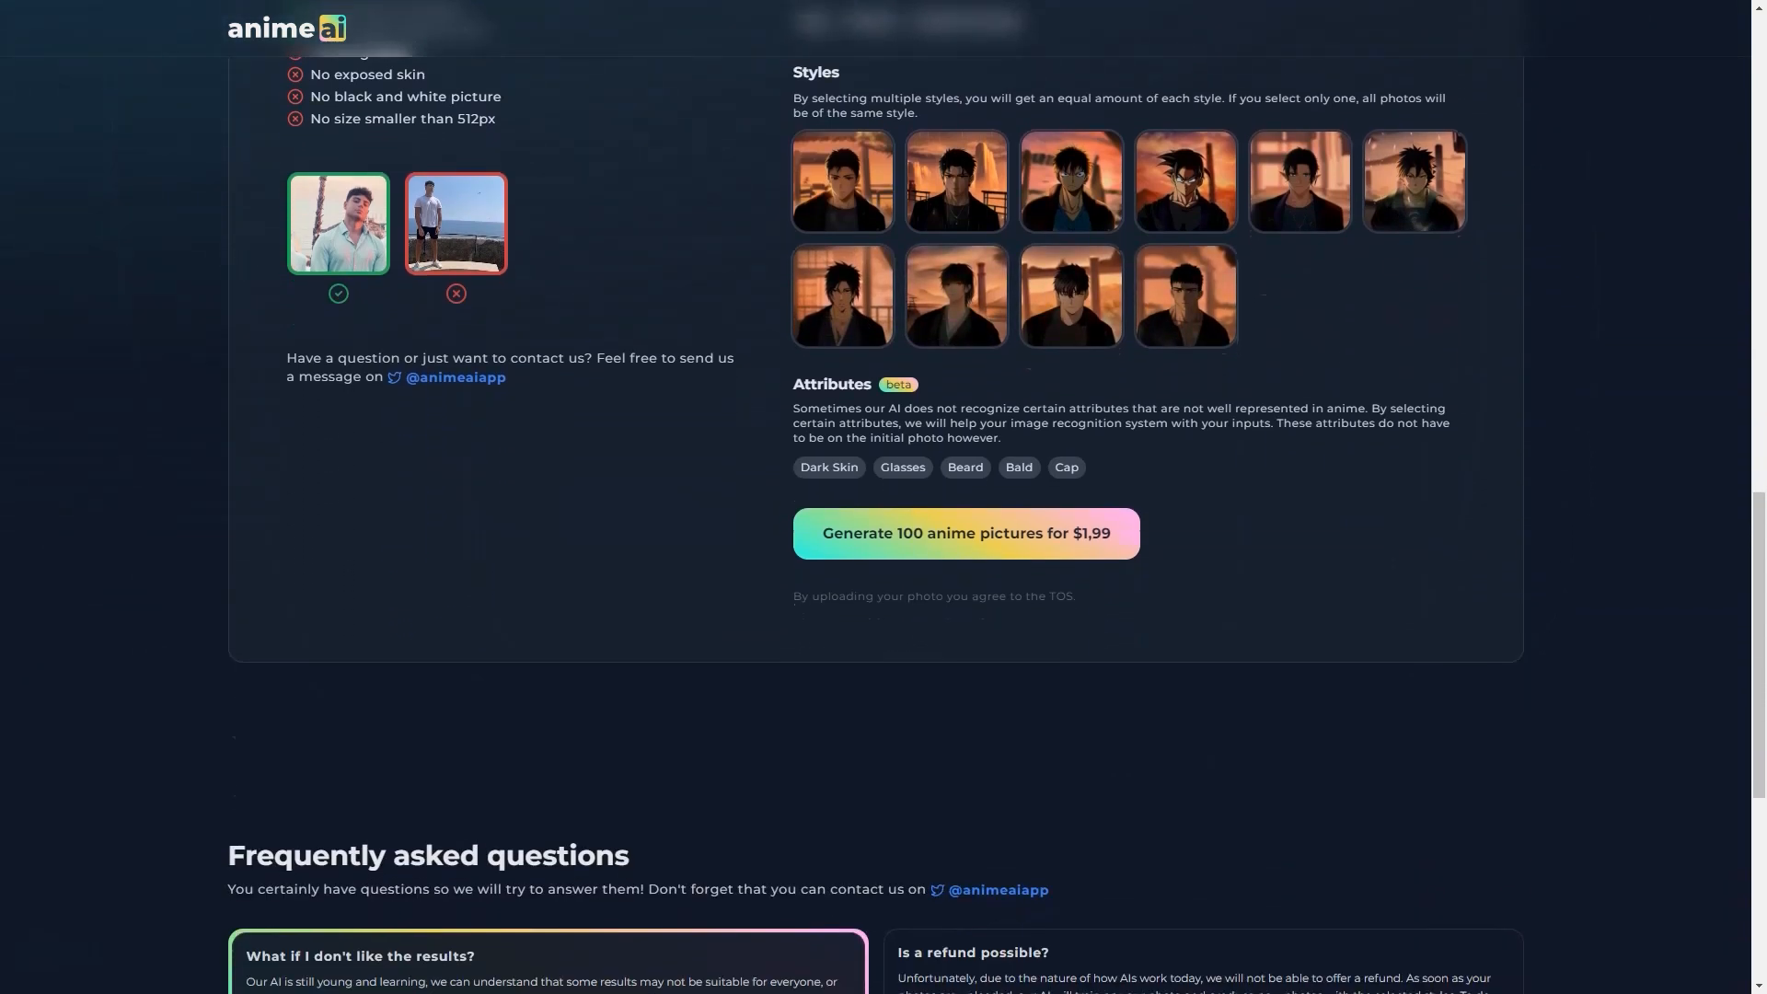
{"action": "scroll", "scroll_direction": "down", "scroll_amount": 3}
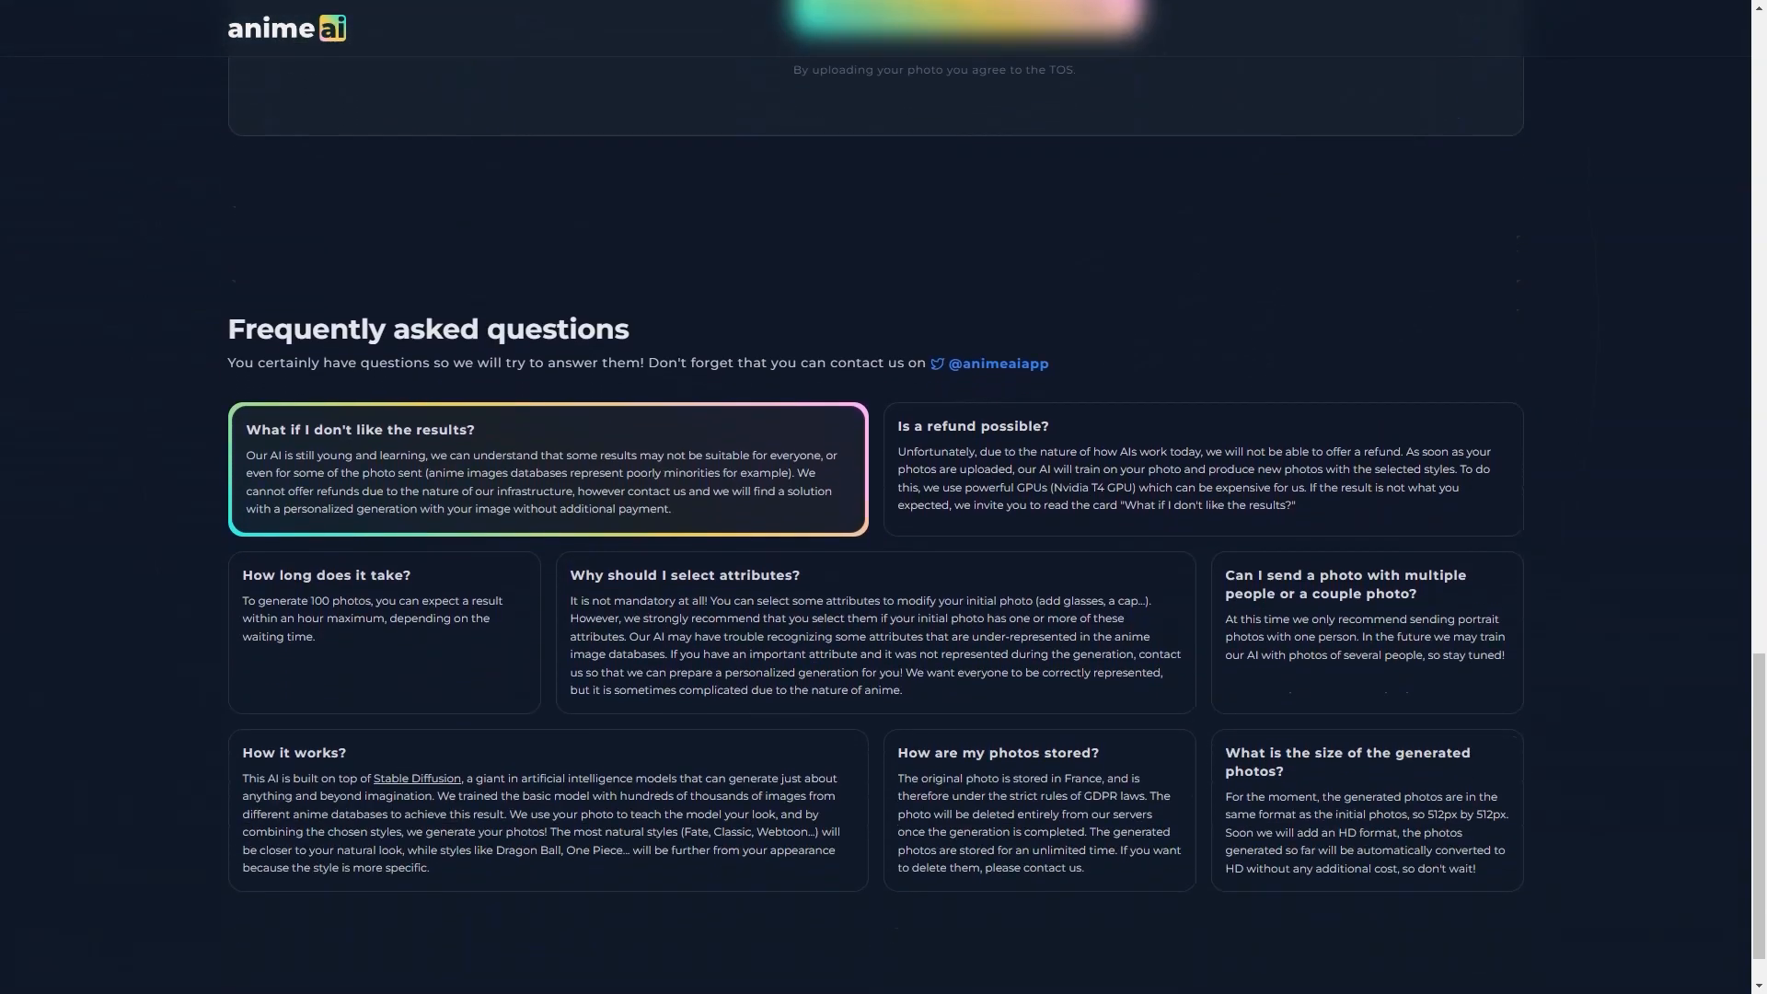
{"action": "scroll", "scroll_direction": "up", "scroll_amount": 3}
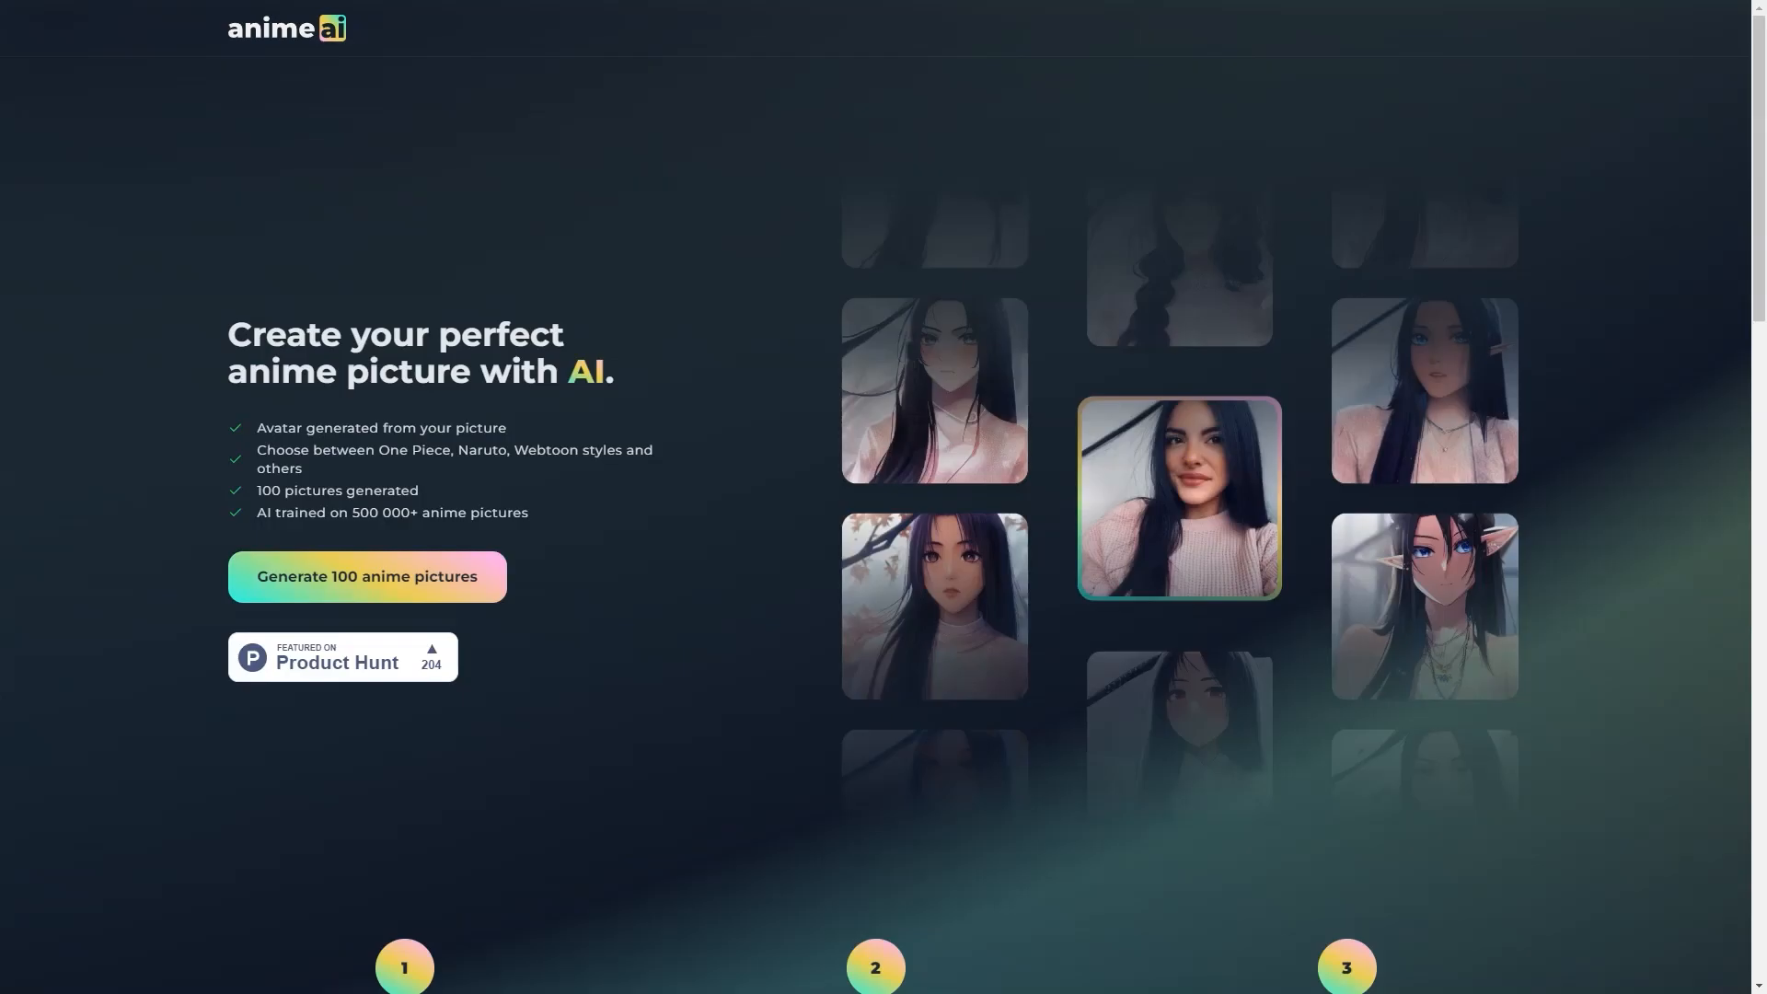
Step: Reopen Anime AI's Product Hunt reviews from the badge and scroll to the last five-star review
{"action": "left_click", "coordinate": [342, 658]}
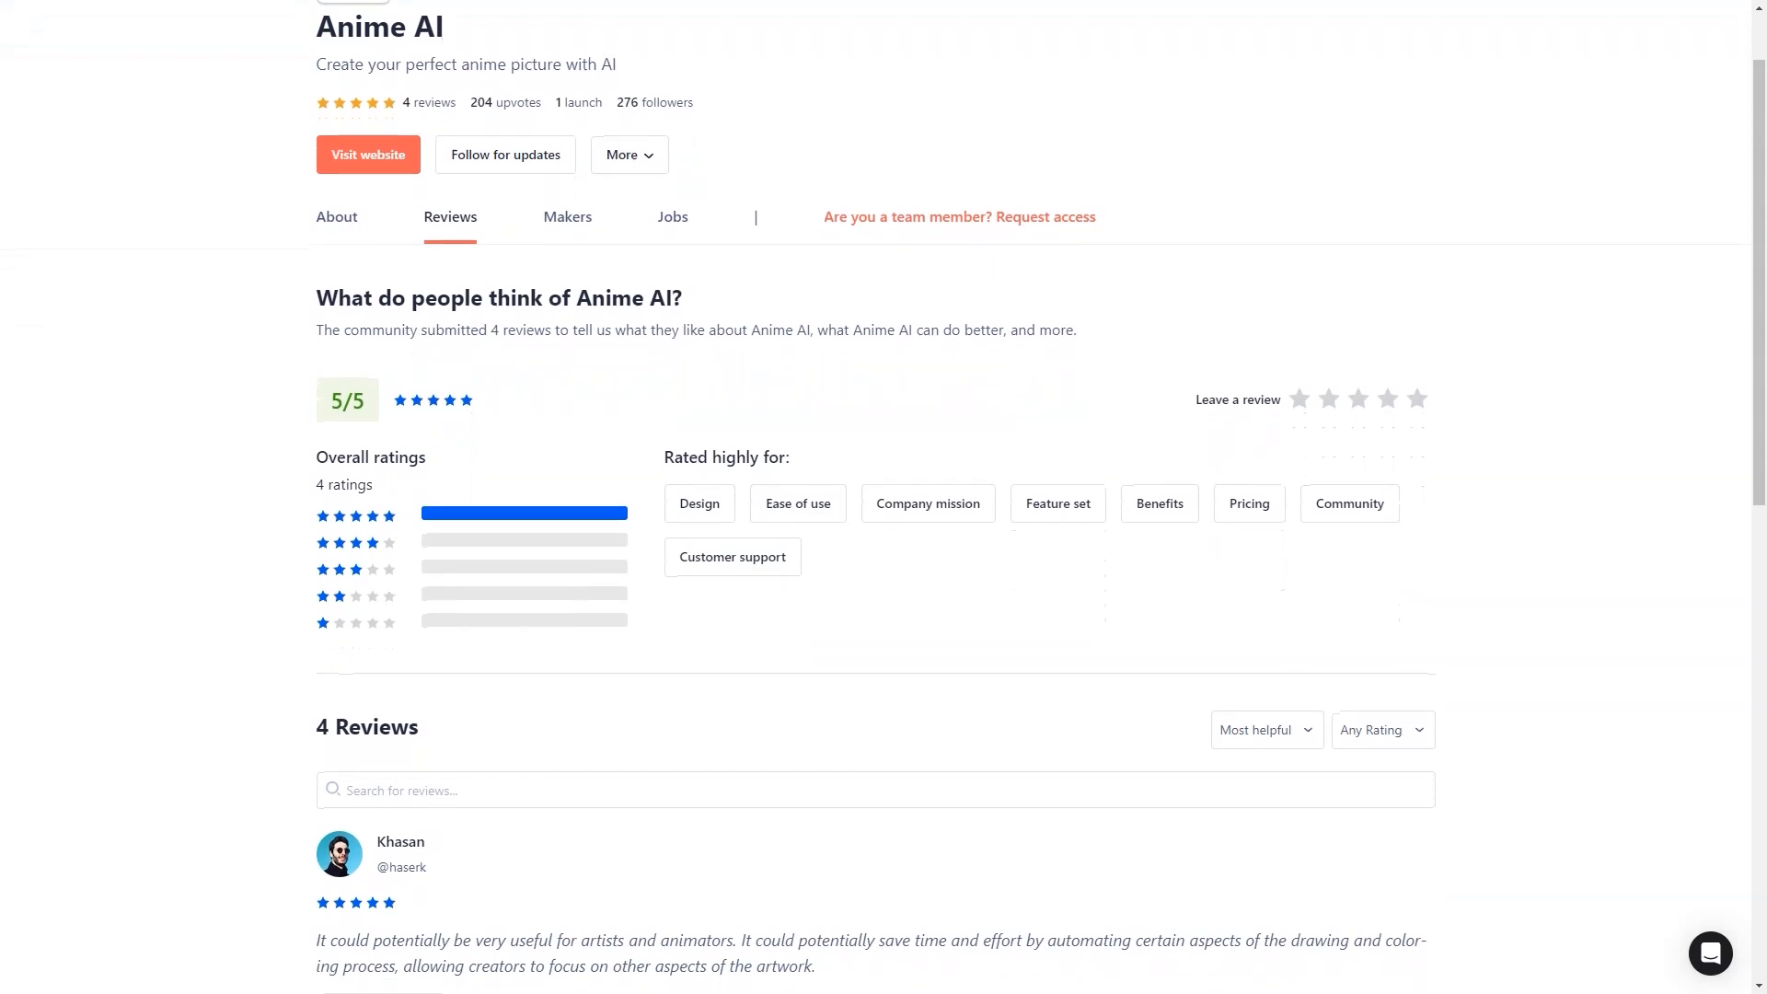
{"action": "scroll", "scroll_direction": "down", "scroll_amount": 3}
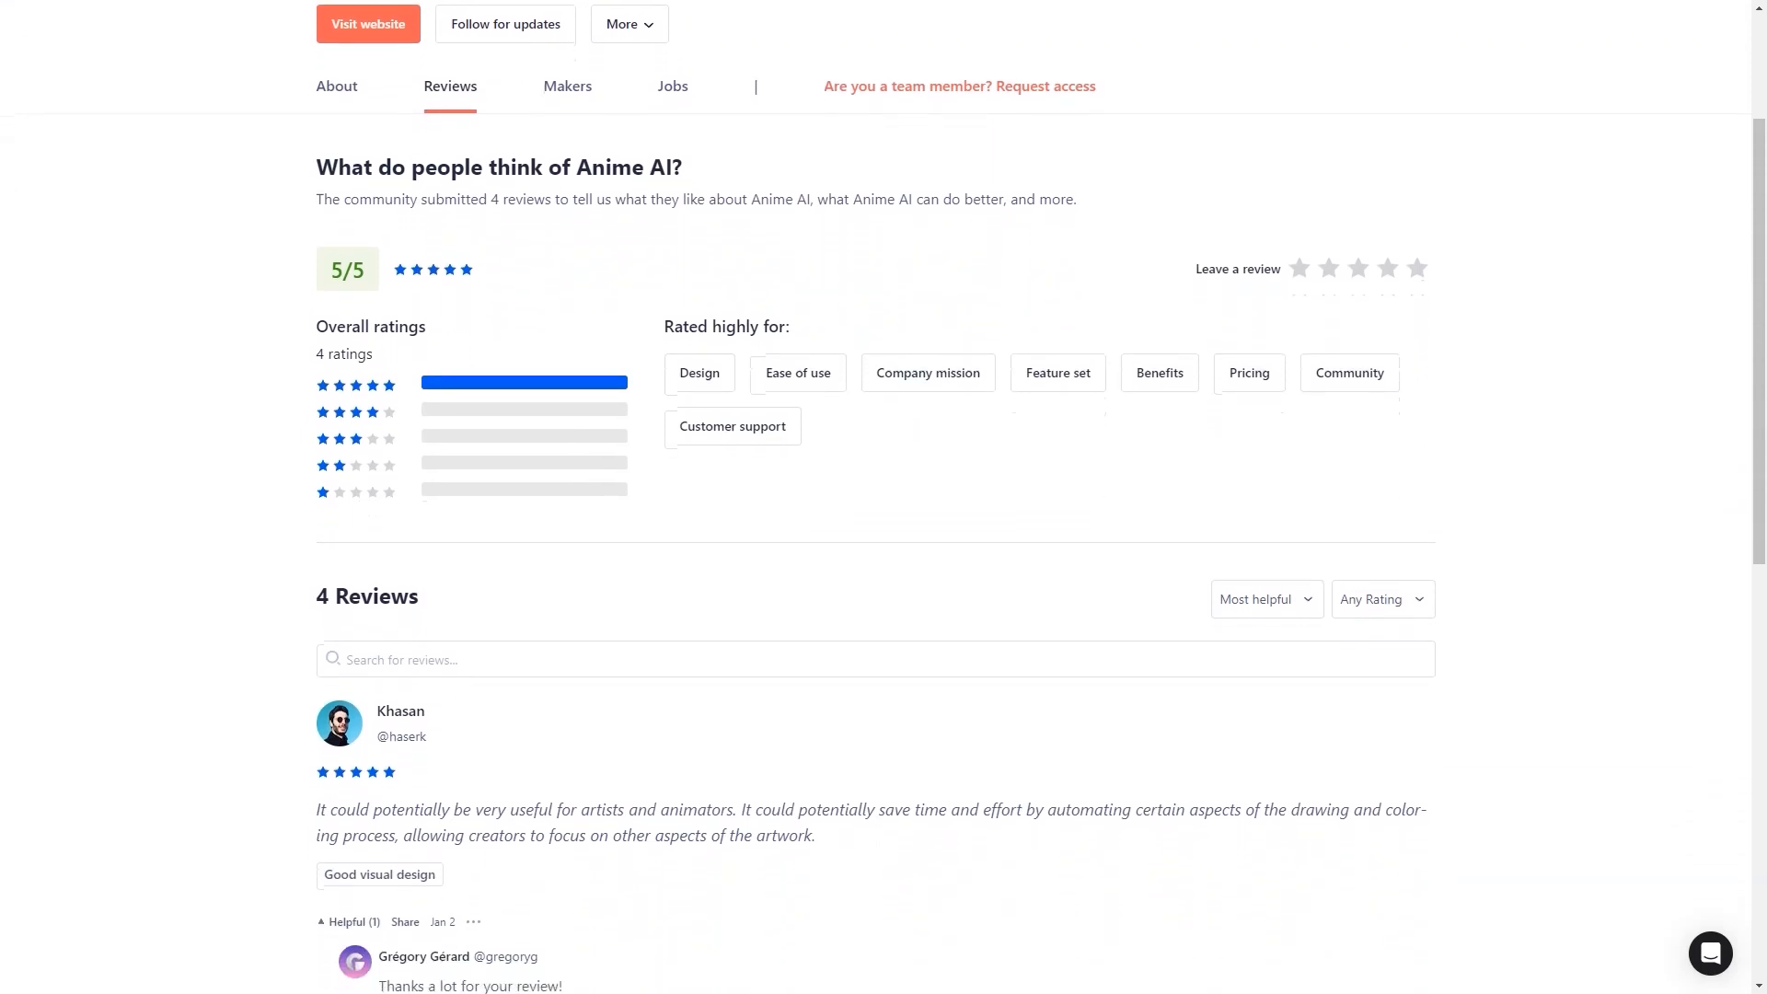
{"action": "scroll", "scroll_direction": "down", "scroll_amount": 3}
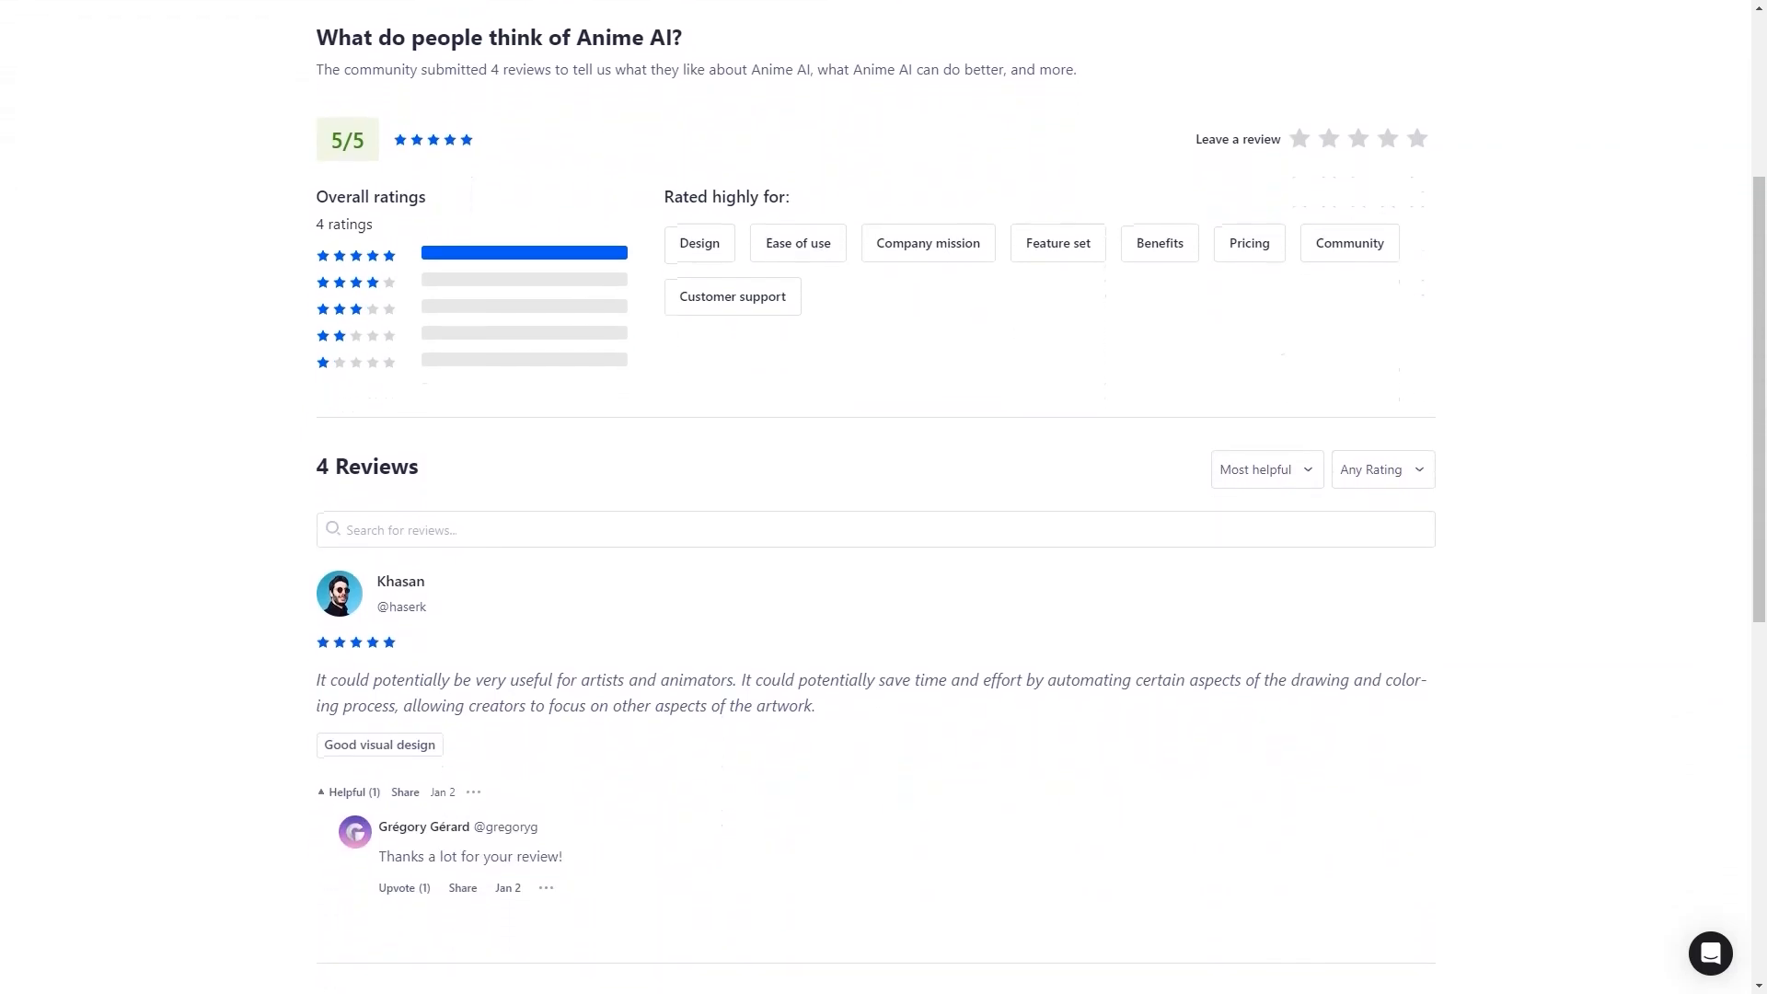
{"action": "scroll", "scroll_direction": "down", "scroll_amount": 3}
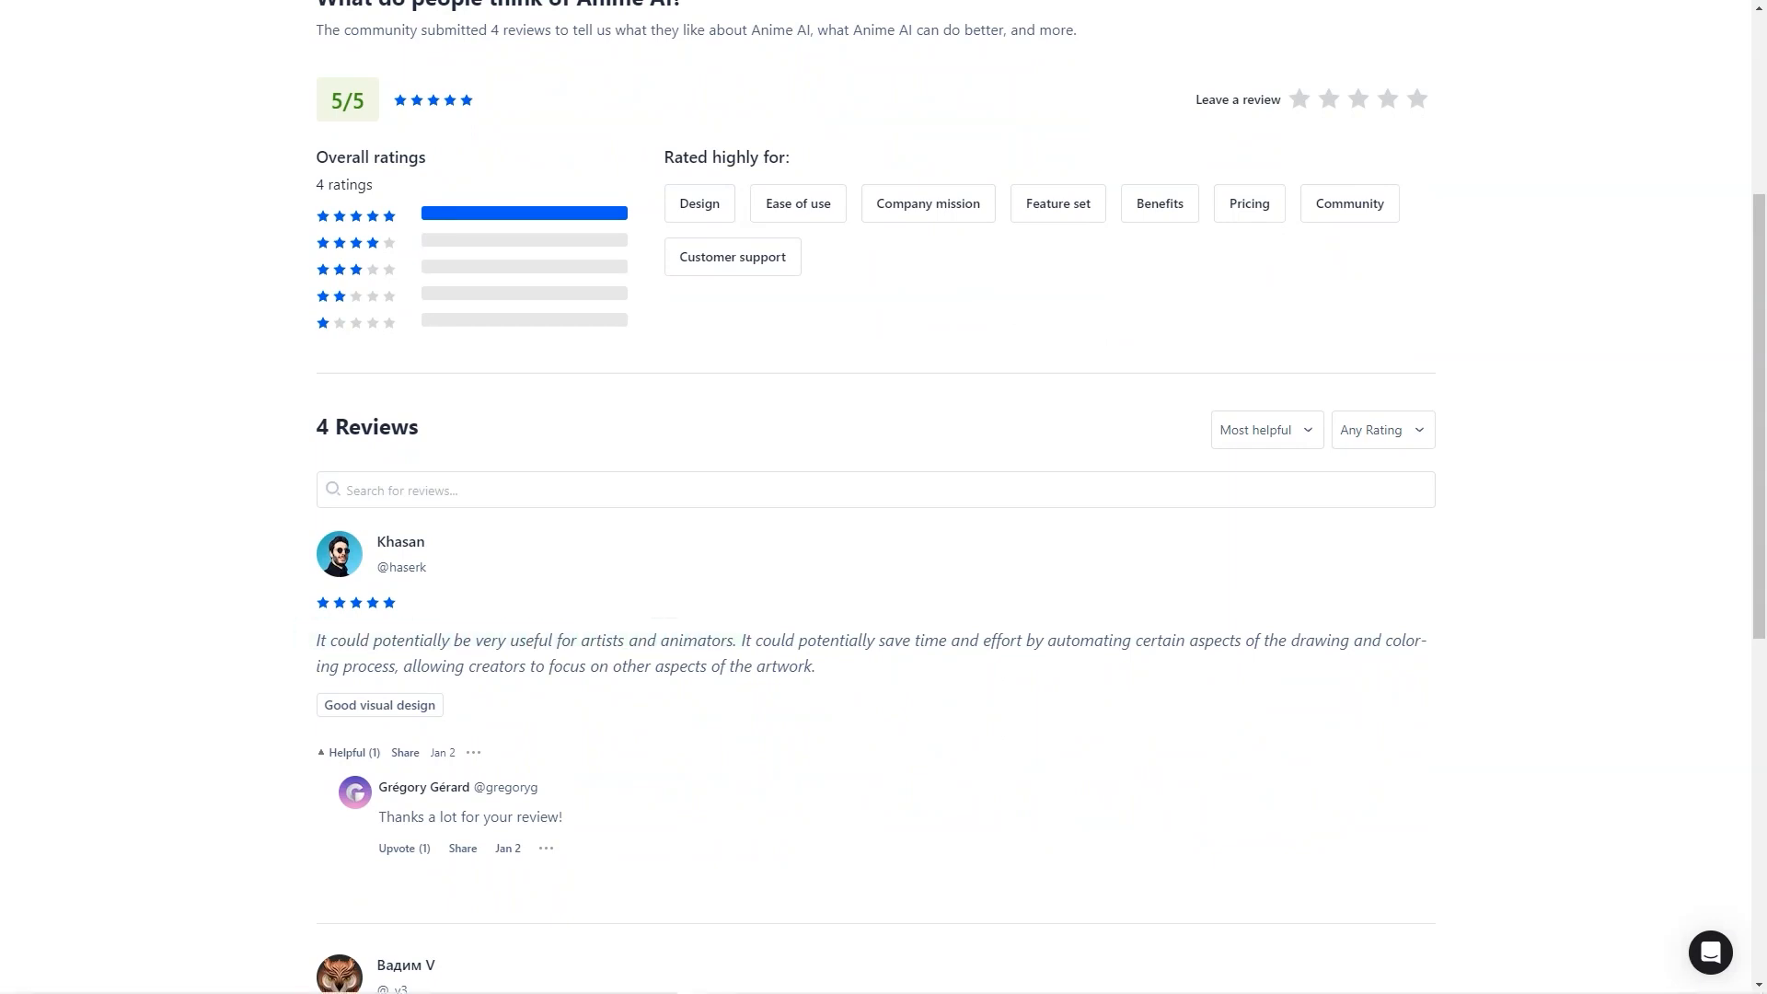
{"action": "scroll", "scroll_direction": "down", "scroll_amount": 3}
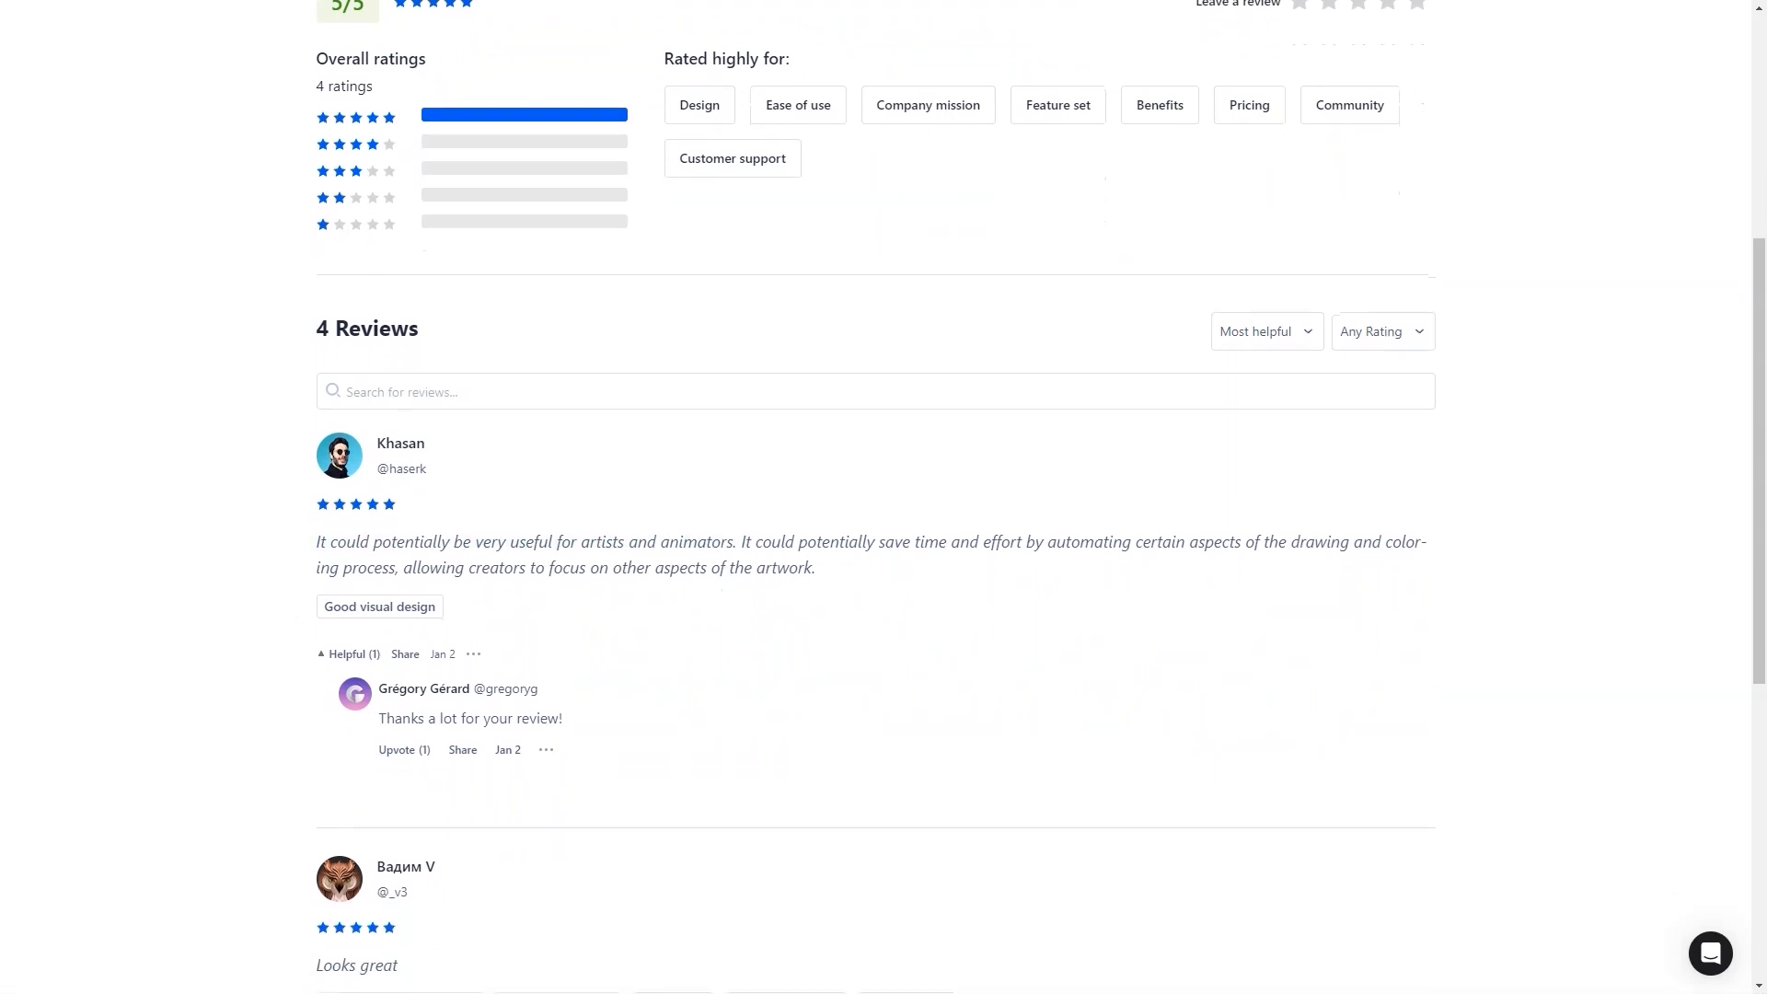
{"action": "scroll", "scroll_direction": "down", "scroll_amount": 3}
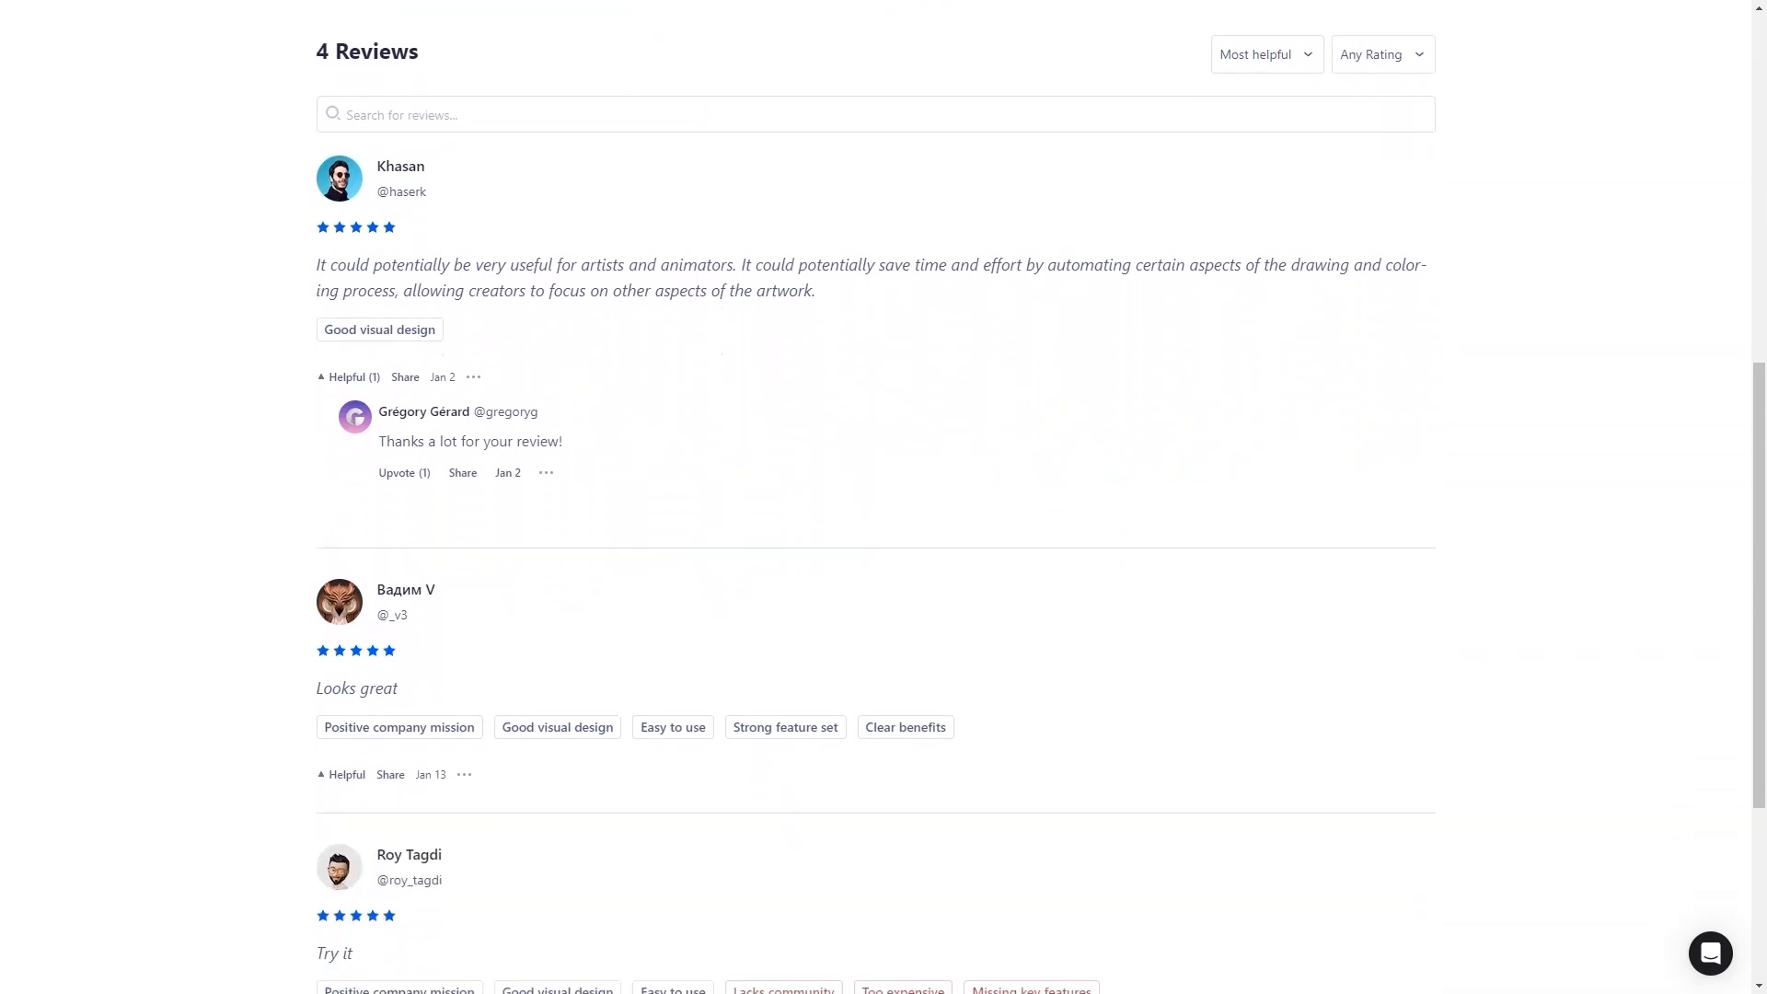
{"action": "double_click", "coordinate": [356, 688]}
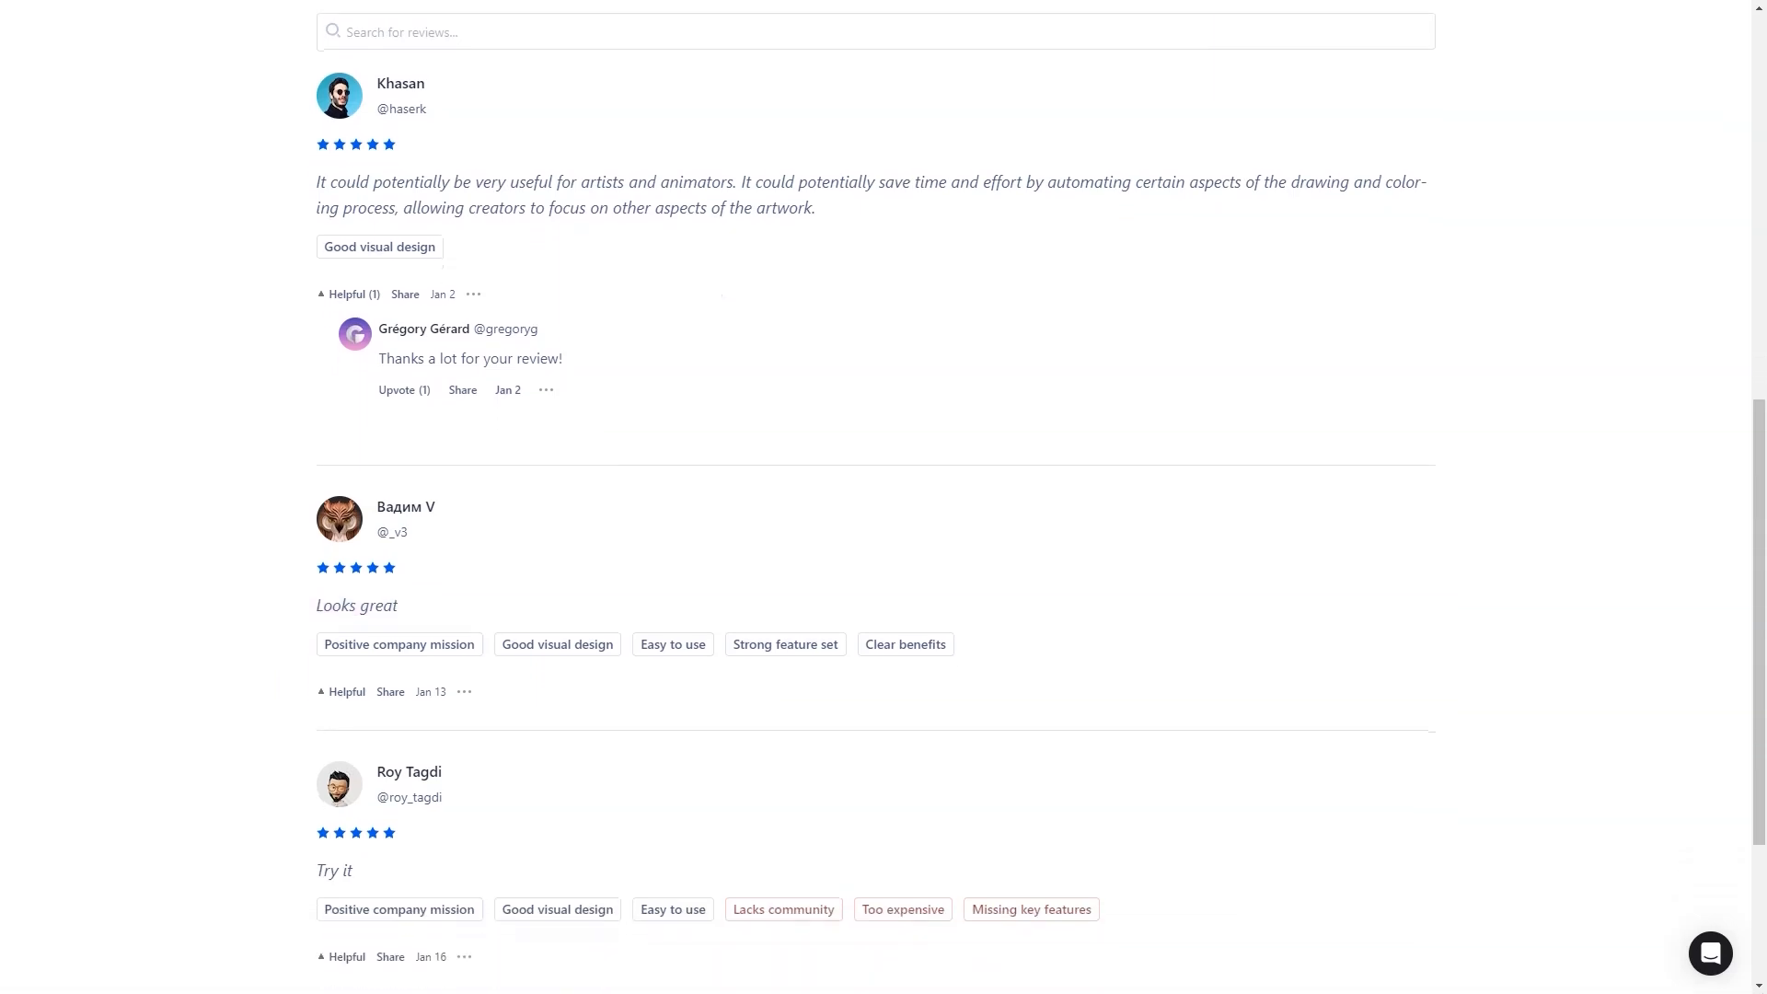
{"action": "scroll", "scroll_direction": "down", "scroll_amount": 3}
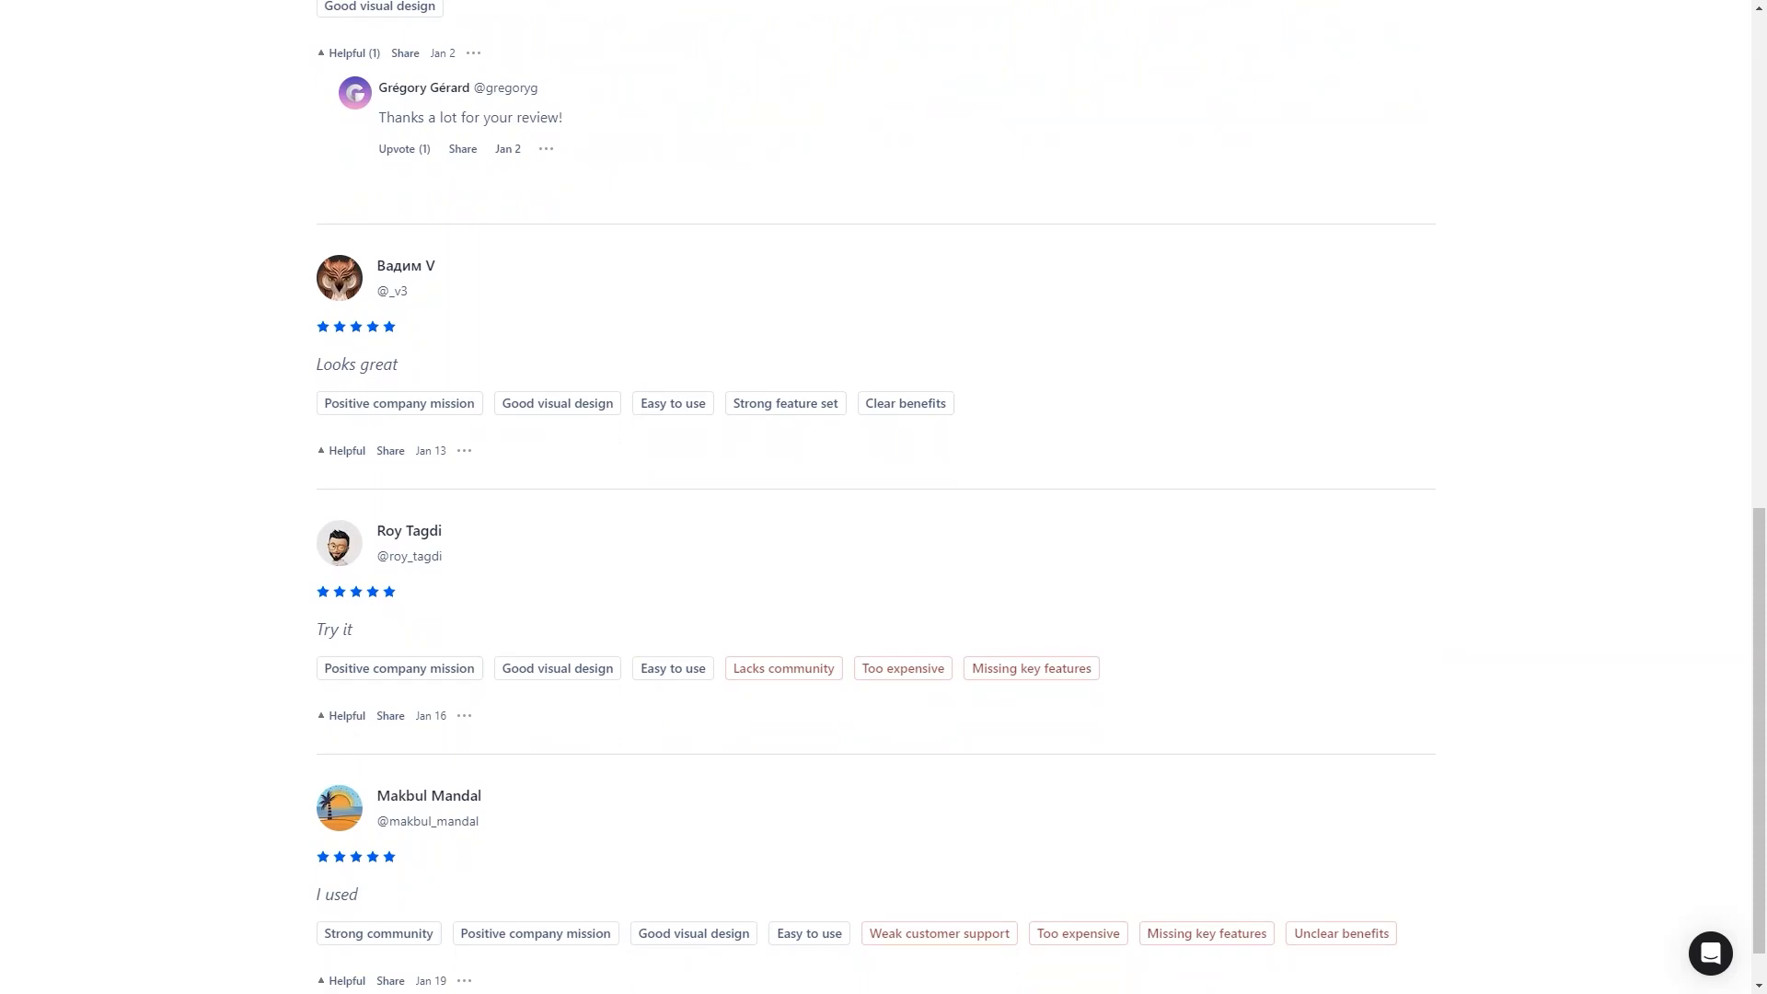
{"action": "double_click", "coordinate": [334, 629]}
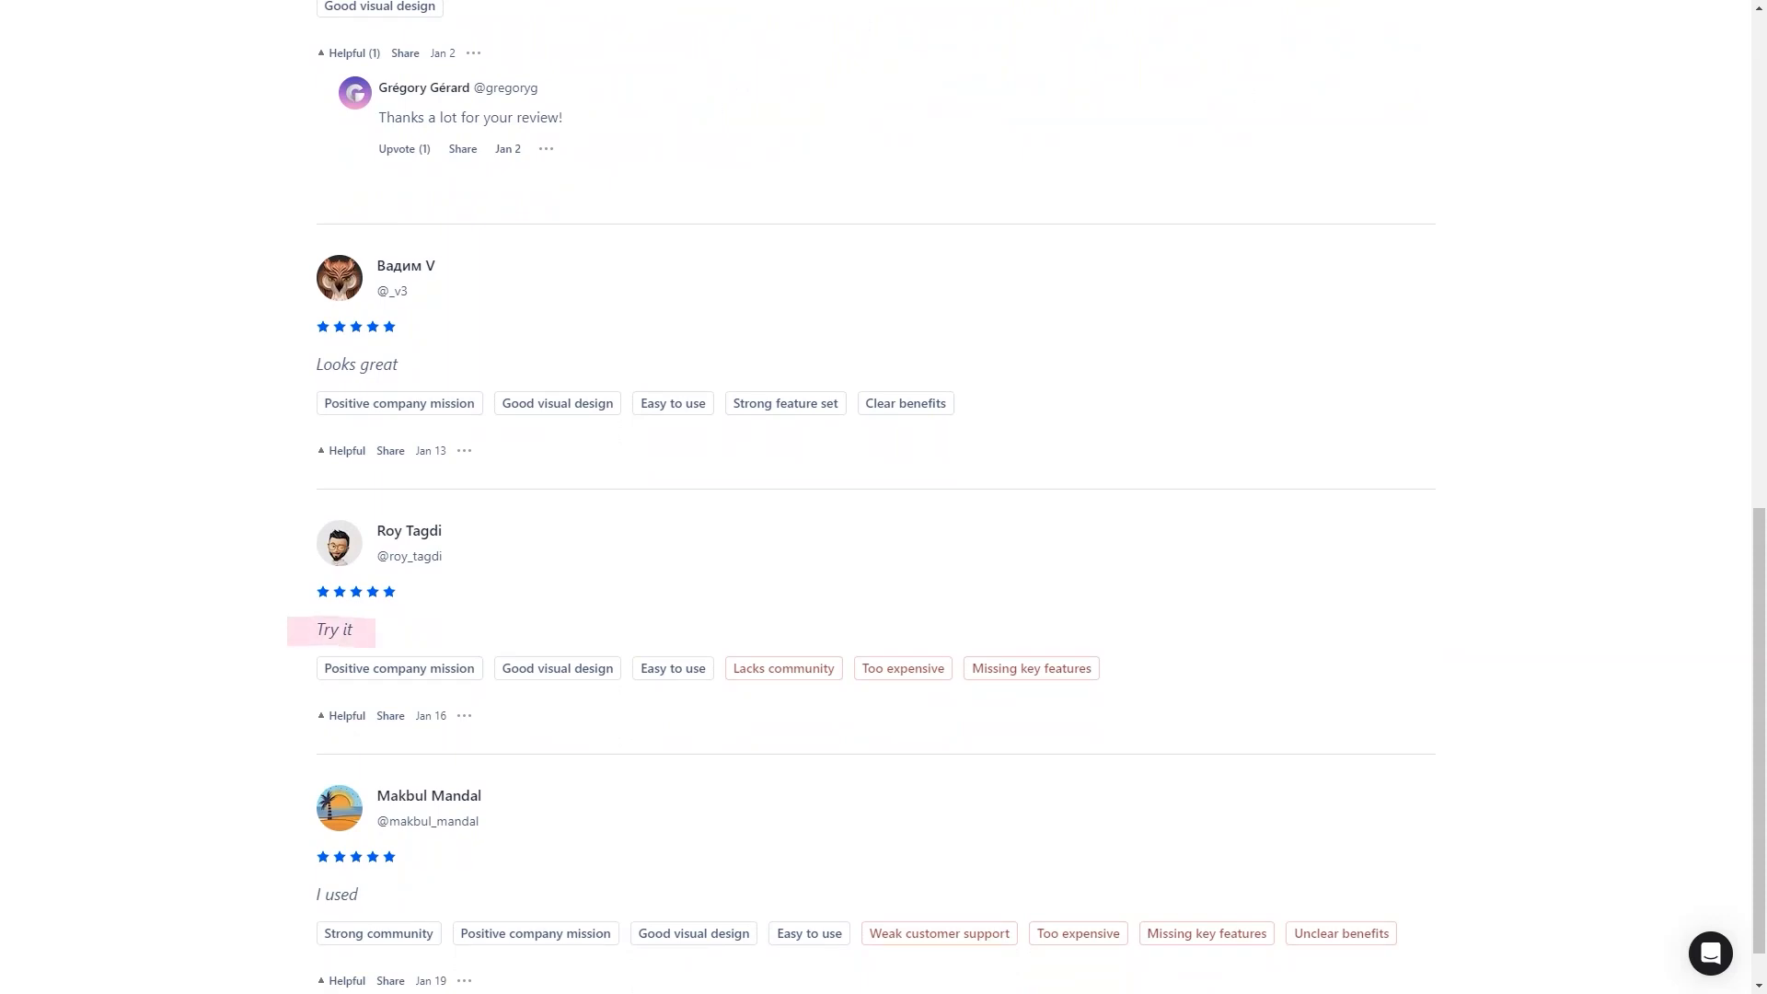
{"action": "scroll", "scroll_direction": "down", "scroll_amount": 3}
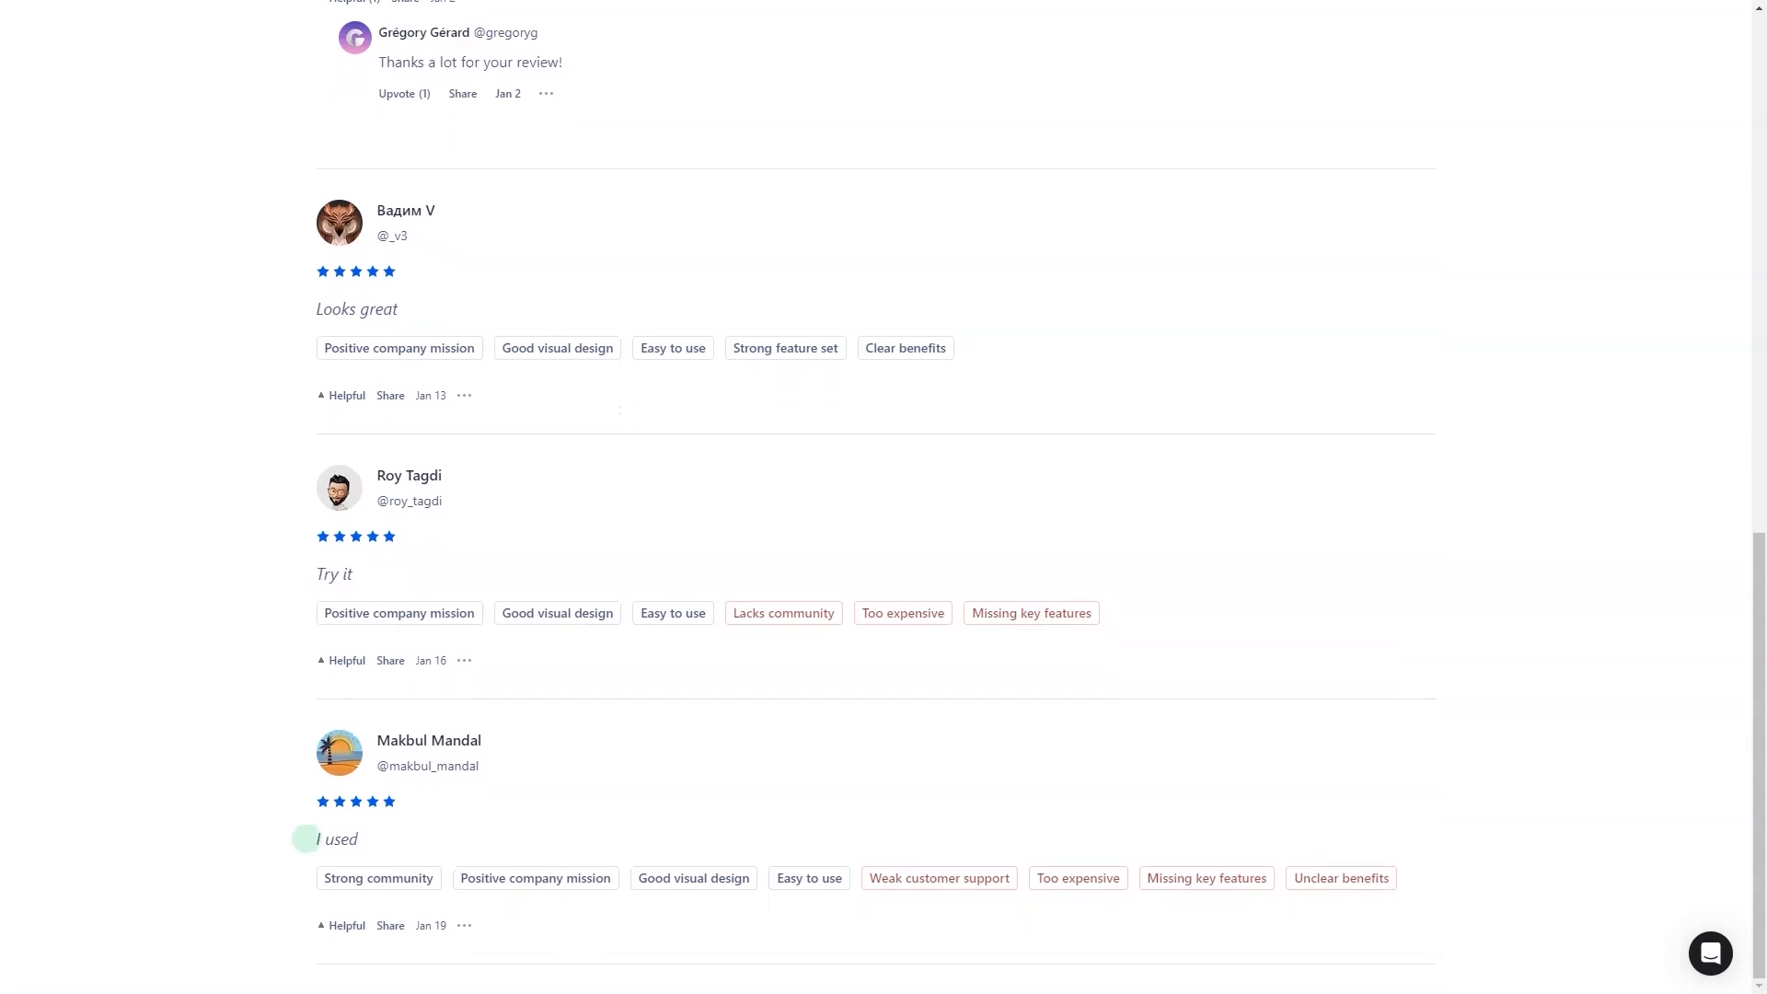